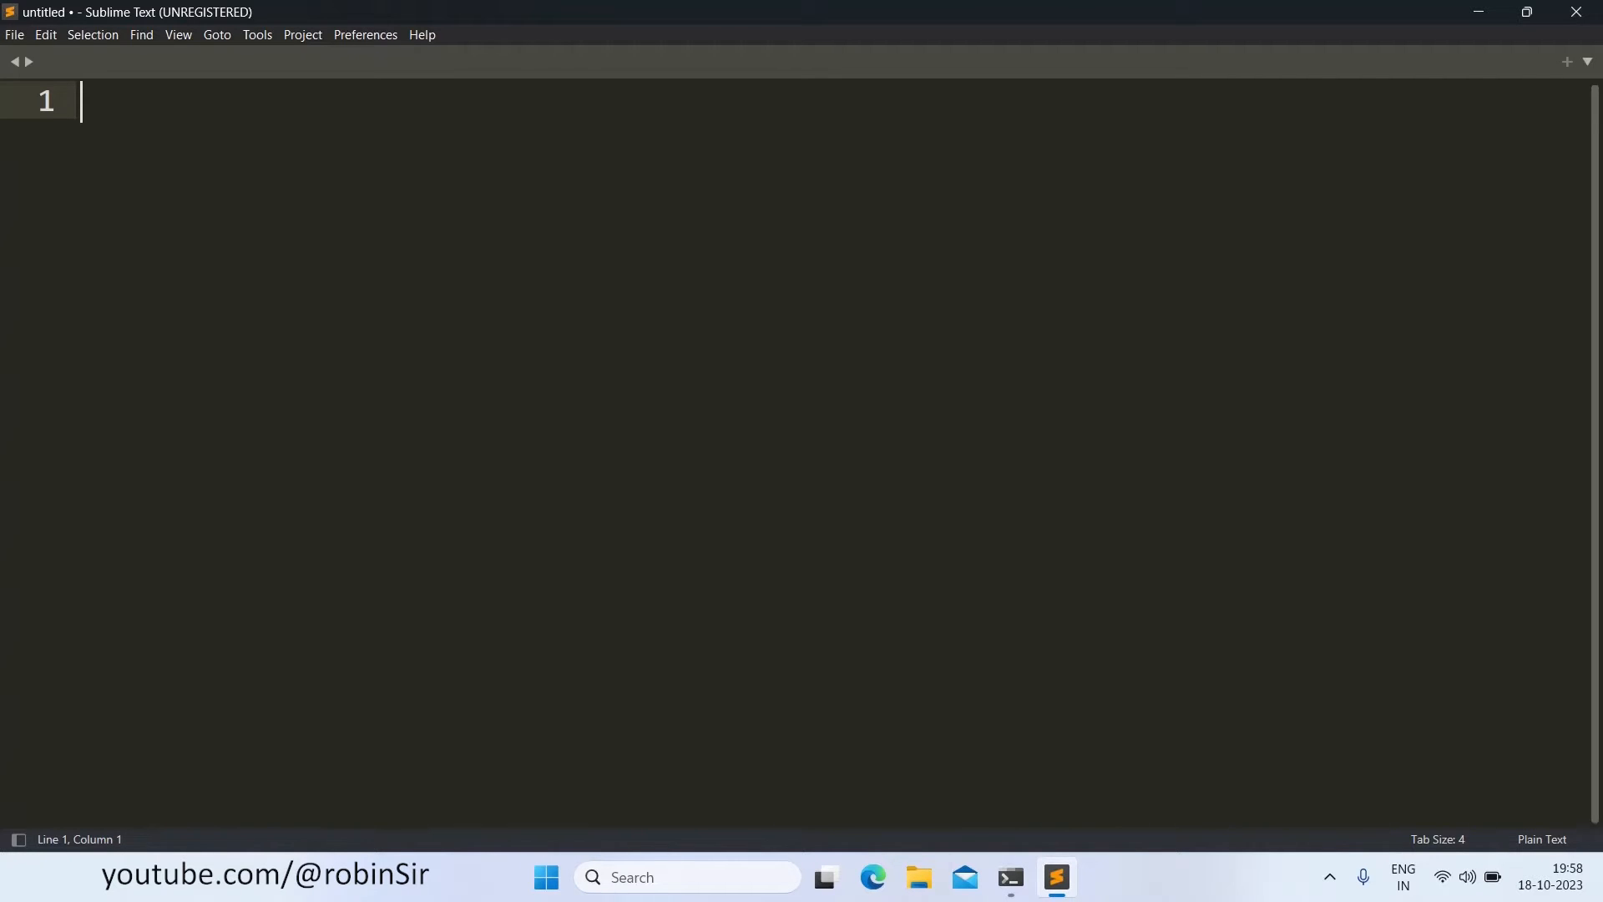
Step: Save the untitled file as DoublyMarkov.java in the user's home folder via Save As
click(14, 33)
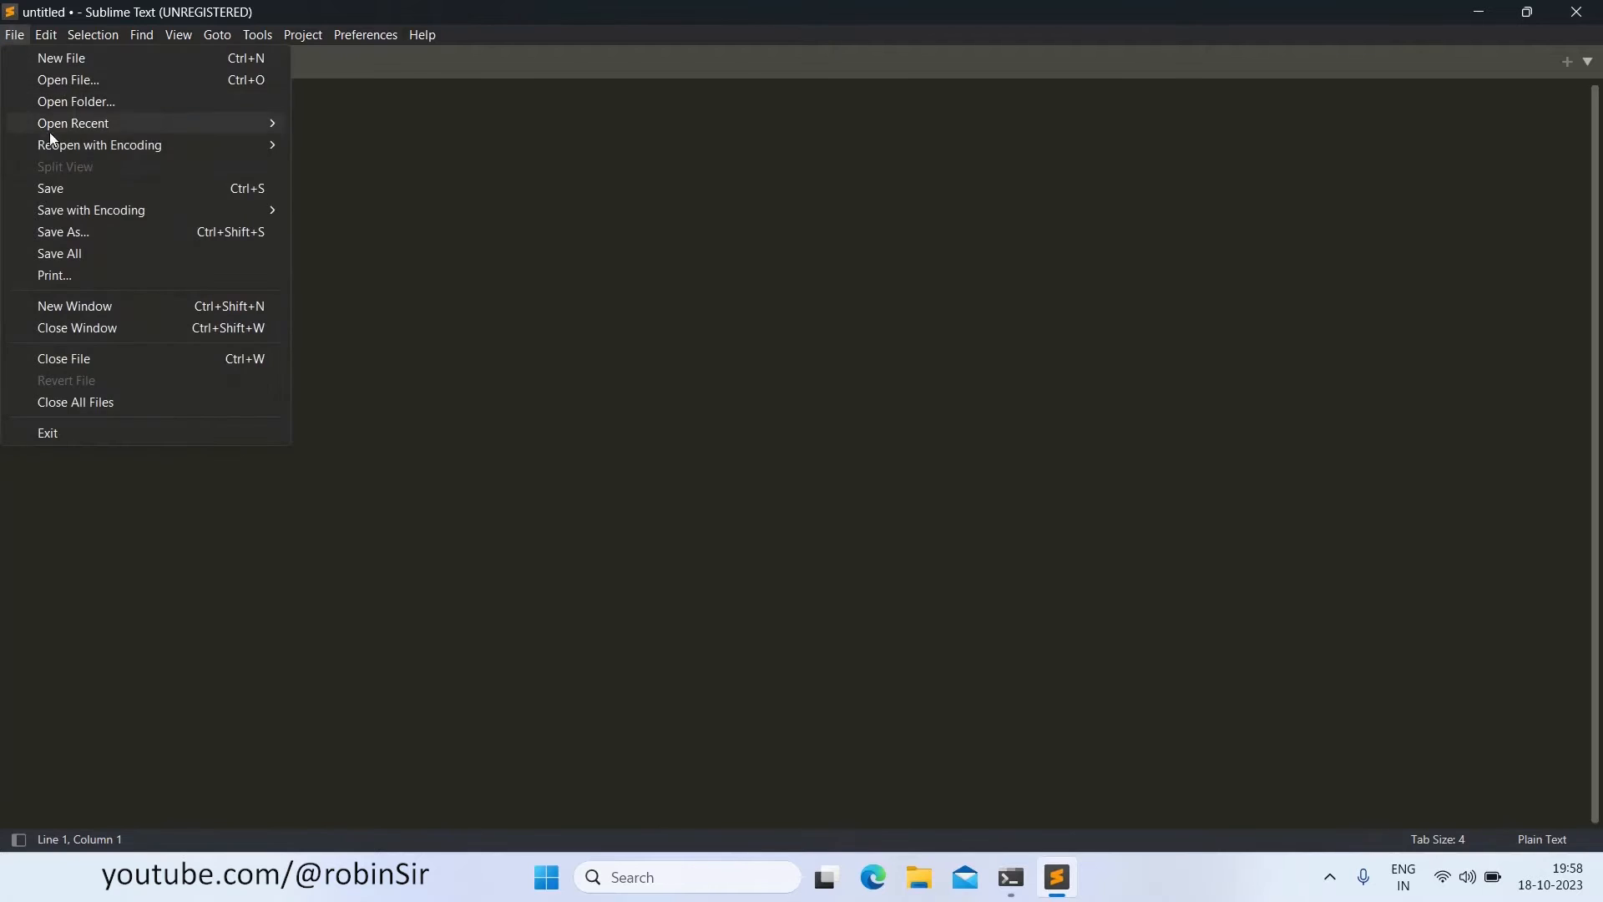
click(63, 235)
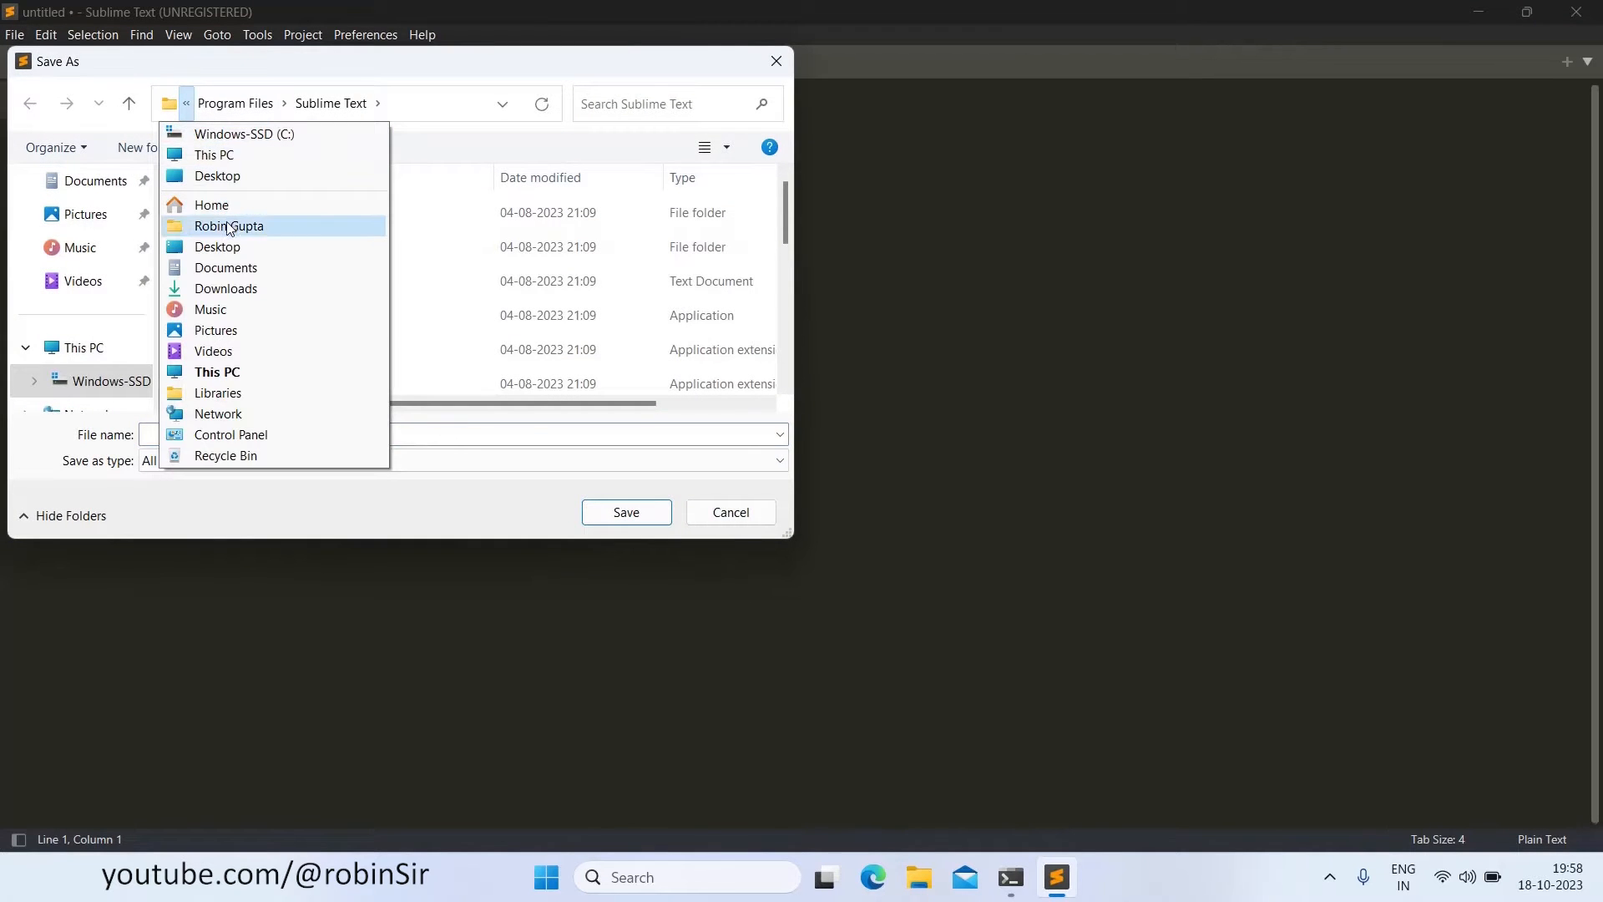
click(228, 226)
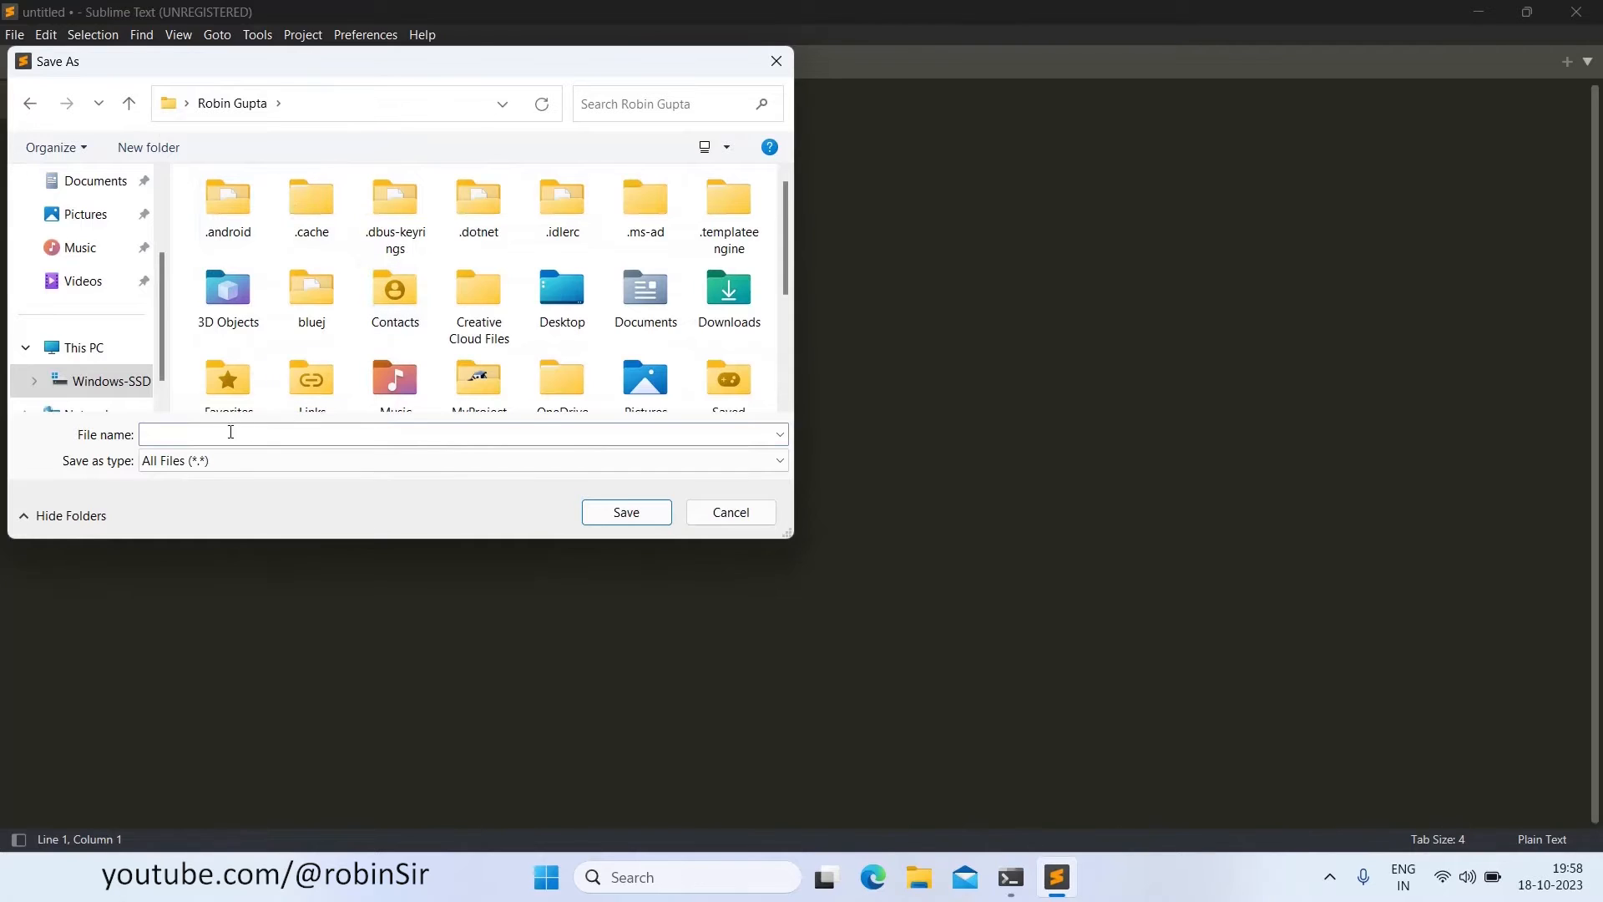
text(DoublyMark)
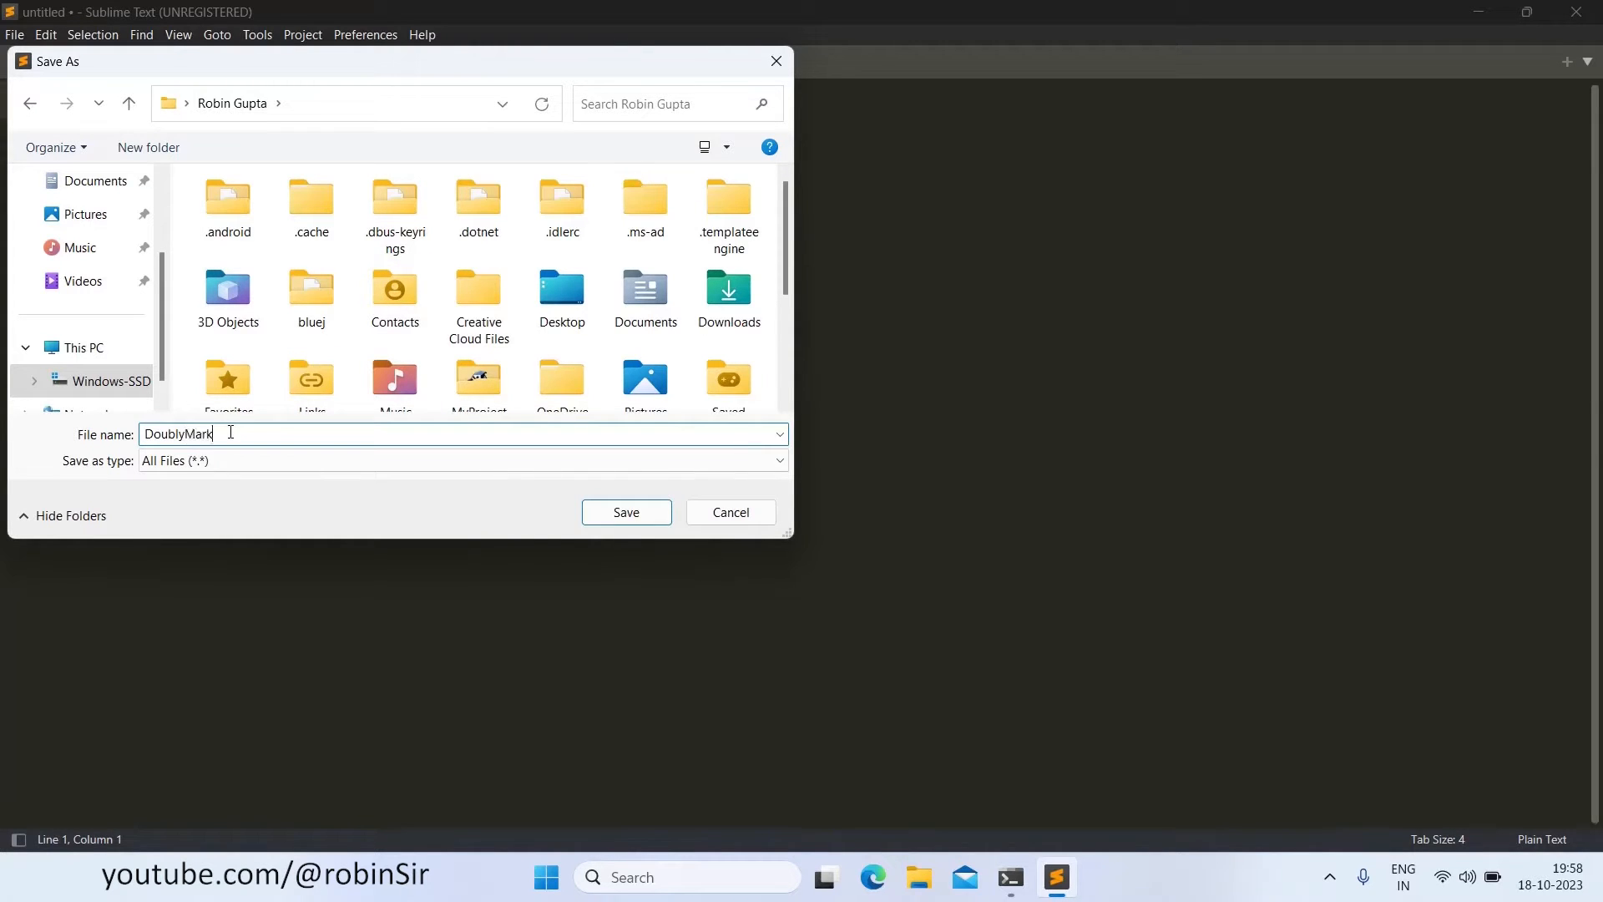
text(ov.java)
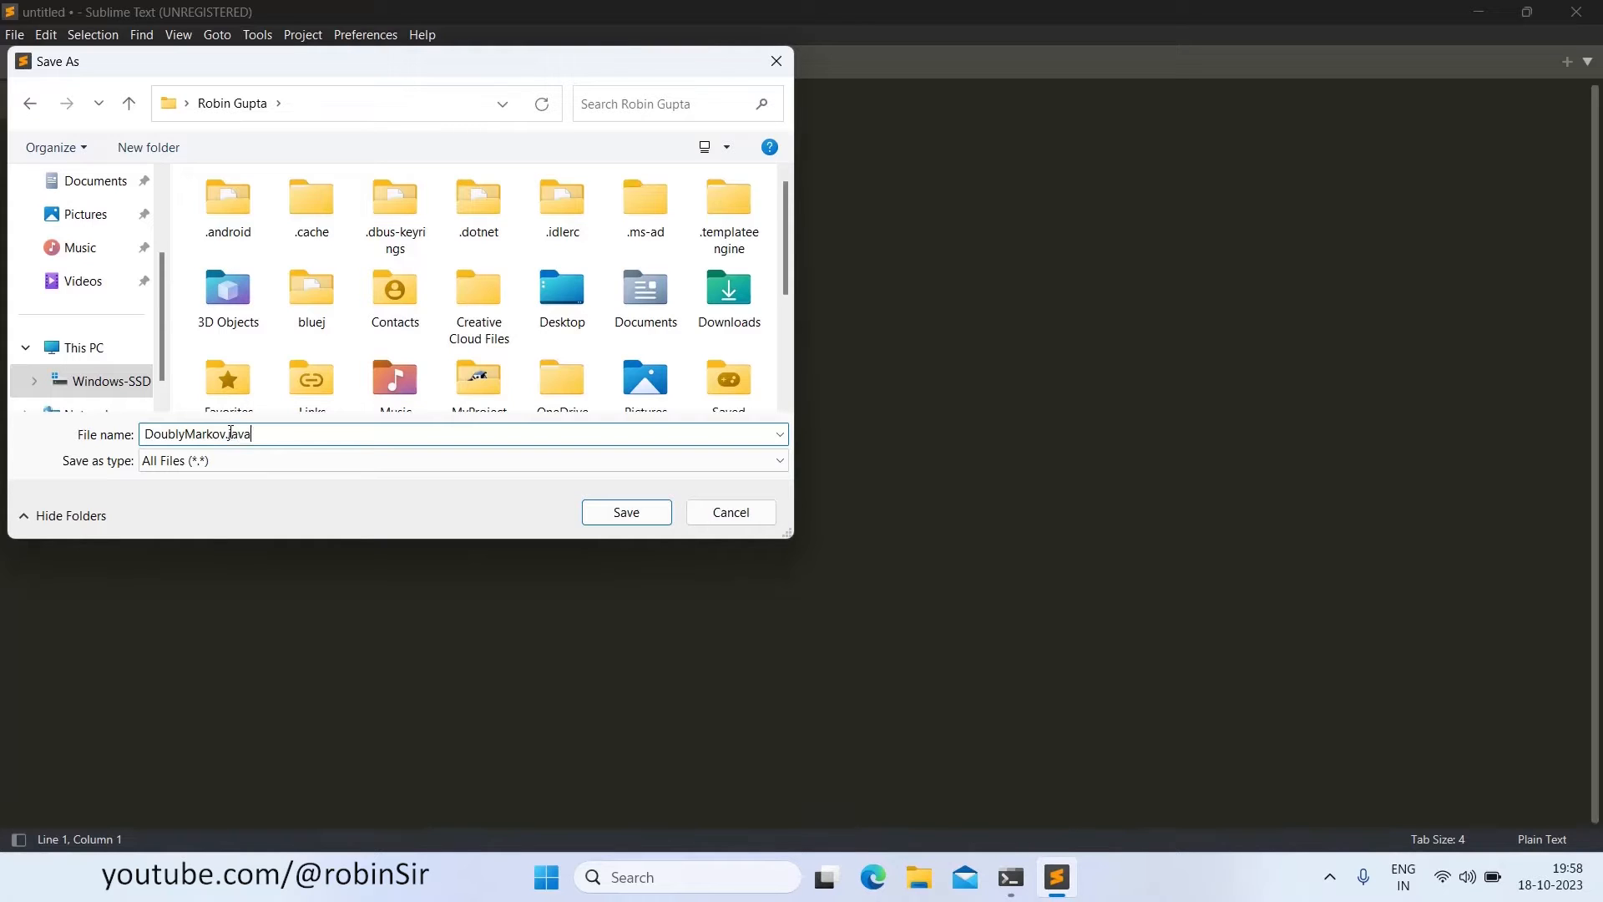
click(625, 512)
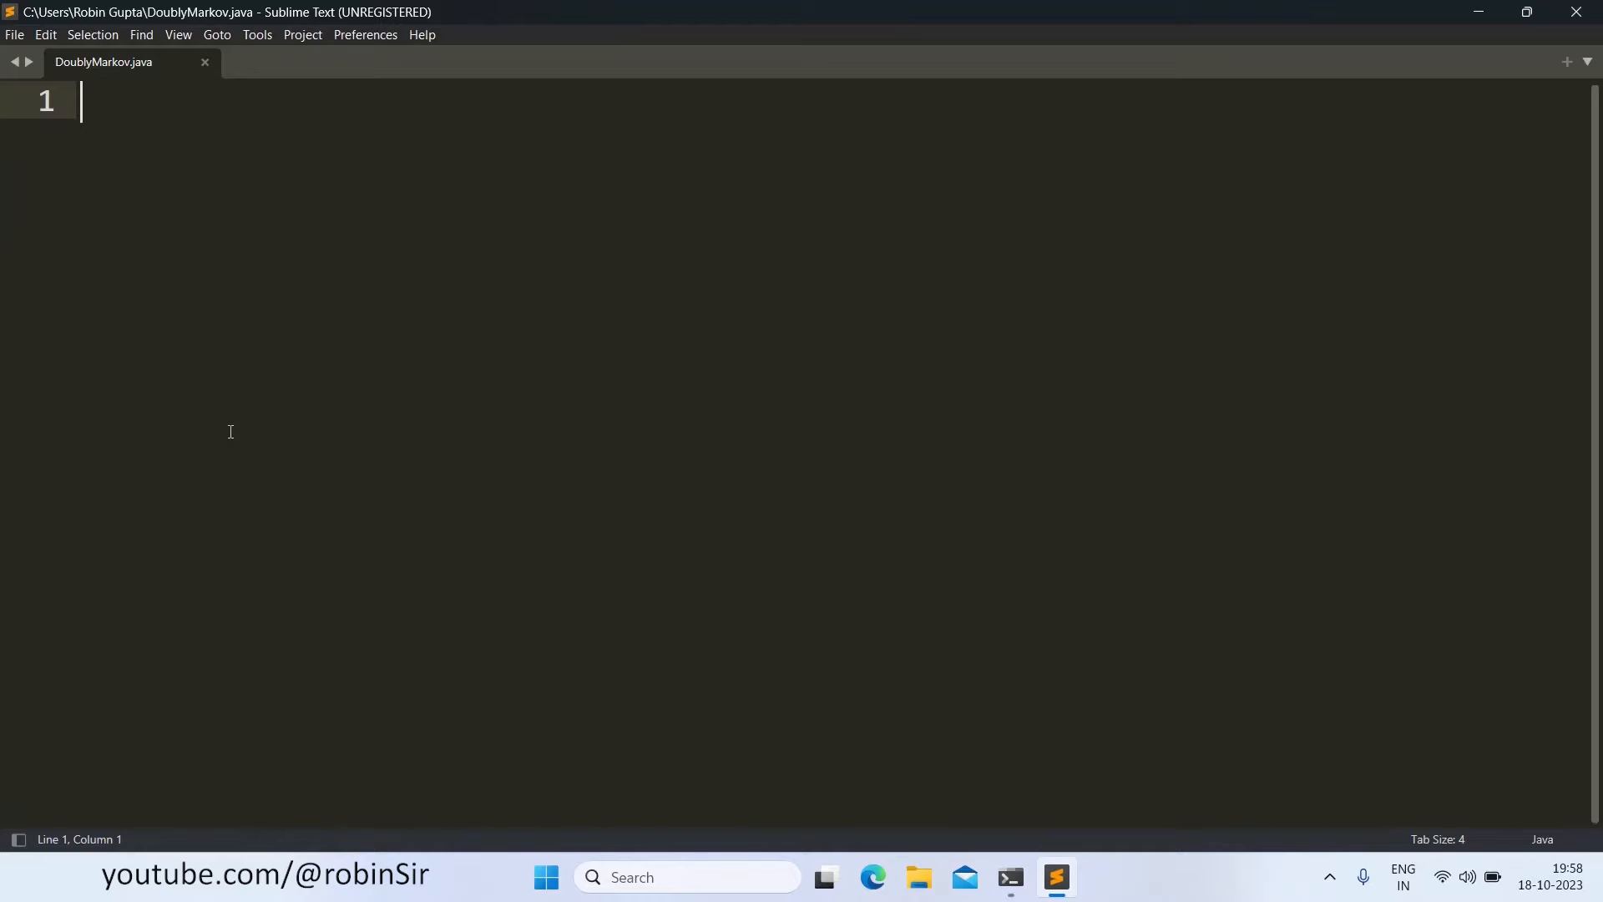
Step: Write the comment '//All elements are greater than or equal to 0.'
text(//)
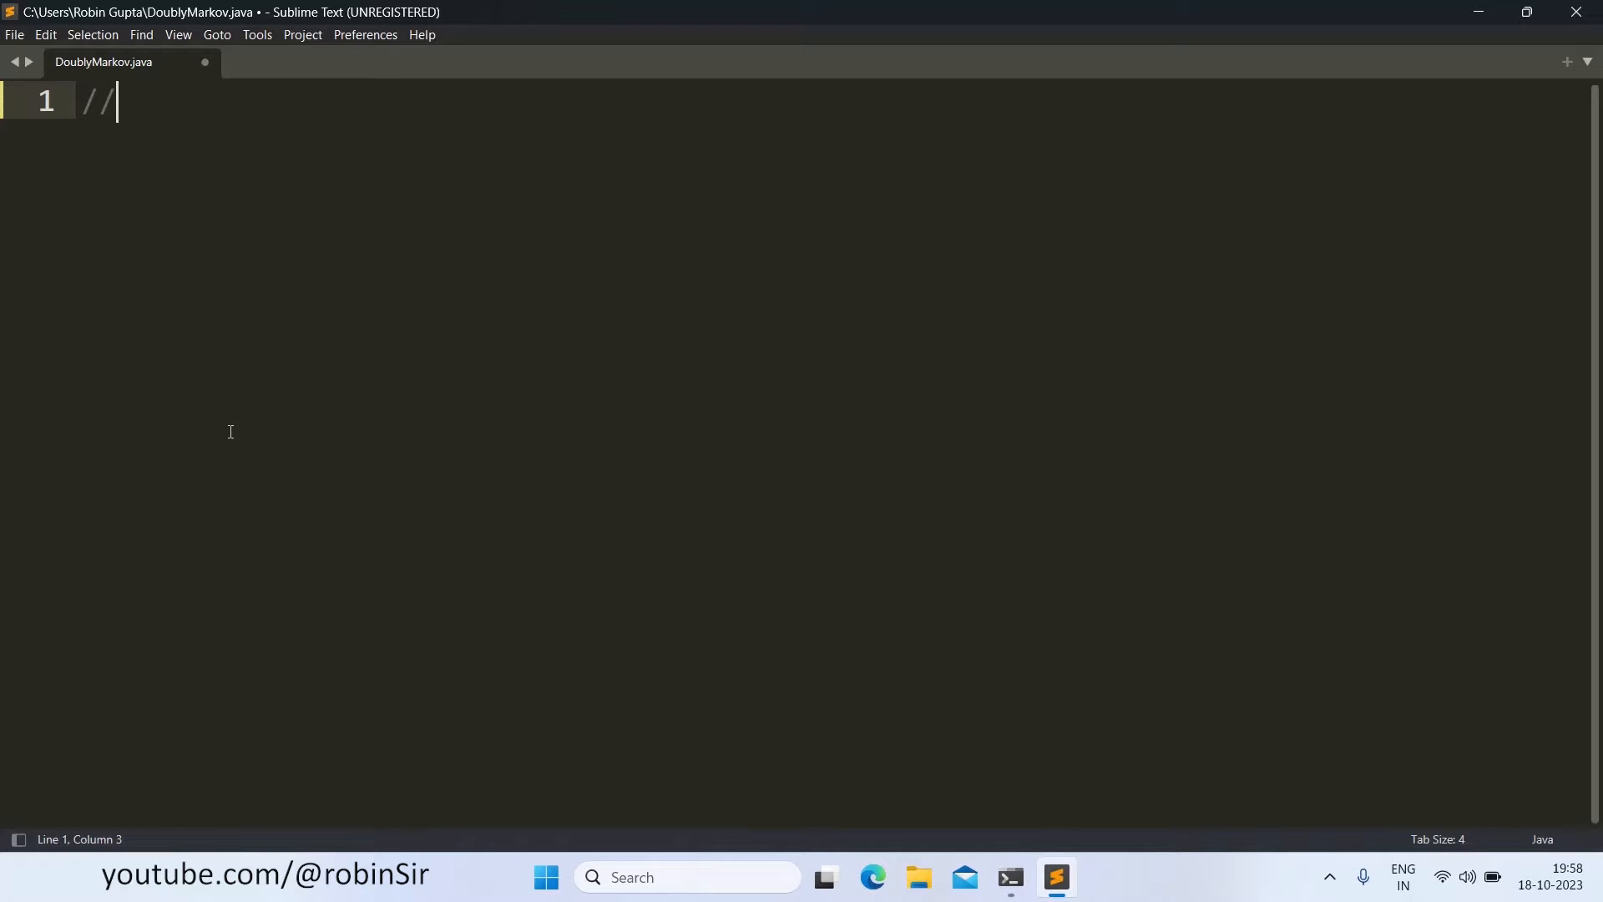
text(All)
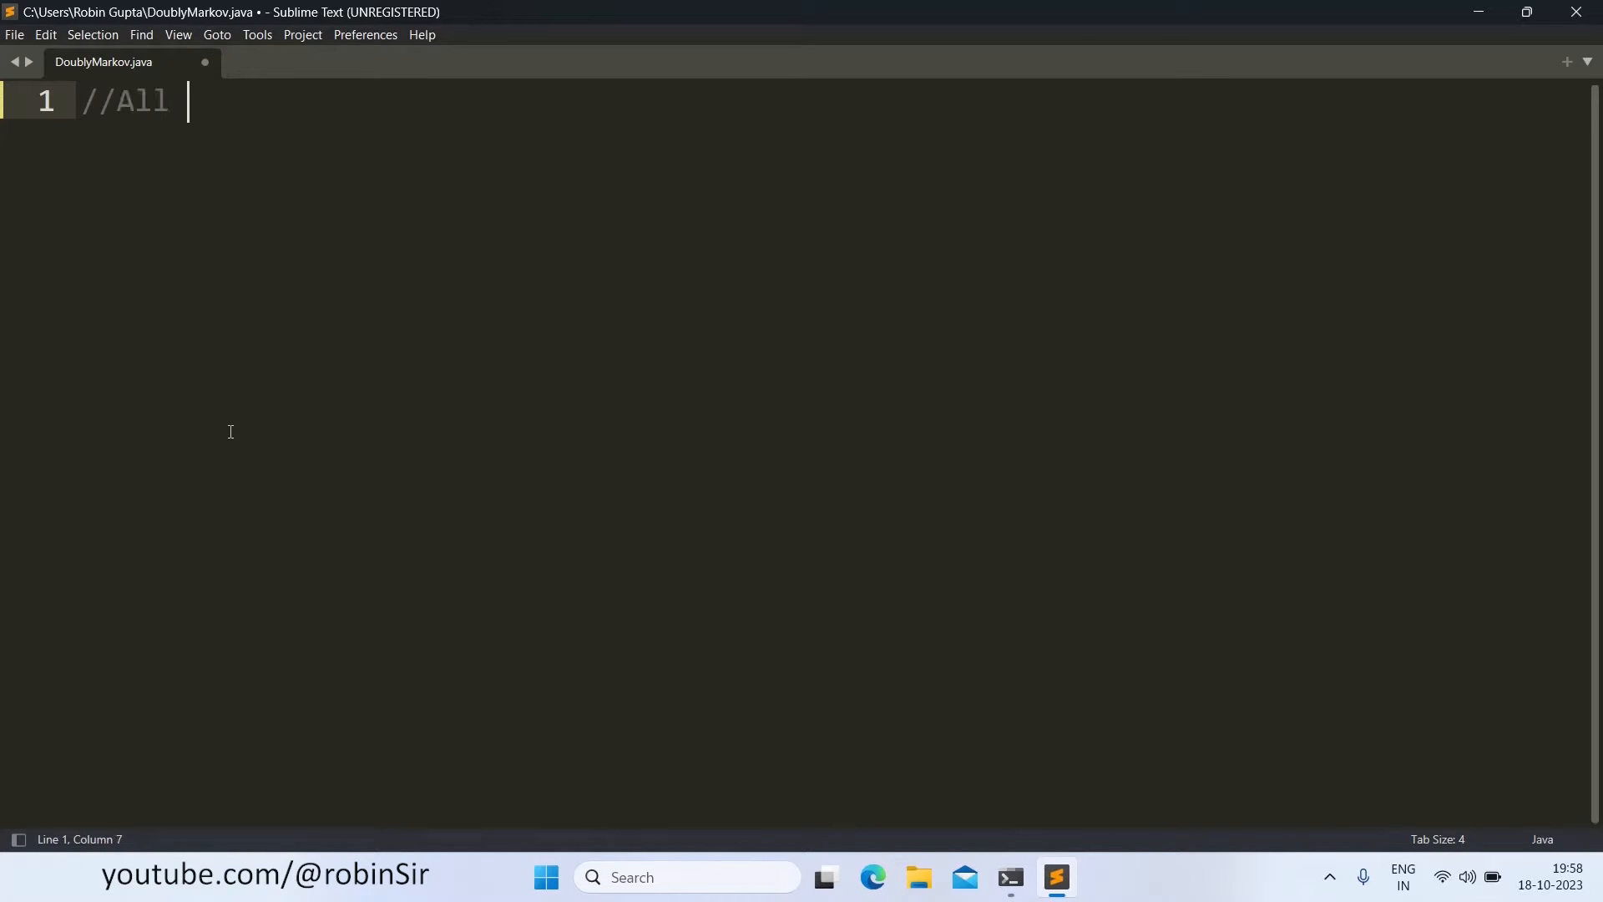
text(elements)
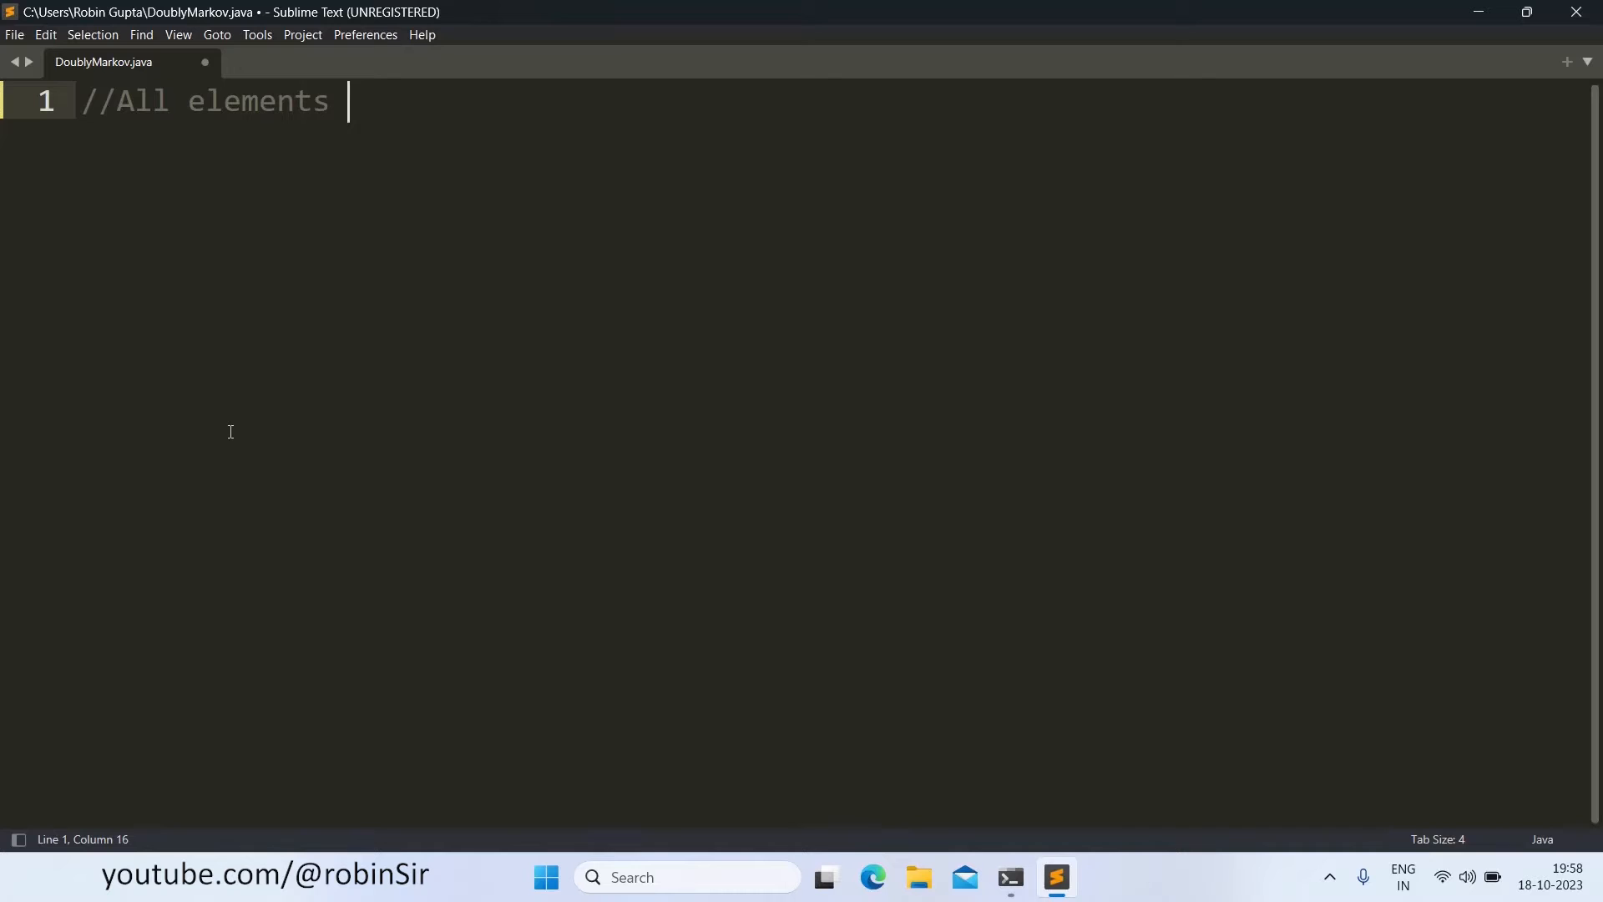
text(are)
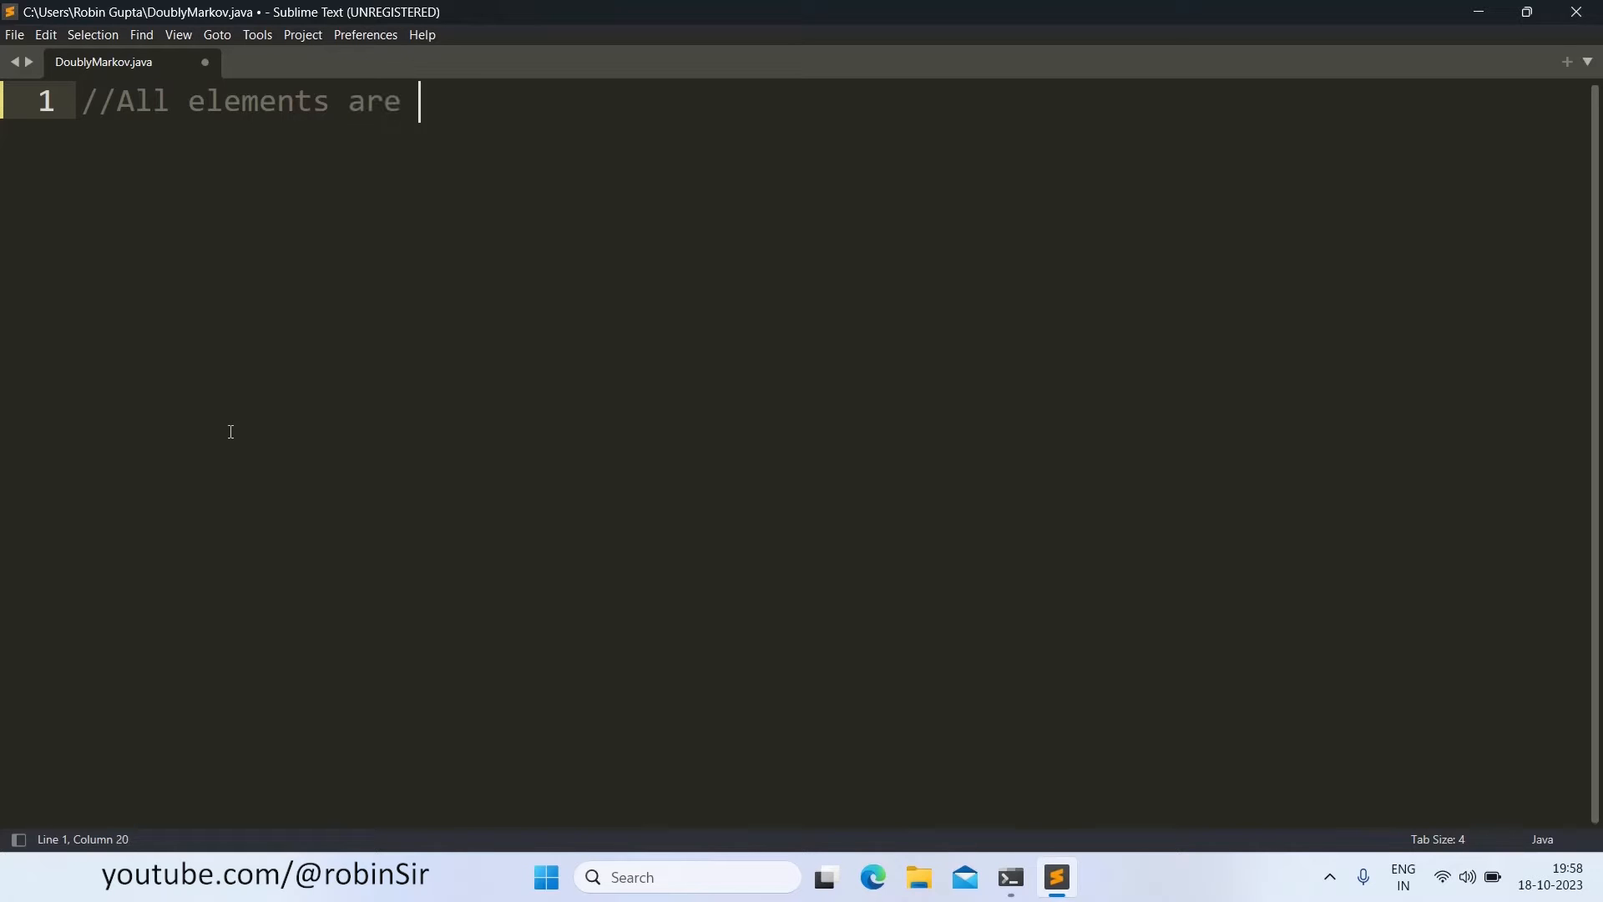
text(greater than)
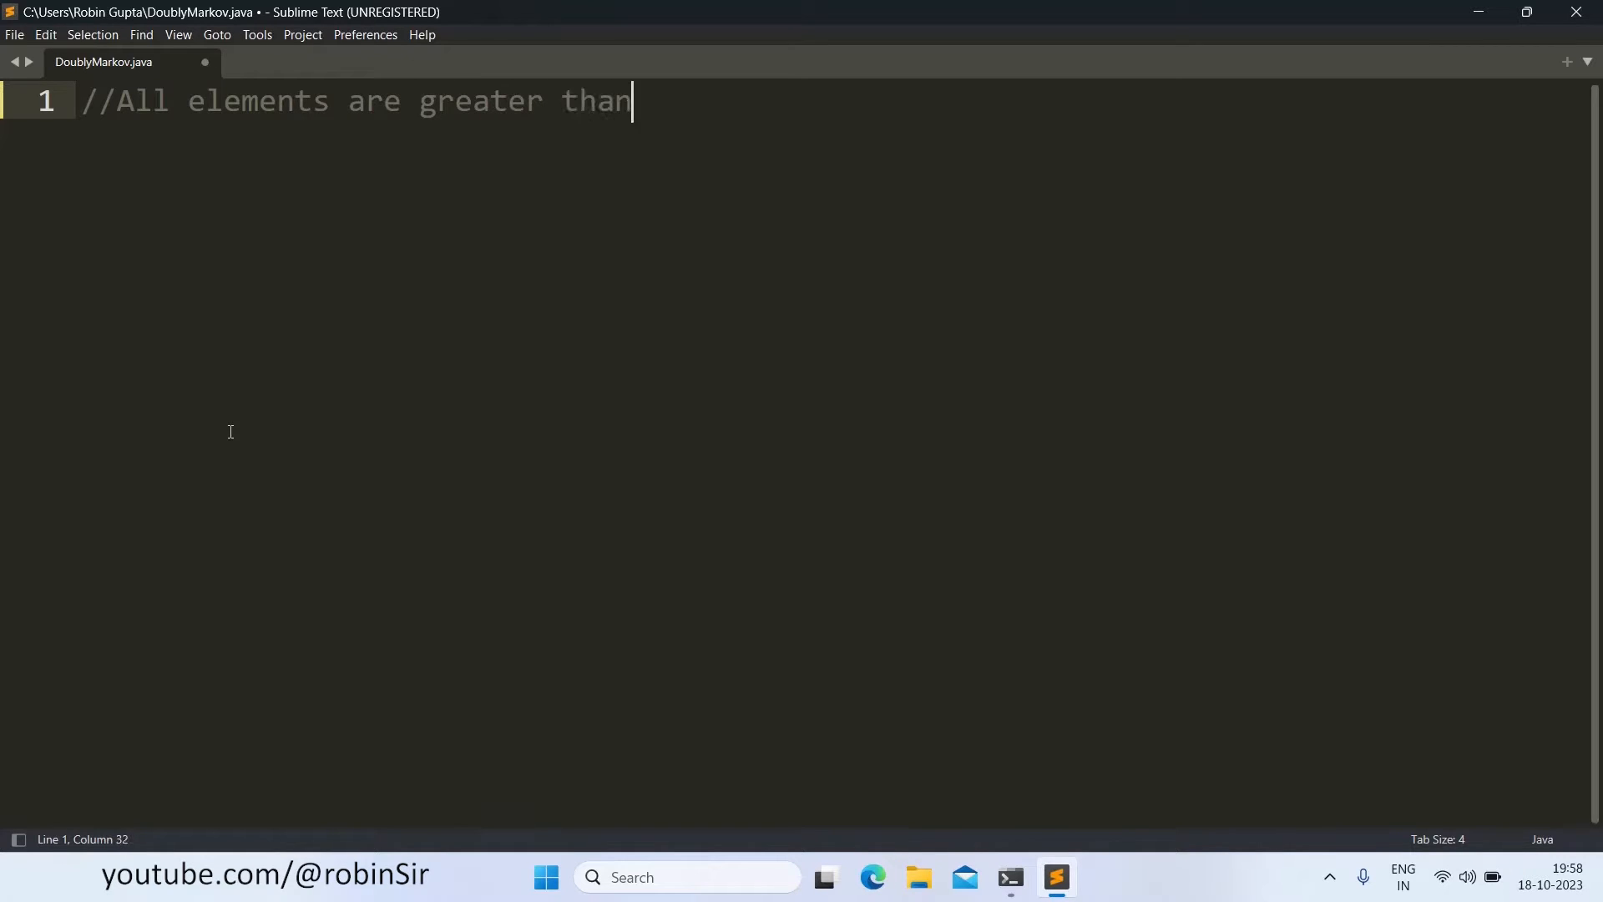
text(or equal)
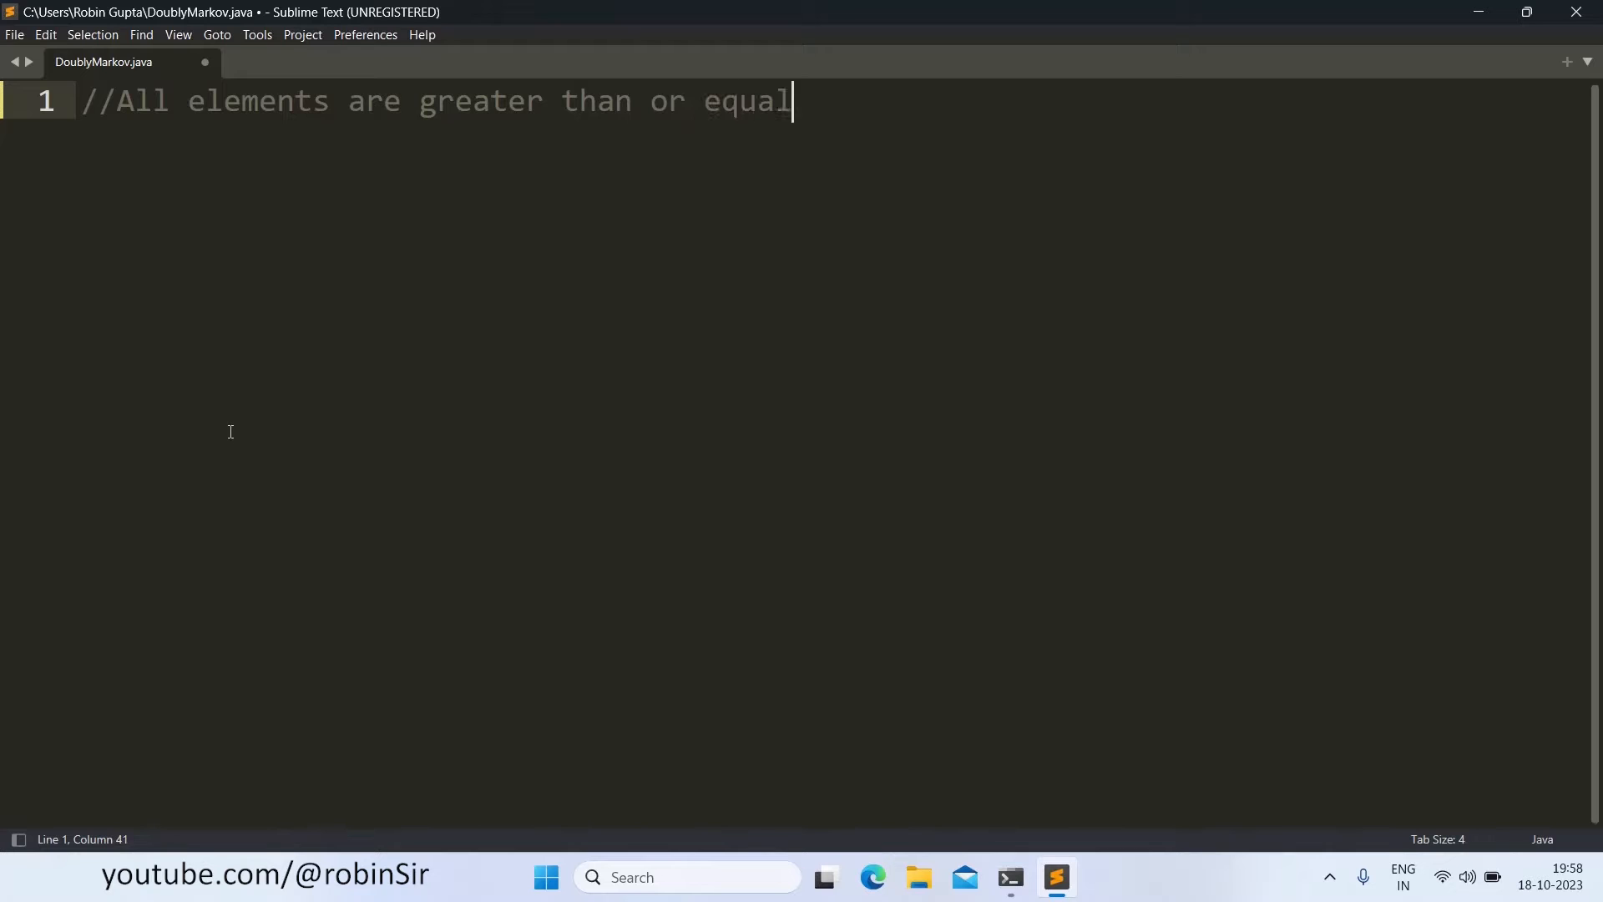
text(to)
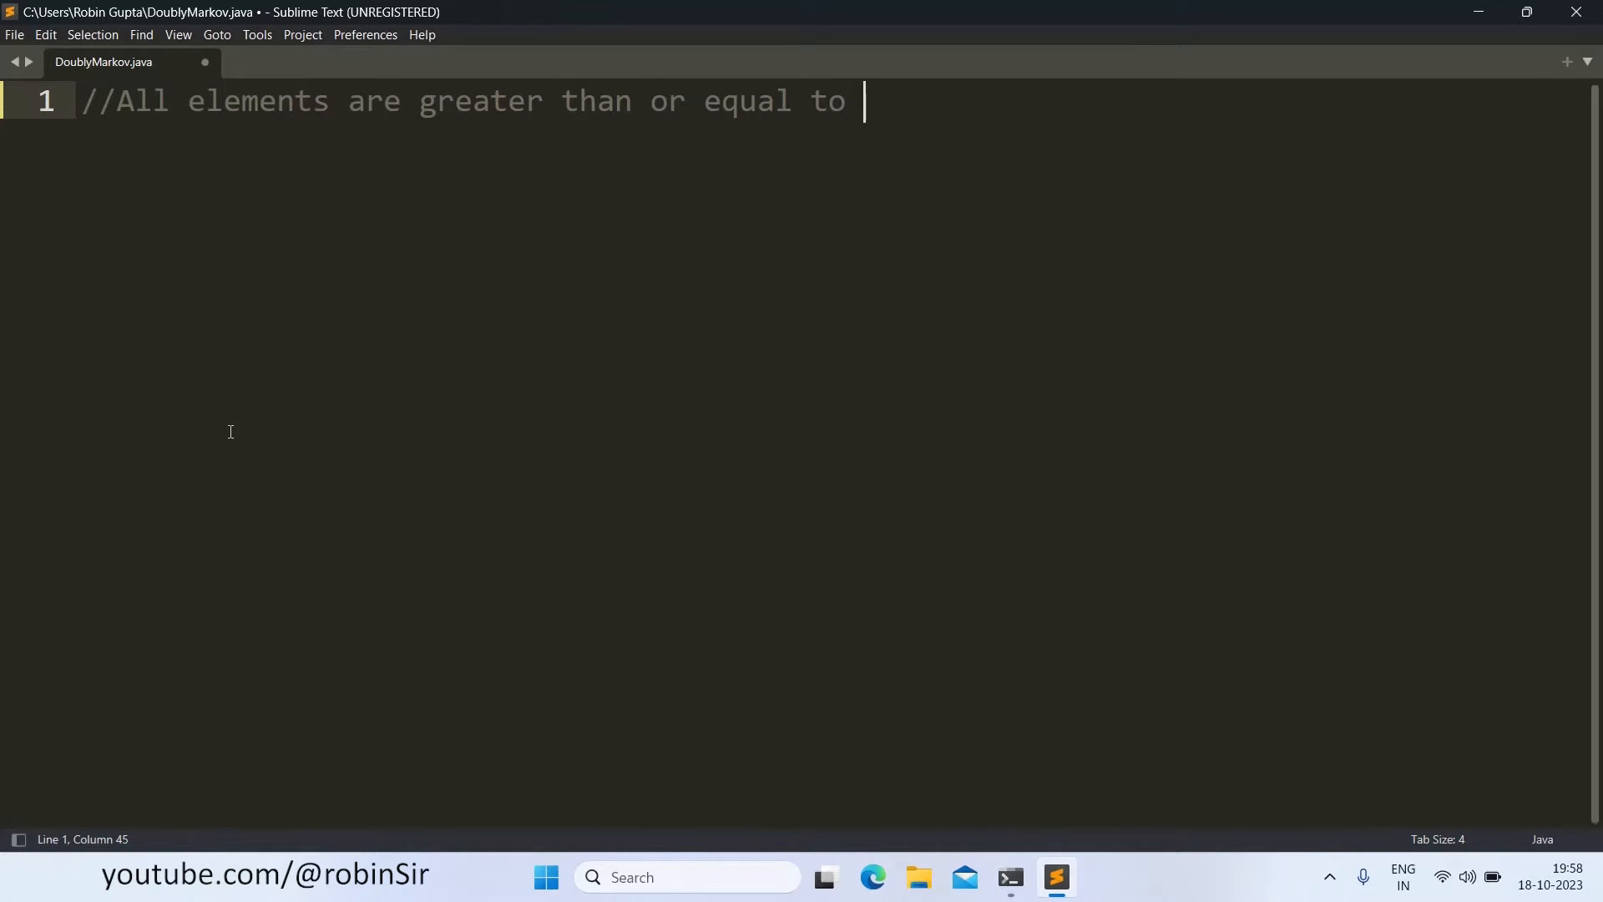
text(0.)
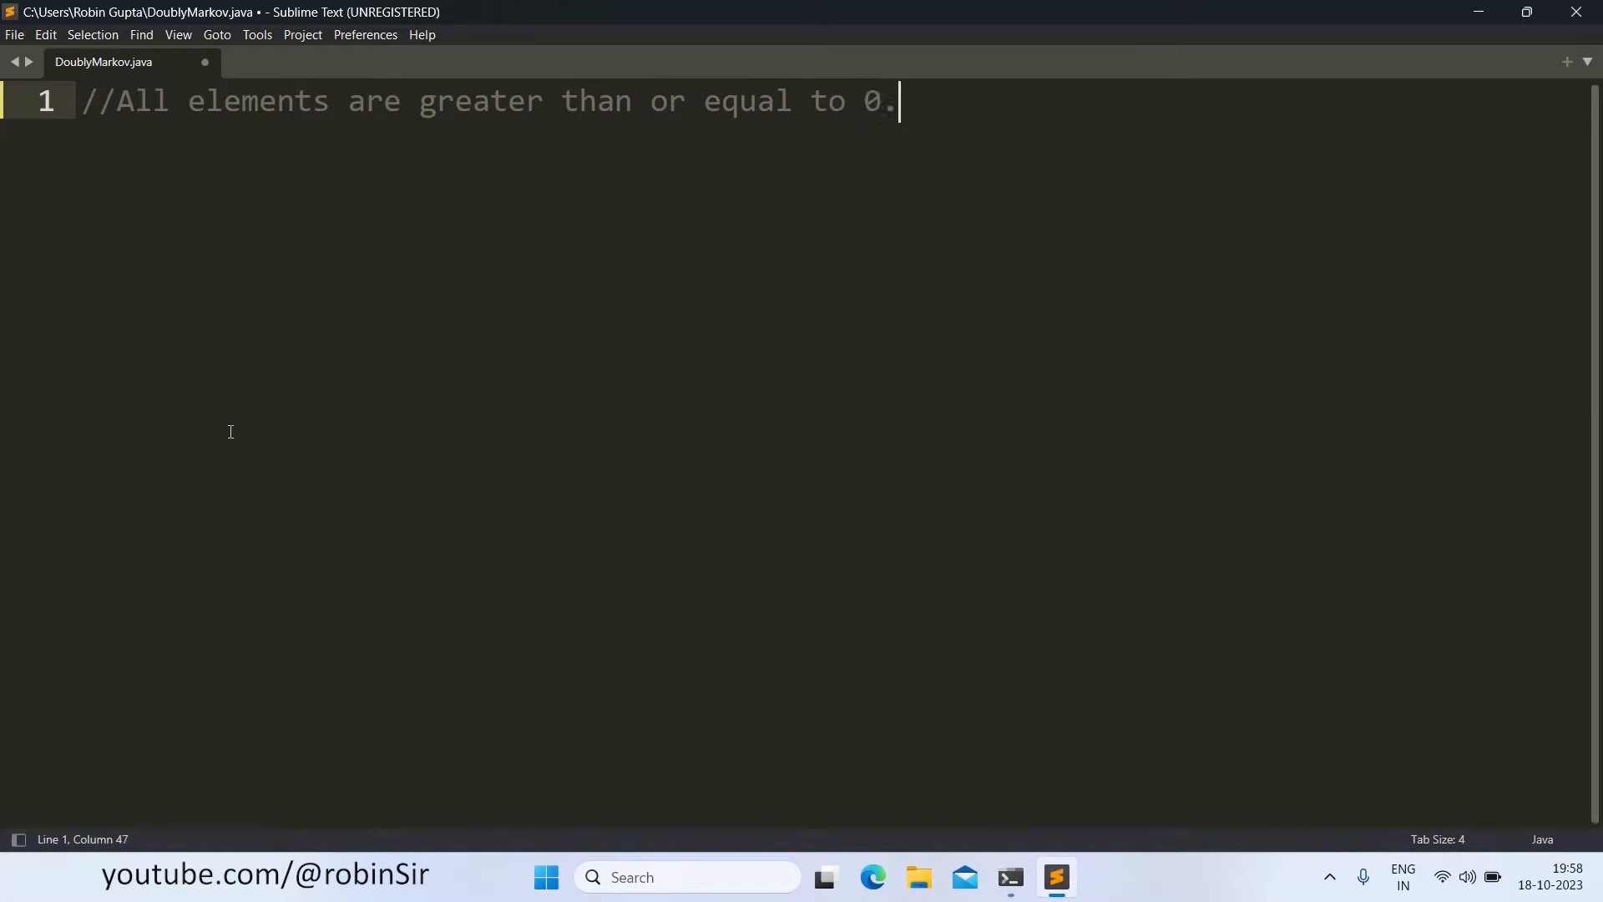
key(Return)
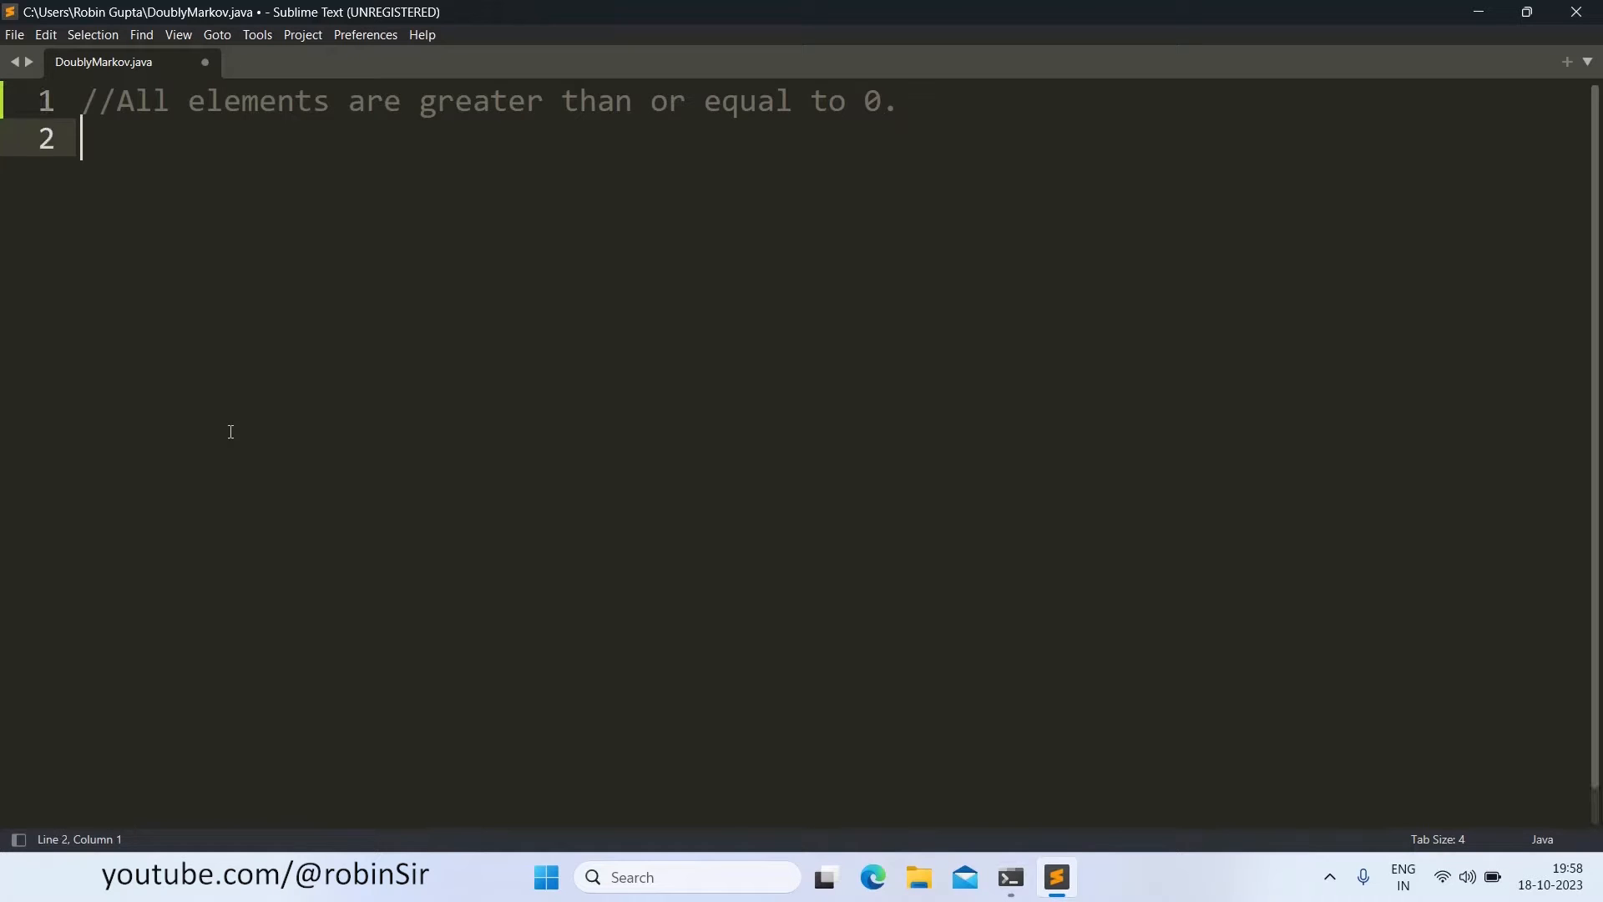
Step: Write the comment '//Sum of each row is equal to 1'
text(//)
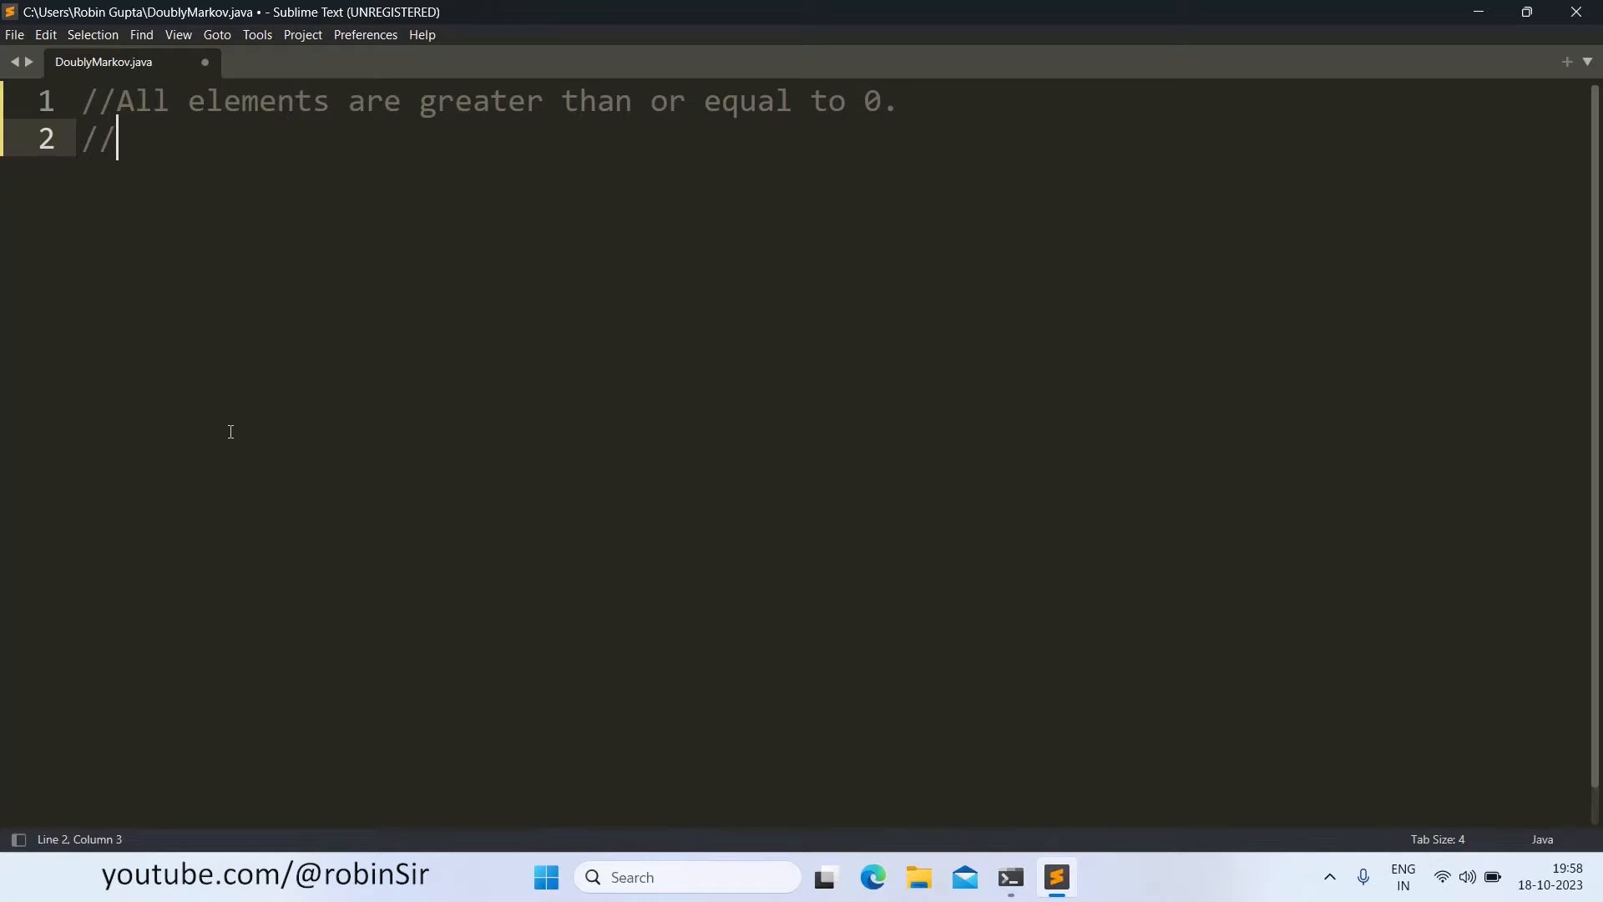
text(Sum)
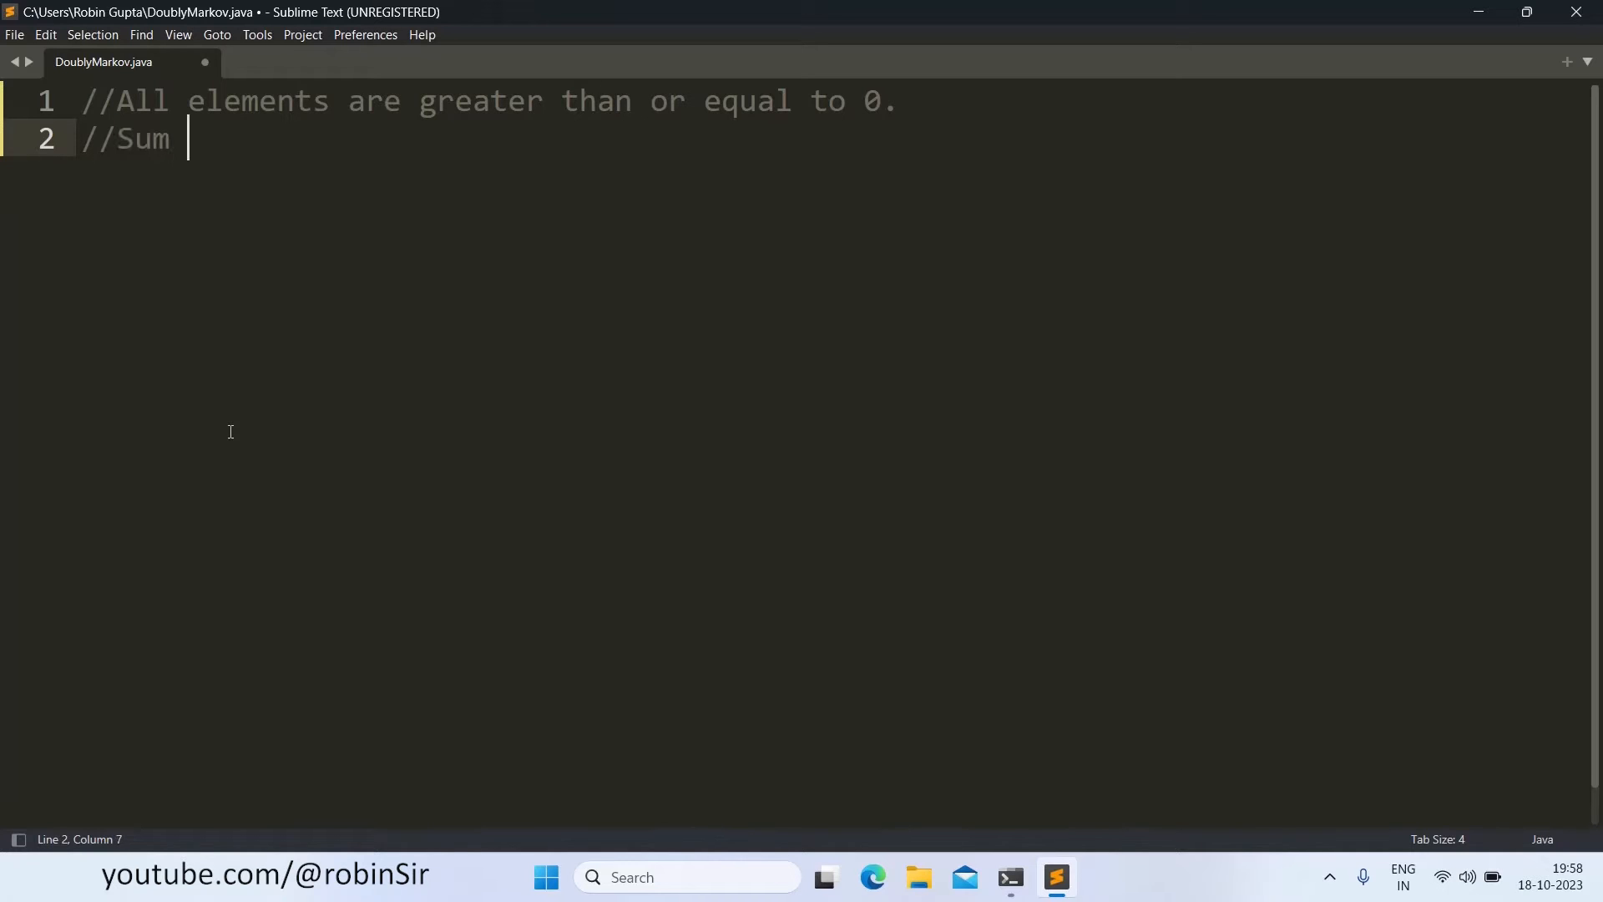
text(of each row)
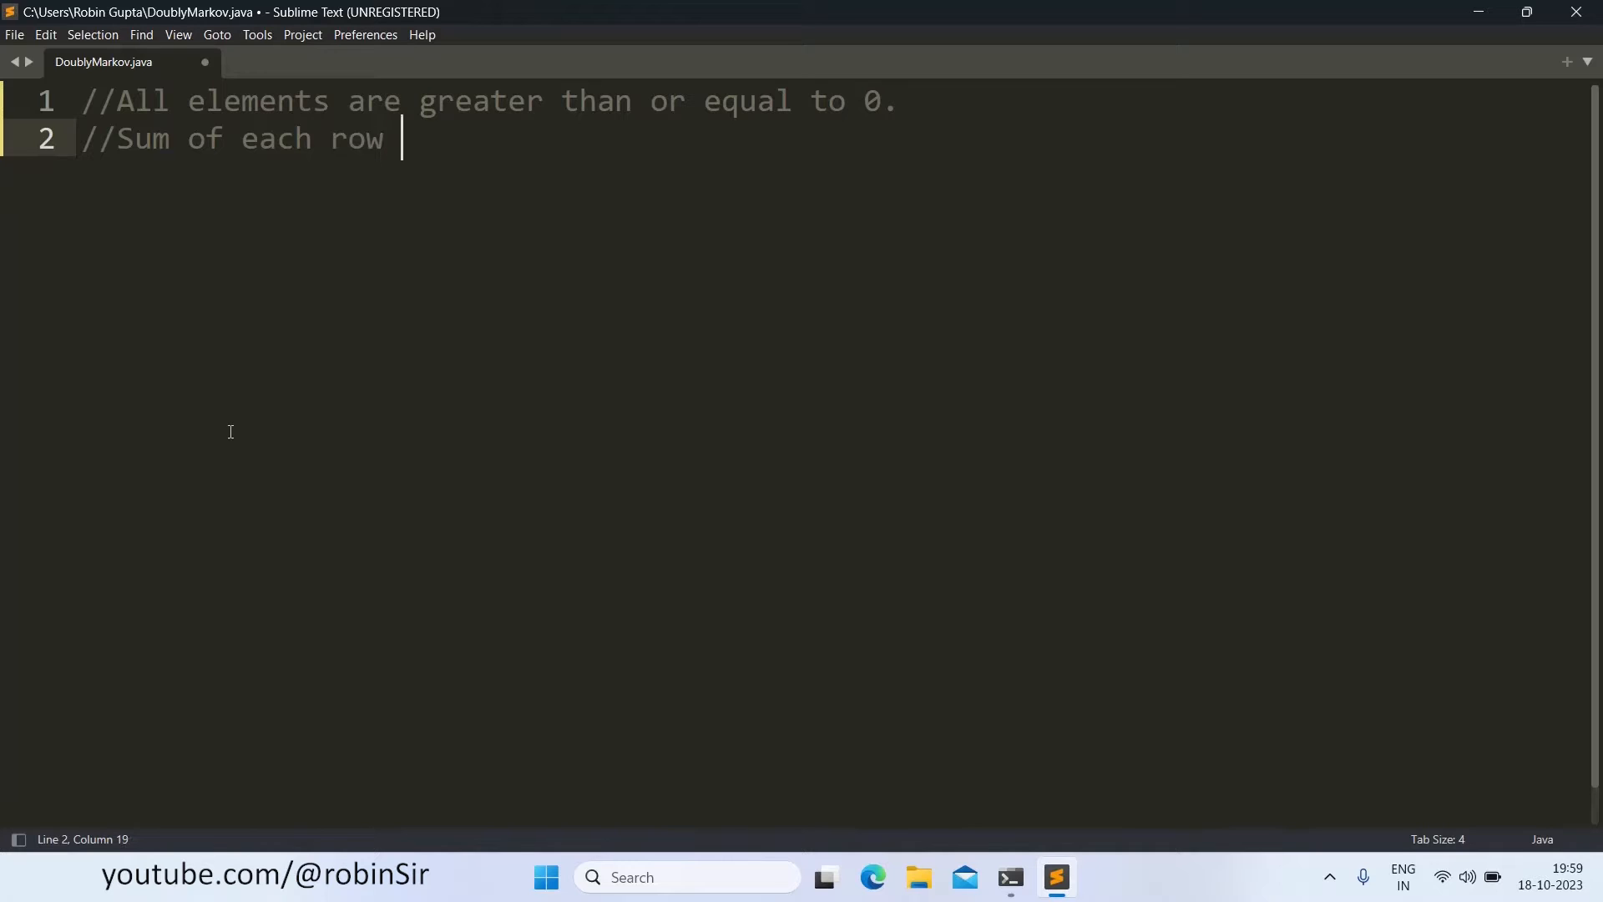
text(is equal)
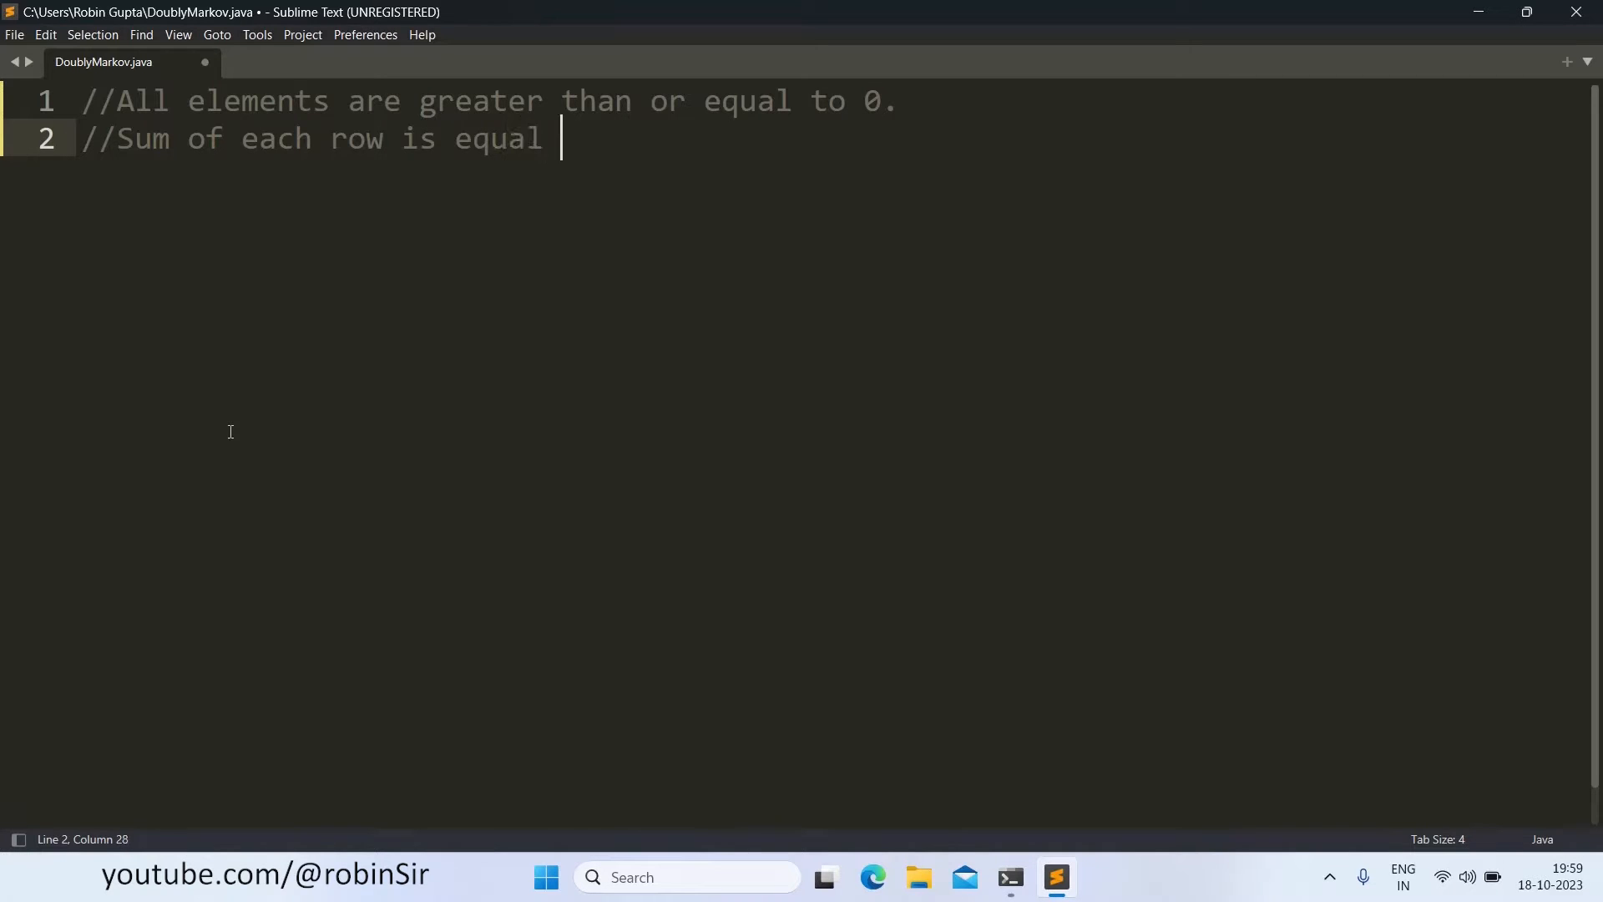
text(to 1.)
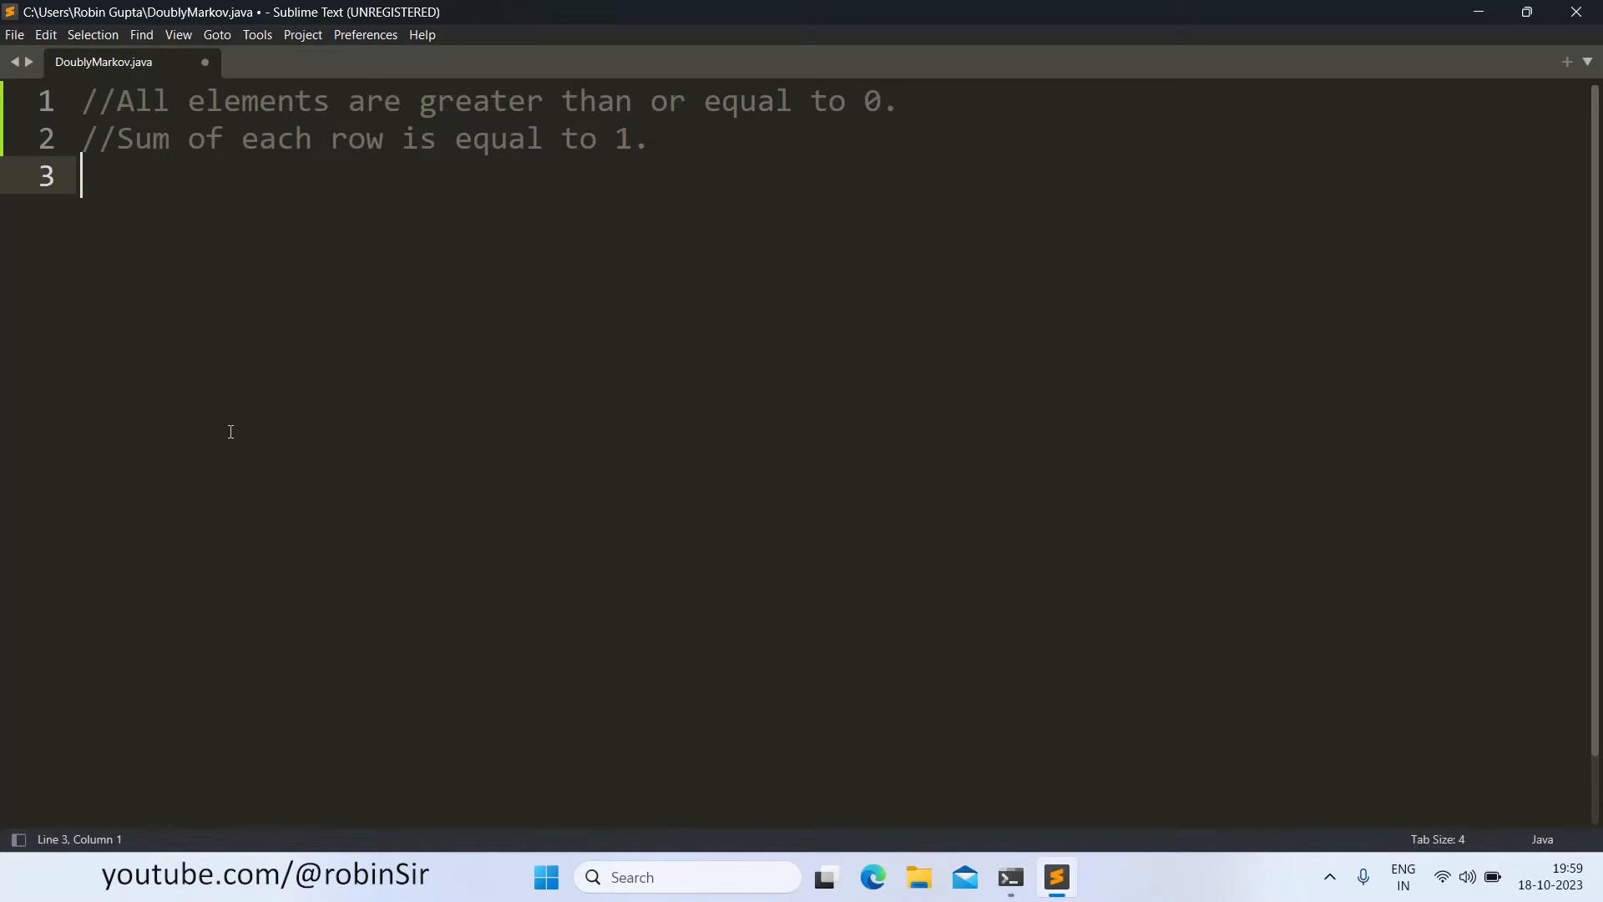
Step: Write the comment '//Sum of each column is equal to 1.'
text(//Sum)
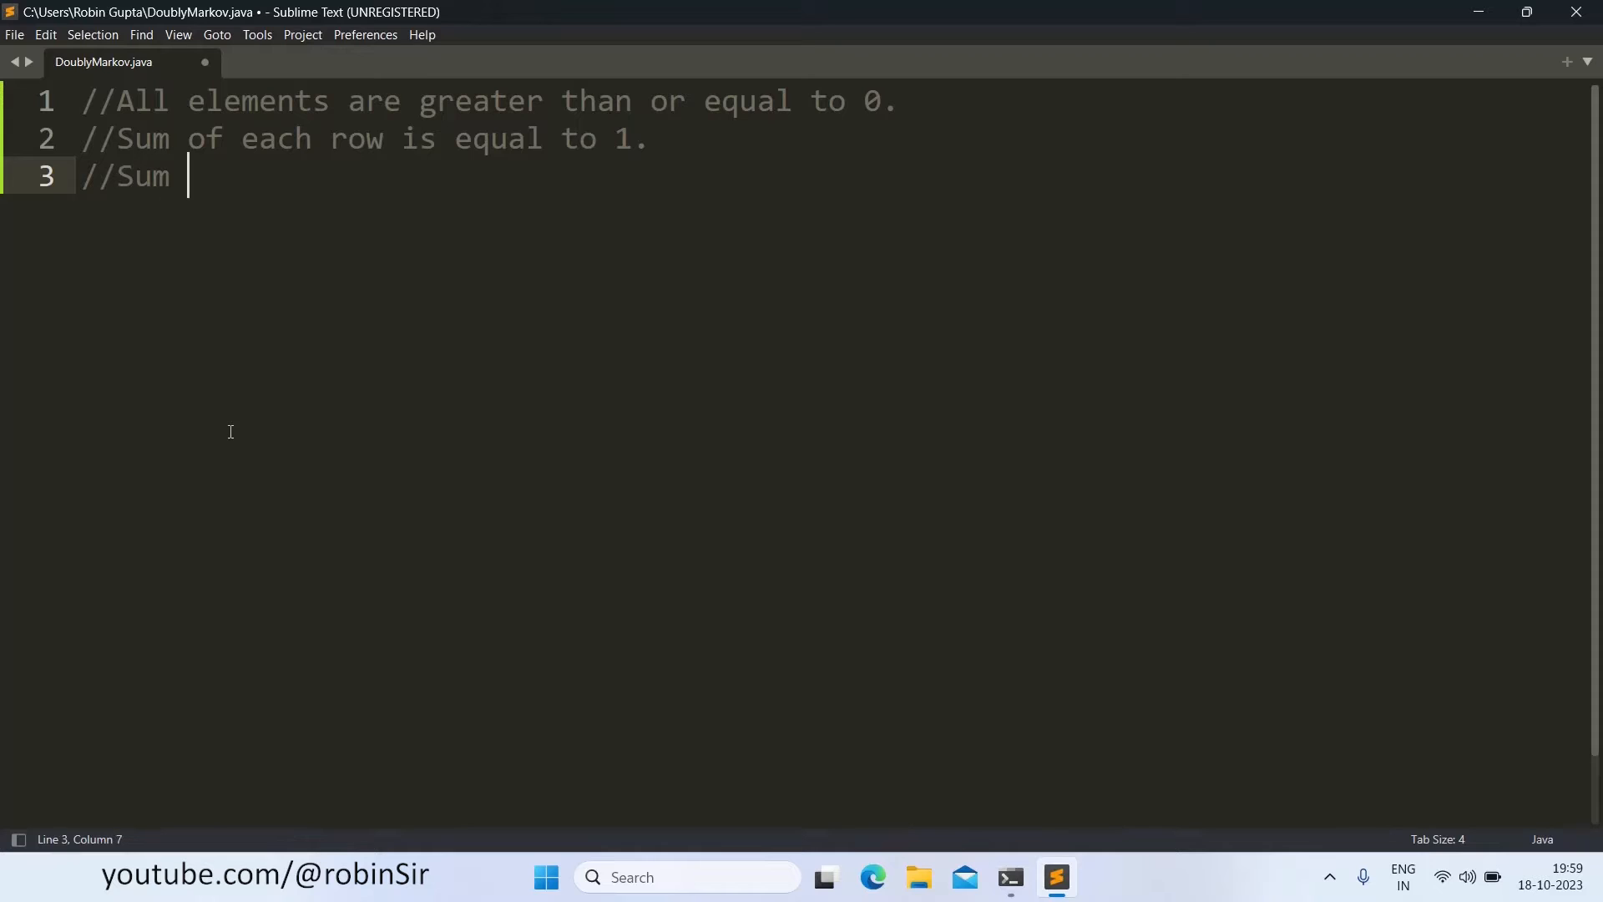
text(of)
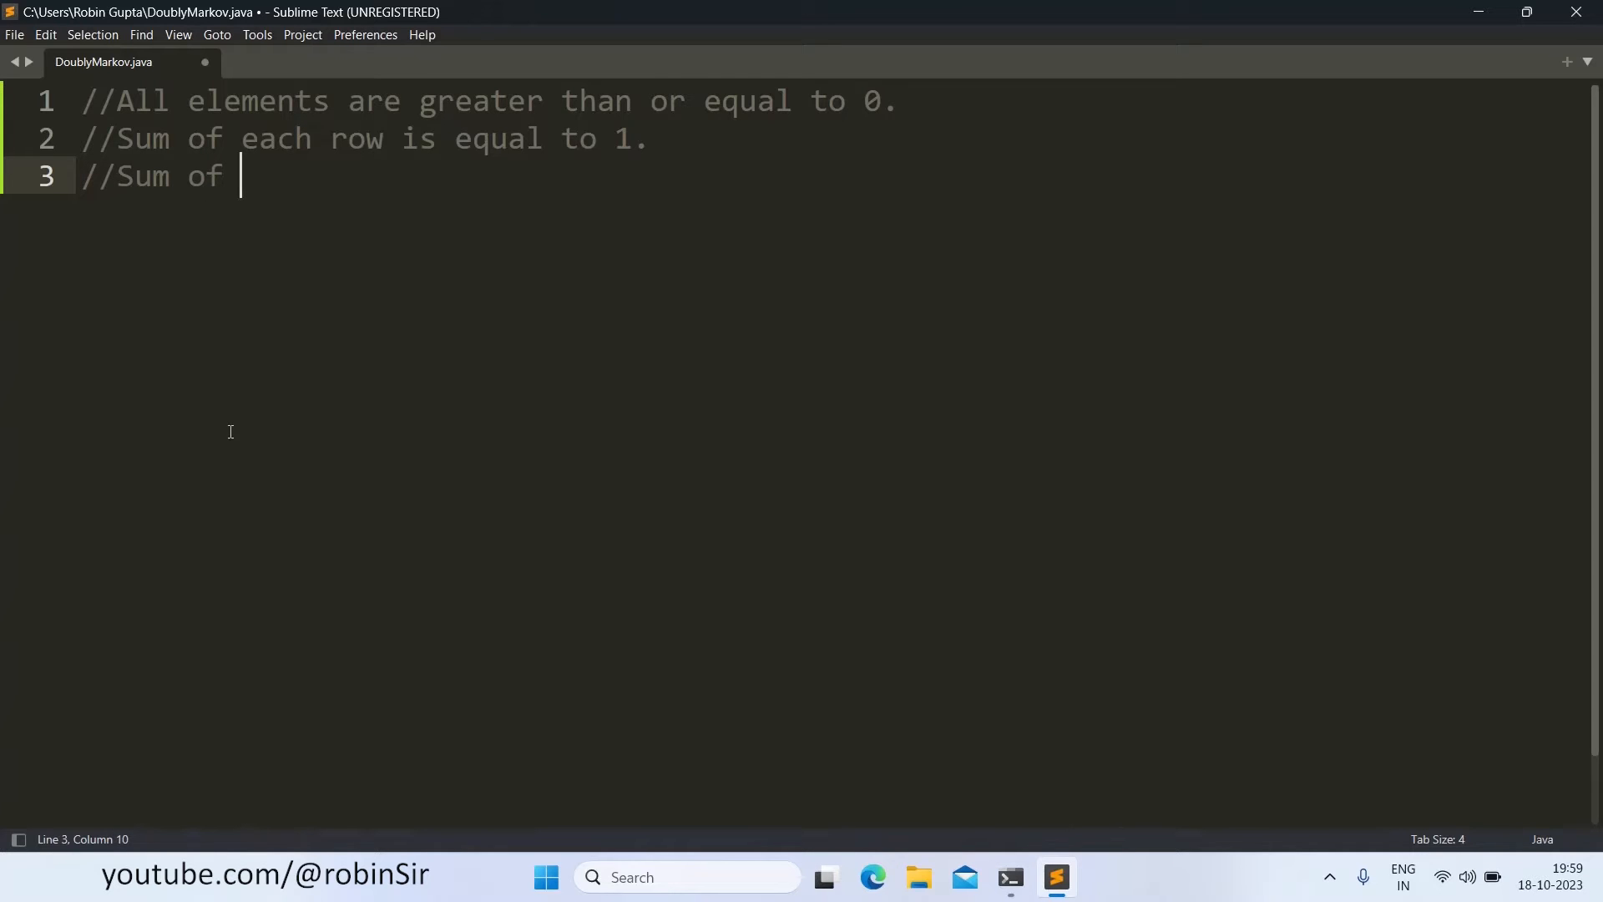
text(each colu)
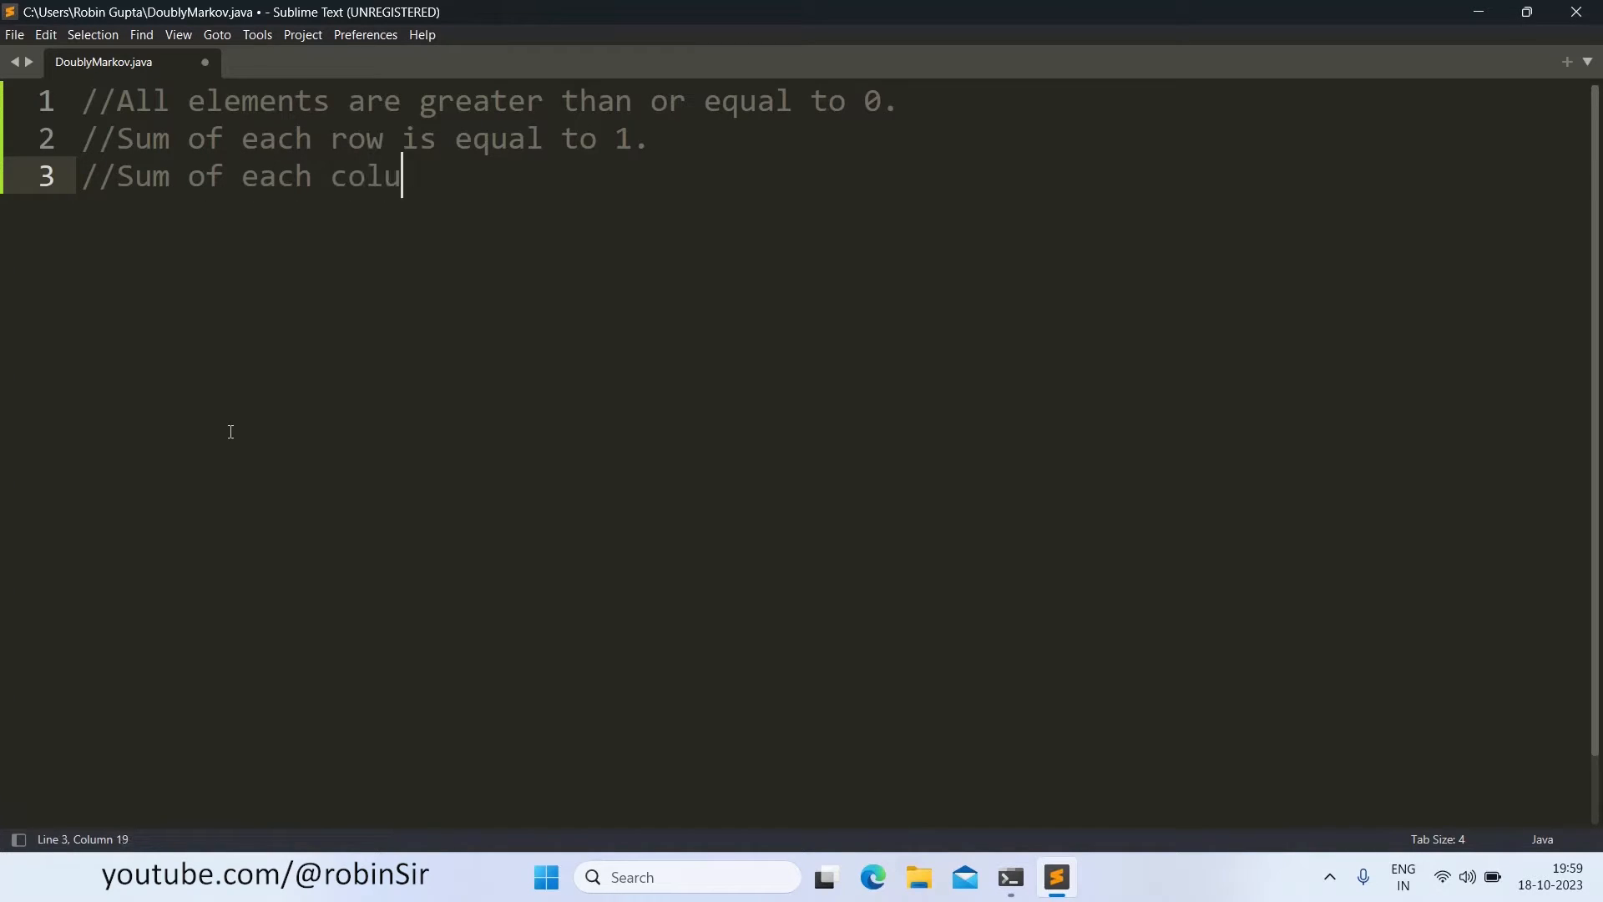
text(mn)
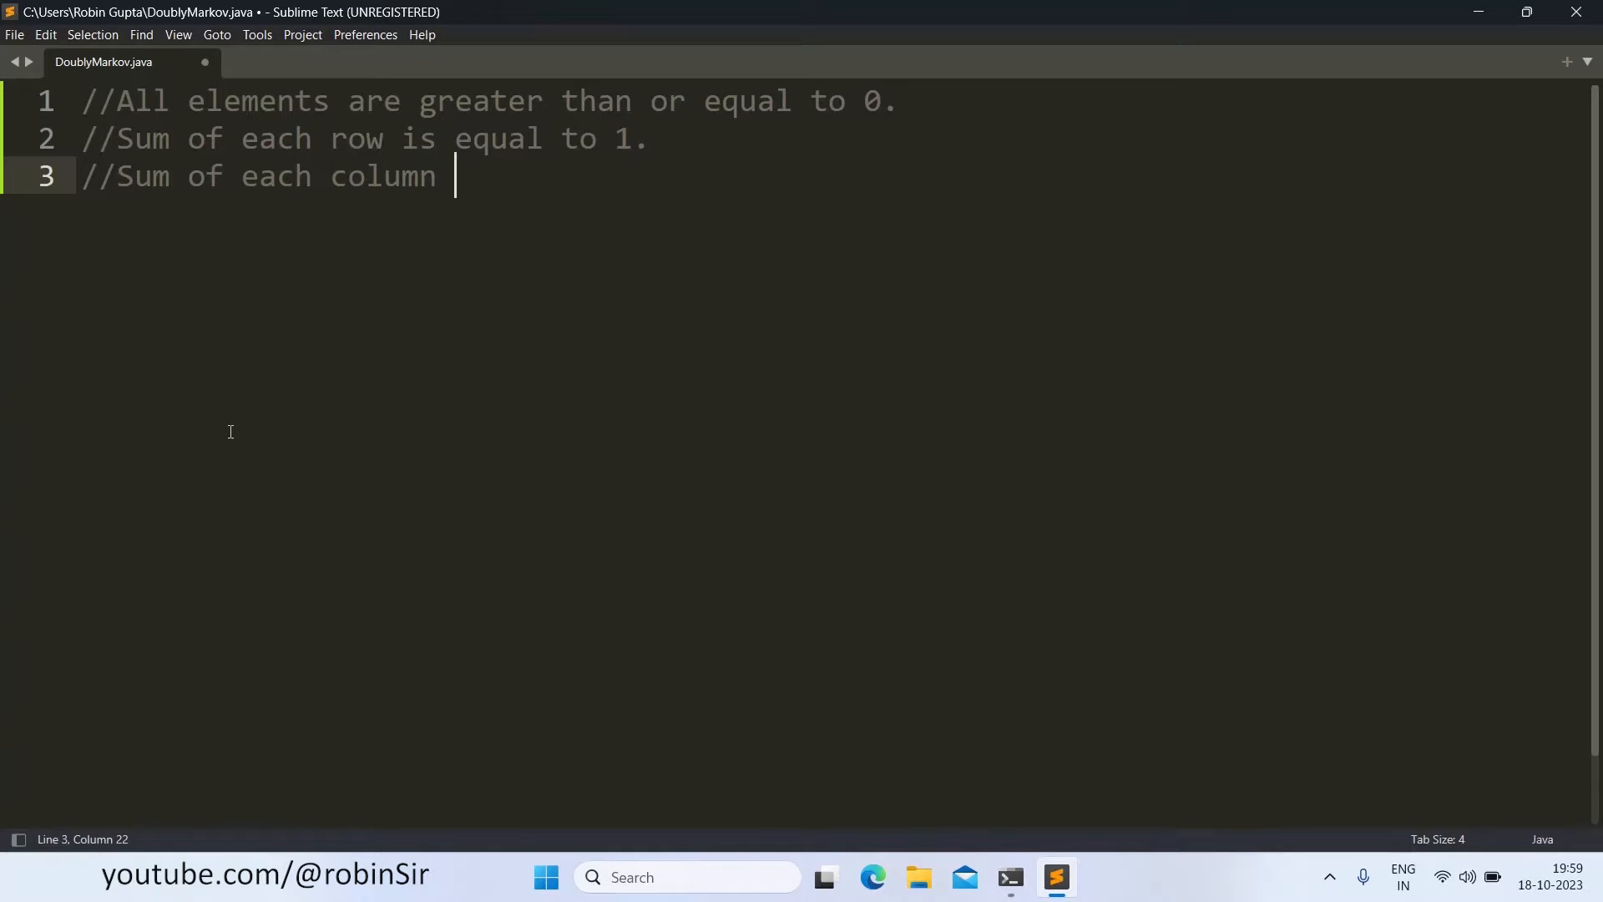
text(is equal)
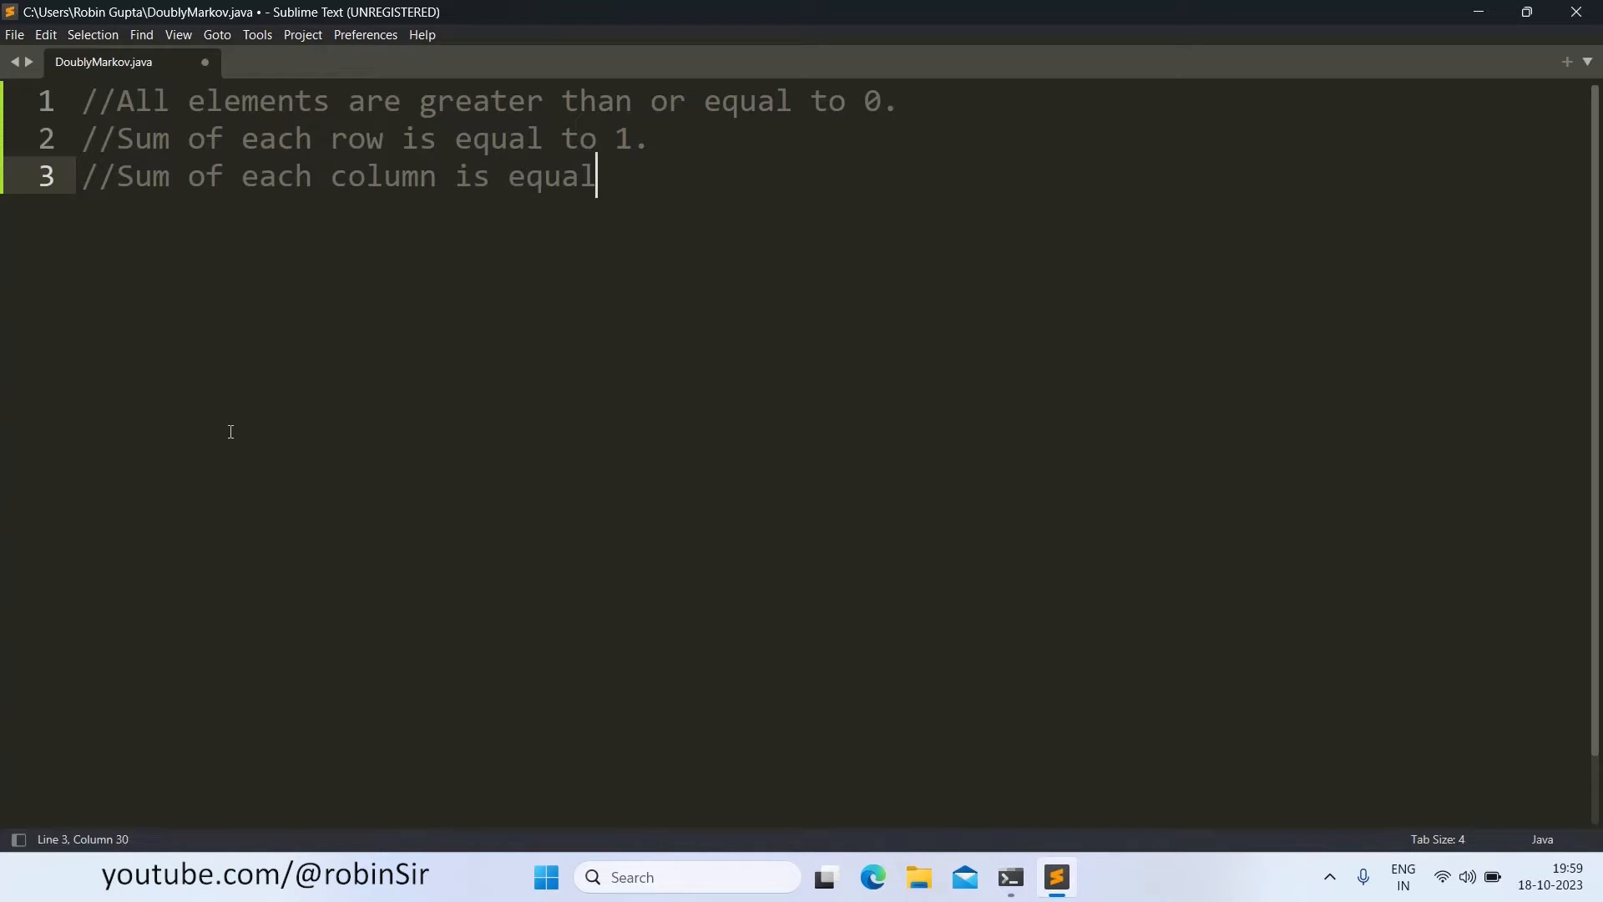
text(to 1.)
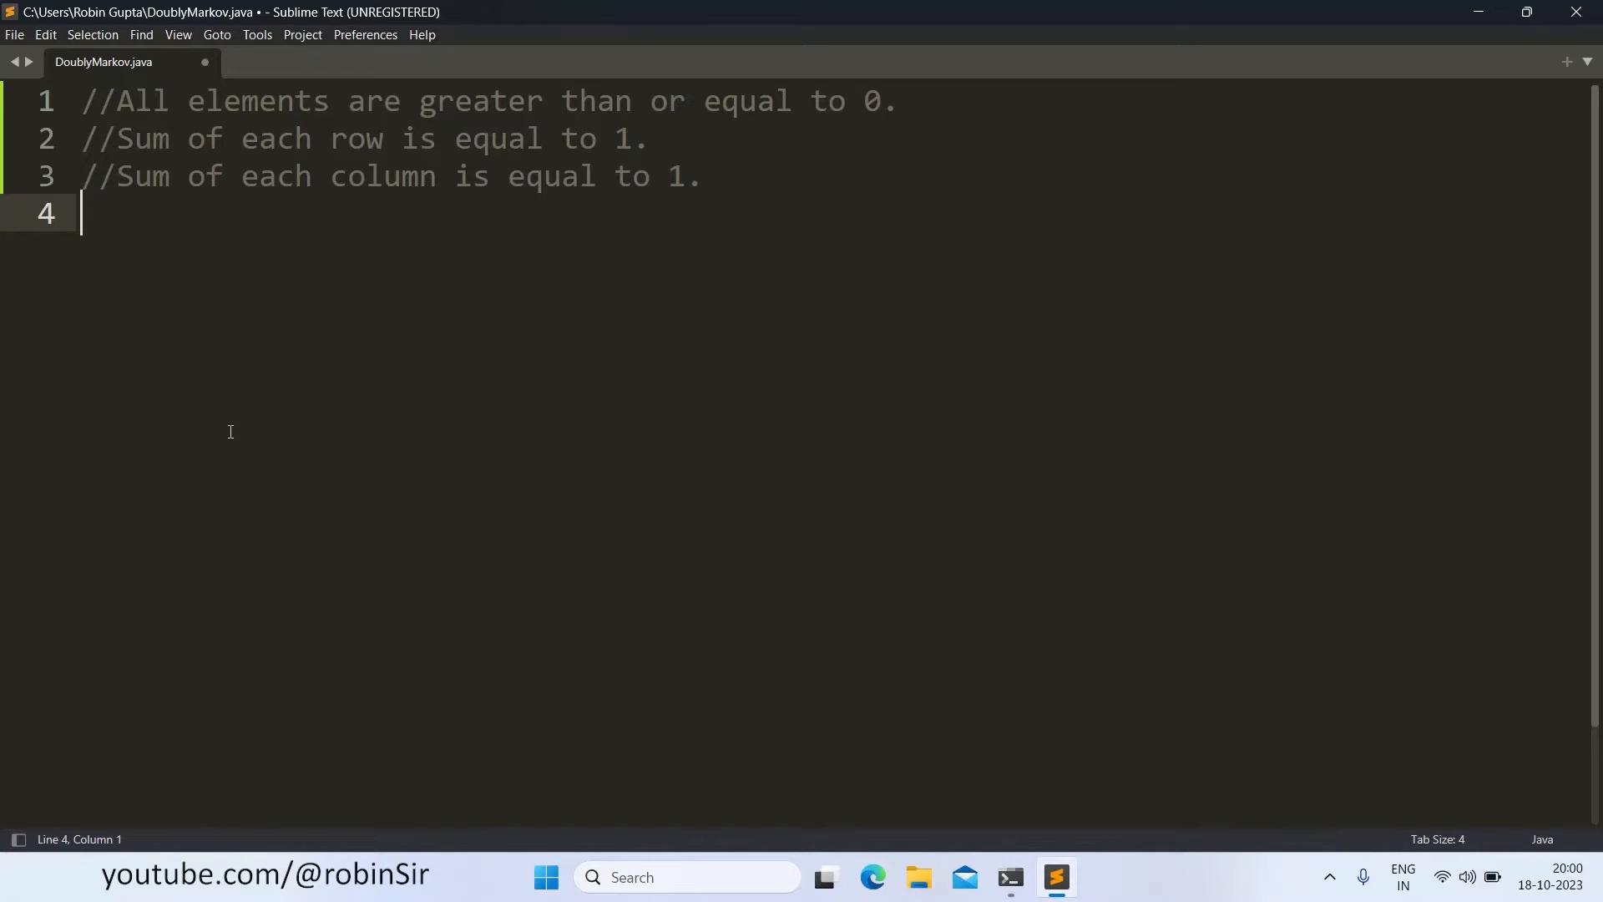
Step: Import java.util.Scanner and declare class DoublyMarkov with an opening brace
text(import)
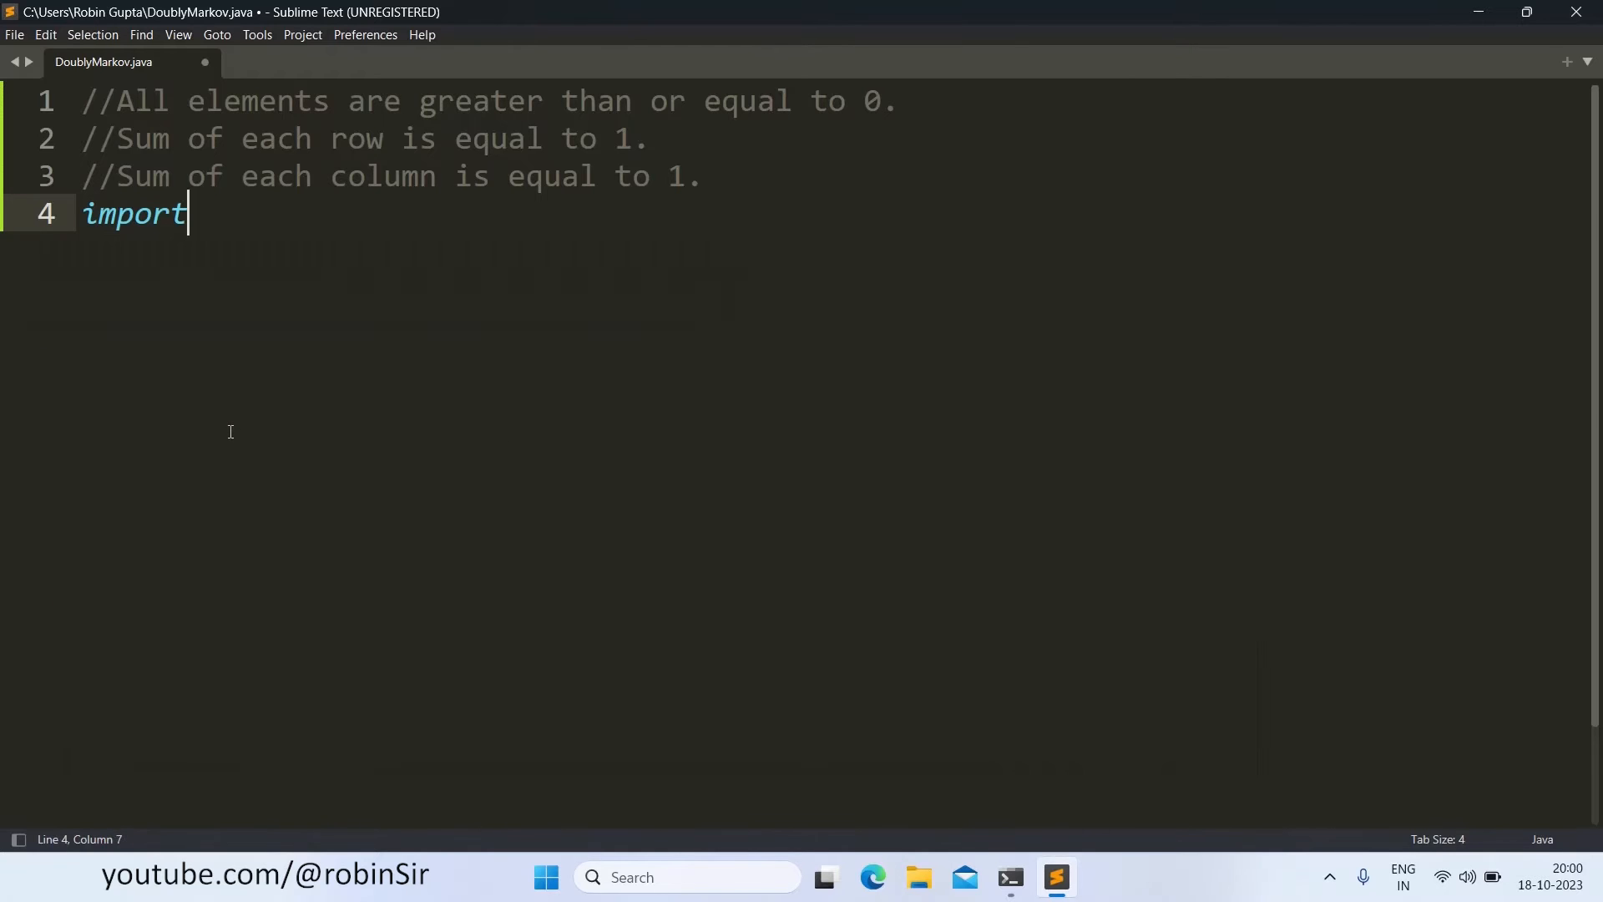
text(java.util)
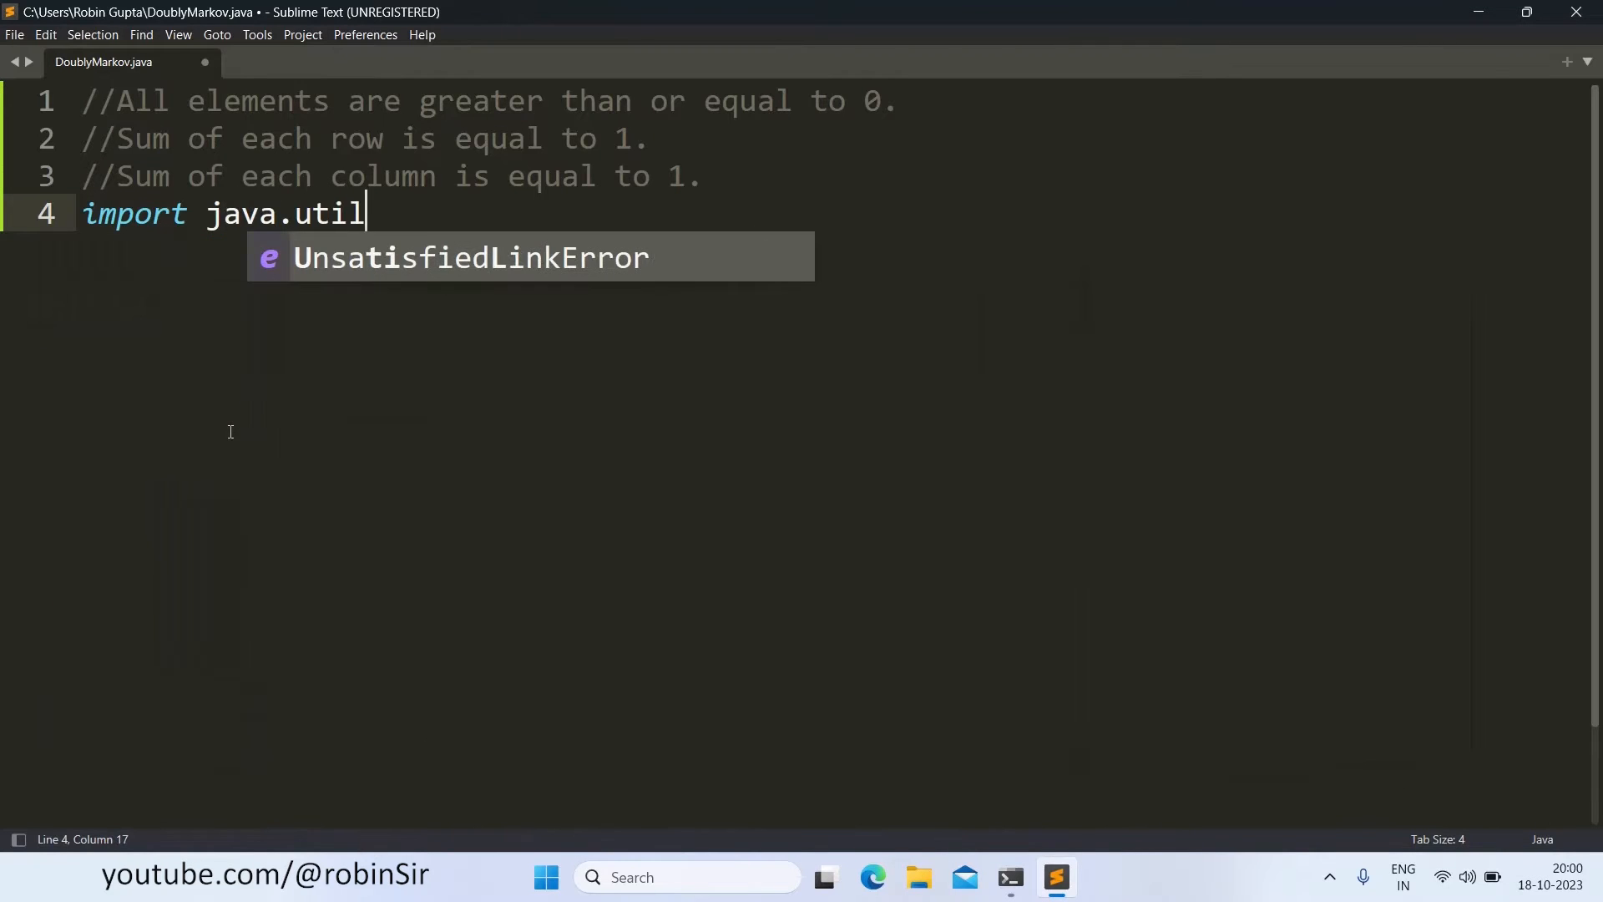
text(.Scanner;)
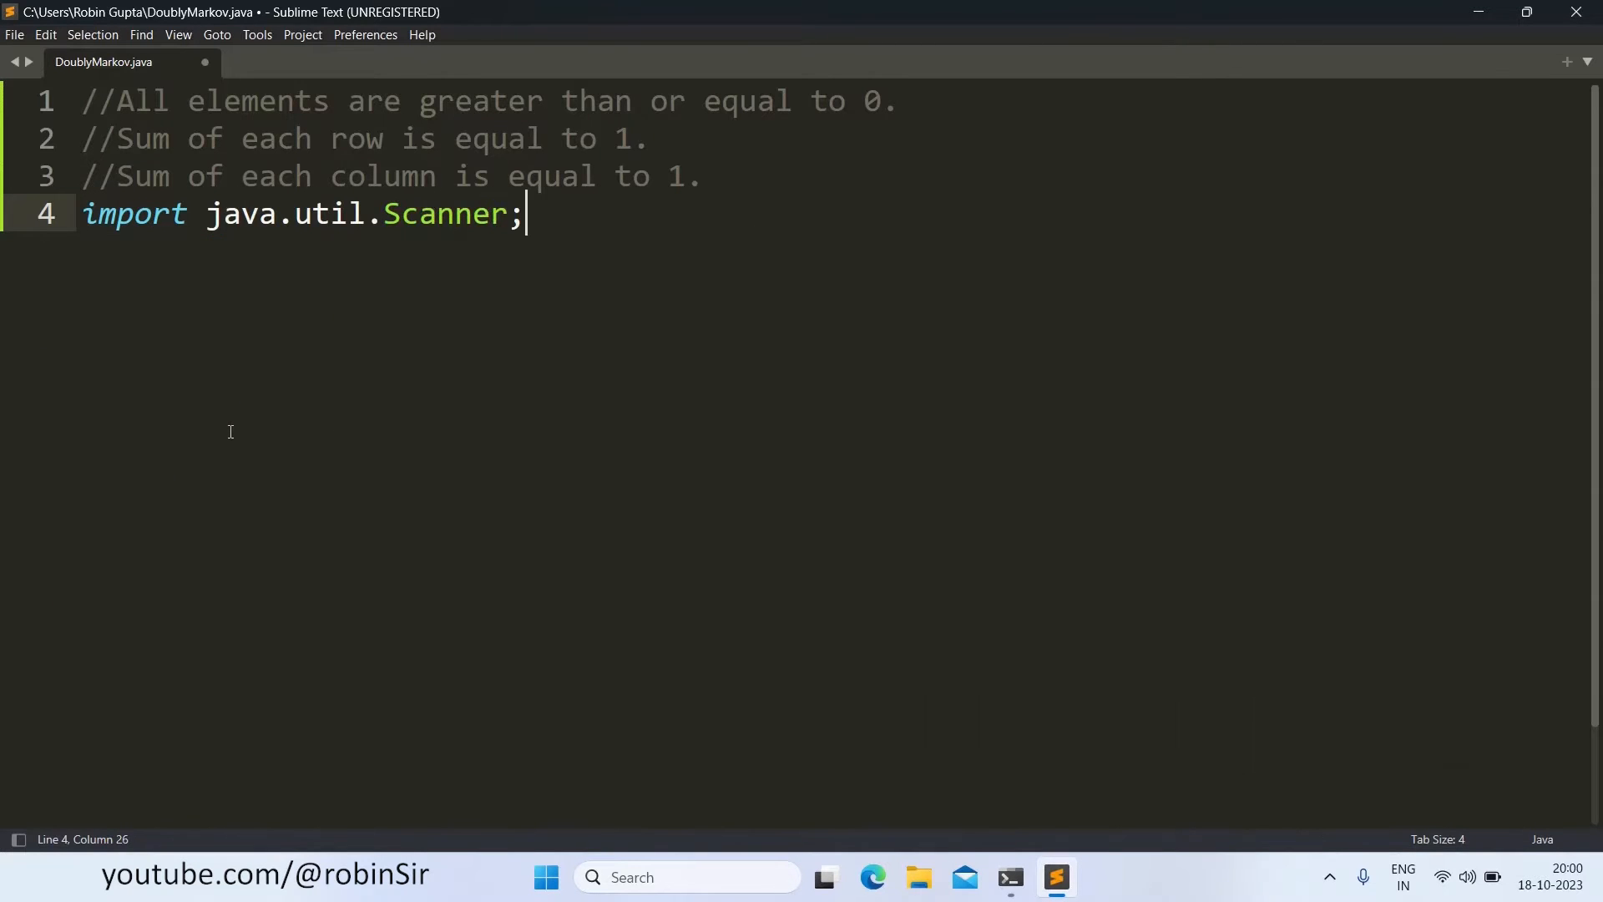
text(class Doubly)
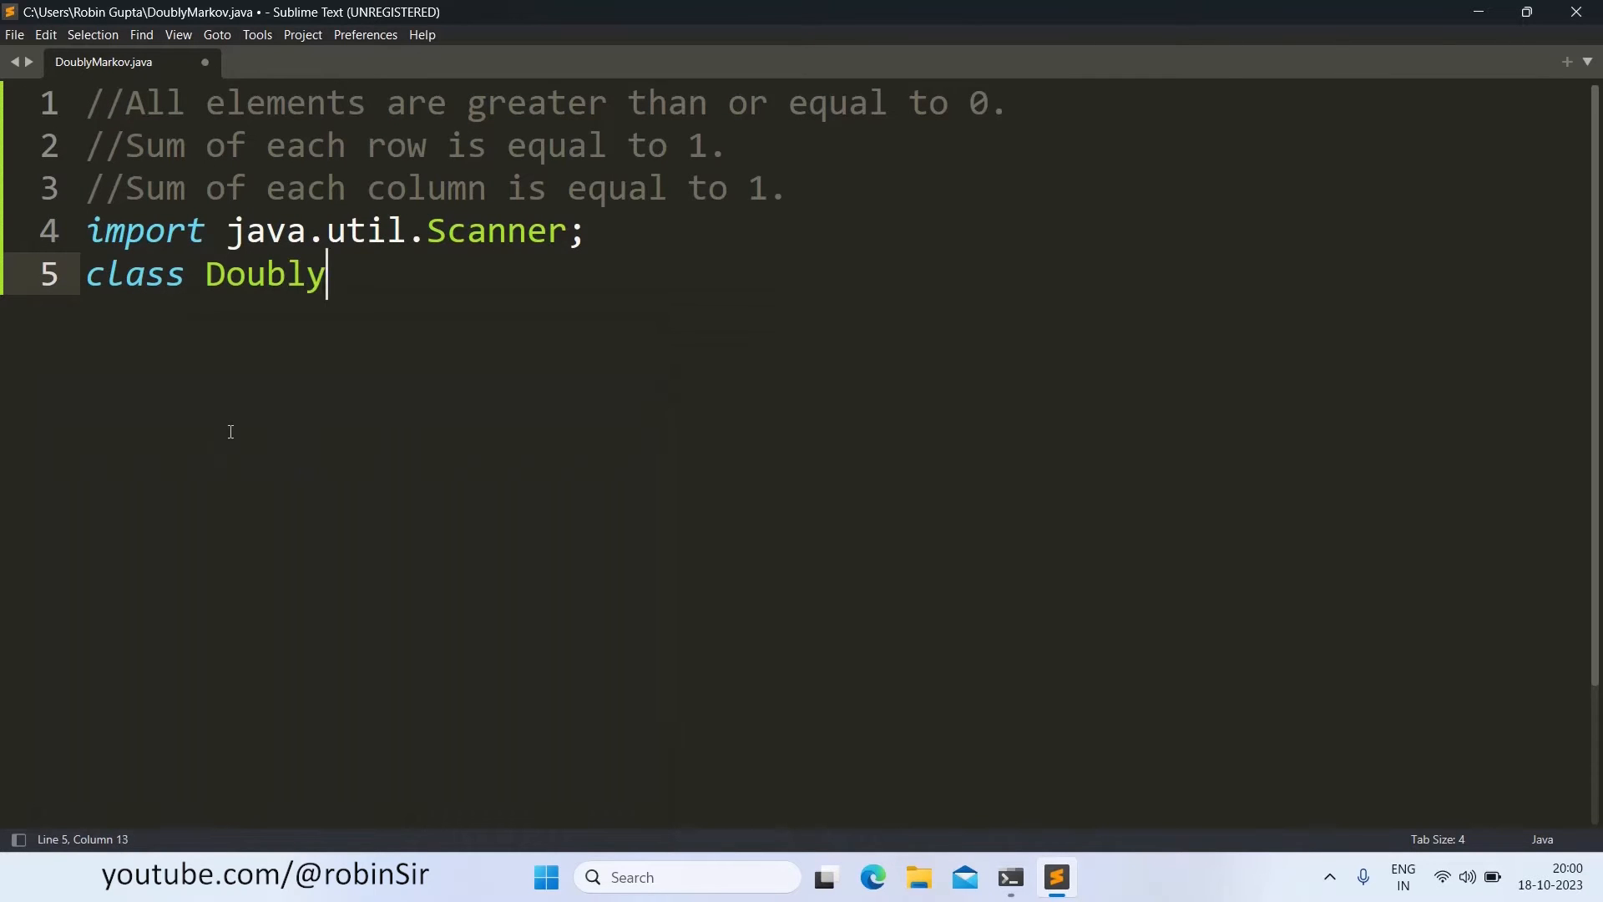
text(Markov{)
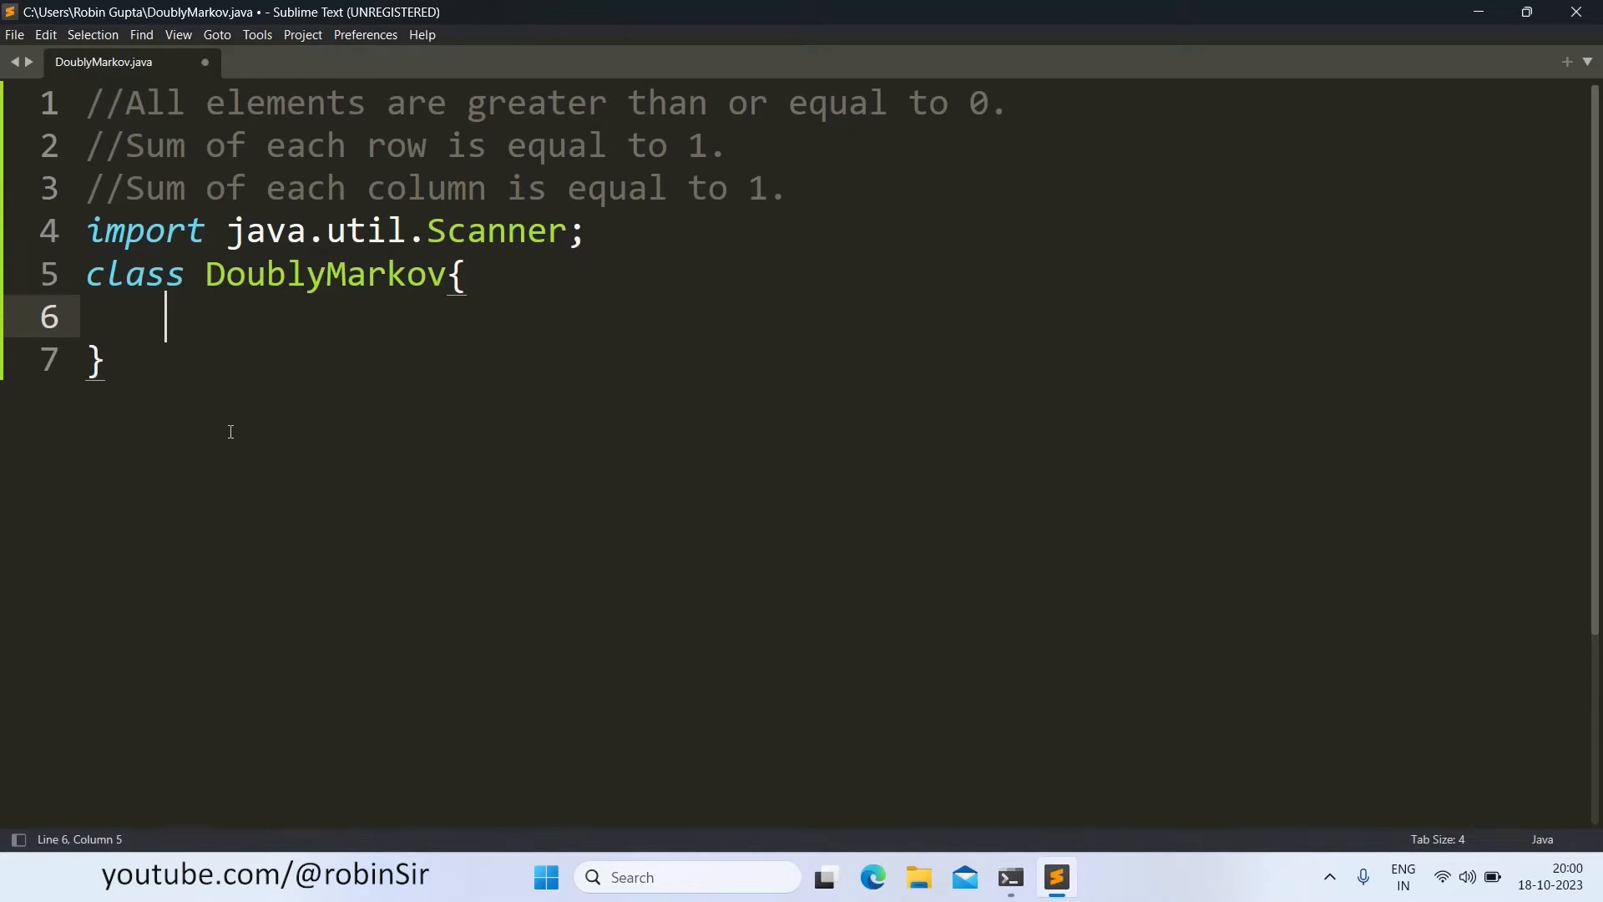
Step: Declare public static void main(String args[]) inside the class
text(public stati)
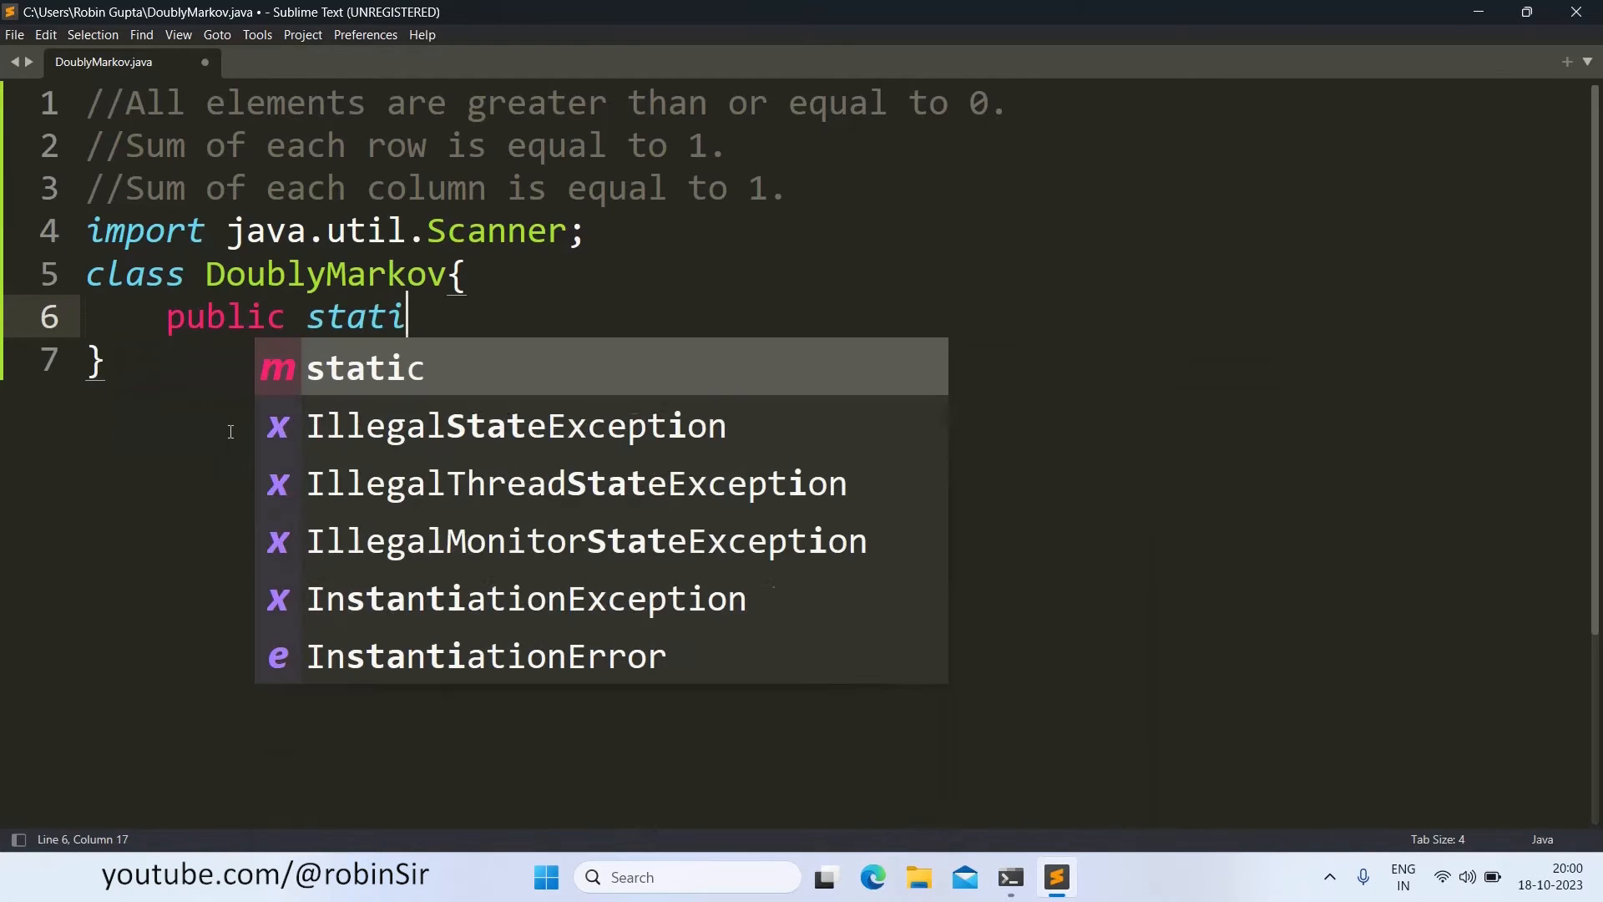
text(c void main)
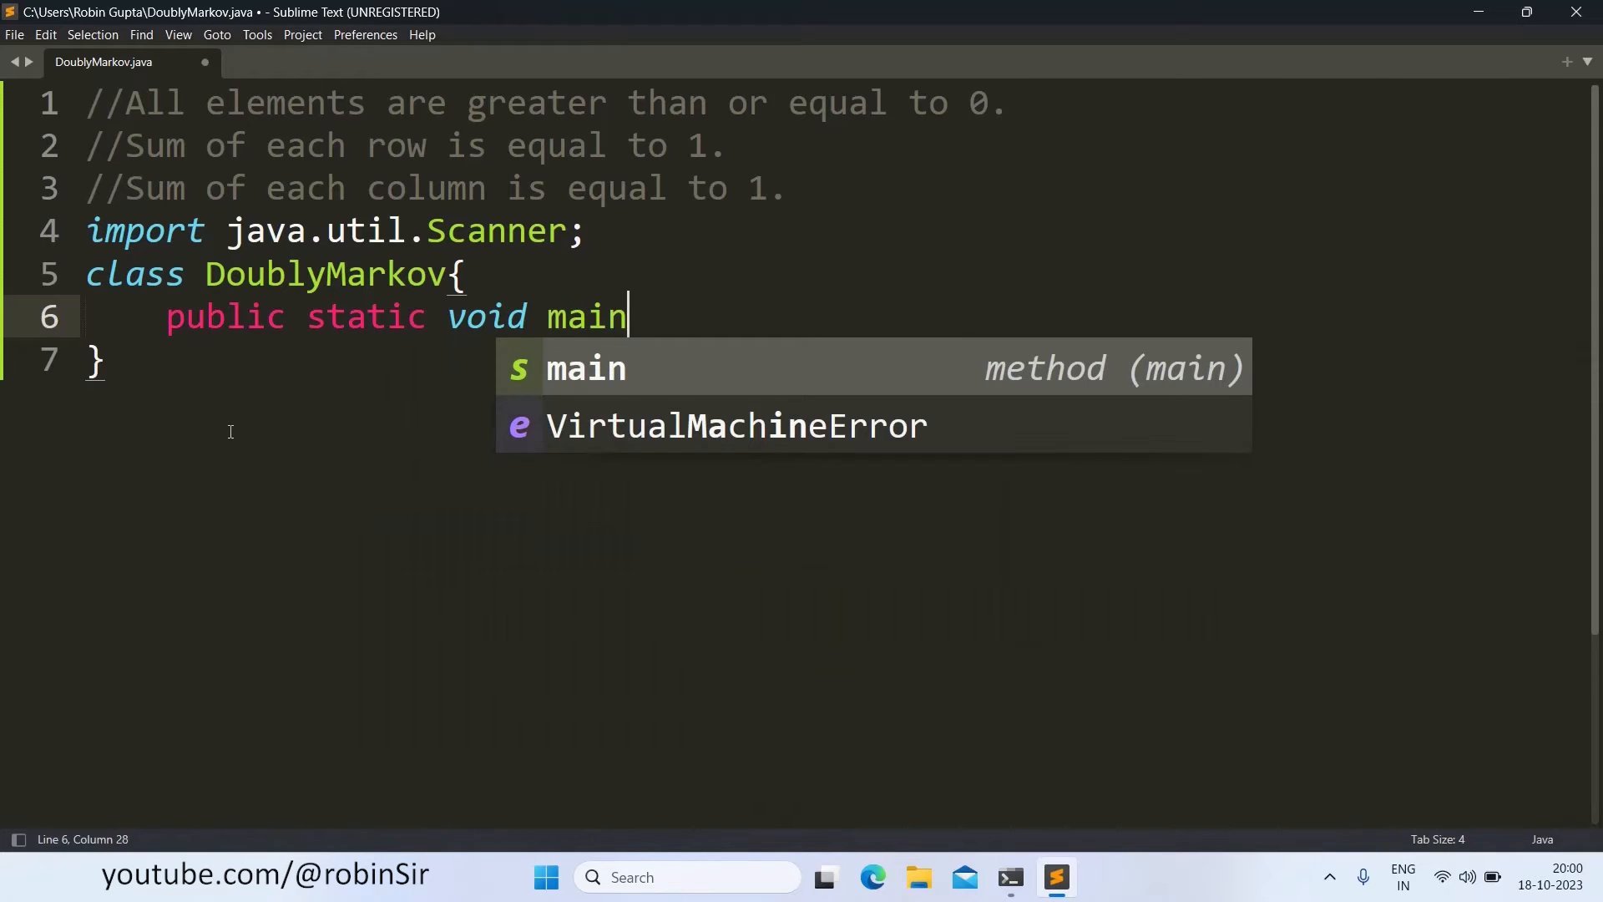
text((String arg)
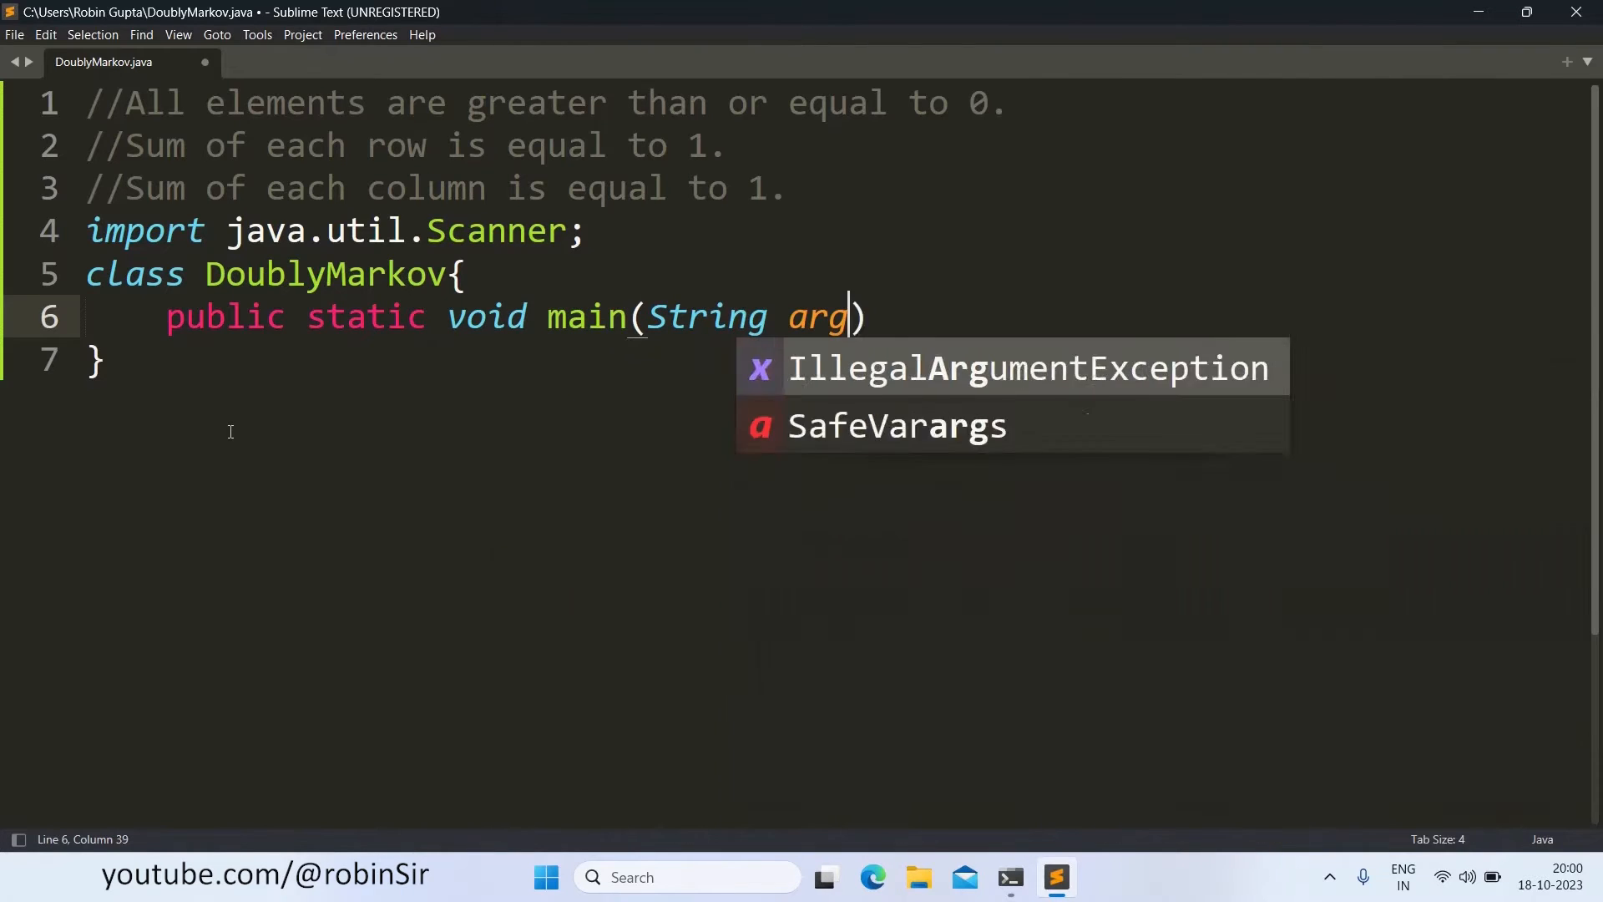
text(s[])
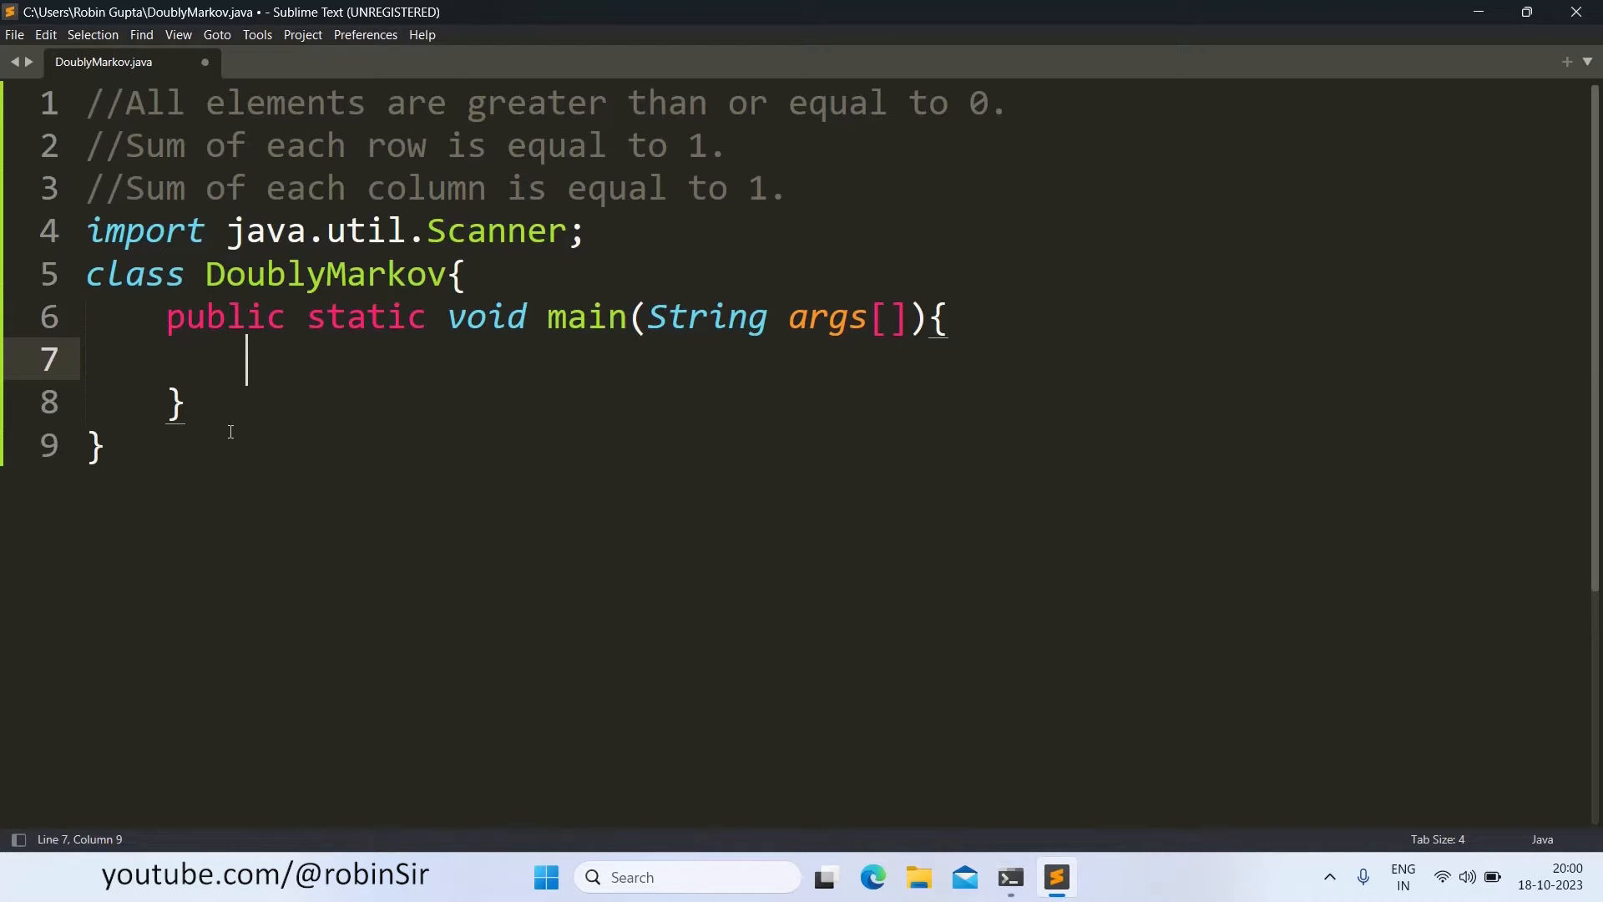
Step: Declare Scanner in = new Scanner(System.in); in main
text(Scann)
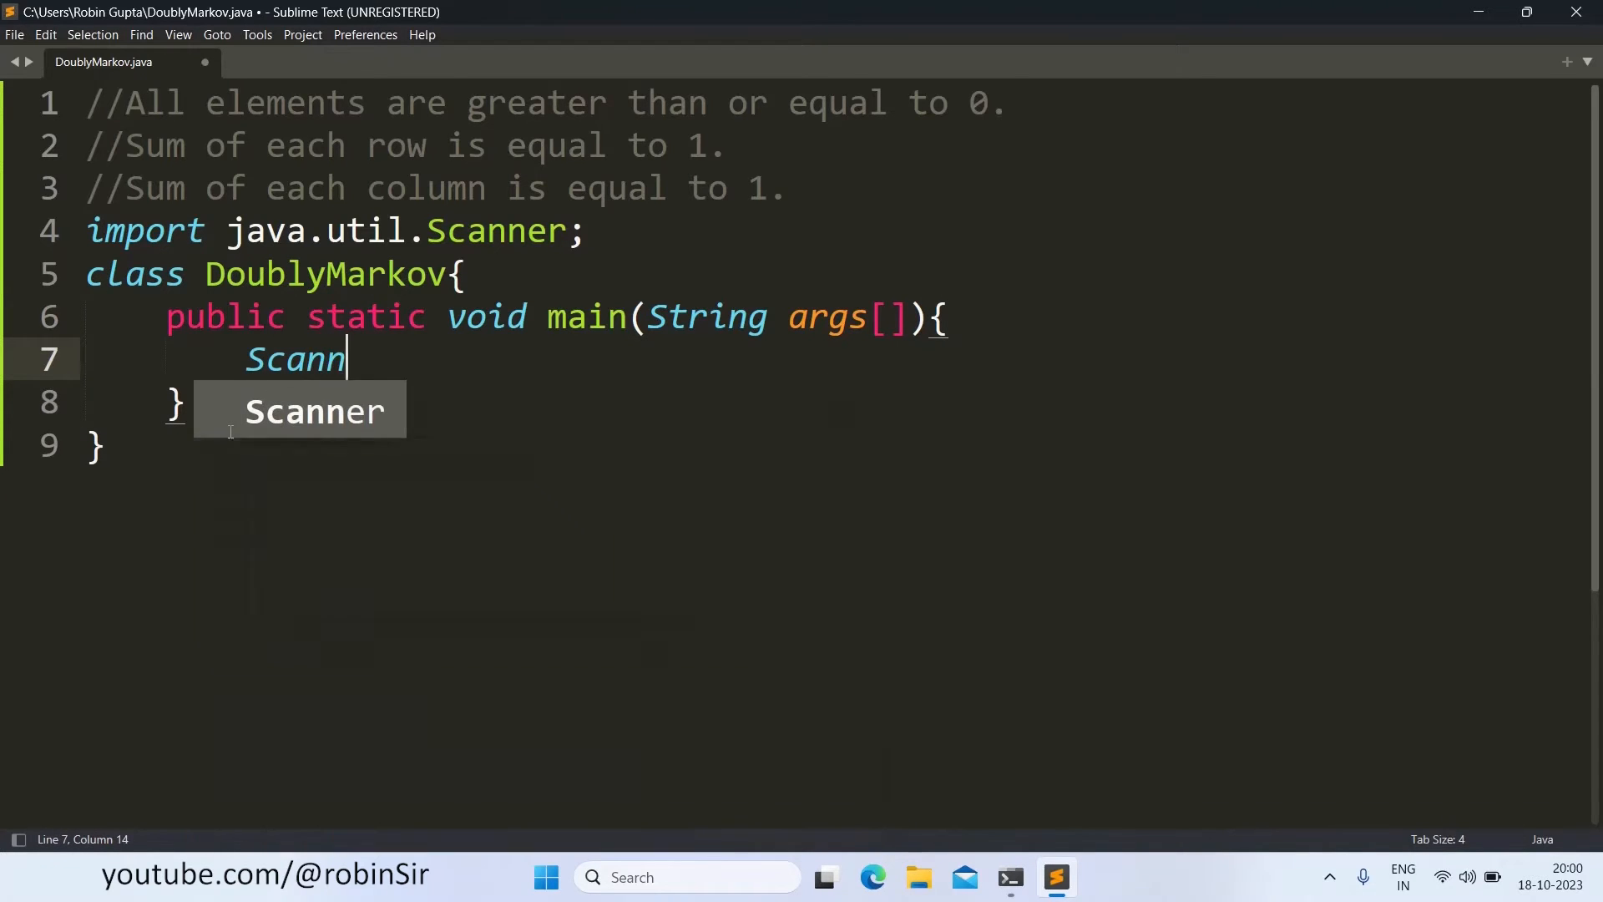
text(er in = n)
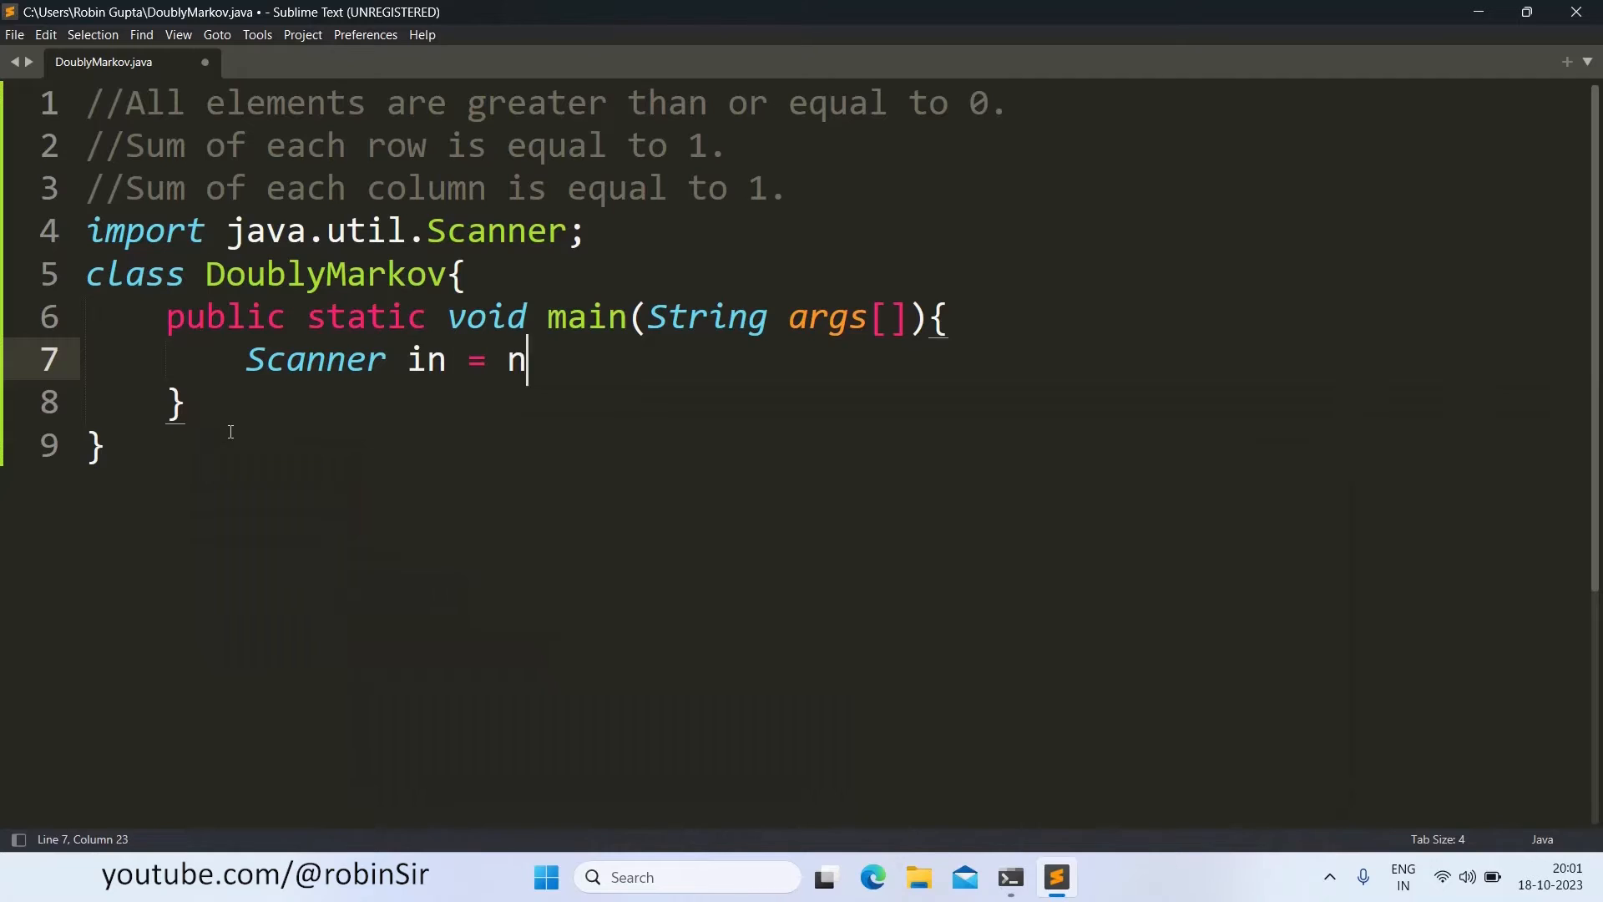
text(ew Scanner)
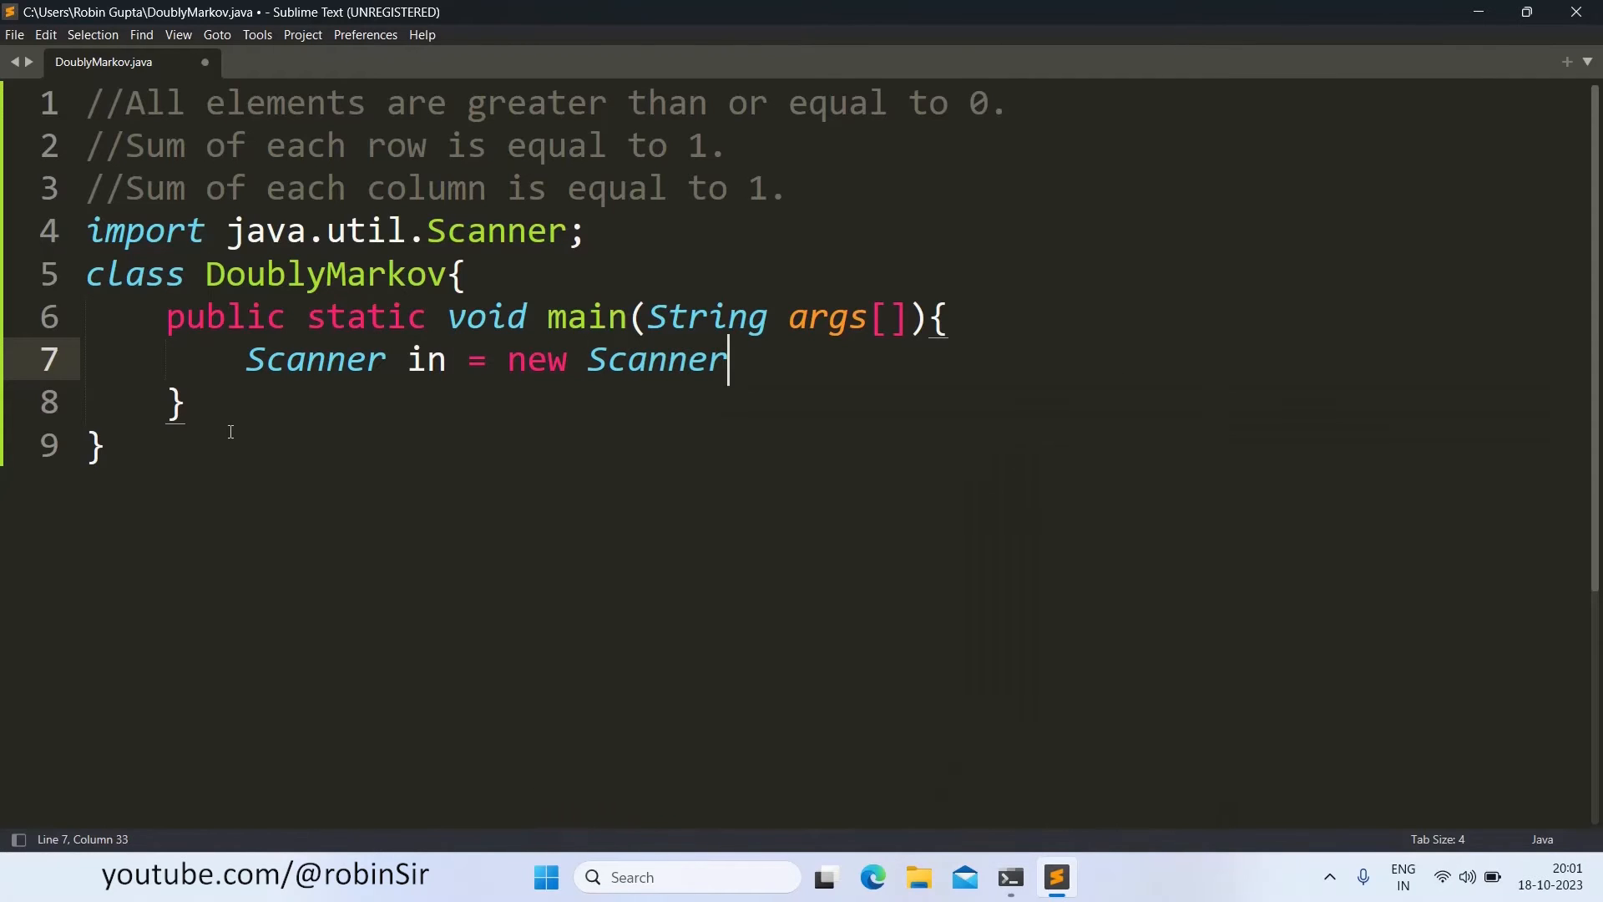
text((System.in)
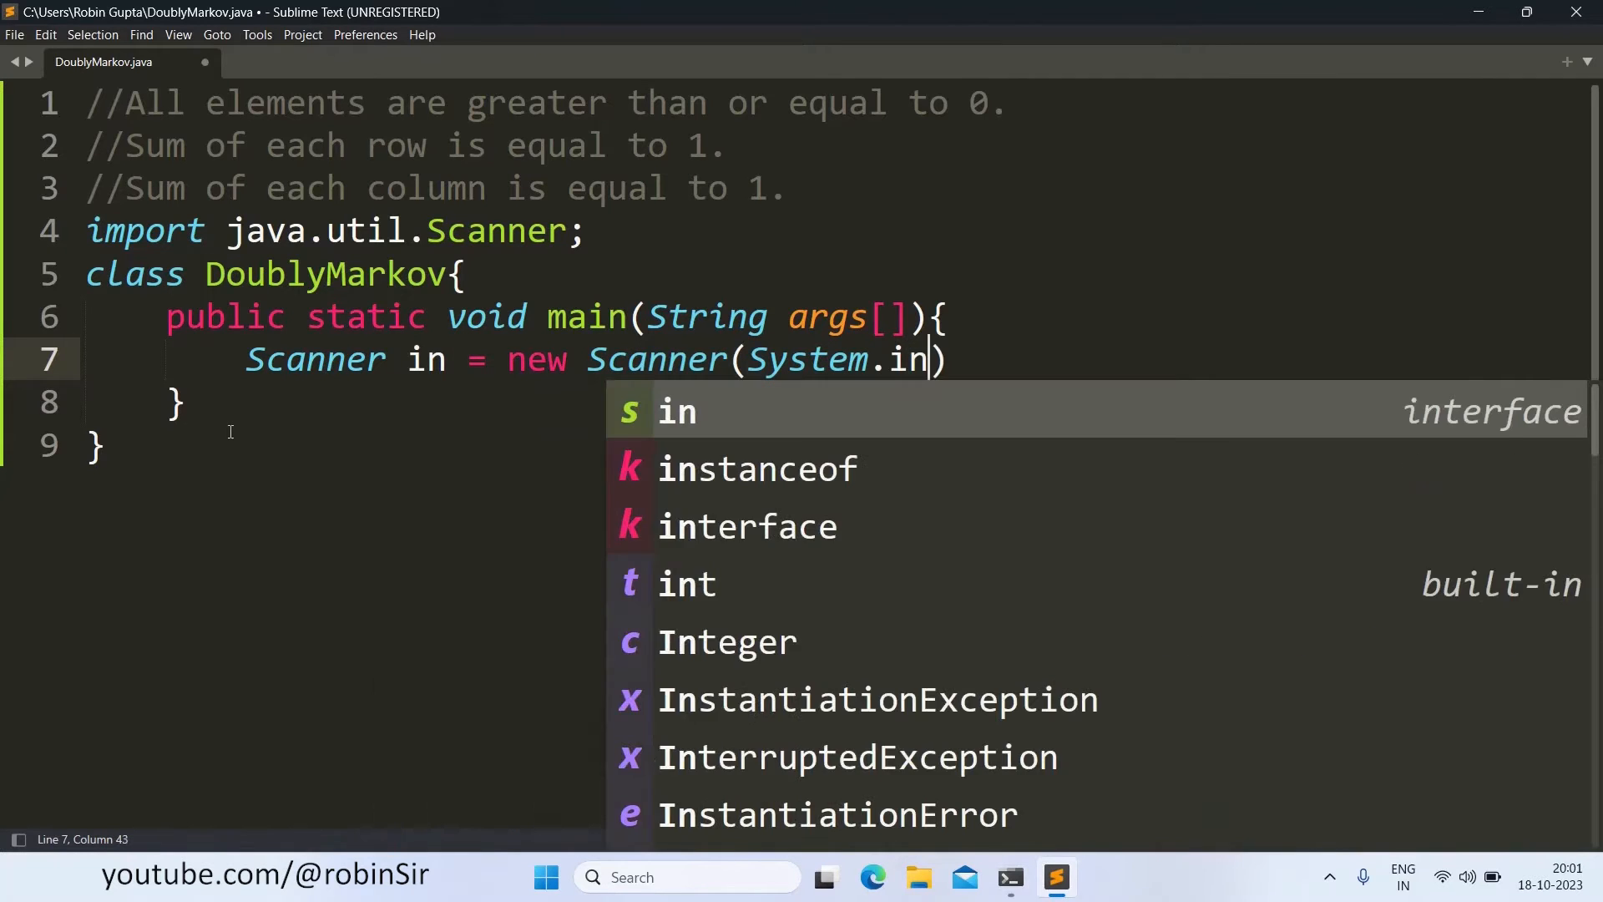
text();)
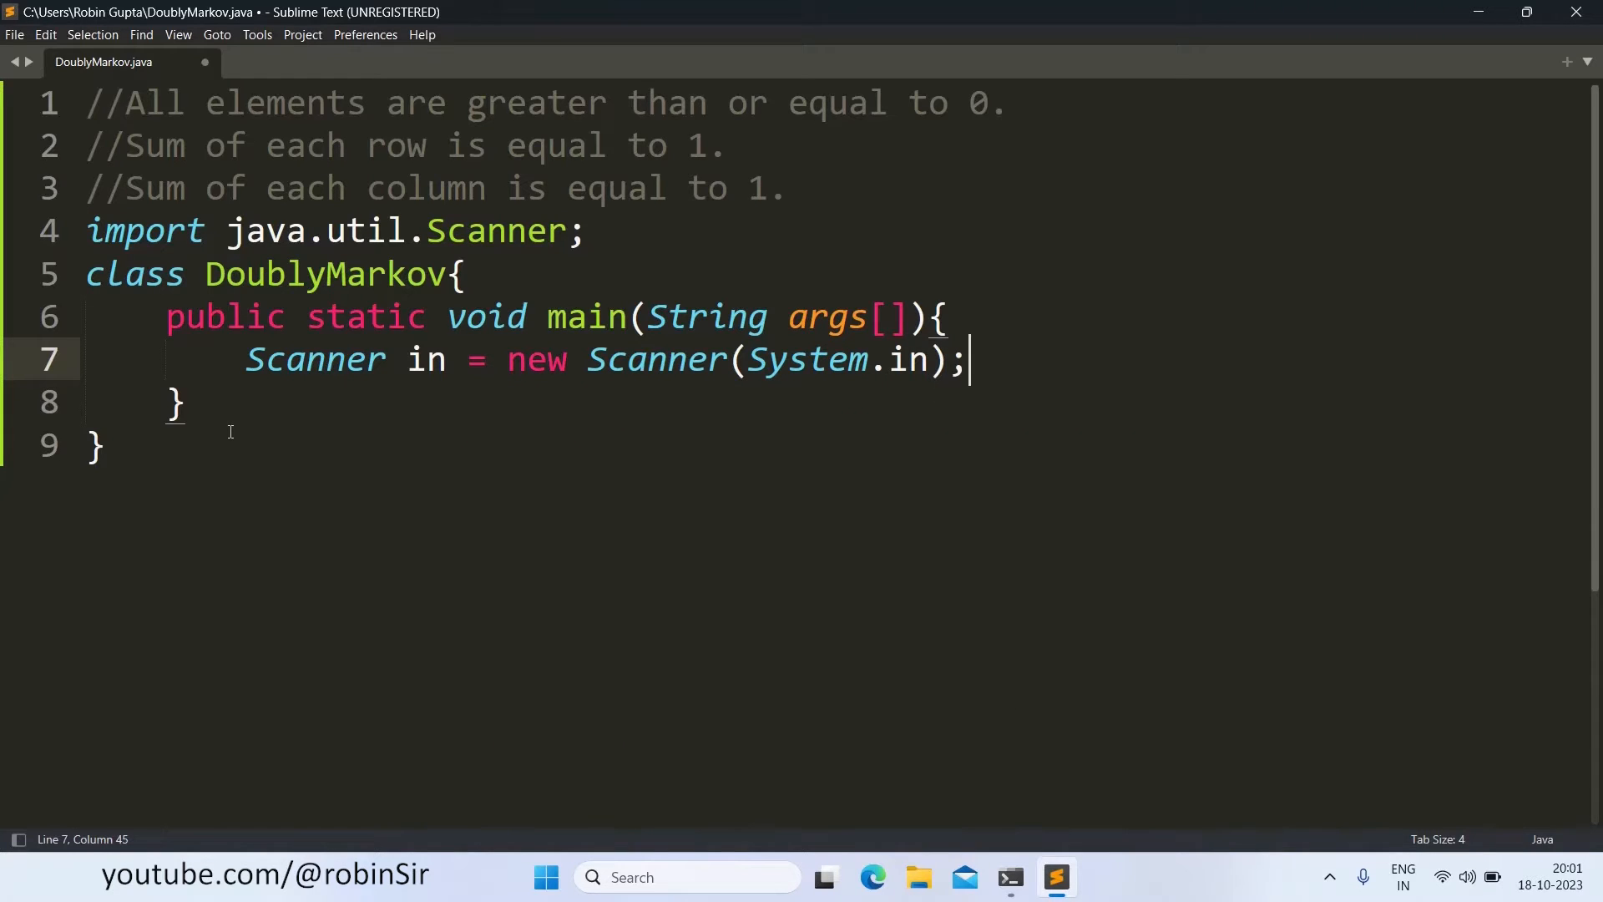
key(Return)
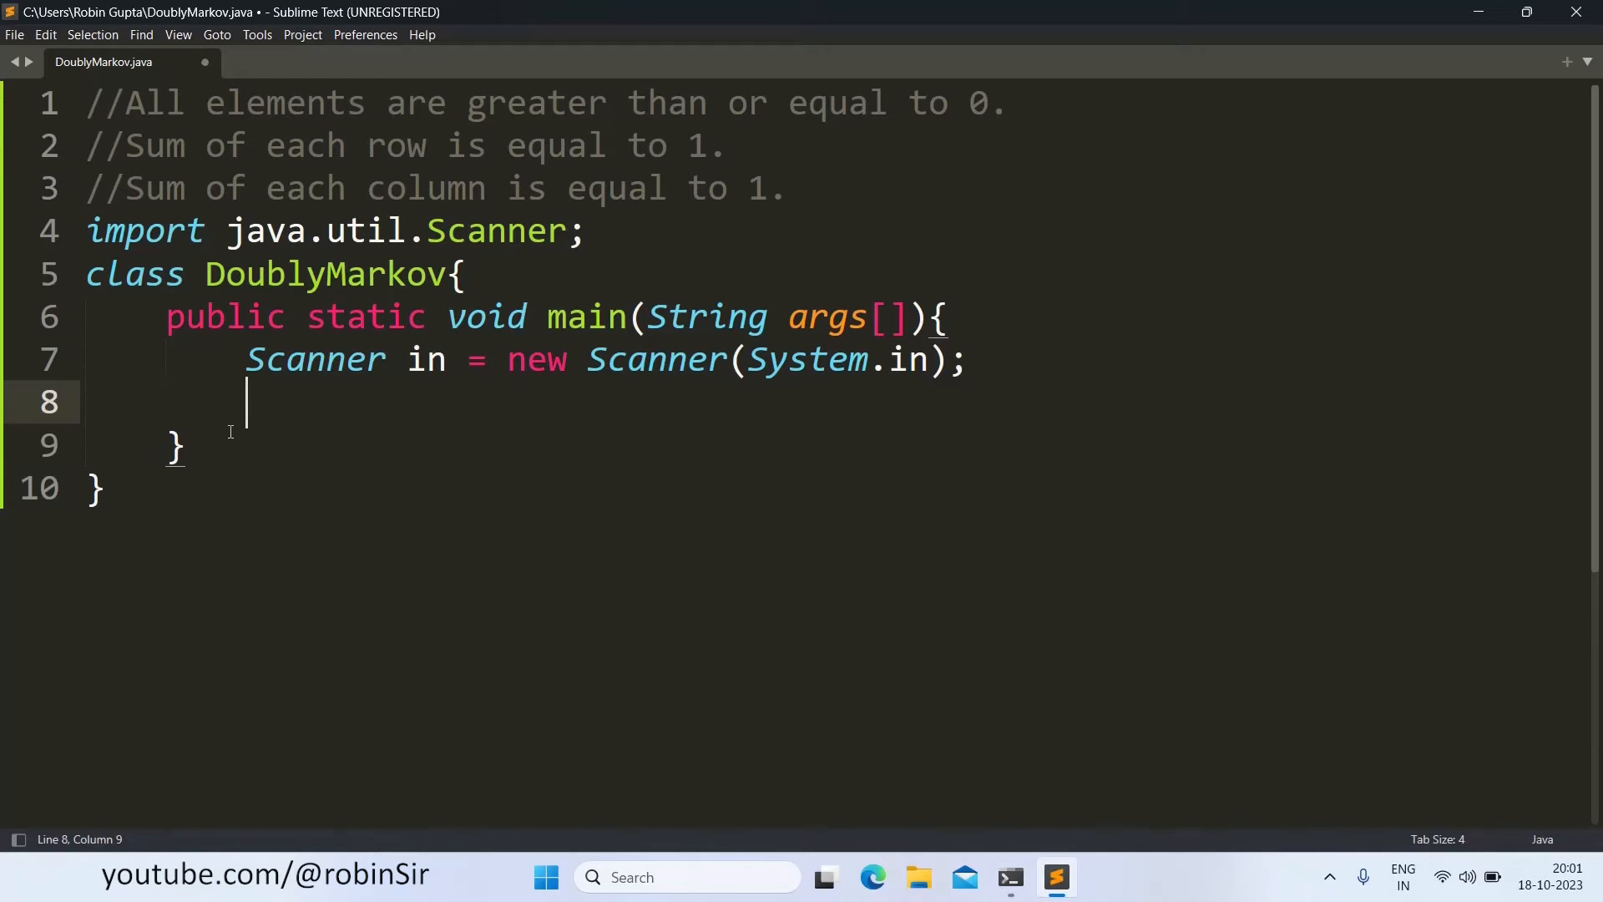
Step: Print the "N = " prompt and read int n = Integer.parseInt(in.nextLine())
text(System.out.print()
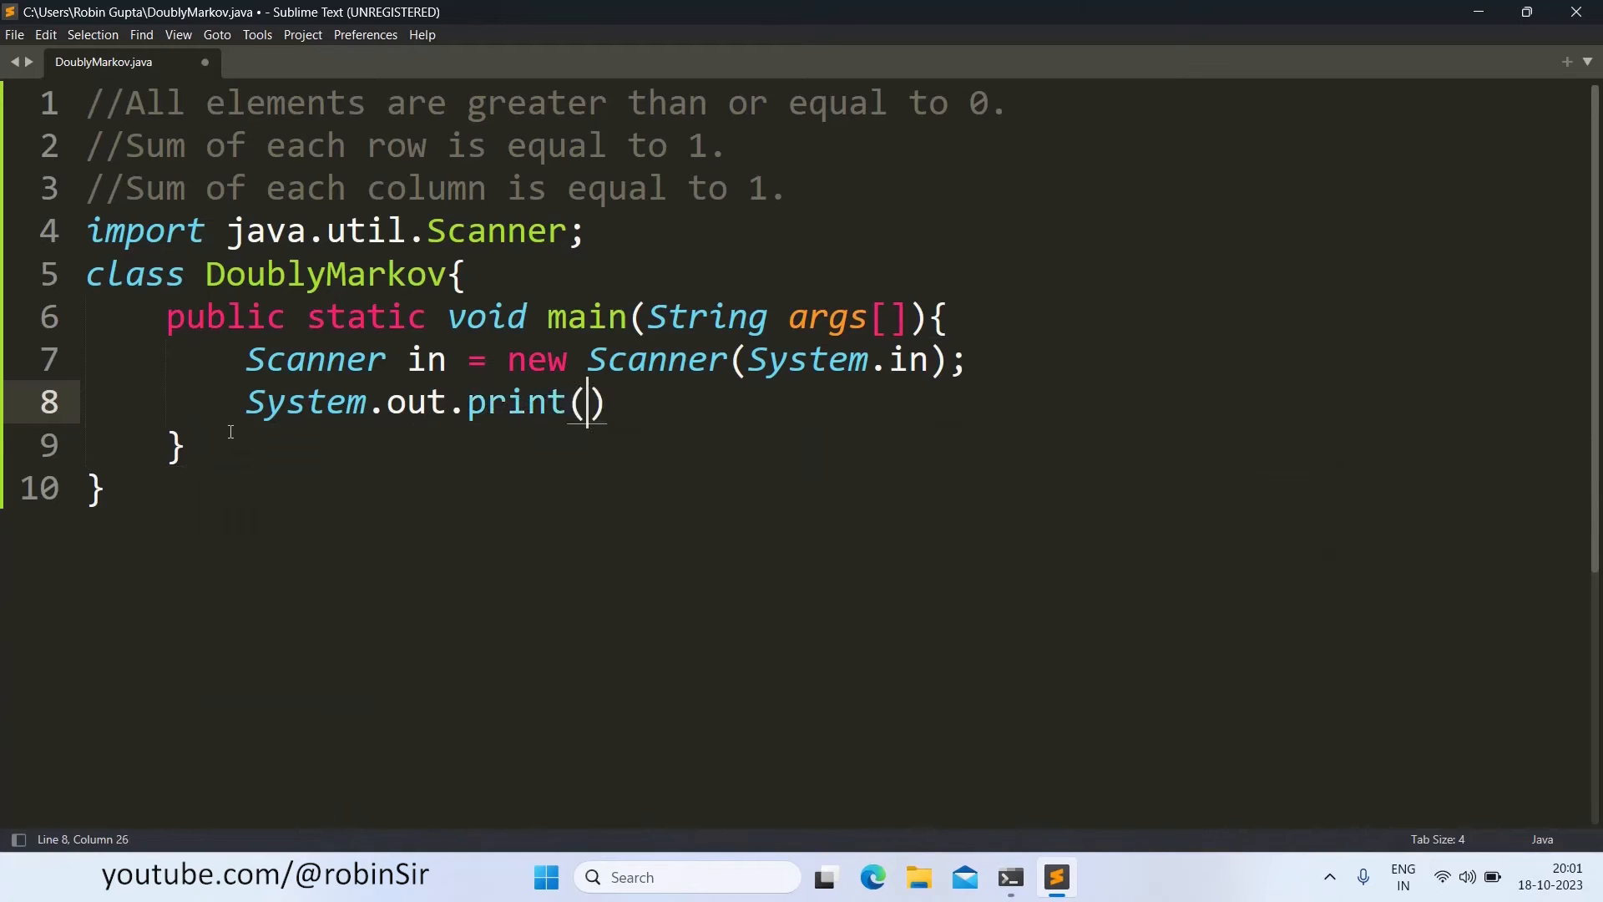
text("N = ")
text(in)
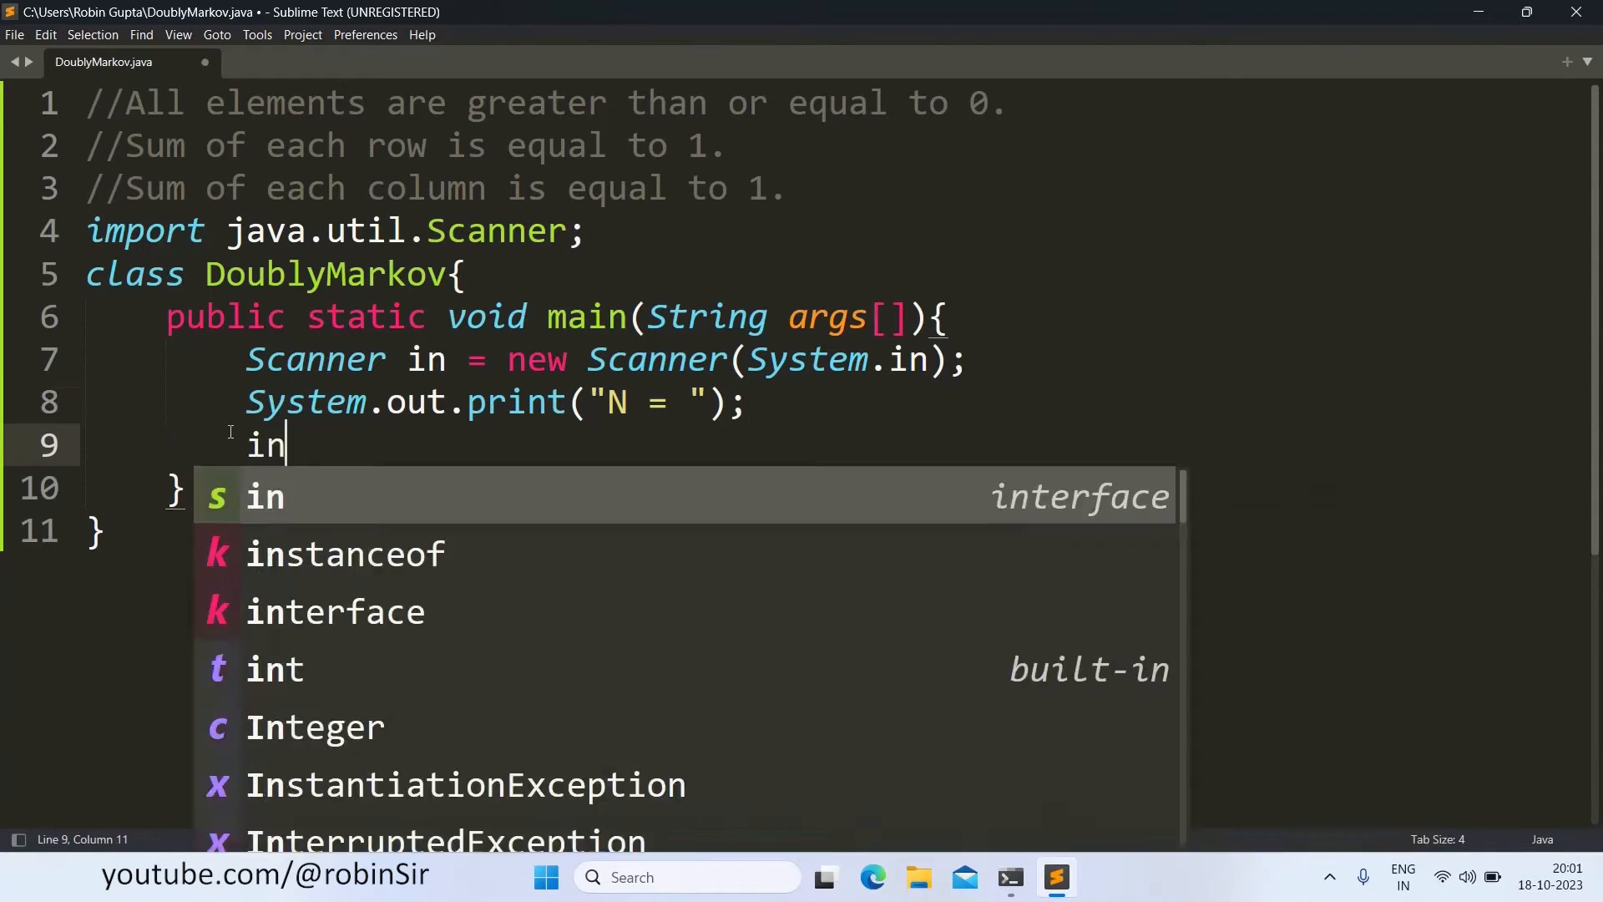
text(t n =)
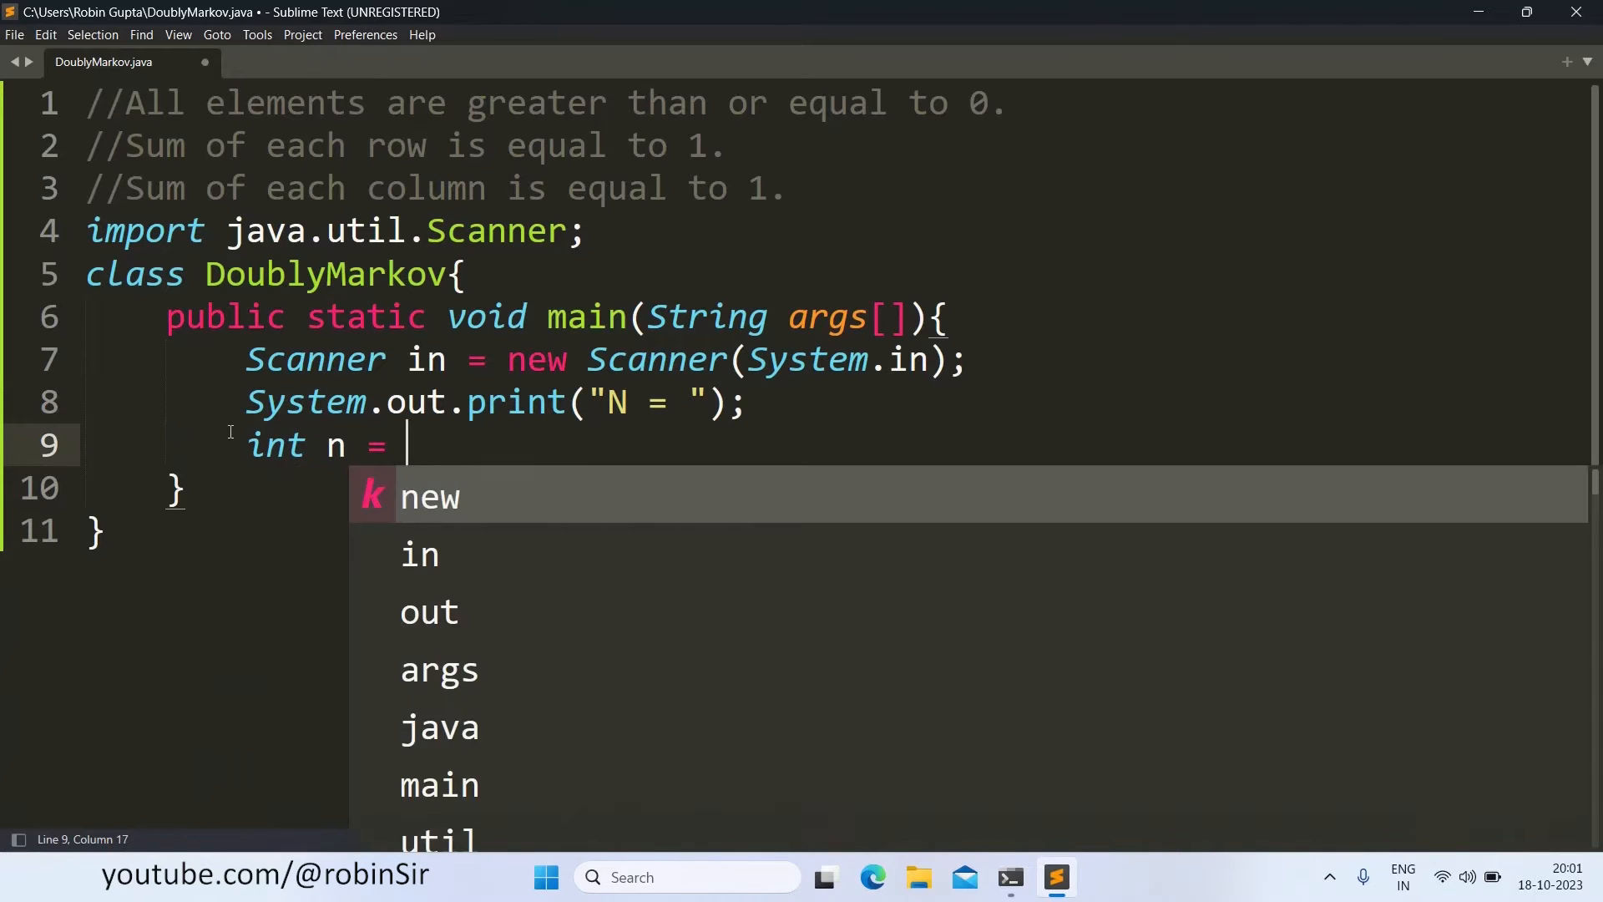
text(Integer.parseInt()
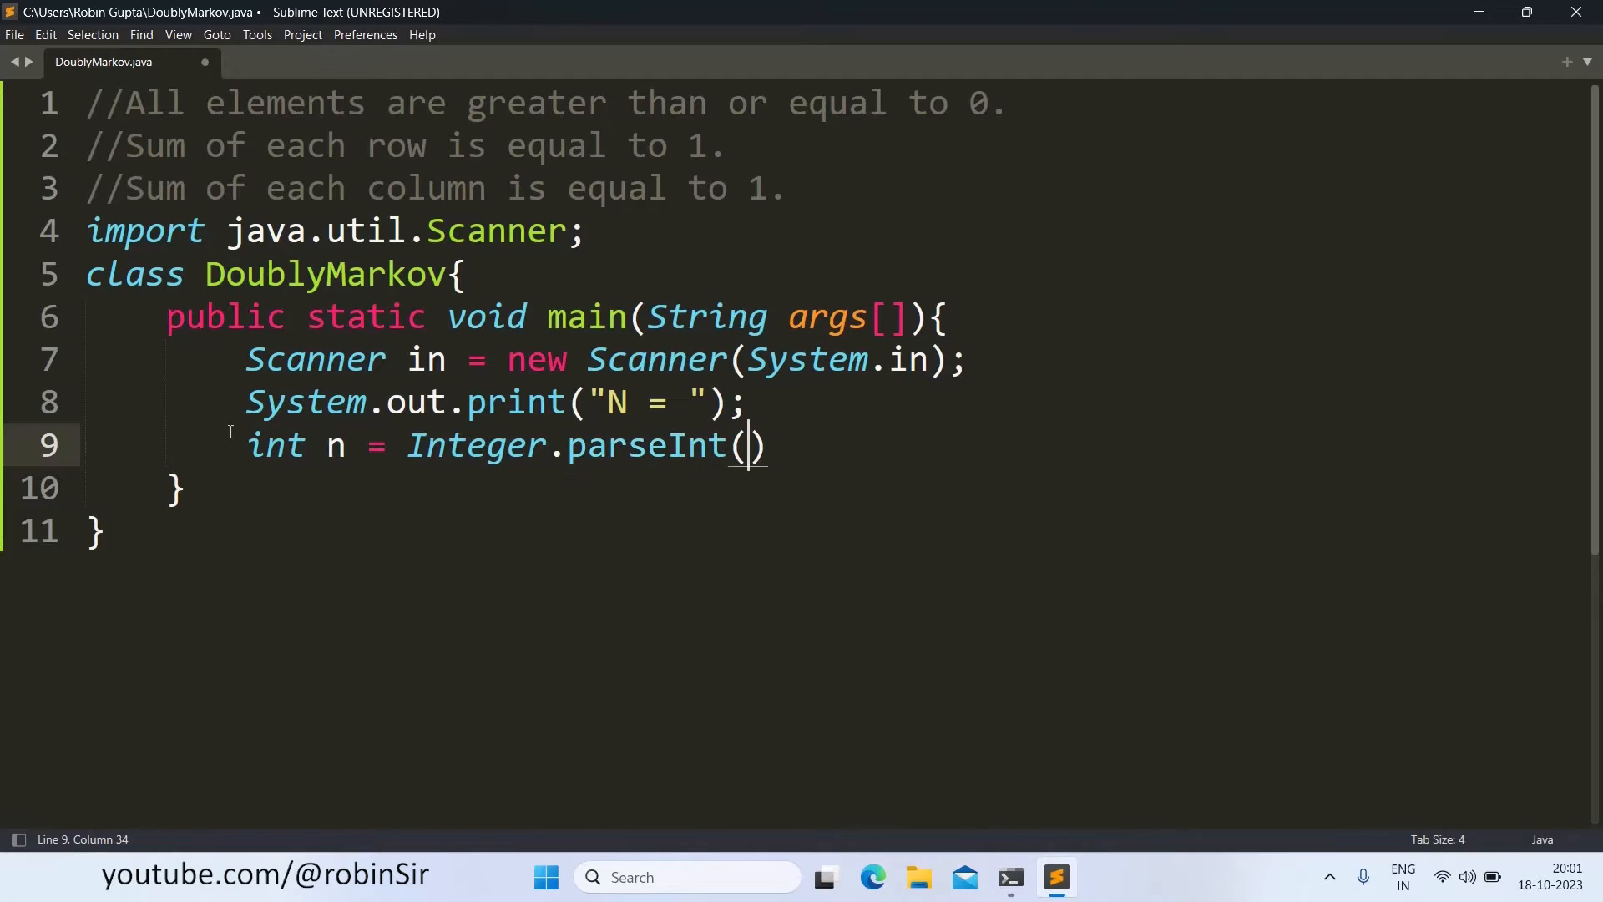
text(in.nextL)
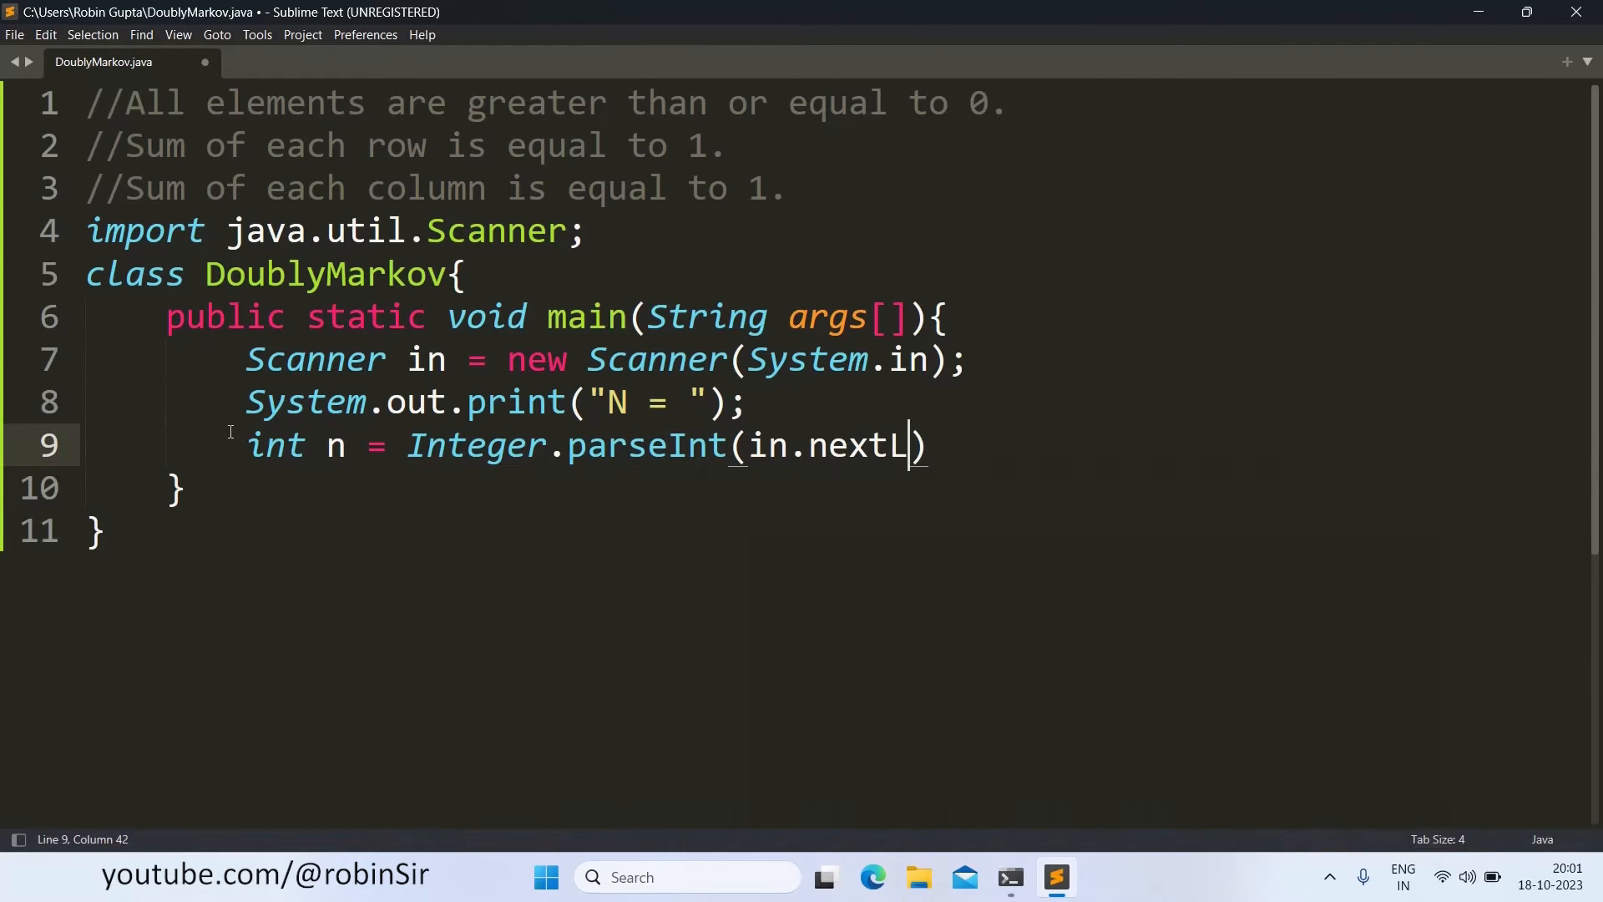
text(ine());)
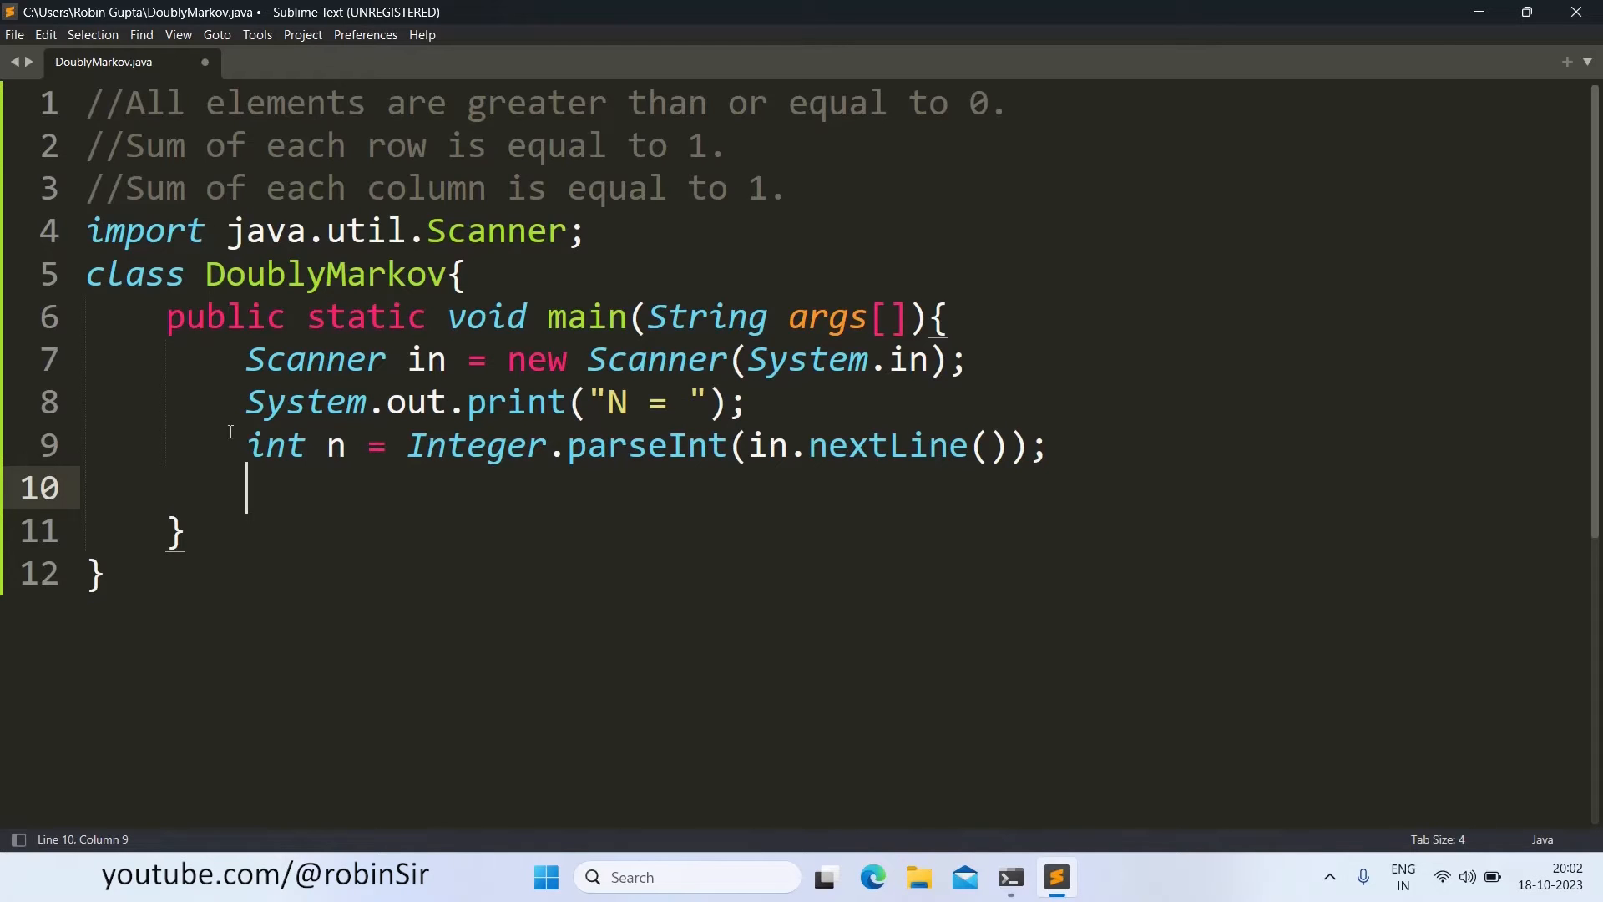
Step: Write the size check if(n < 3 || n > 9){
text(if())
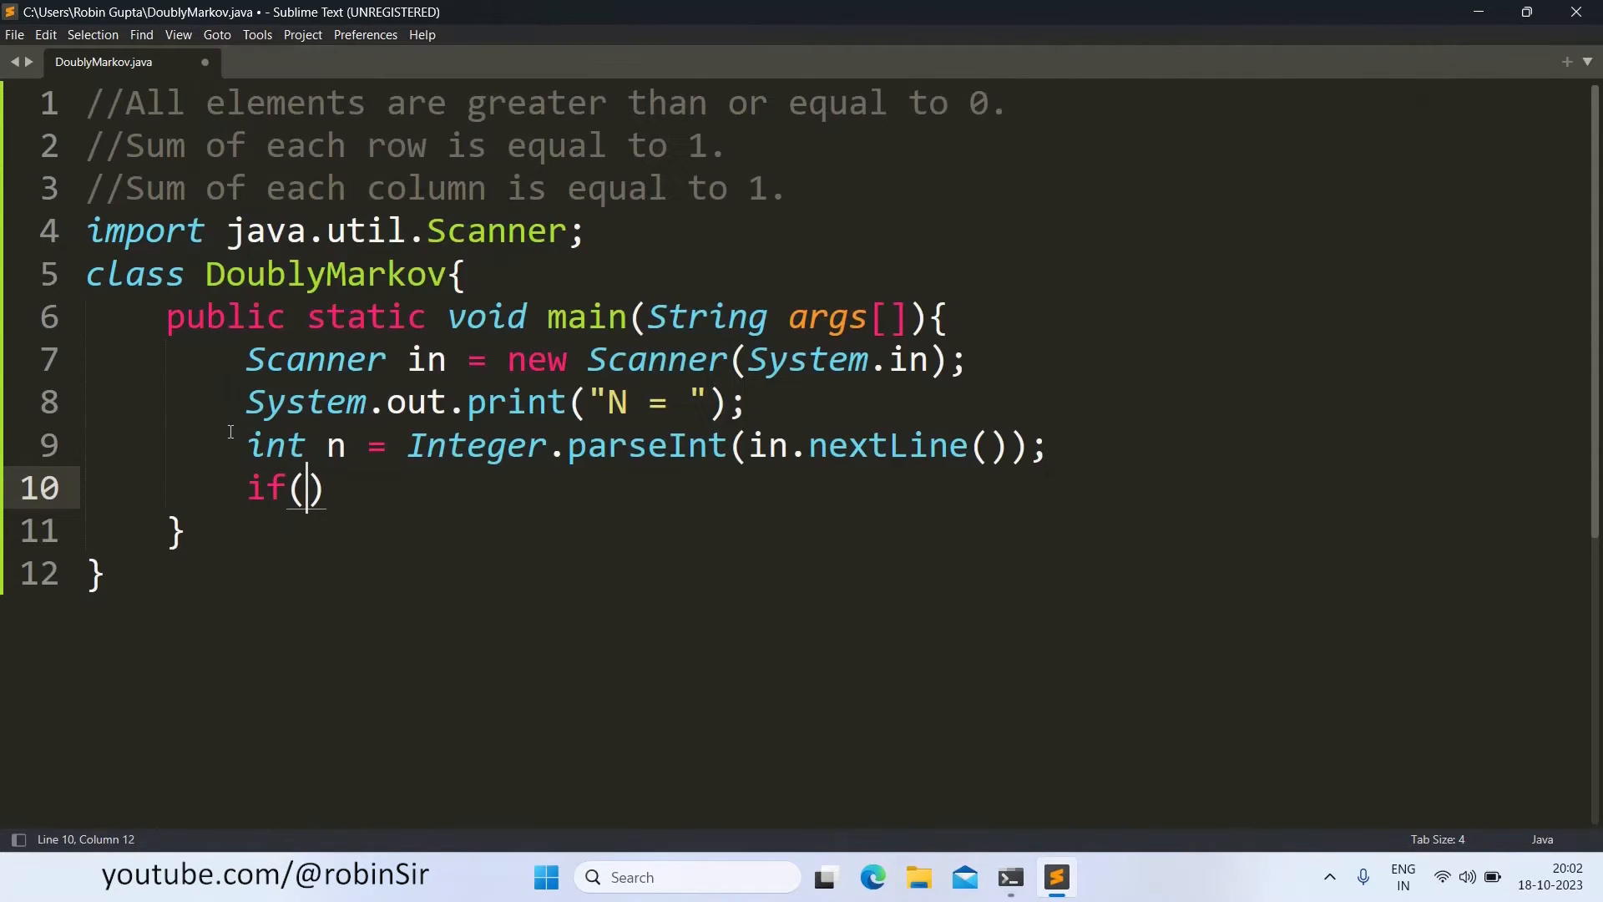
text(n)
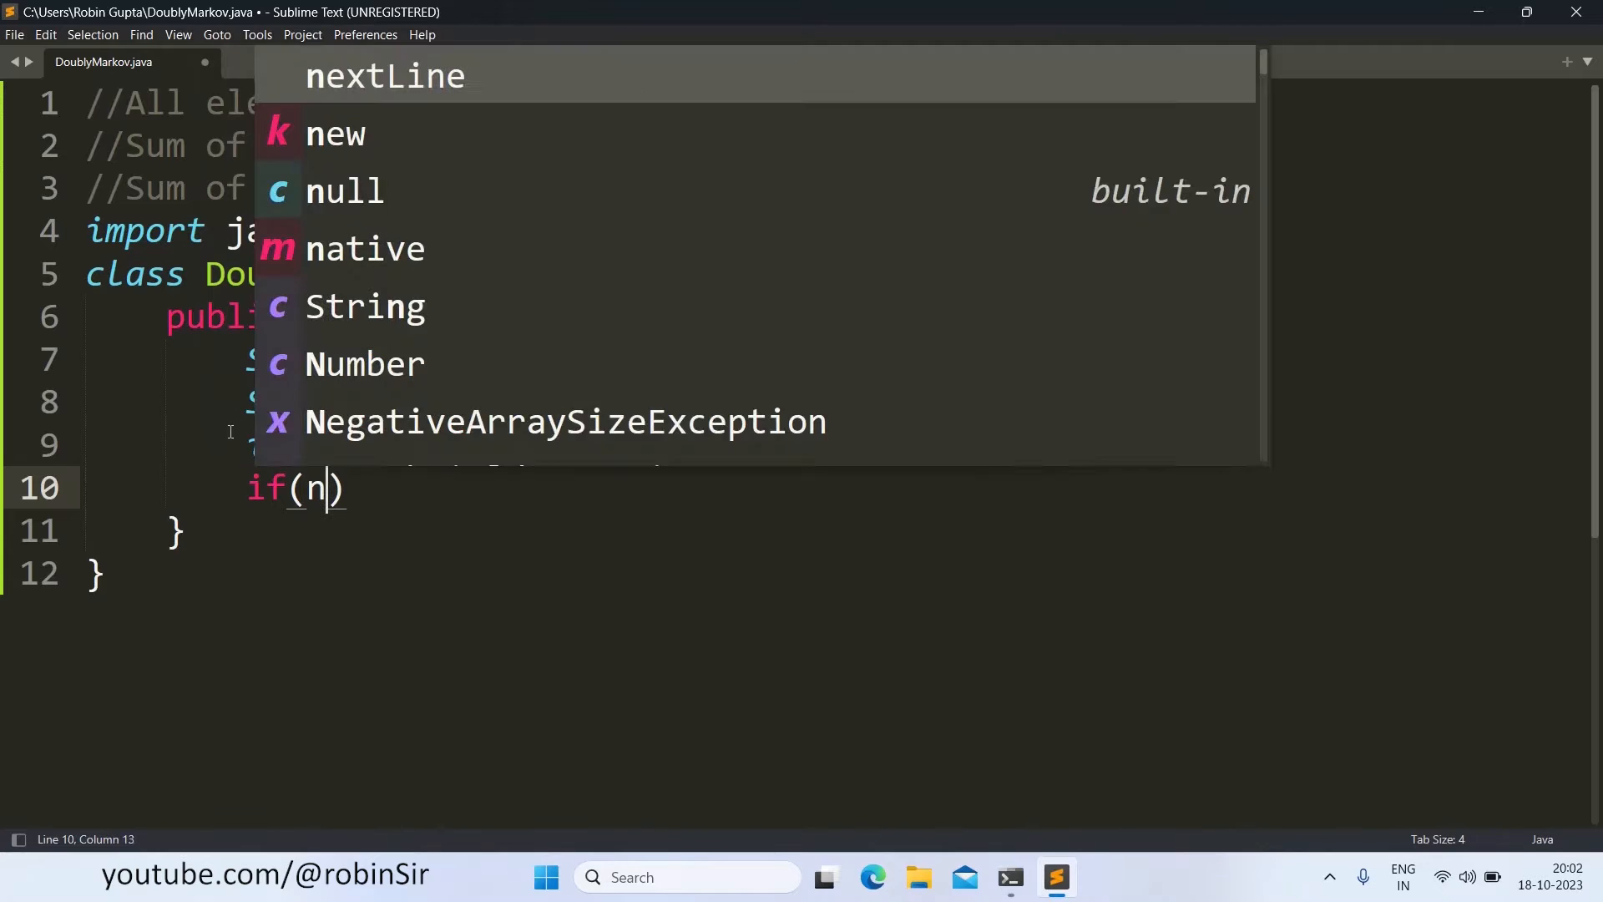
text(< 3)
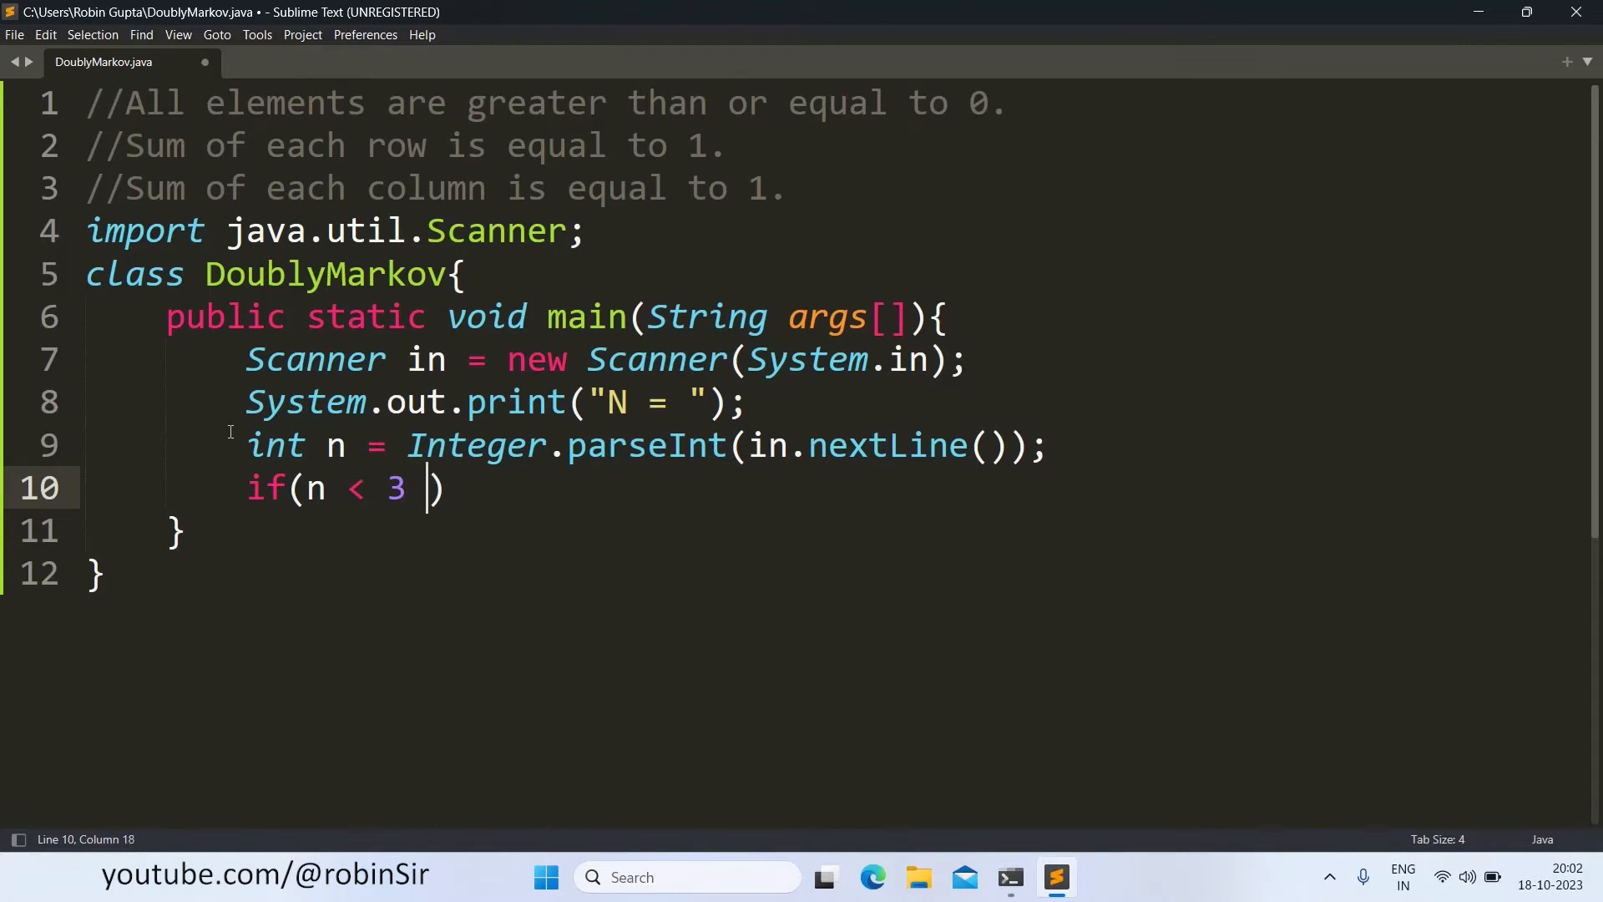
text(||)
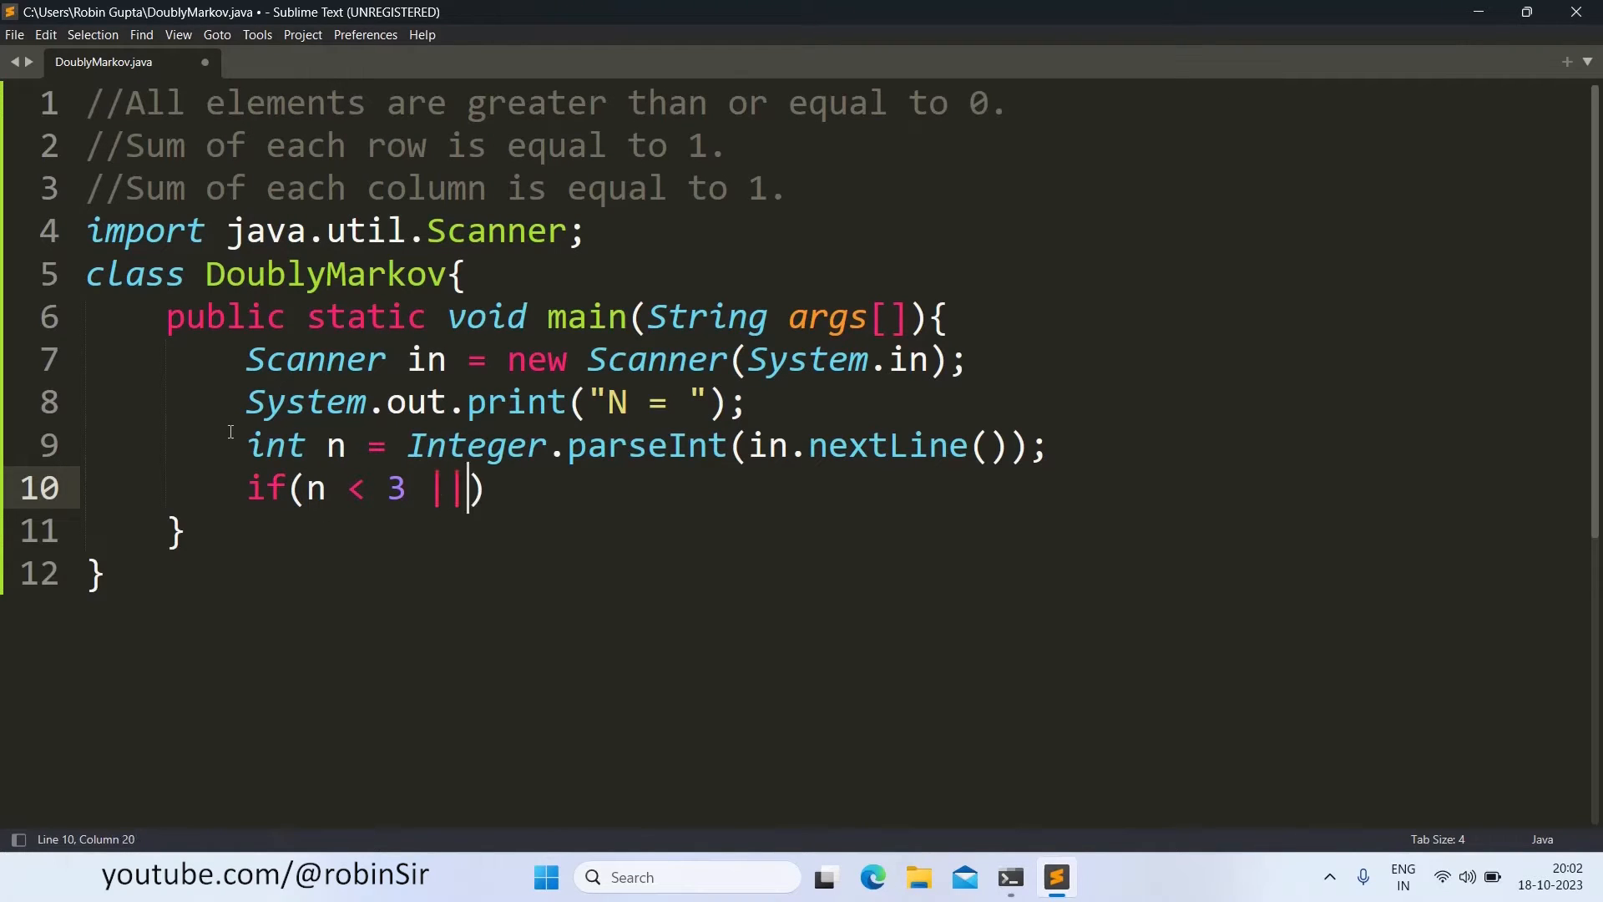
text(n >)
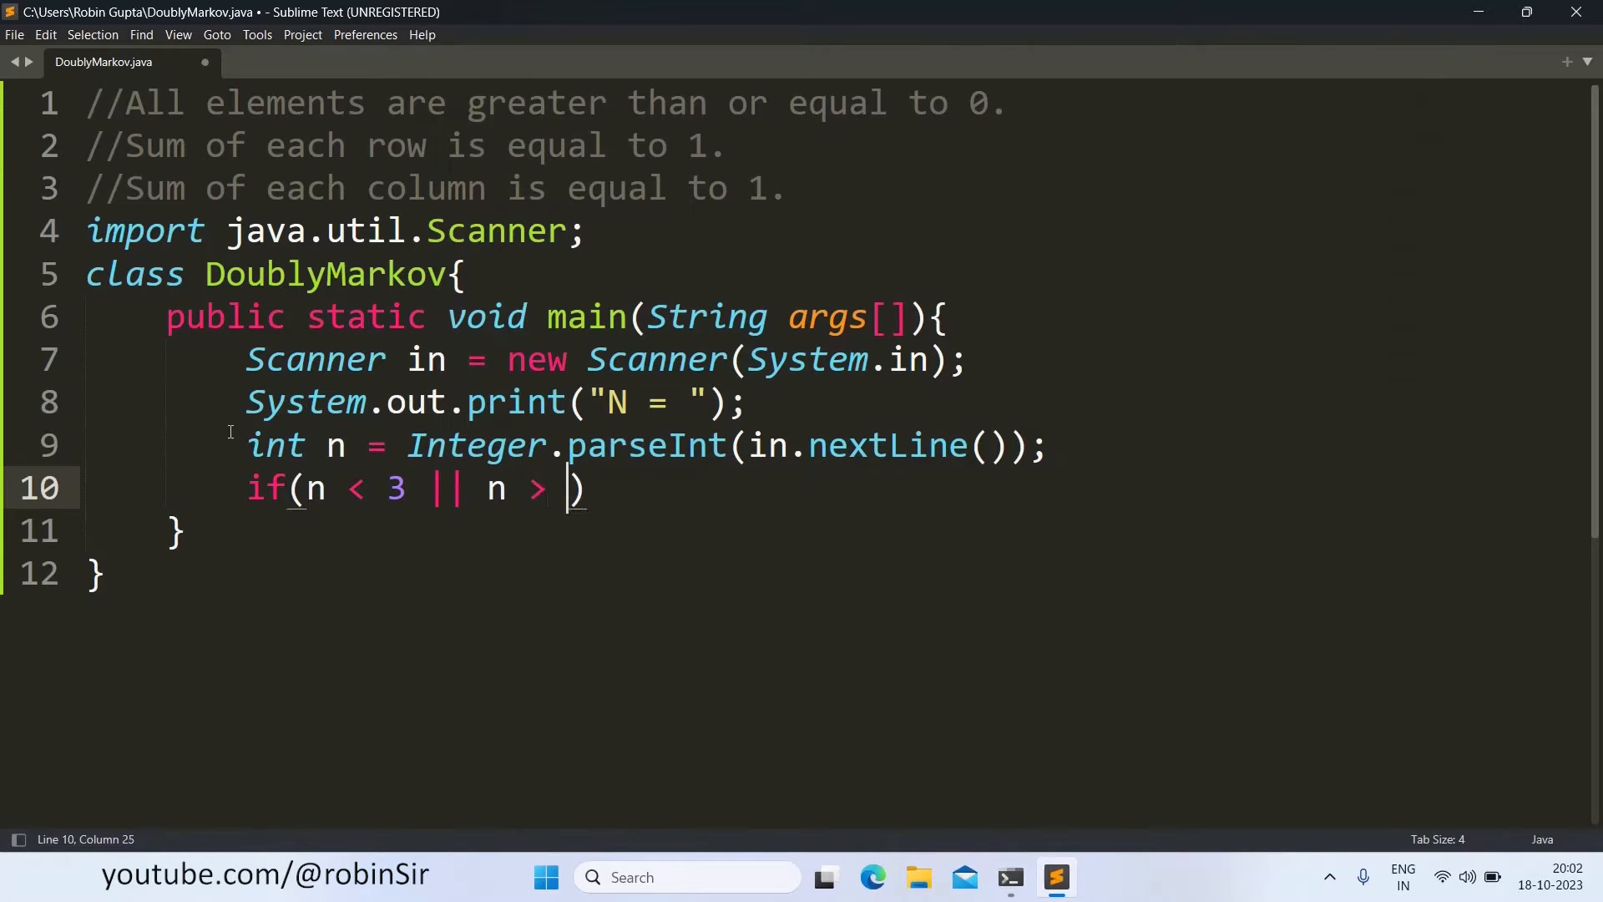
text(9)
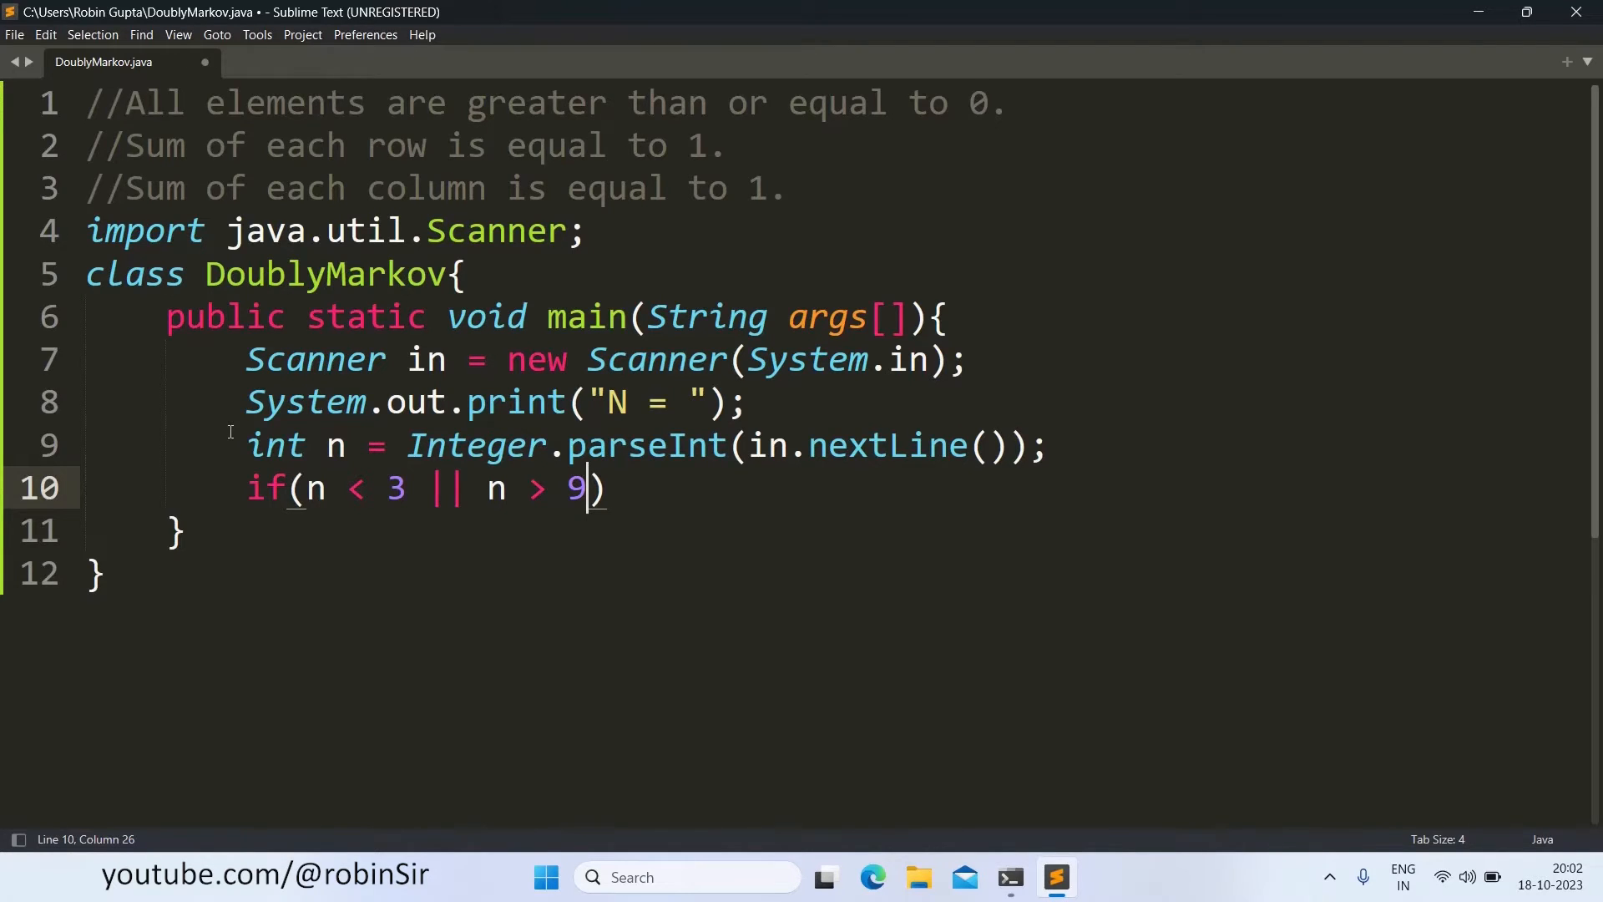
text({)
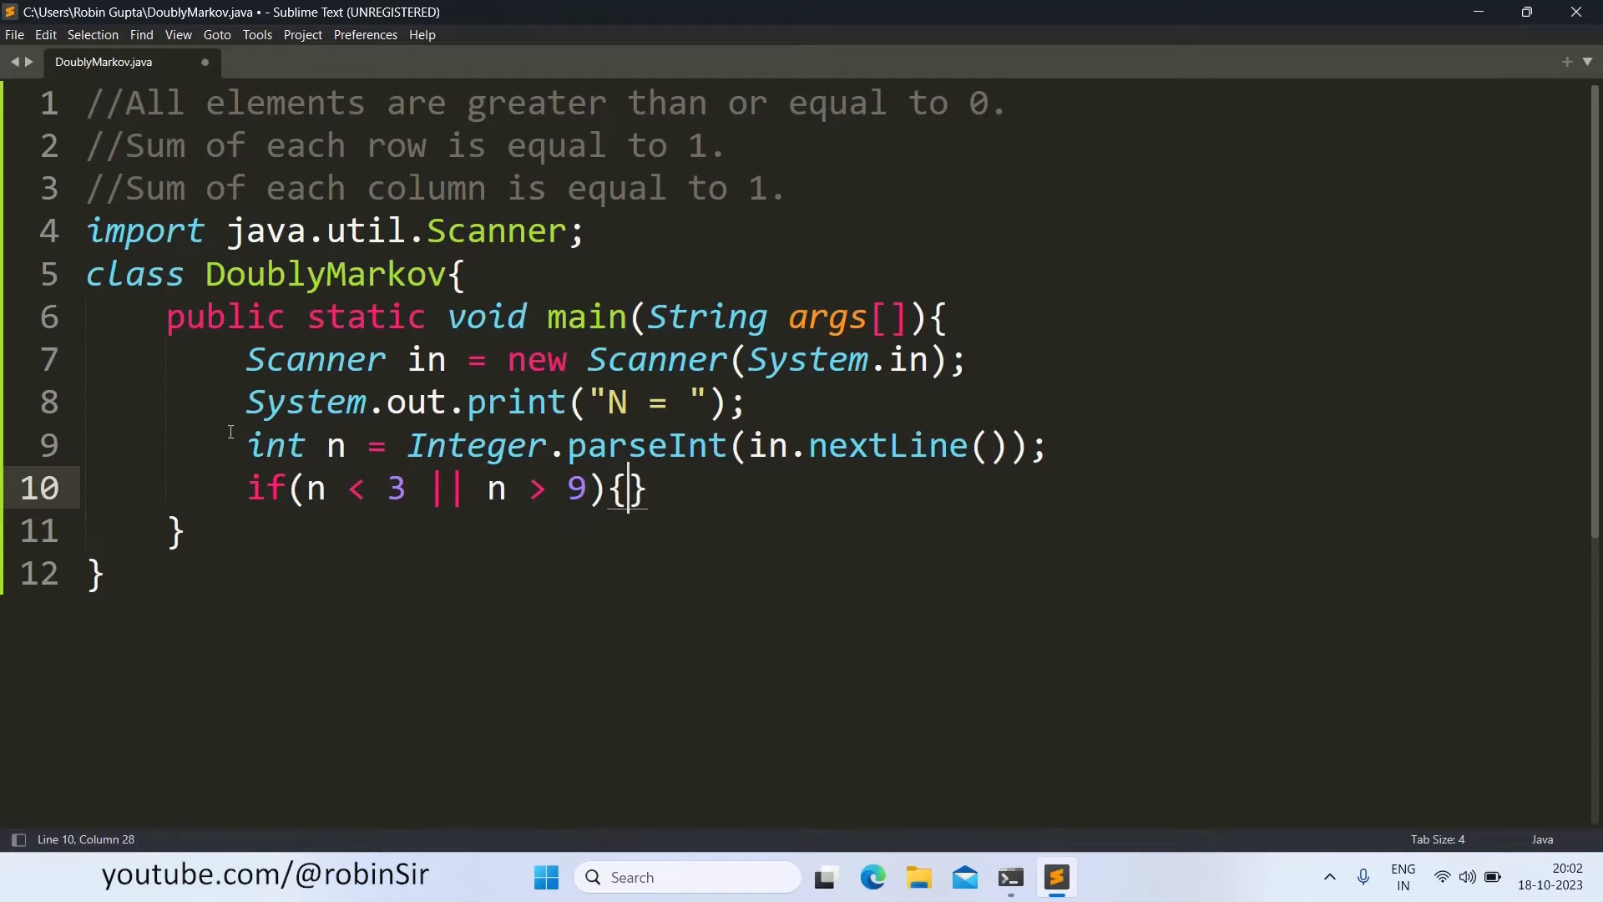
Step: Print the out-of-range invalid entry message and return; then move below the block
text(S)
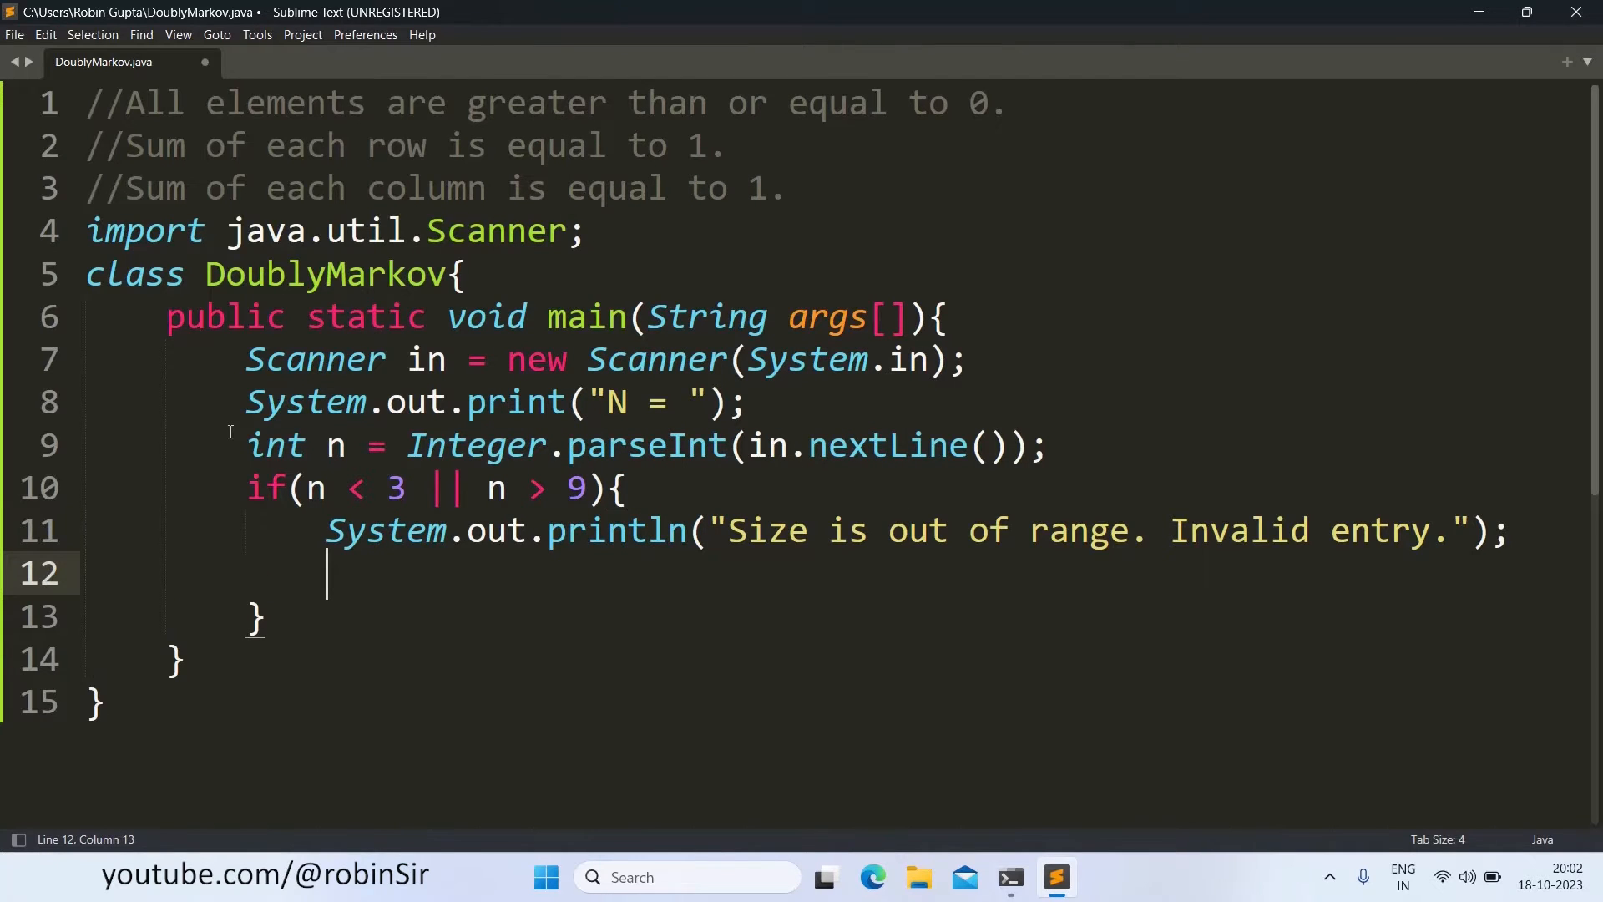
text(return;)
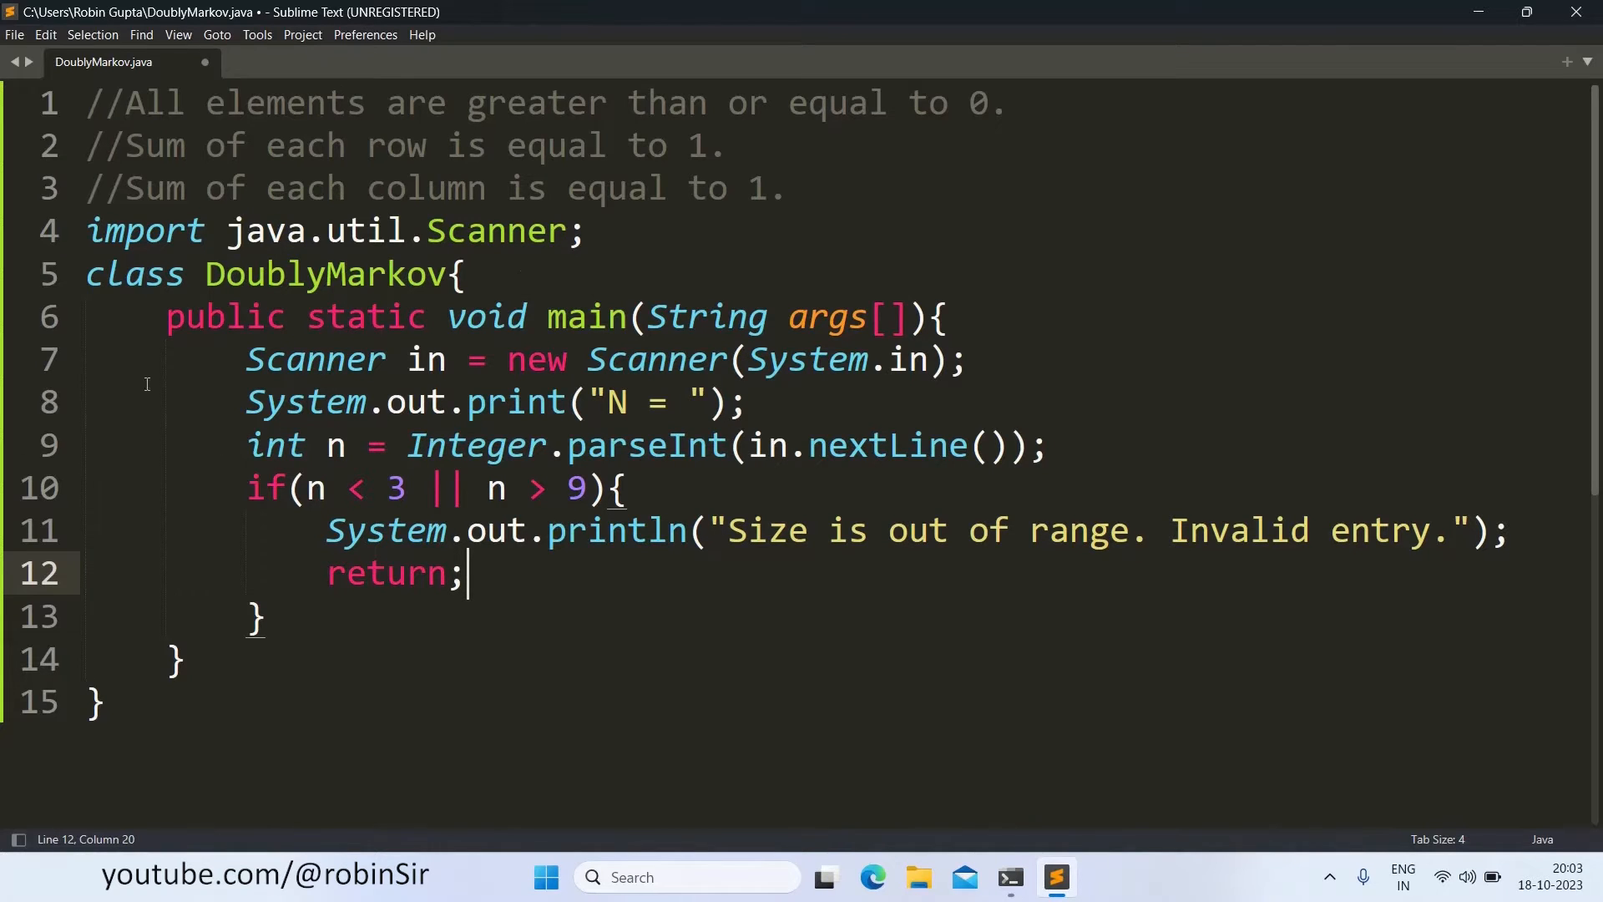
mouse_move(413, 611)
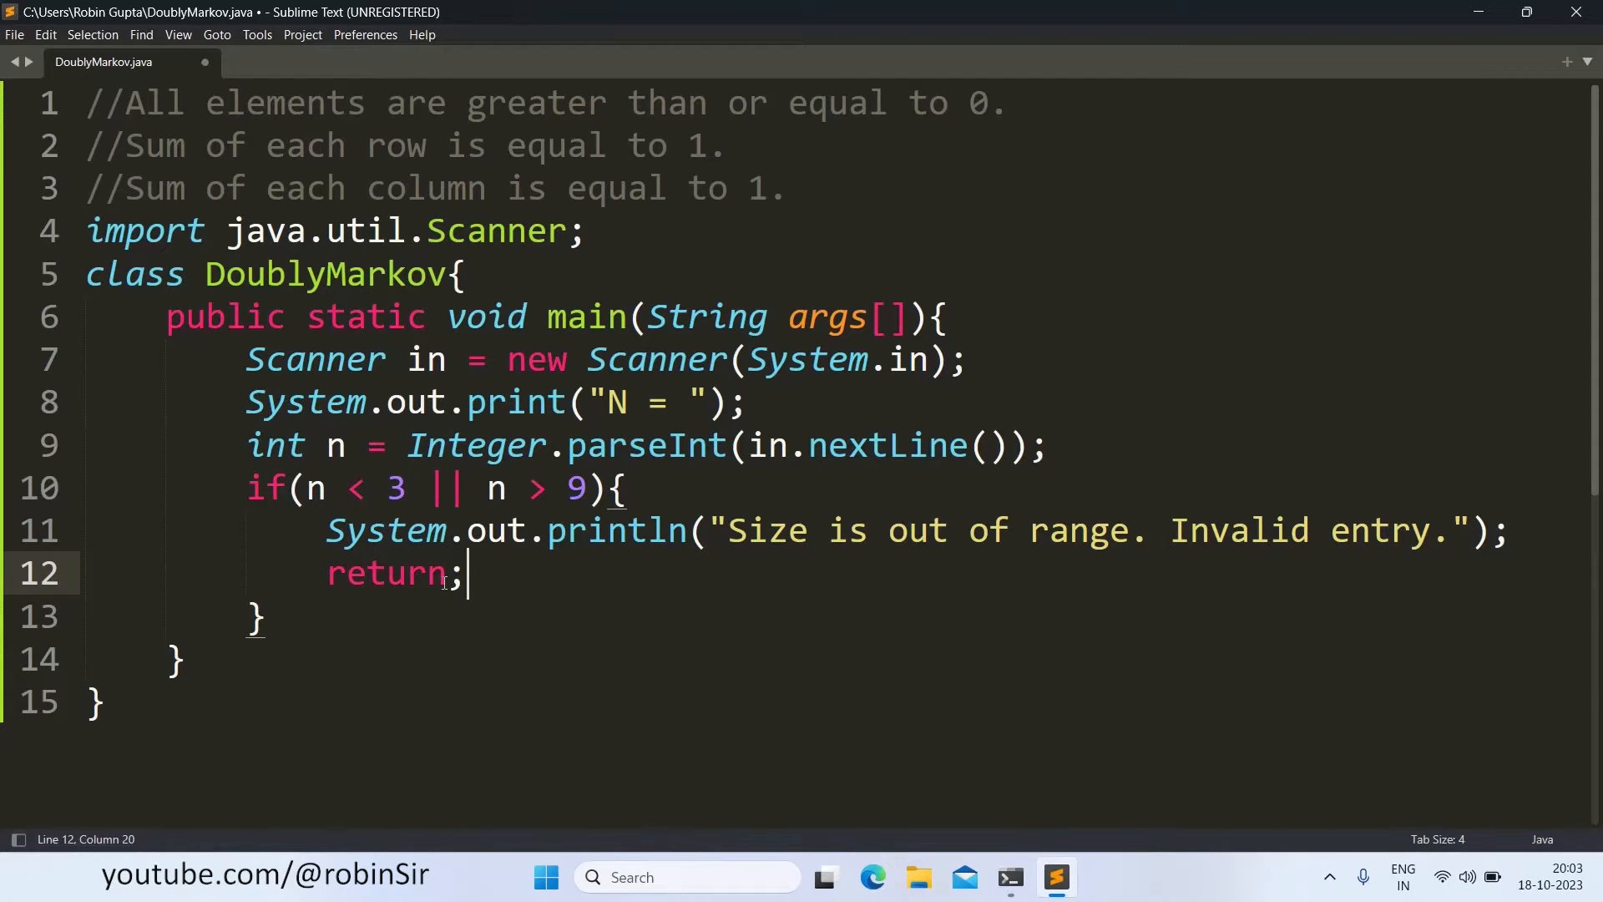
scroll(down, 3)
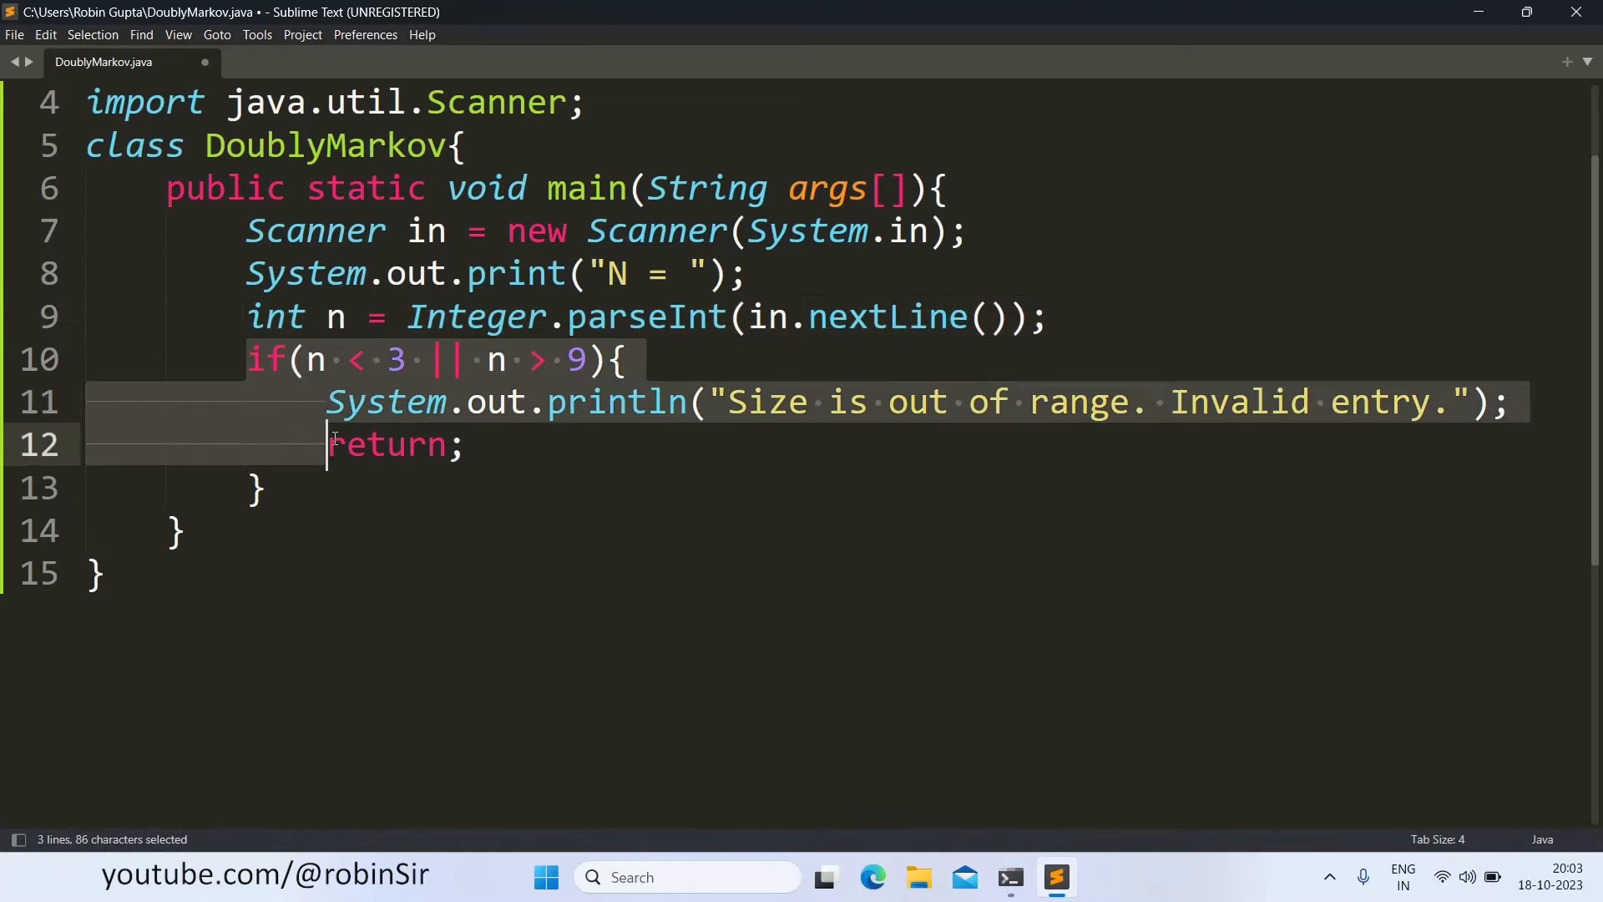
click(266, 488)
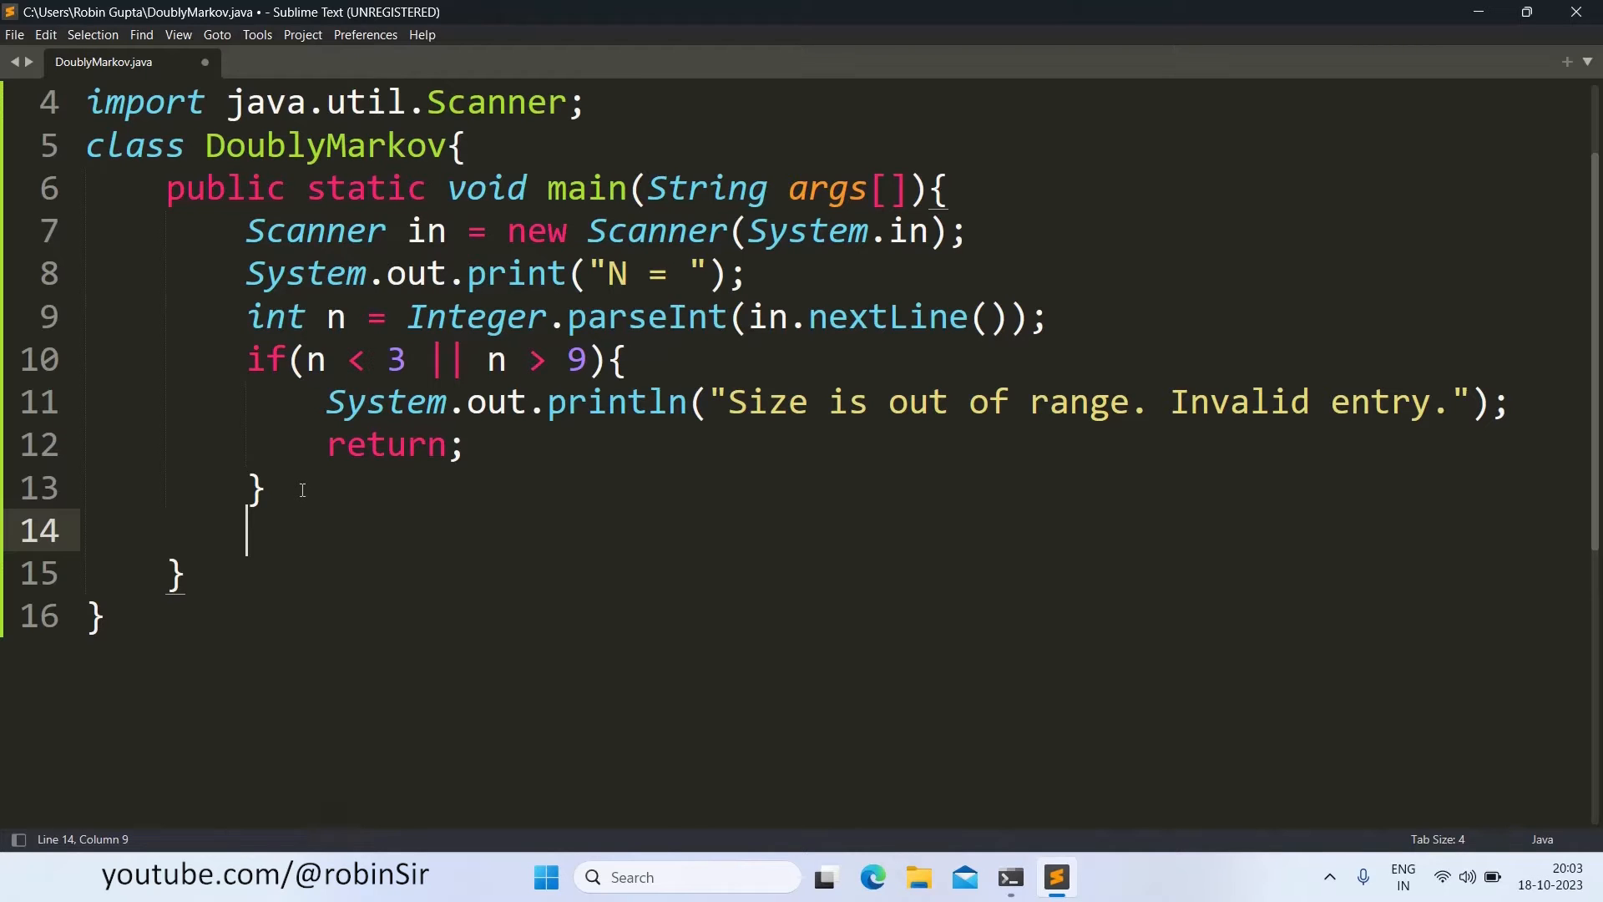
Step: Declare double m[][] = new double[n][n]; after the size check
text(double)
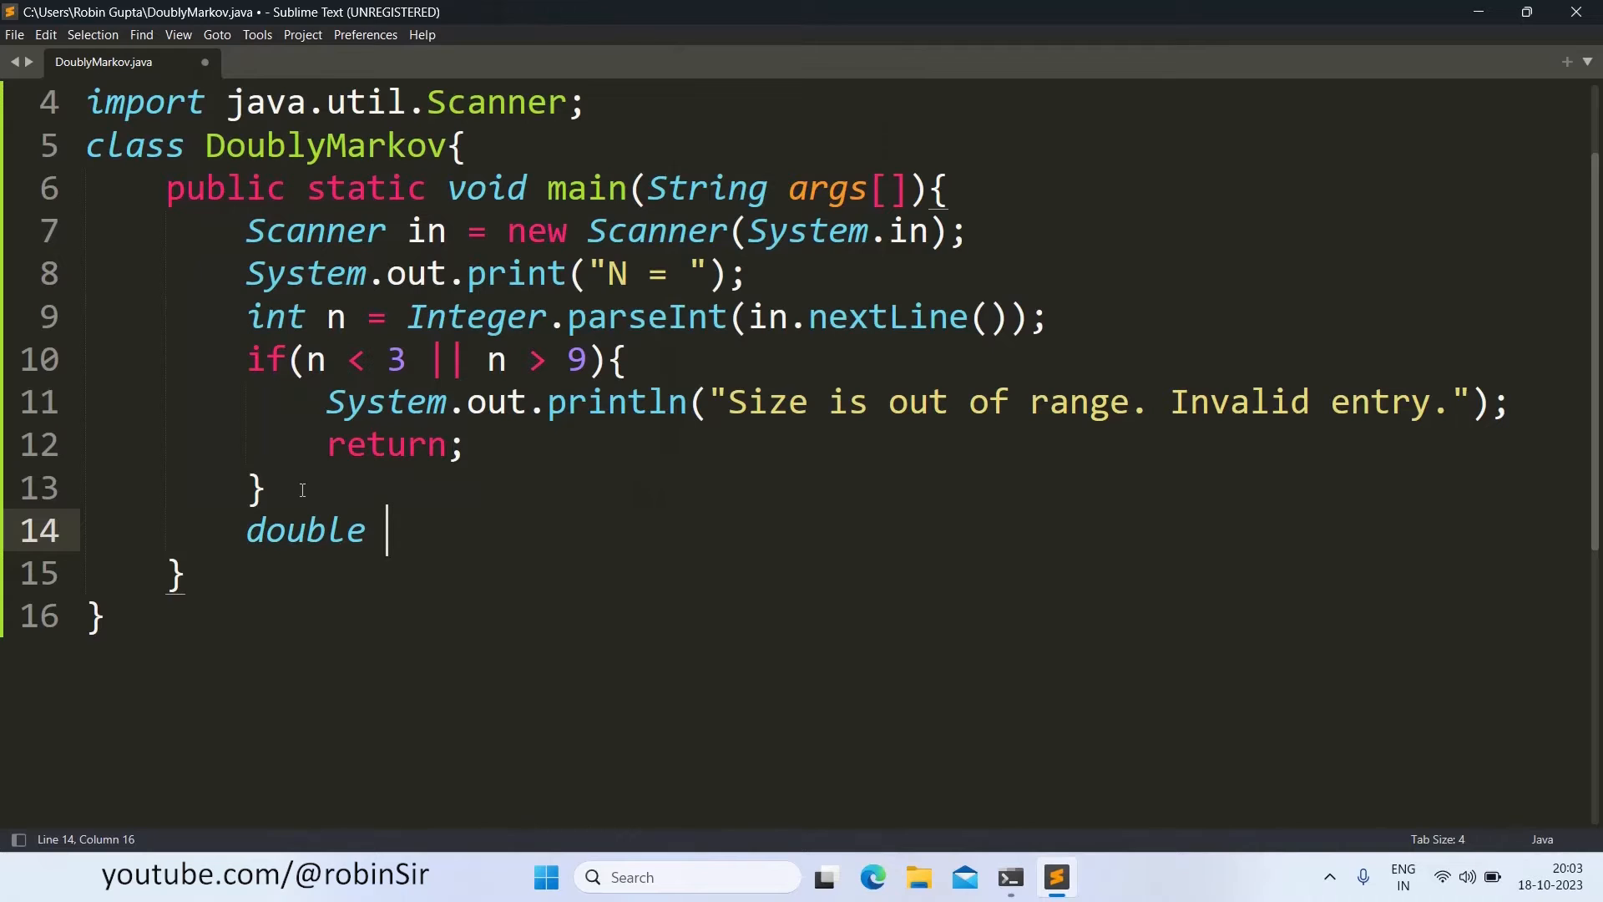
text(m)
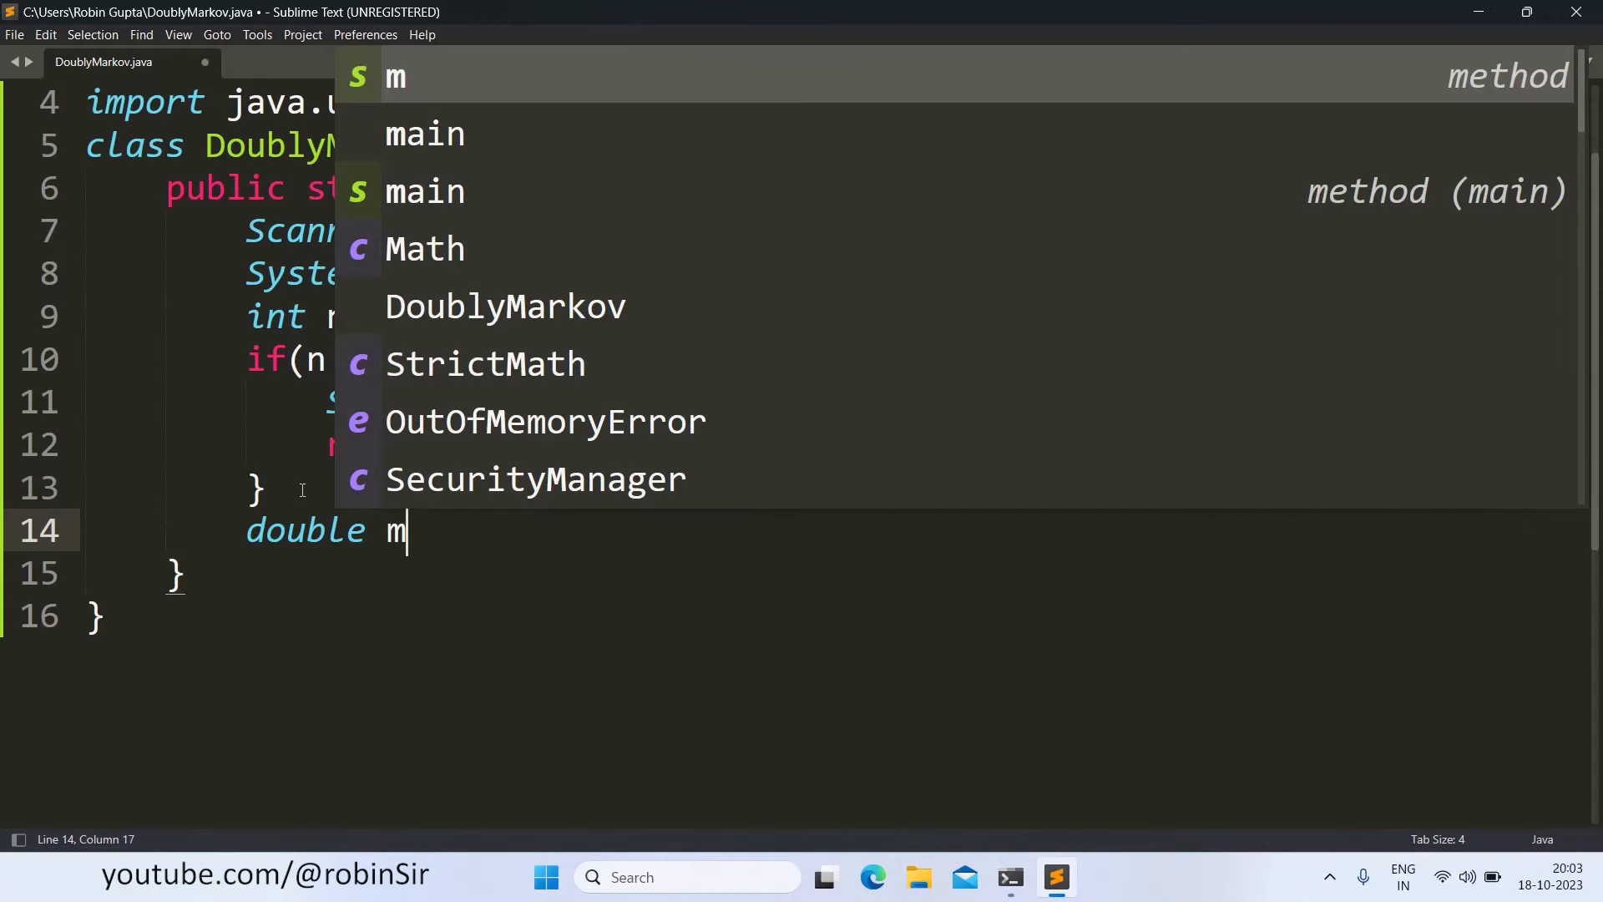
text([][])
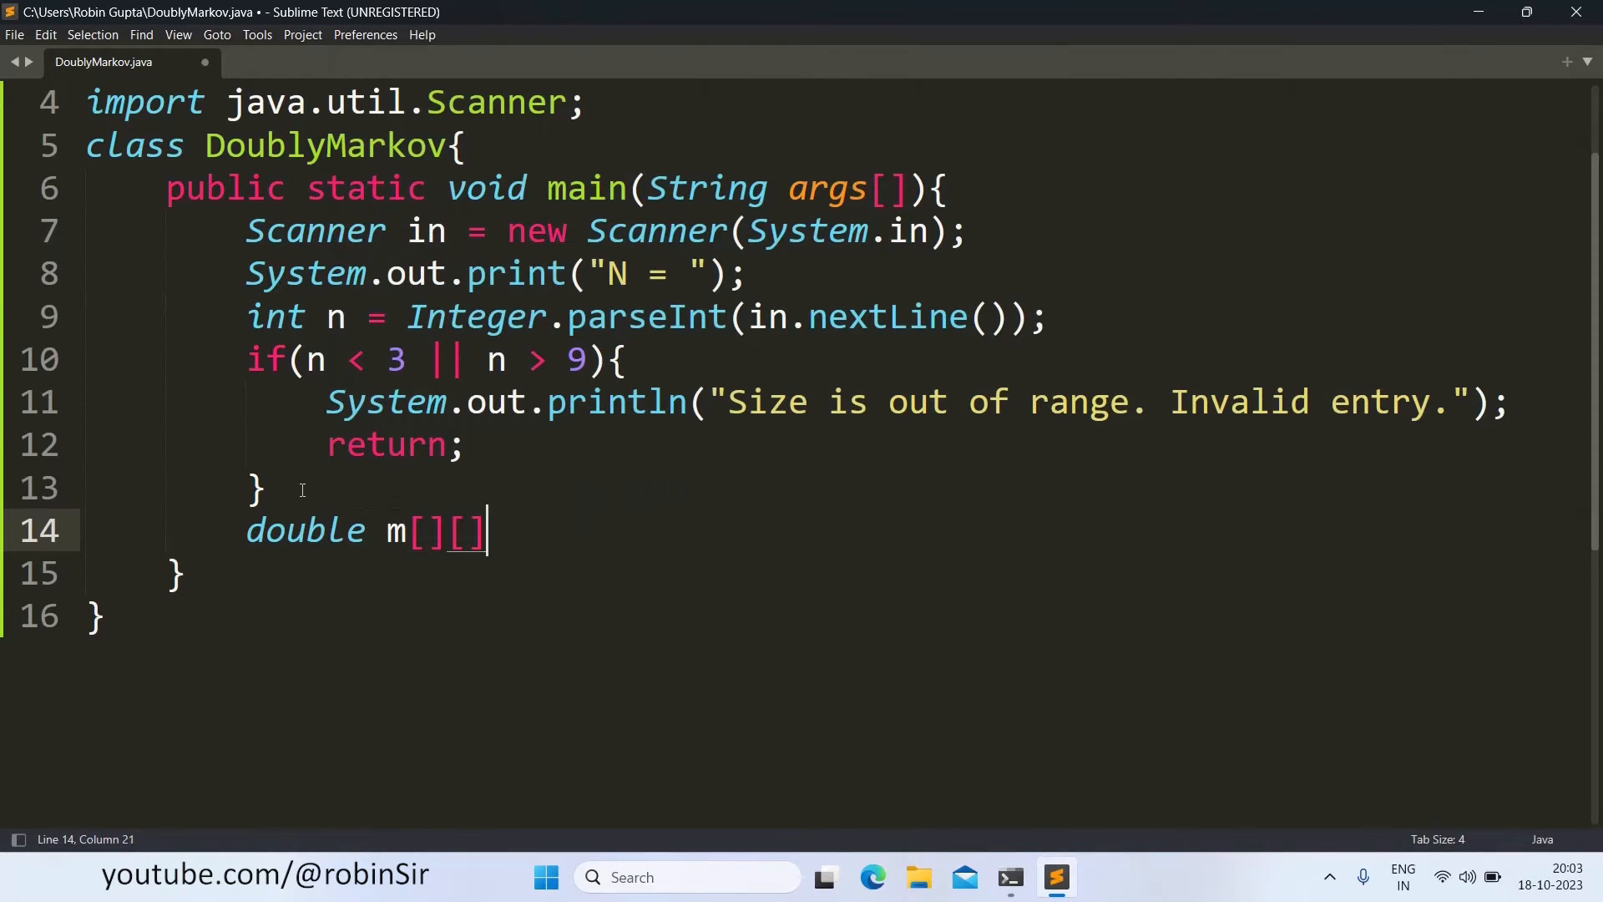
text(=)
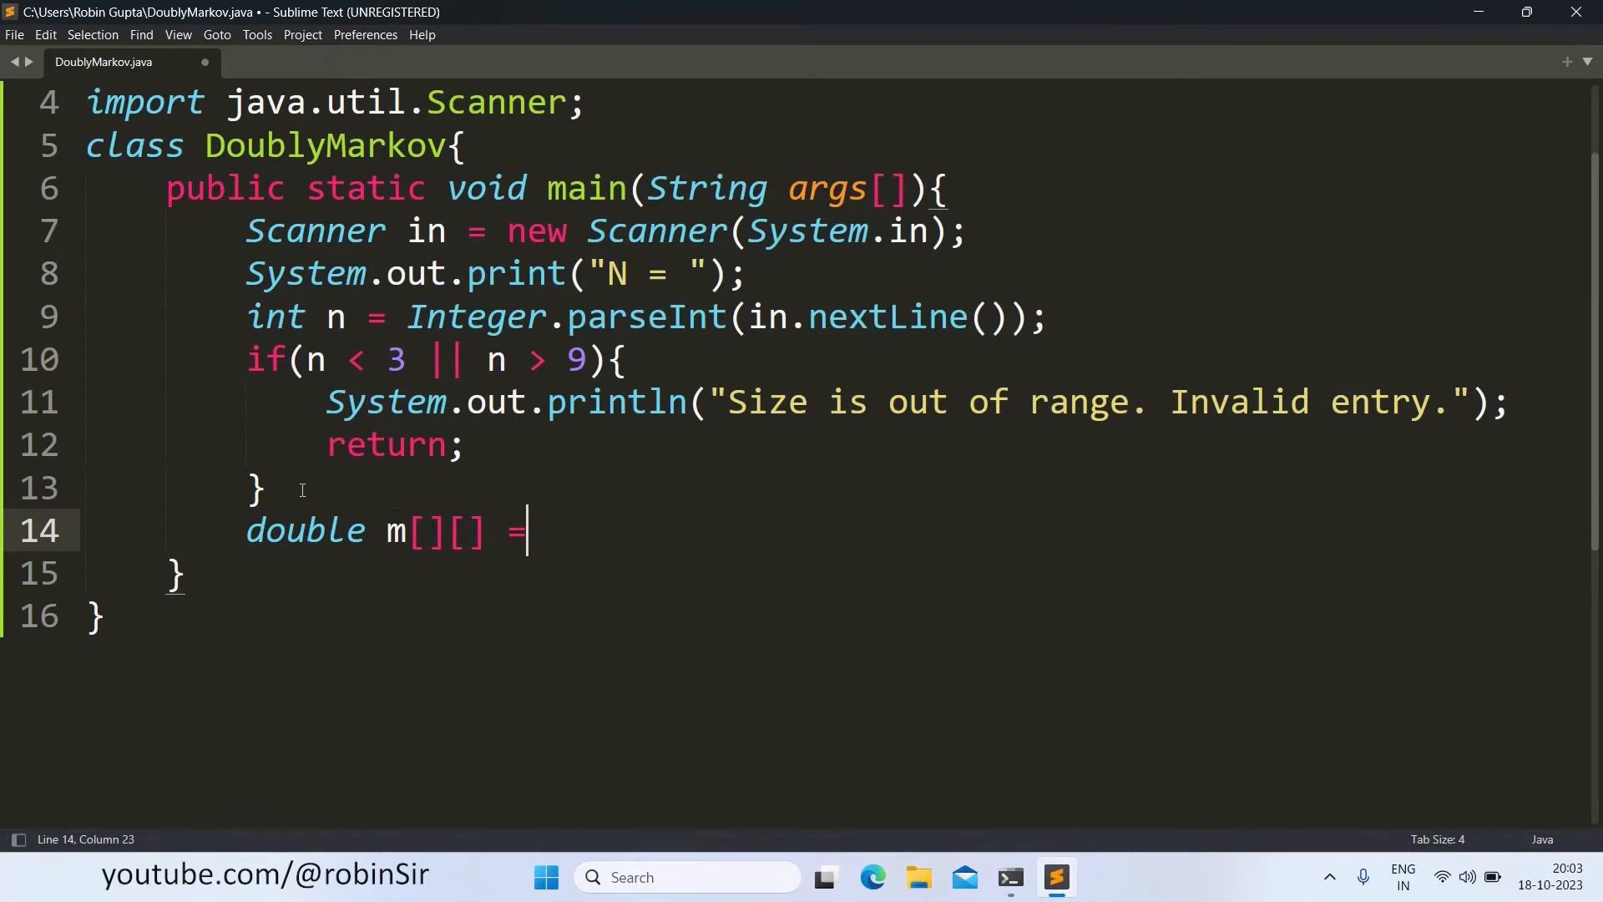
text(new double)
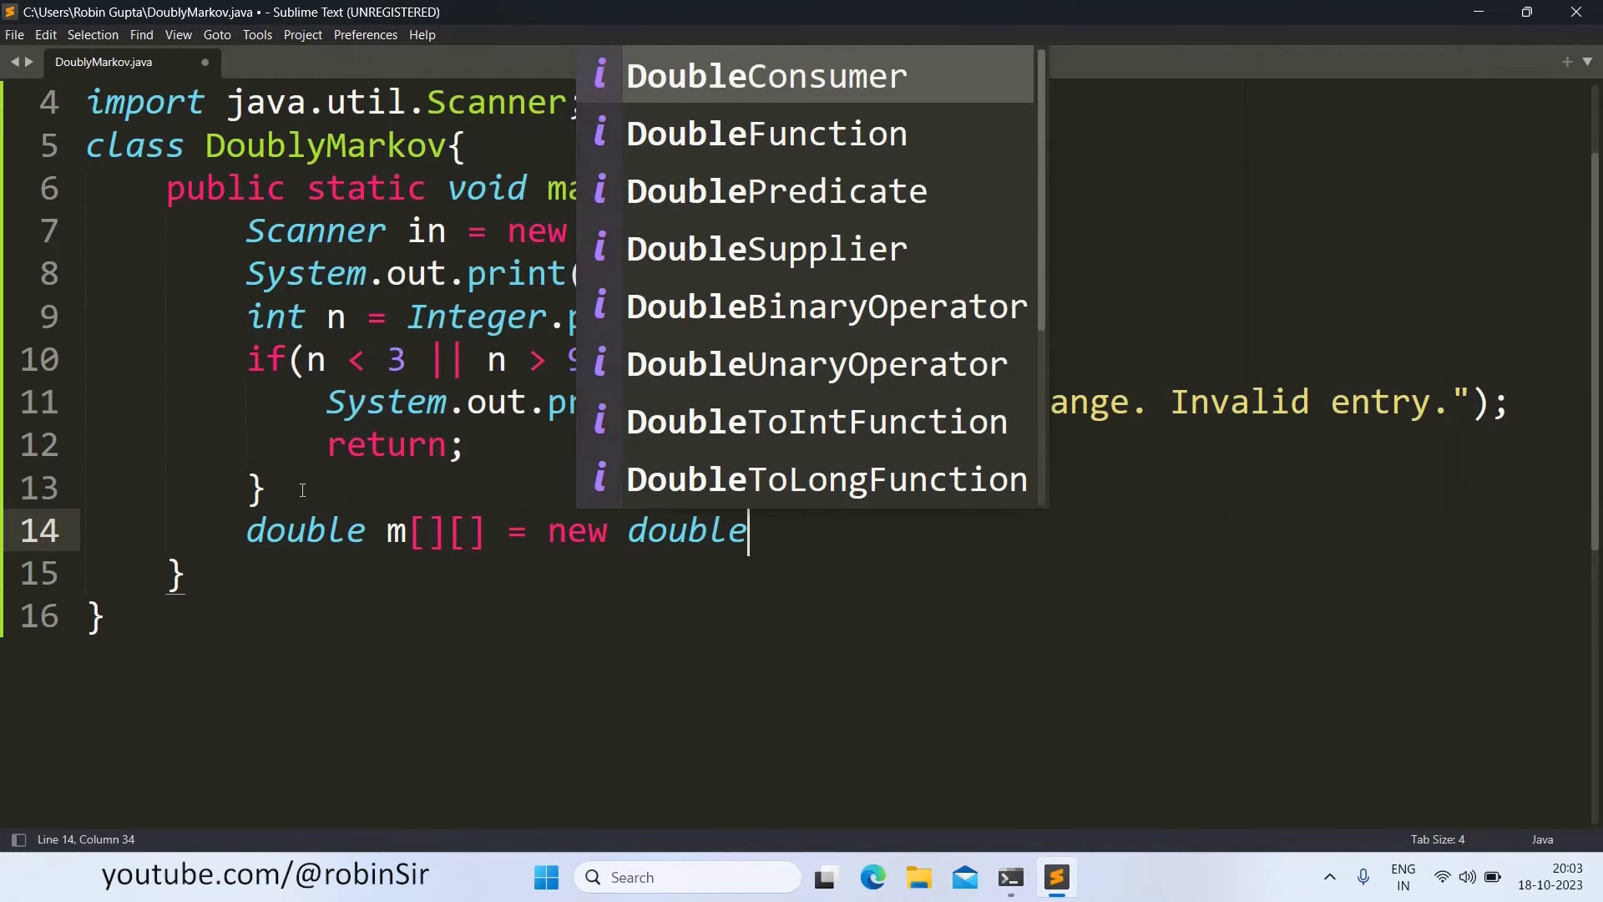
text([n][n])
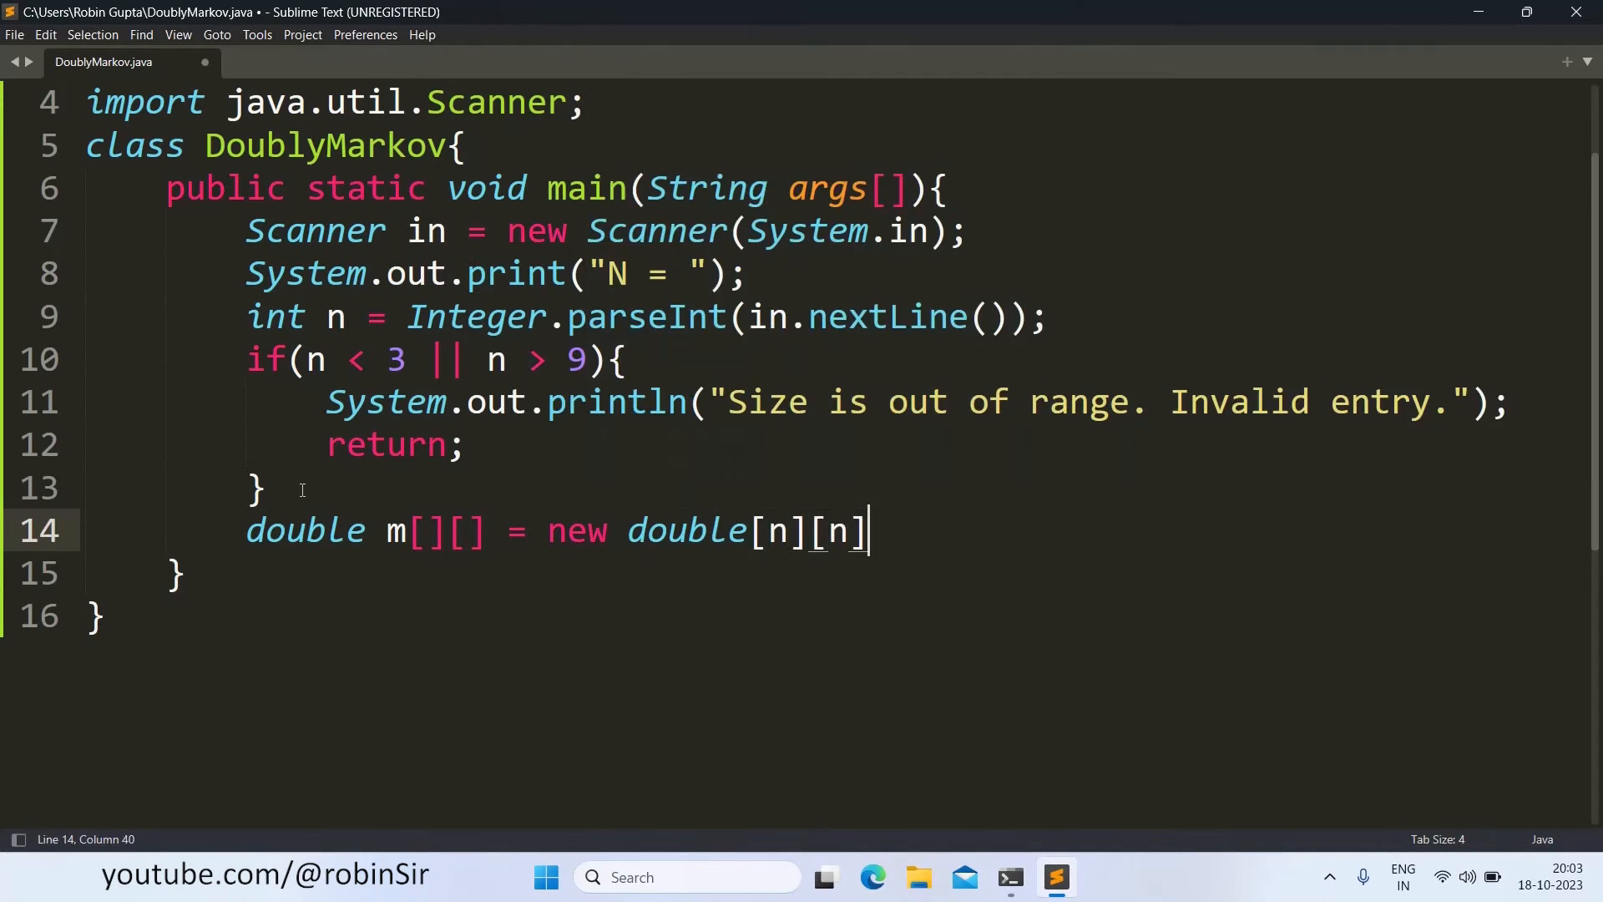
text(;)
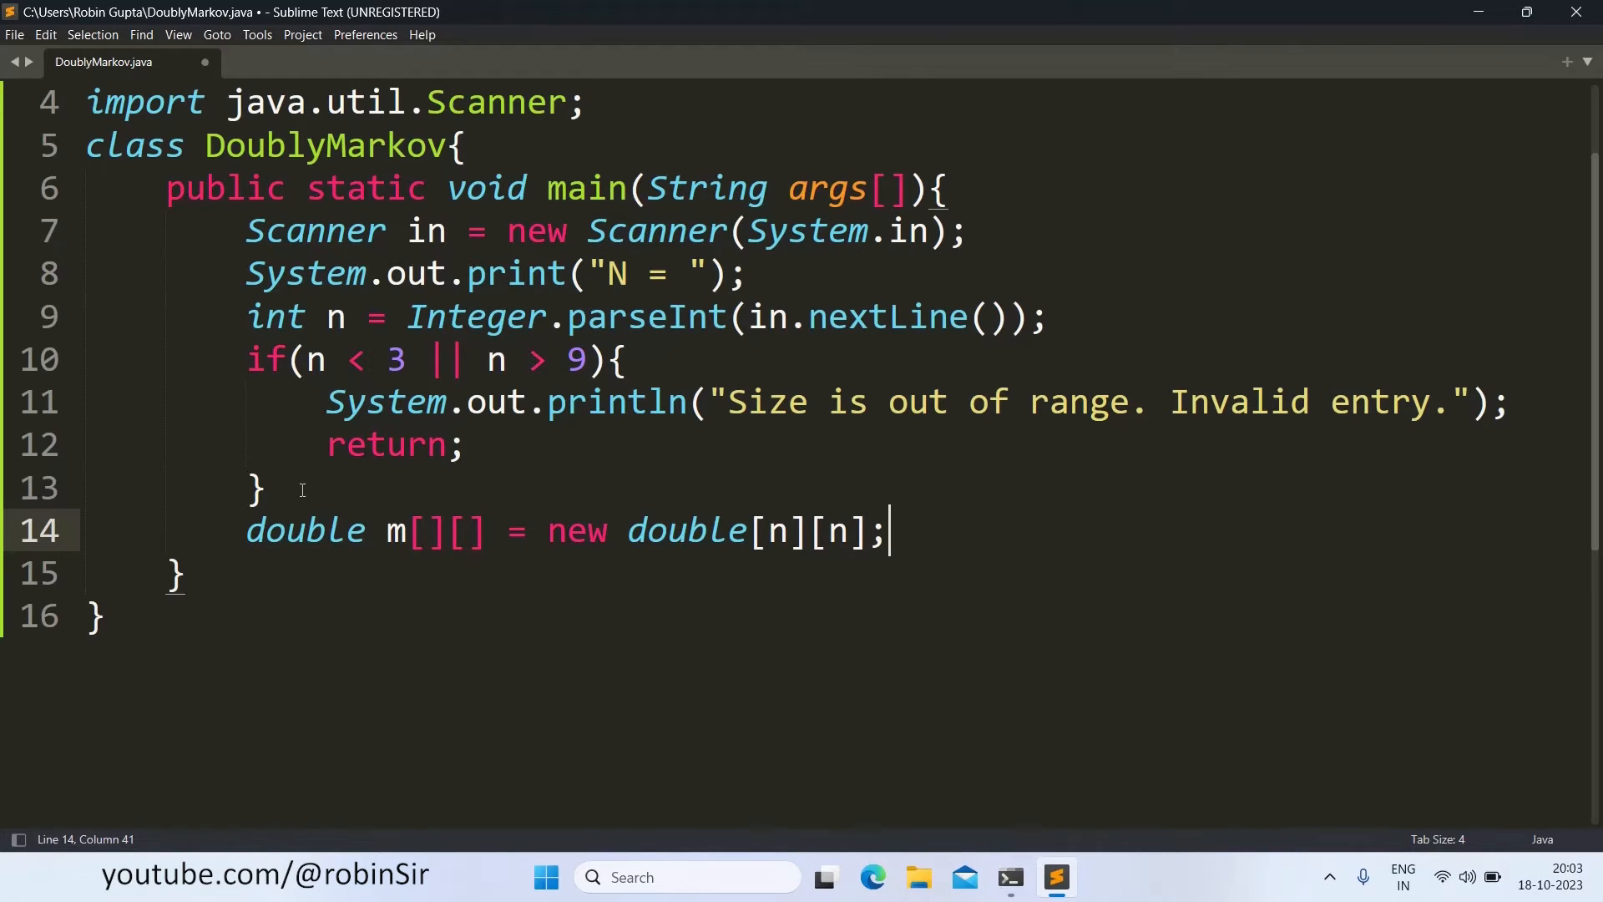
key(Return)
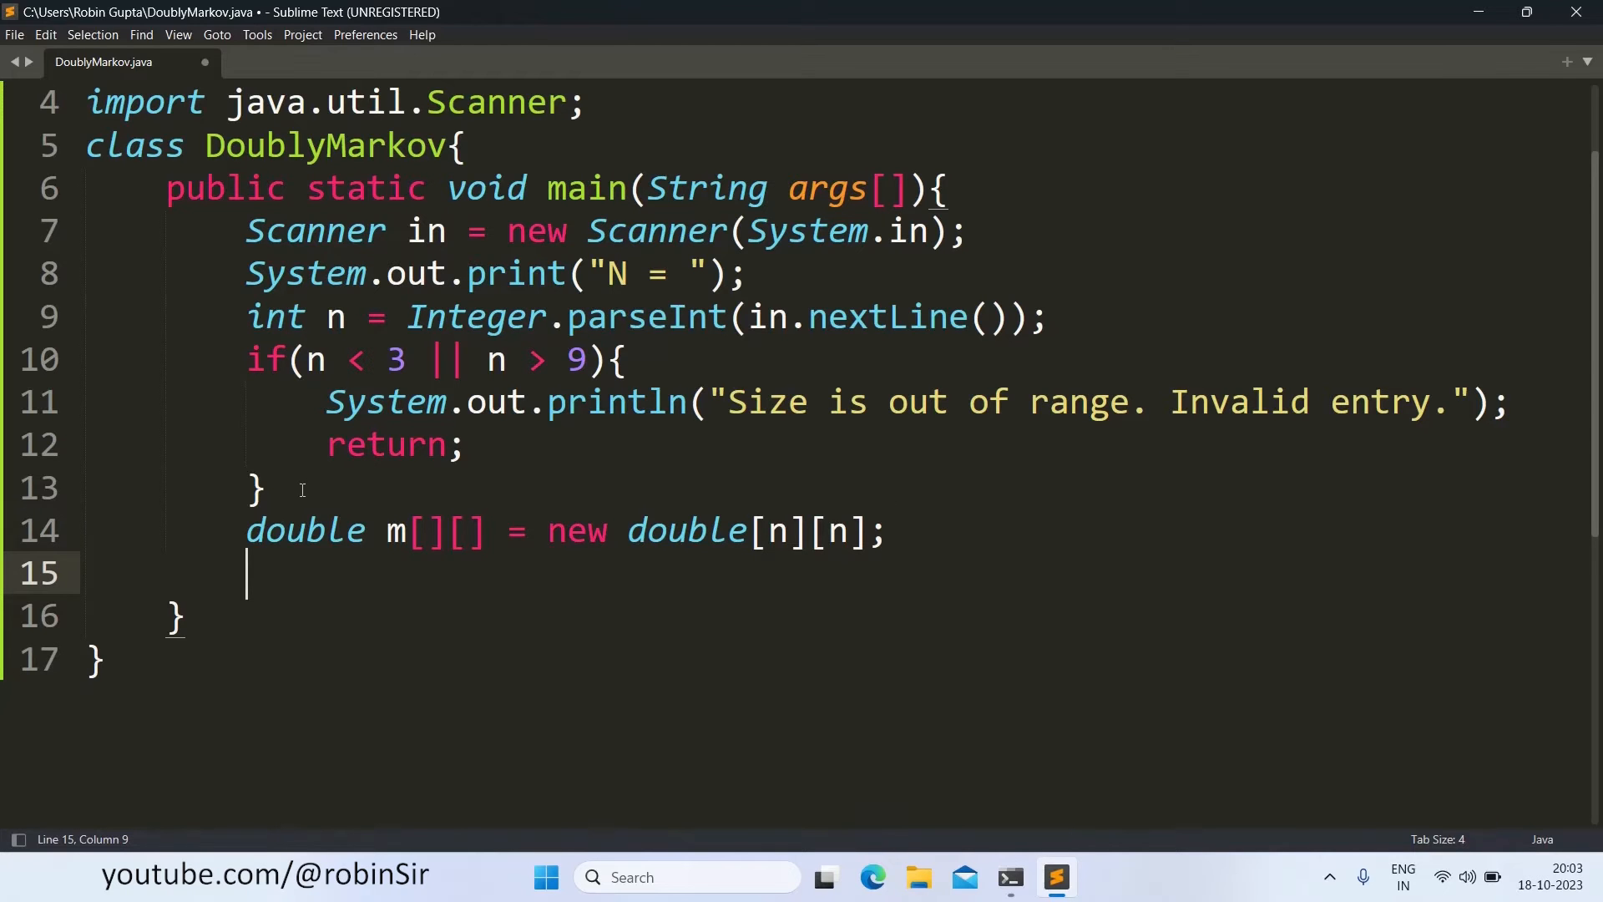
Step: Declare boolean isNegative = false; and boolean isMarkov = true;
text(boolean)
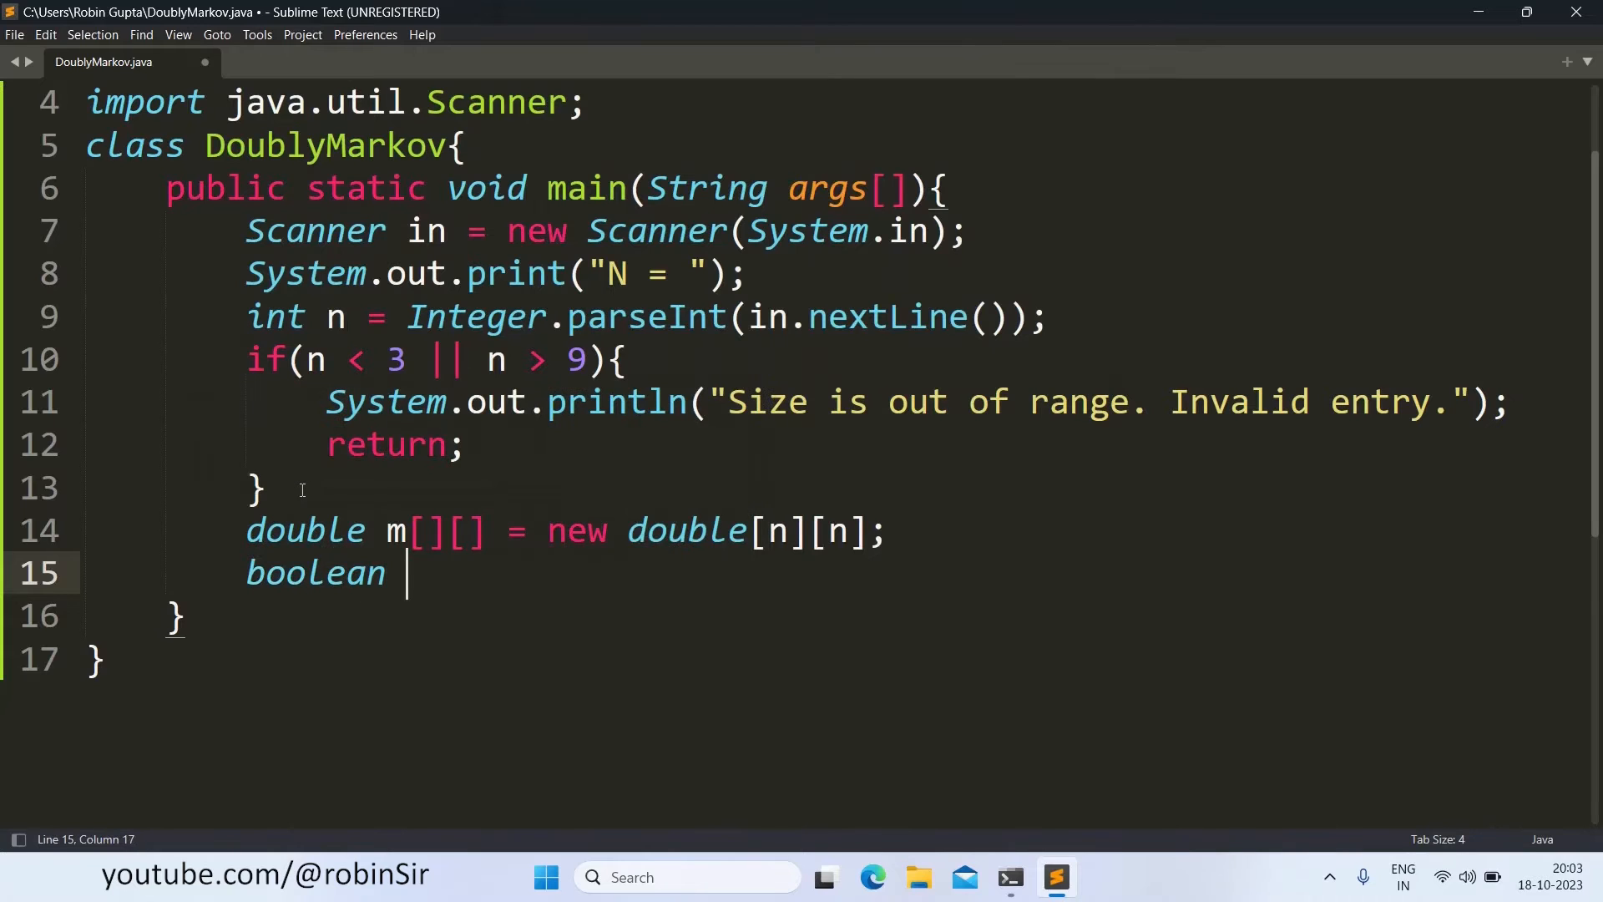
text(isNega)
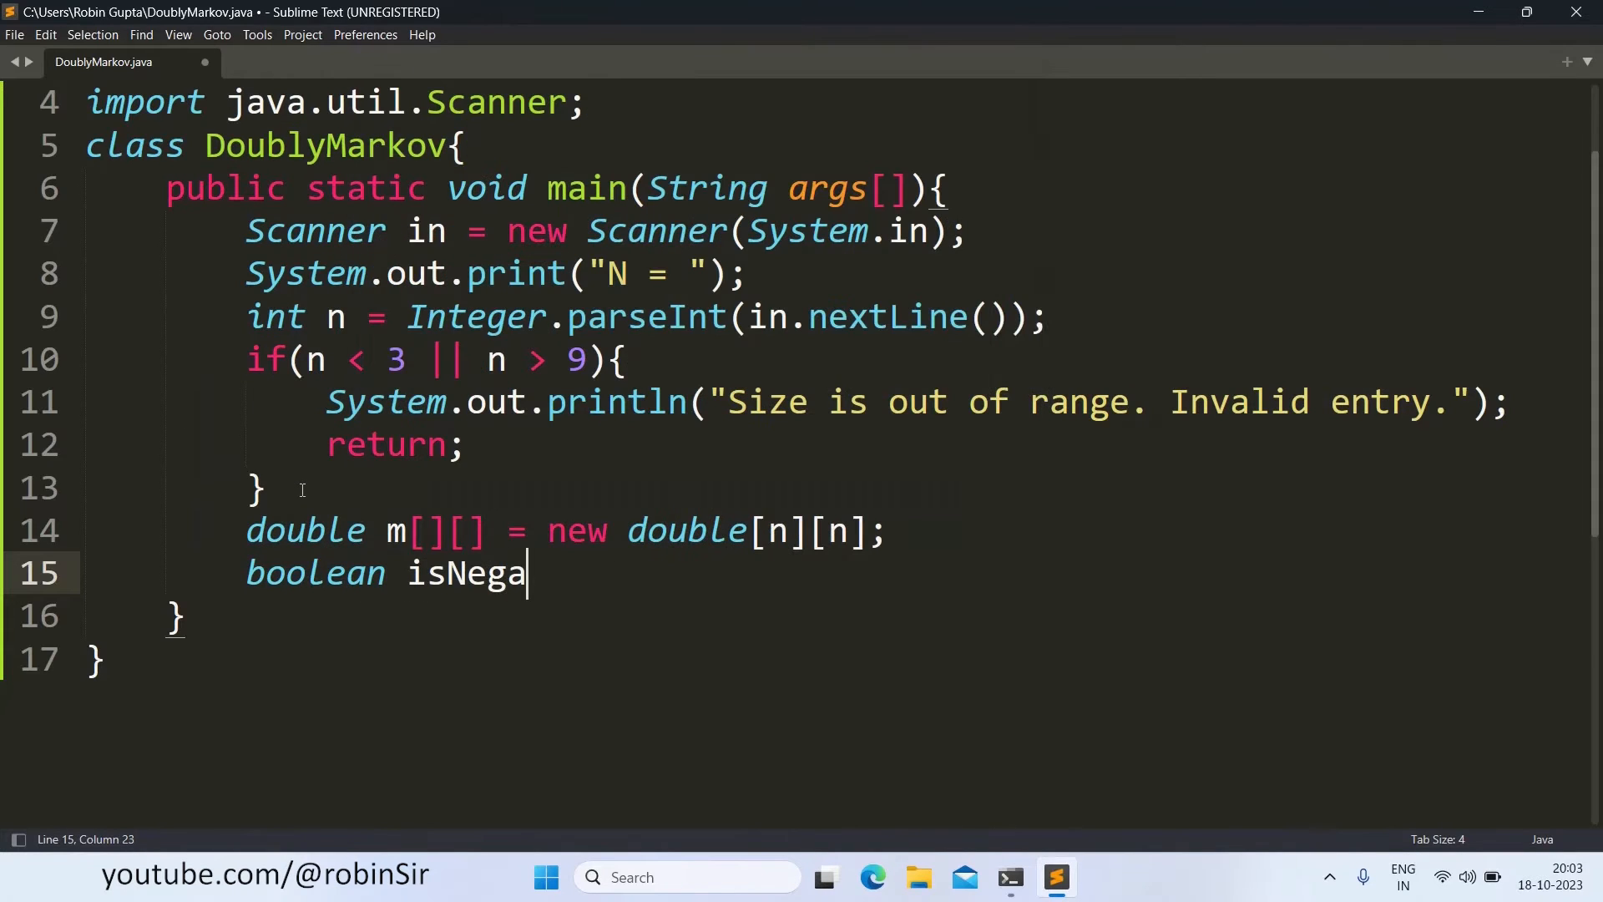
text(tive =)
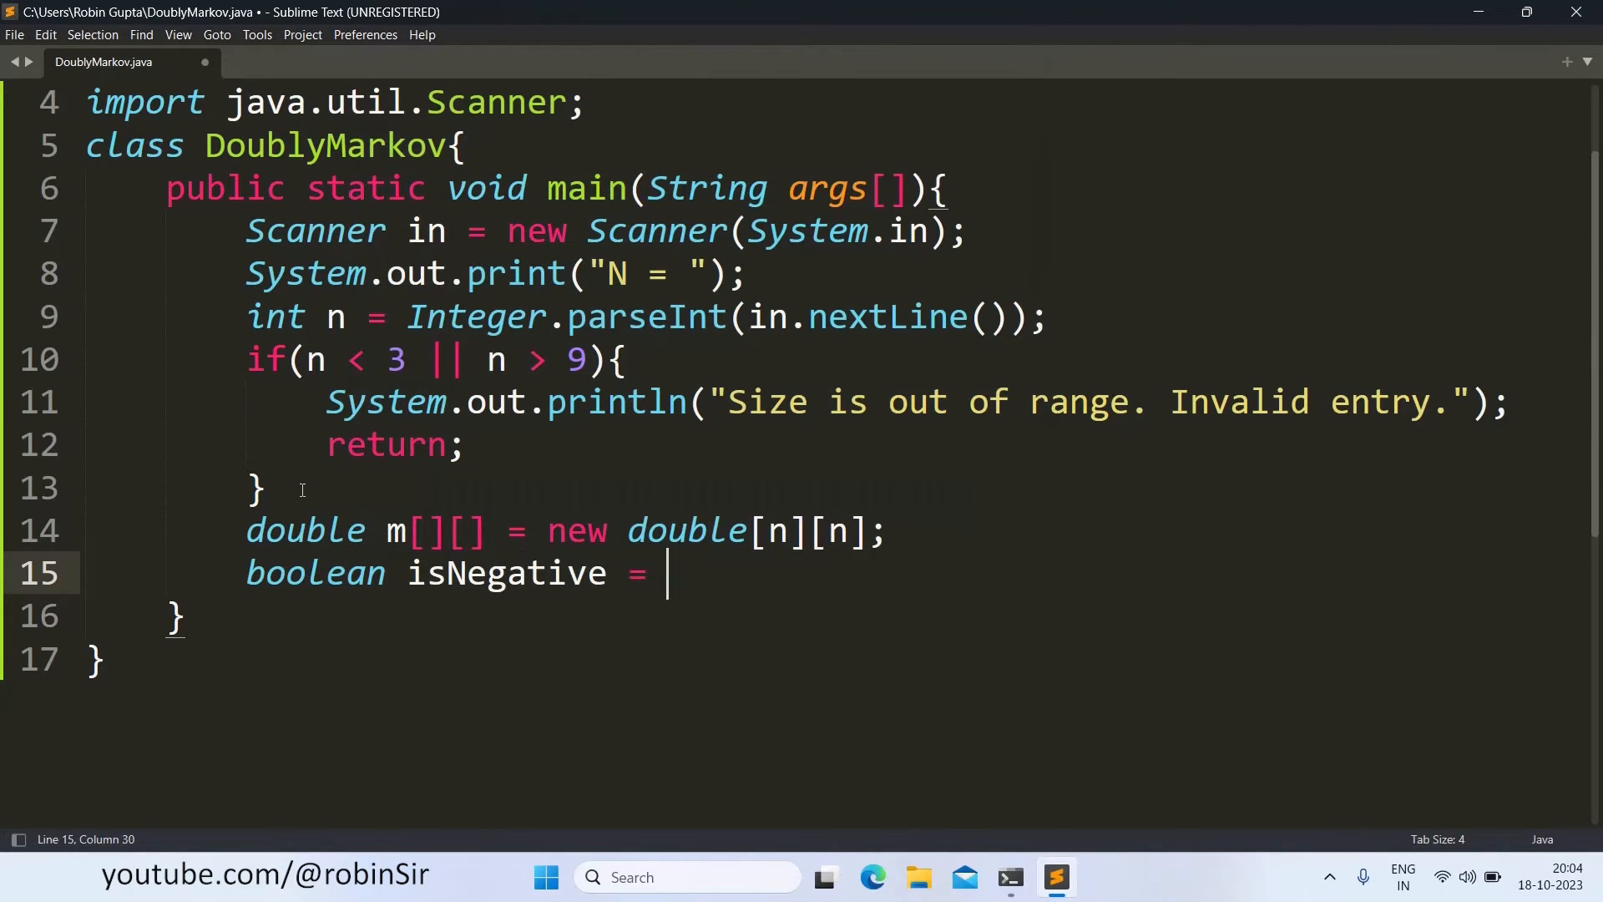
text(false;)
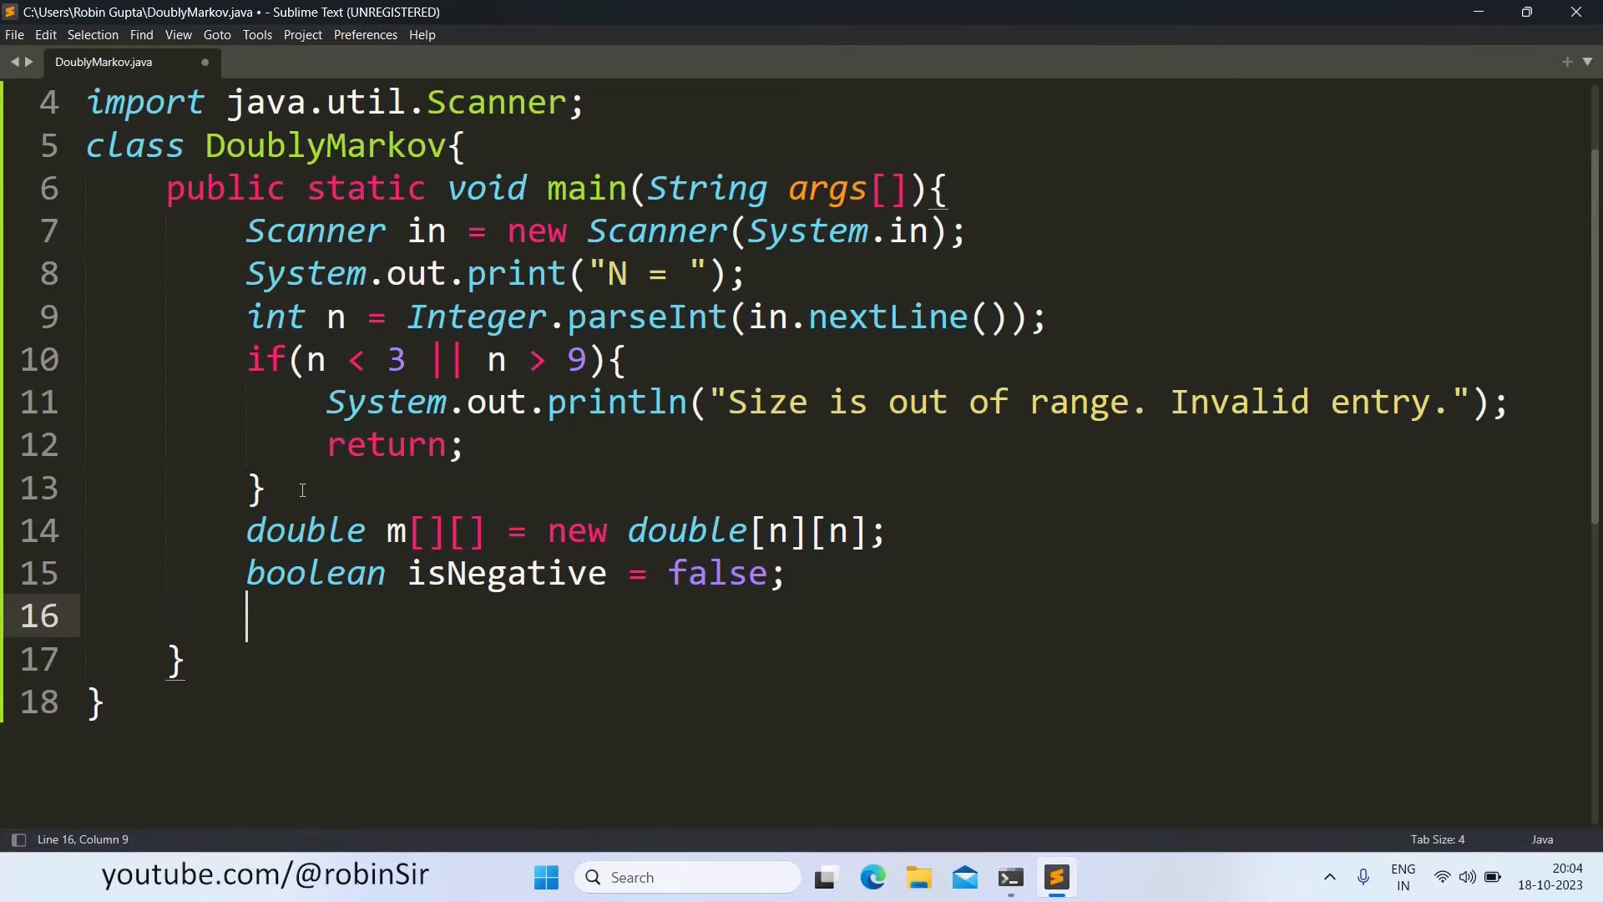
text(boolean)
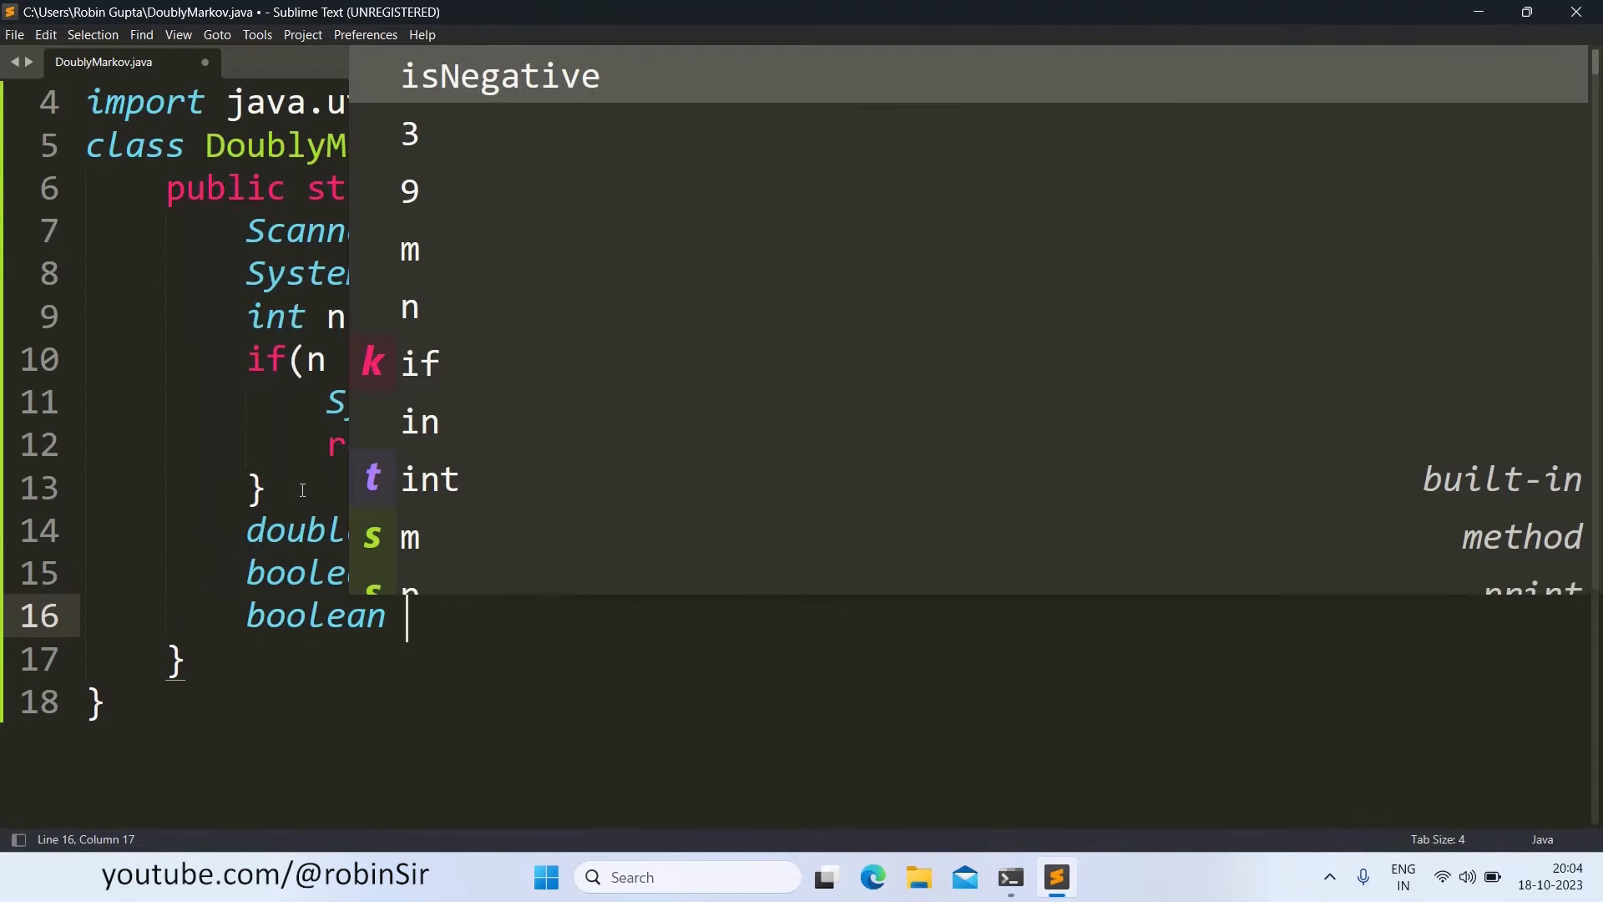
text(isMarkov)
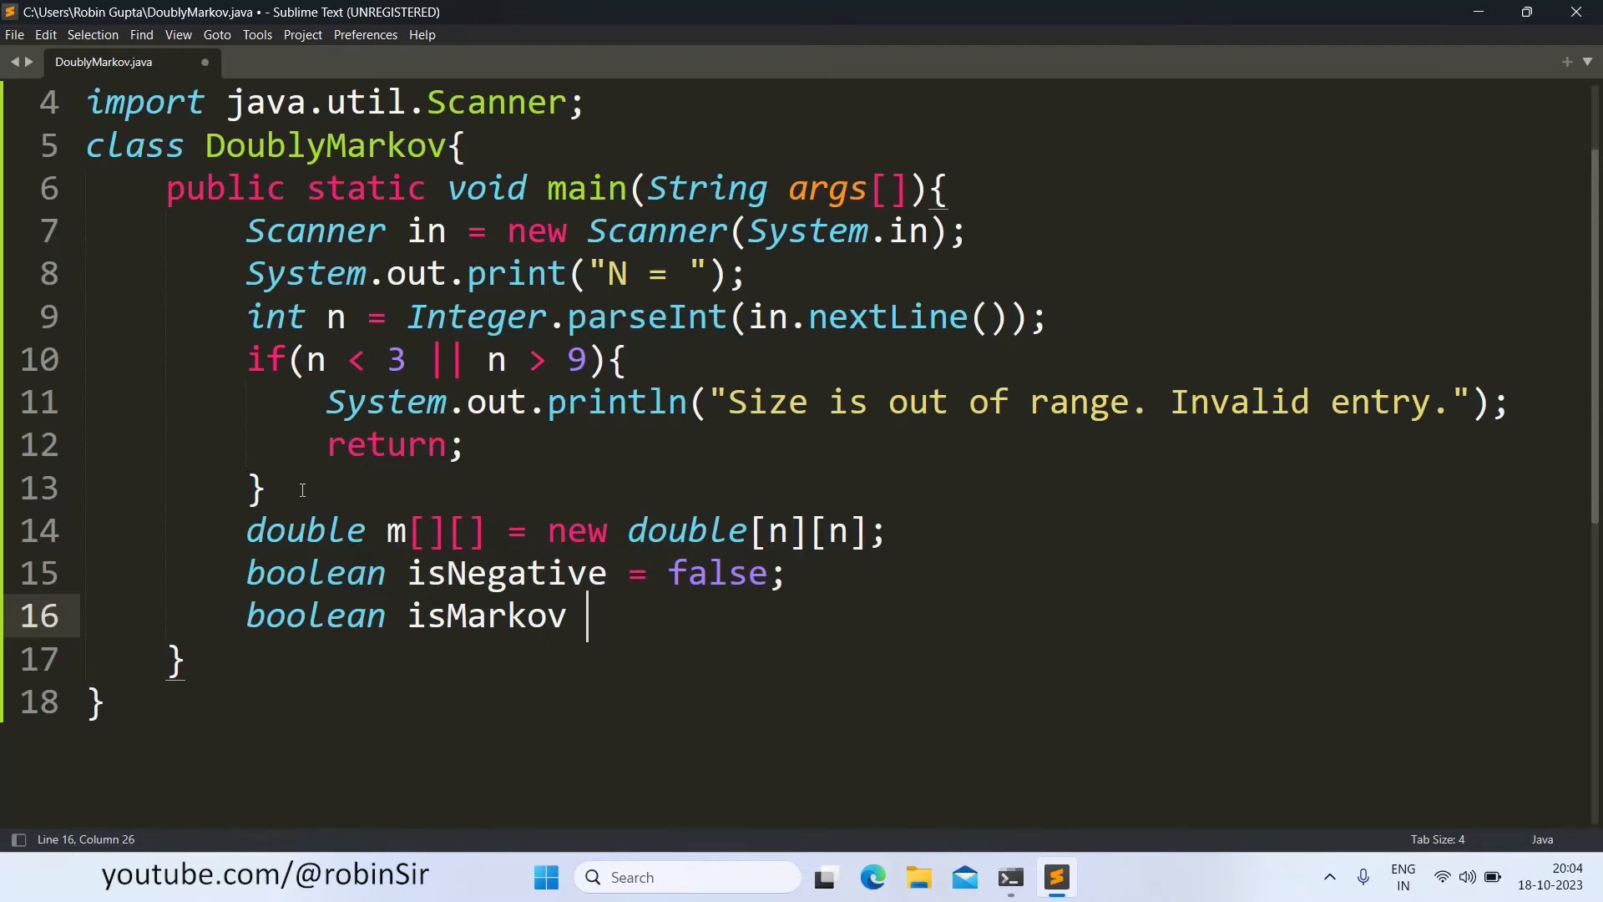
text(= true;)
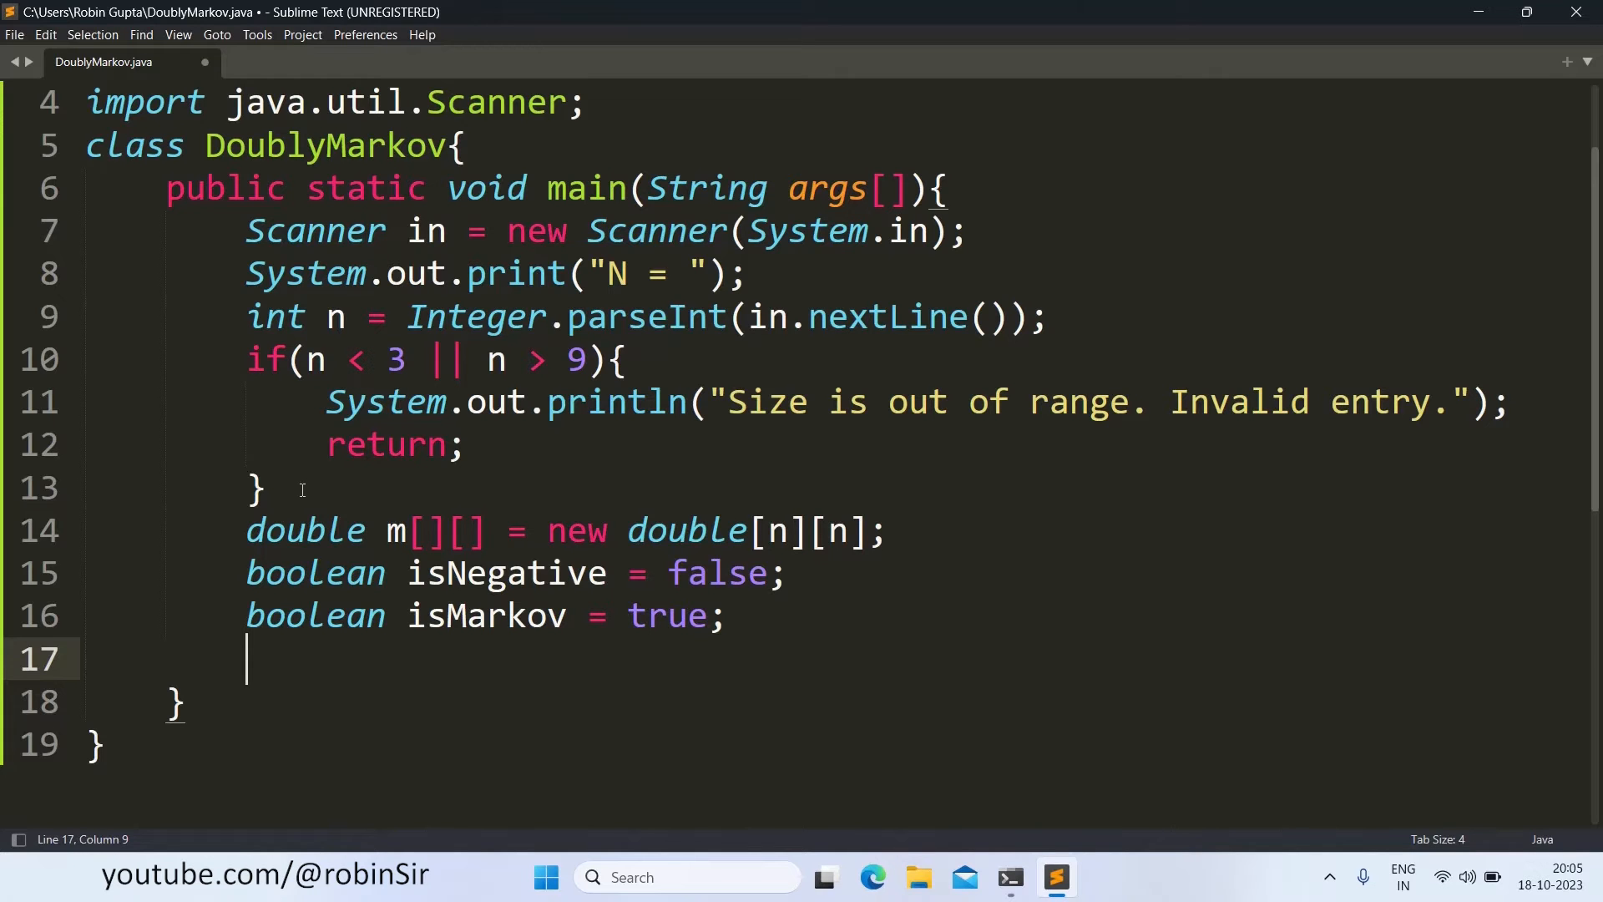
Step: Write System.out.println("Enter elements in the matrix:");
text(System.out.println)
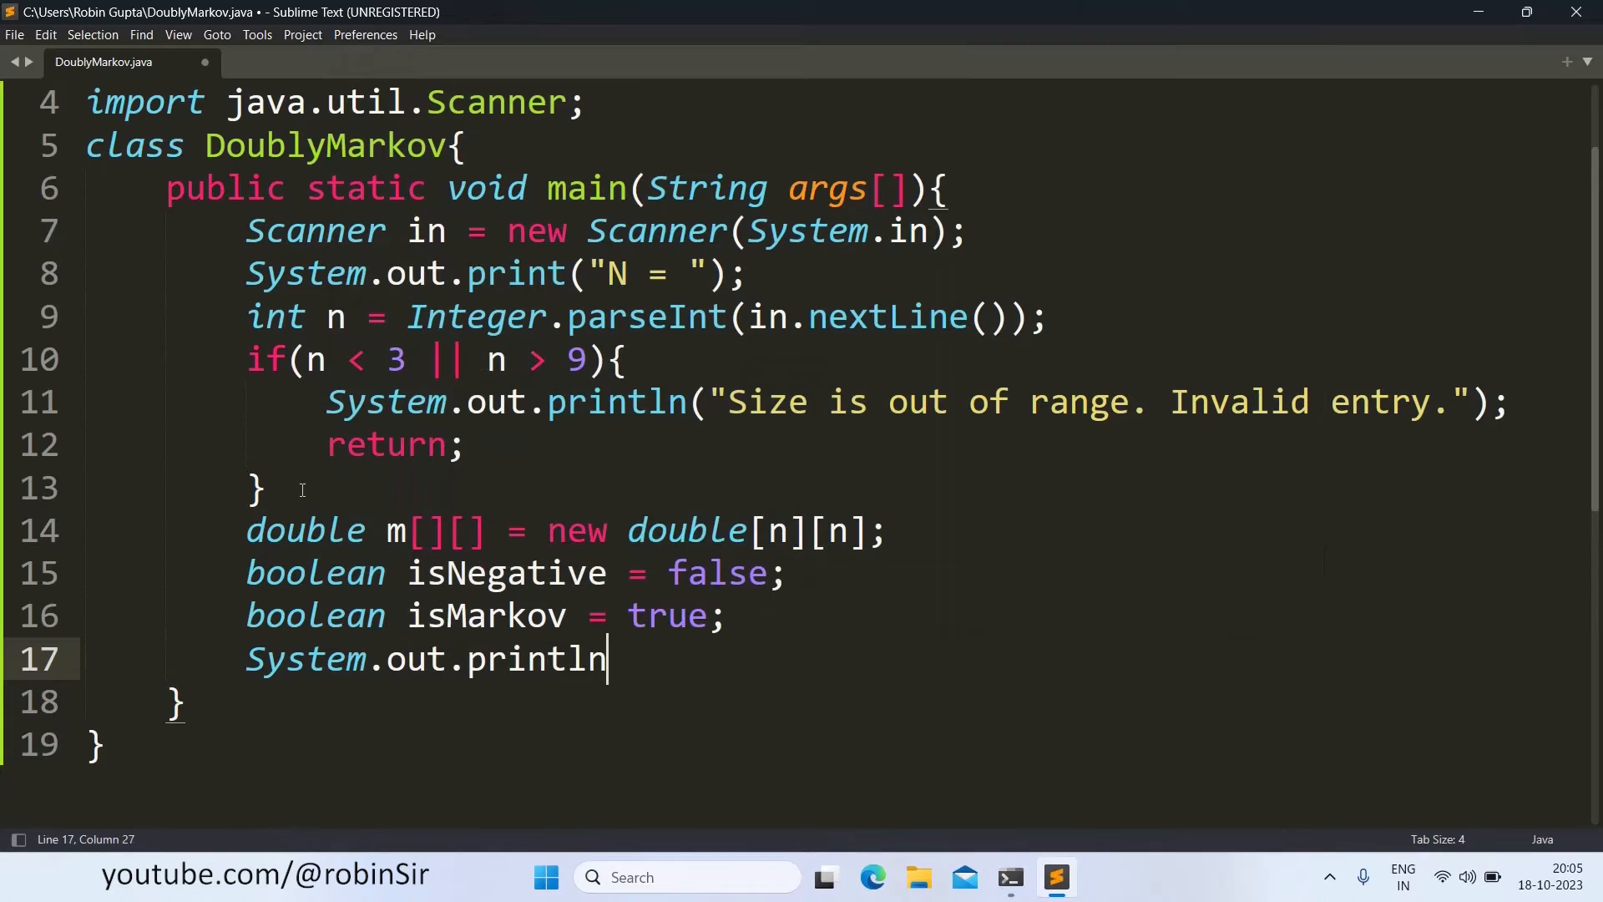
text(()
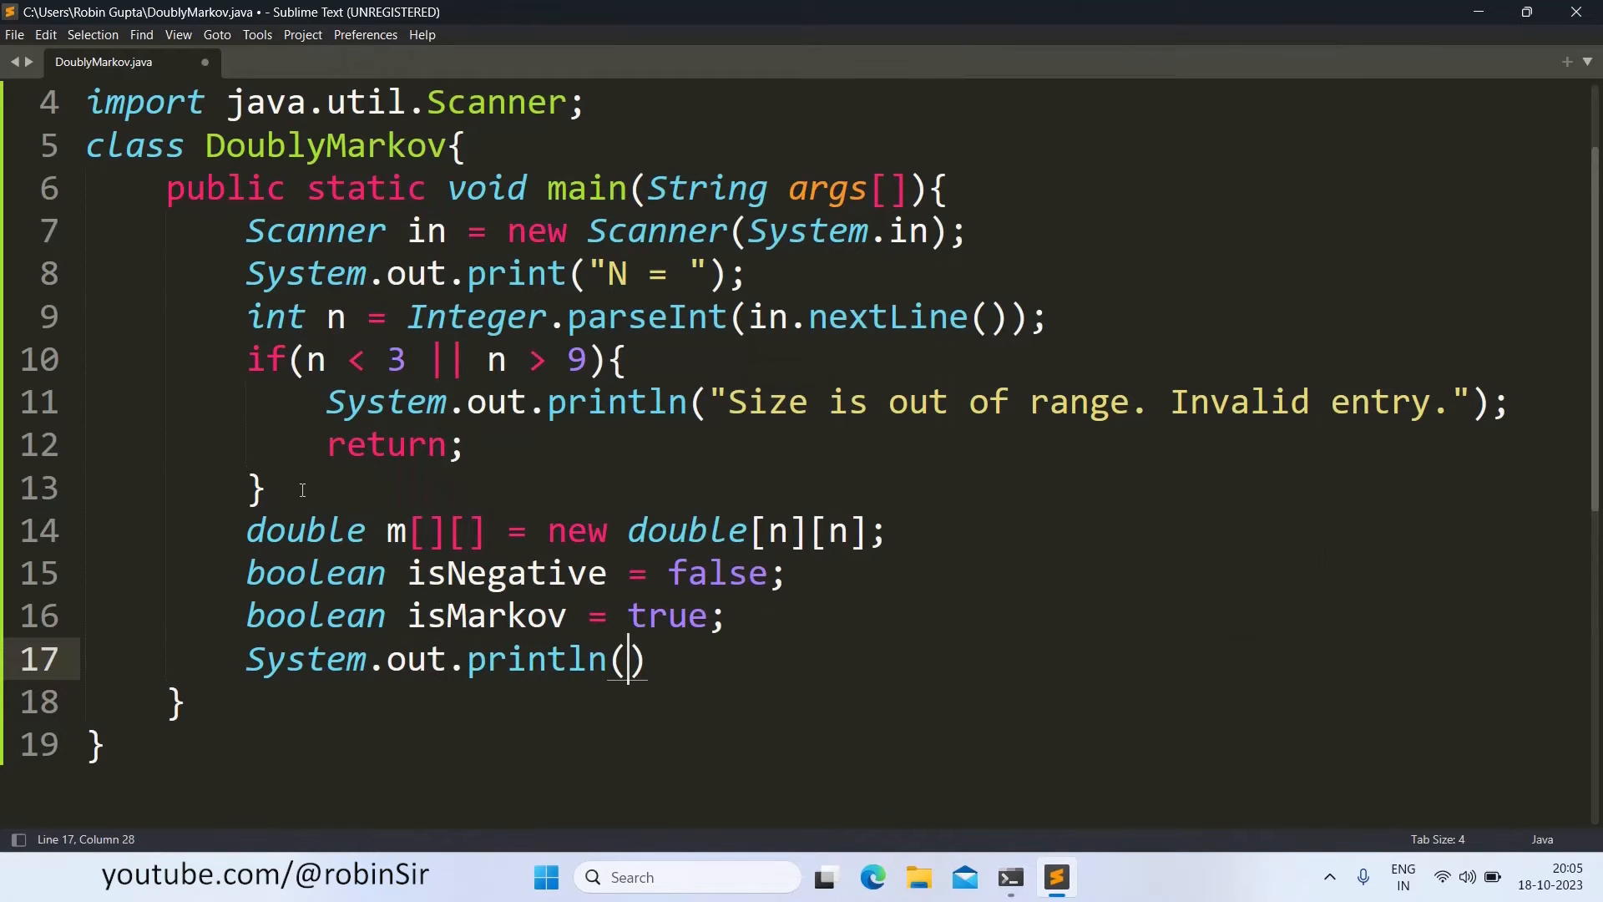
text("")
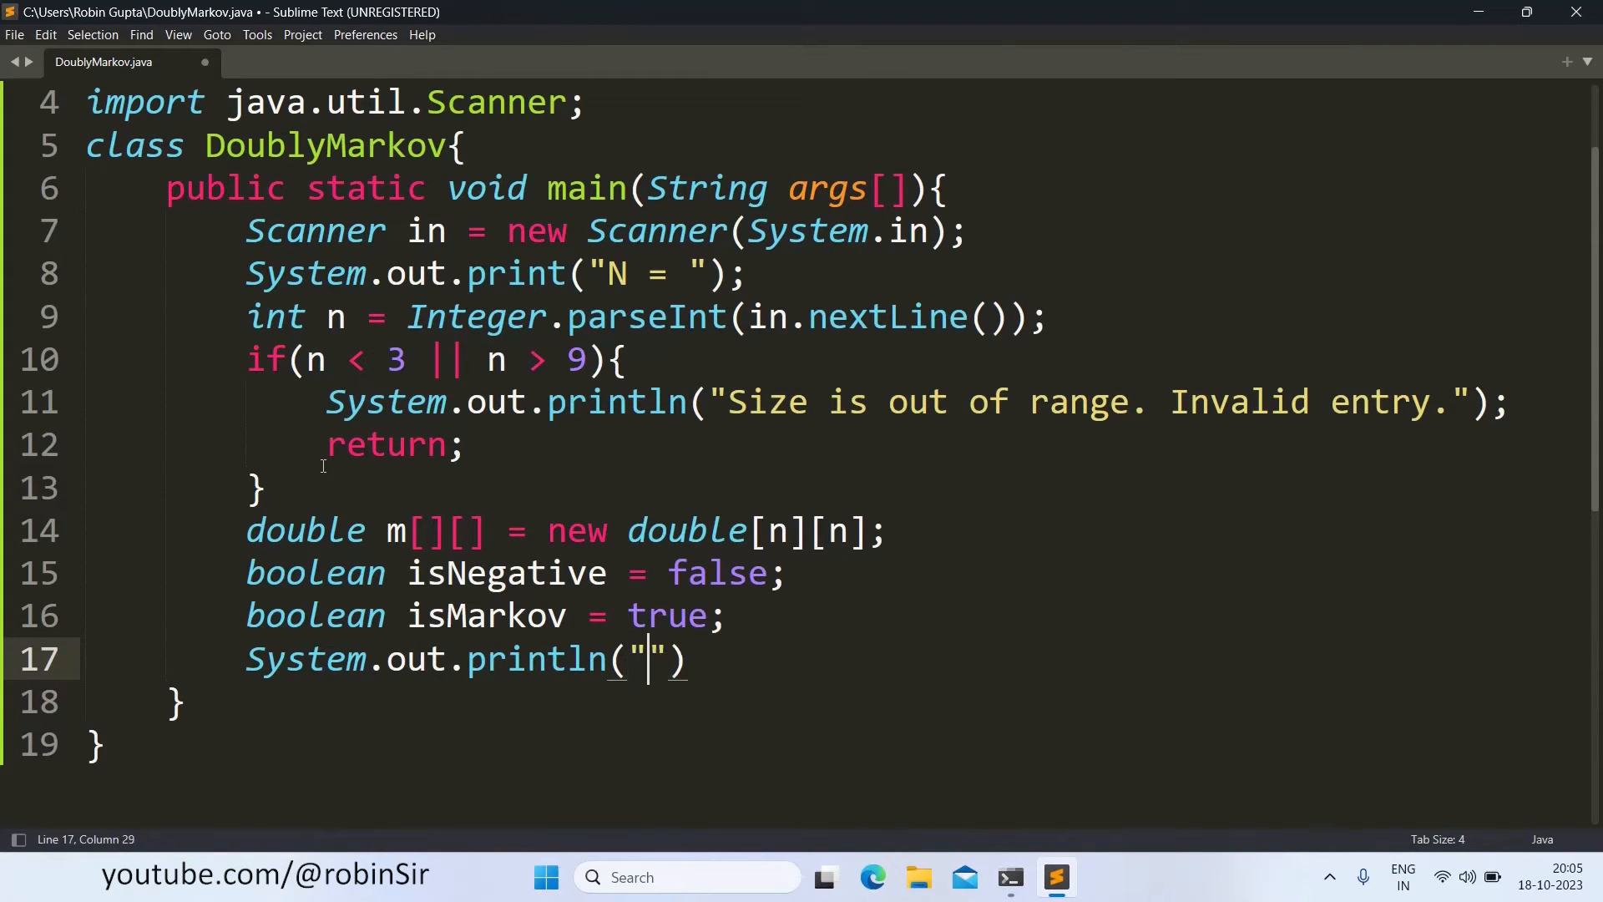
text(Enter eleme)
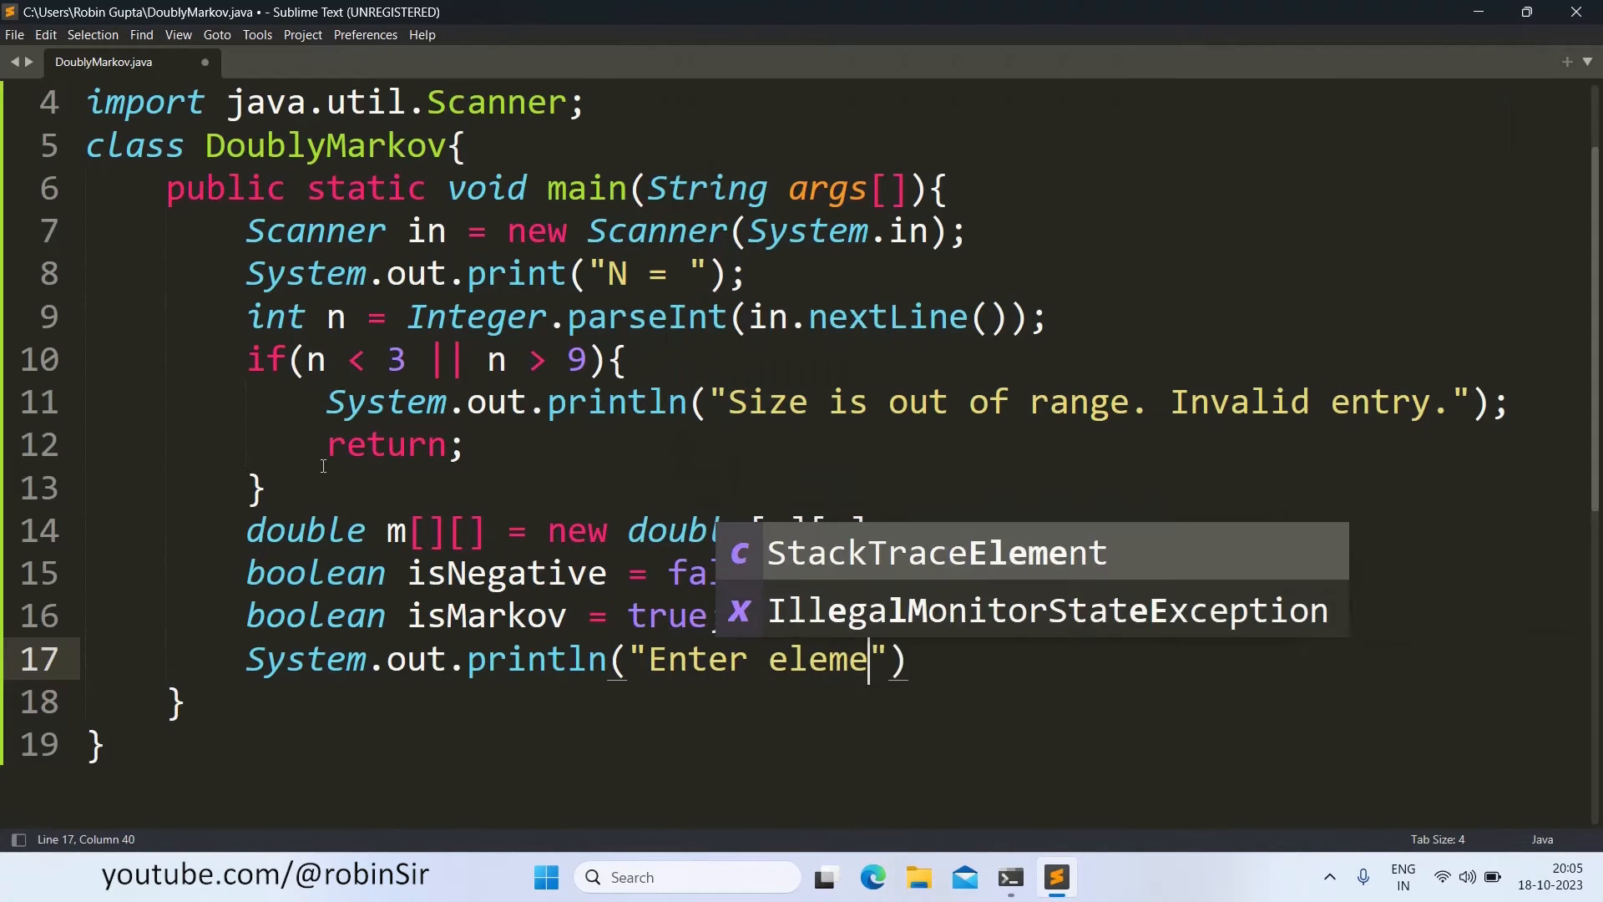
text(nts i)
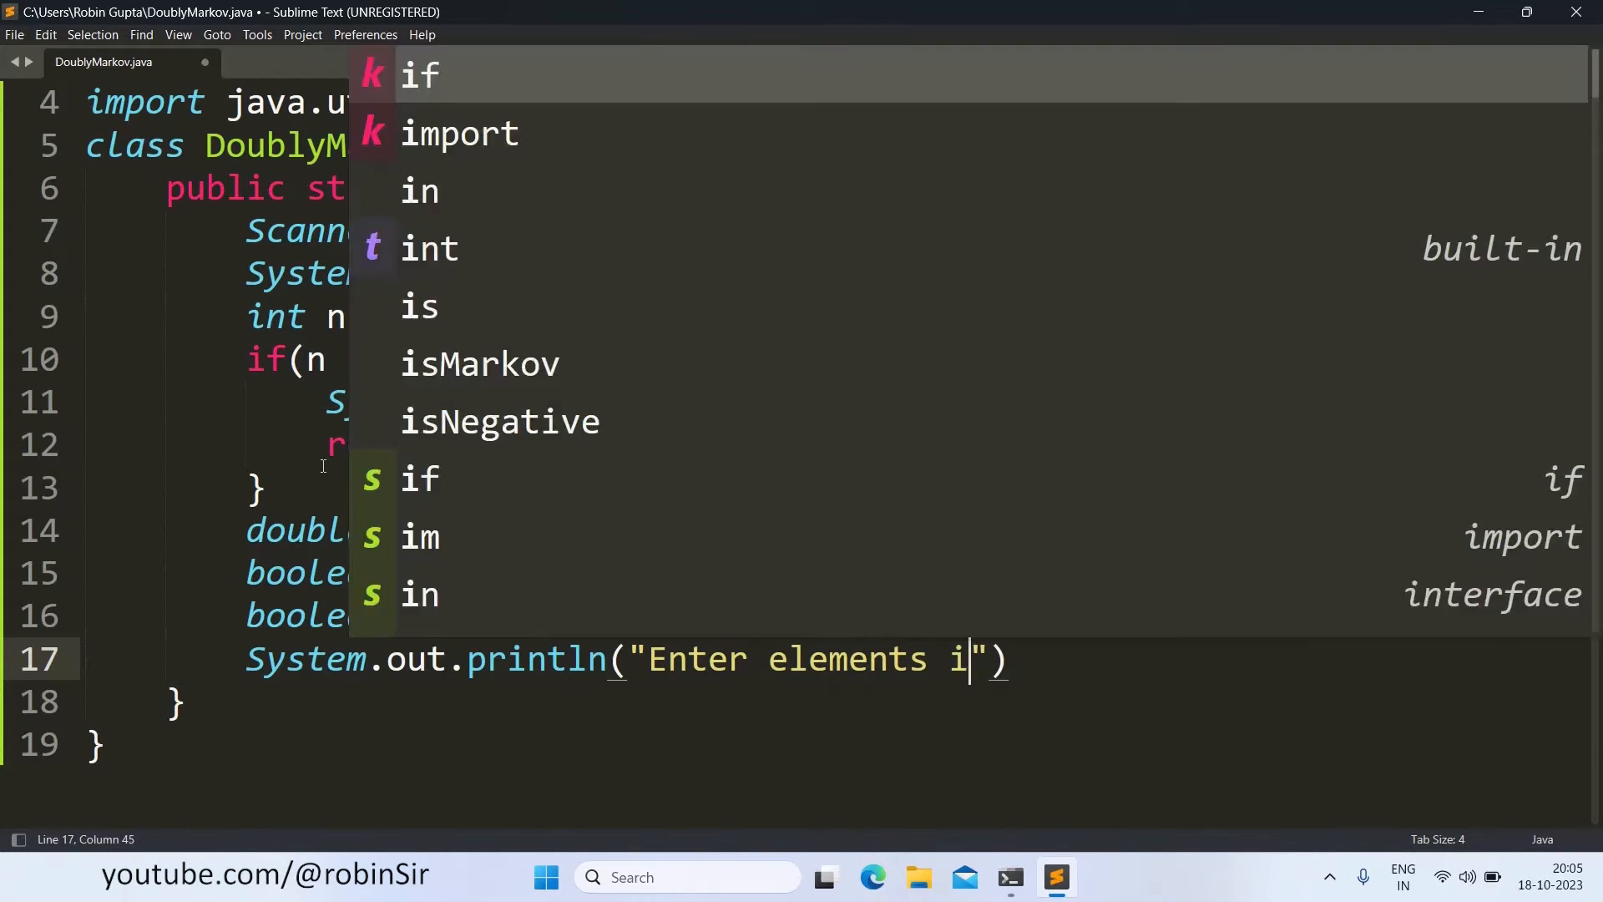
text(n the matrix:)
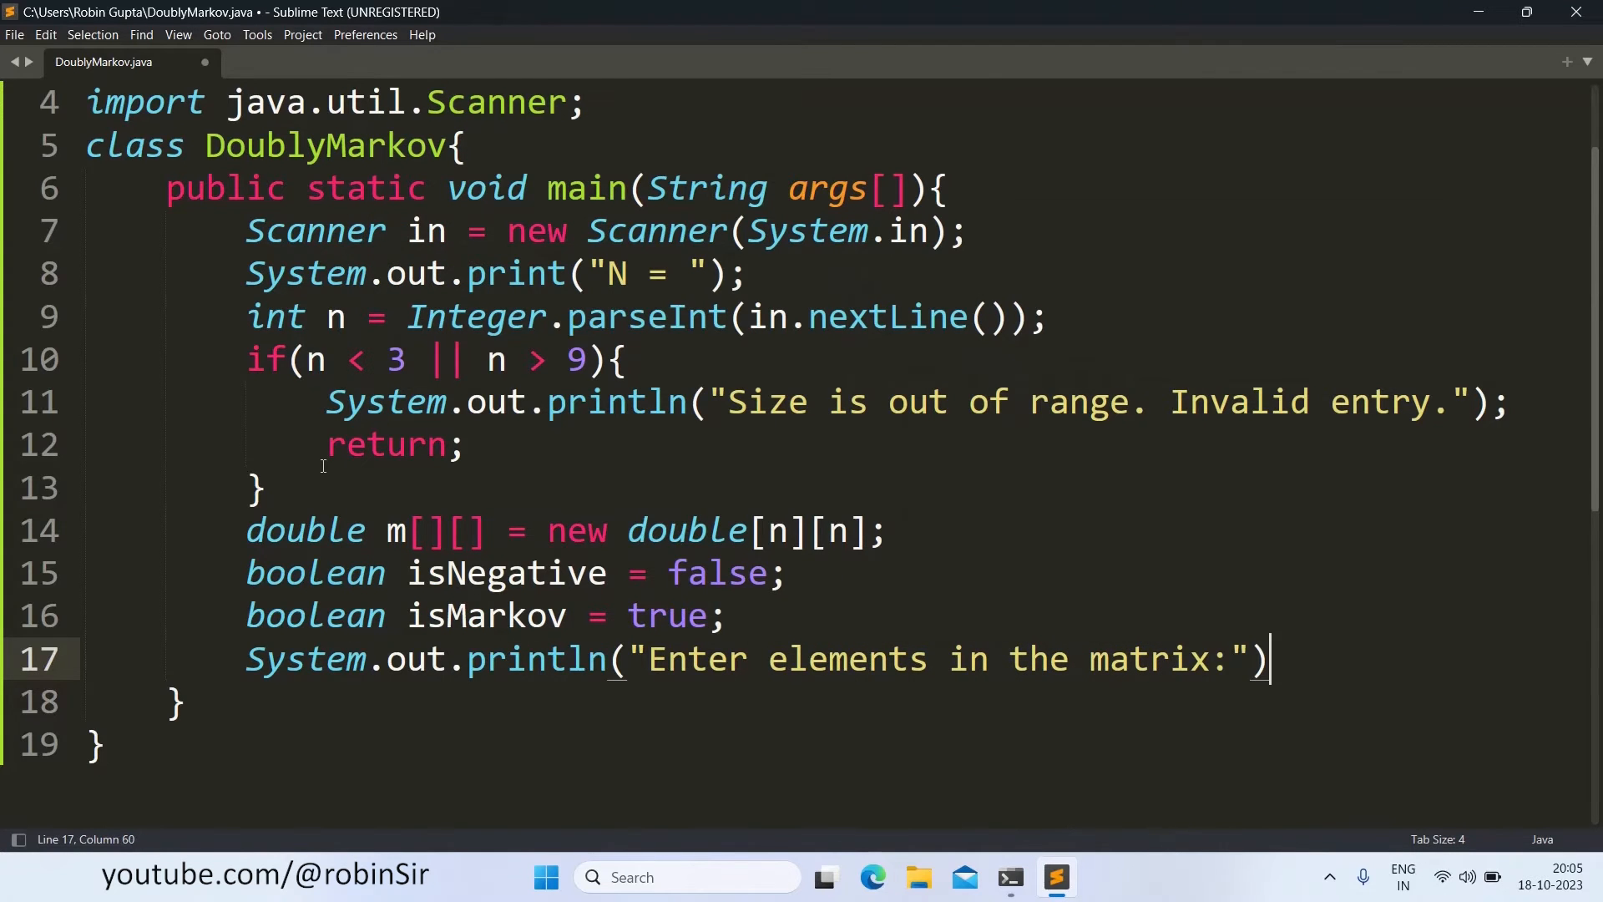
text(;)
key(Enter)
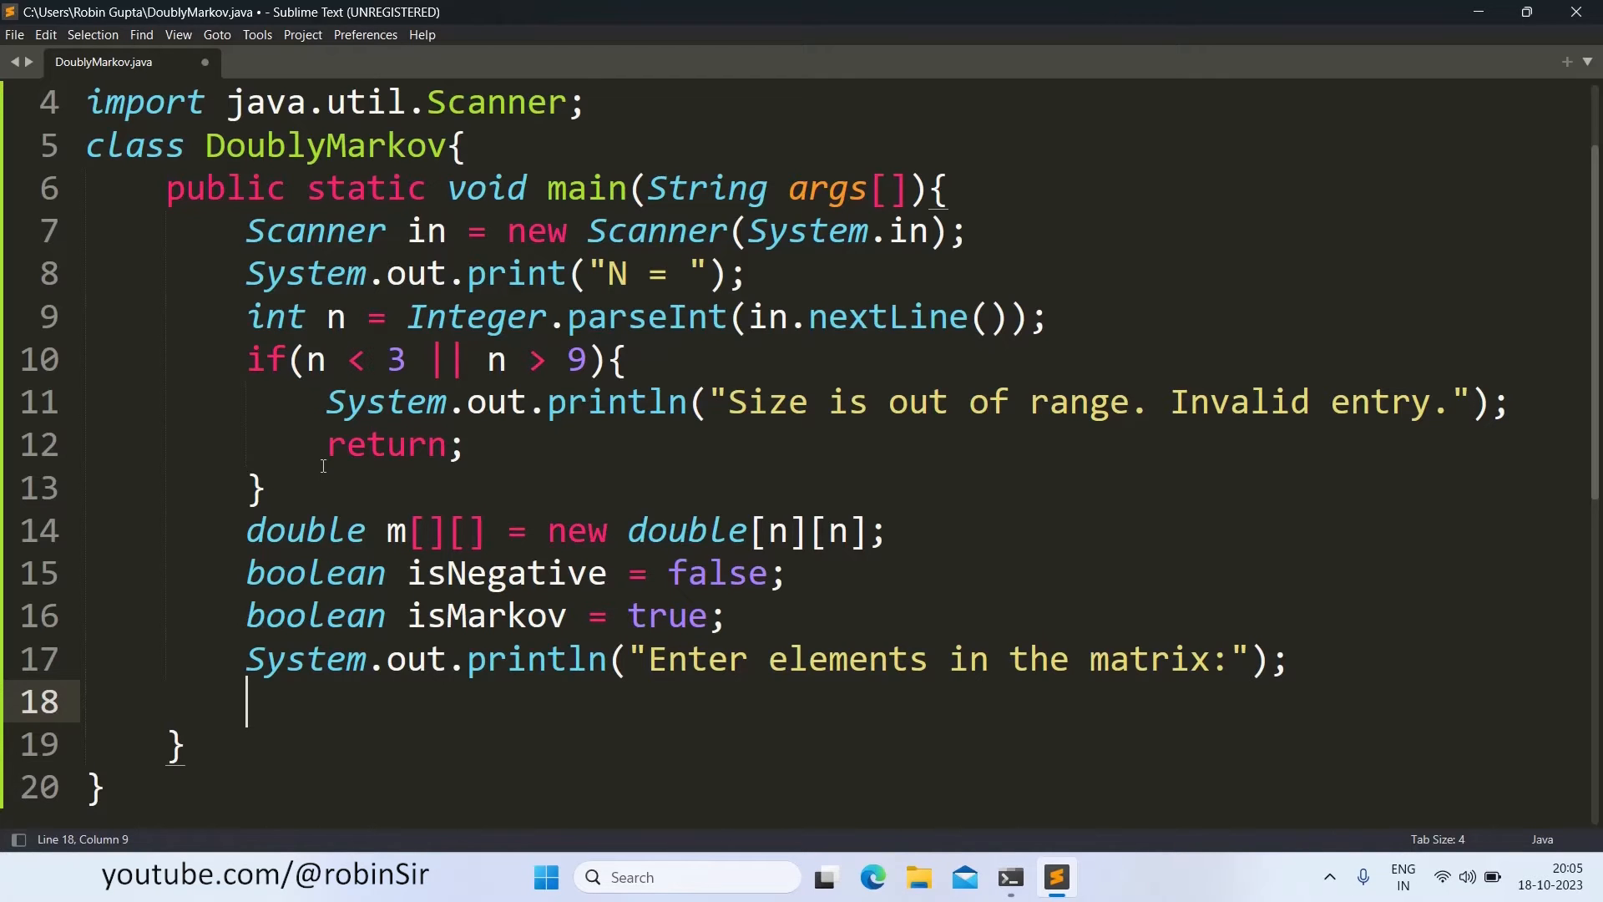
Step: Write the outer for loop over i < n and initialize double row = 0.0 inside it
text(for(int i)
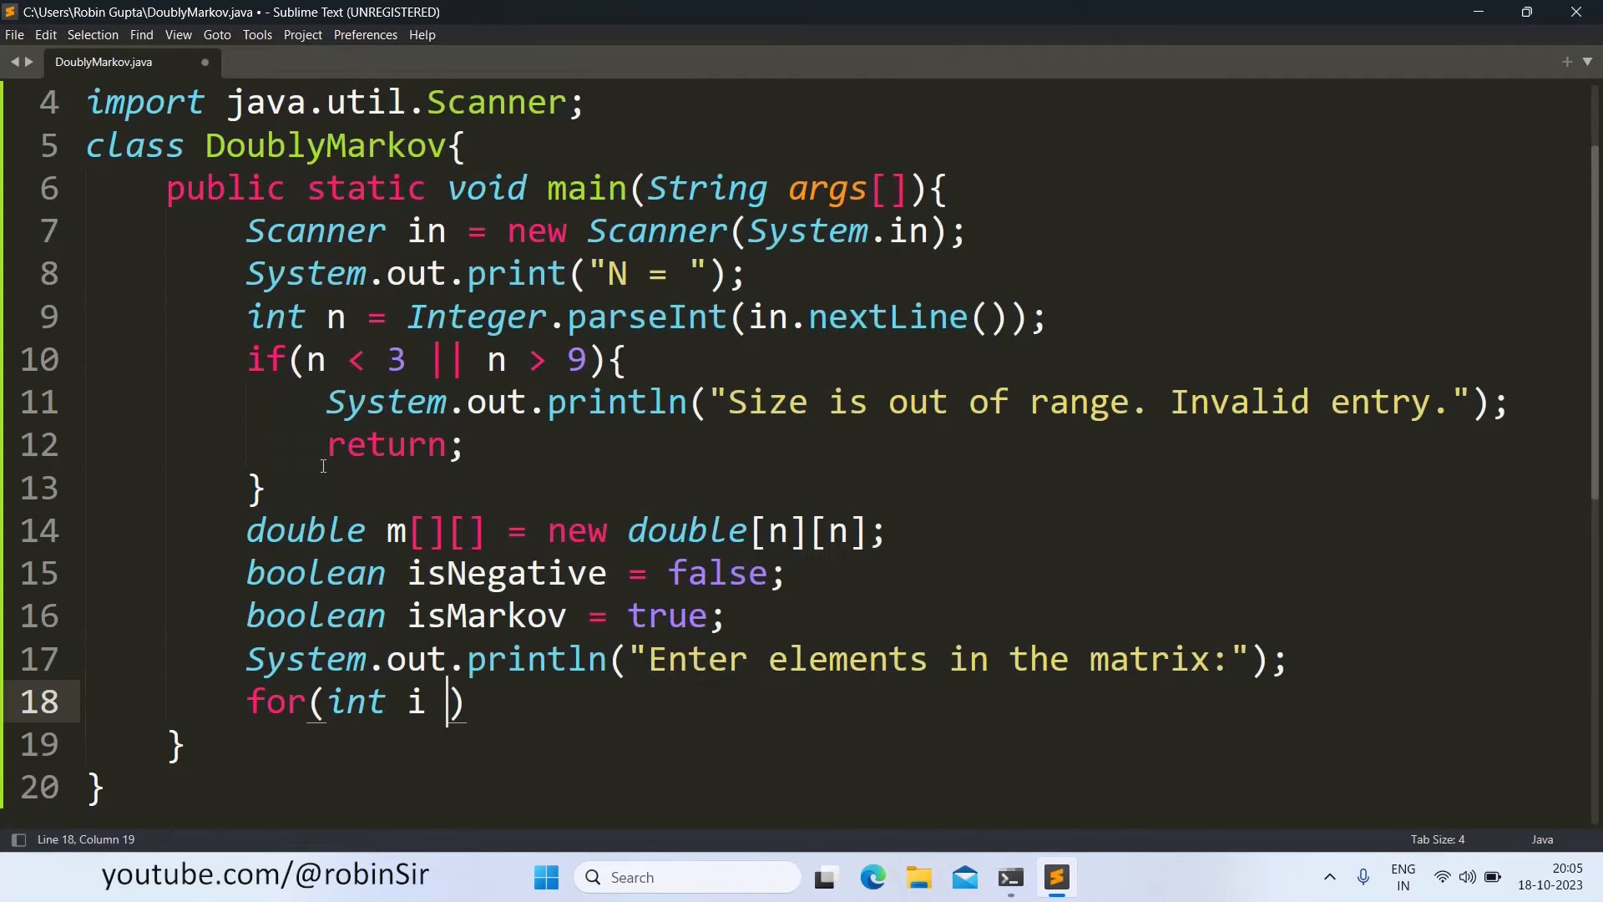
text(= 0; i)
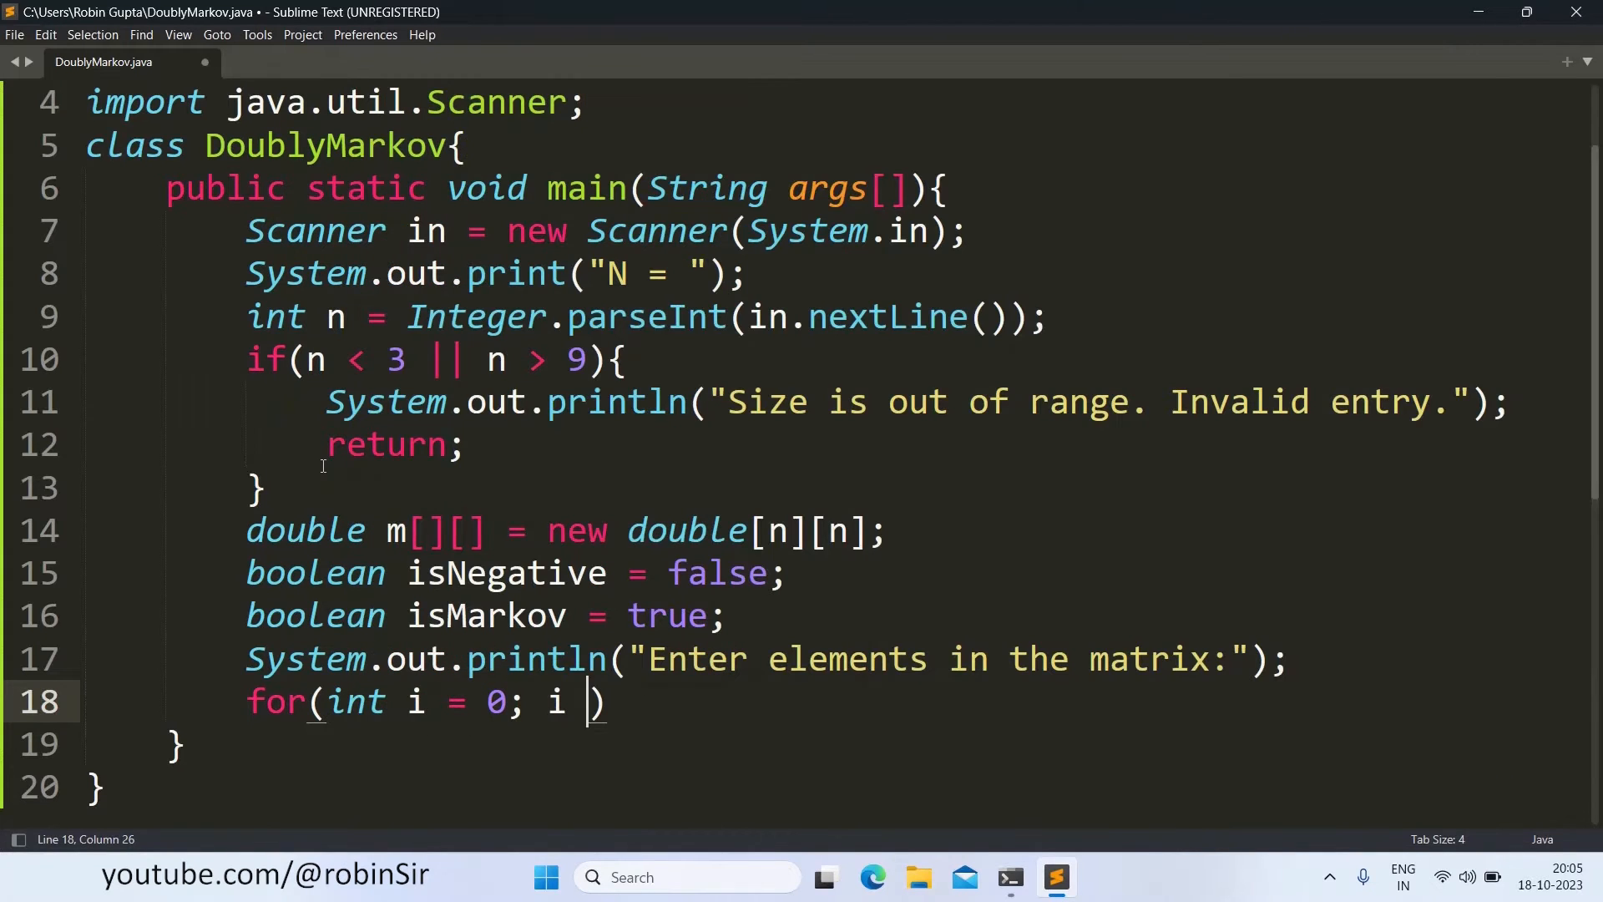
text(< n; i++)
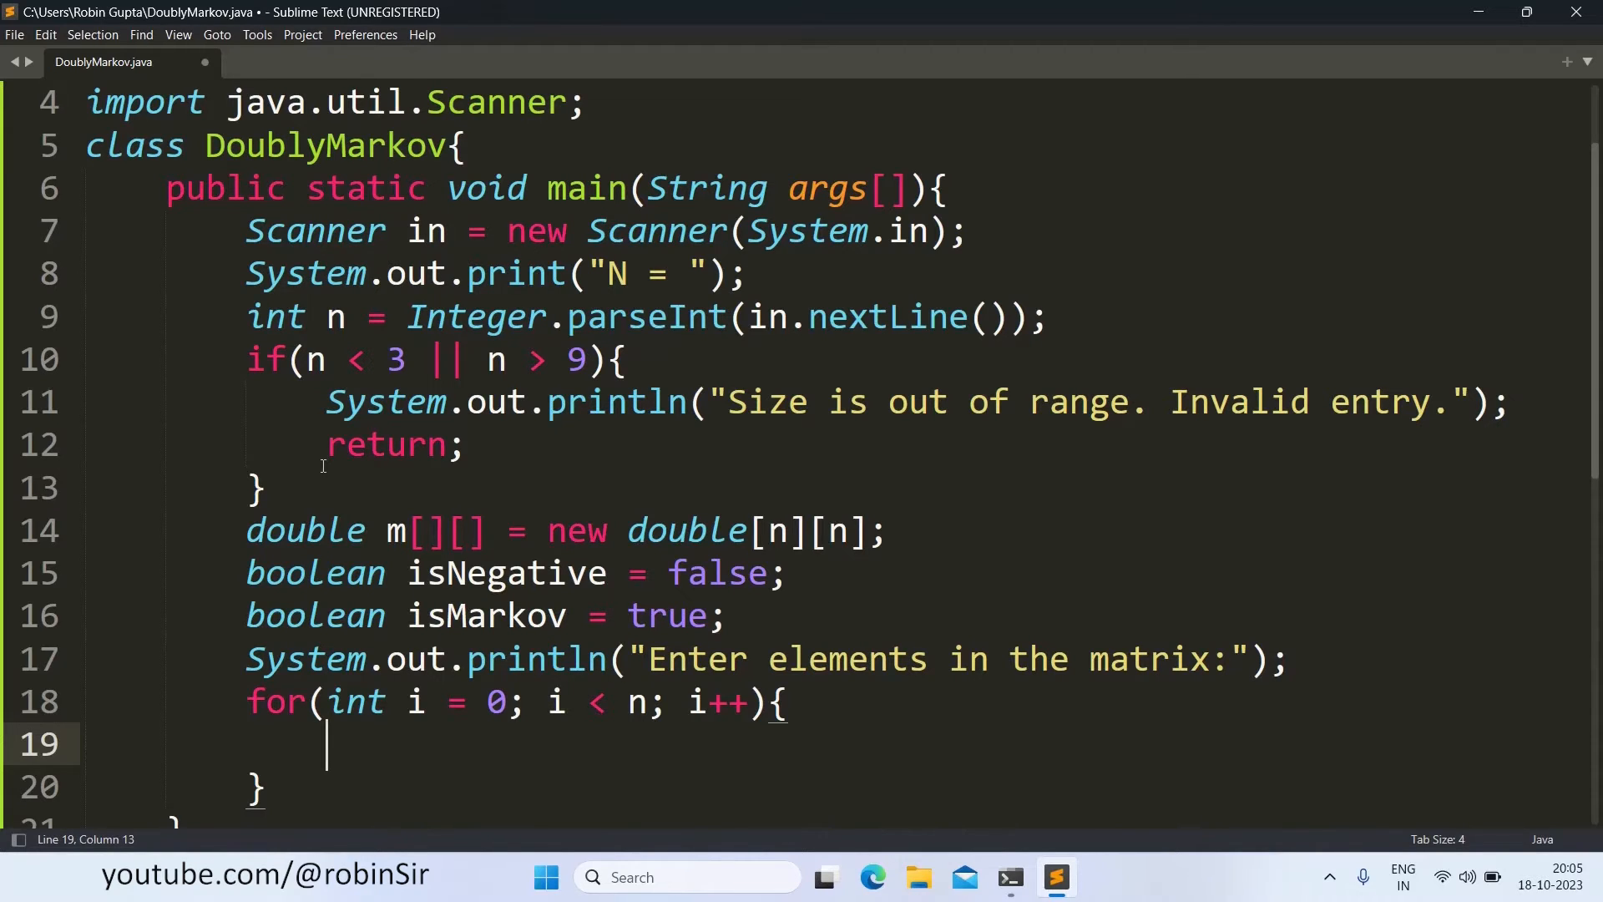
text(double)
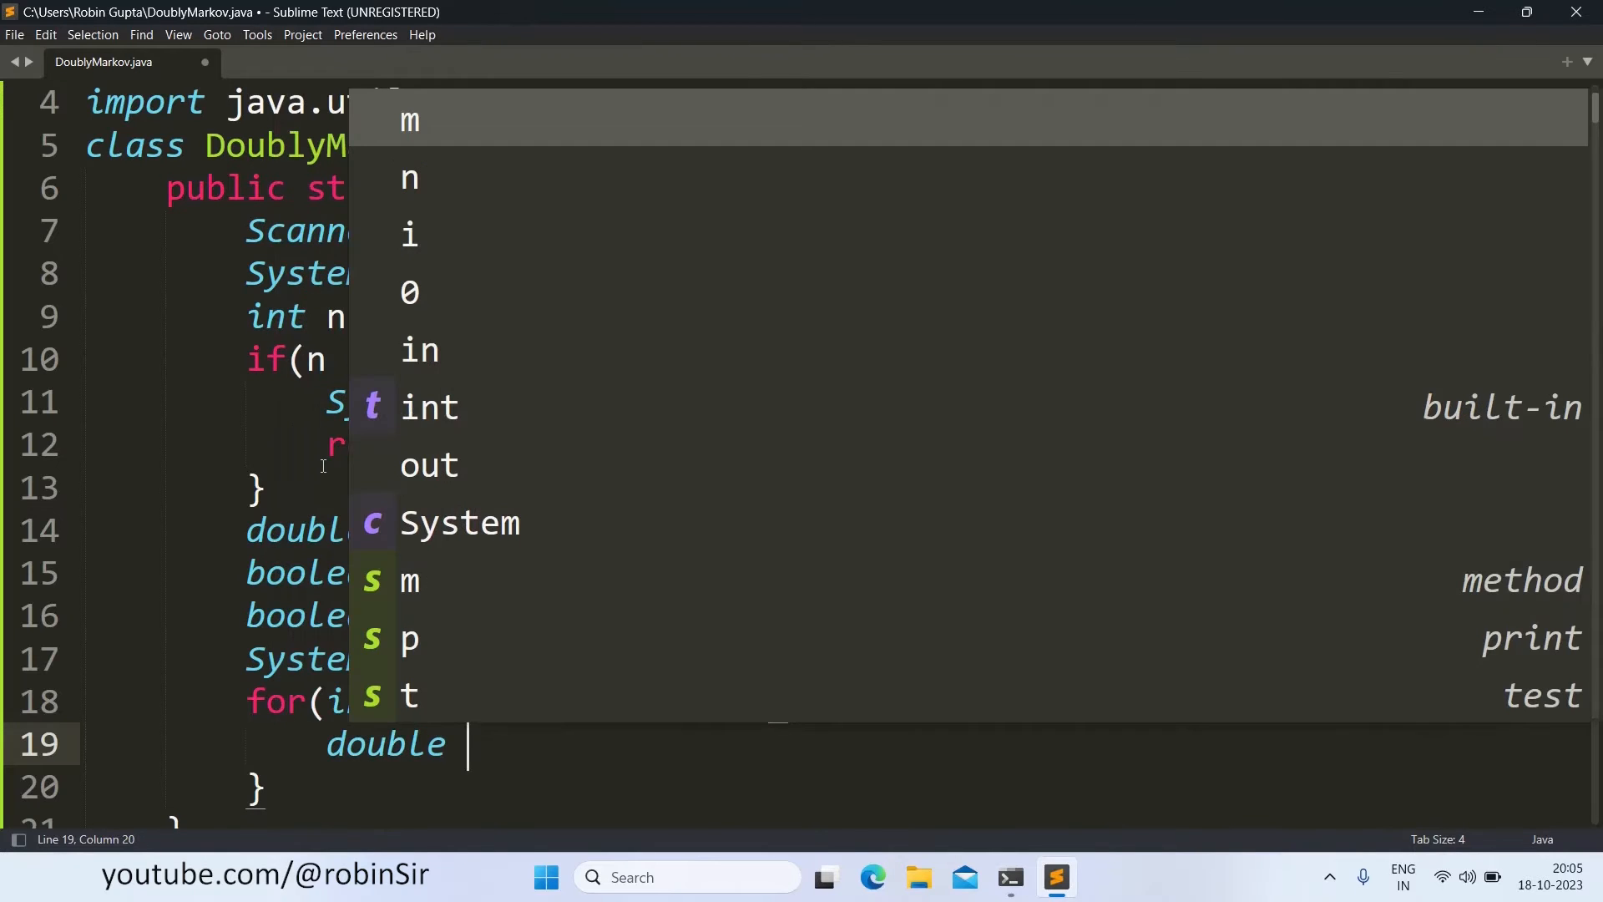
text(r)
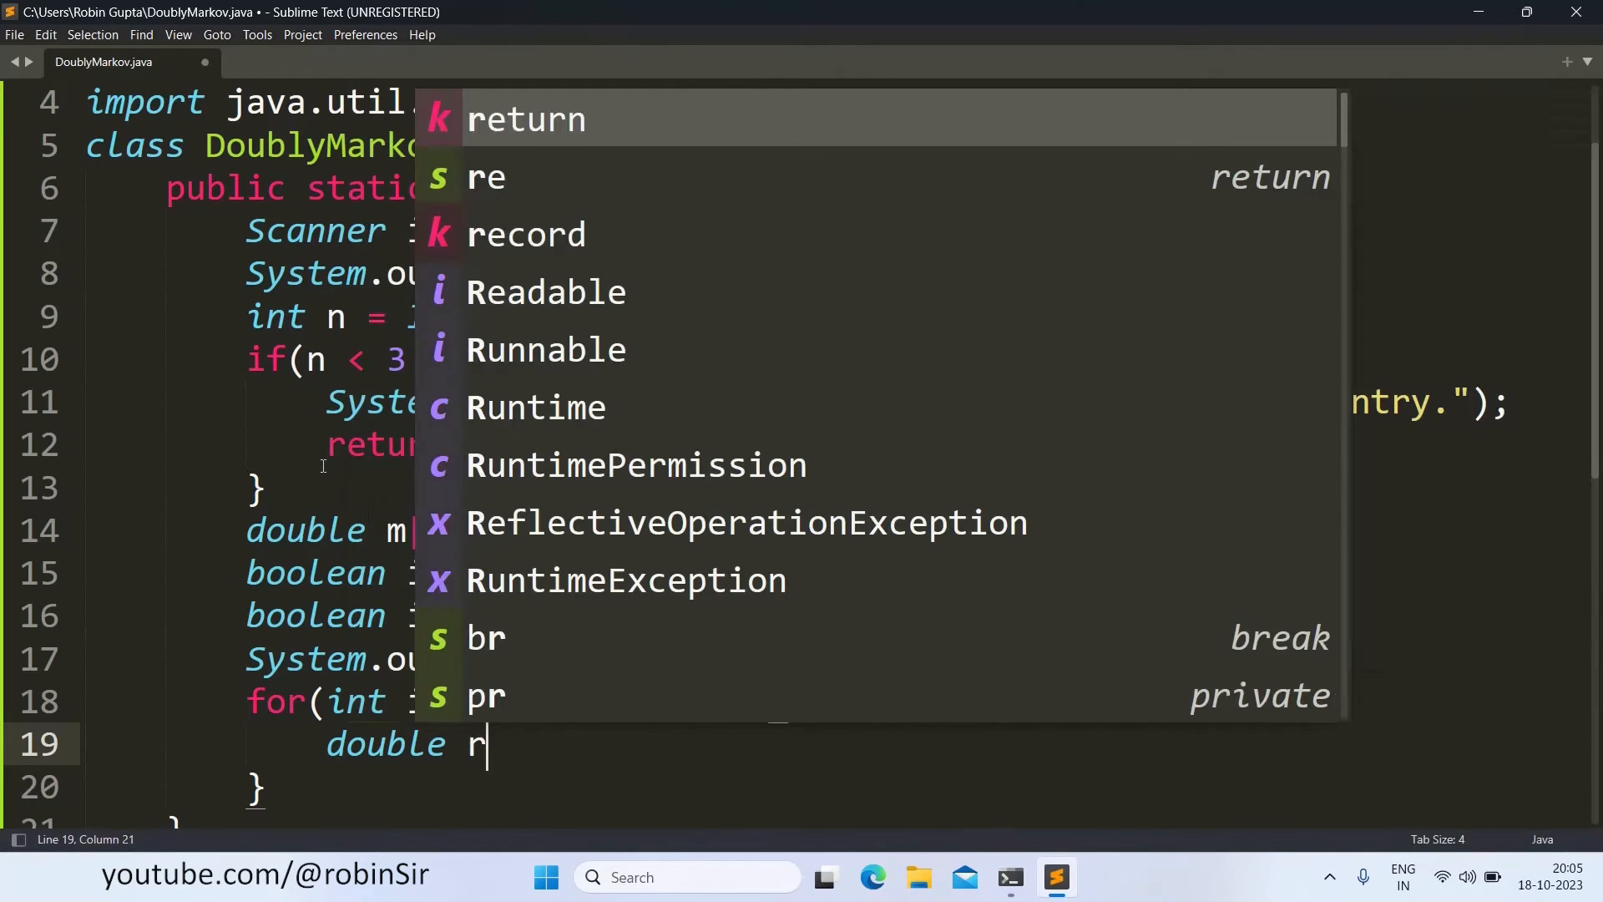
text(ow = 0.0;)
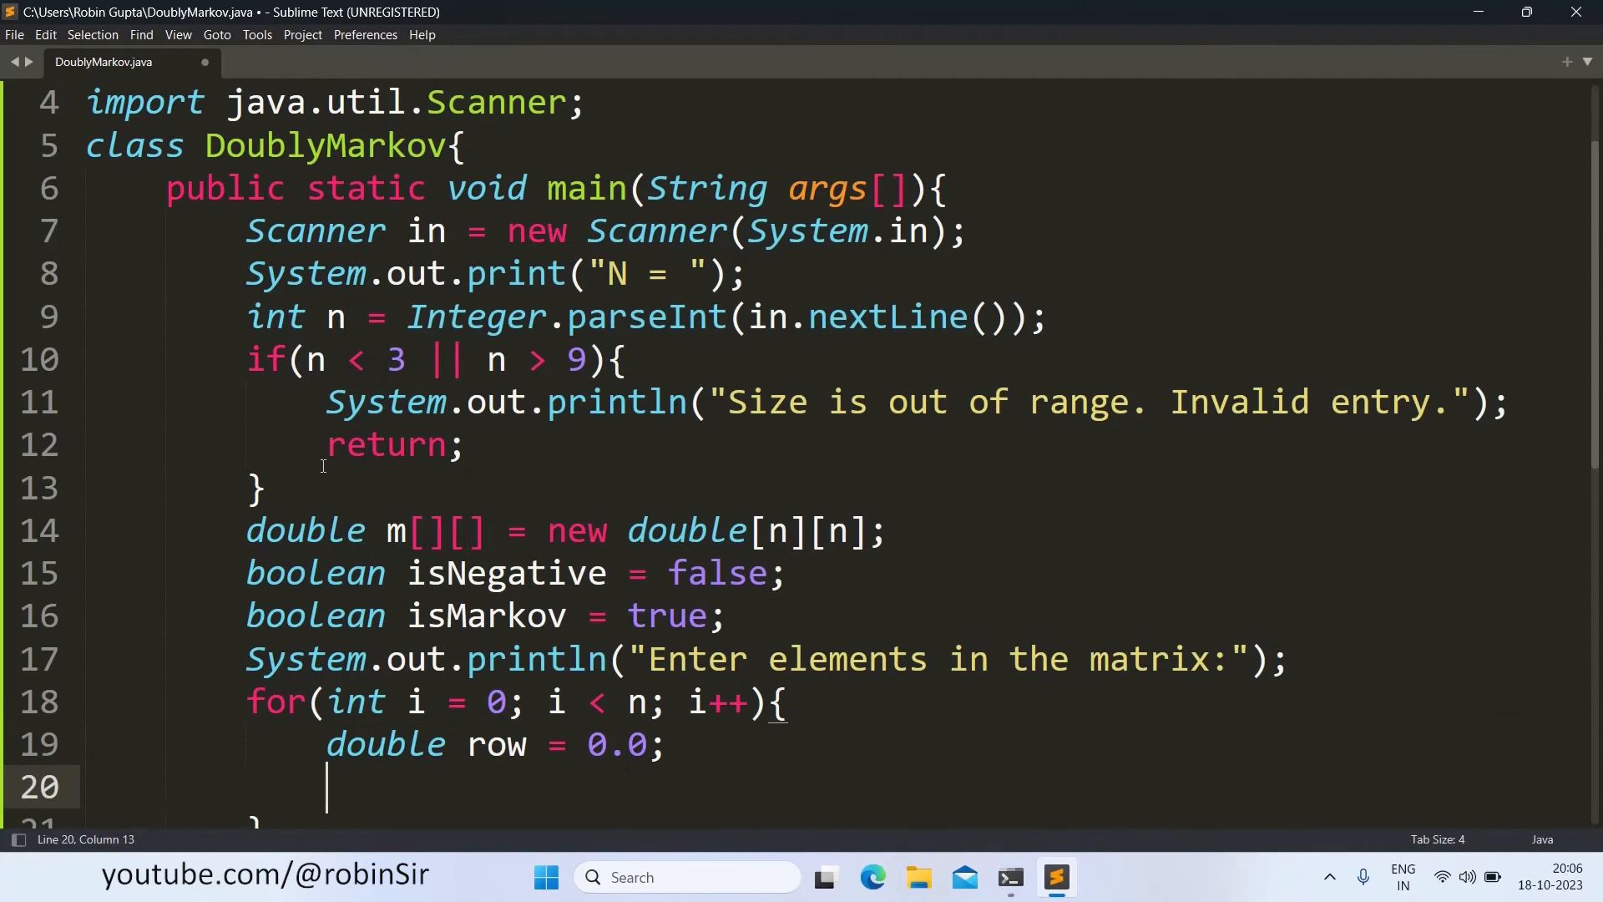
scroll(down, 3)
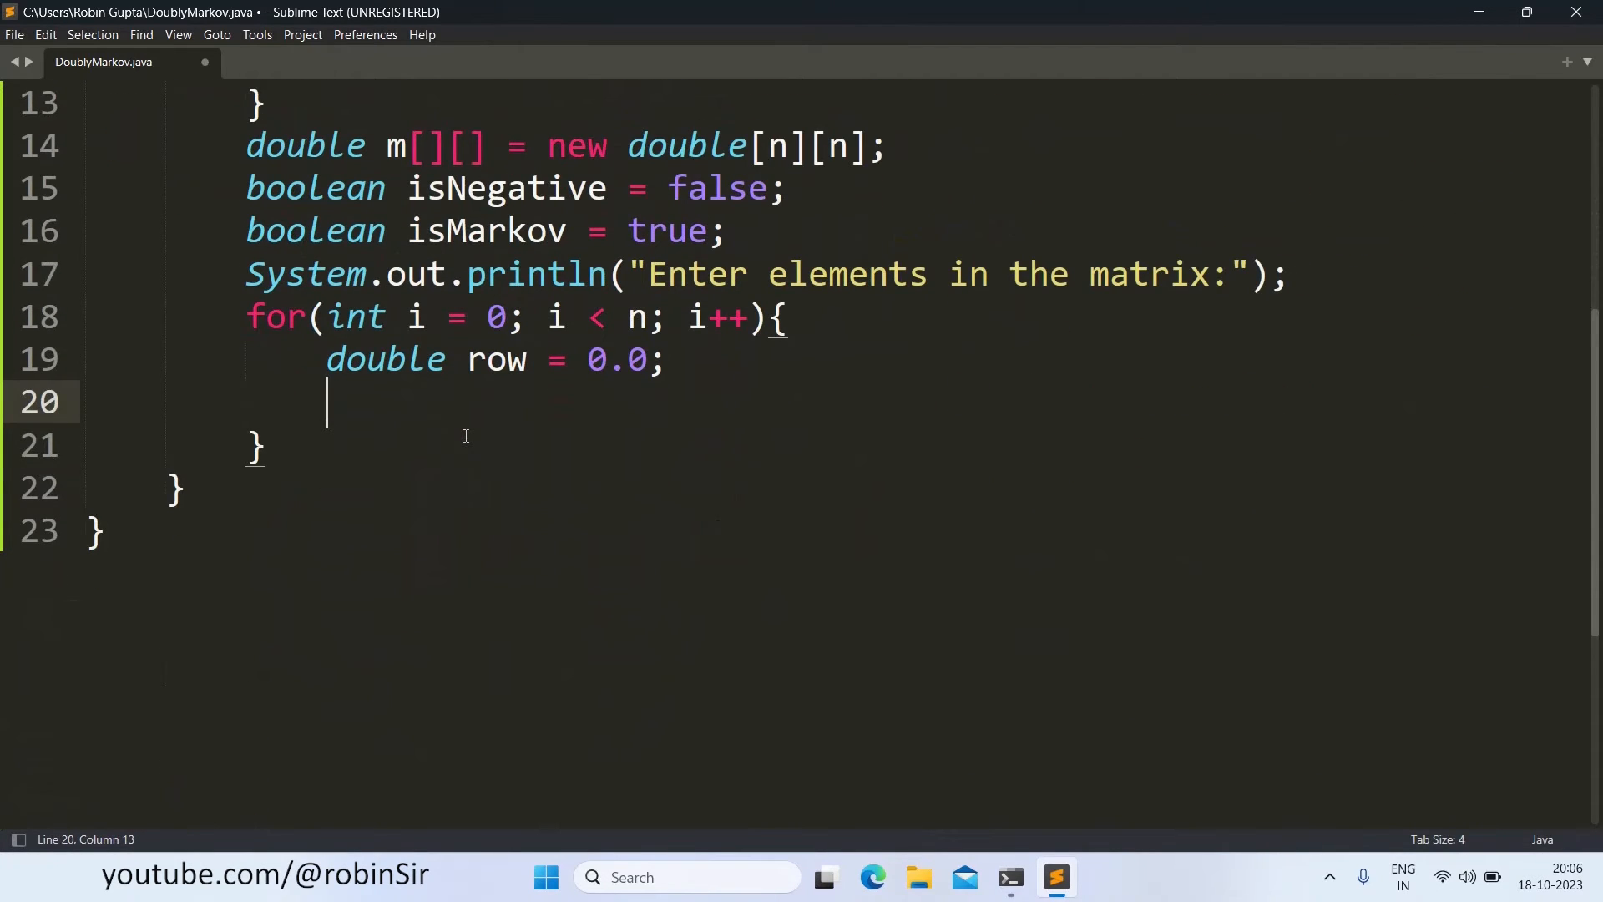
mouse_move(432, 388)
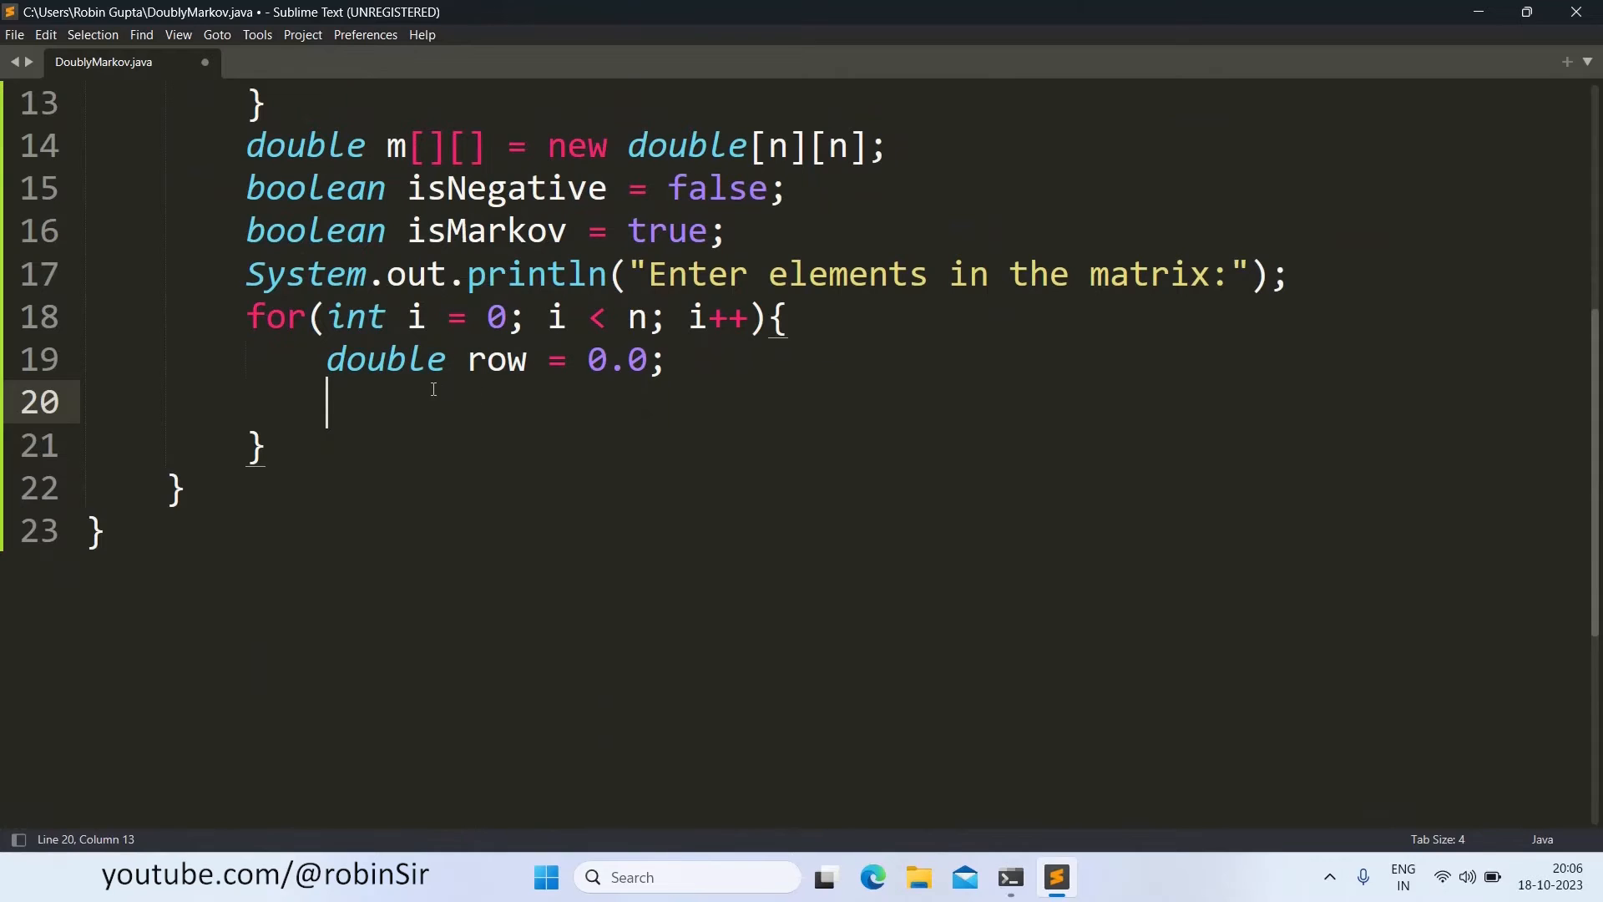
mouse_move(557, 423)
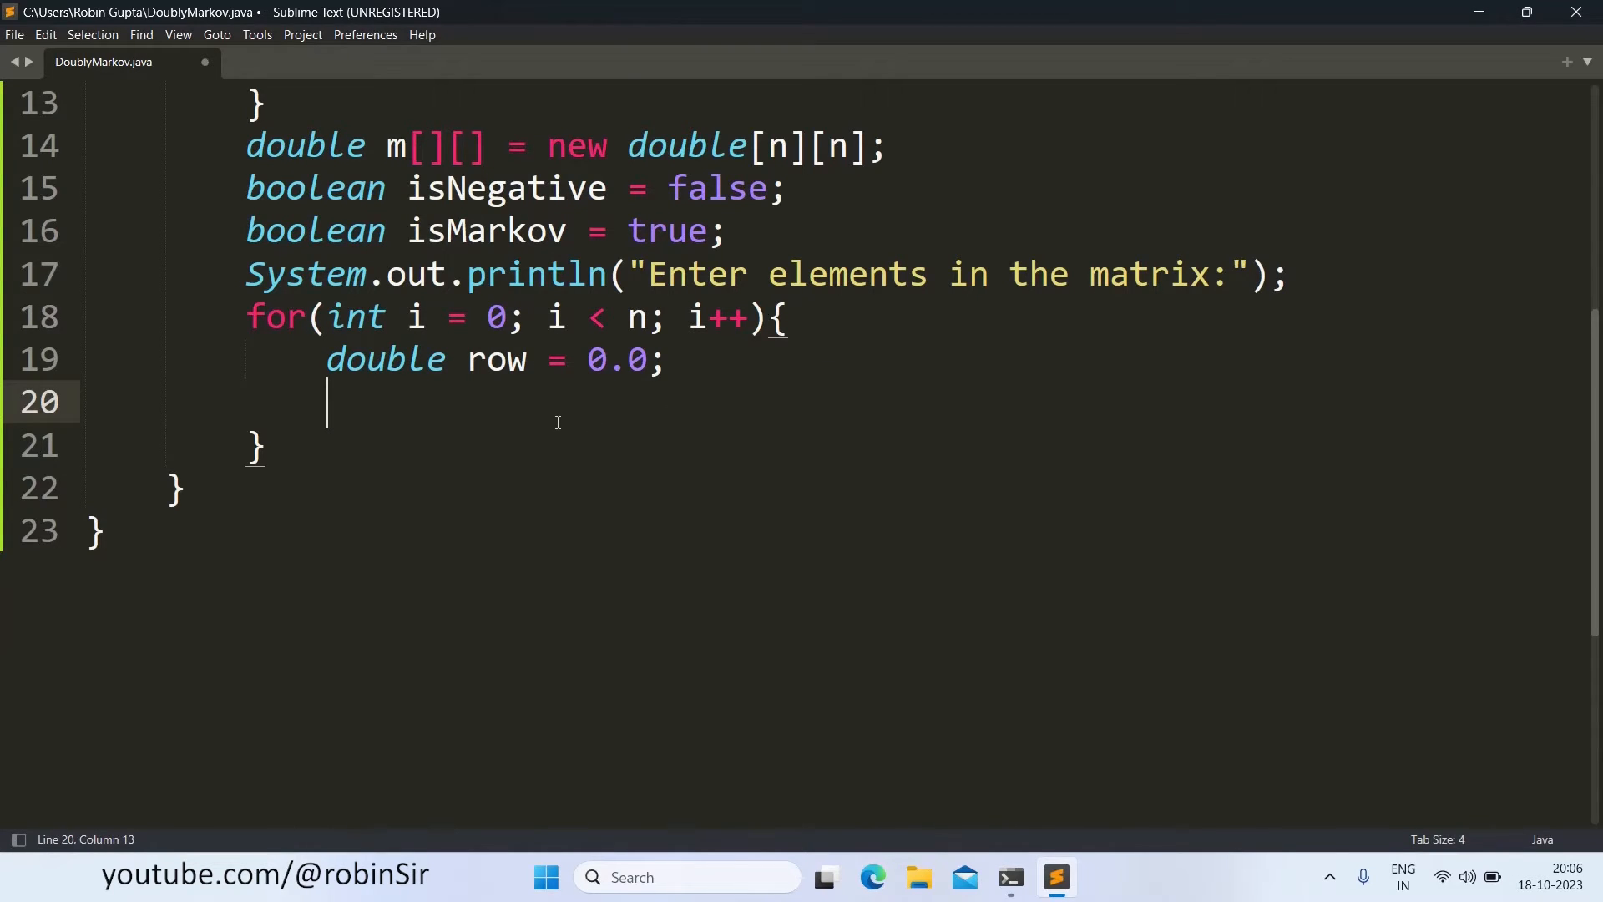
Step: Write the inner for loop over j reading m[i][j] = Double.parseDouble(in.nextLine());
text(for()
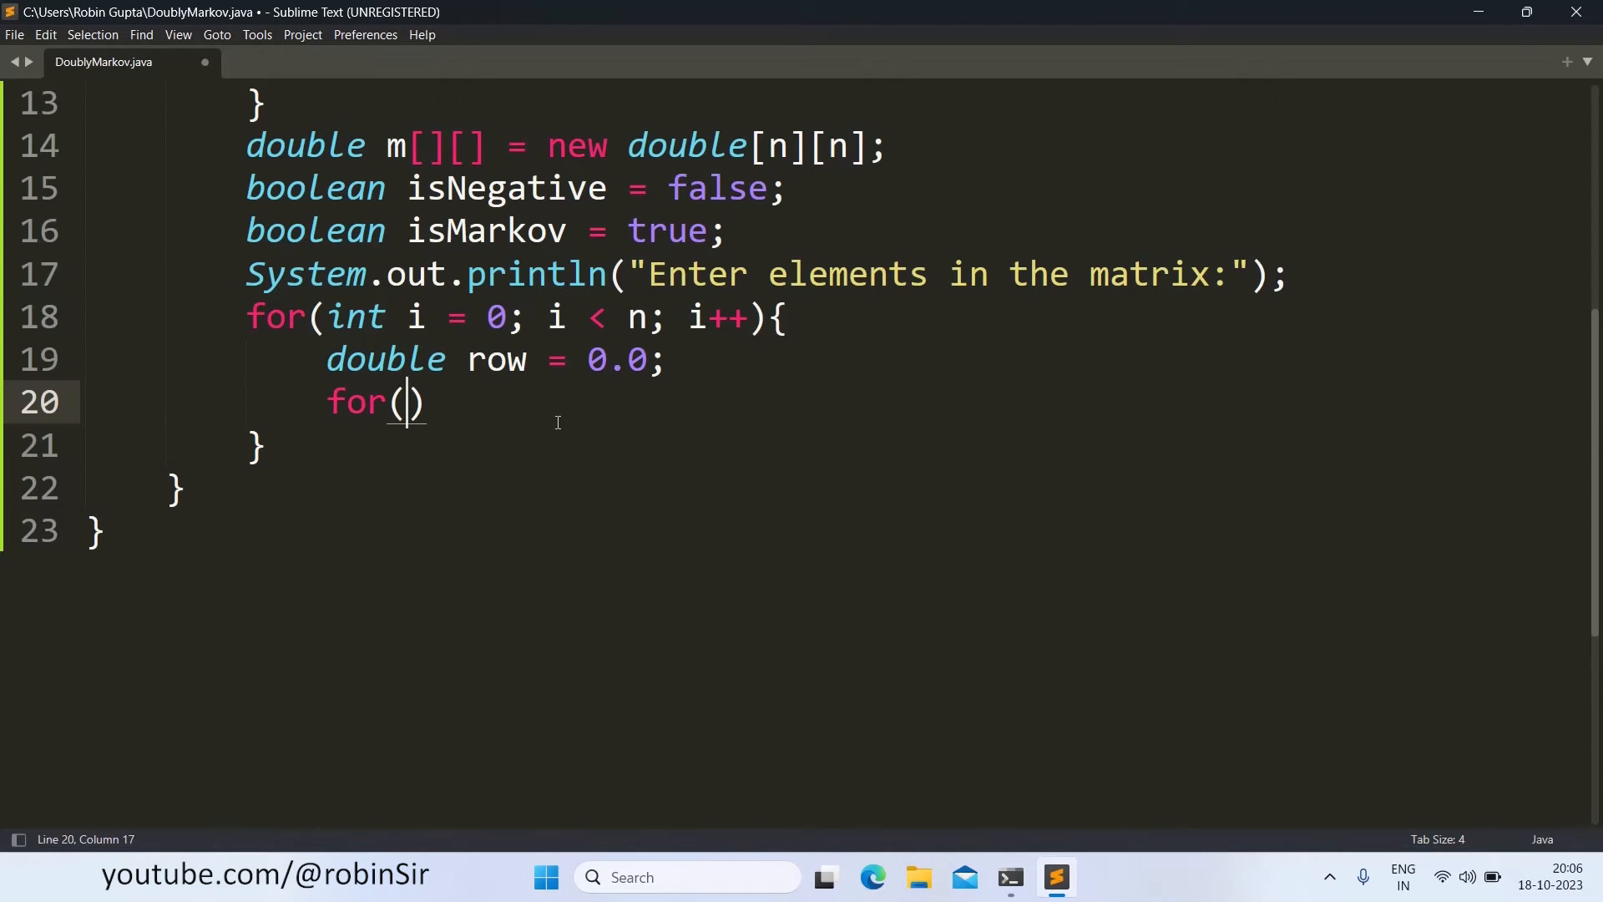
text(int j = 0; j <)
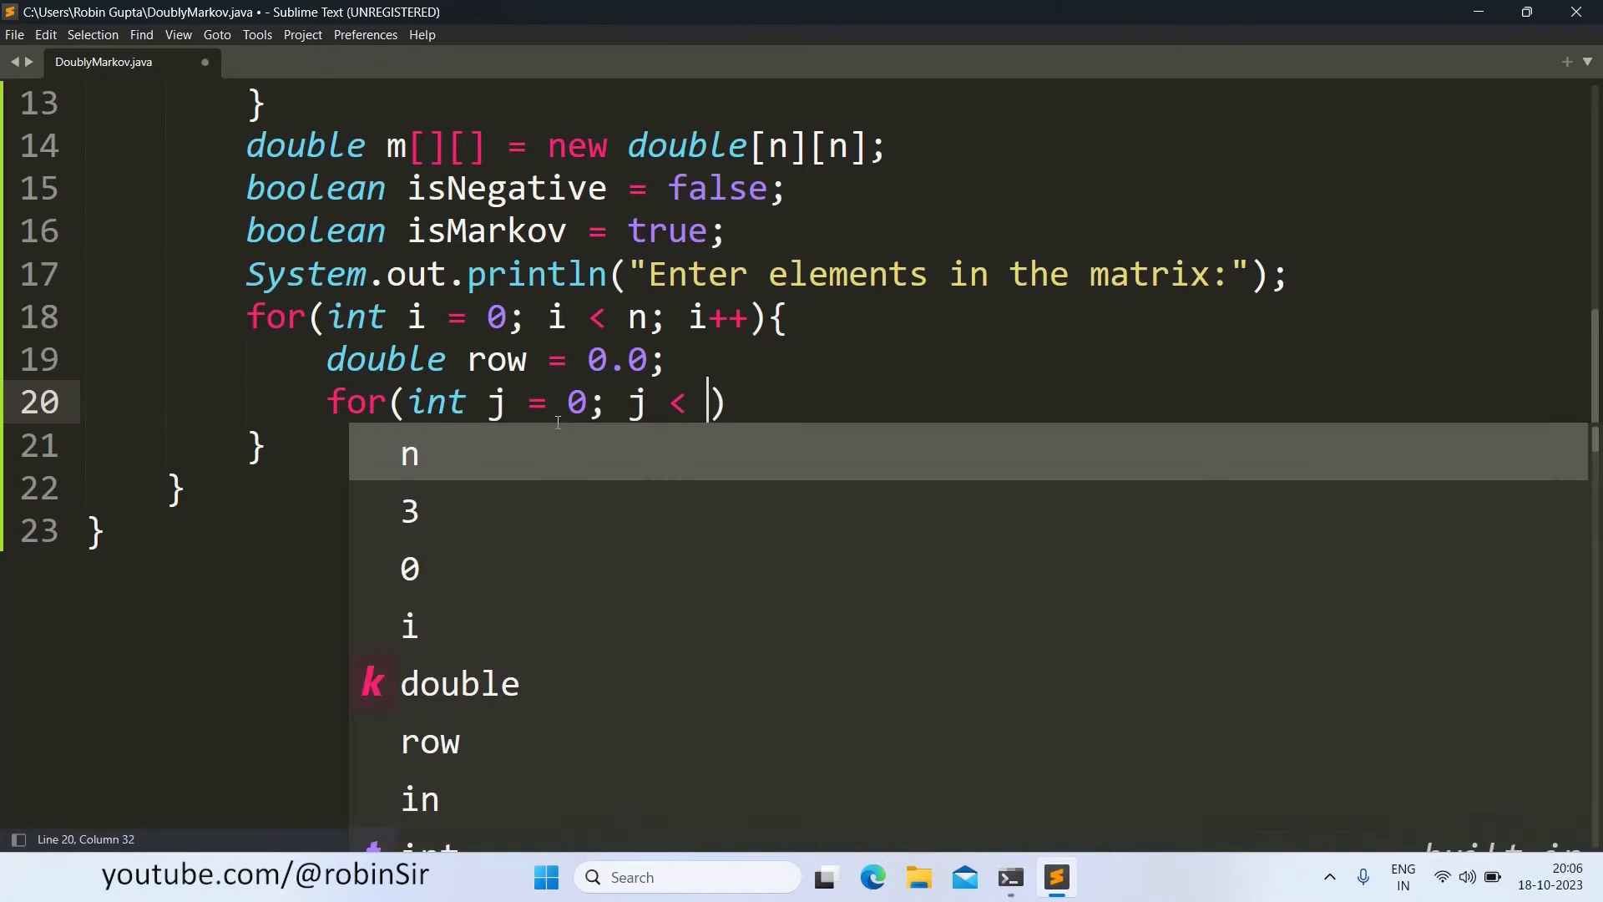
text(n; j++)
text(m)
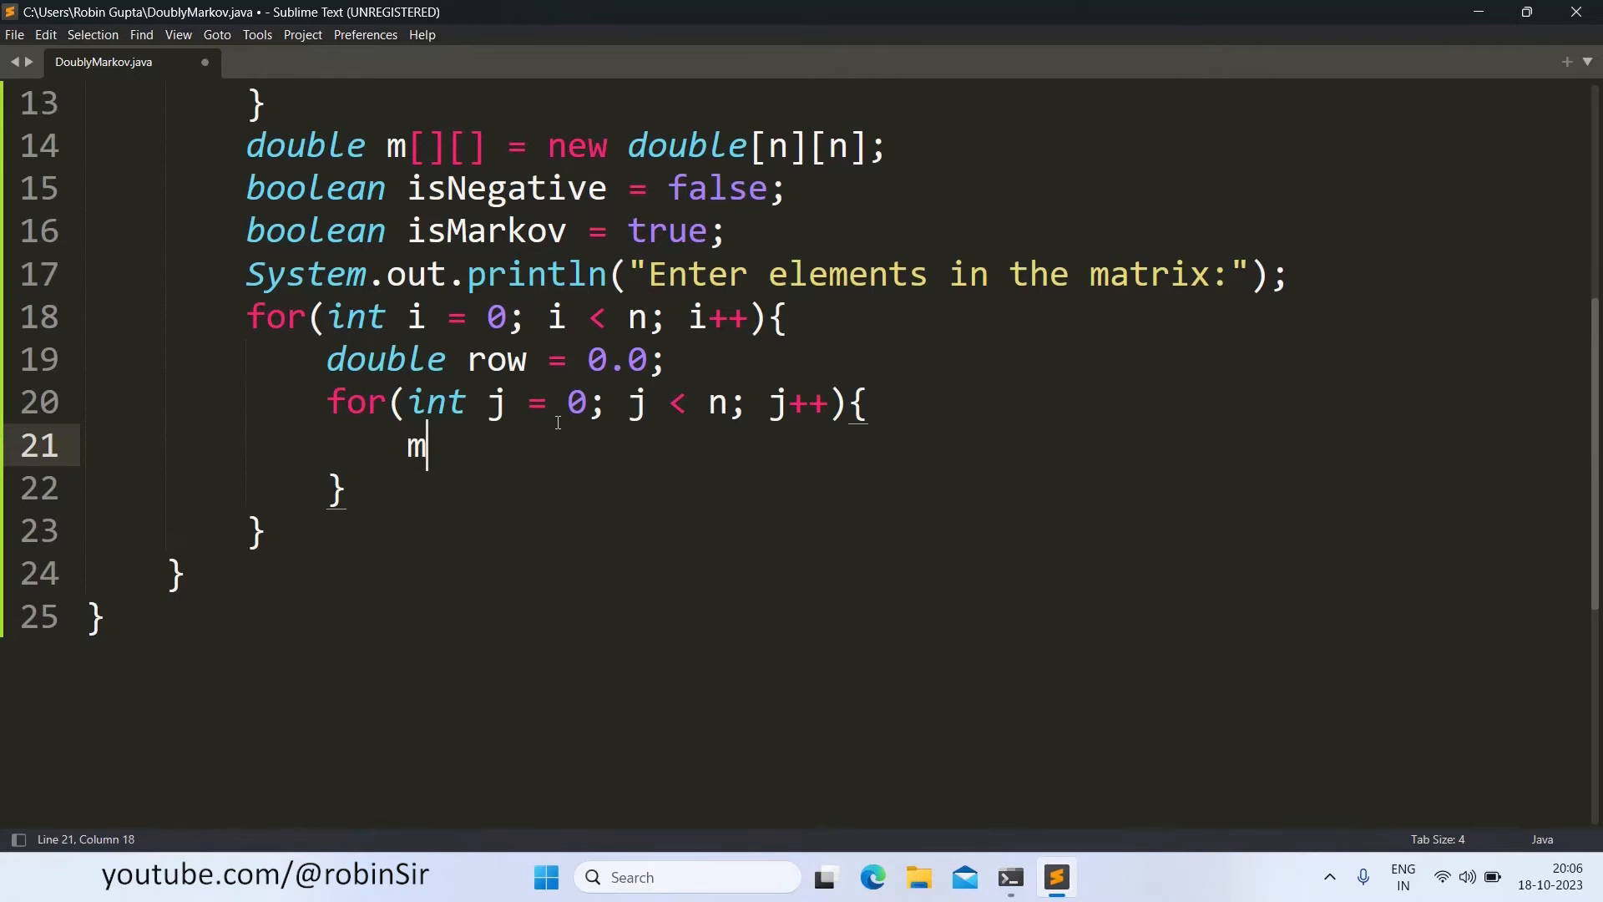
text([i][j])
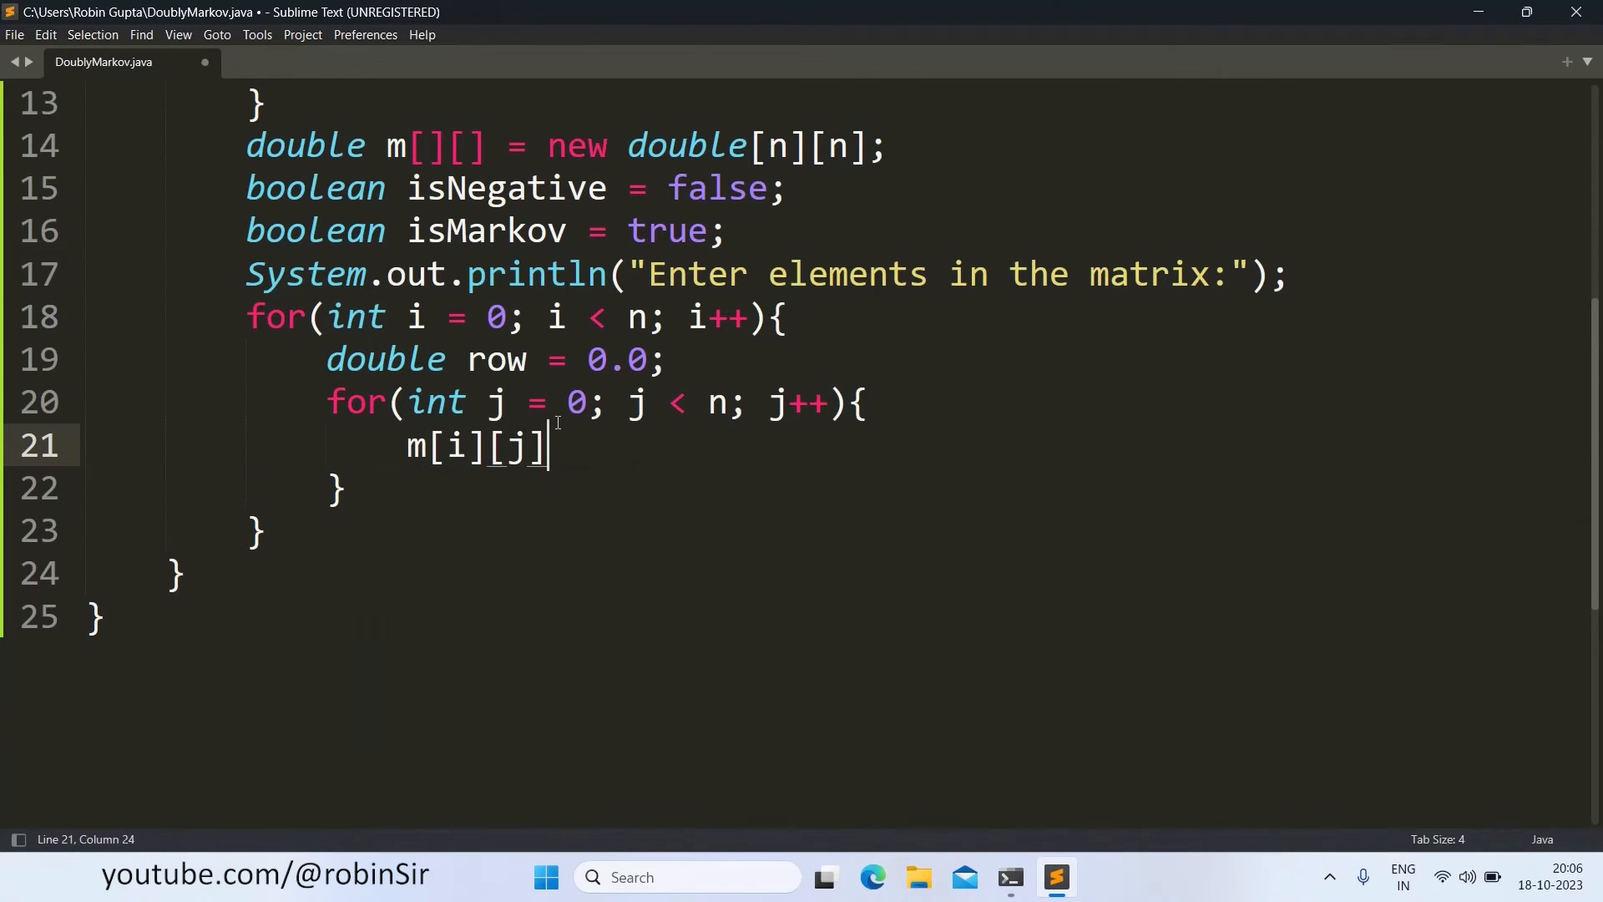
text(= Doubl)
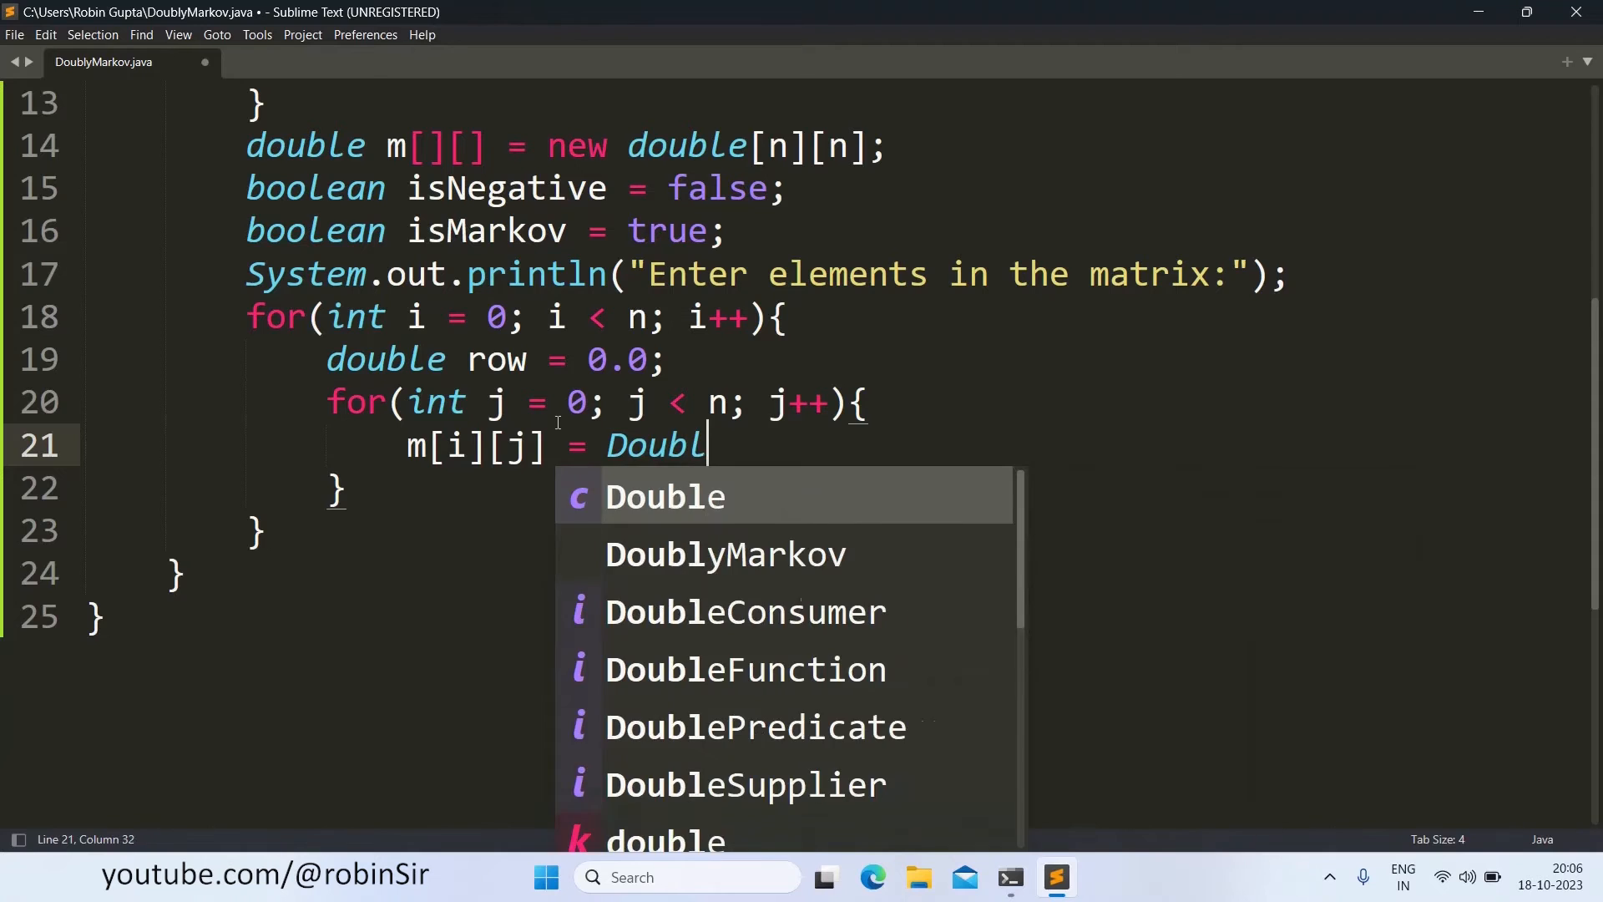
text(e.parseDou)
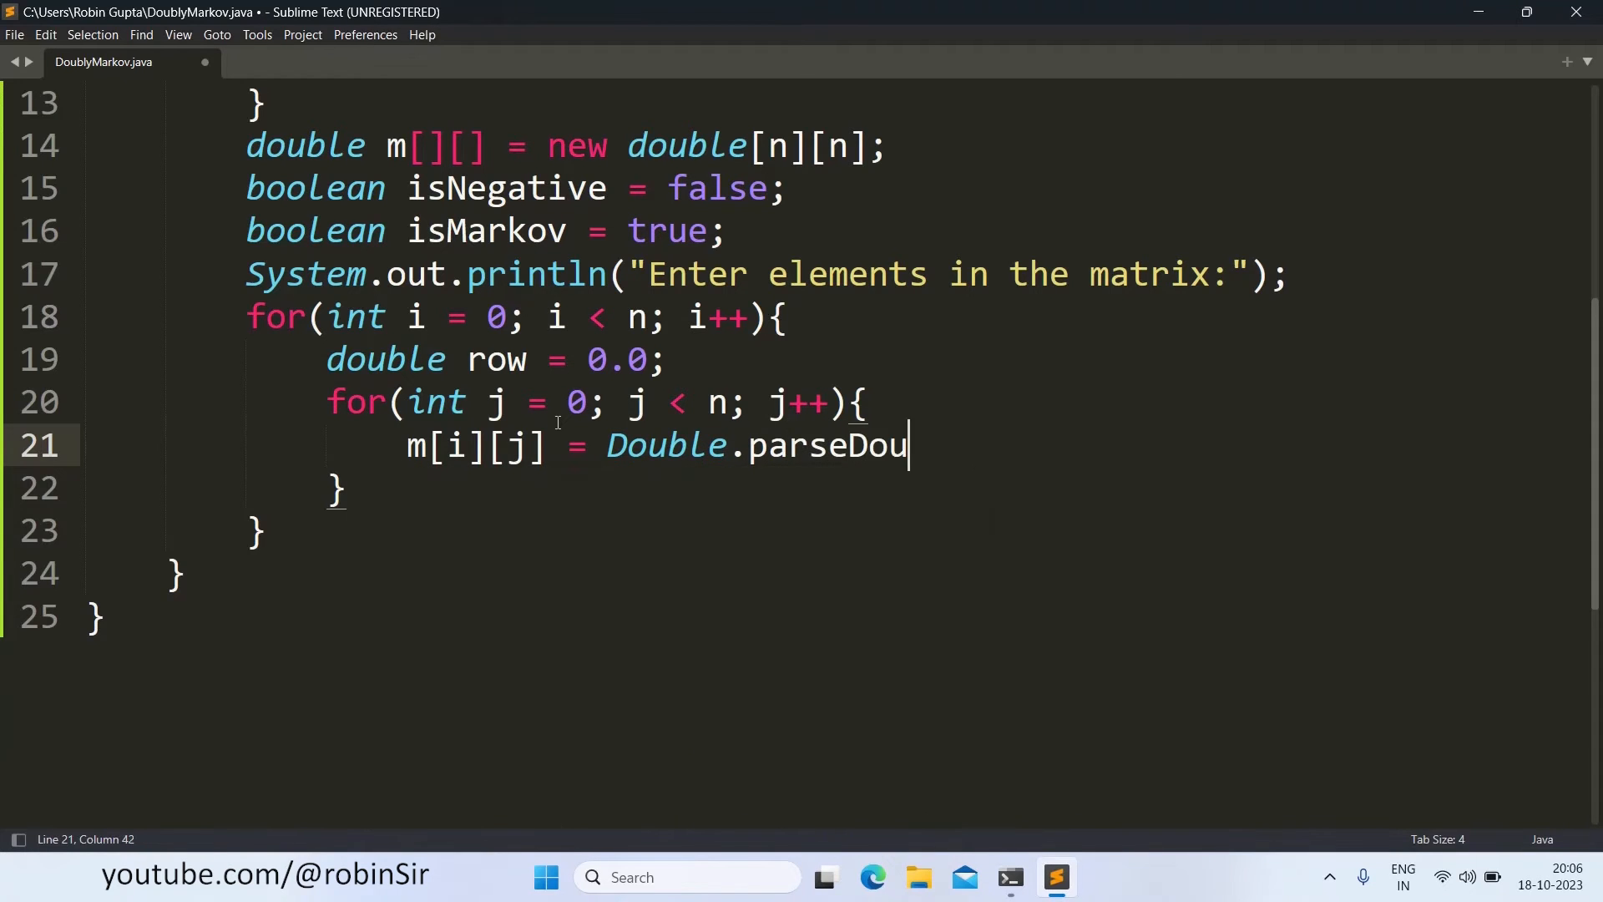
text(ble(in.nextLine());)
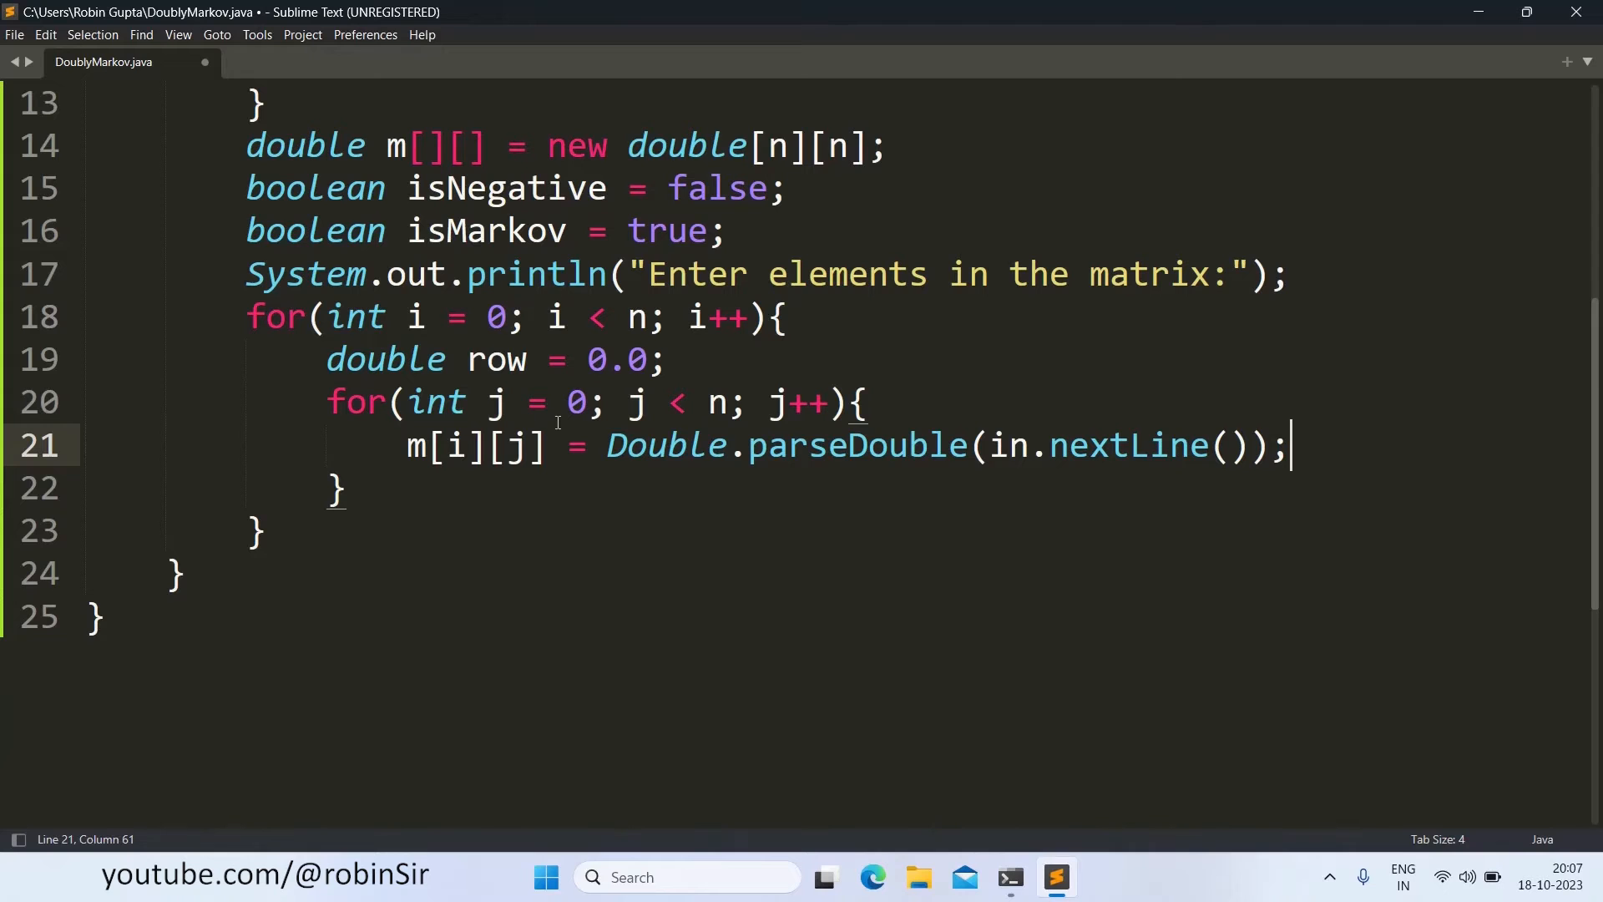
scroll(up, 3)
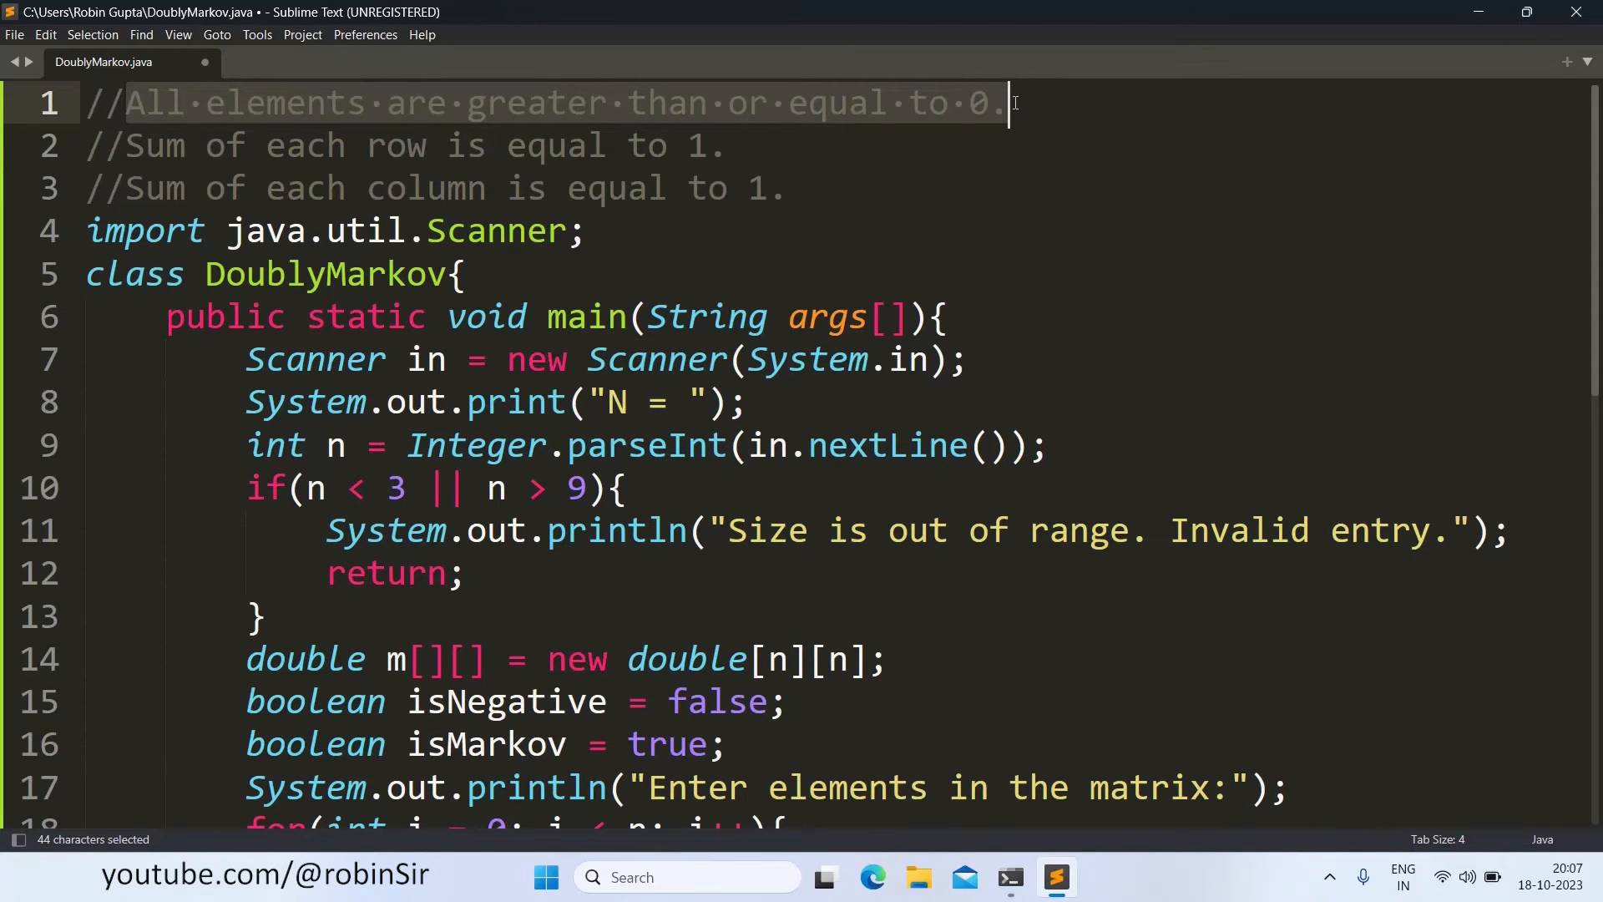
Step: Add if(m[i][j] < 0) isNegative = true; inside the inner loop
scroll(down, 3)
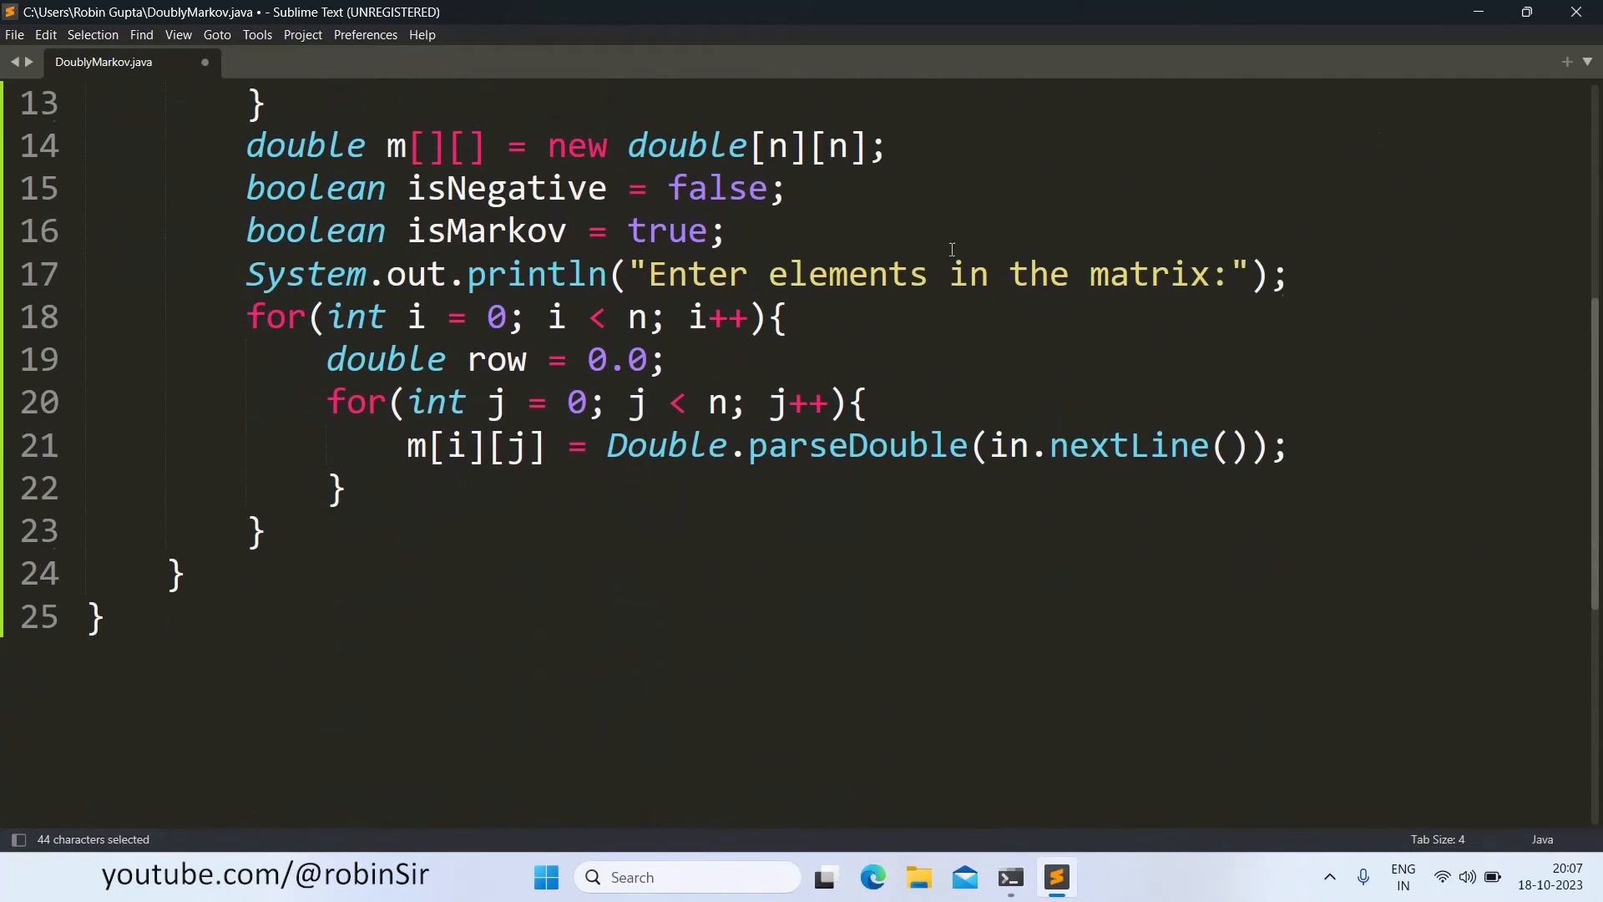
mouse_move(1320, 447)
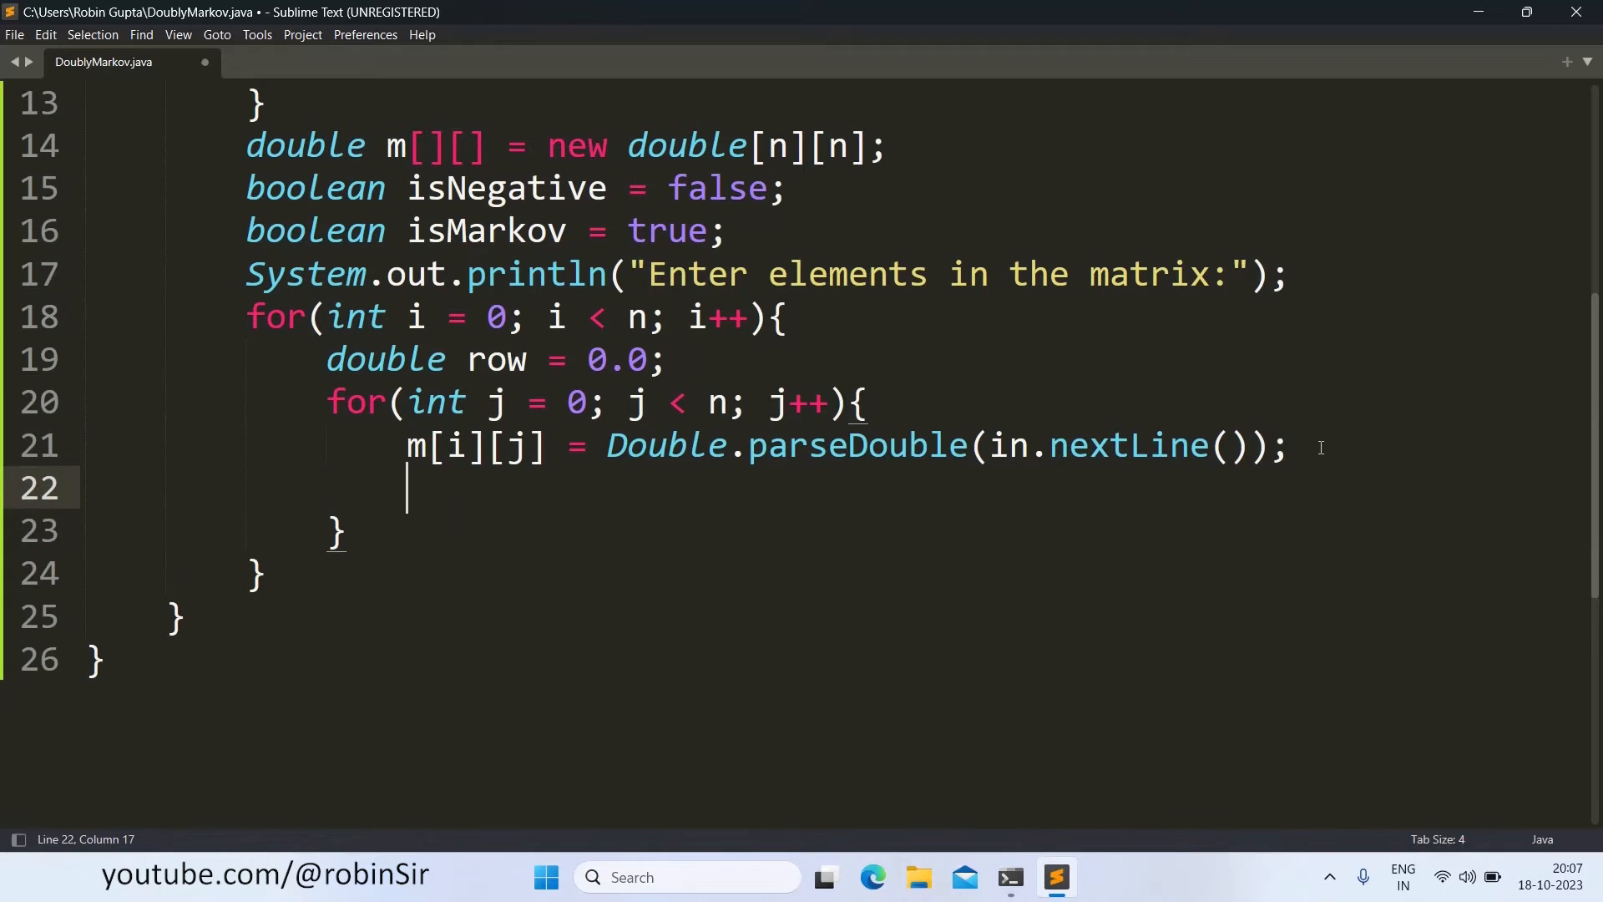
text(if(m)
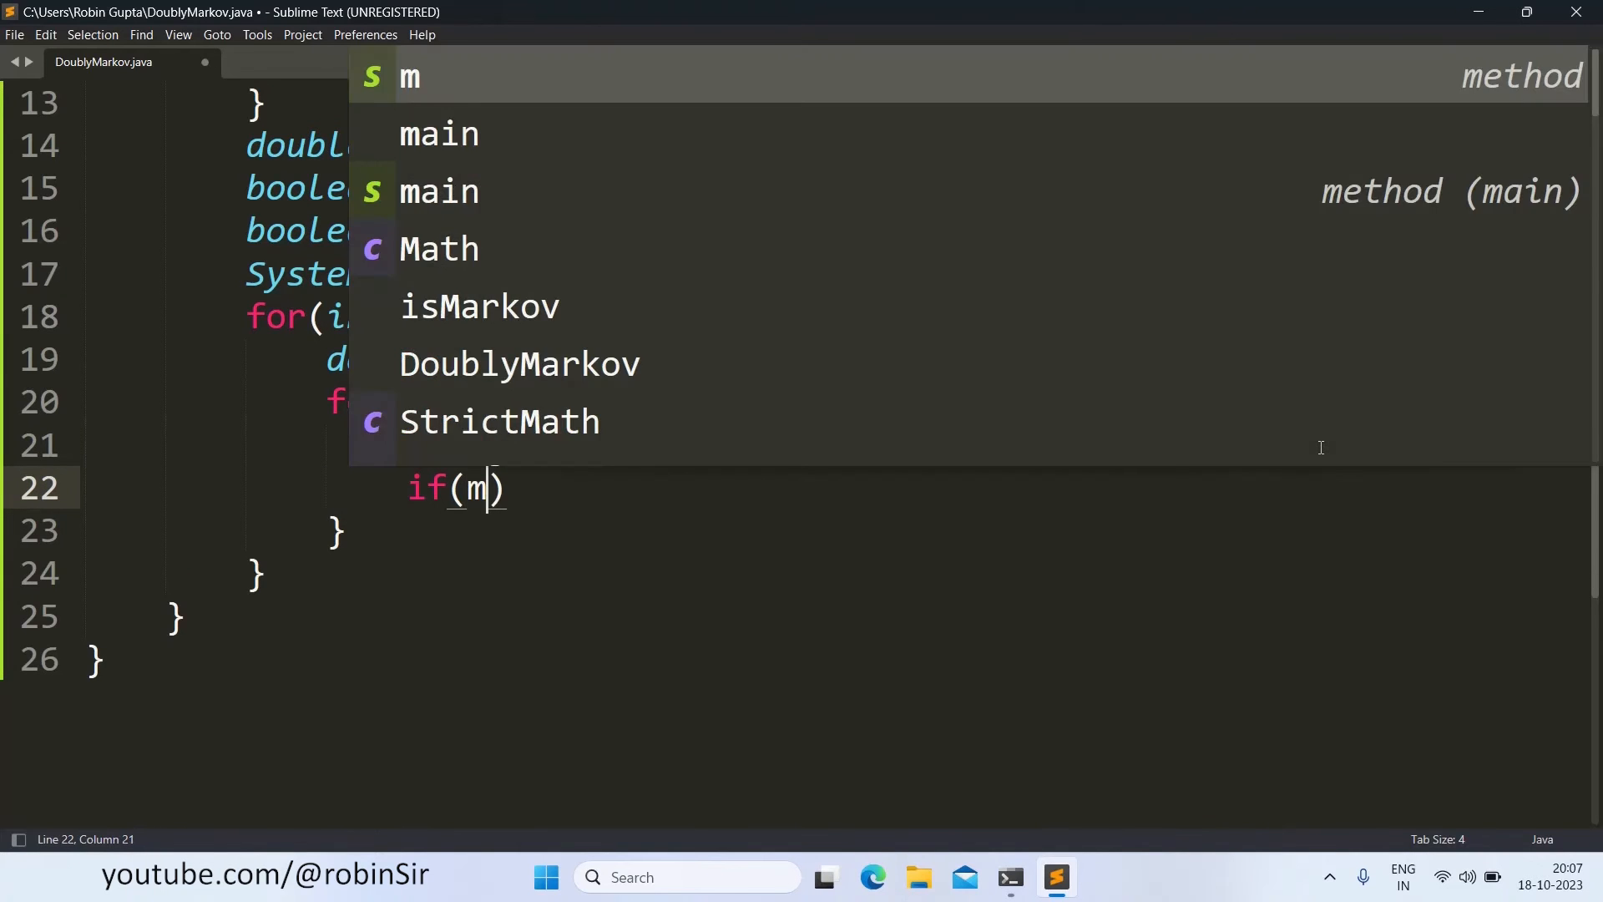
text([i][j])
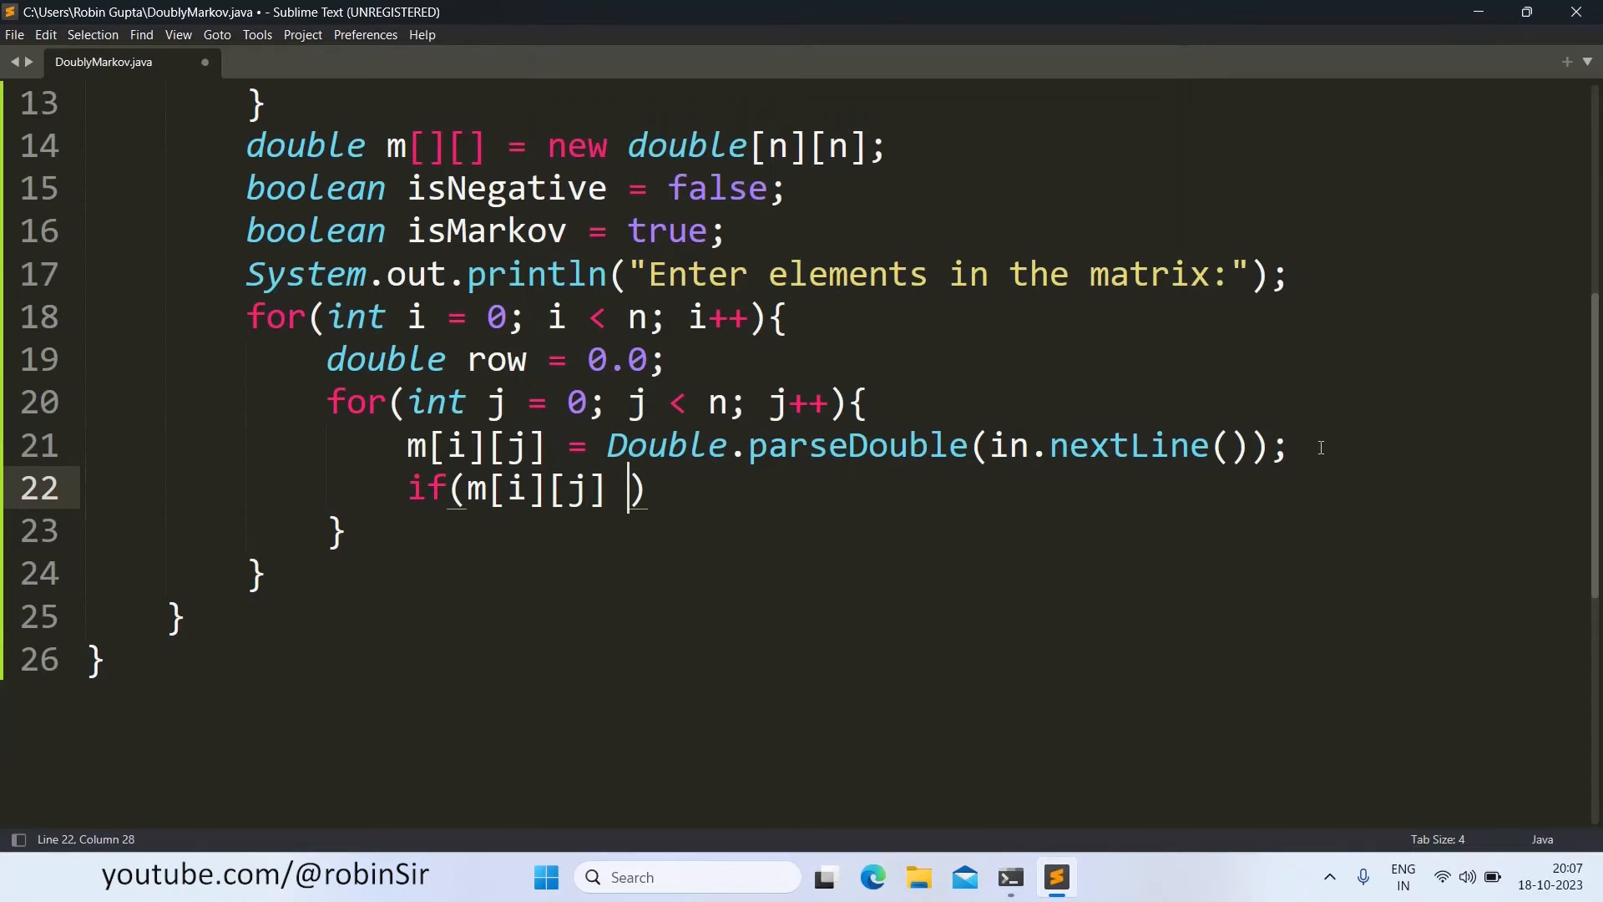
text(< 0)
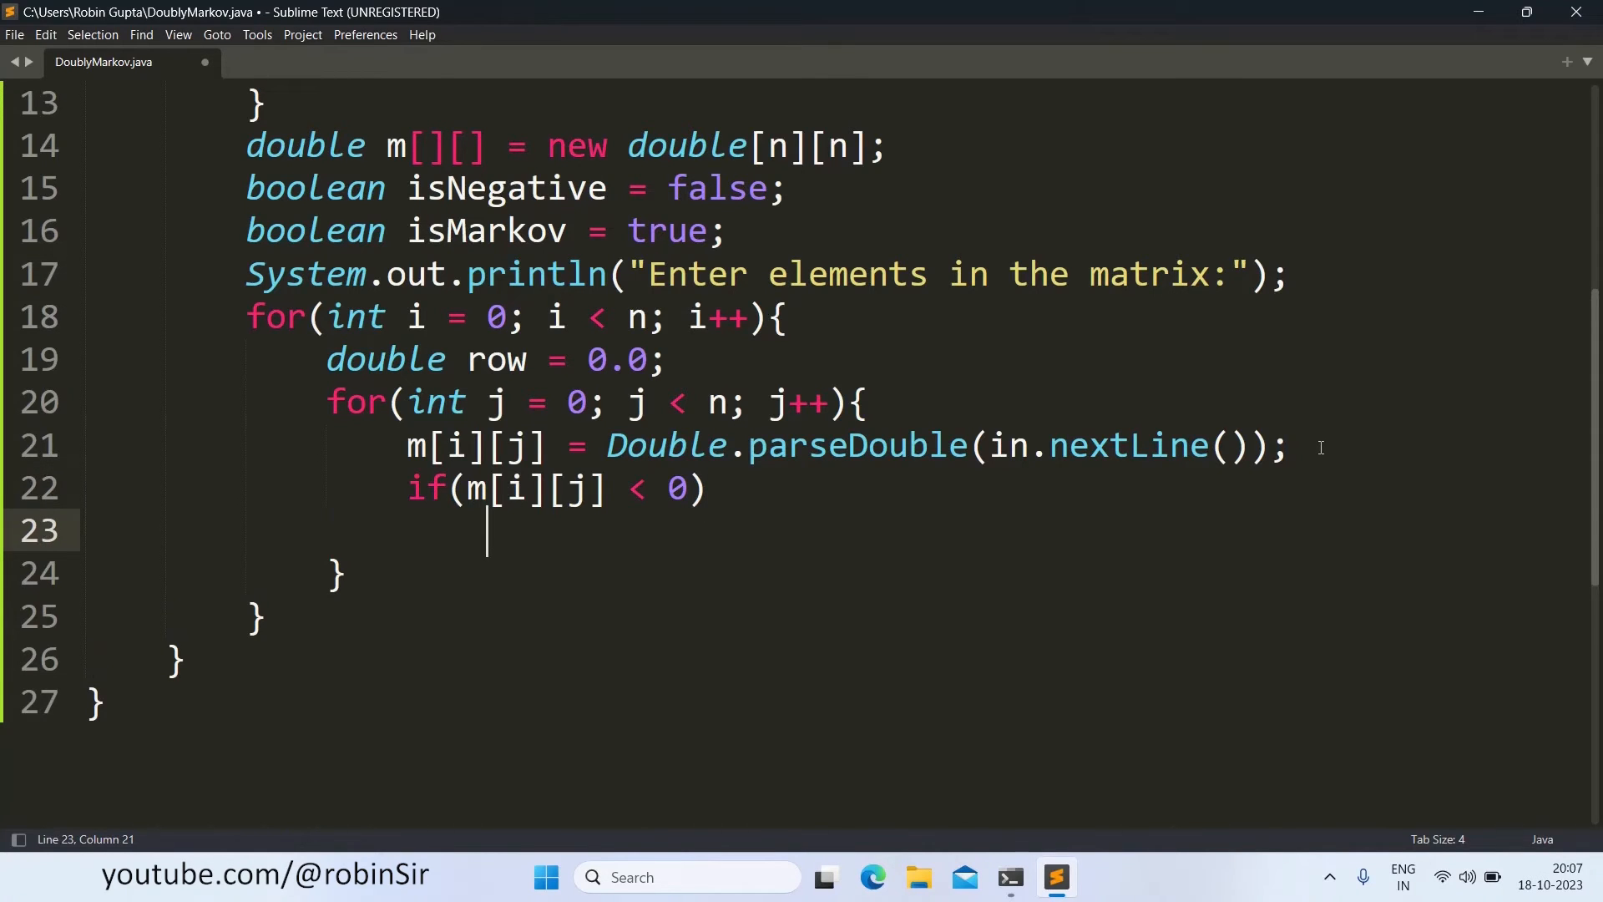
text(isNegative =)
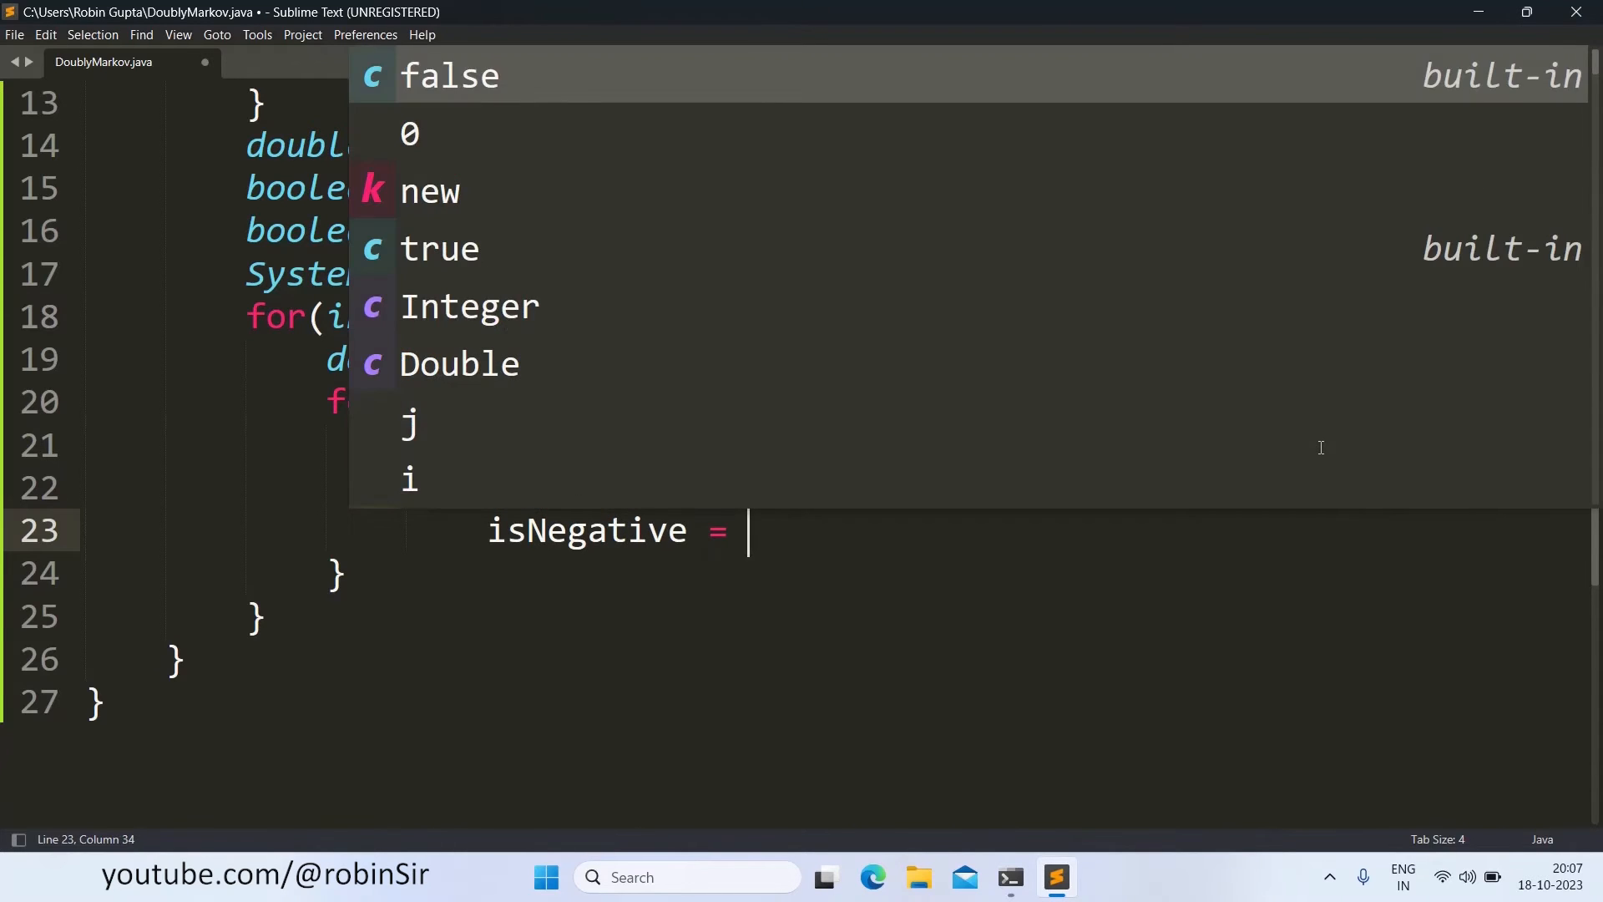
text(true;)
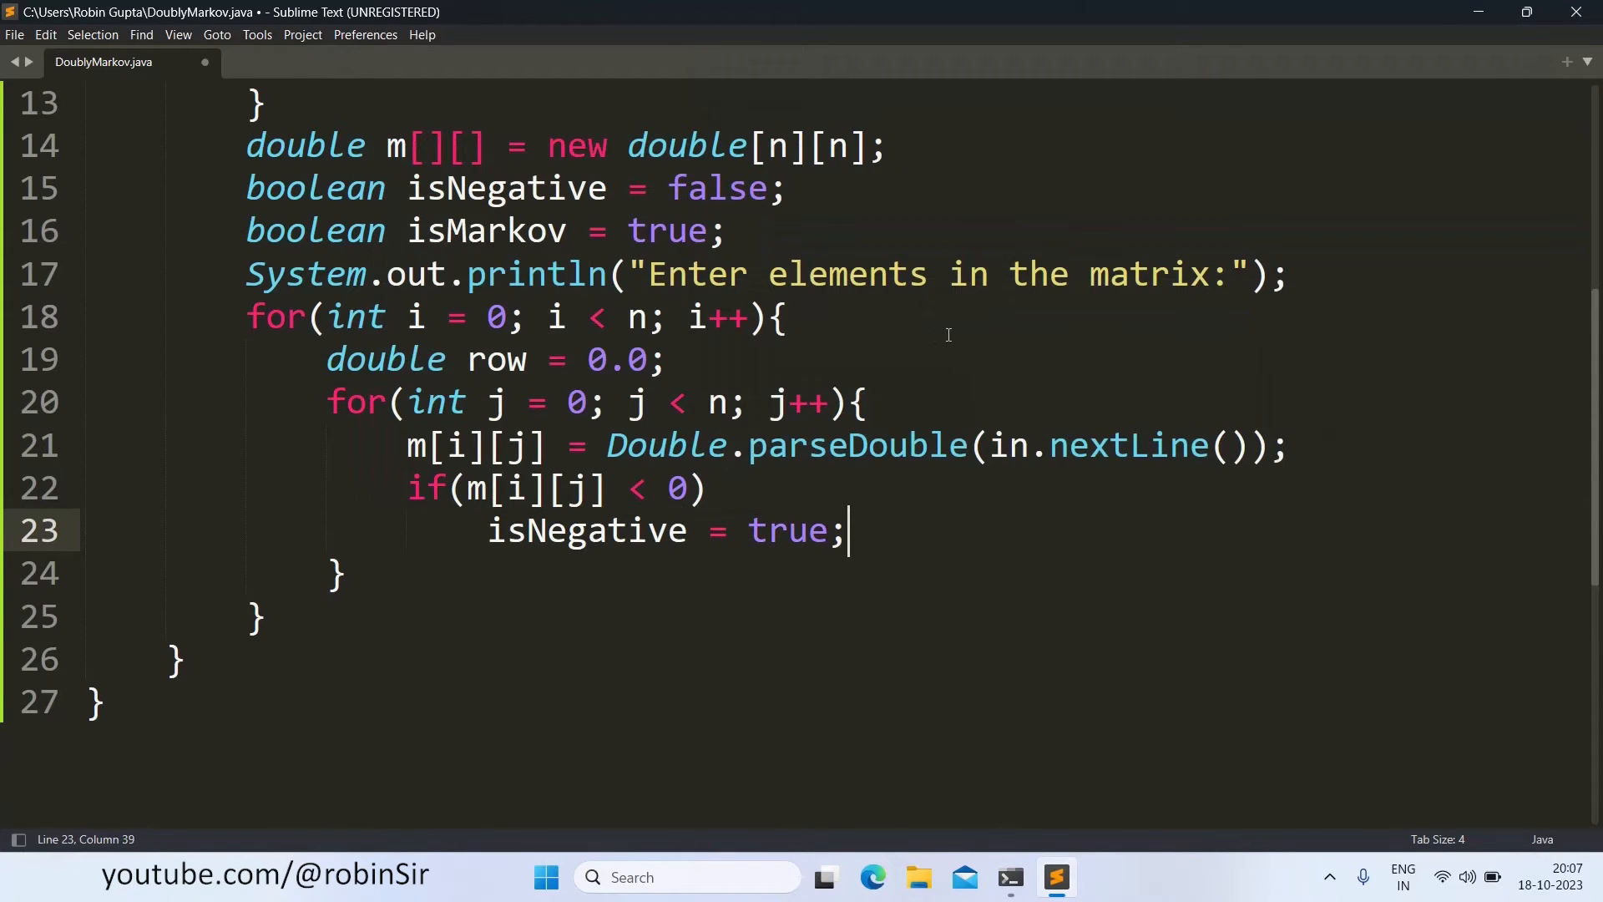
mouse_move(692, 224)
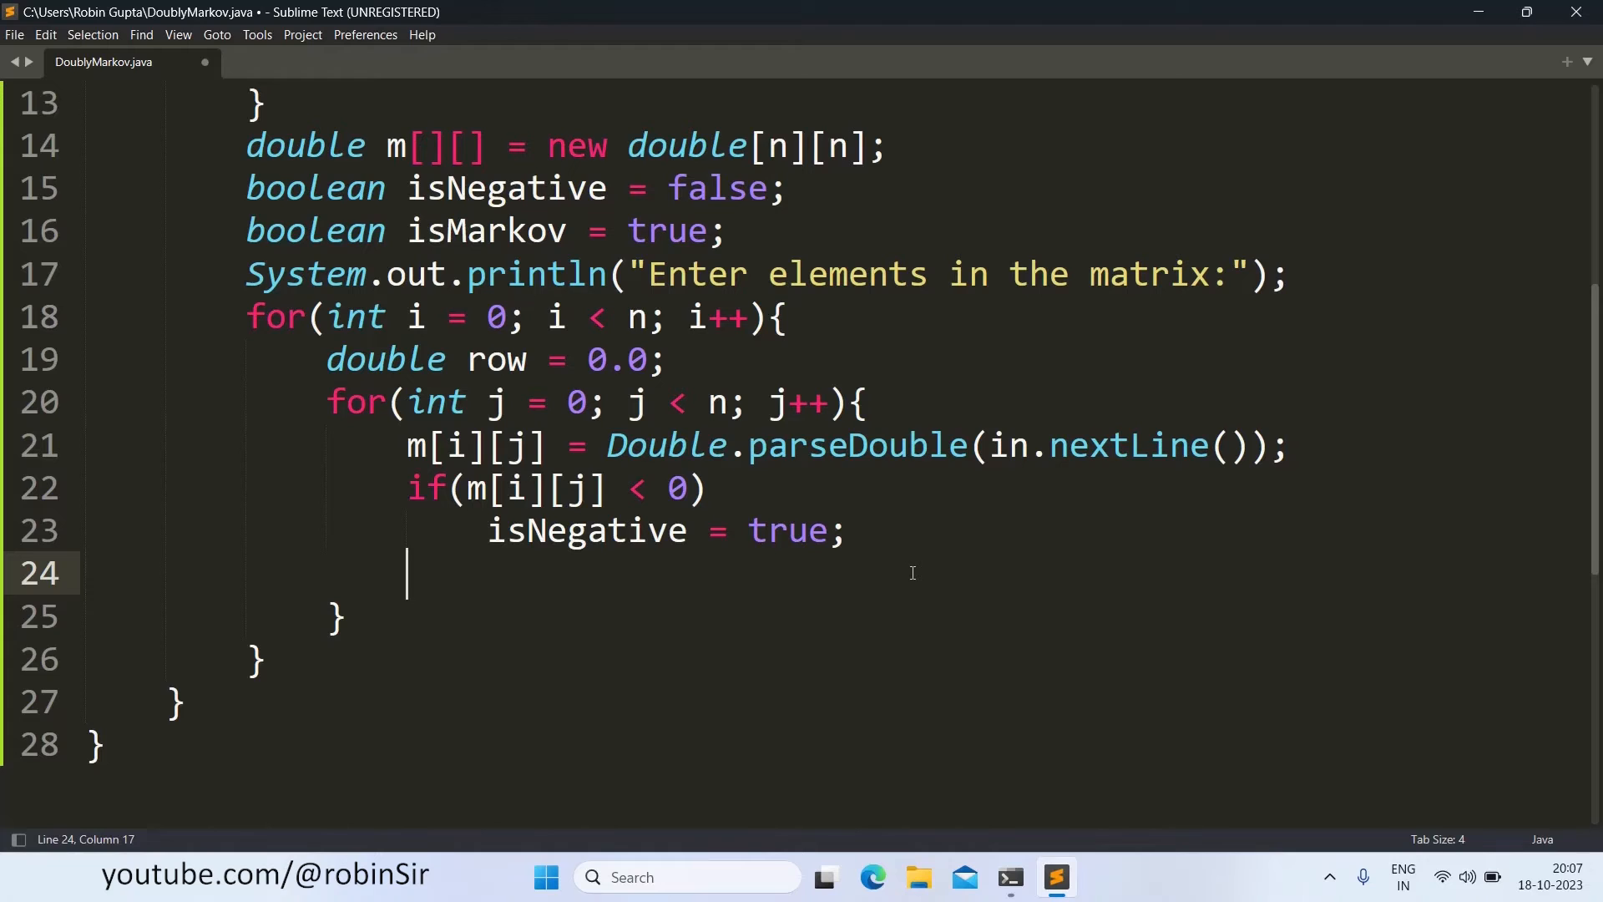
Step: Add row += m[i][j]; to accumulate the row total
text(row +=)
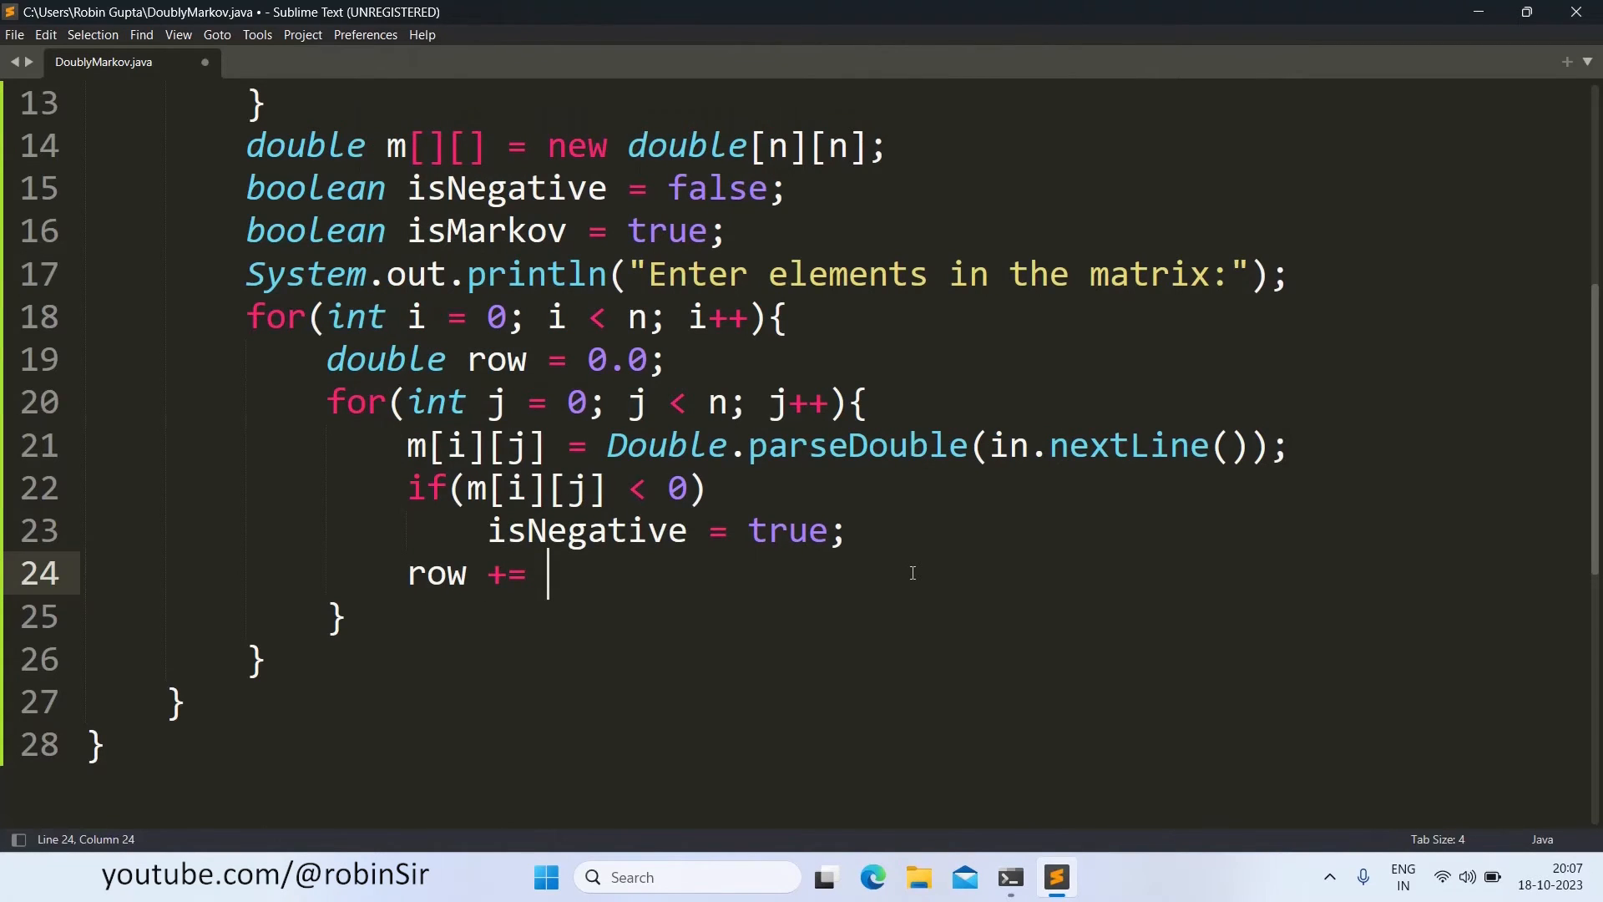
text(m[i][j])
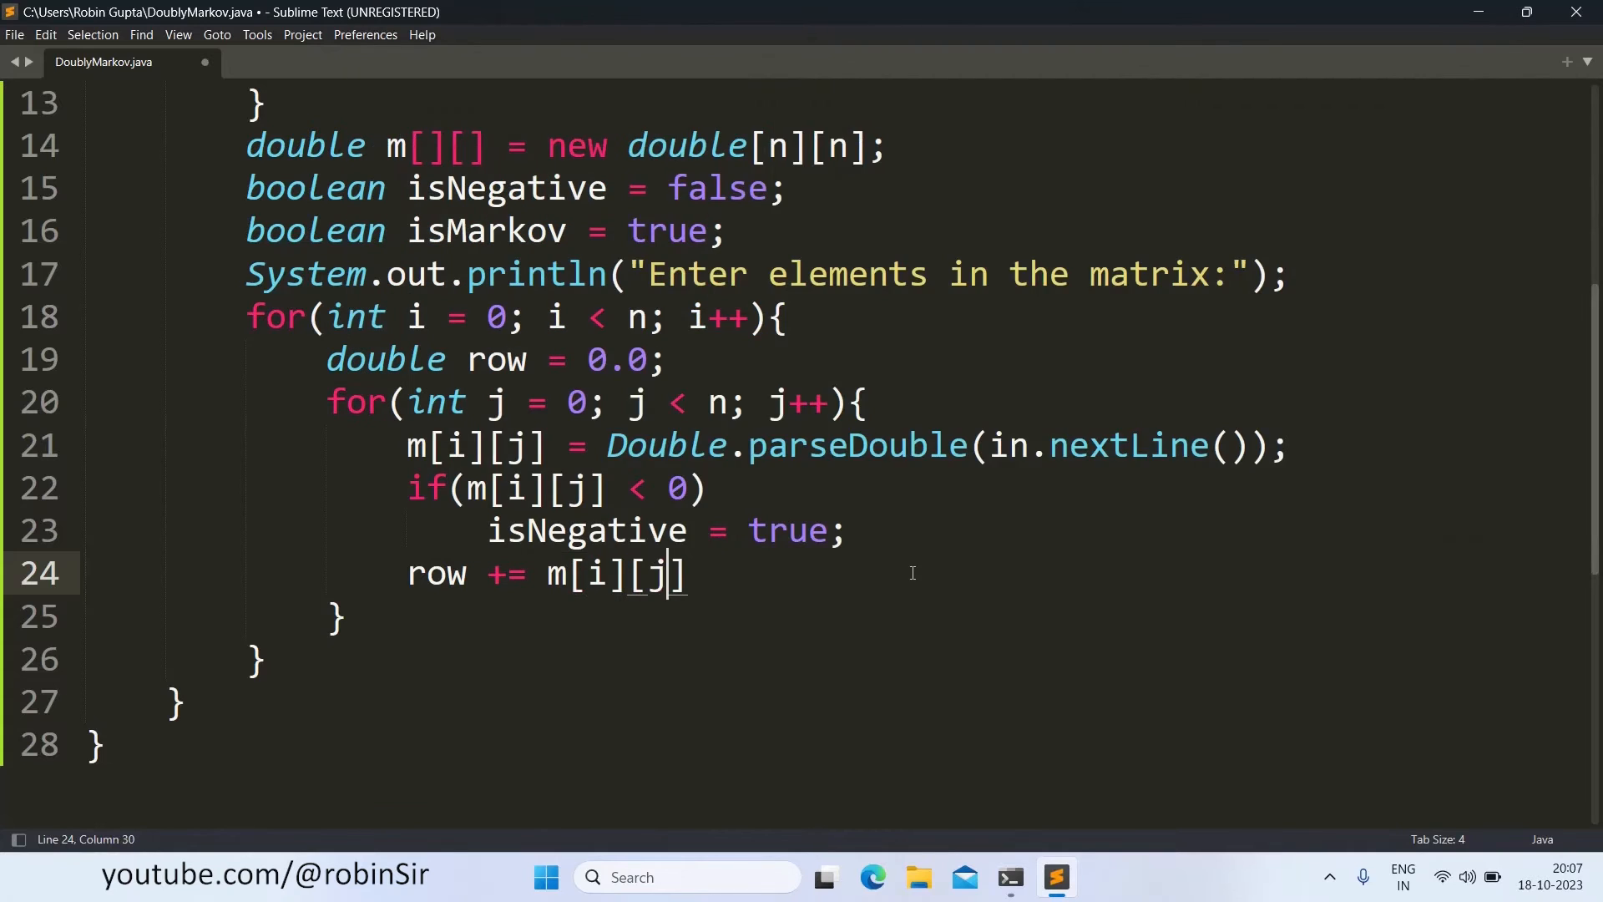
text(;)
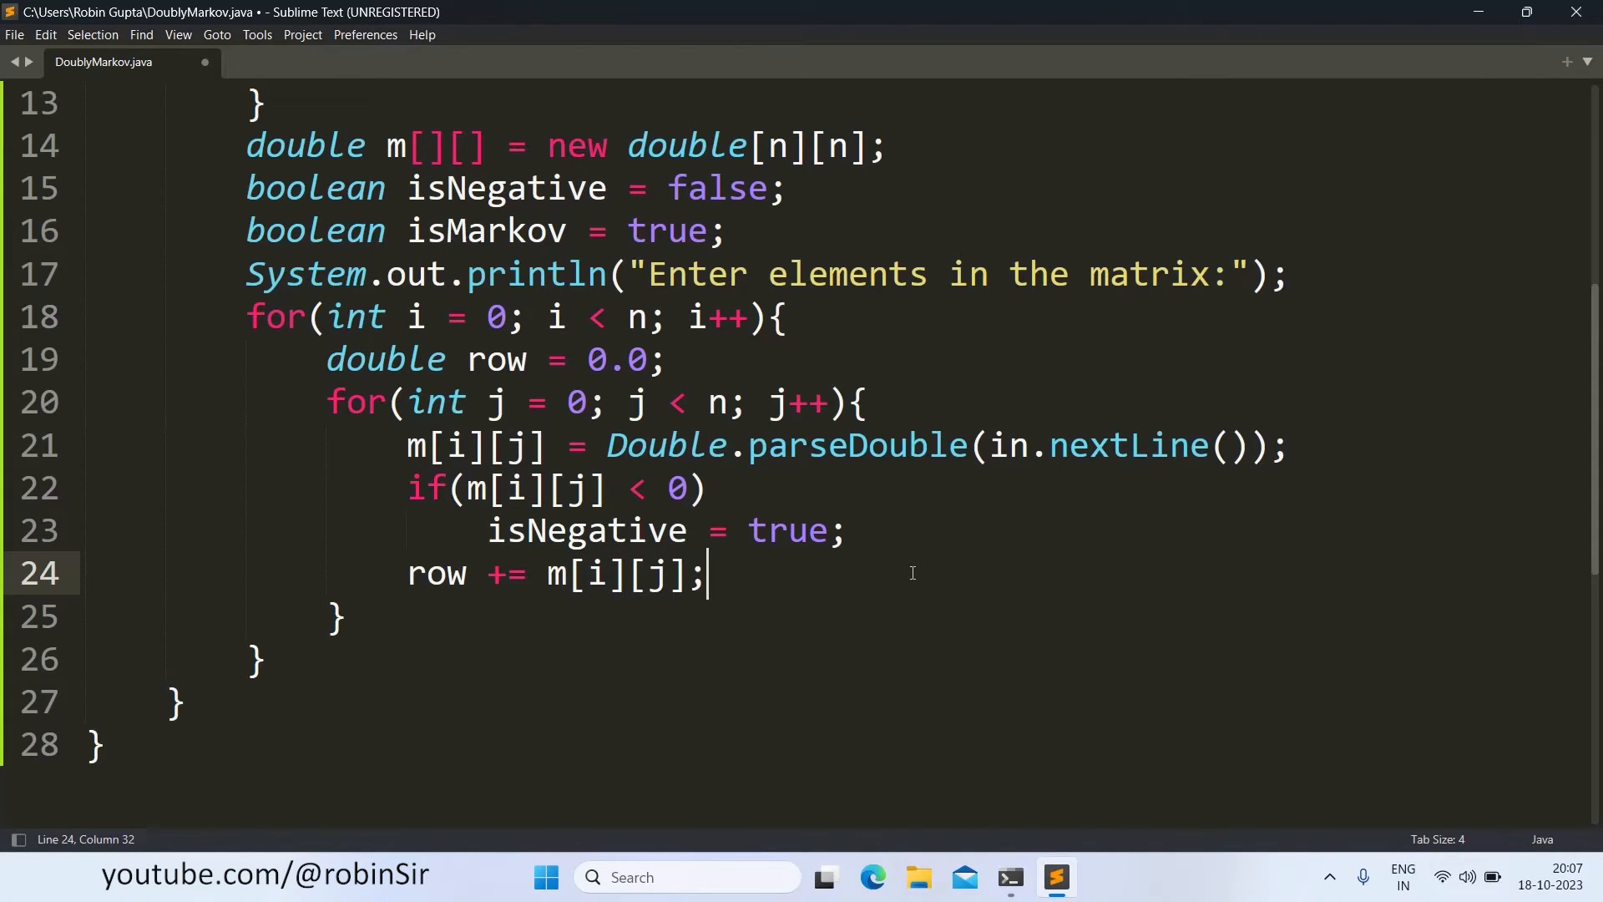
mouse_move(521, 509)
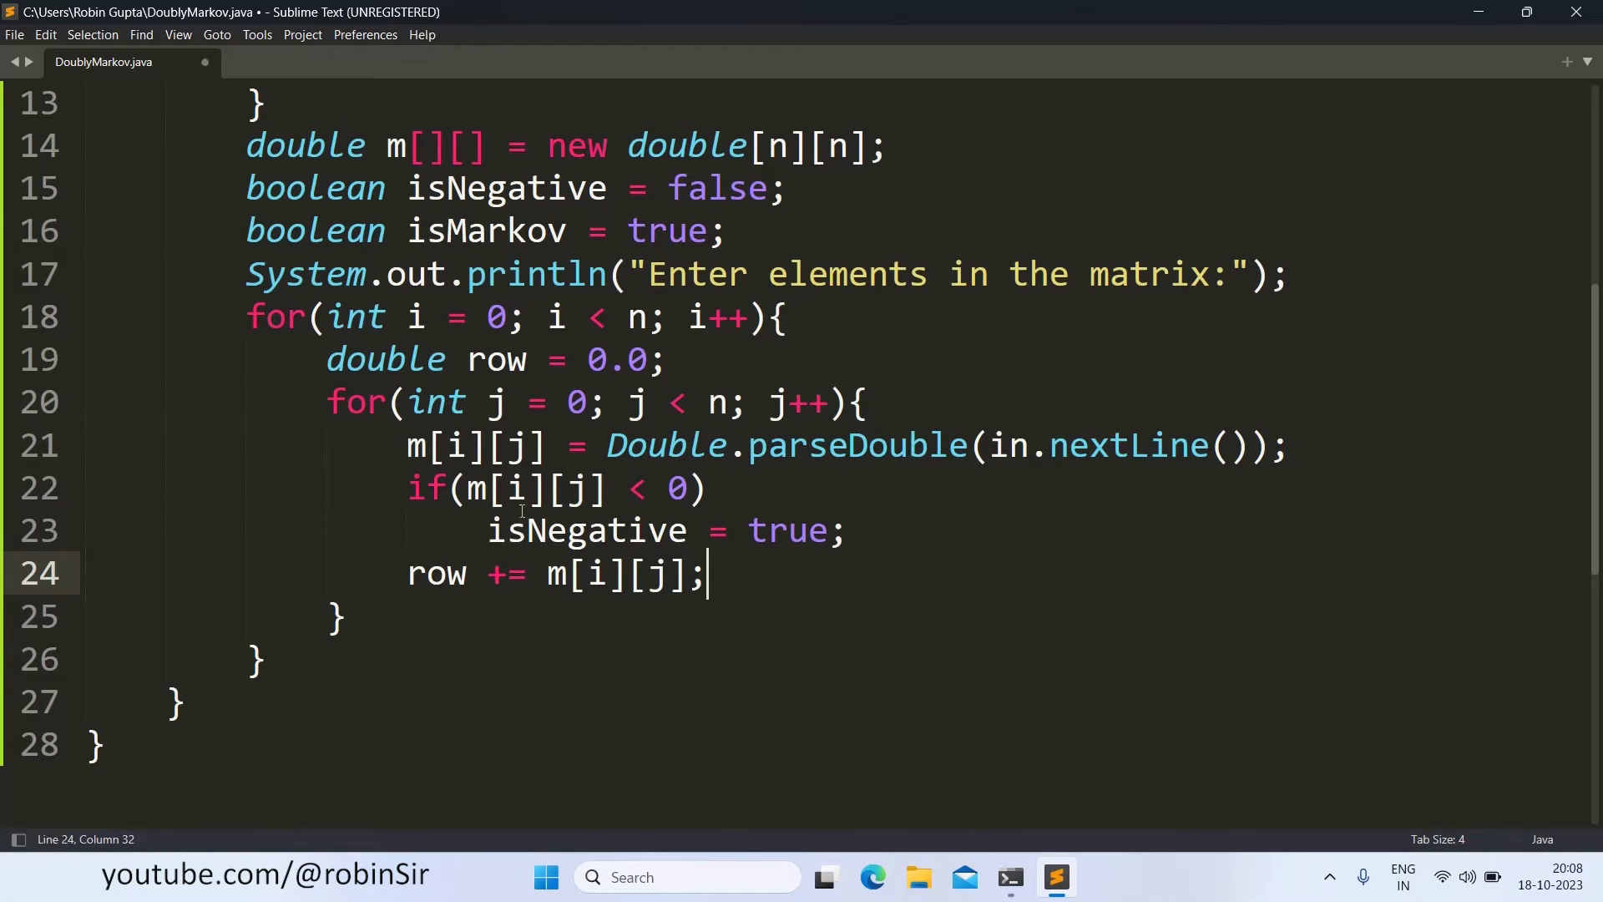
Step: Add if(row != 1.0) isMarkov = false; after the inner input loop closes
scroll(down, 3)
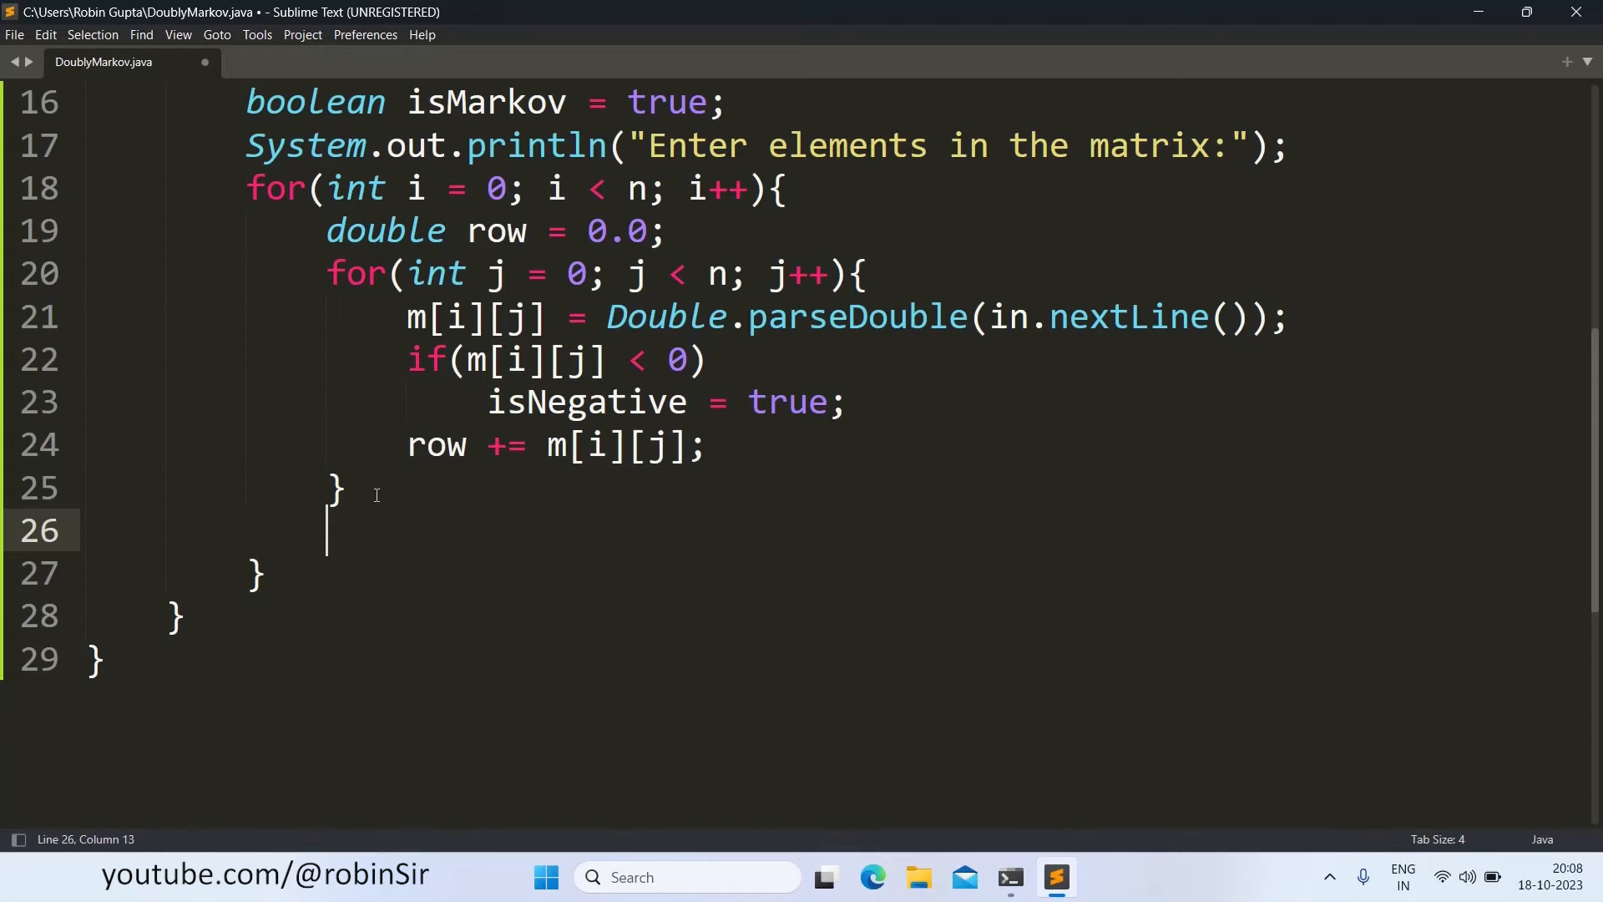
text(if()
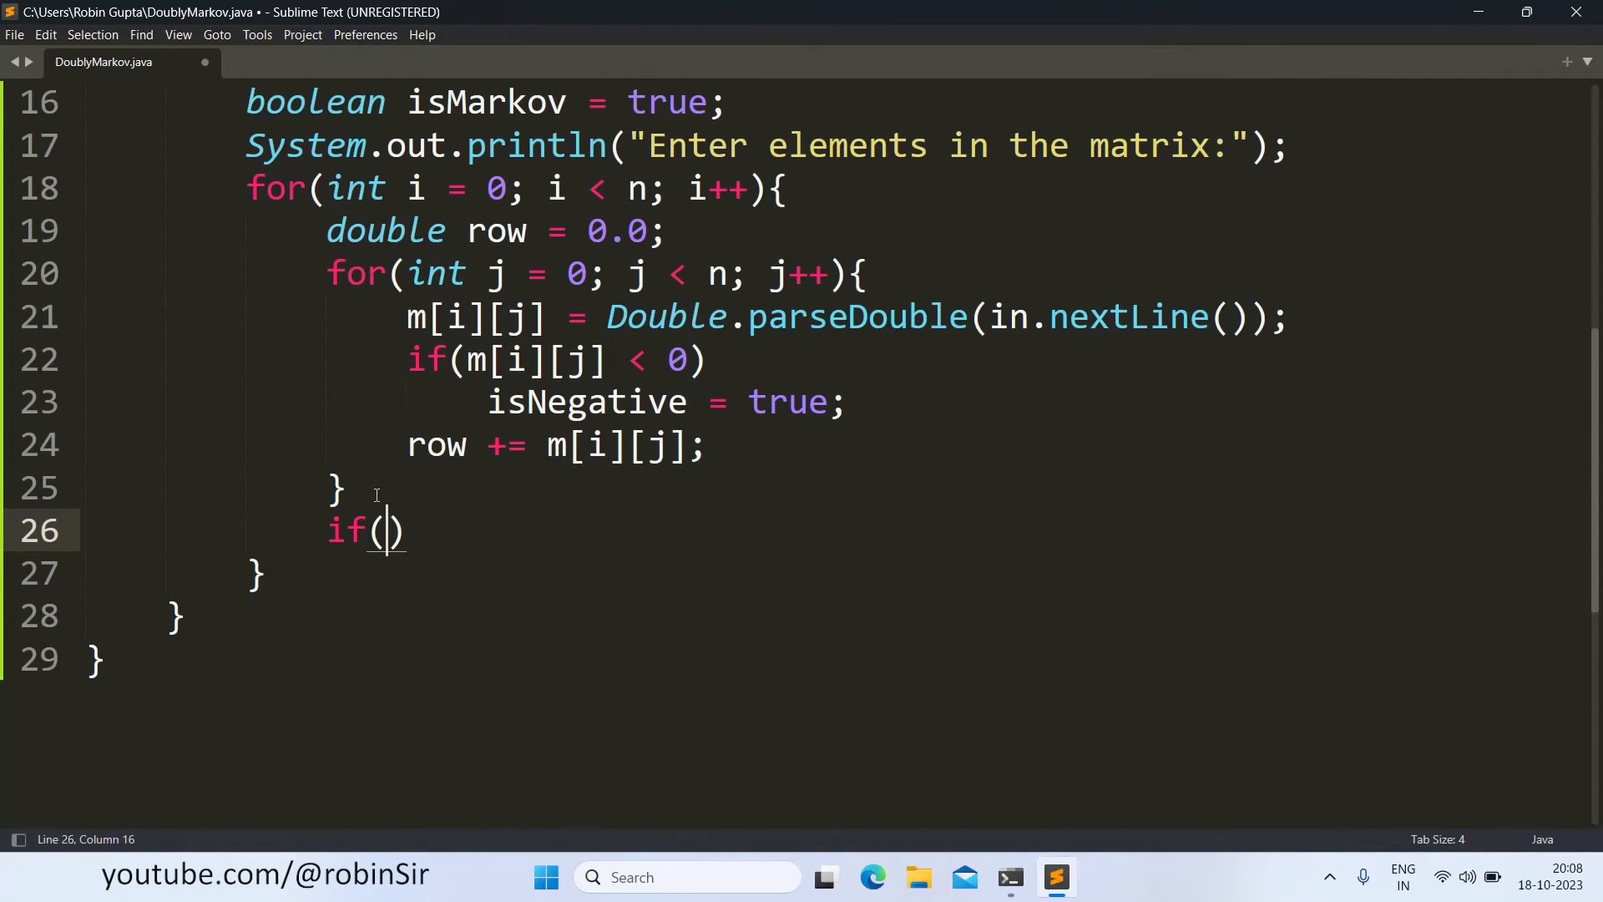
text(row !=)
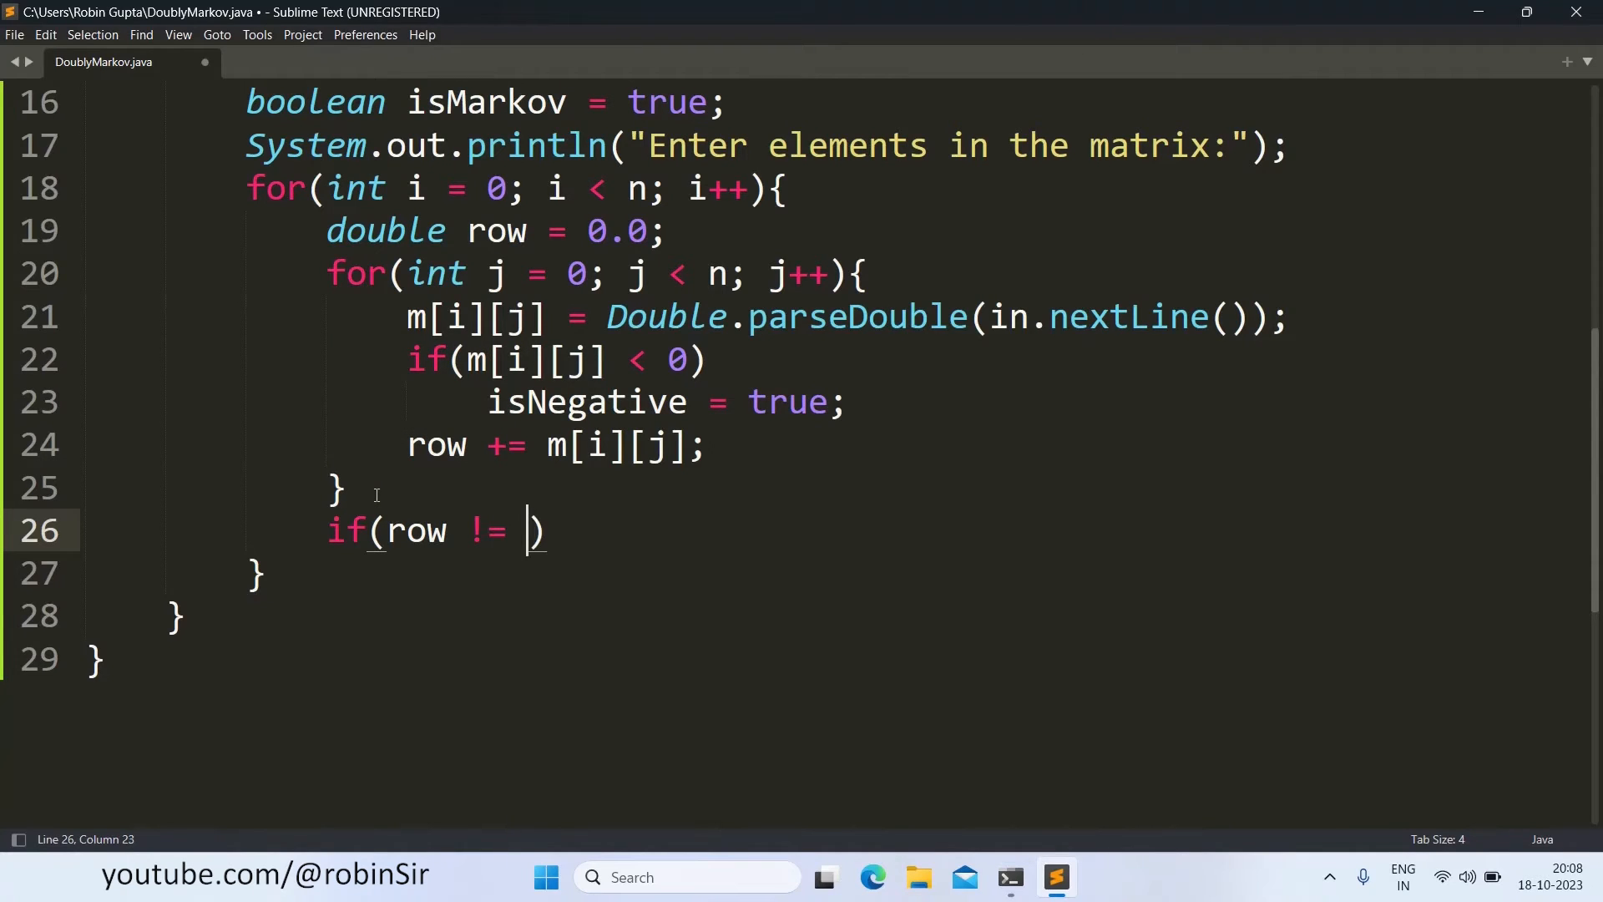
text(1.0)
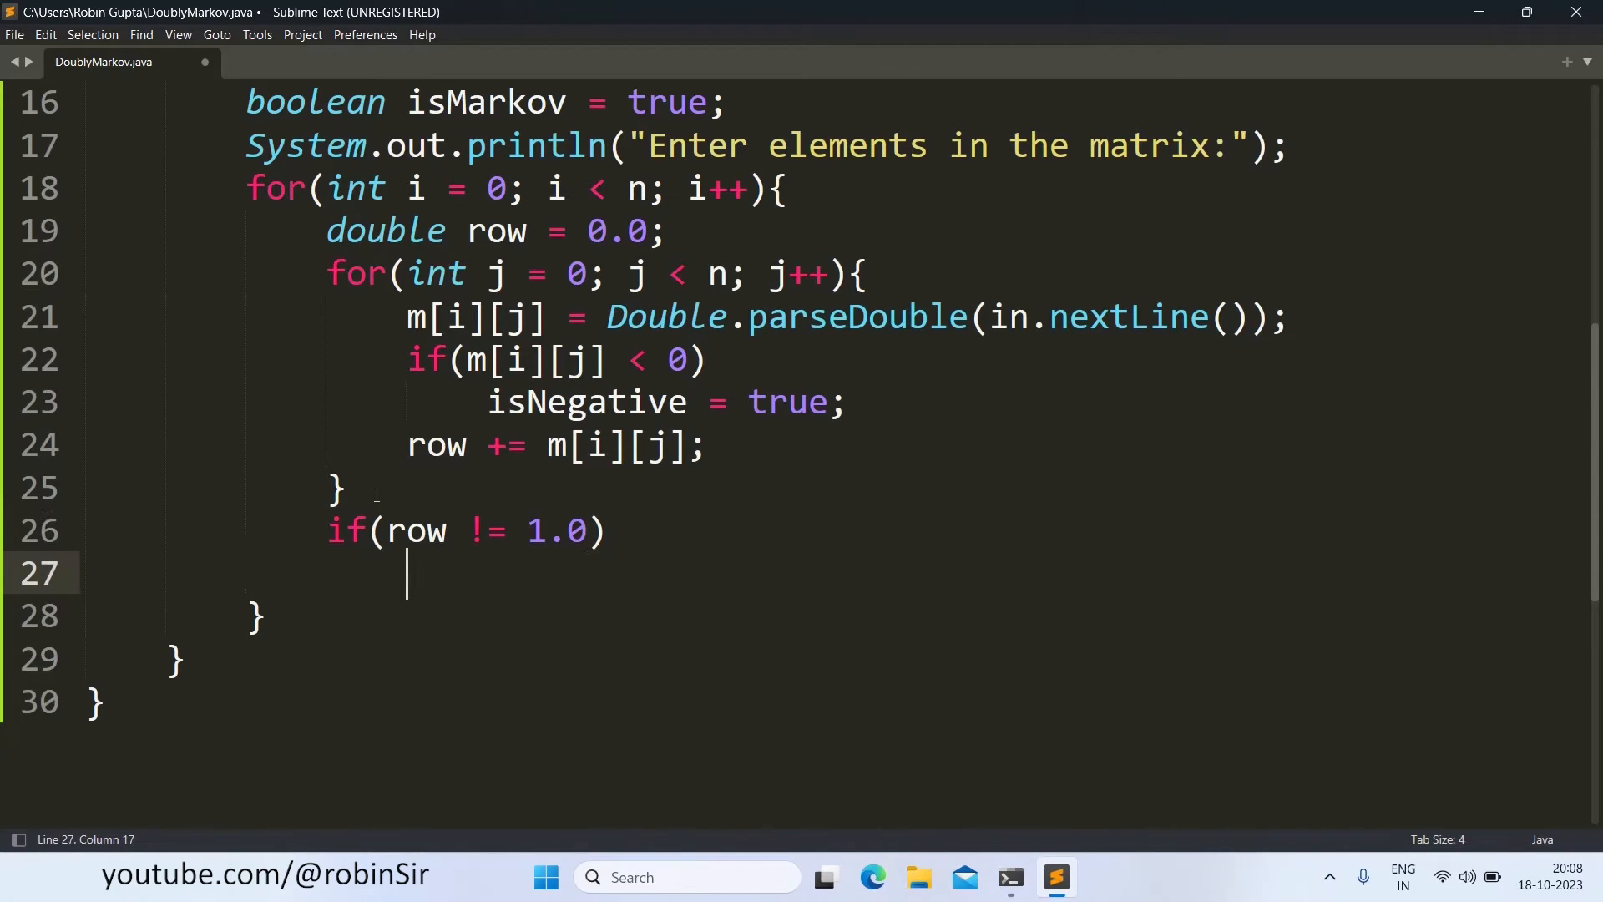
text(isMarkov = false;)
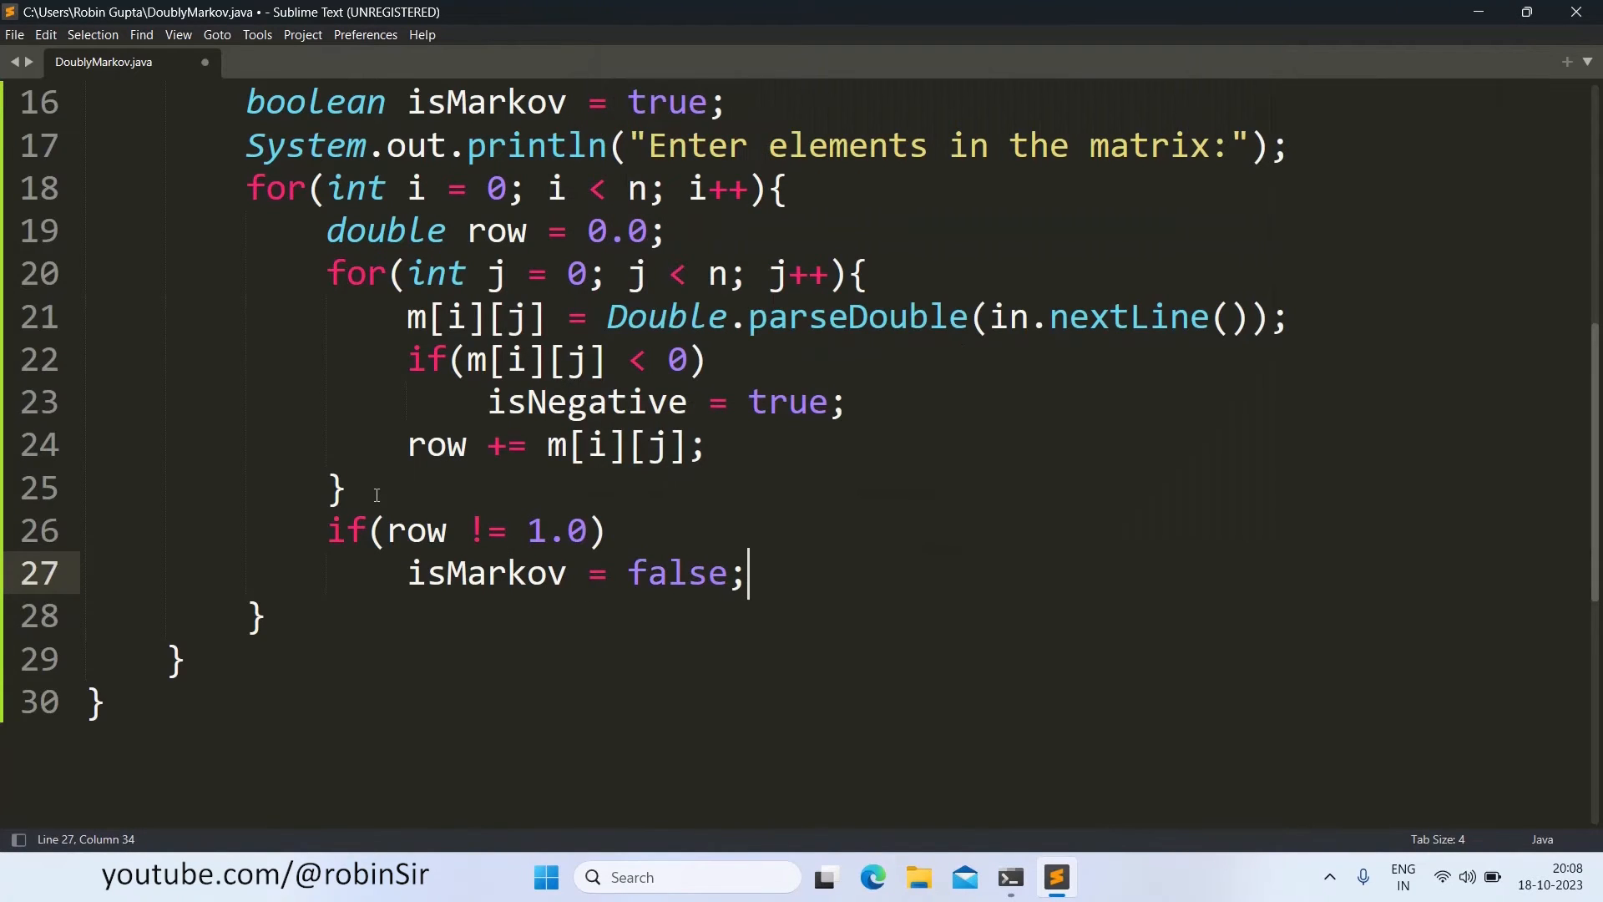
key(Enter)
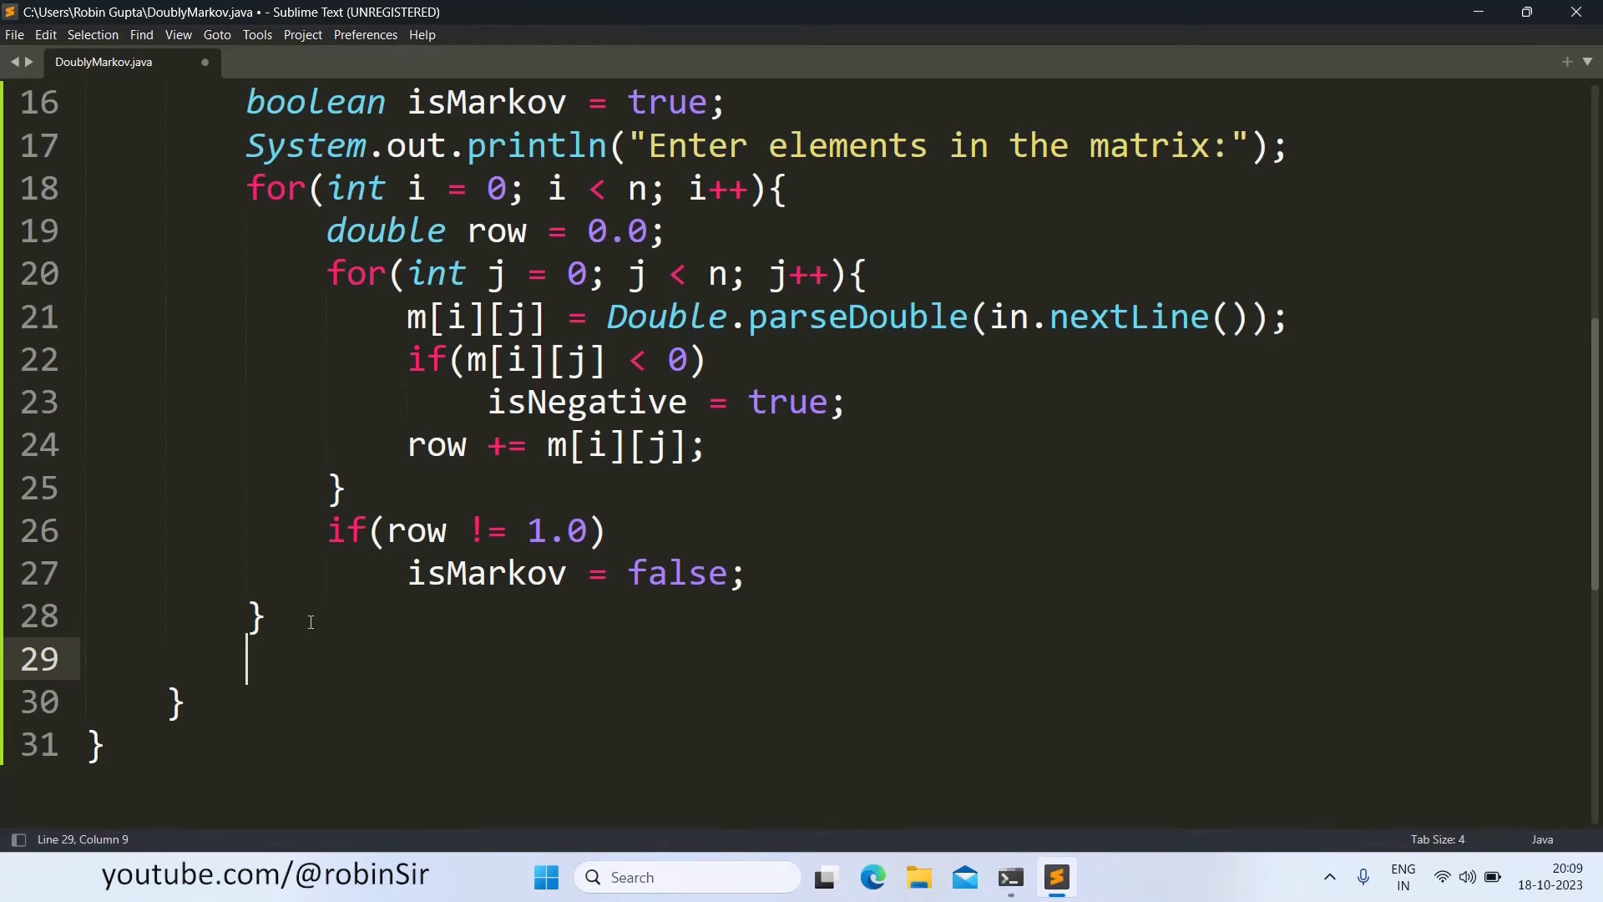
Step: Add an if(isNegative) block printing "Negative numbers entered. Invalid entry."
text(if()
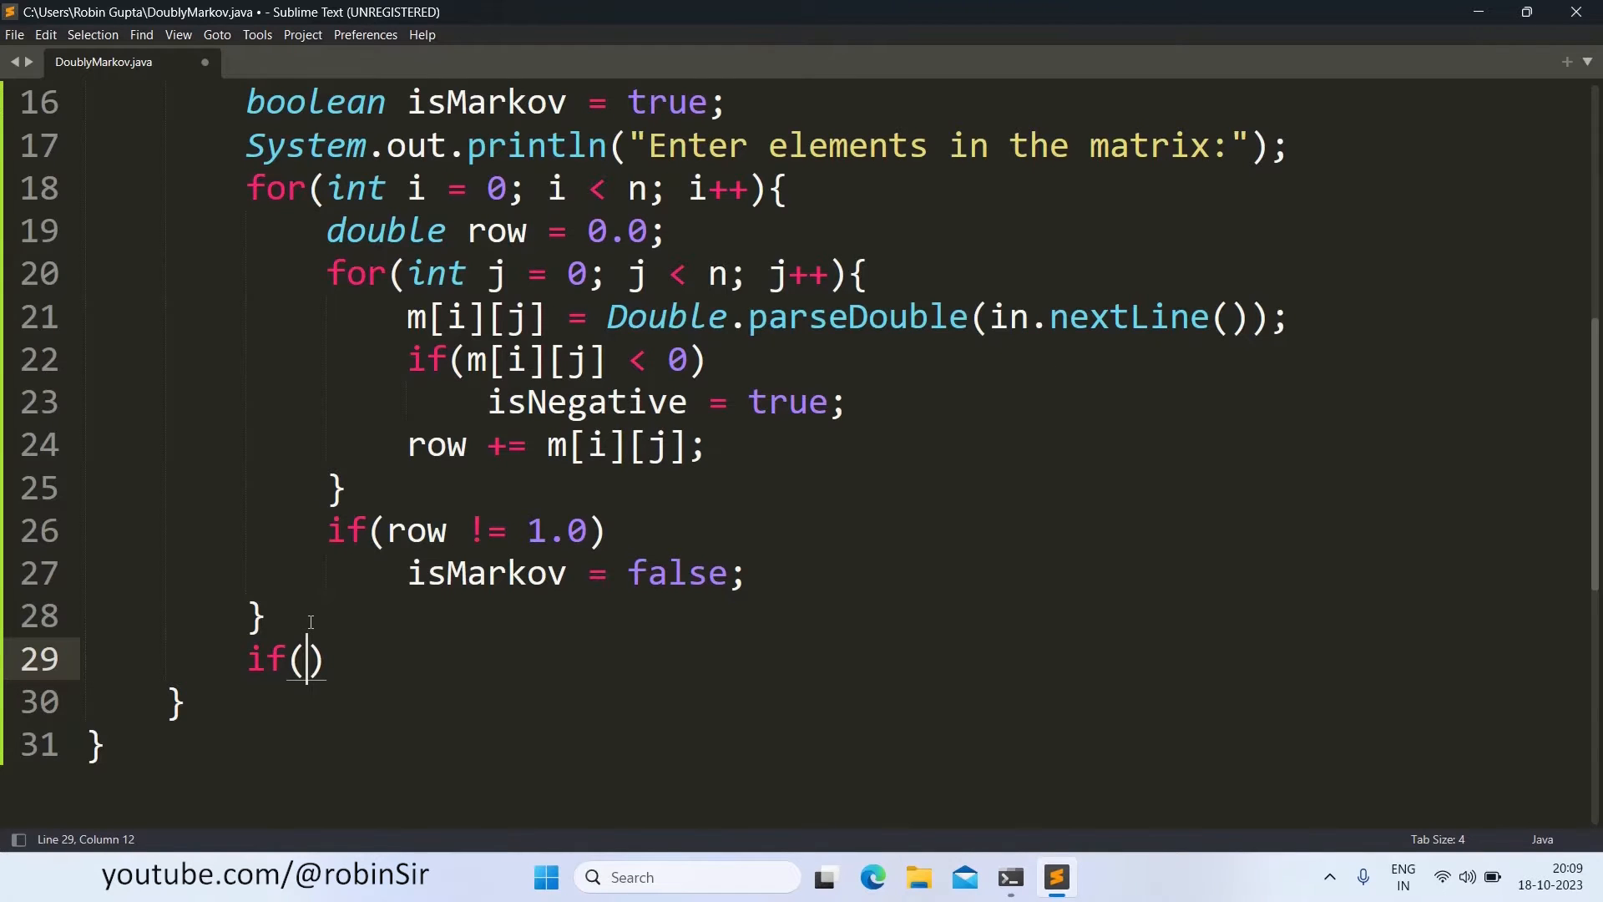
text(isNegative)
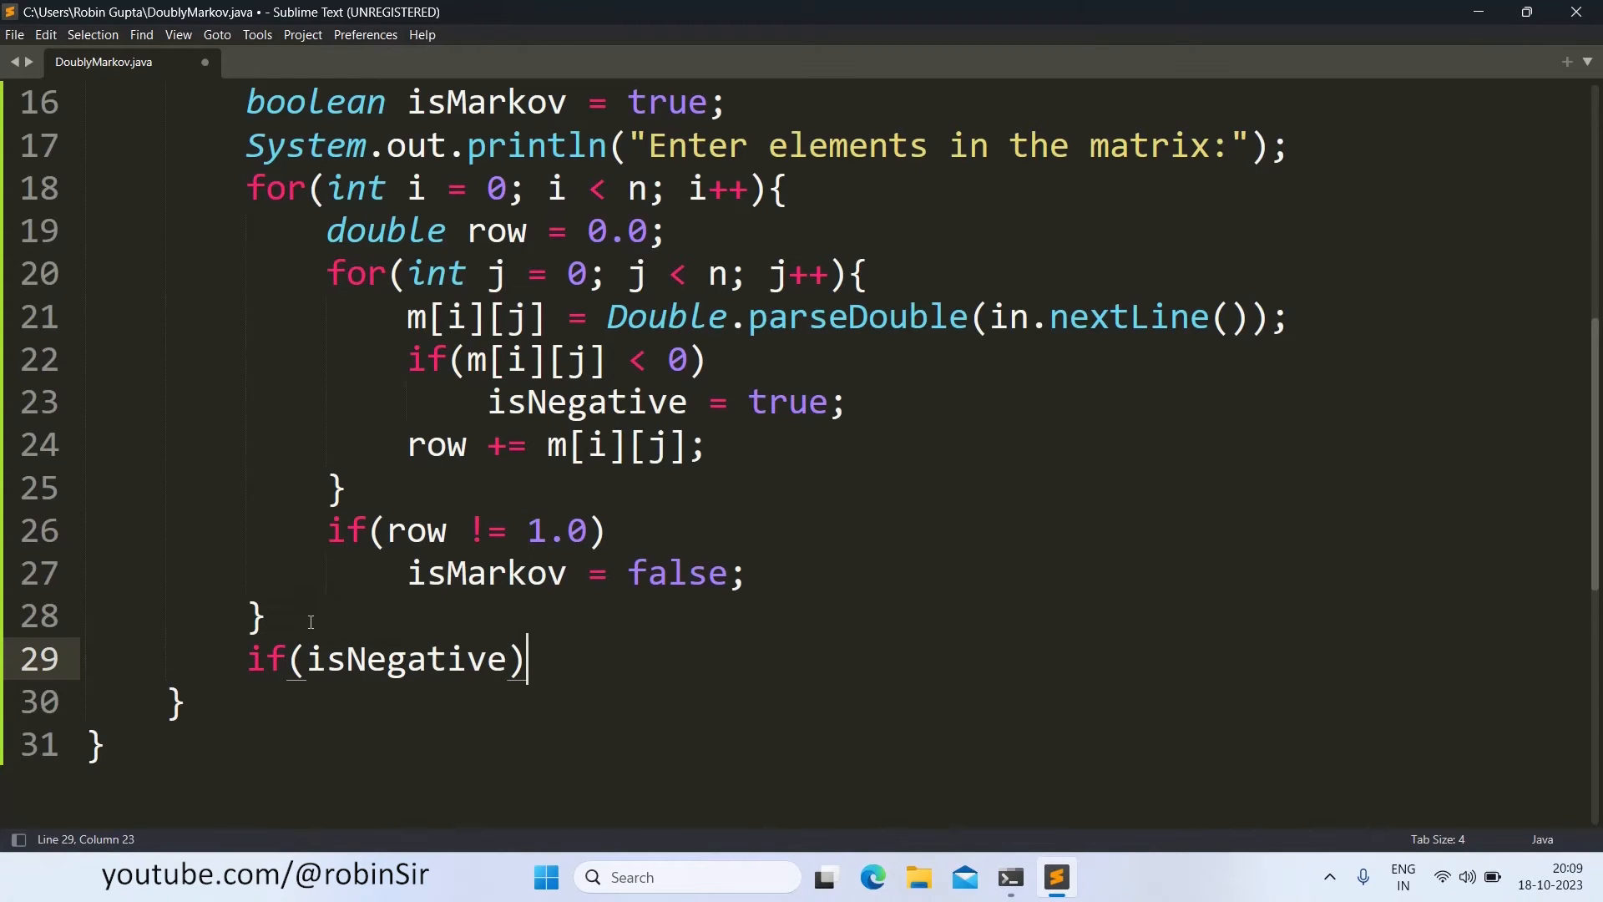
text({)
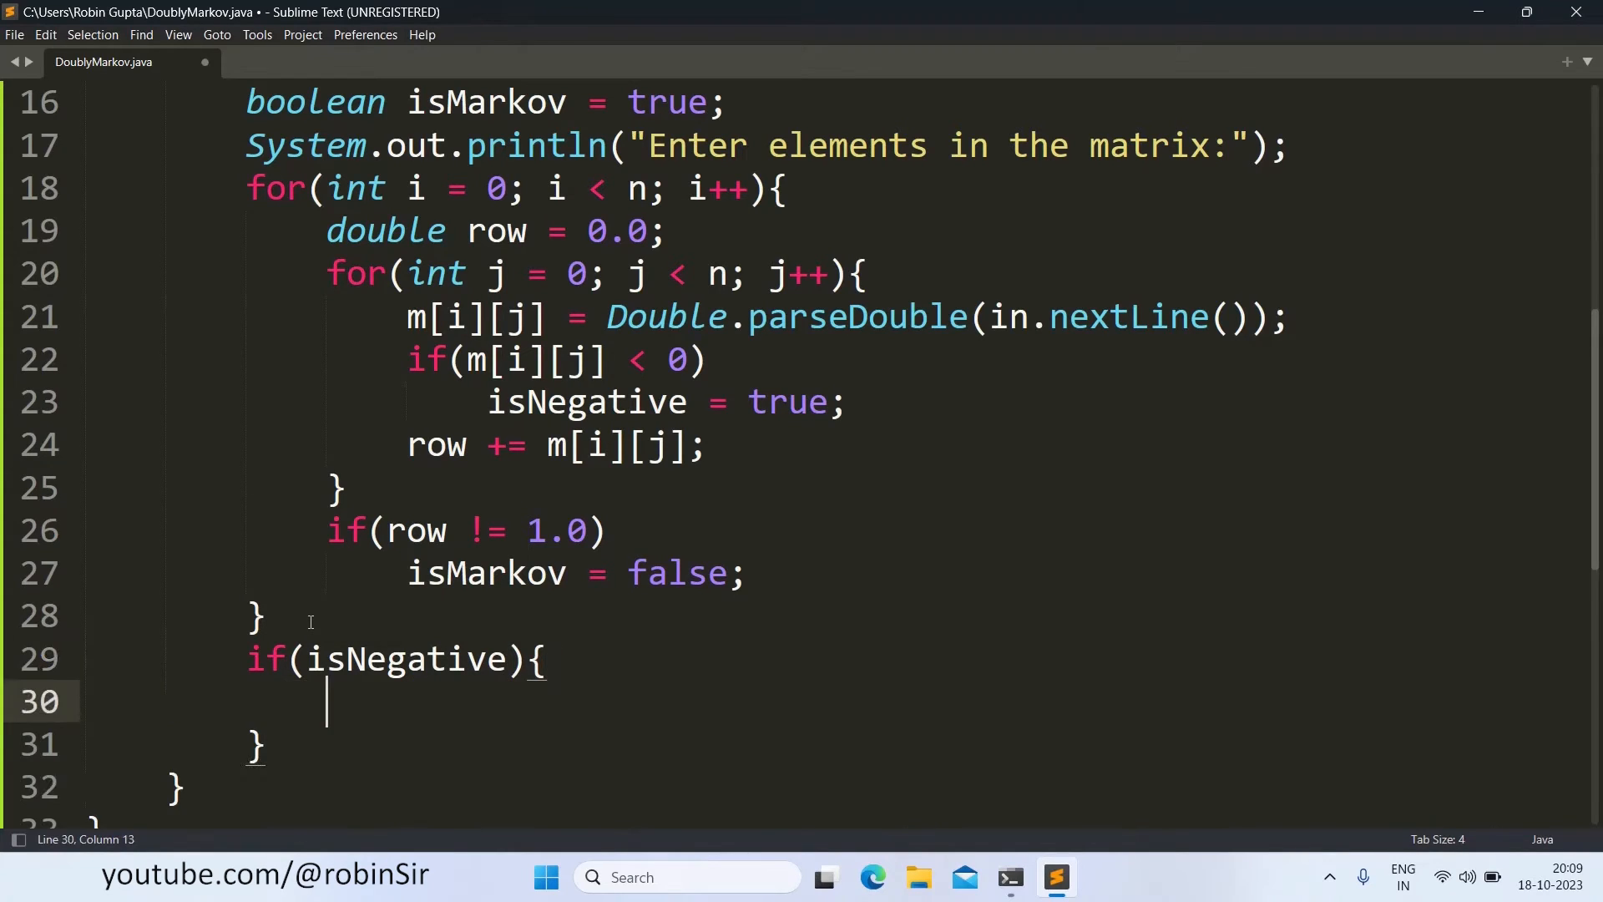
text(Syste)
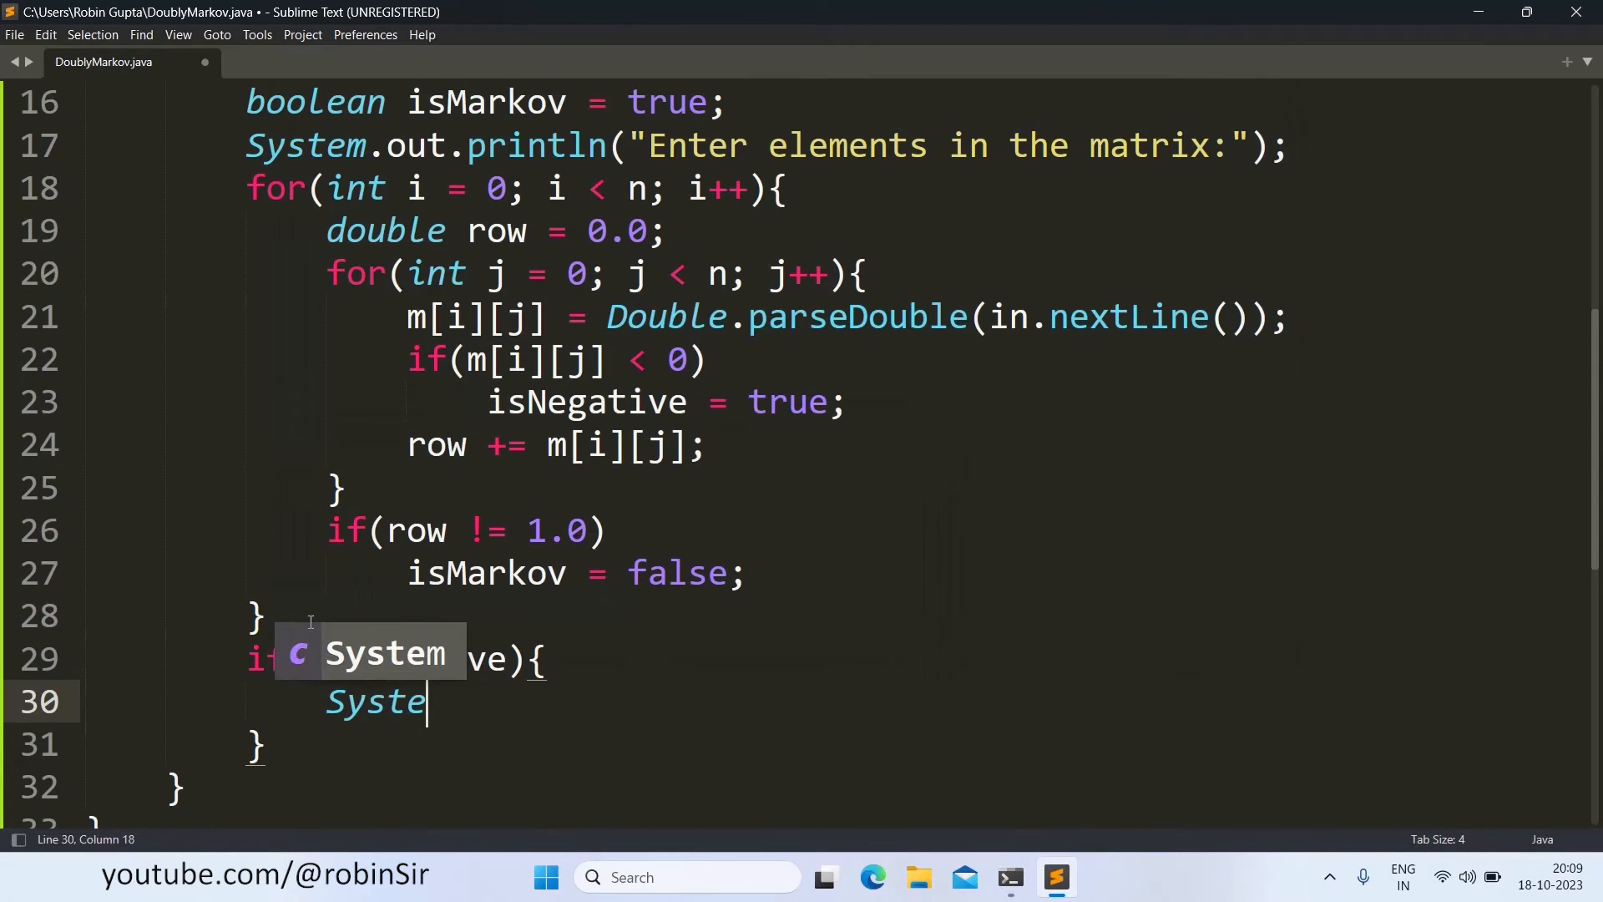
text(m.out.println()
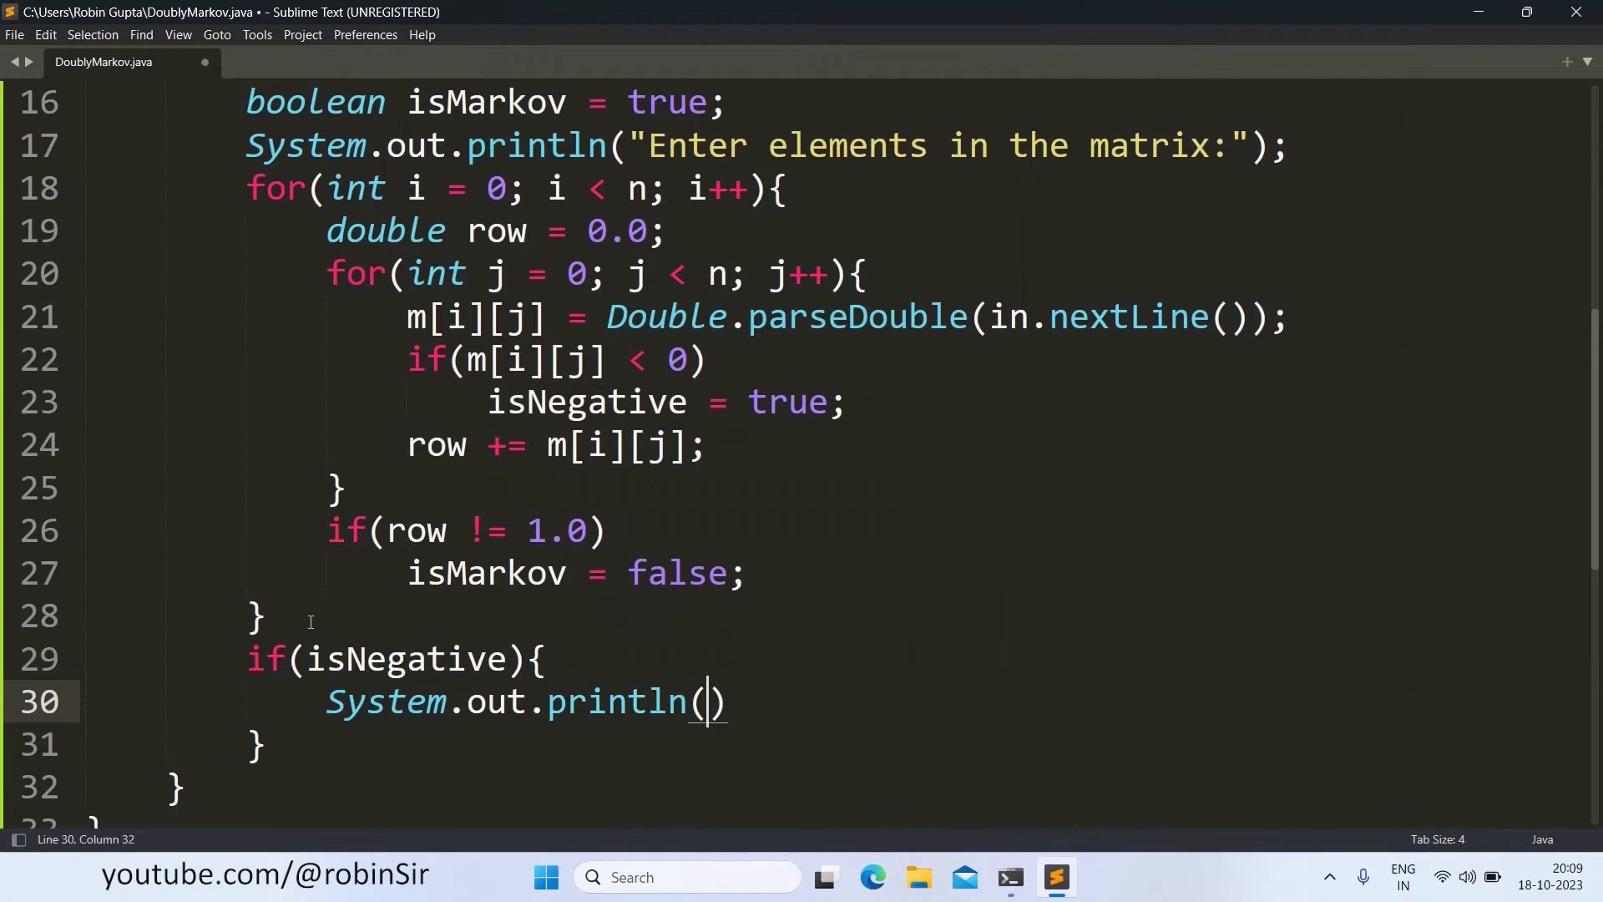
text(")
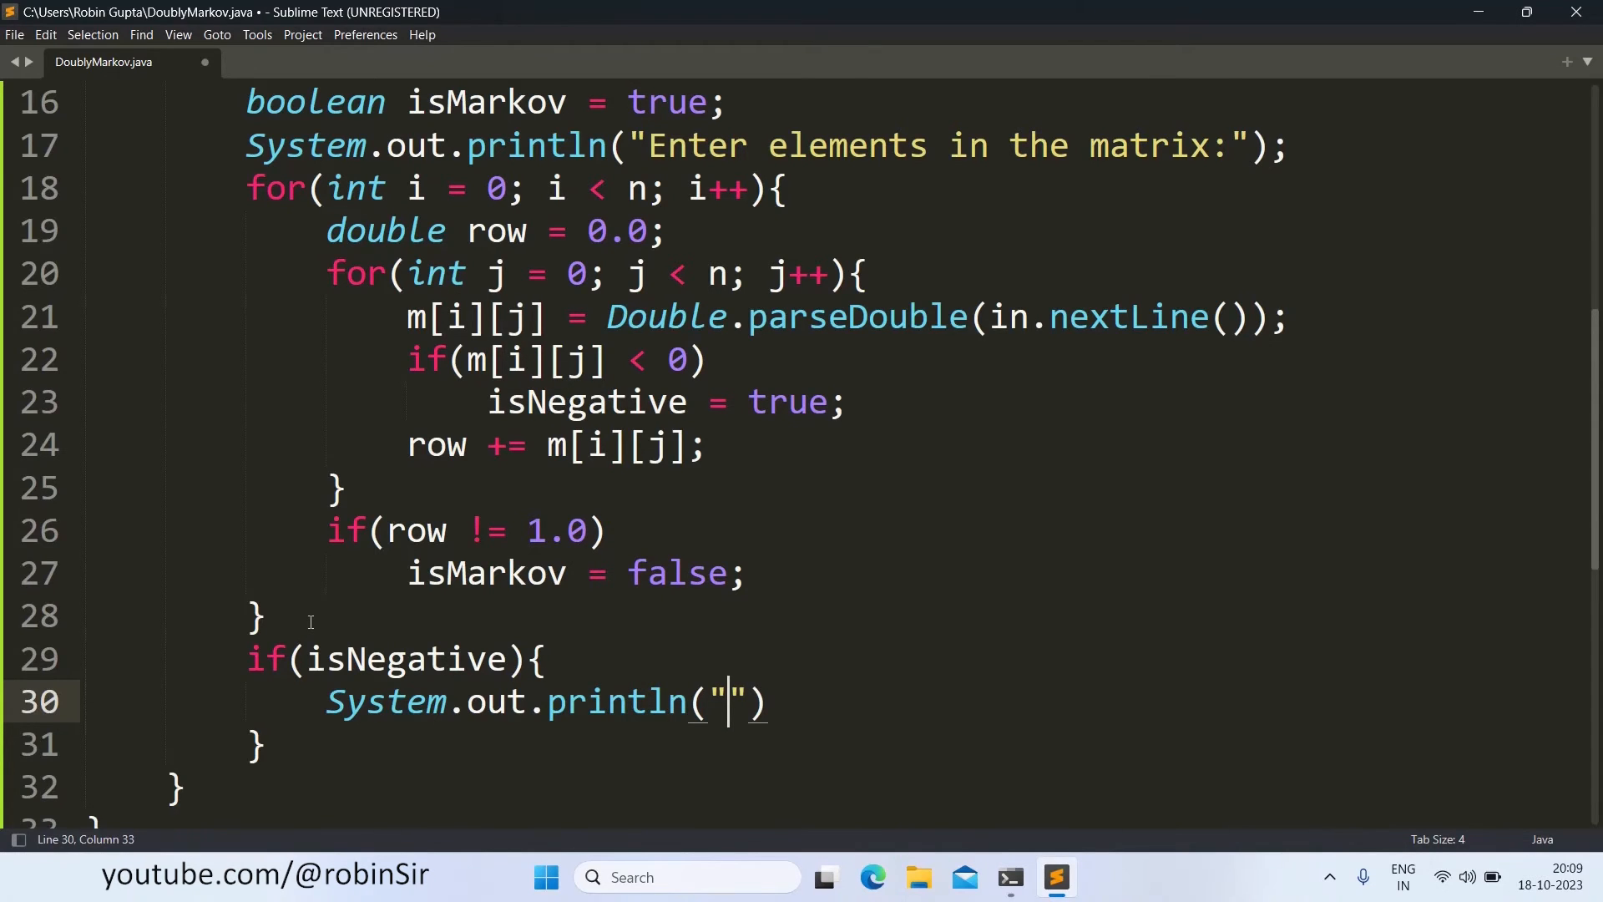
text(Negative)
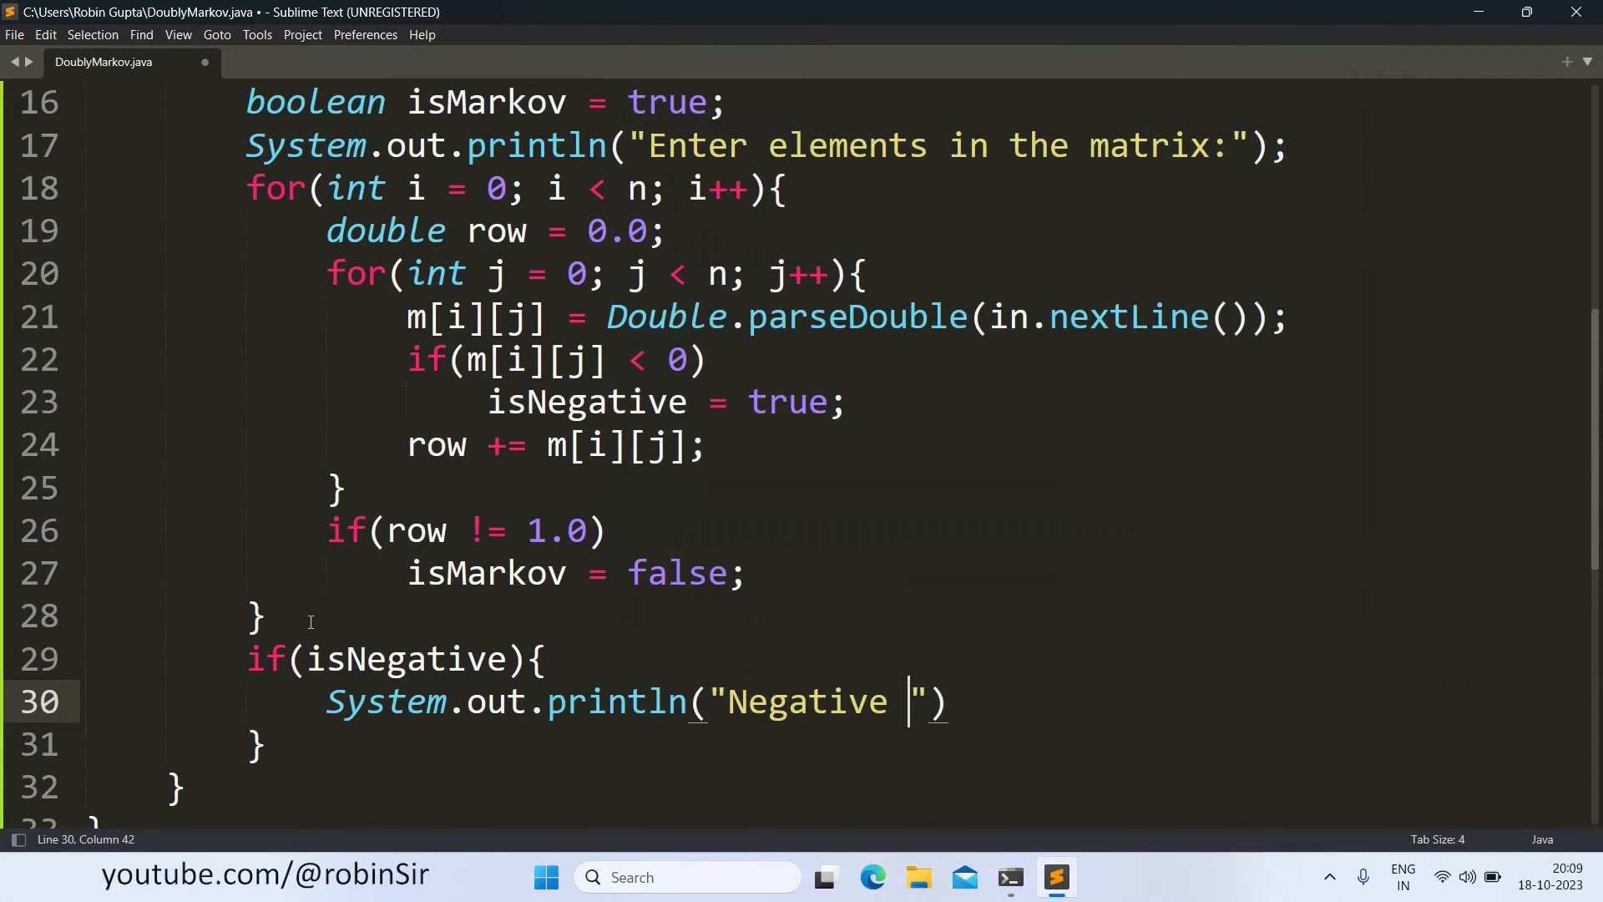
text(numbers ent)
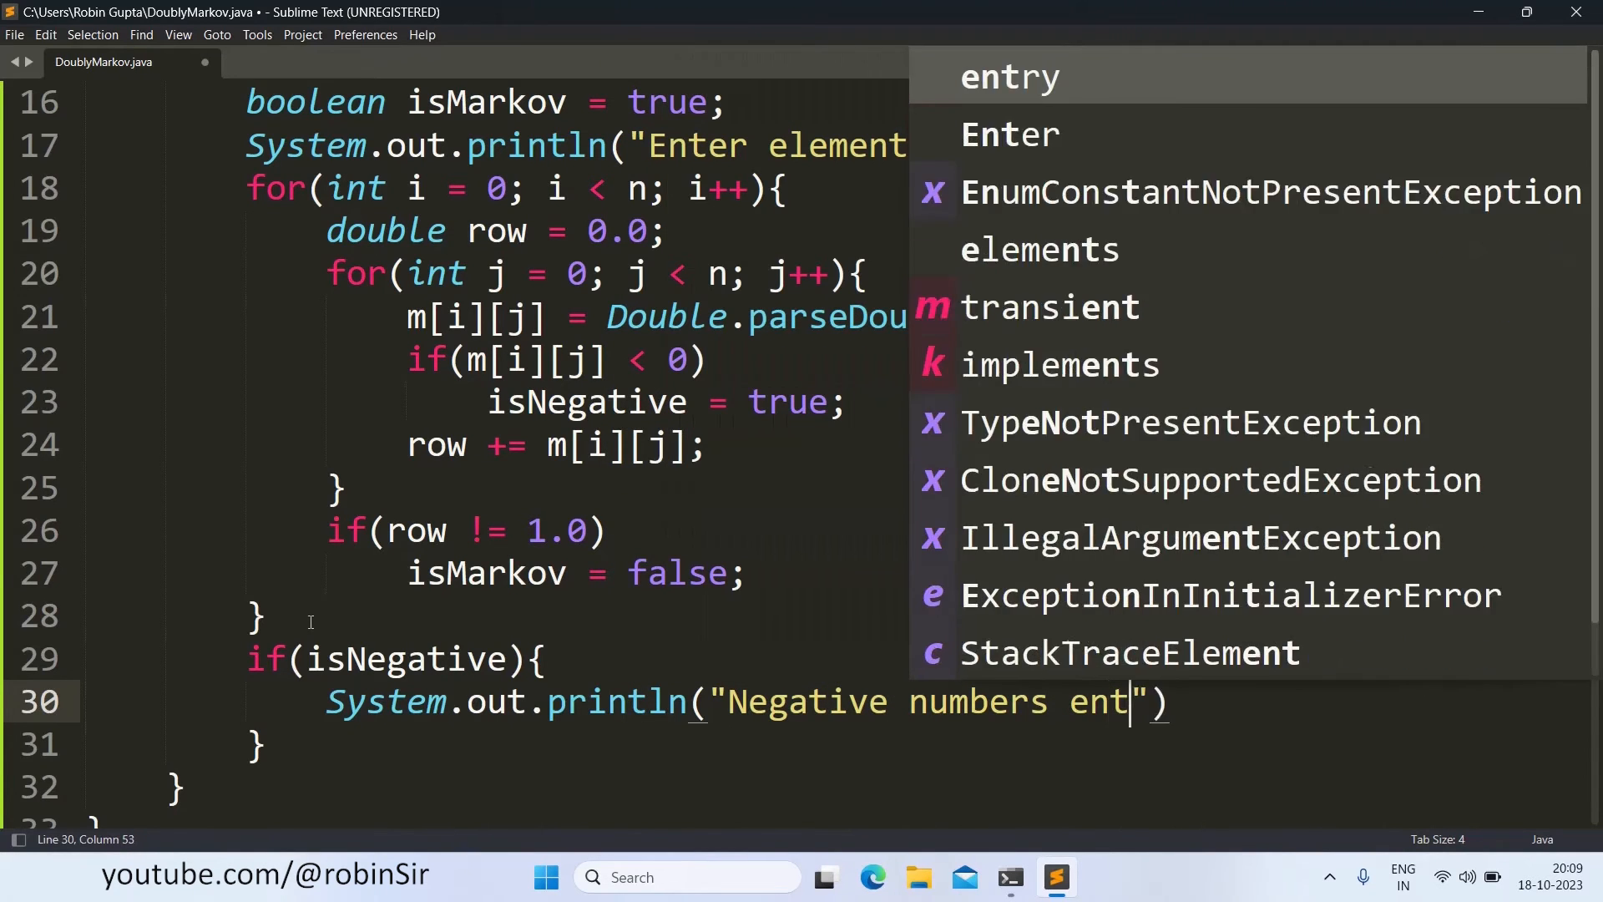
text(ered. Invalid)
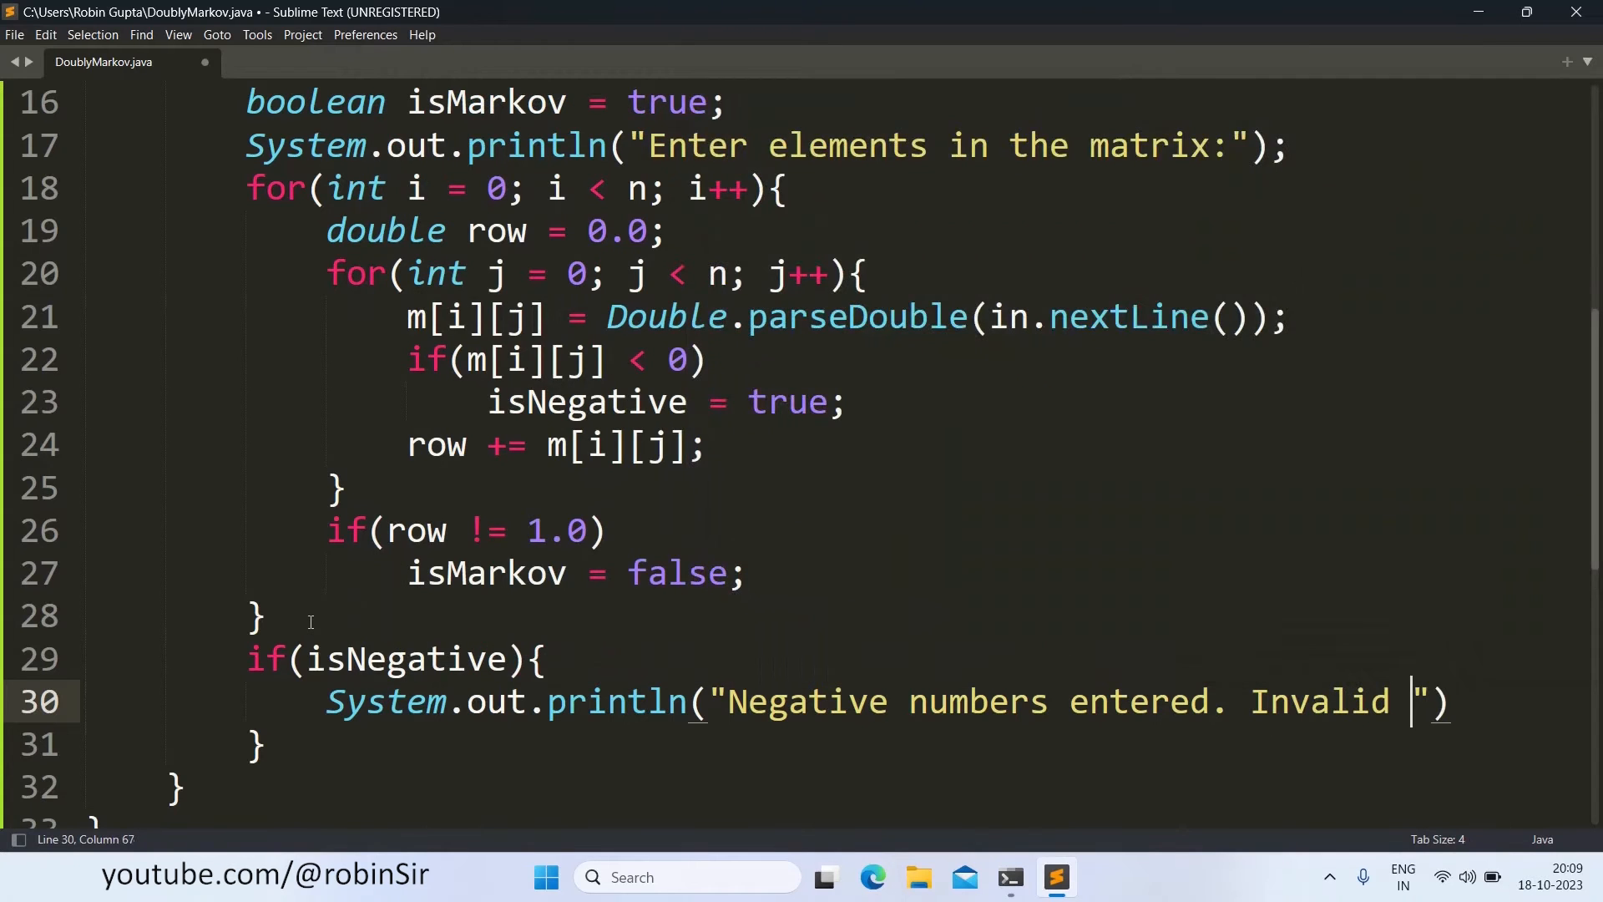
text(entry.)
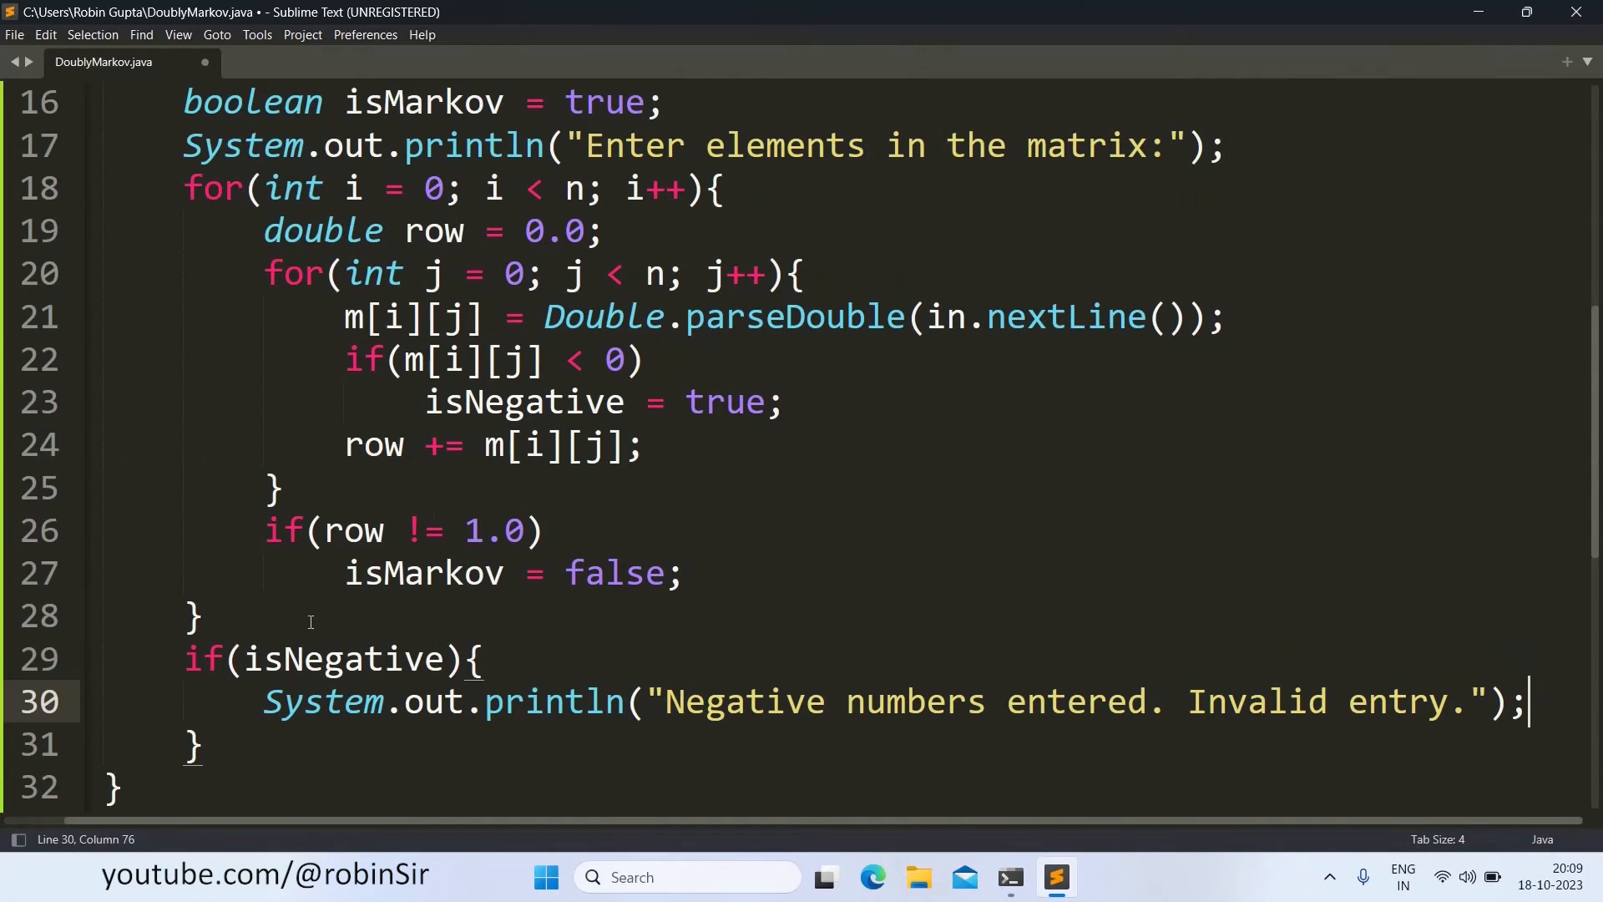
Step: Add return; inside the negative check so the program exits there
key(enter)
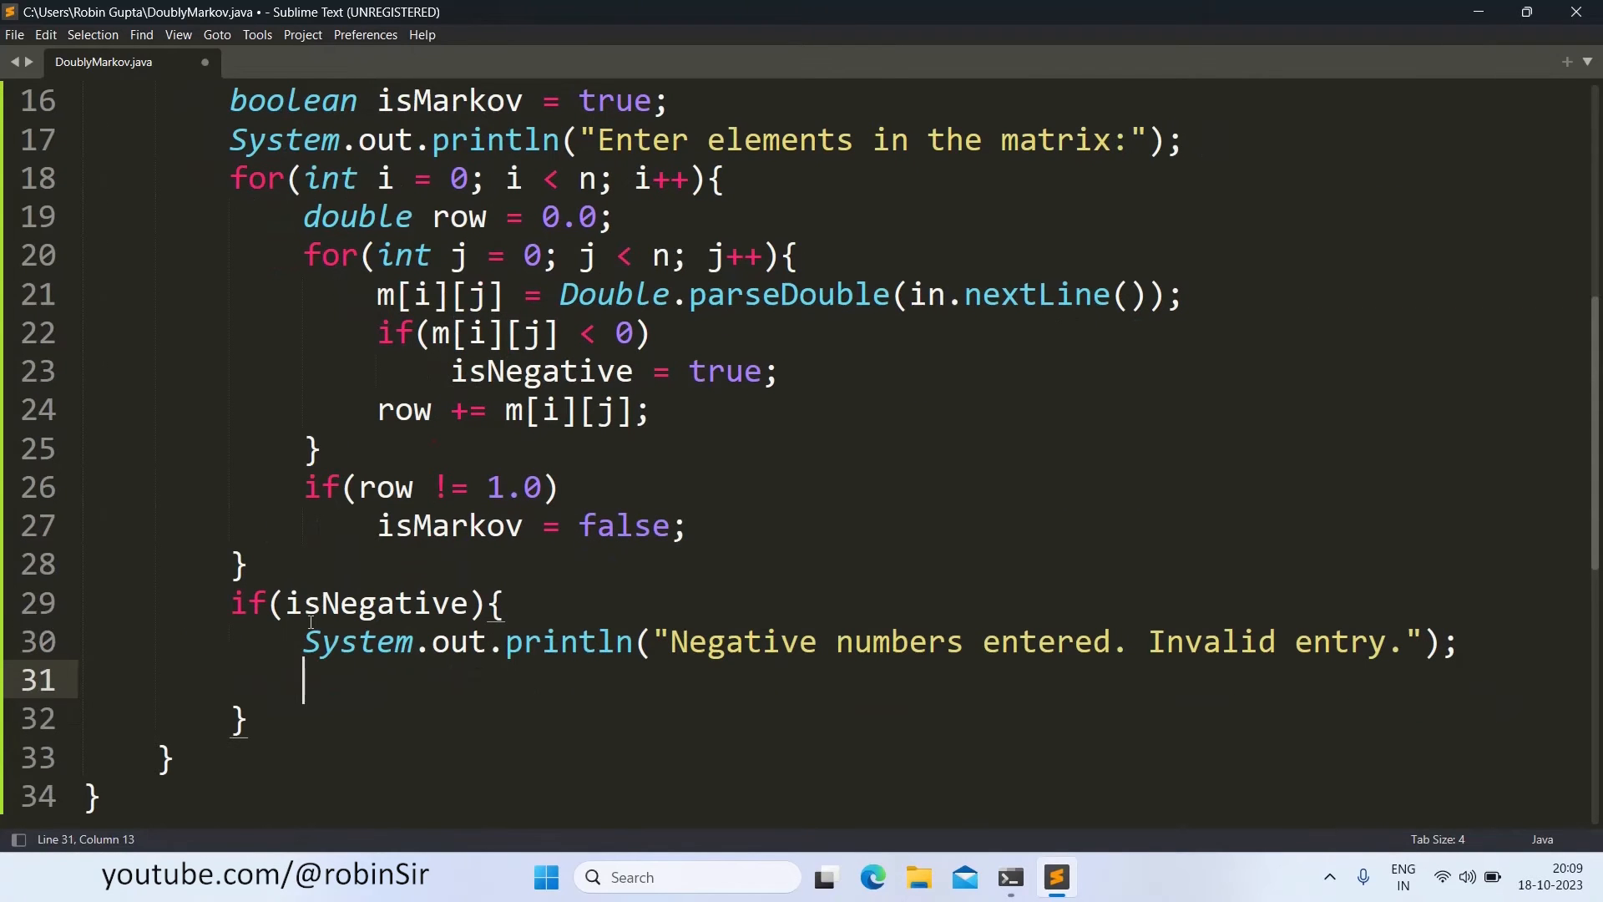
text(return;)
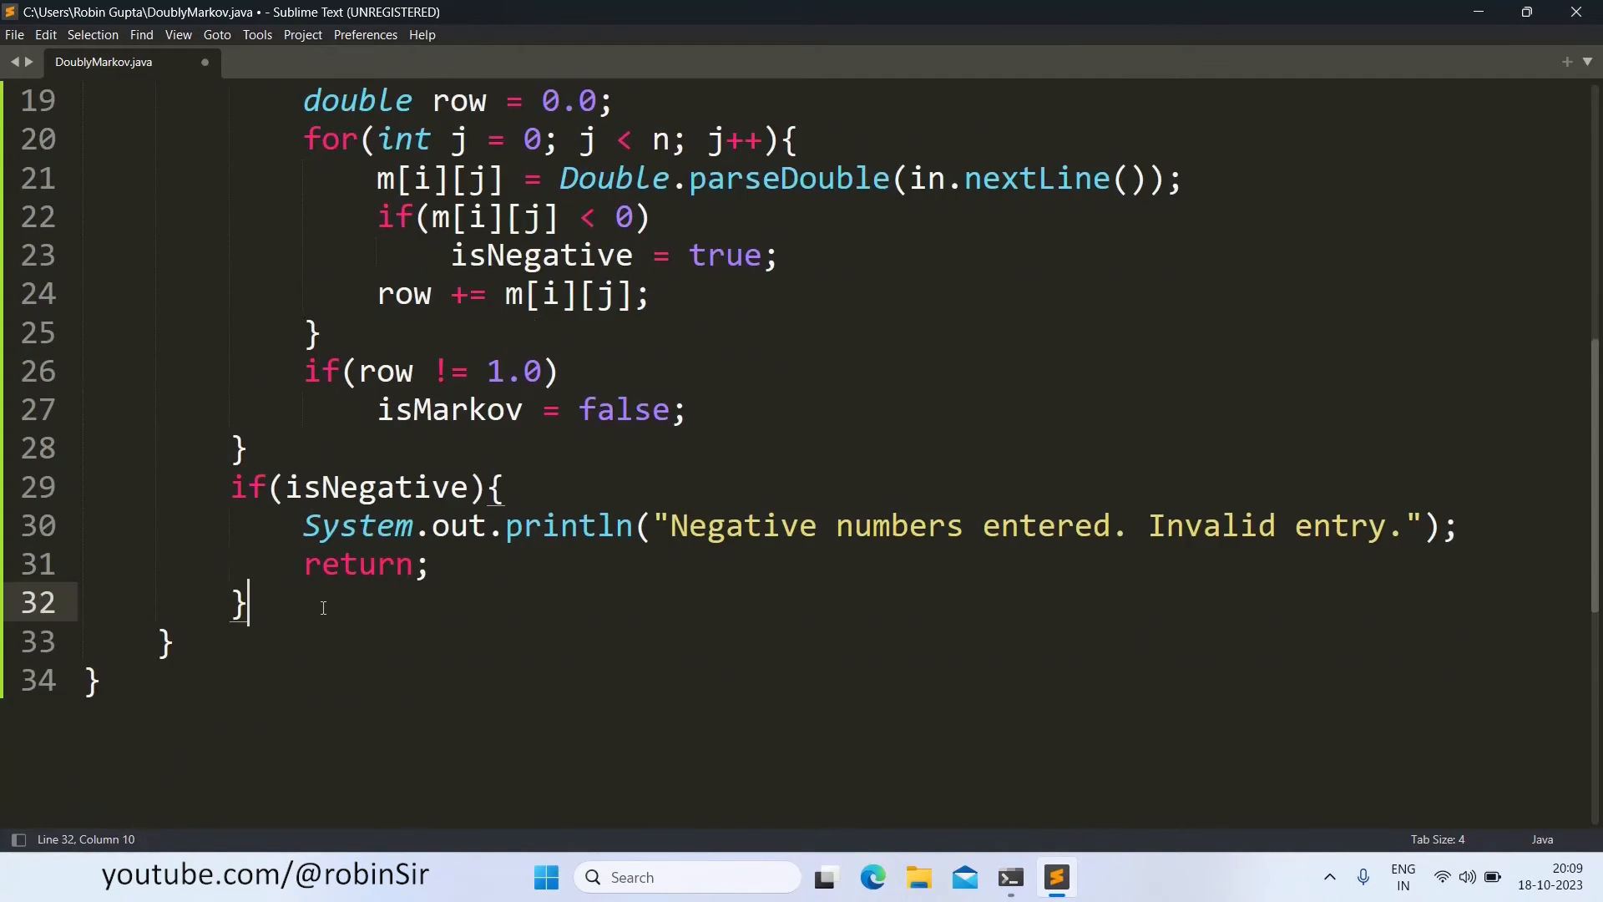
key(Return)
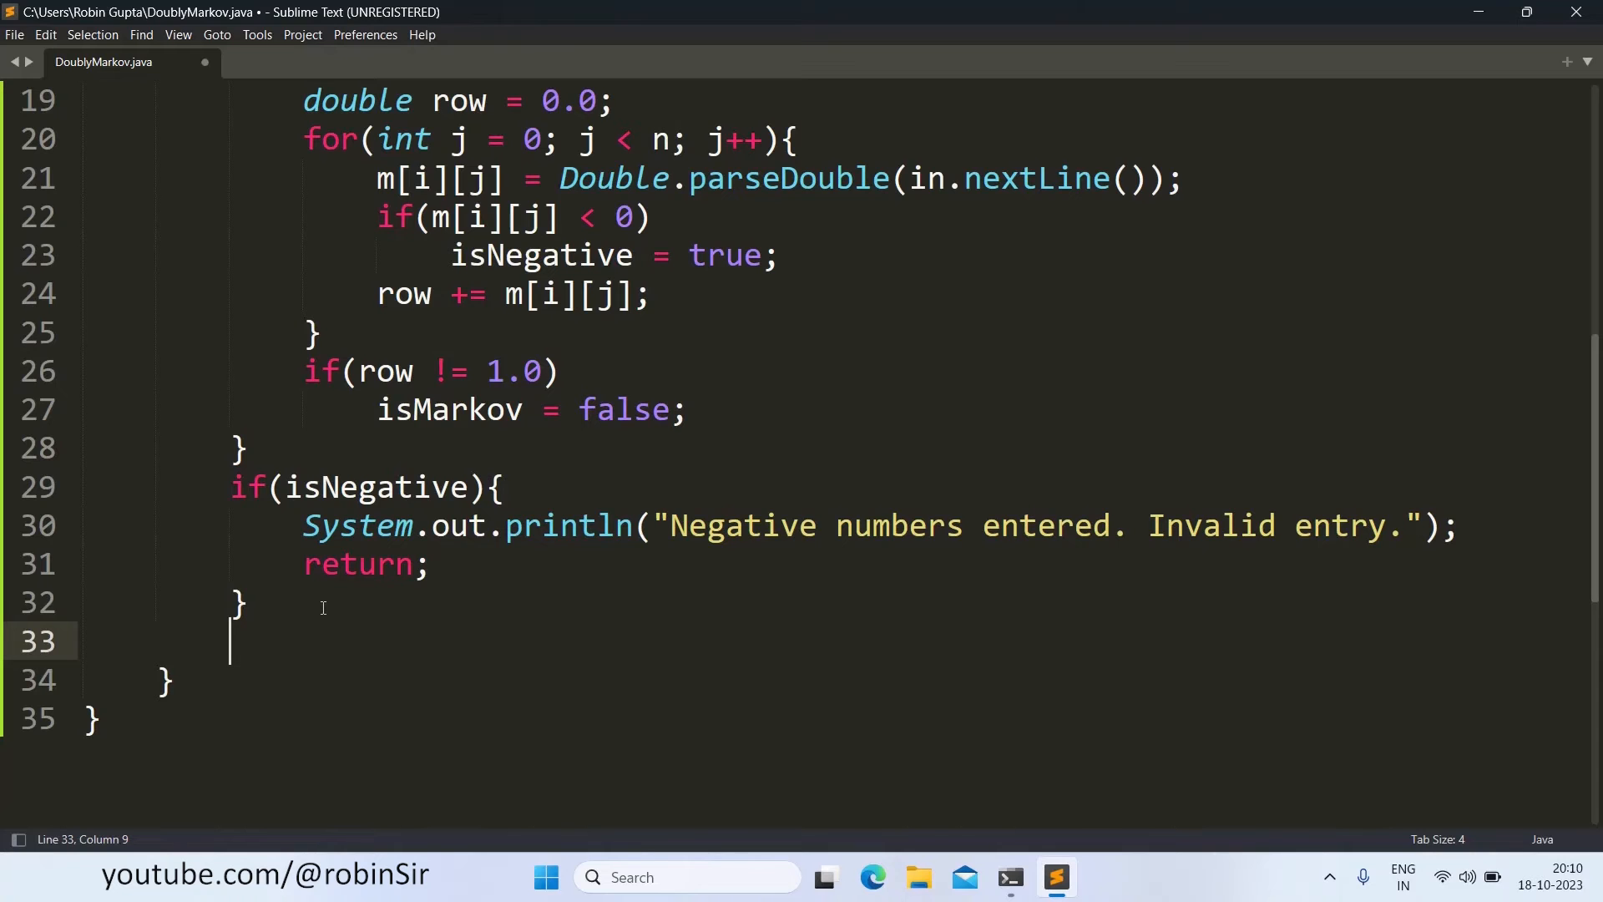
Step: Write the outer loop for(int j = 0; j < n; j++) with double column = 0.0;
text(for(int i)
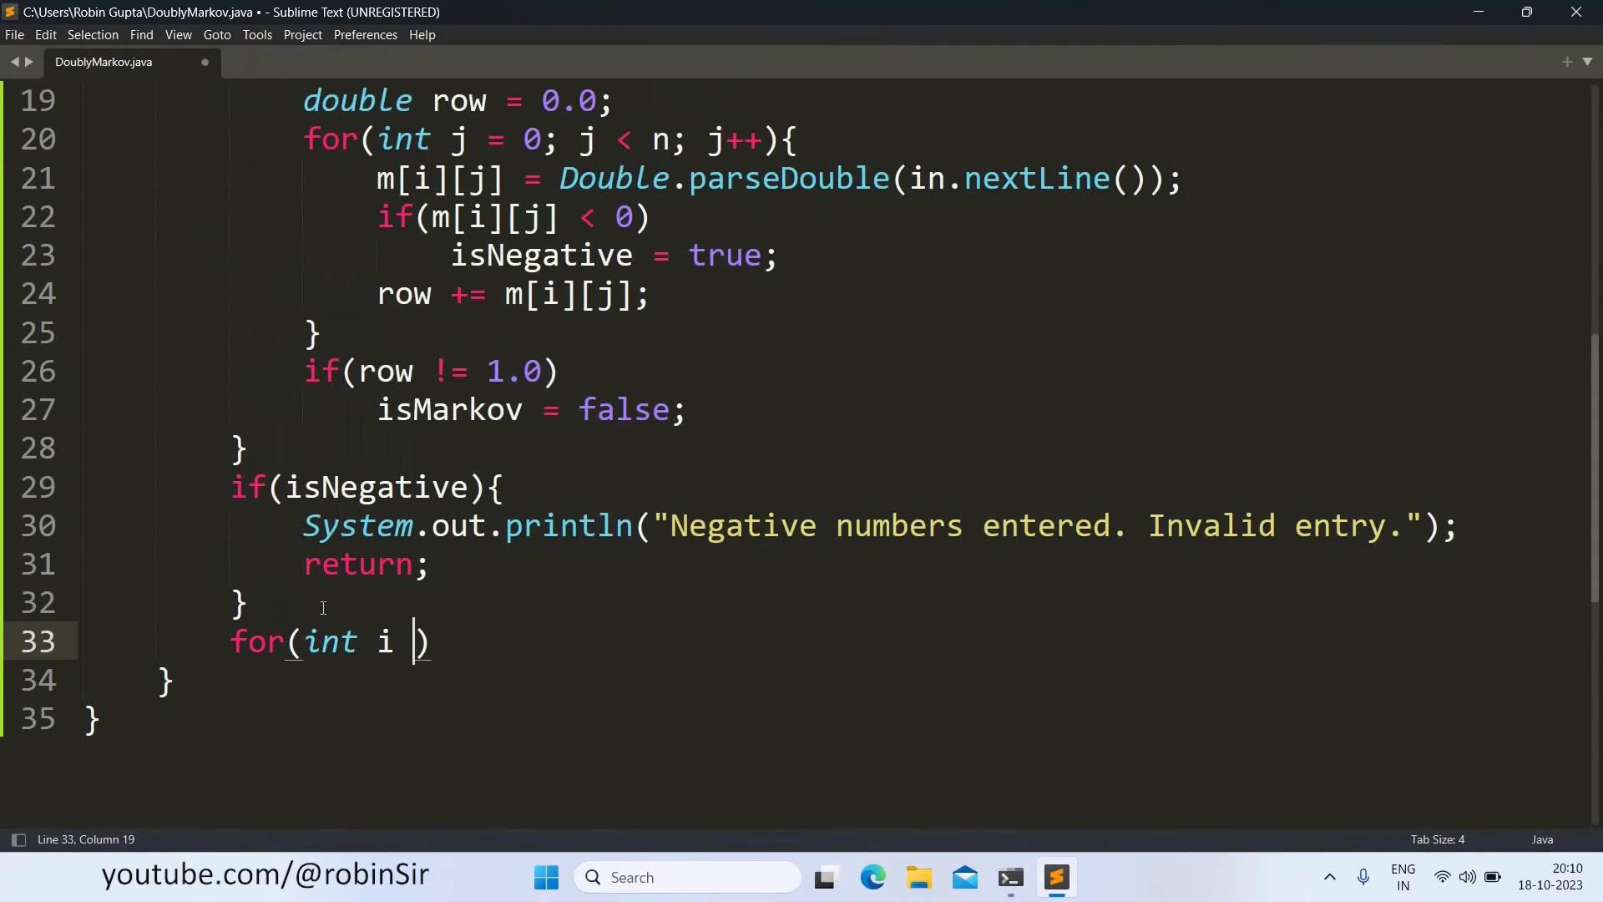
text(= 0)
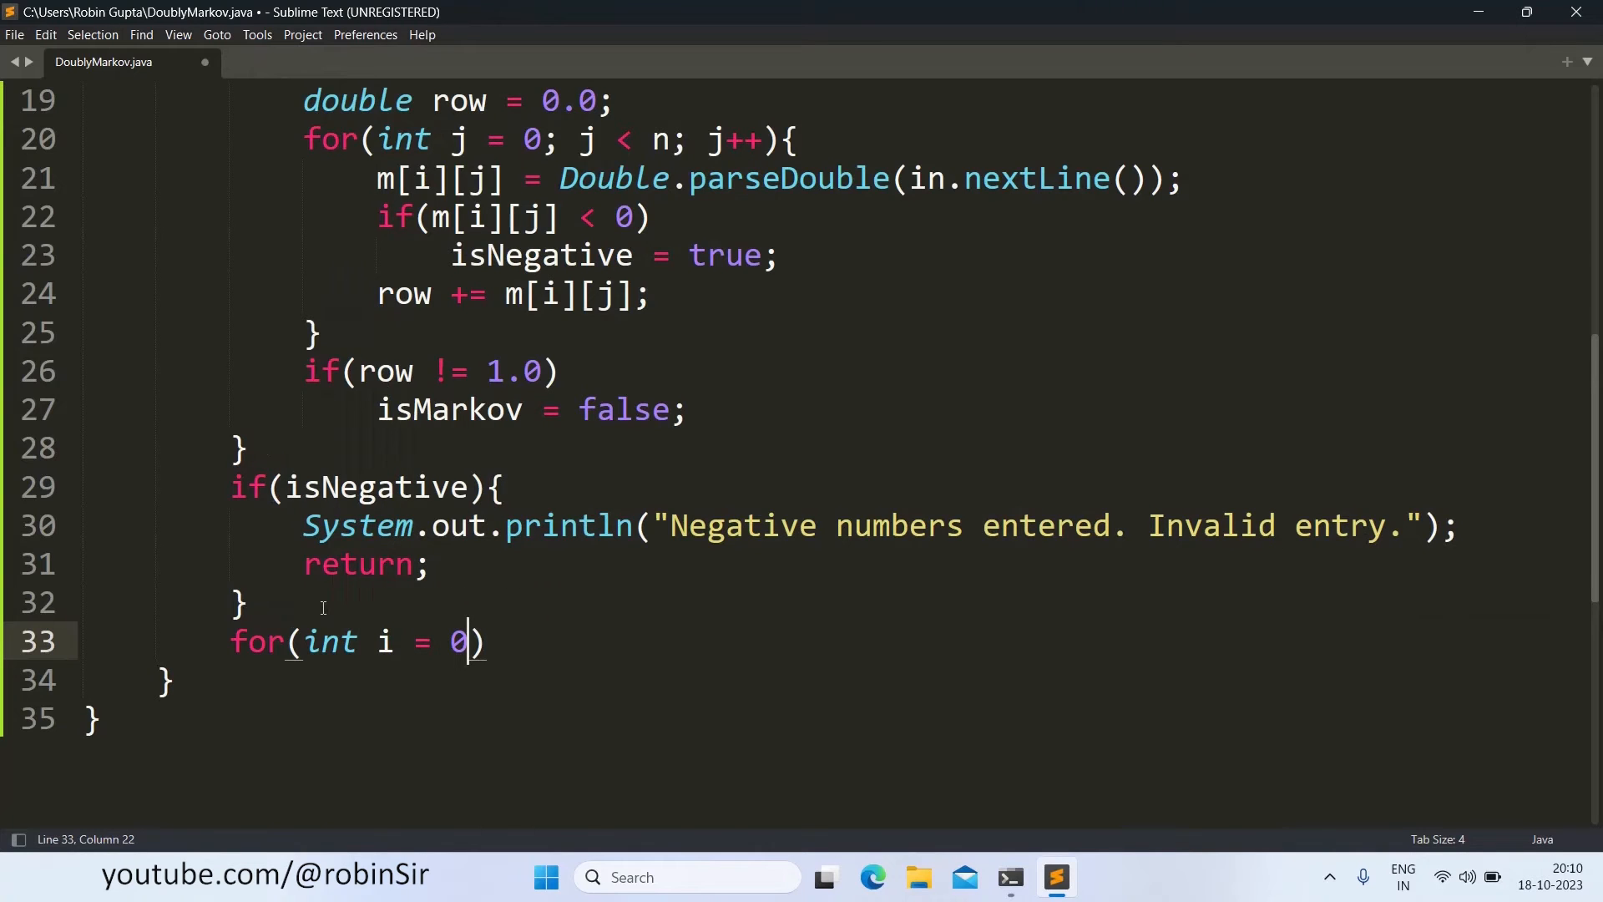
key(BackSpace)
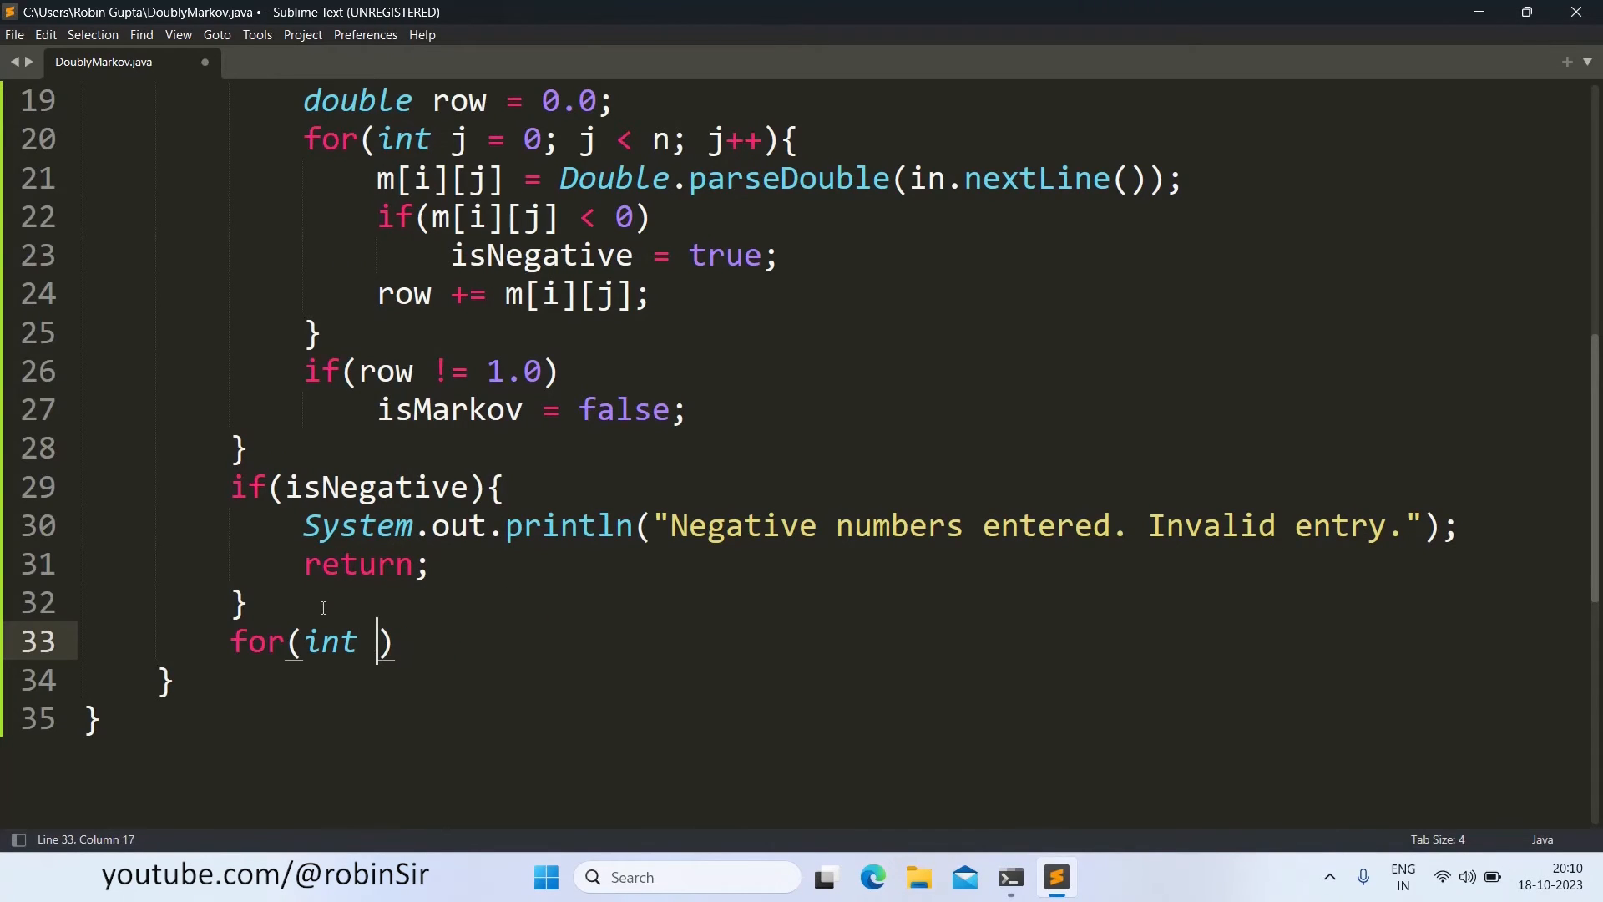
text(j = 0)
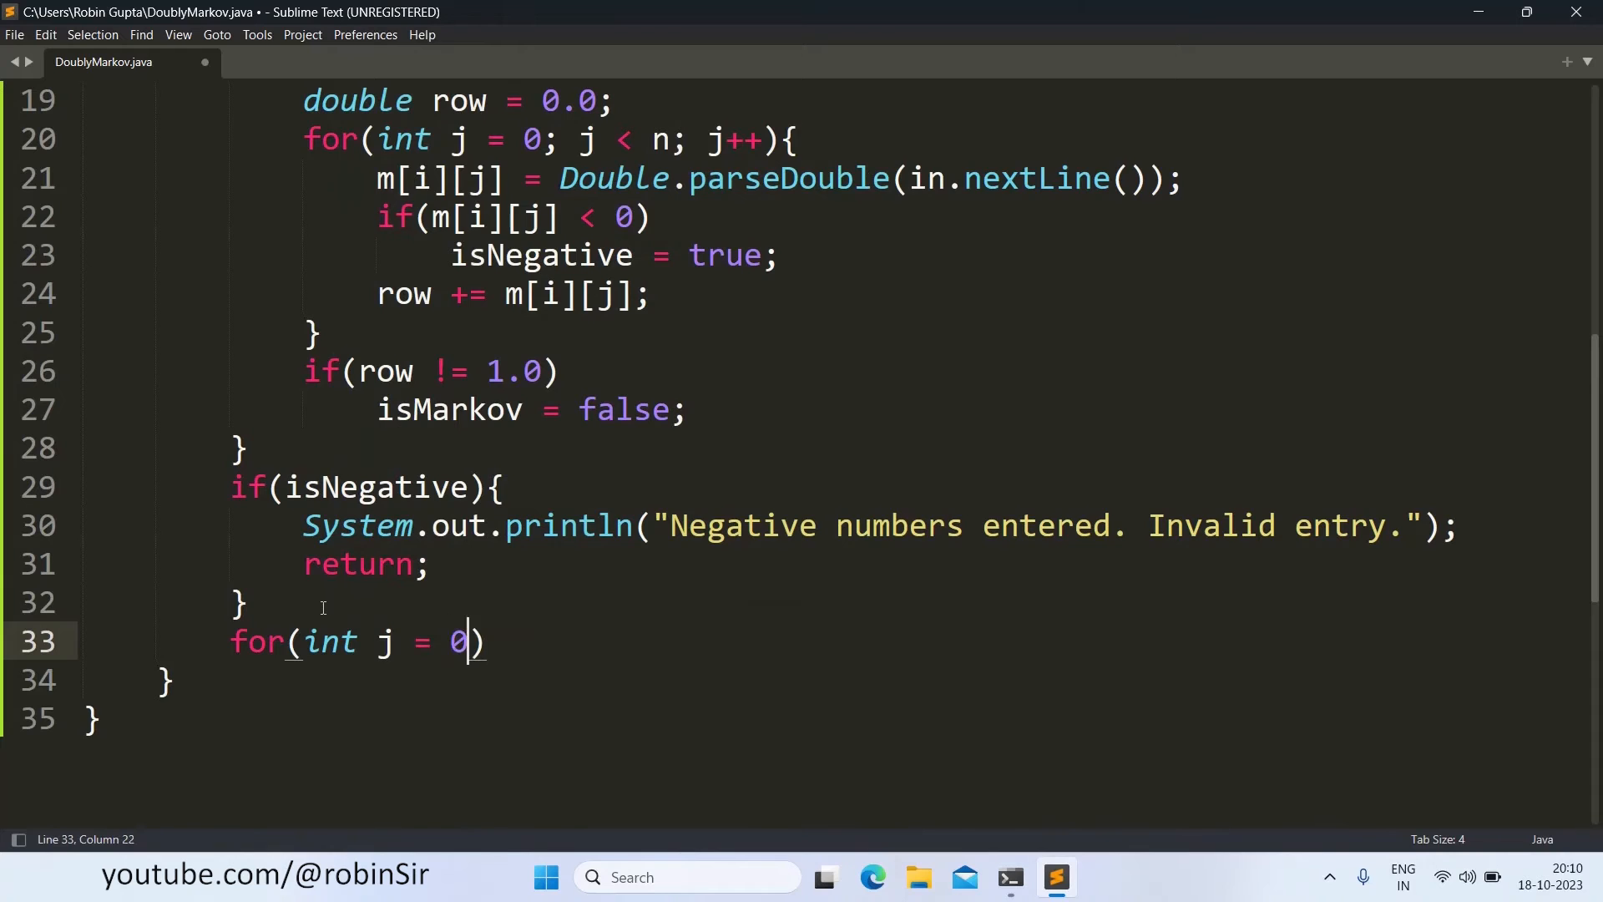
text(;)
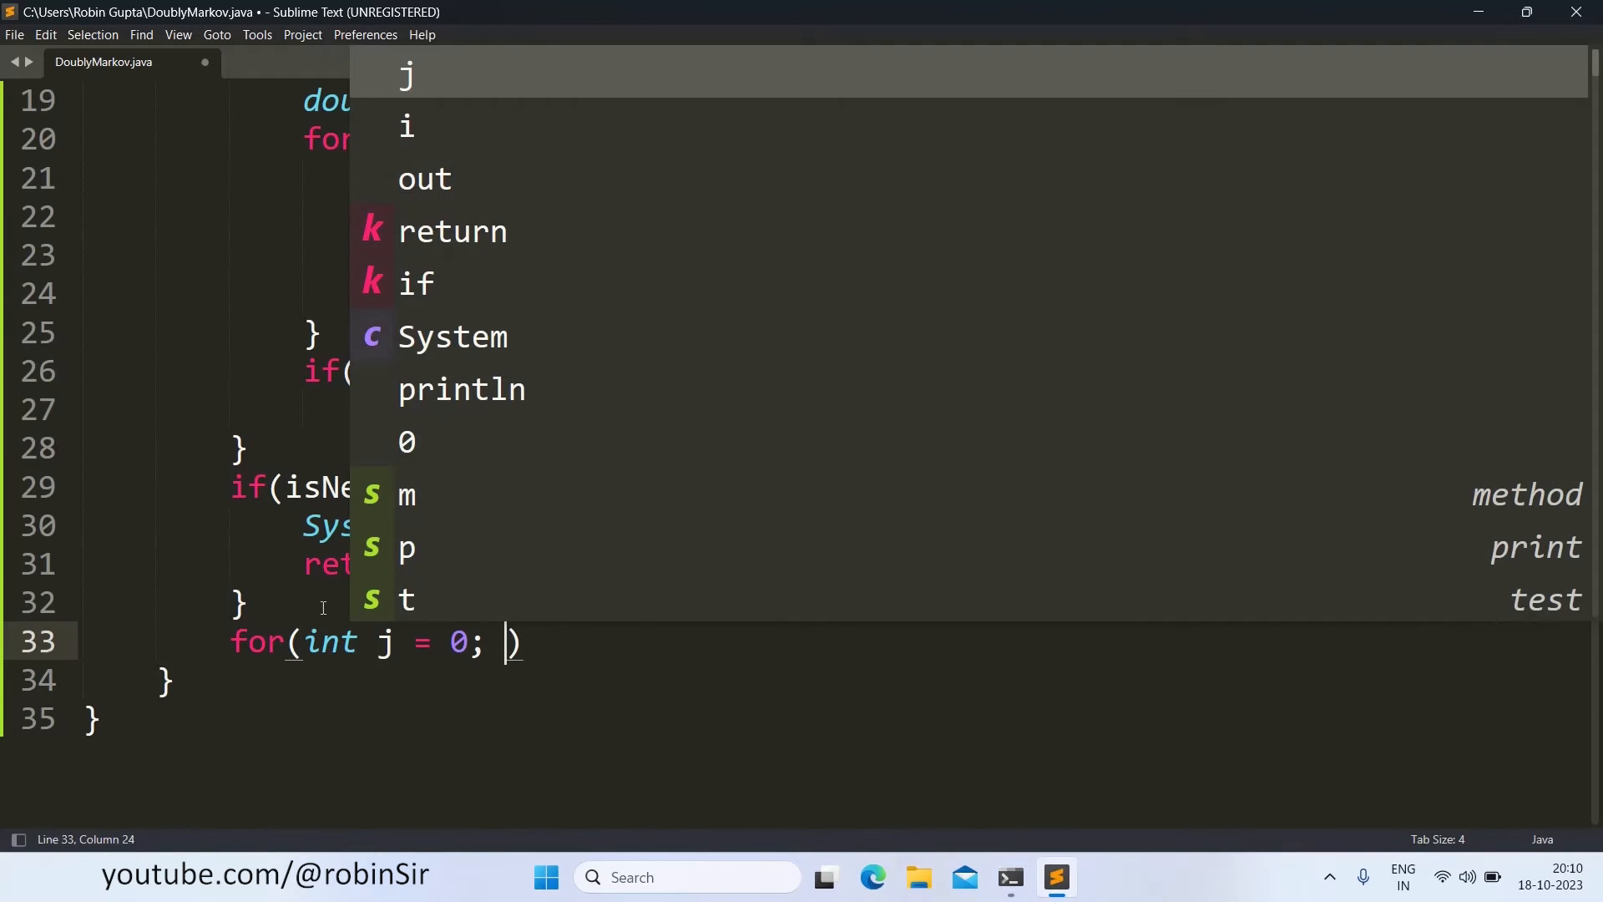
text(j <)
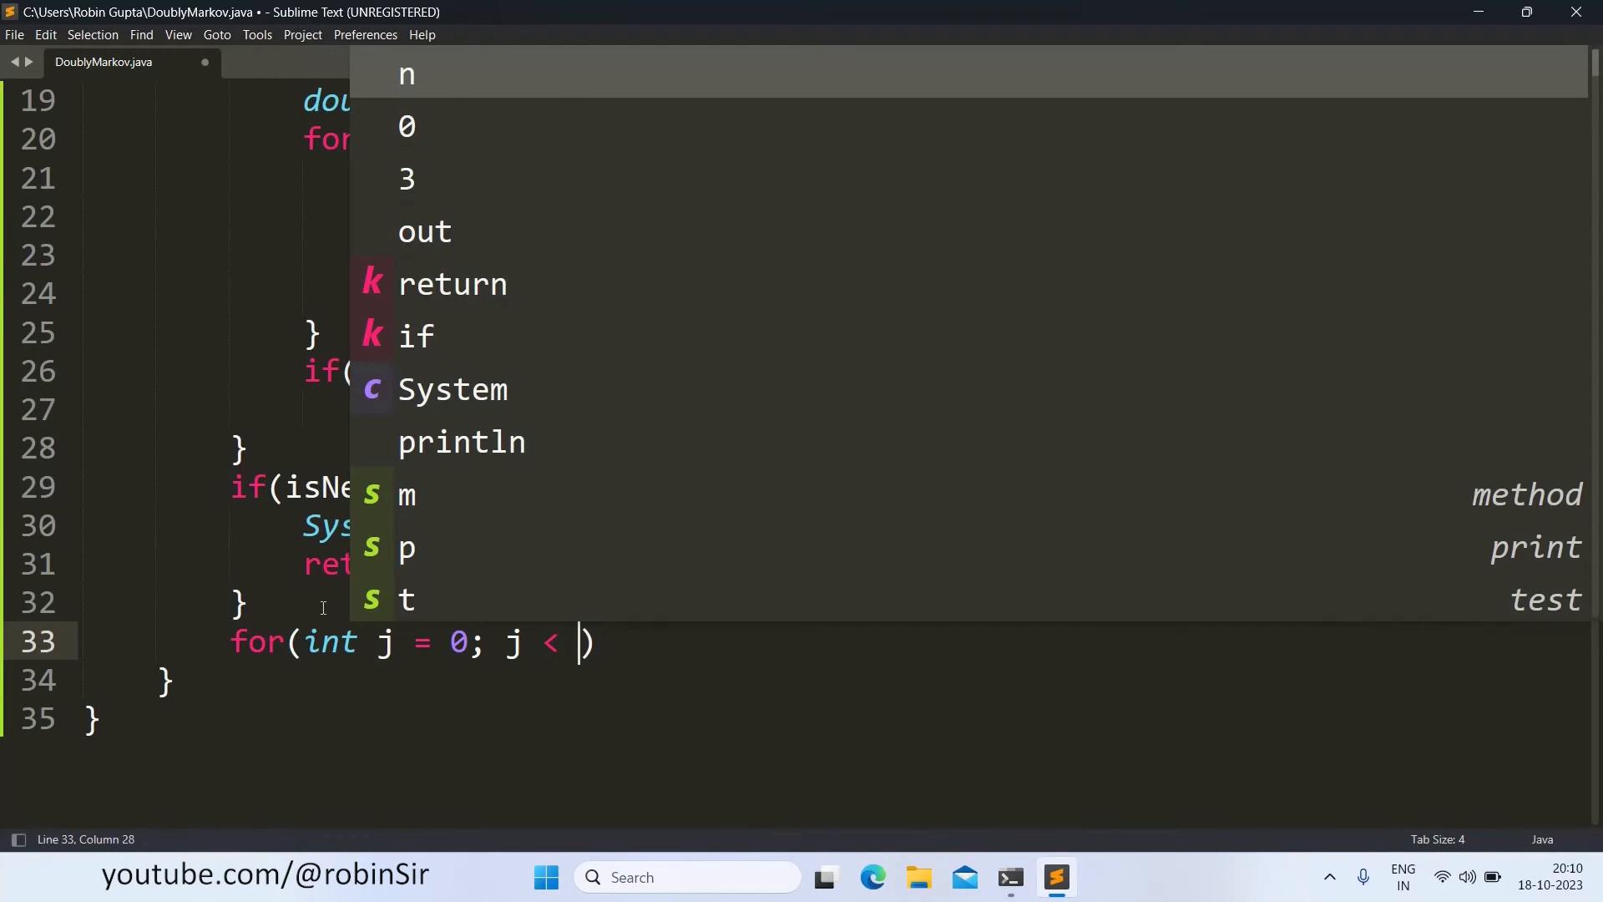
text(n; j++)
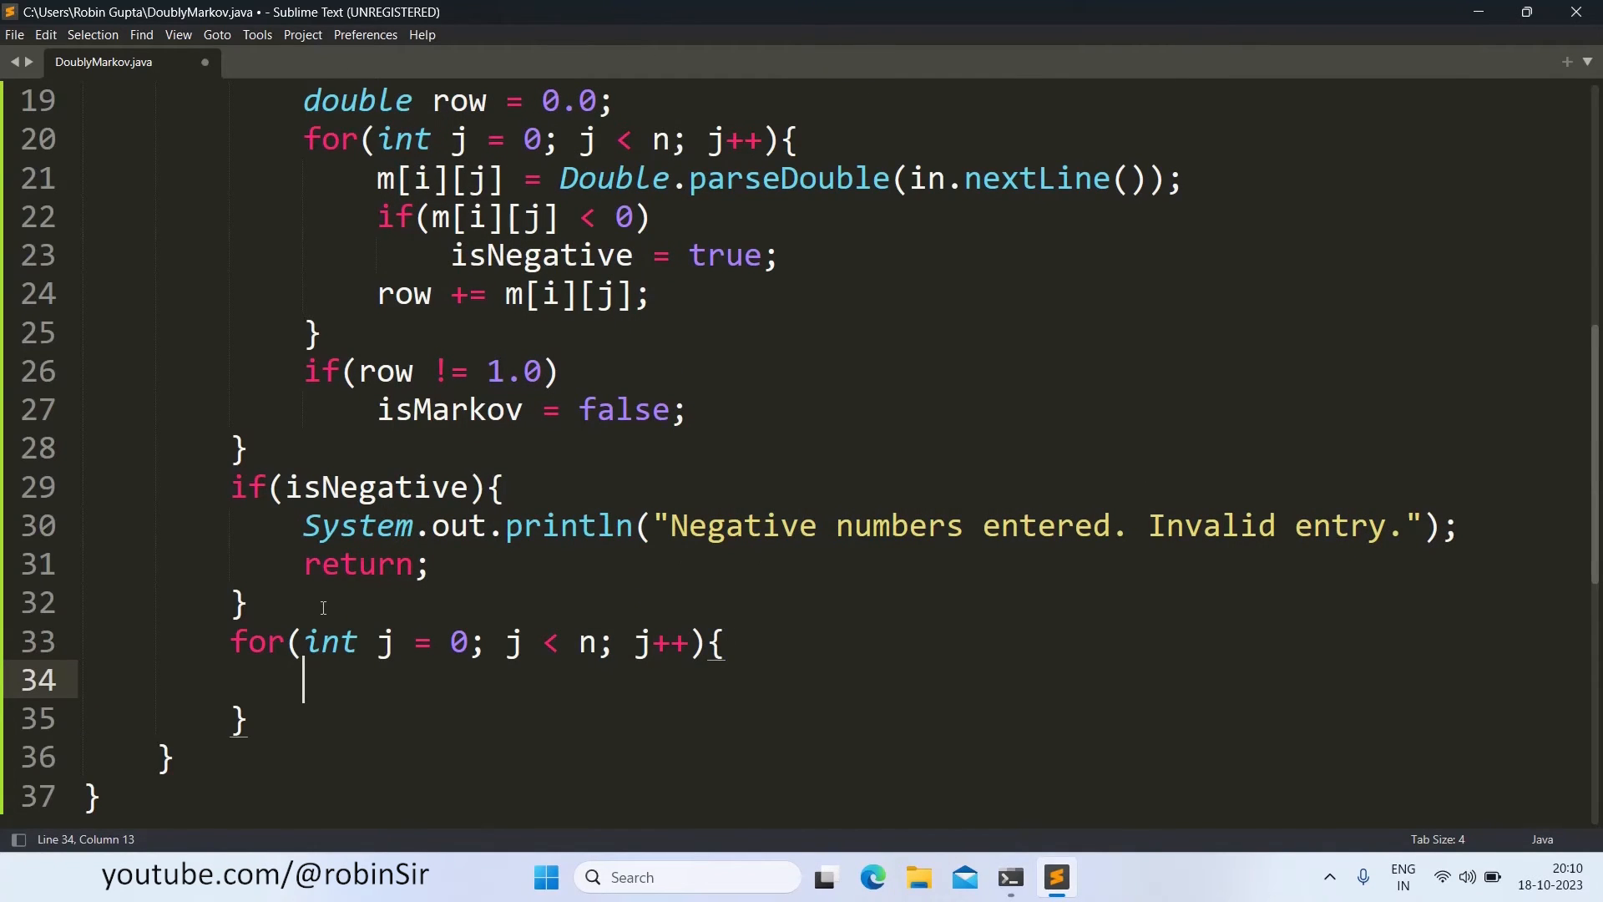
text(double)
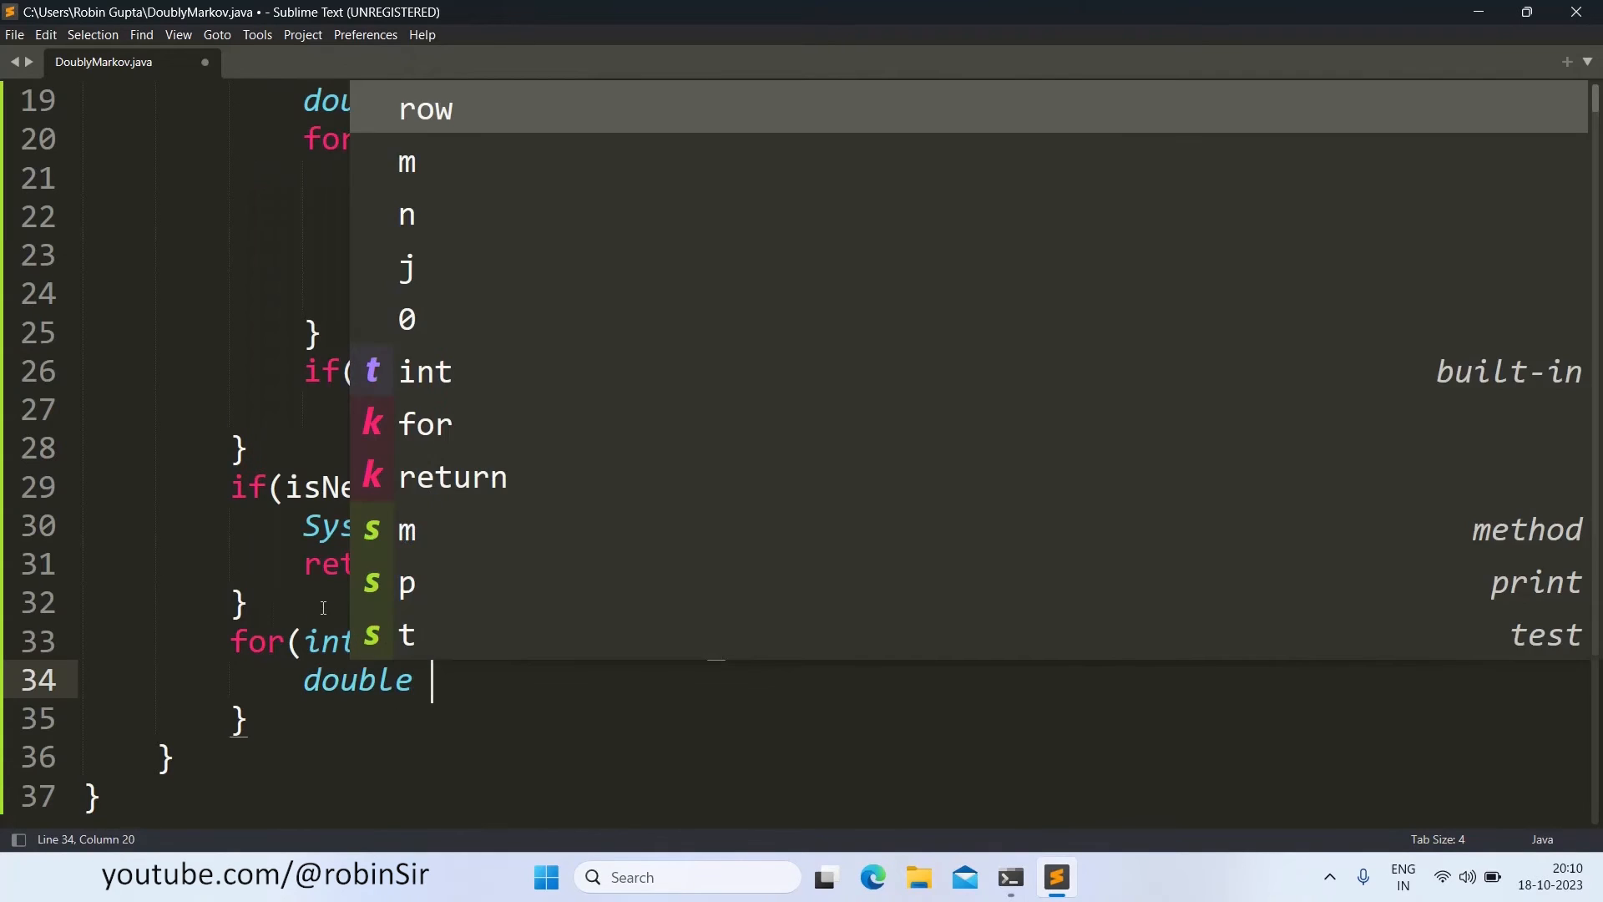
text(column)
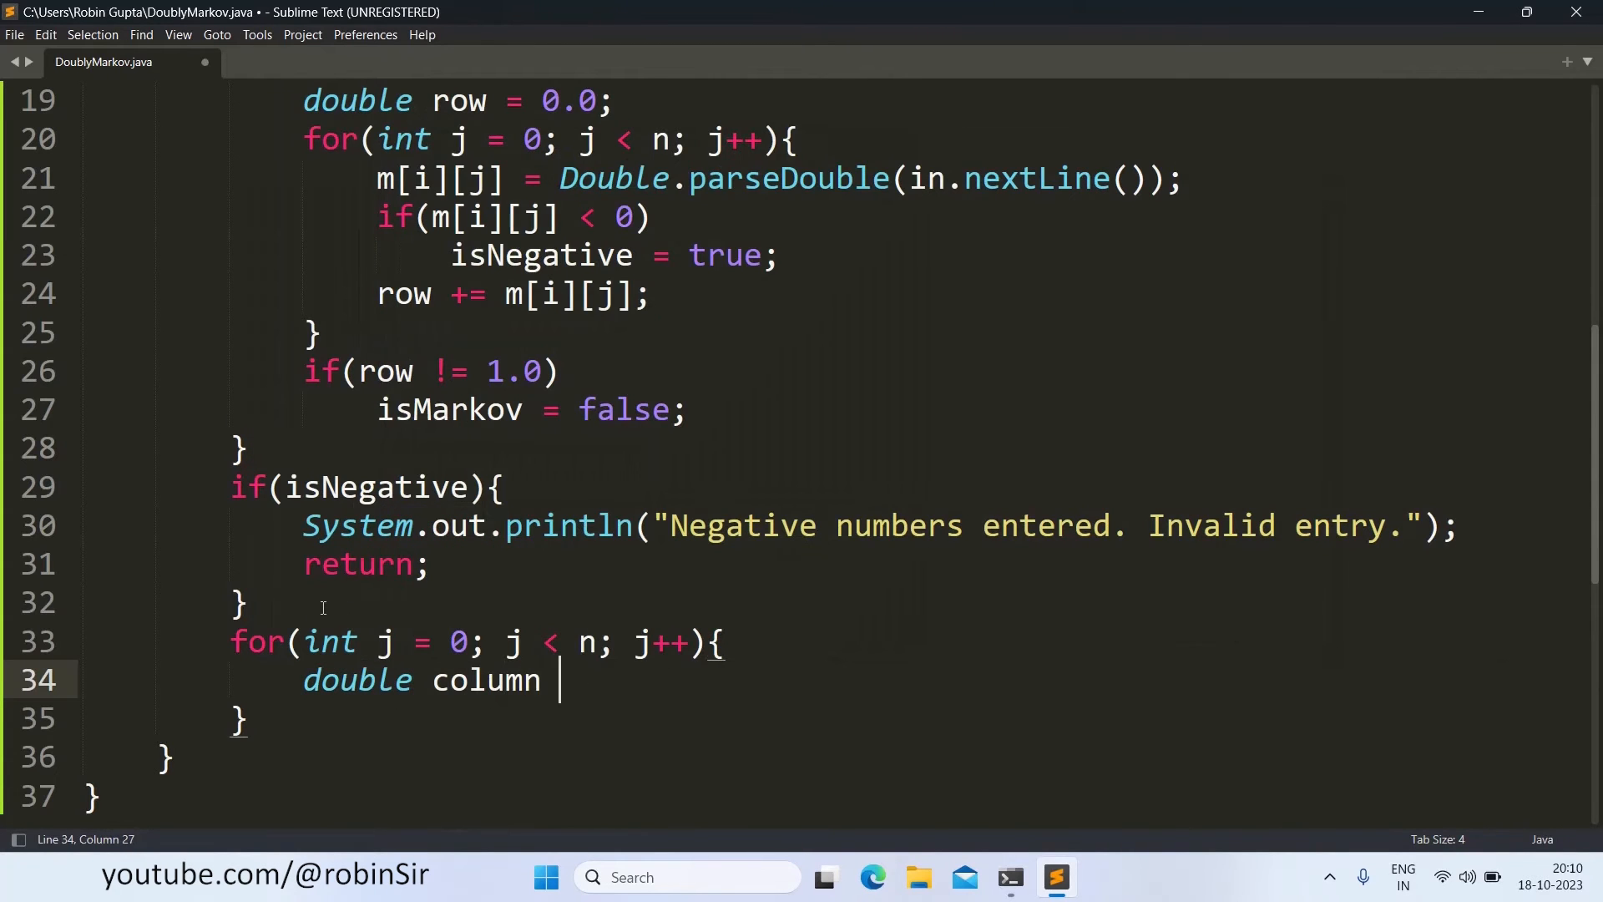
text(=)
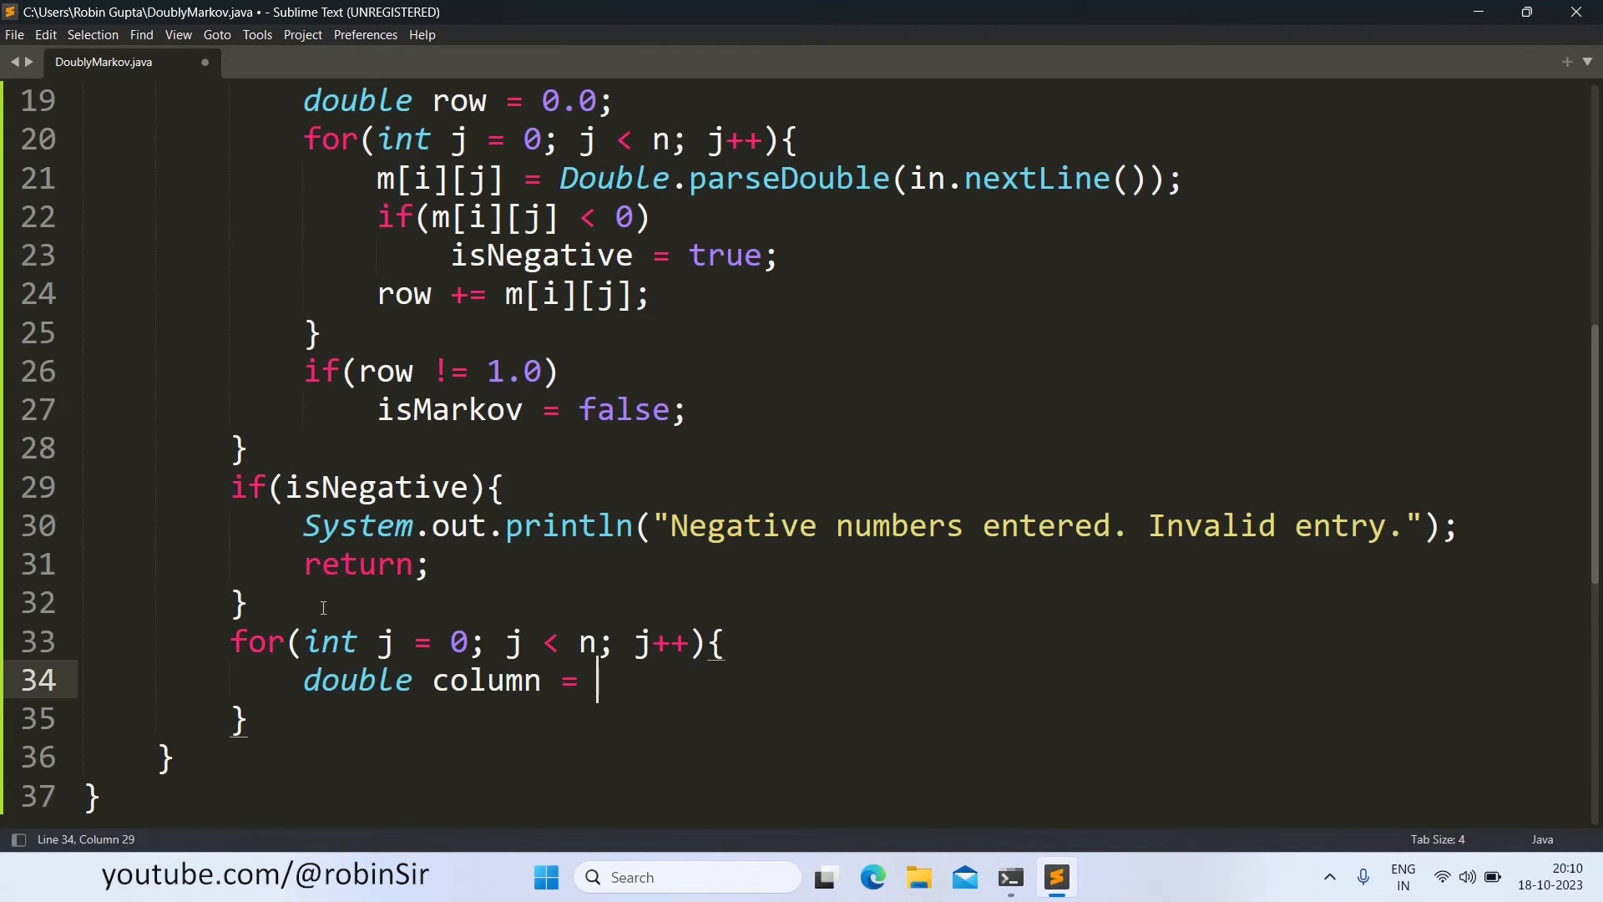
text(0.0)
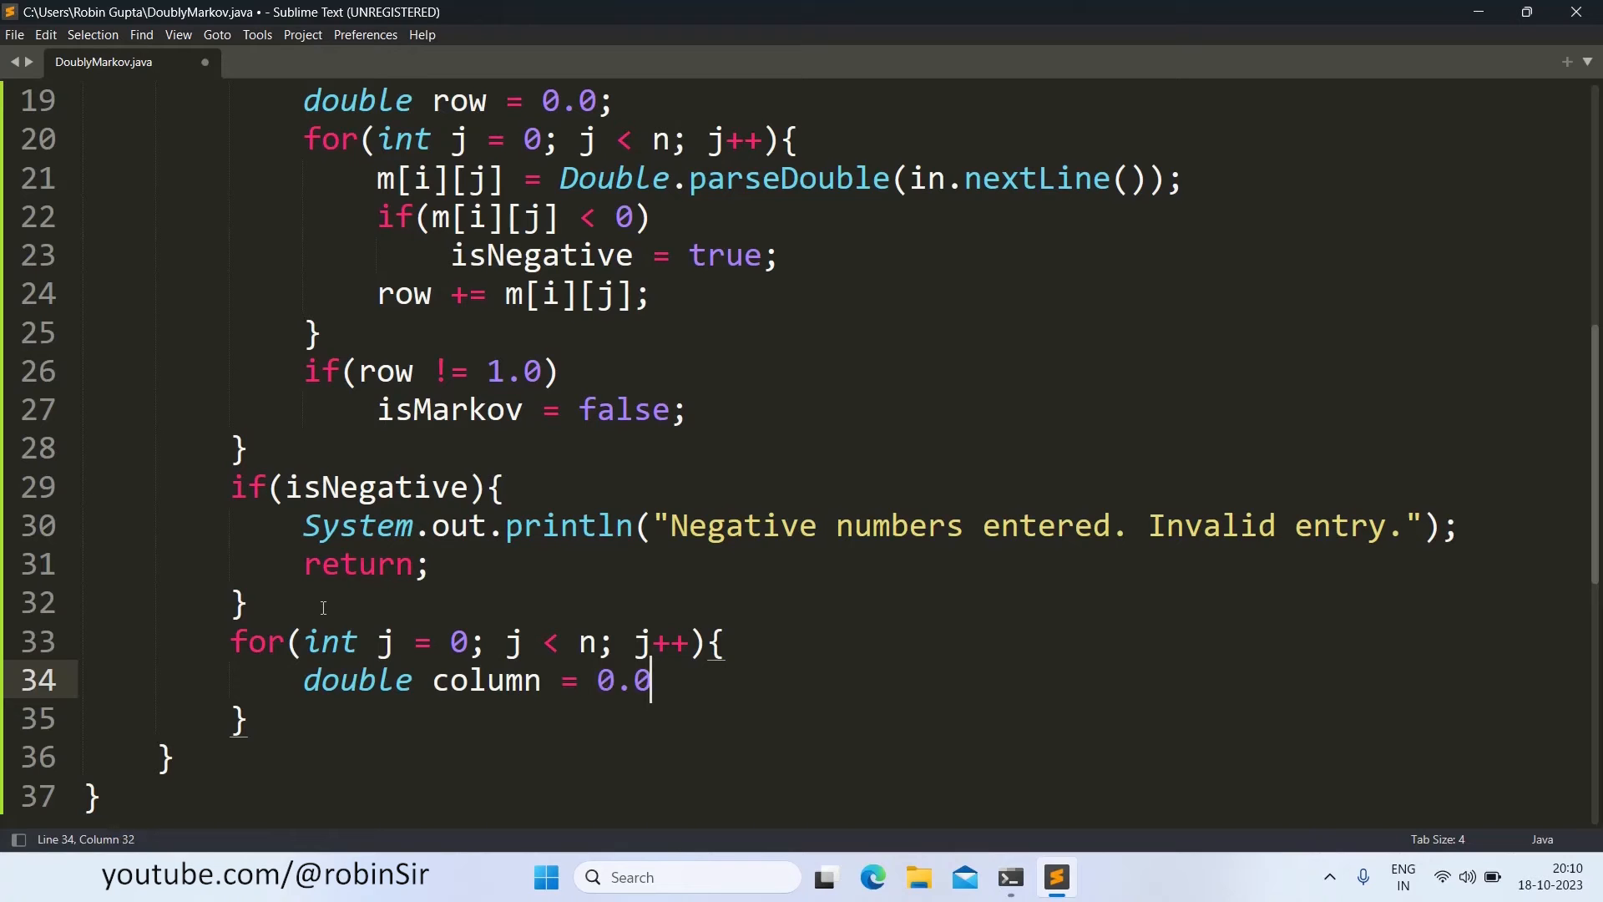
Step: Write the inner loop for(int i = 0; i < n; i++) and begin accumulating into column
text(for(int i = 0; i)
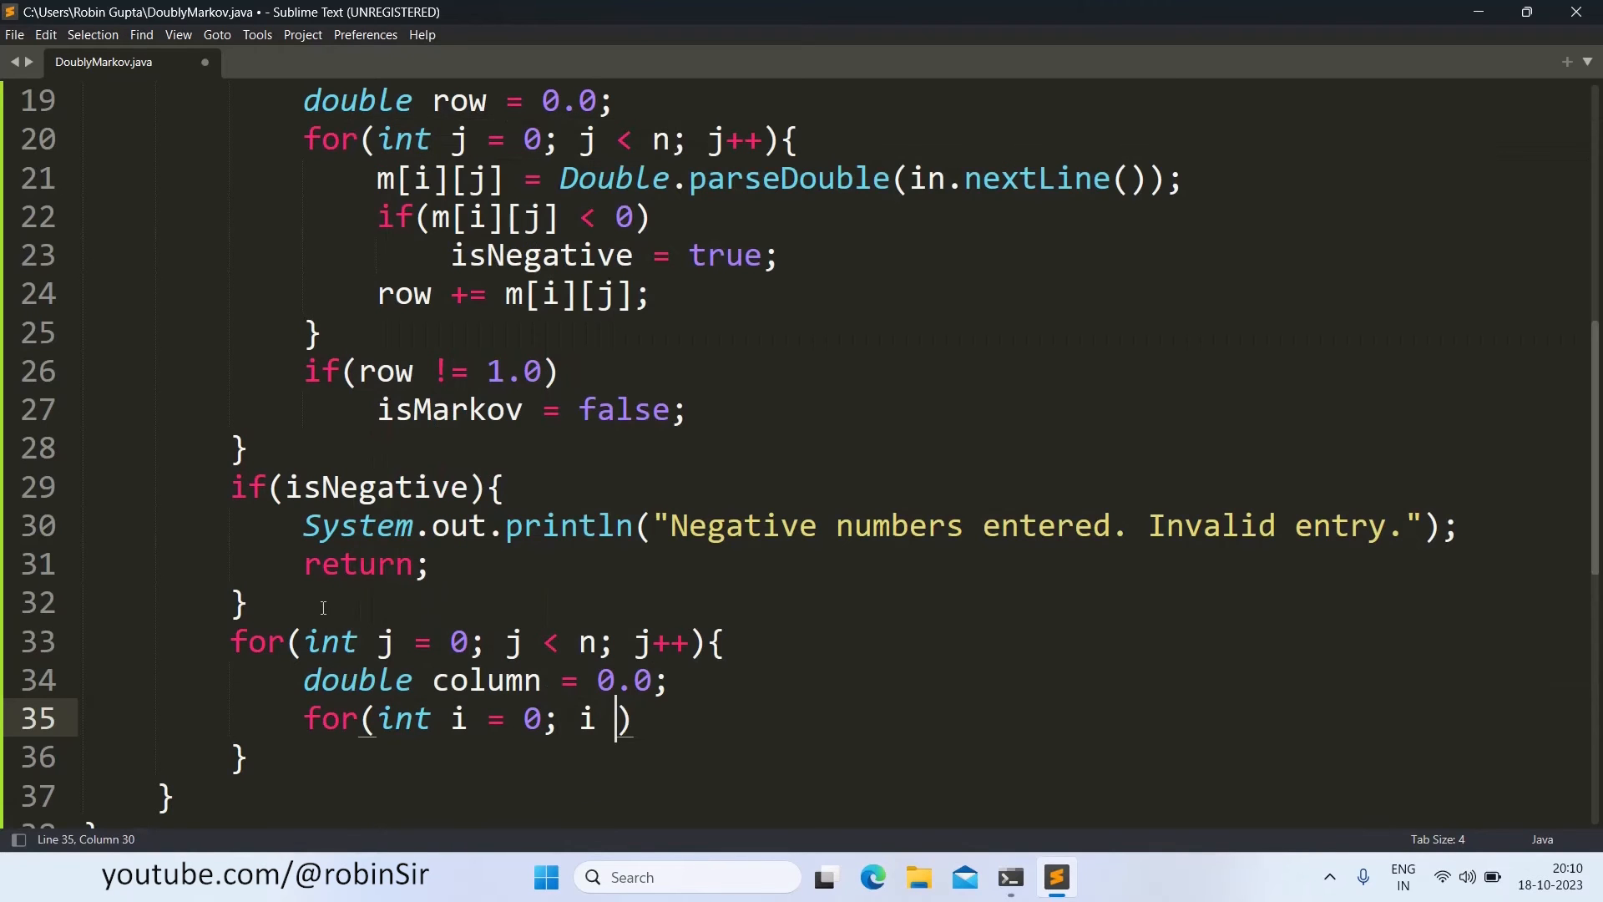
text(<)
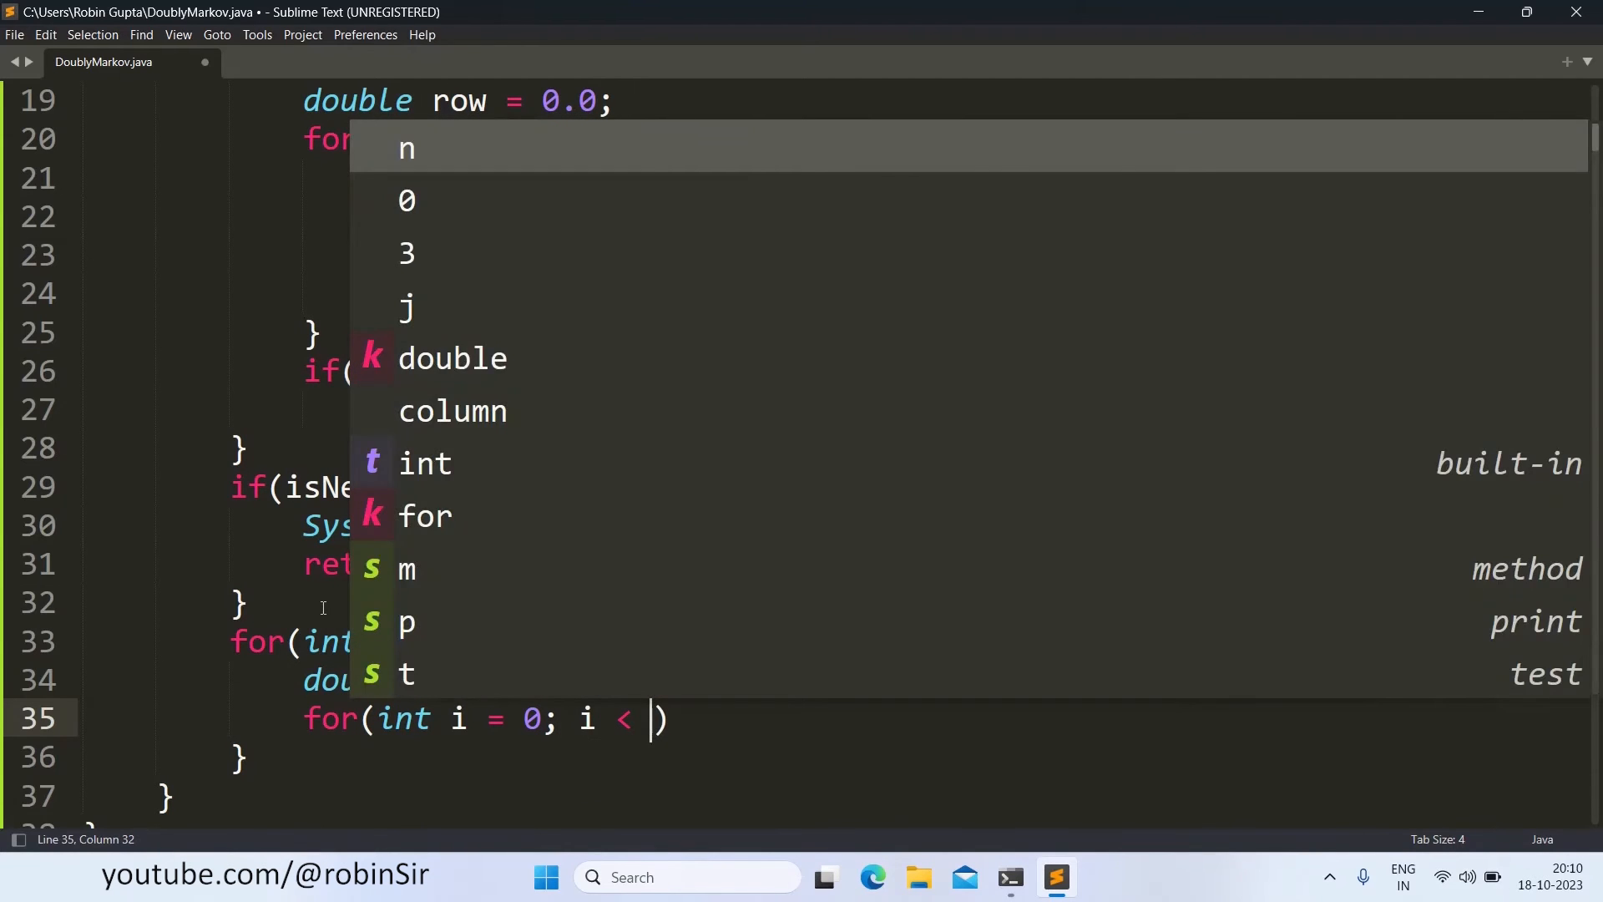
text(n; i++)
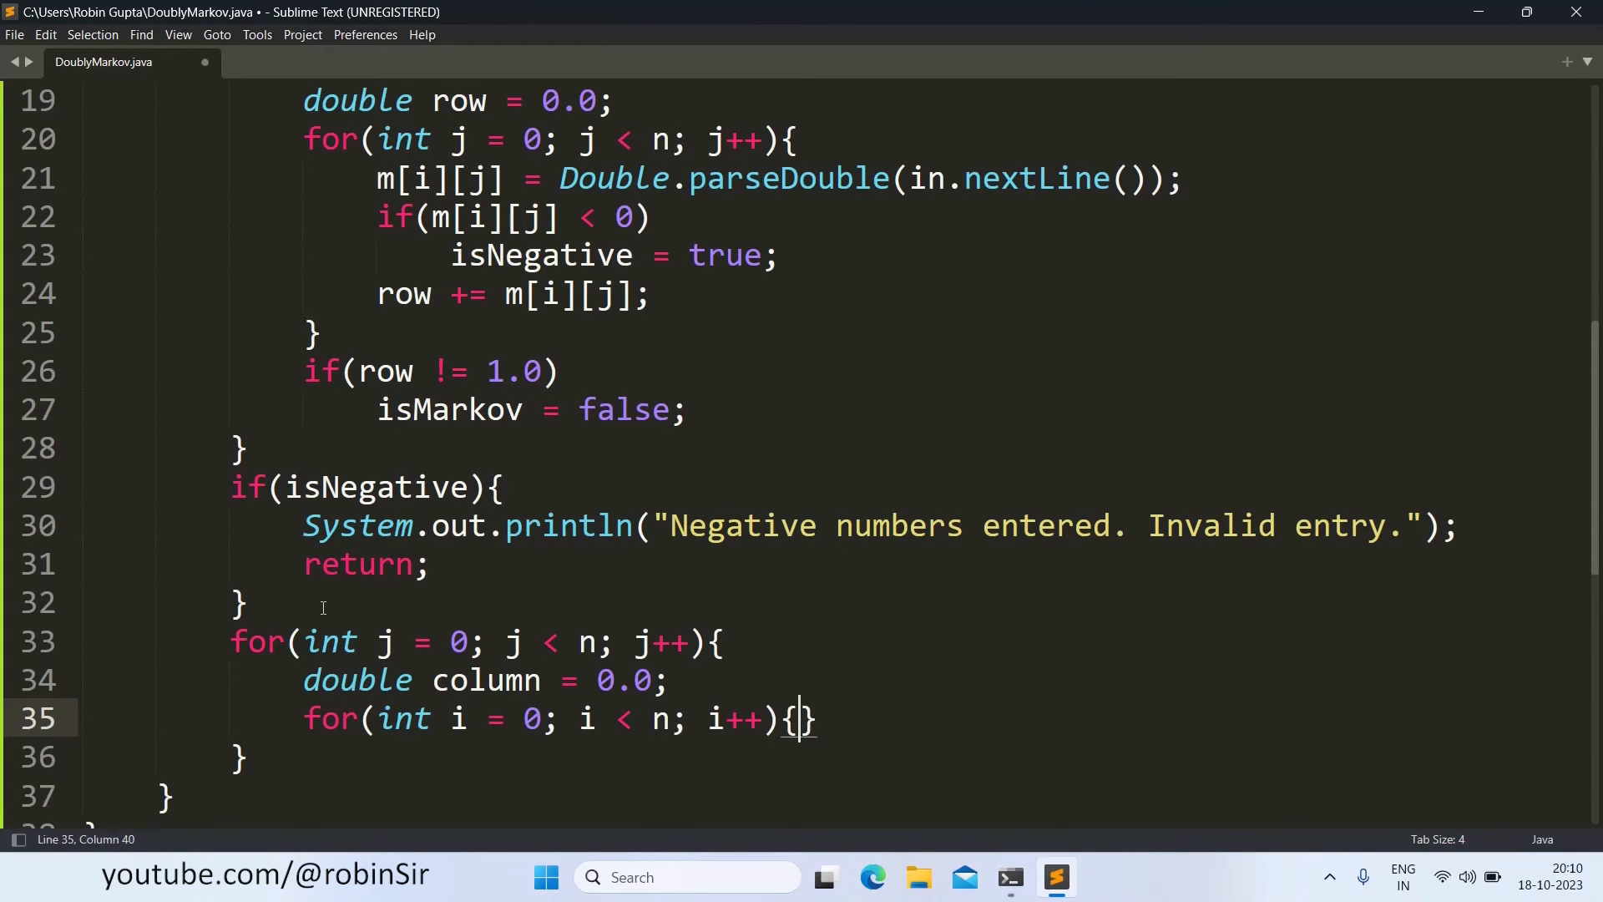
key(enter)
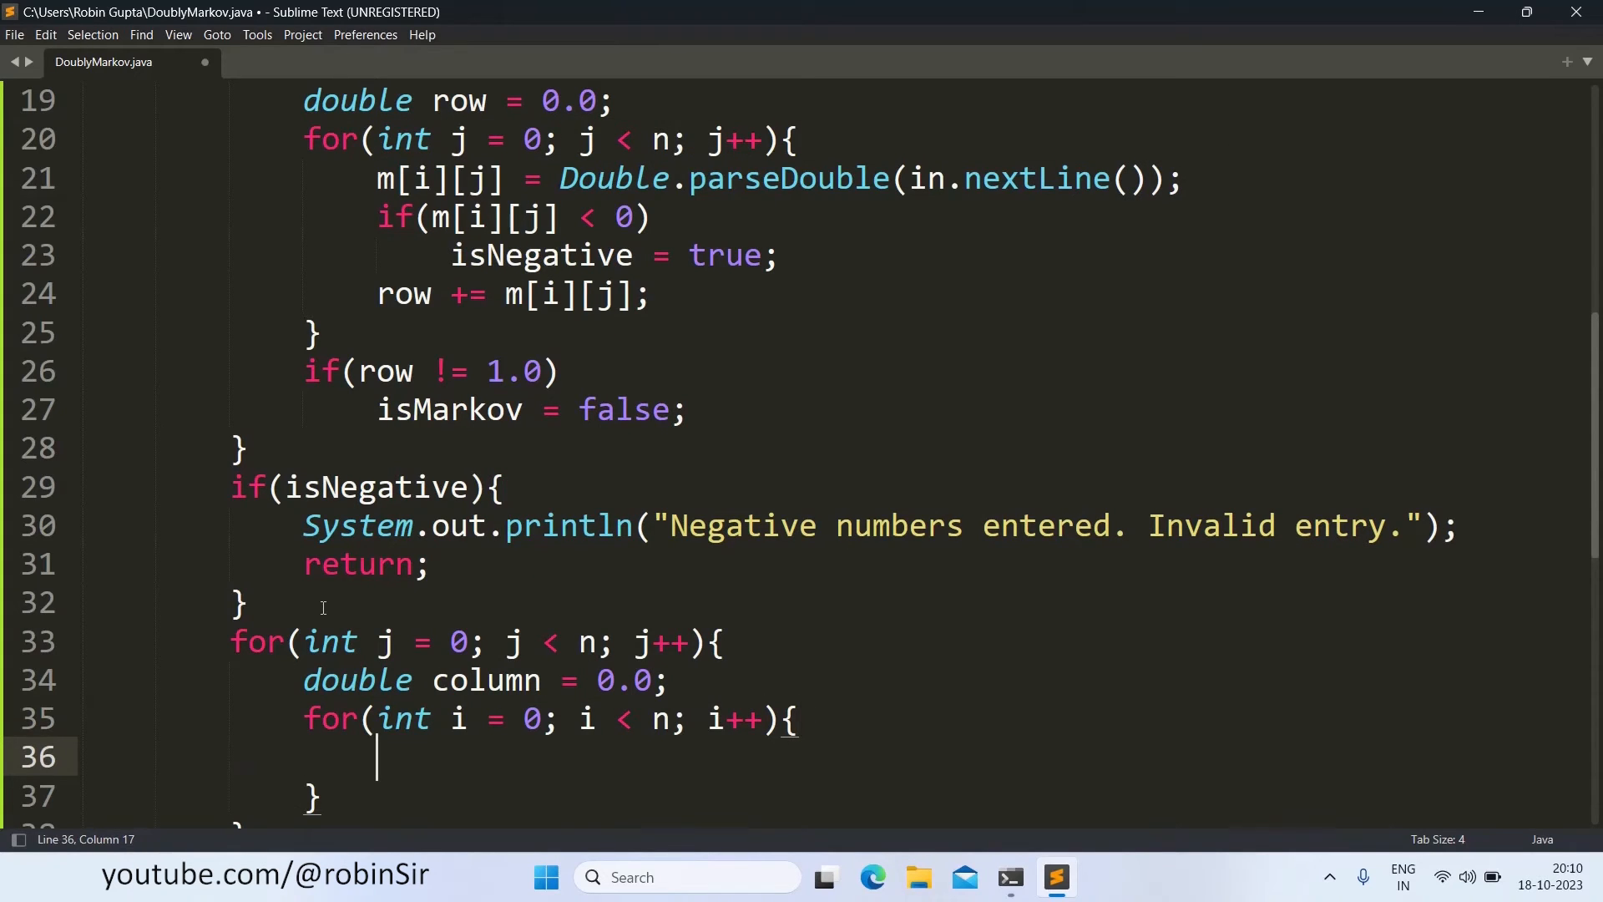
text(column +=)
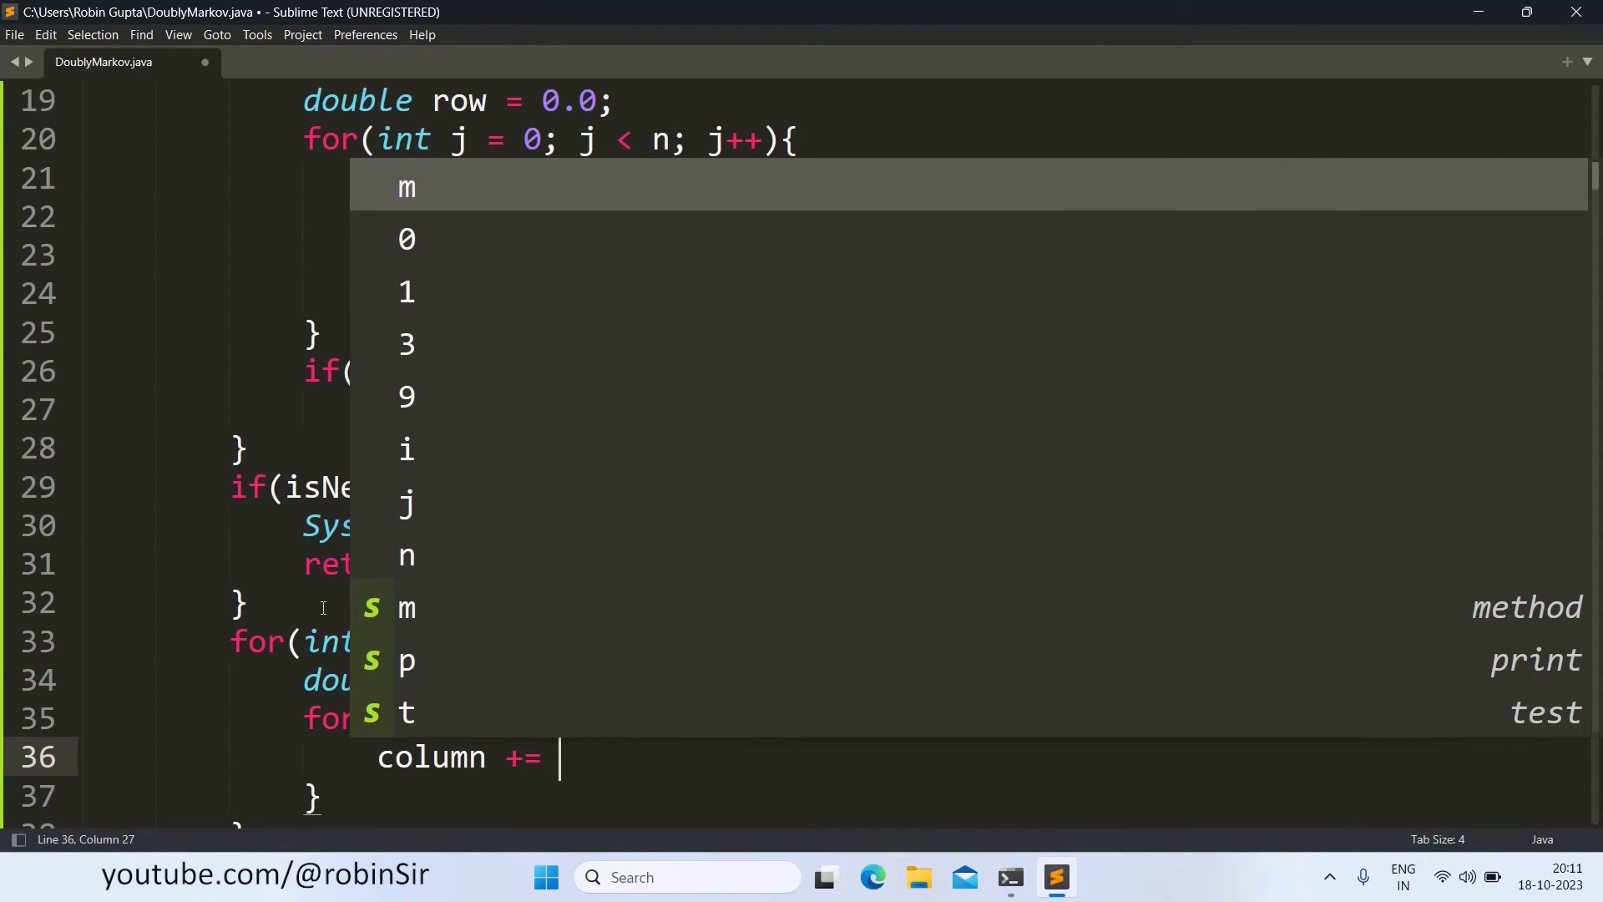
Step: Finish column += m[i][j]; inside the inner column loop
text(m[i][j])
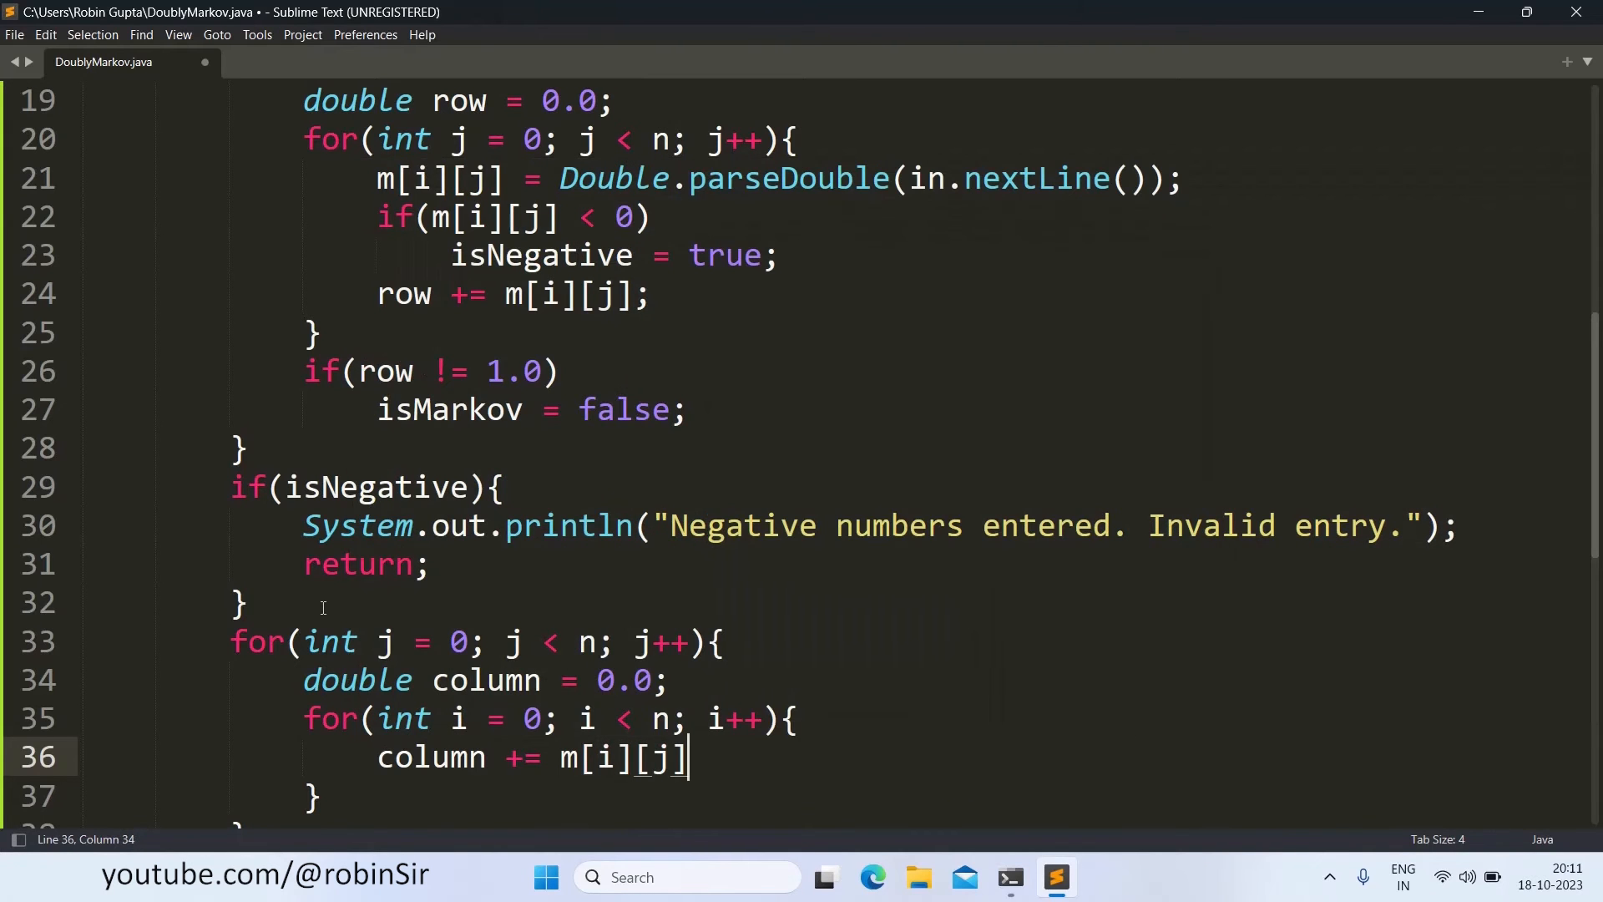
text(;)
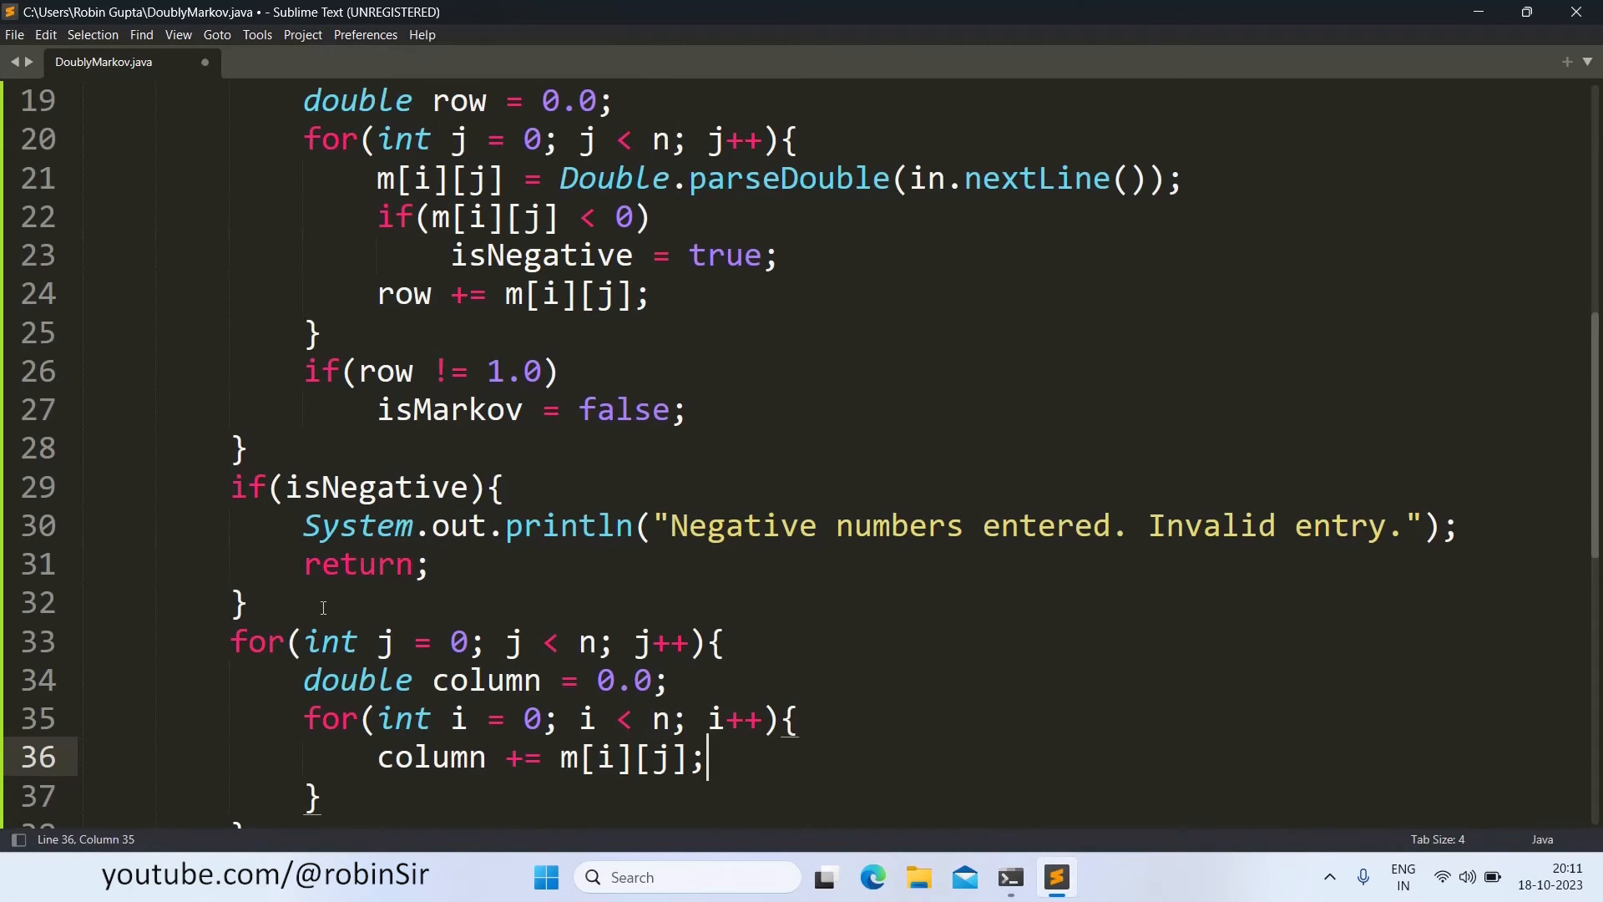
key(enter)
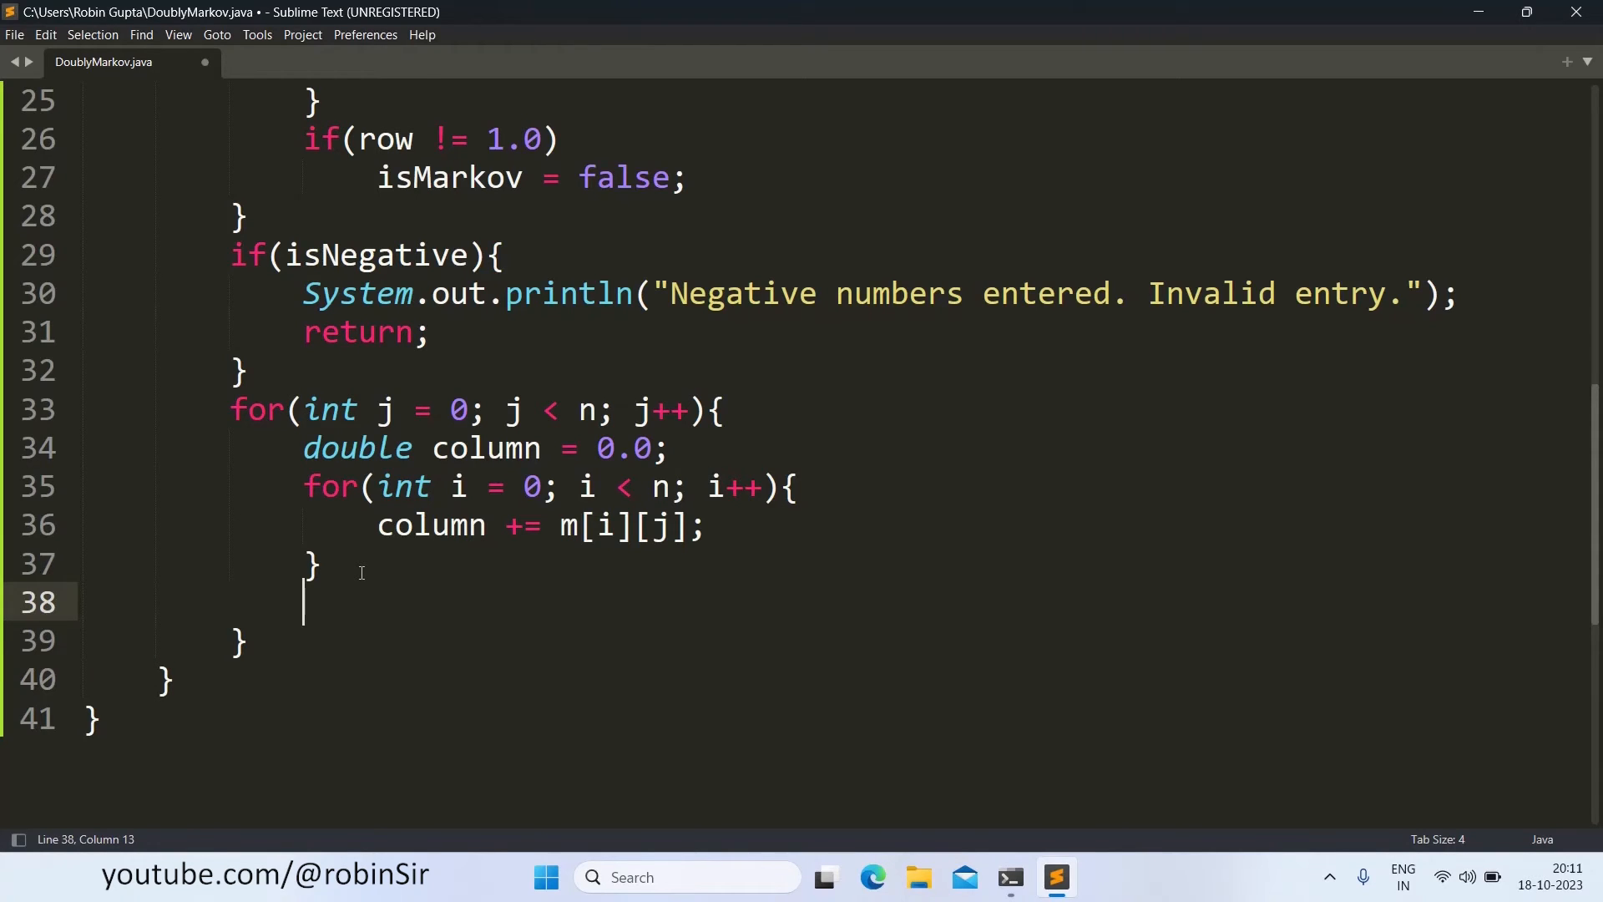
Step: Add if(column != 1.0){ isMarkov = false; break; } after the inner loop
text(i)
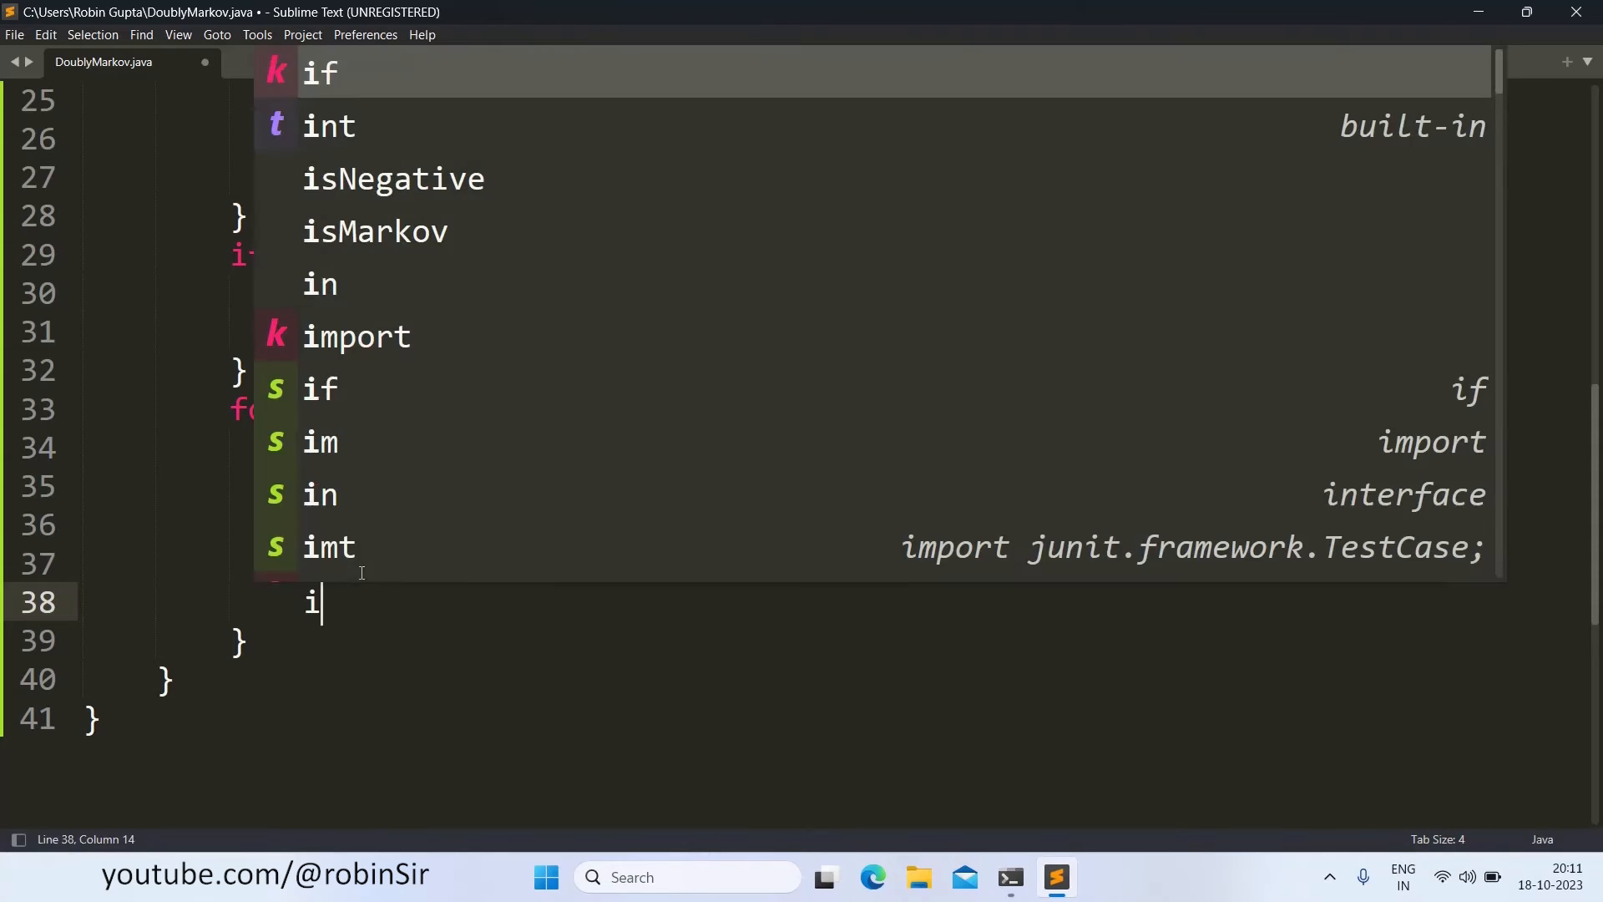
text(f(column)
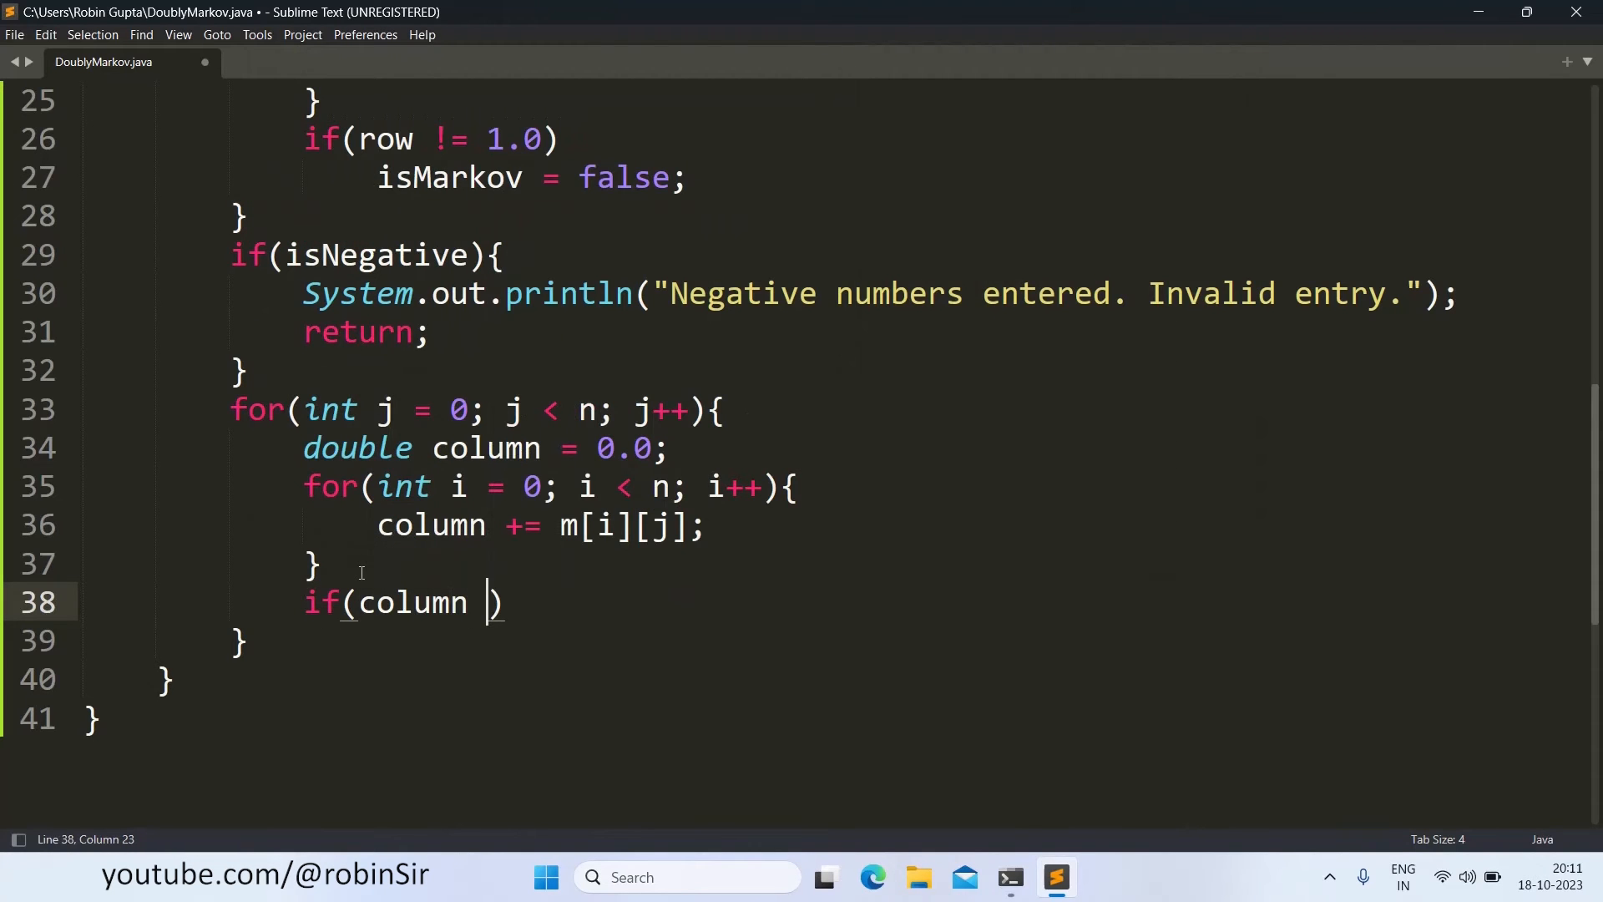
text(!= 1.)
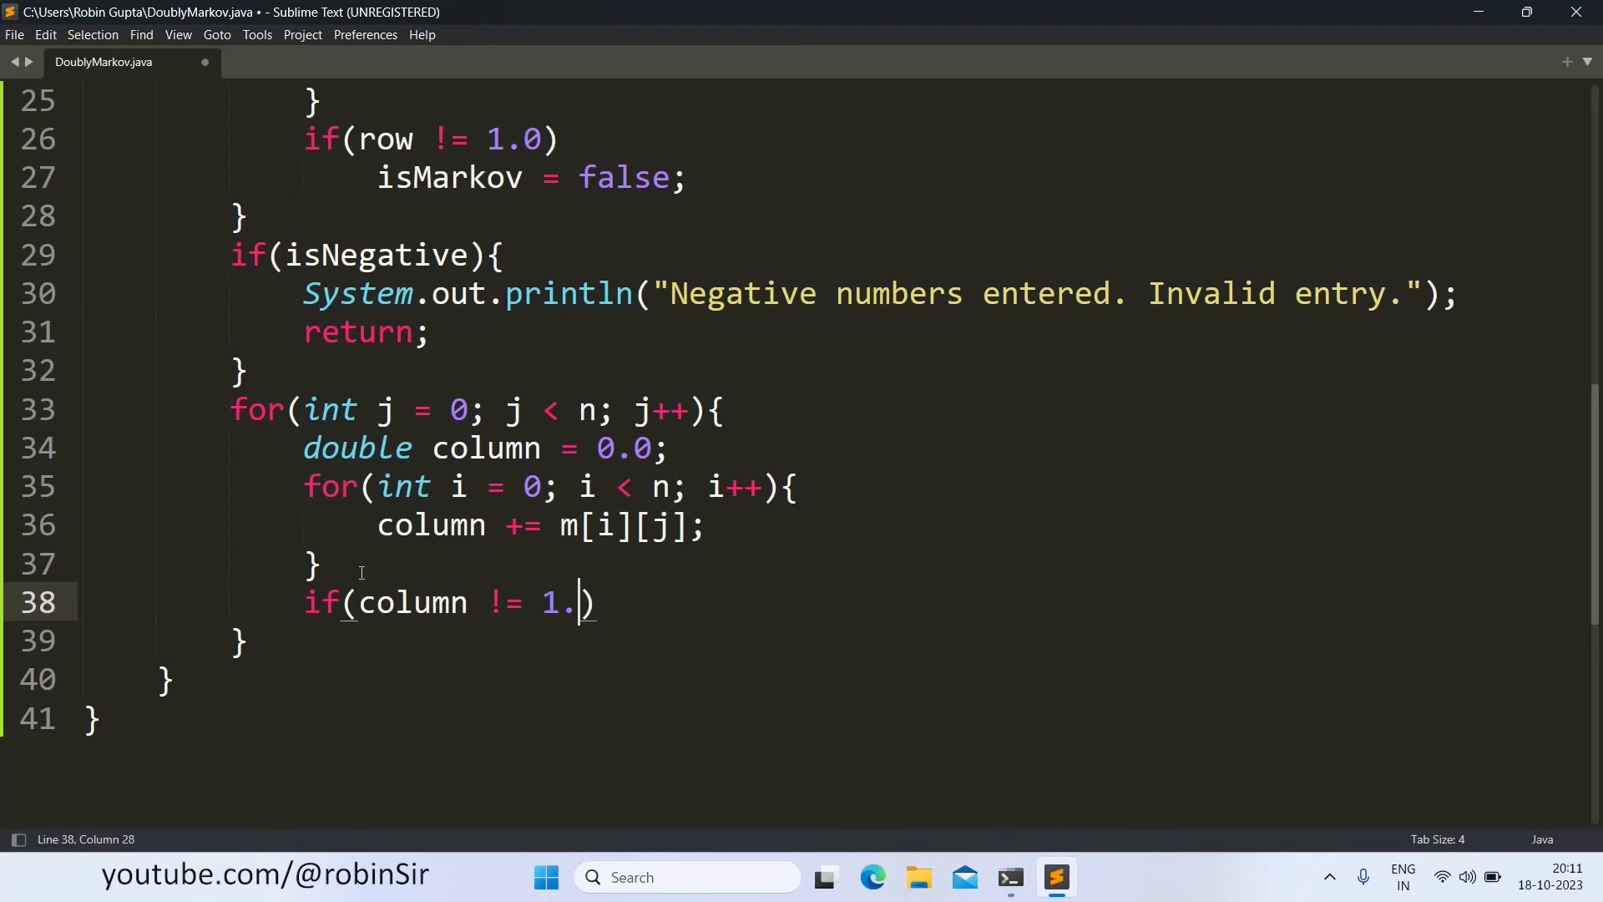
text(0)
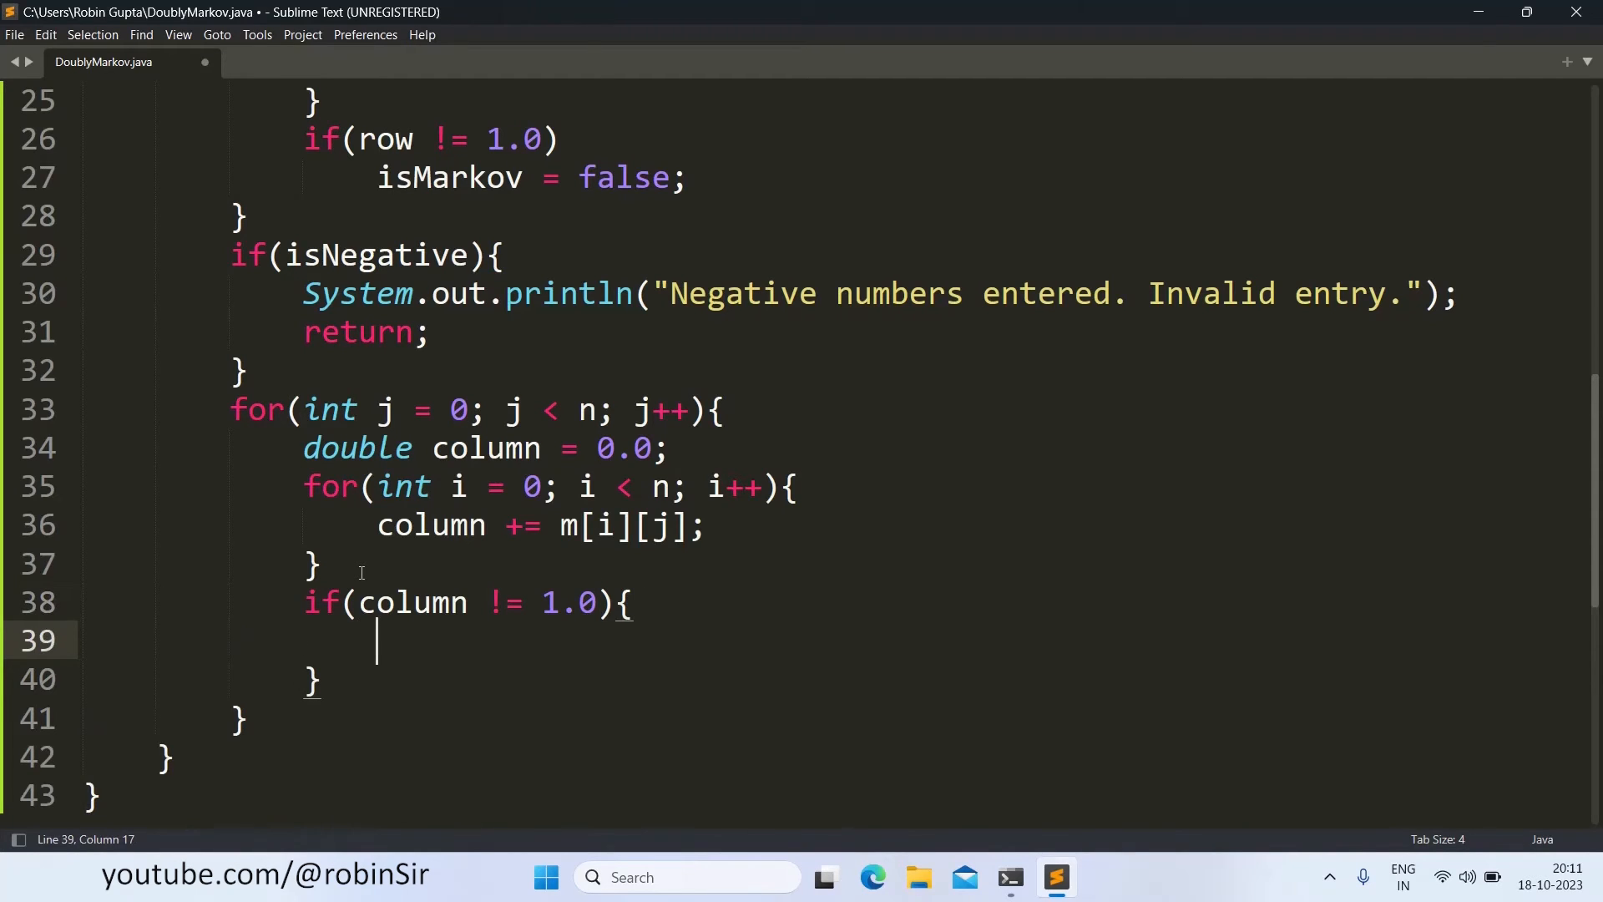
text(isMarkov)
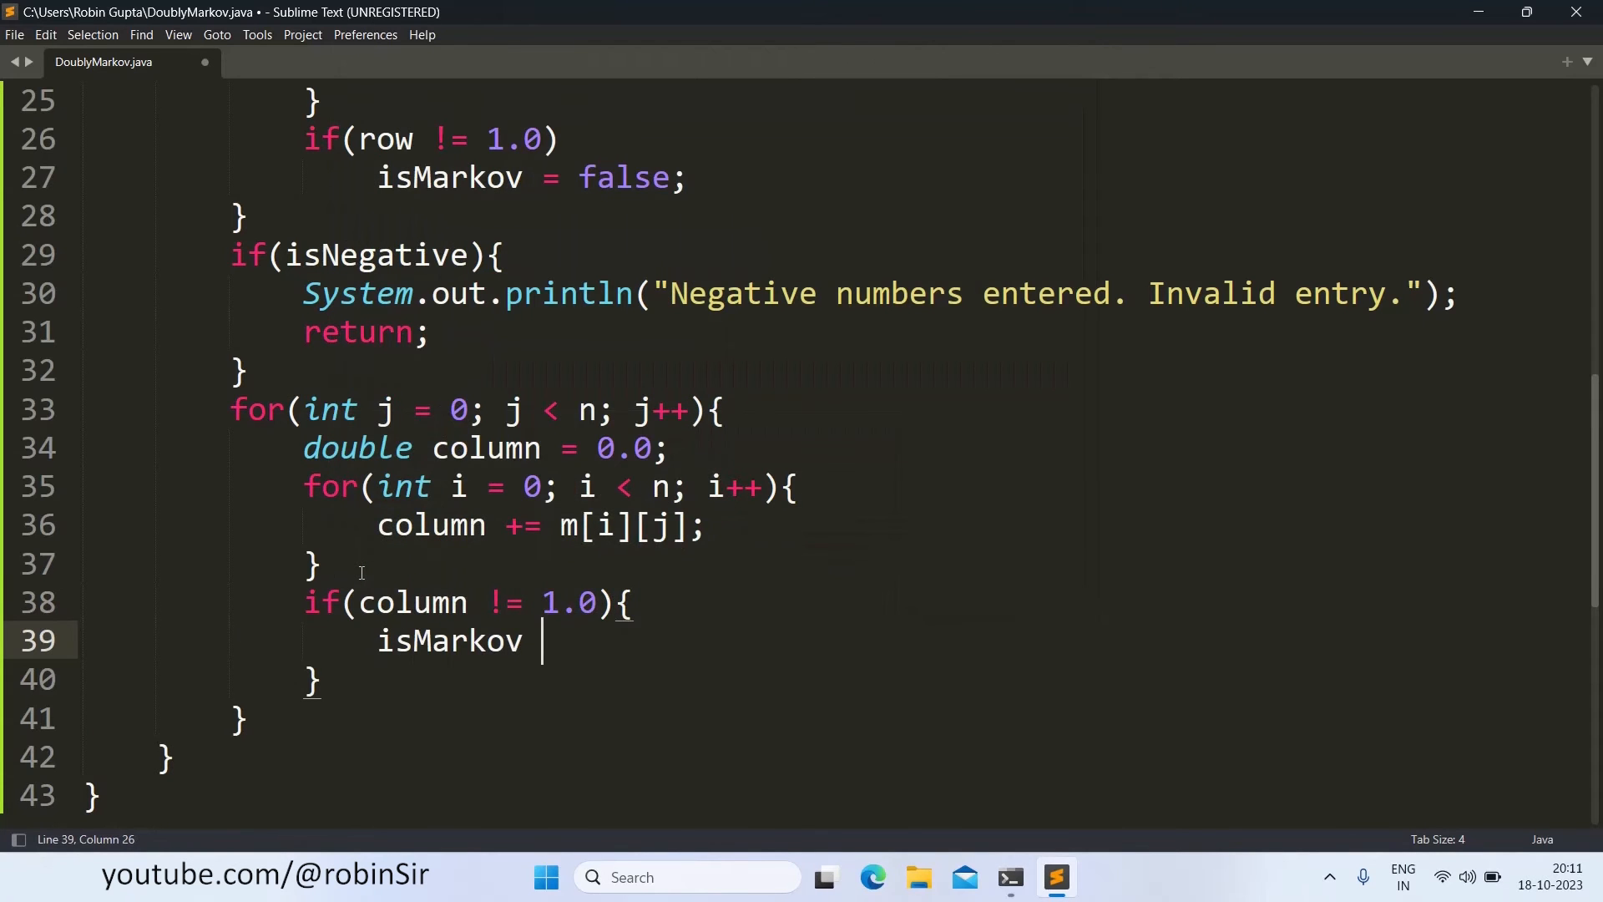
text(= fals)
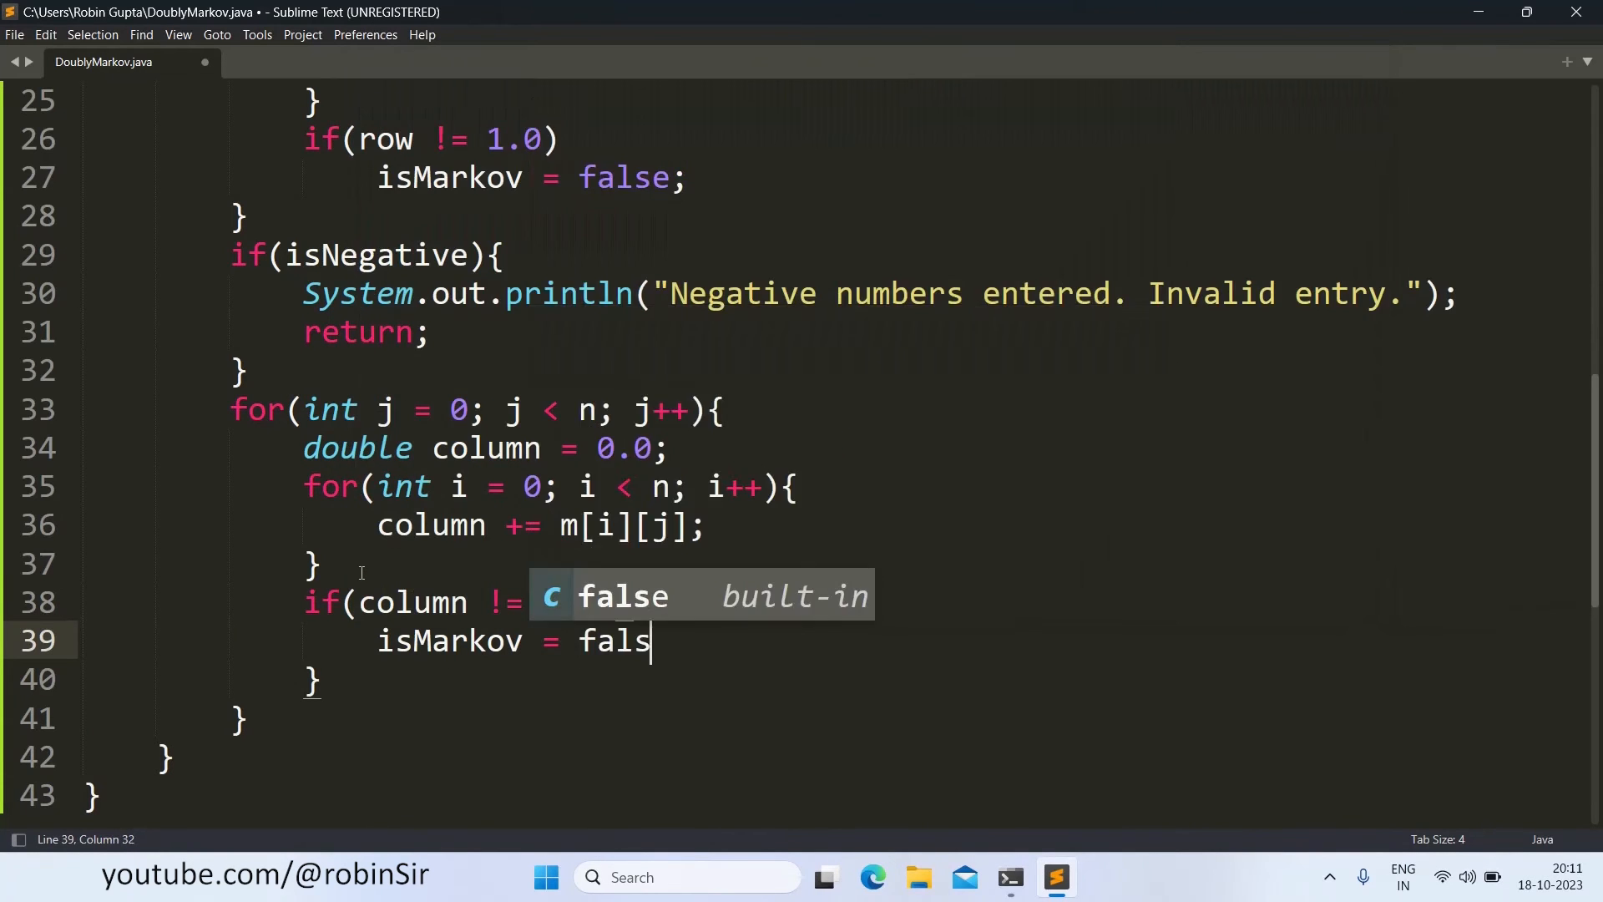
key(Enter)
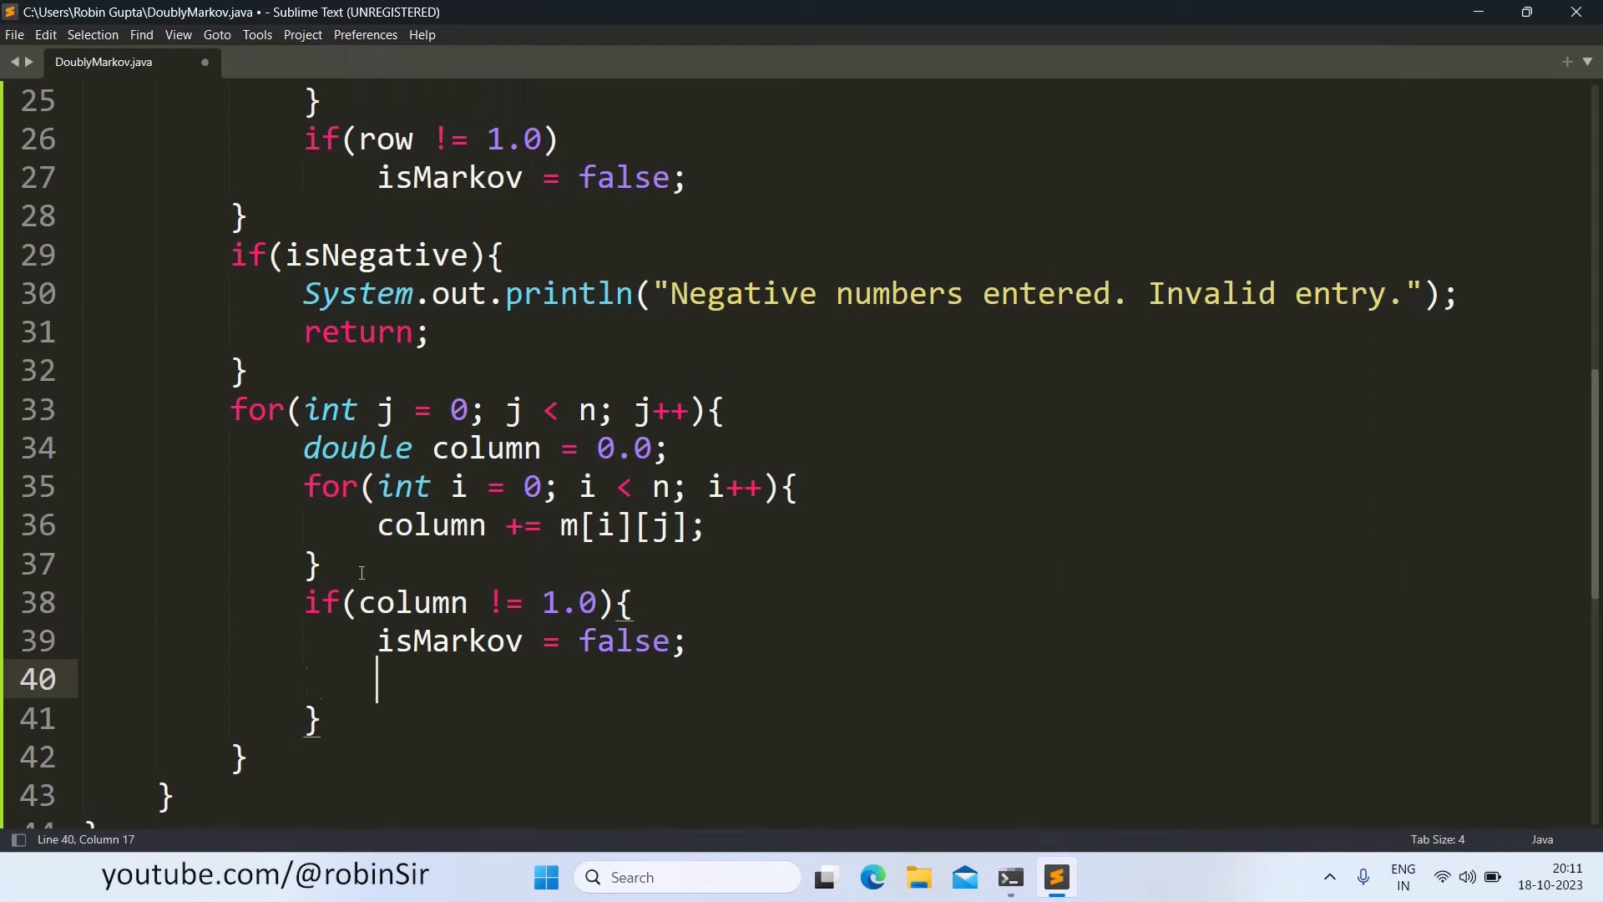
text(break;)
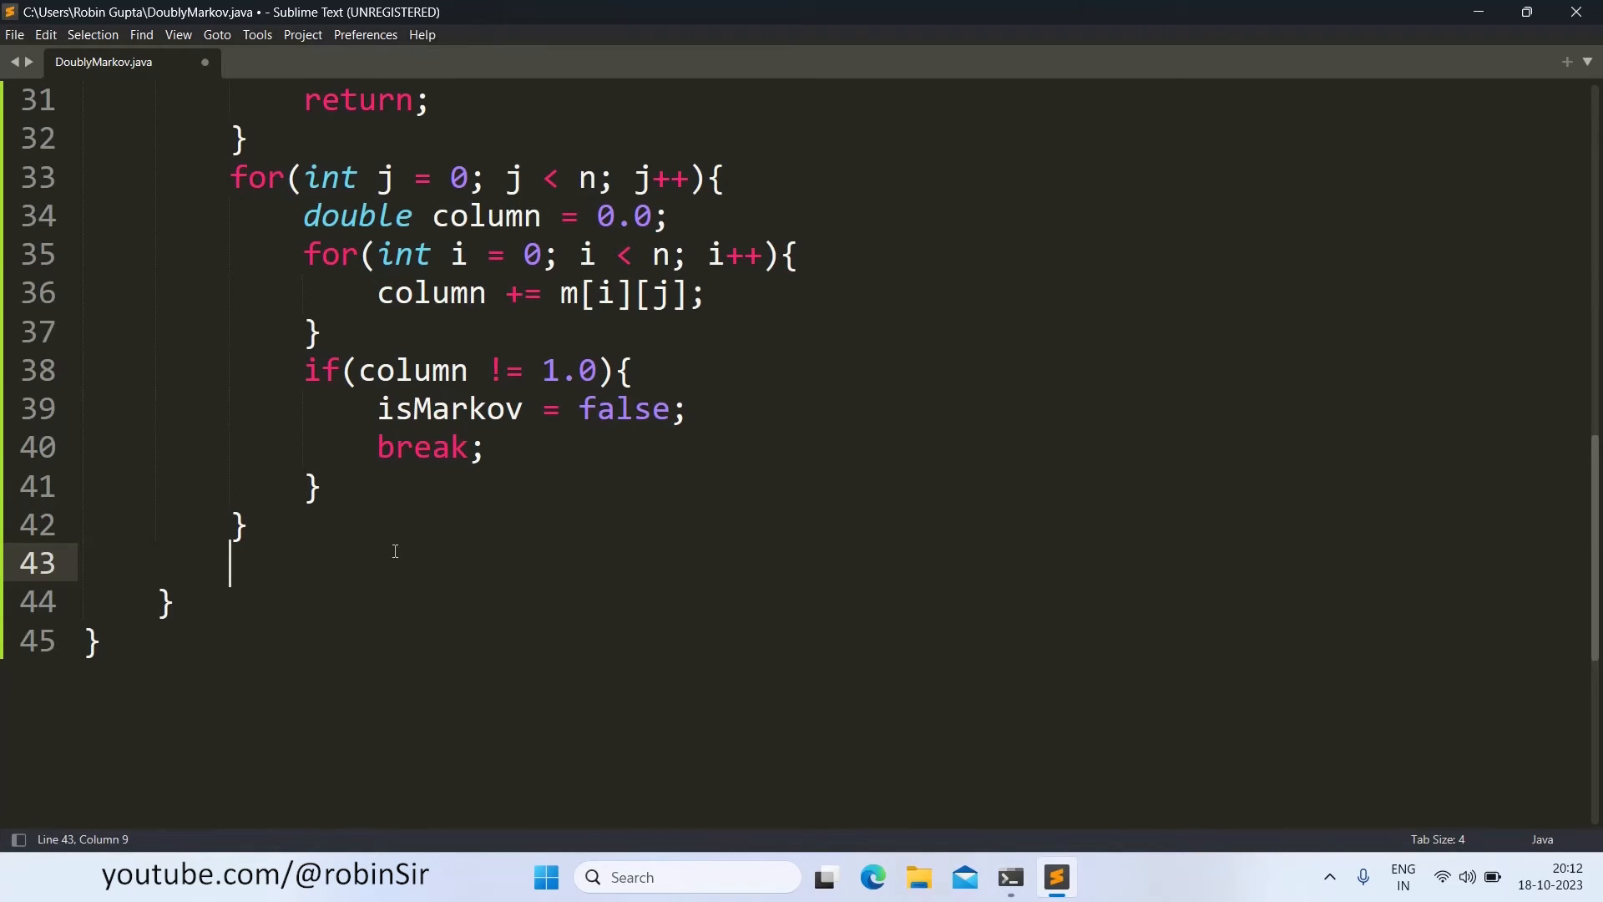
Step: Print the heading "Formed matrix:" with System.out.println
text(System.o)
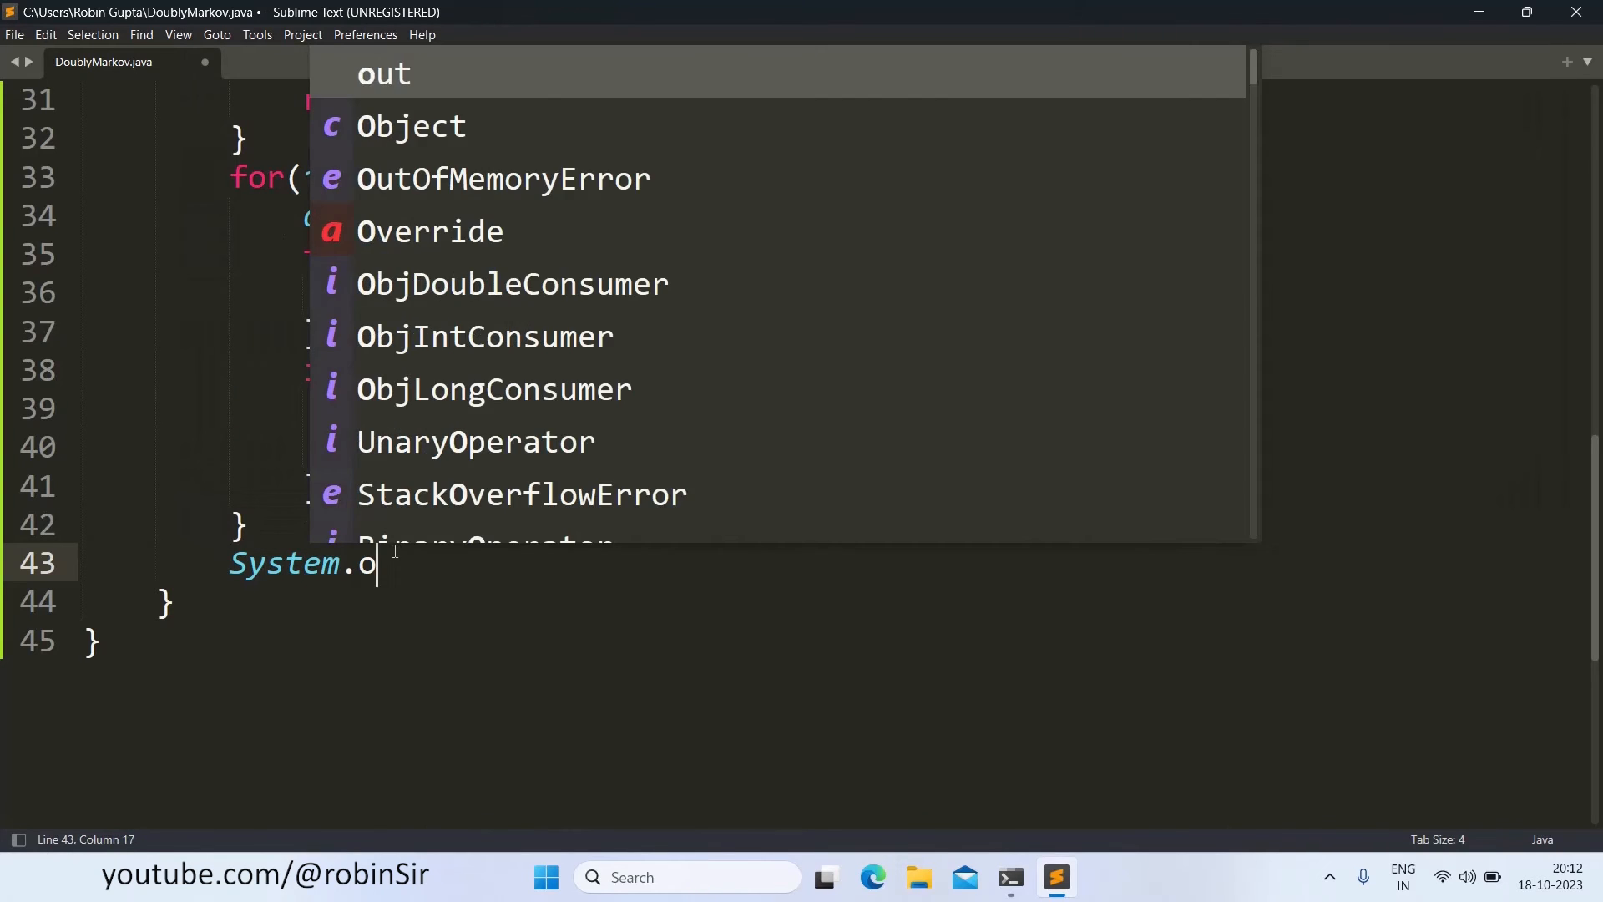
text(ut.println(")
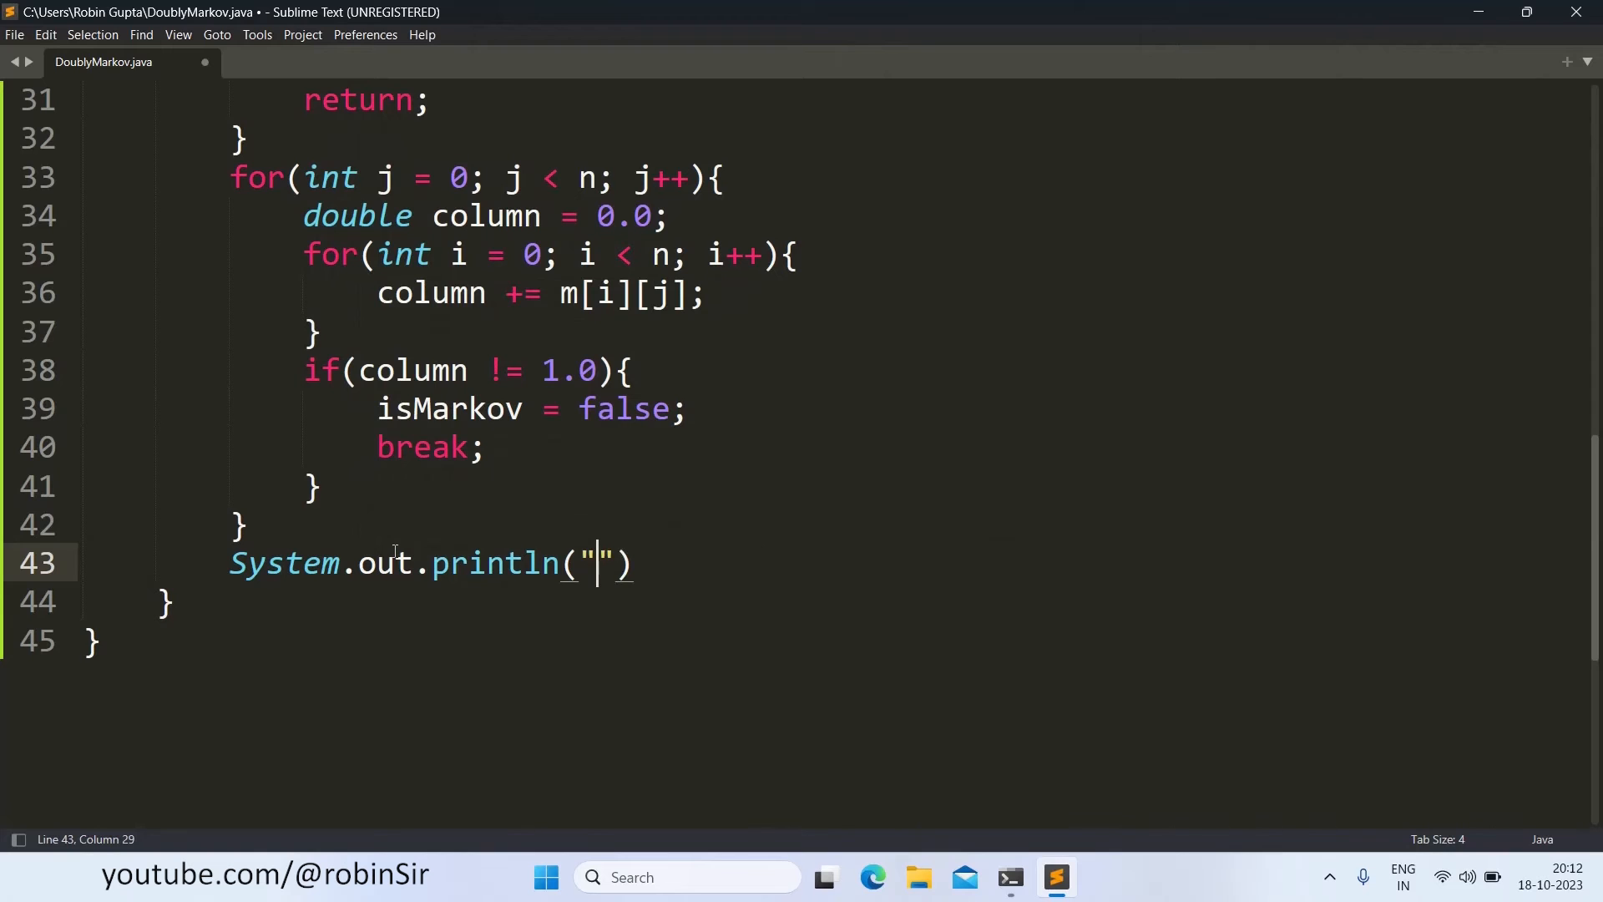
text(Formed)
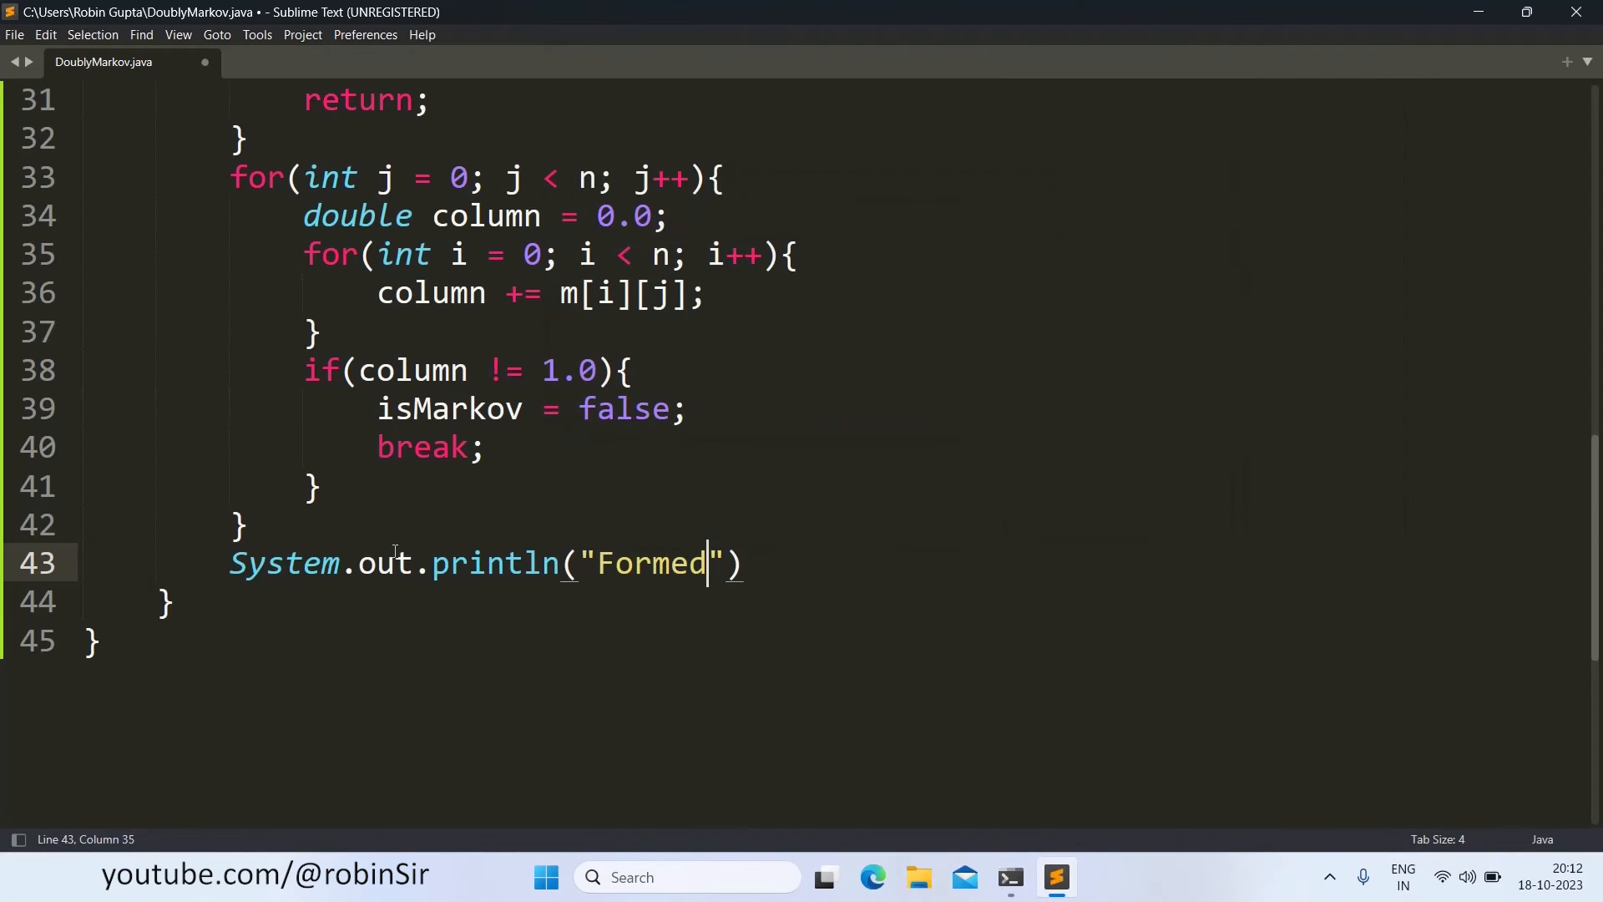
text(matrix:)
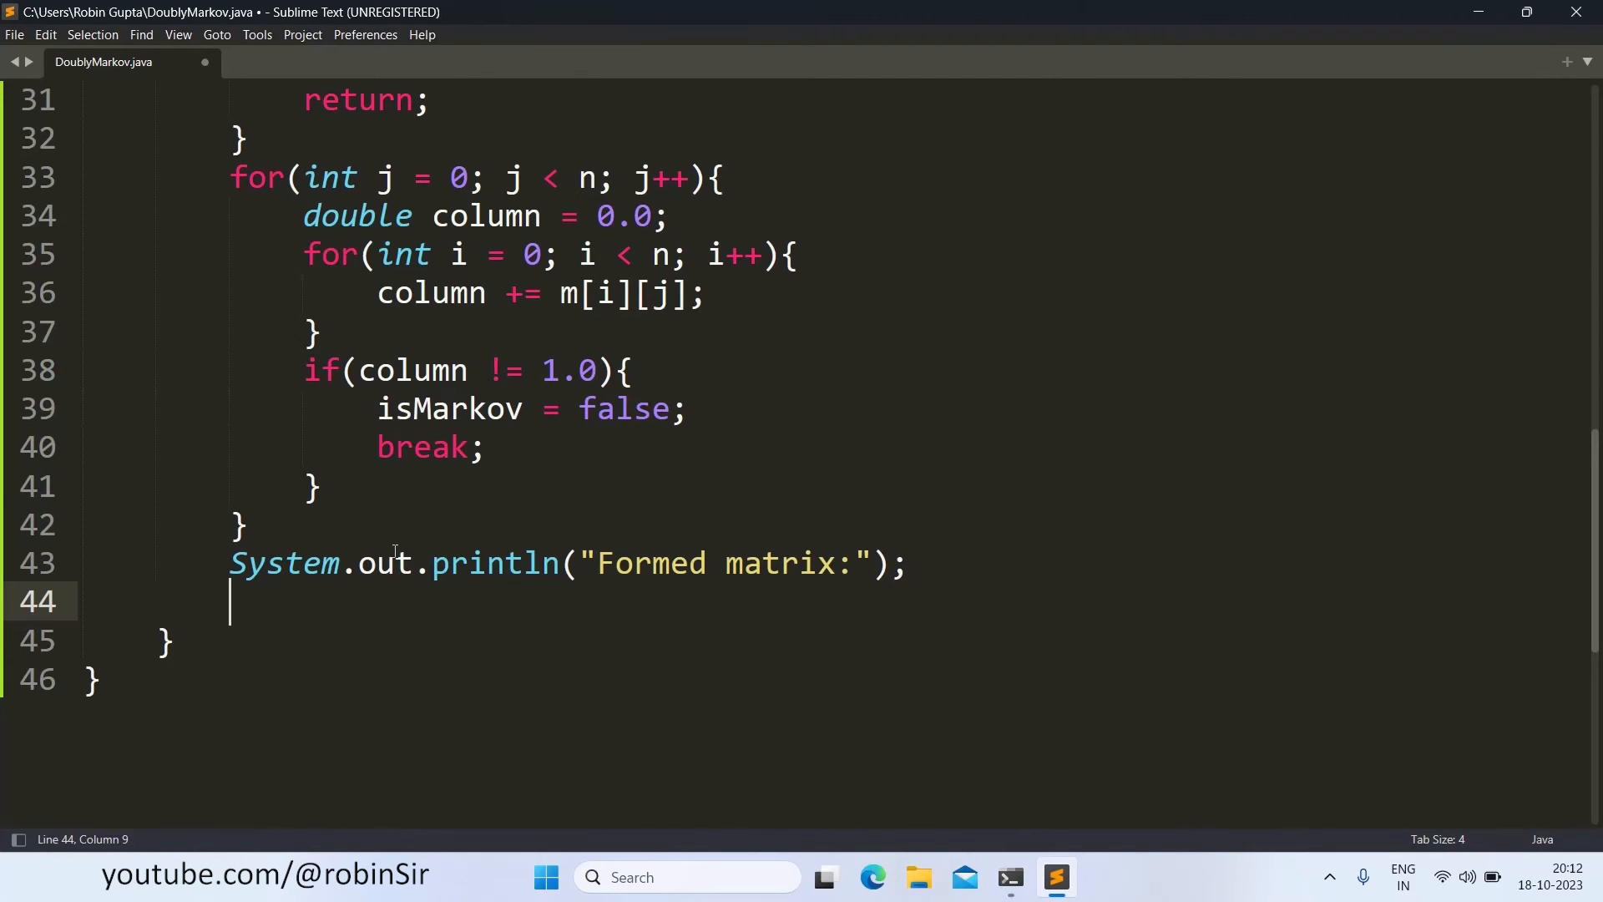
Step: Write nested for loops over i and j from 0 to n for printing the matrix
text(for(int i = 0; i <)
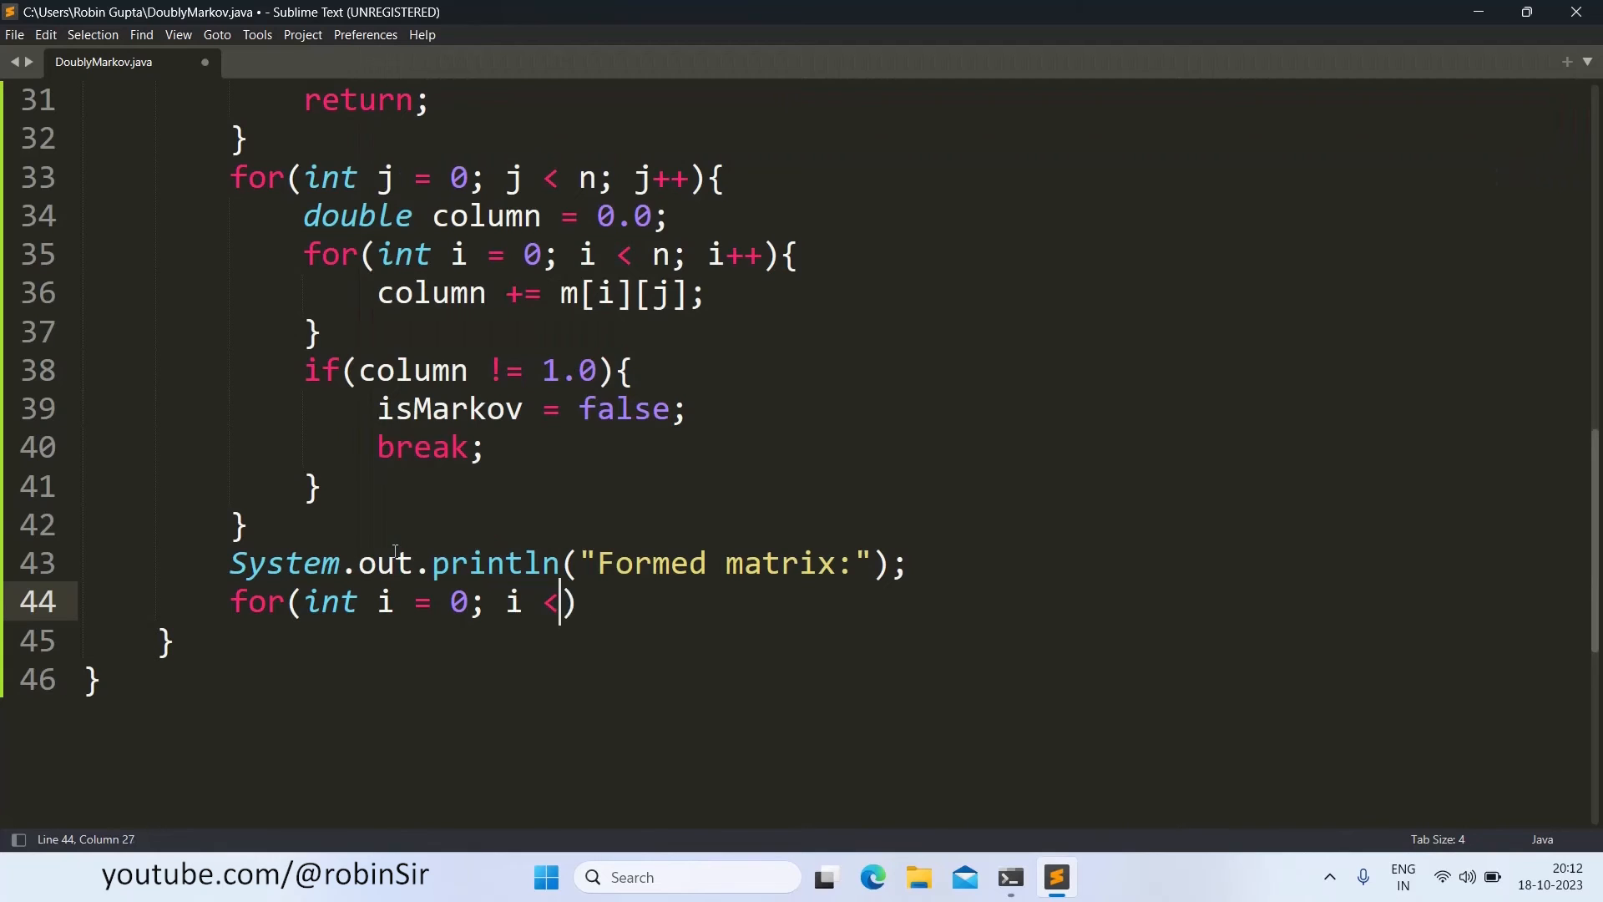
text(n; i++)
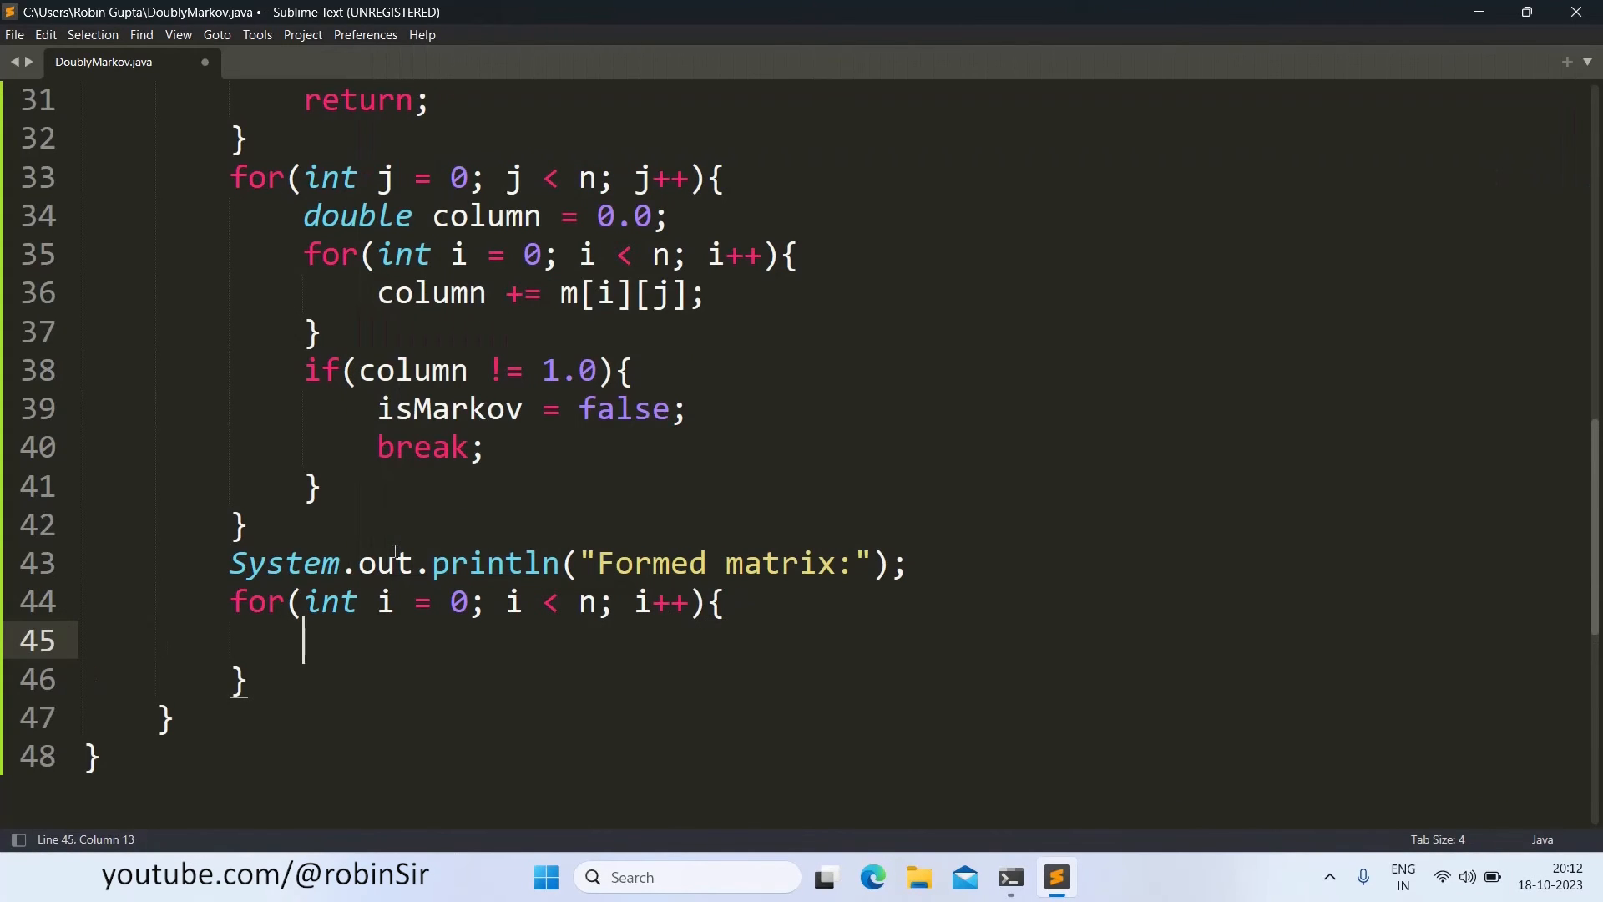
text(for(int j =)
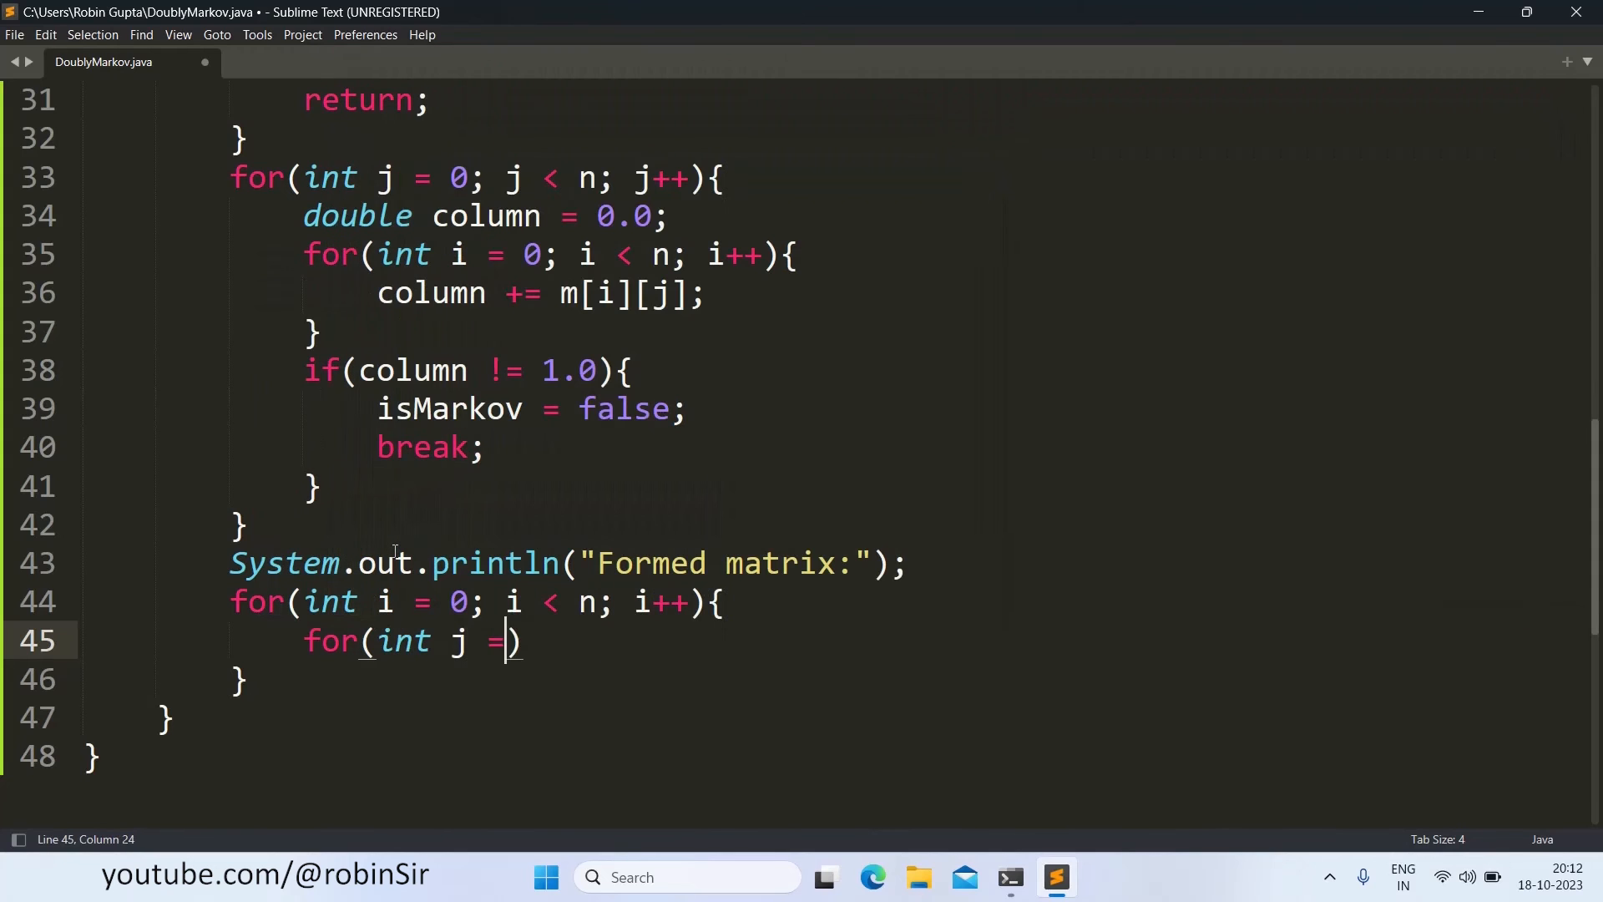
text(0; j)
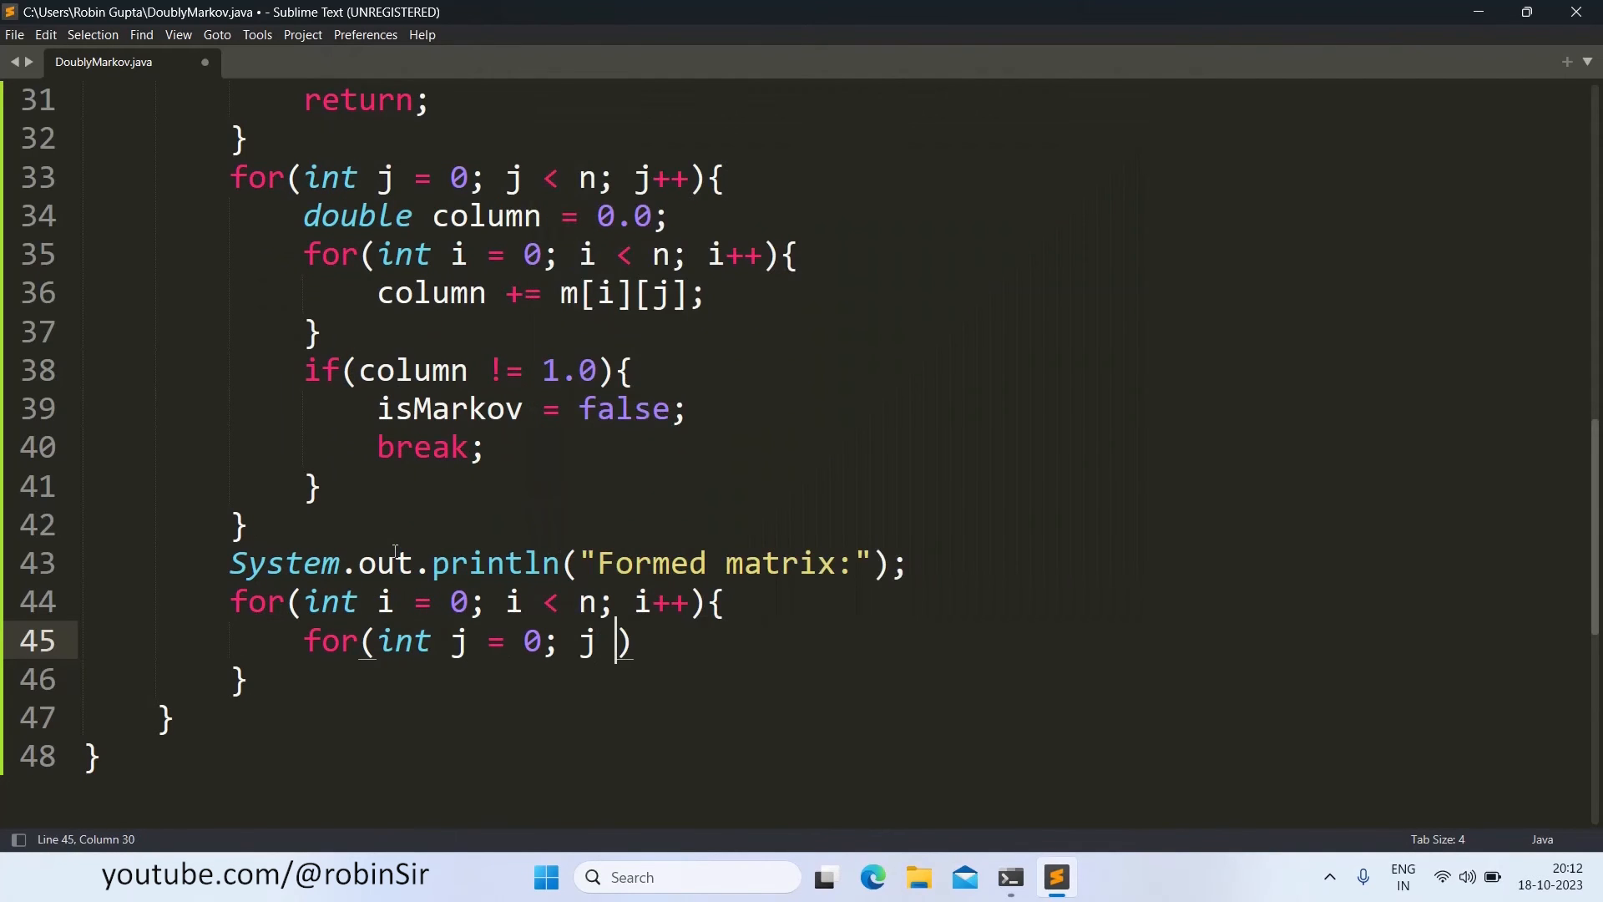
text(< n; j++)
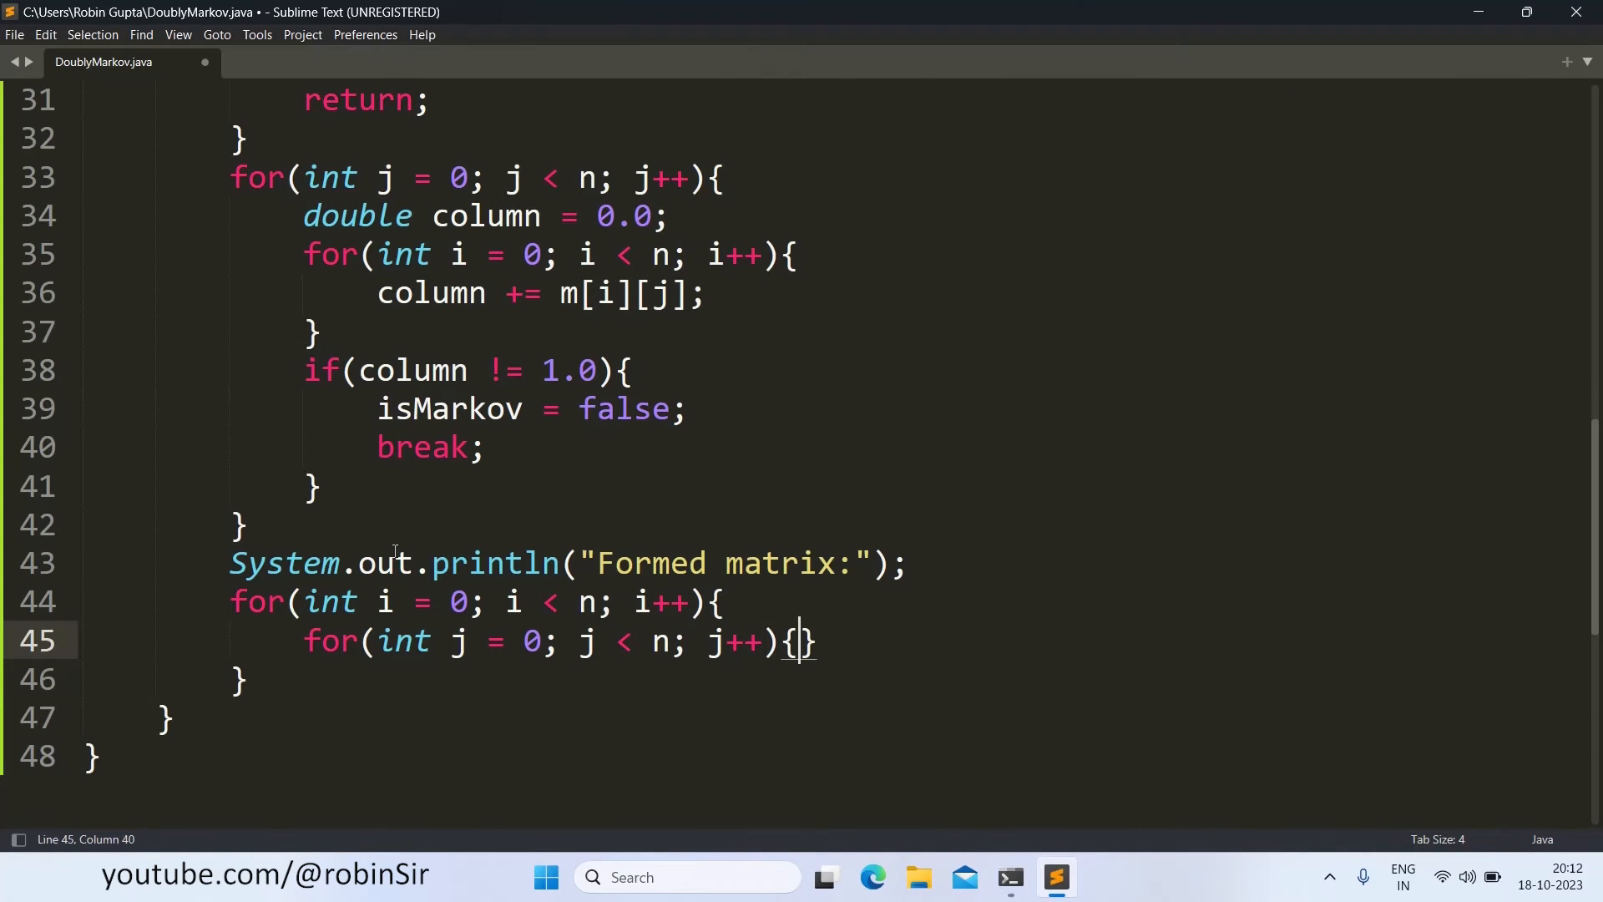
Step: Print each m[i][j] + "\t" and a line break after each row
text(System)
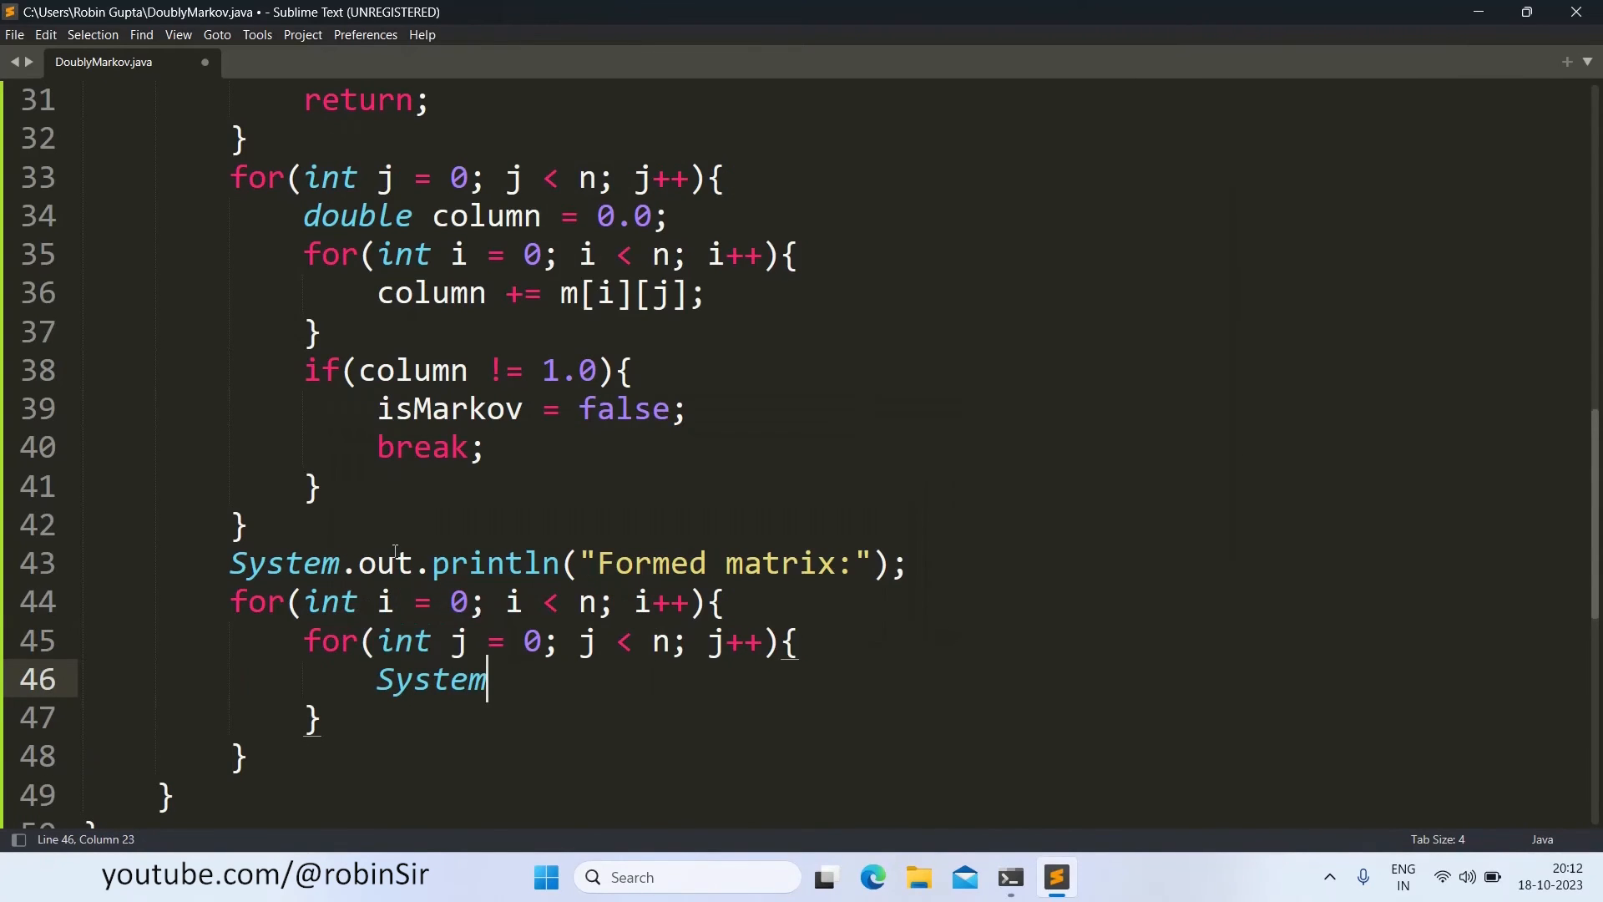
text(.out.print(m[i)
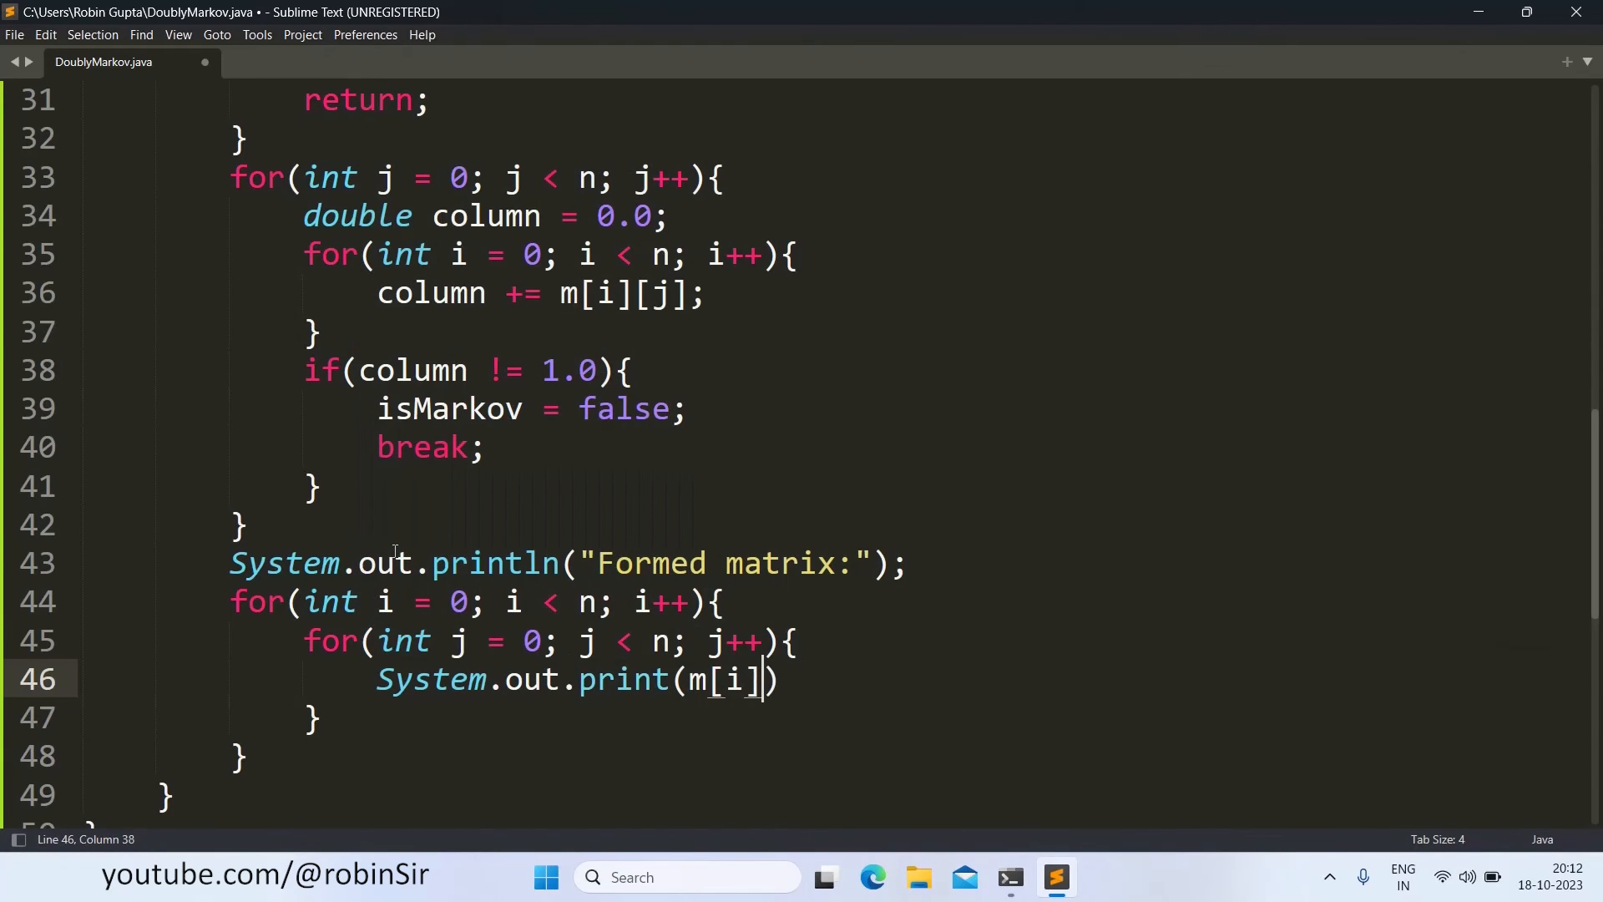
text([j] +)
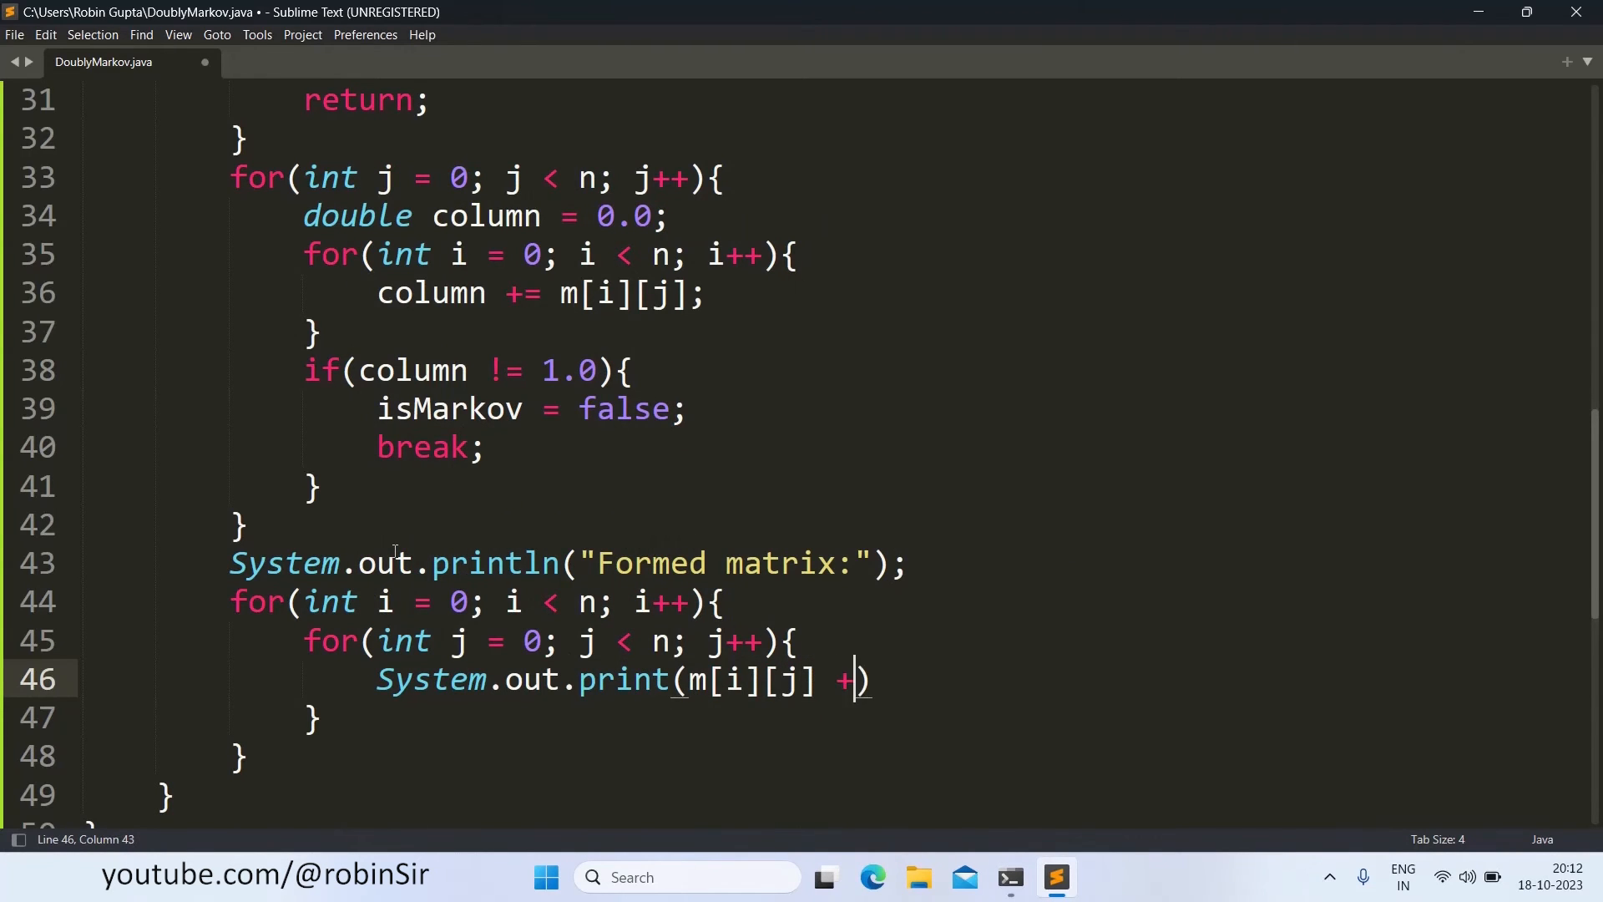
text("\t")
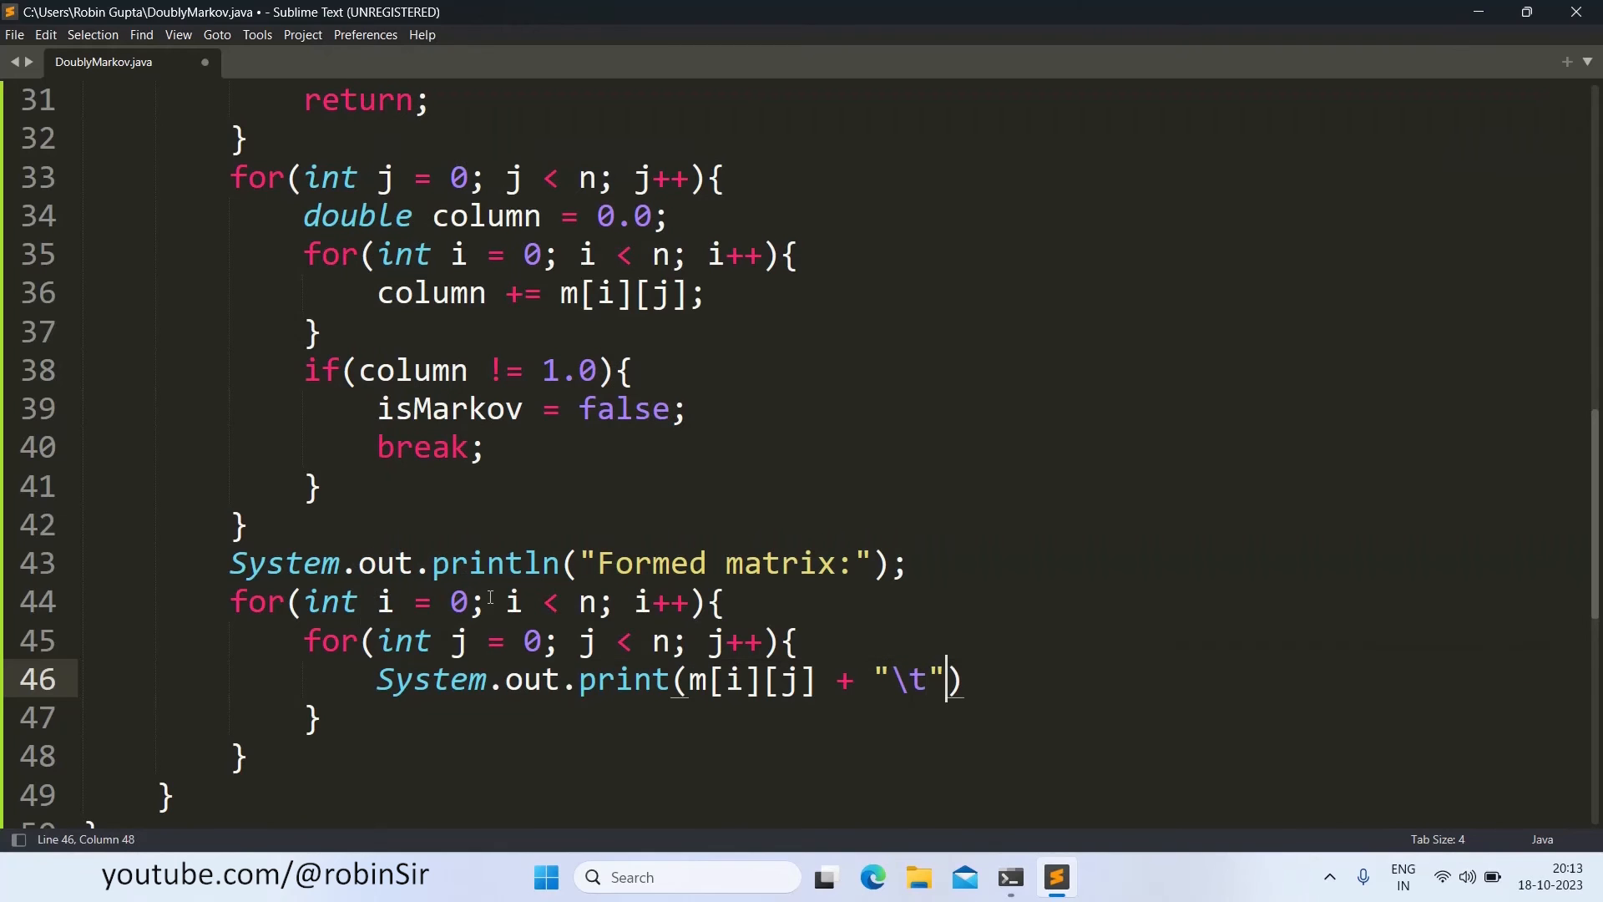
text(;)
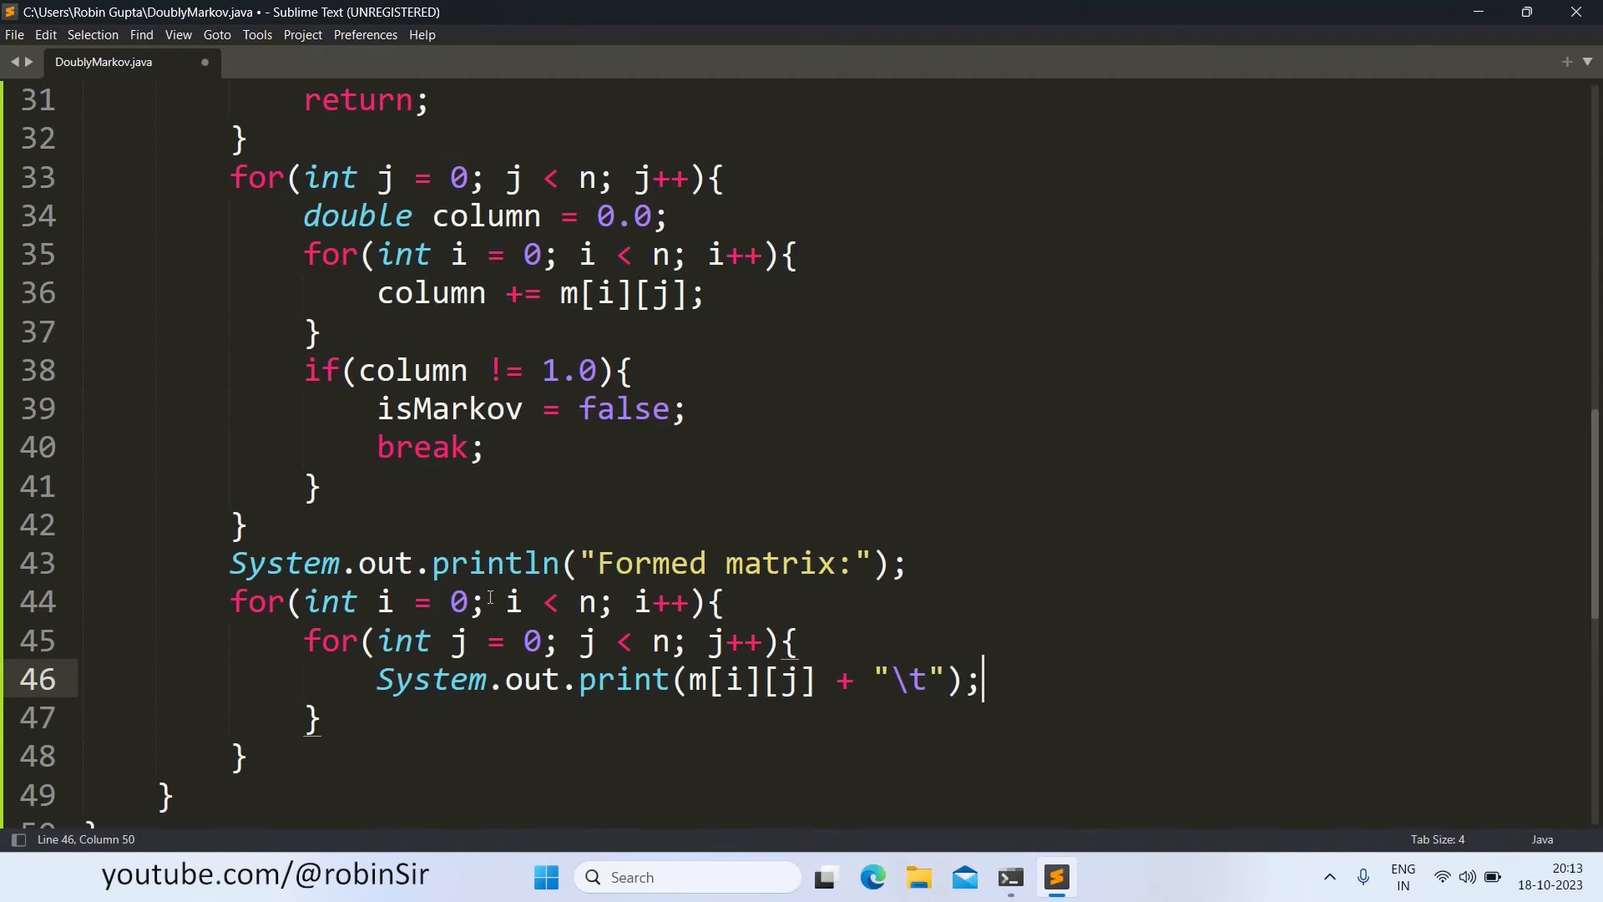
text(Syste)
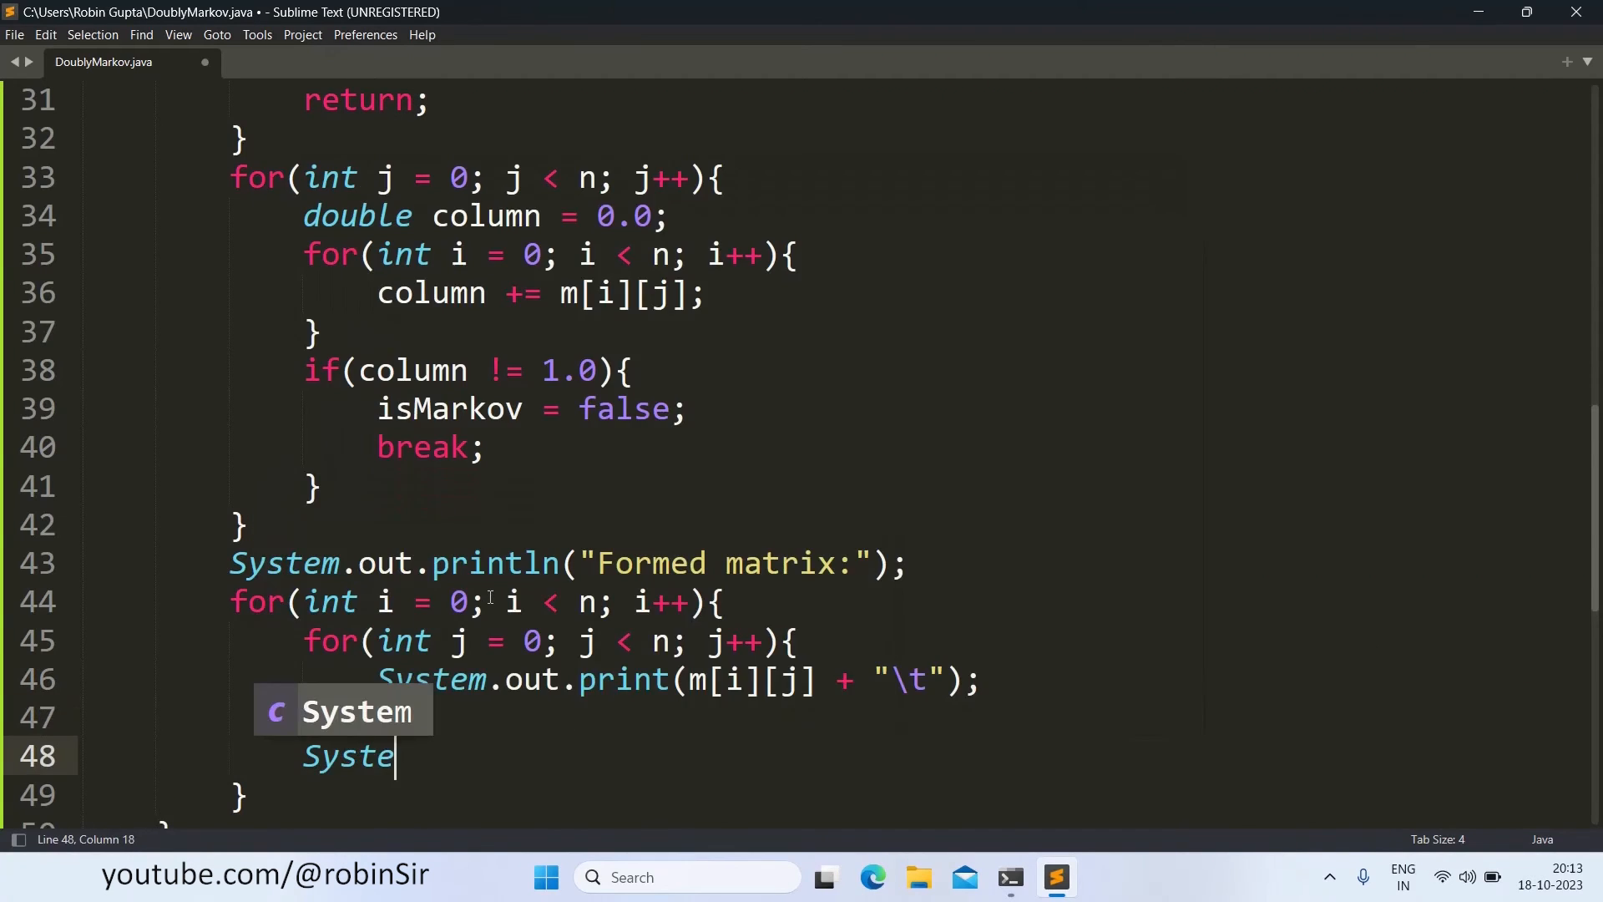
text(m.out.println();)
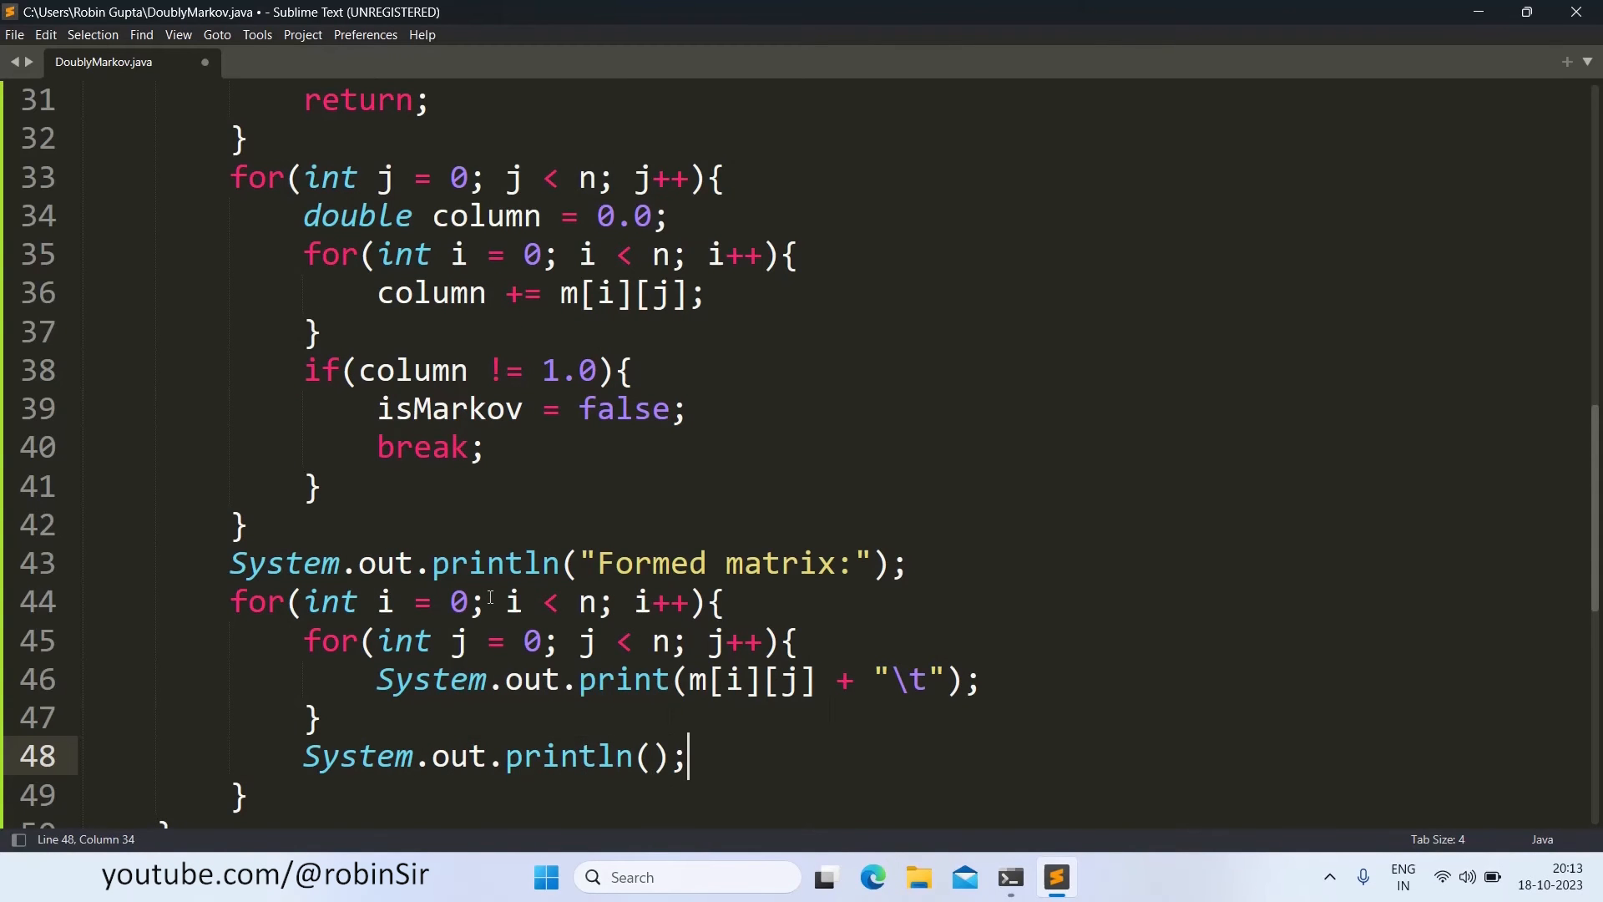
scroll(down, 3)
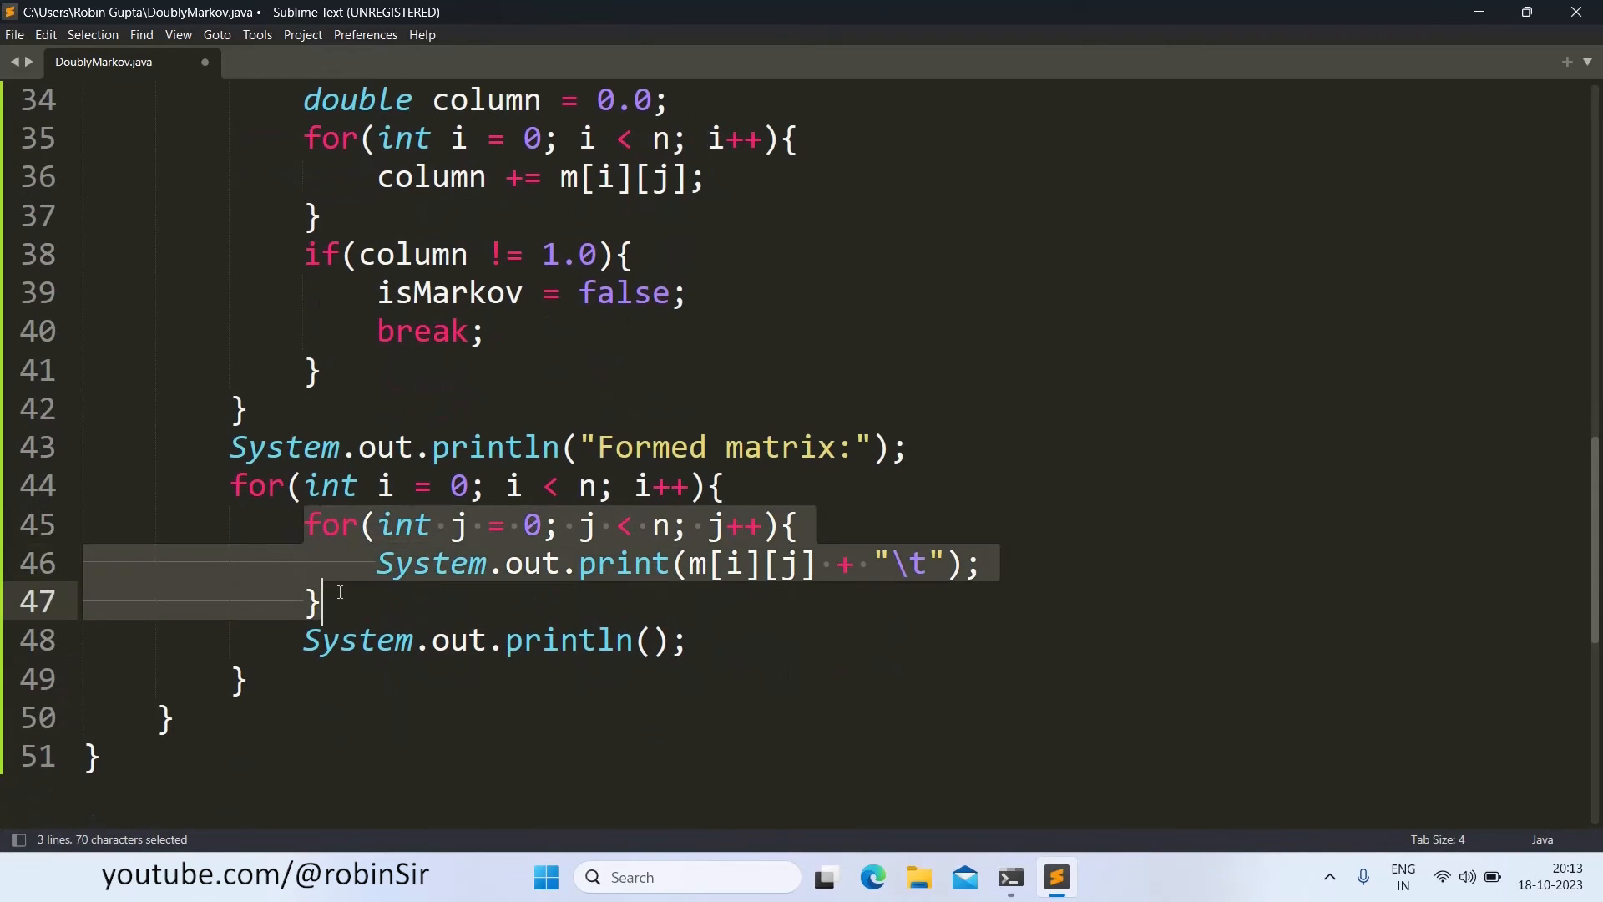
mouse_move(500, 570)
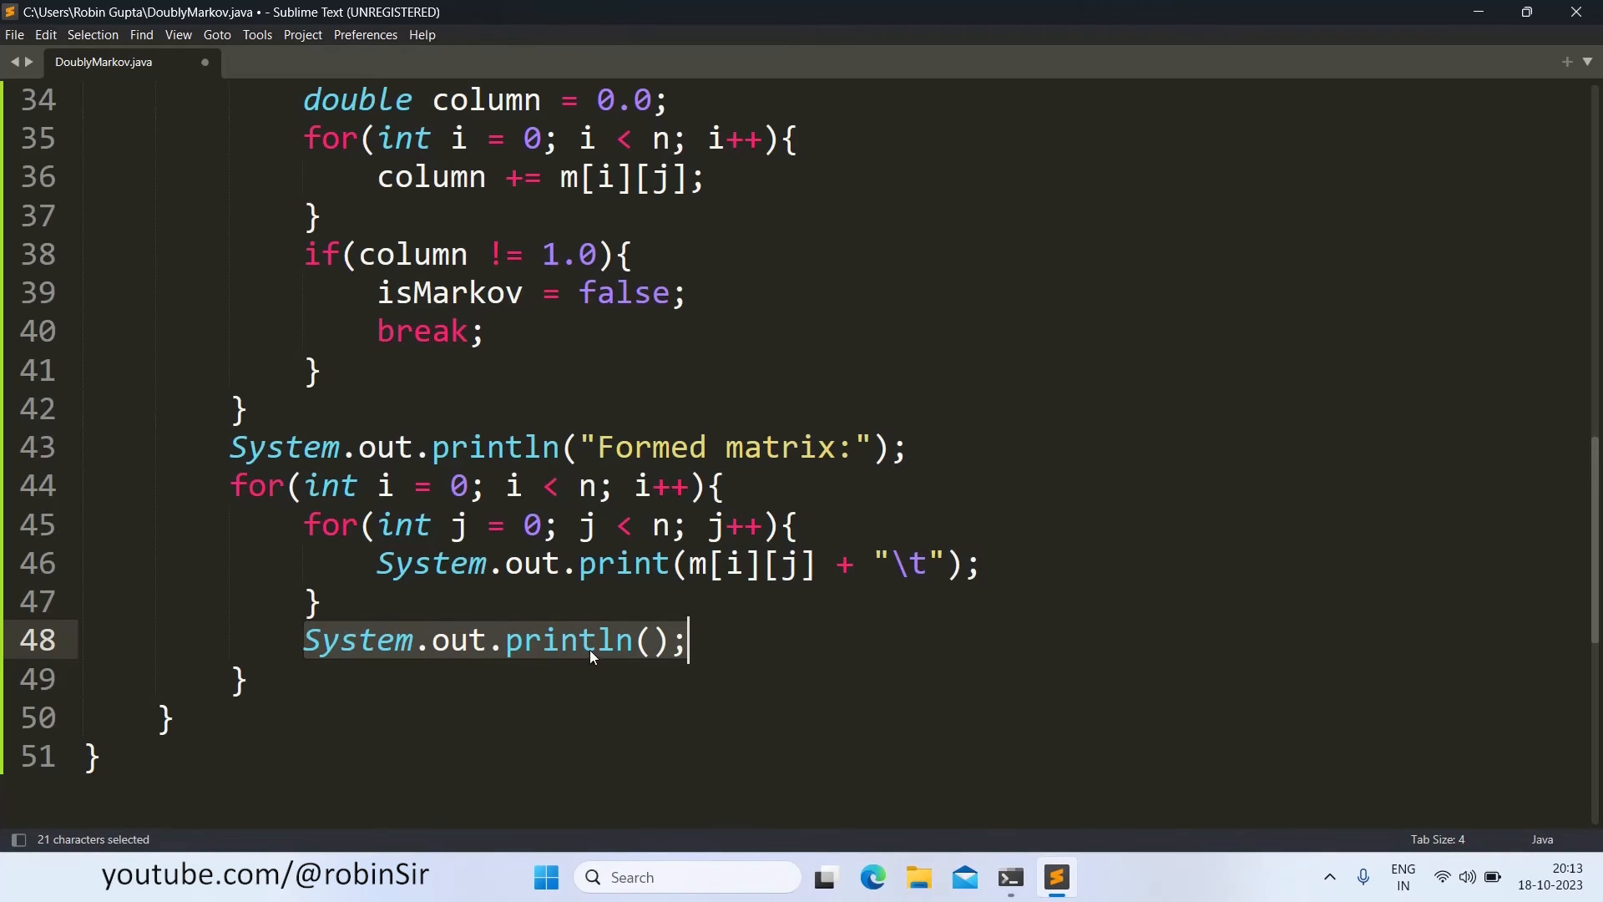
mouse_move(405, 697)
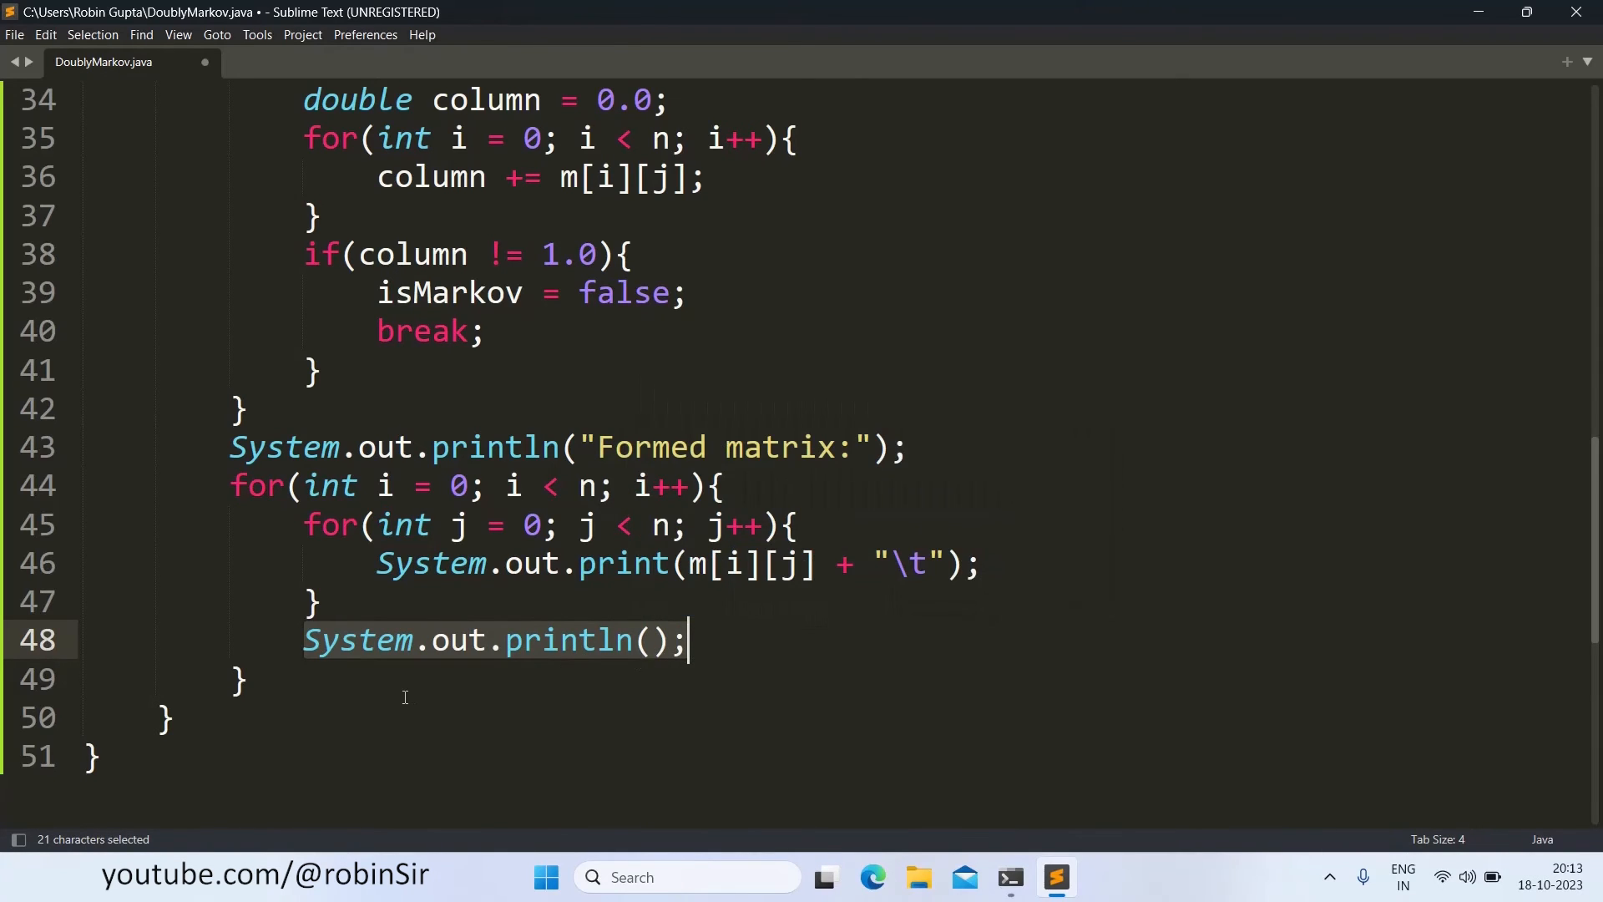
click(246, 678)
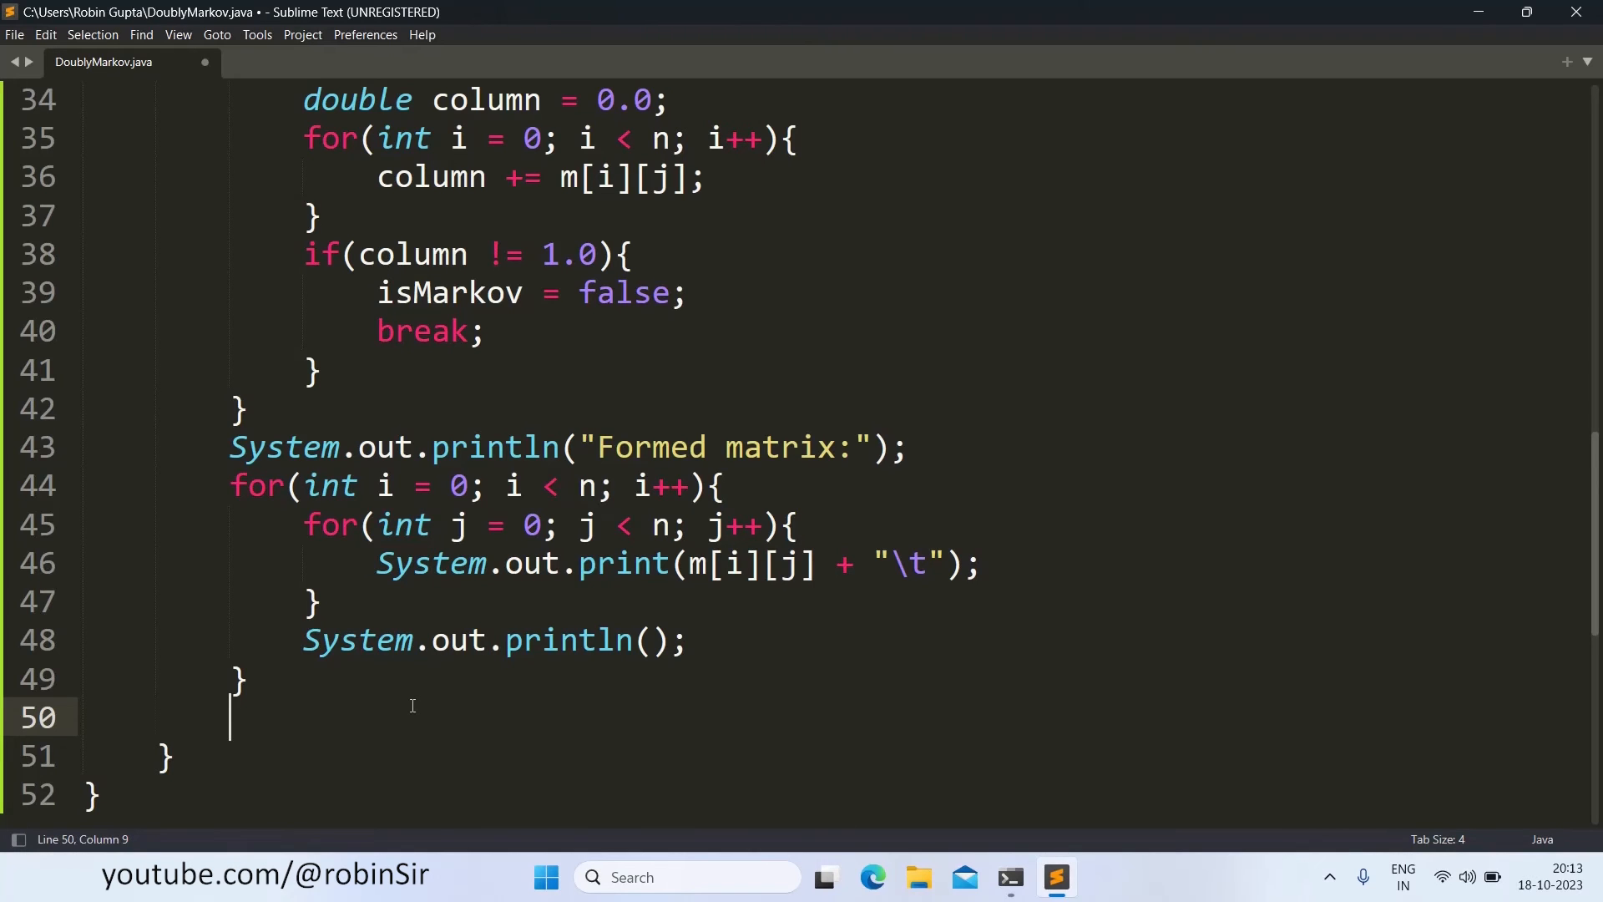
Step: Add if(isMarkov) printing "It is a doubly markov matrix!"
text(if()
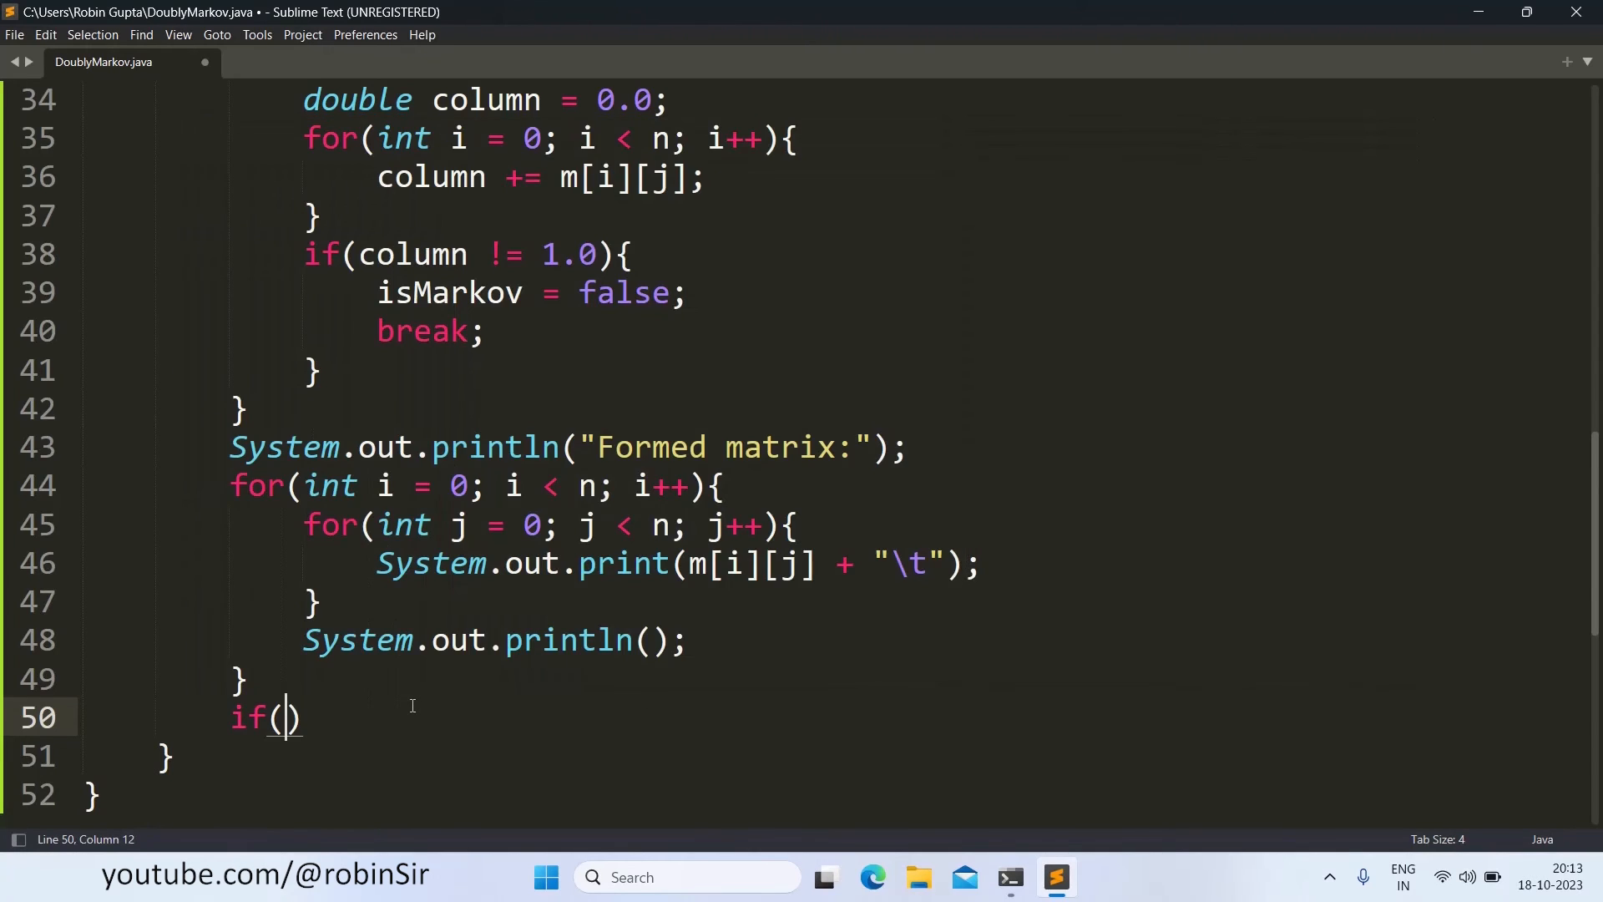
text(isMarkov)
text(Syste)
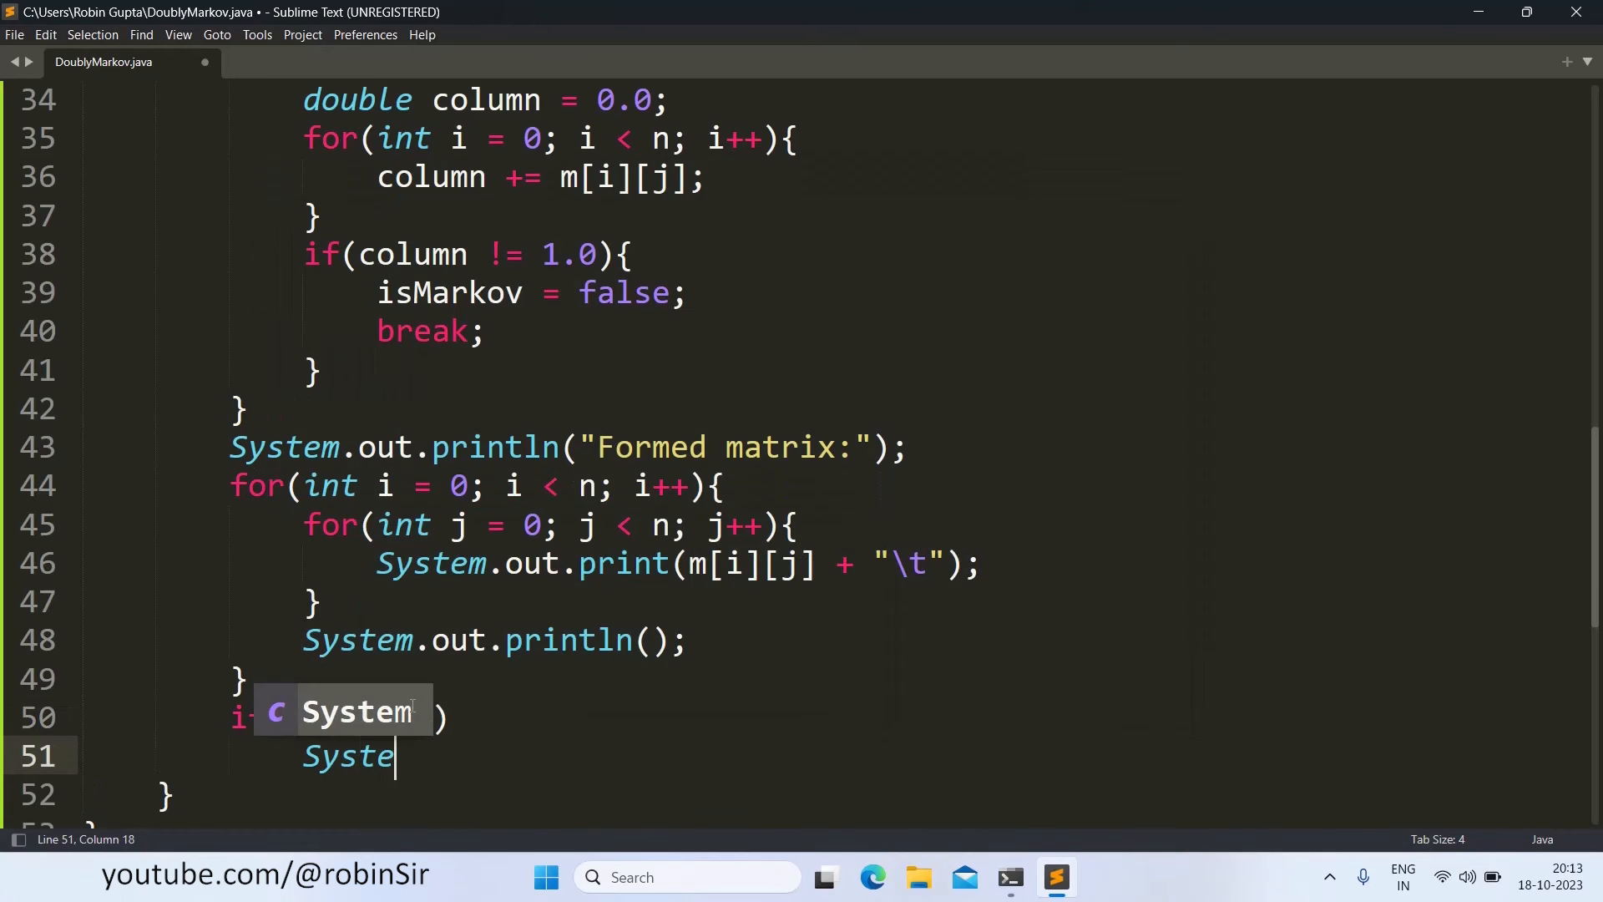
text(.out.prin)
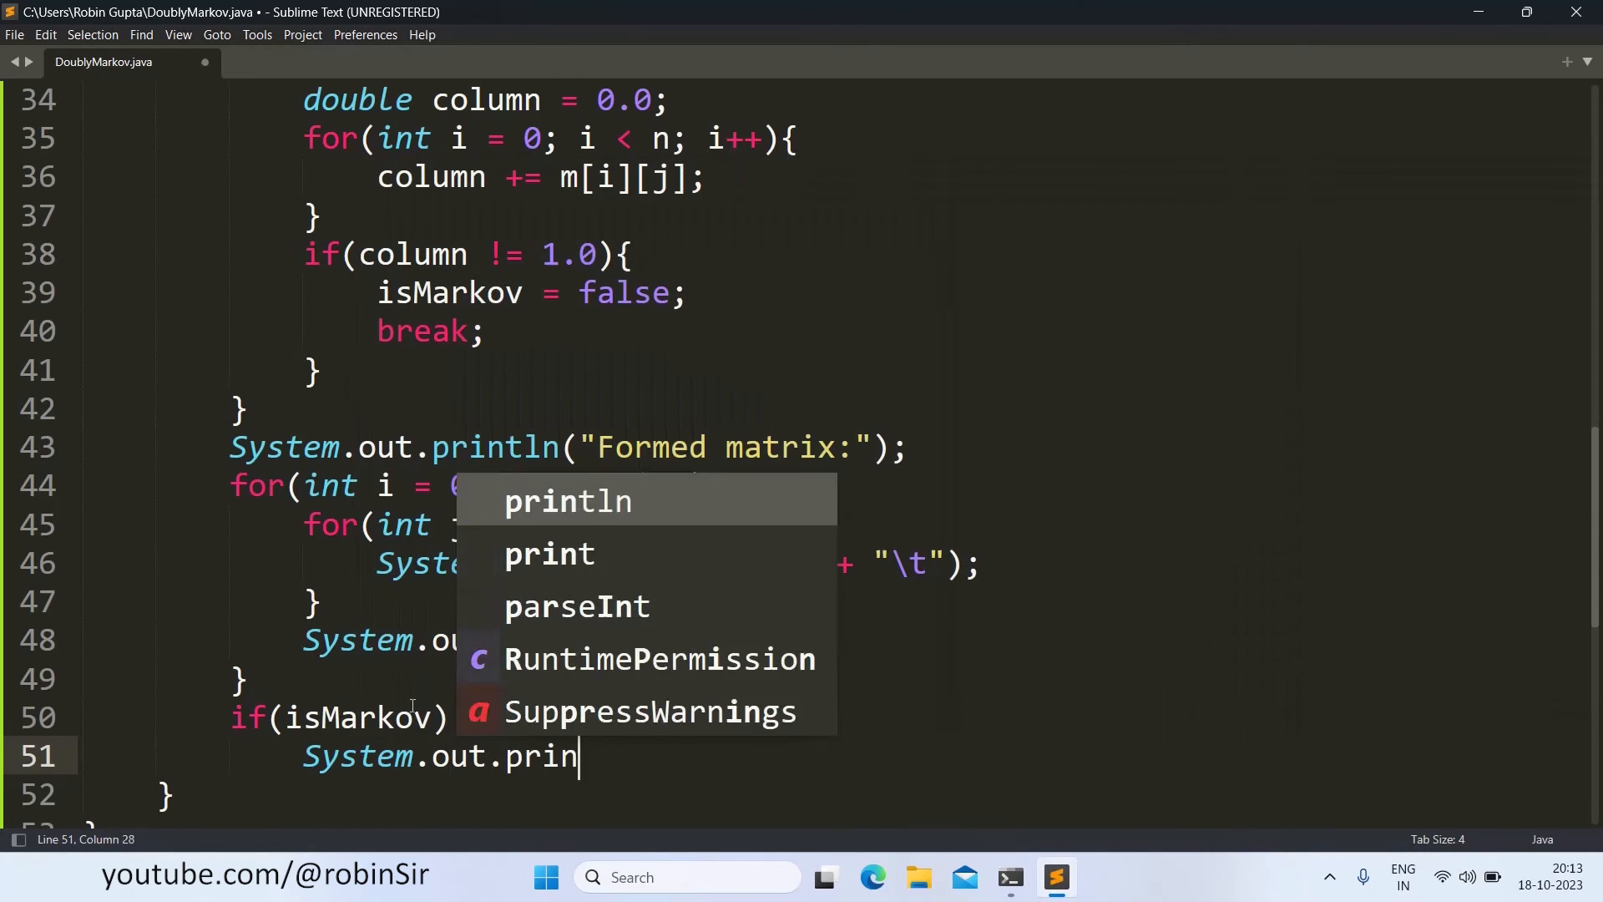
click(569, 501)
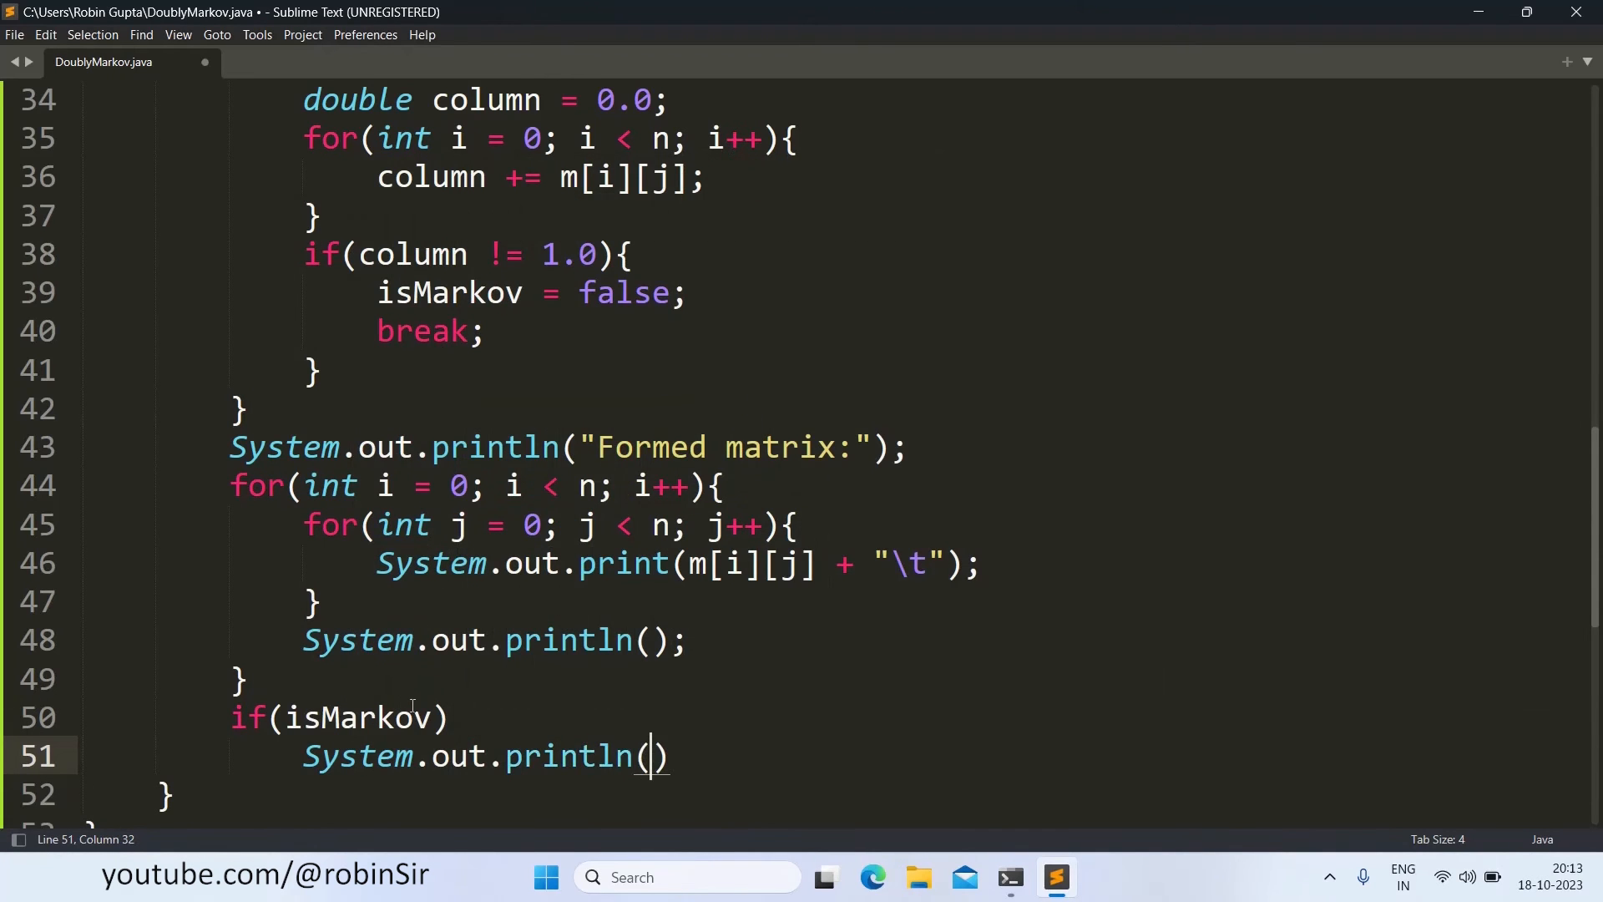
text("It ")
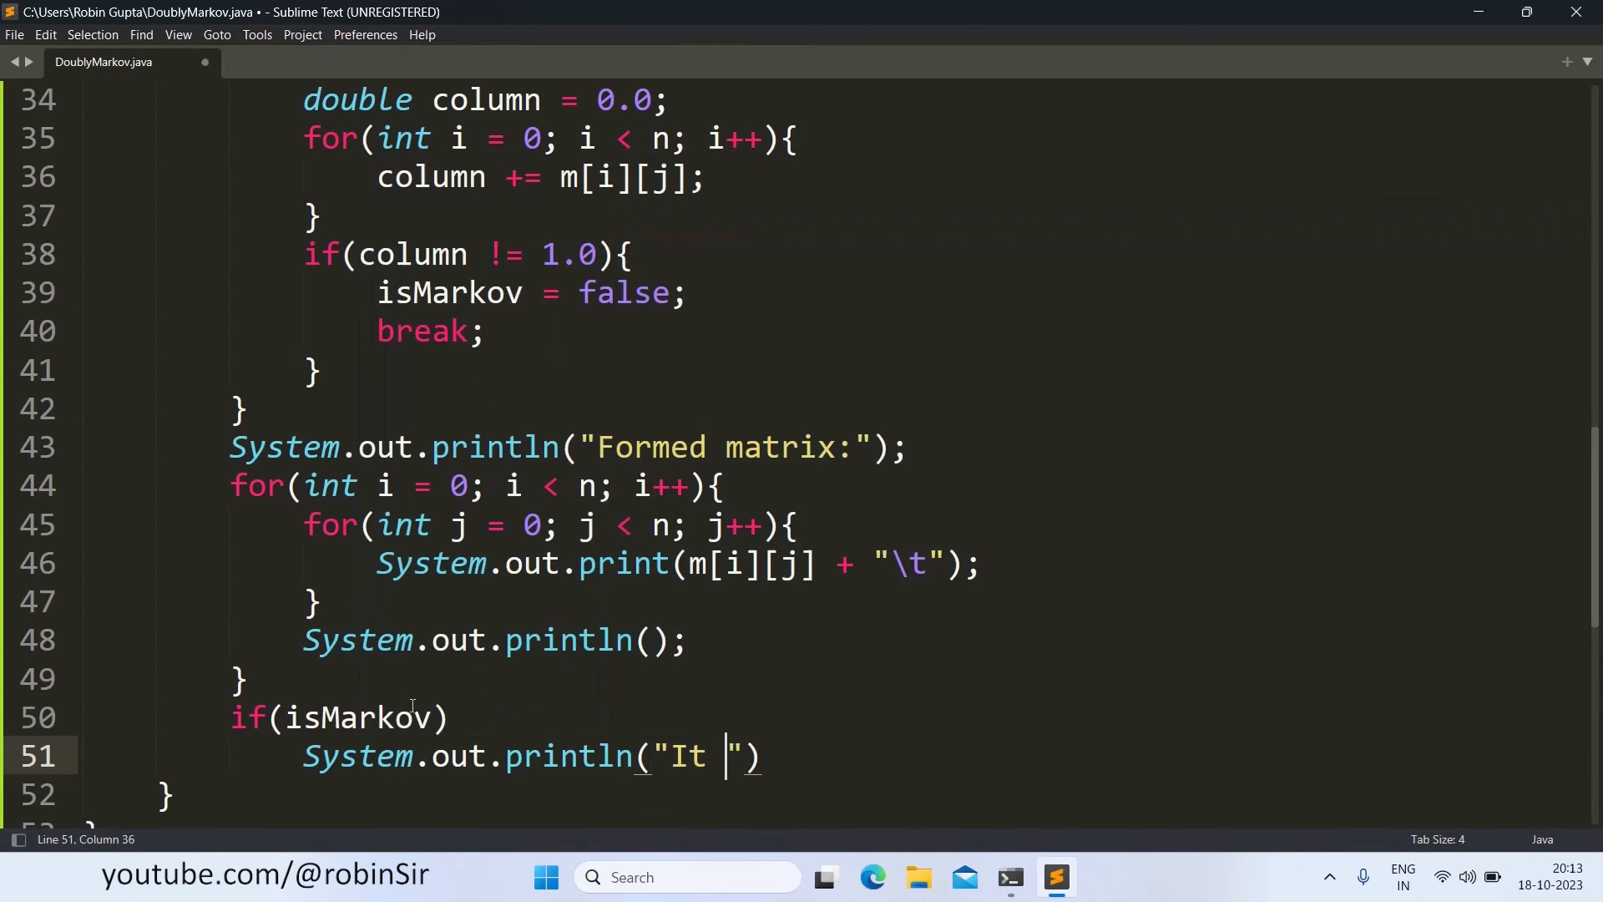
text(is a doubly)
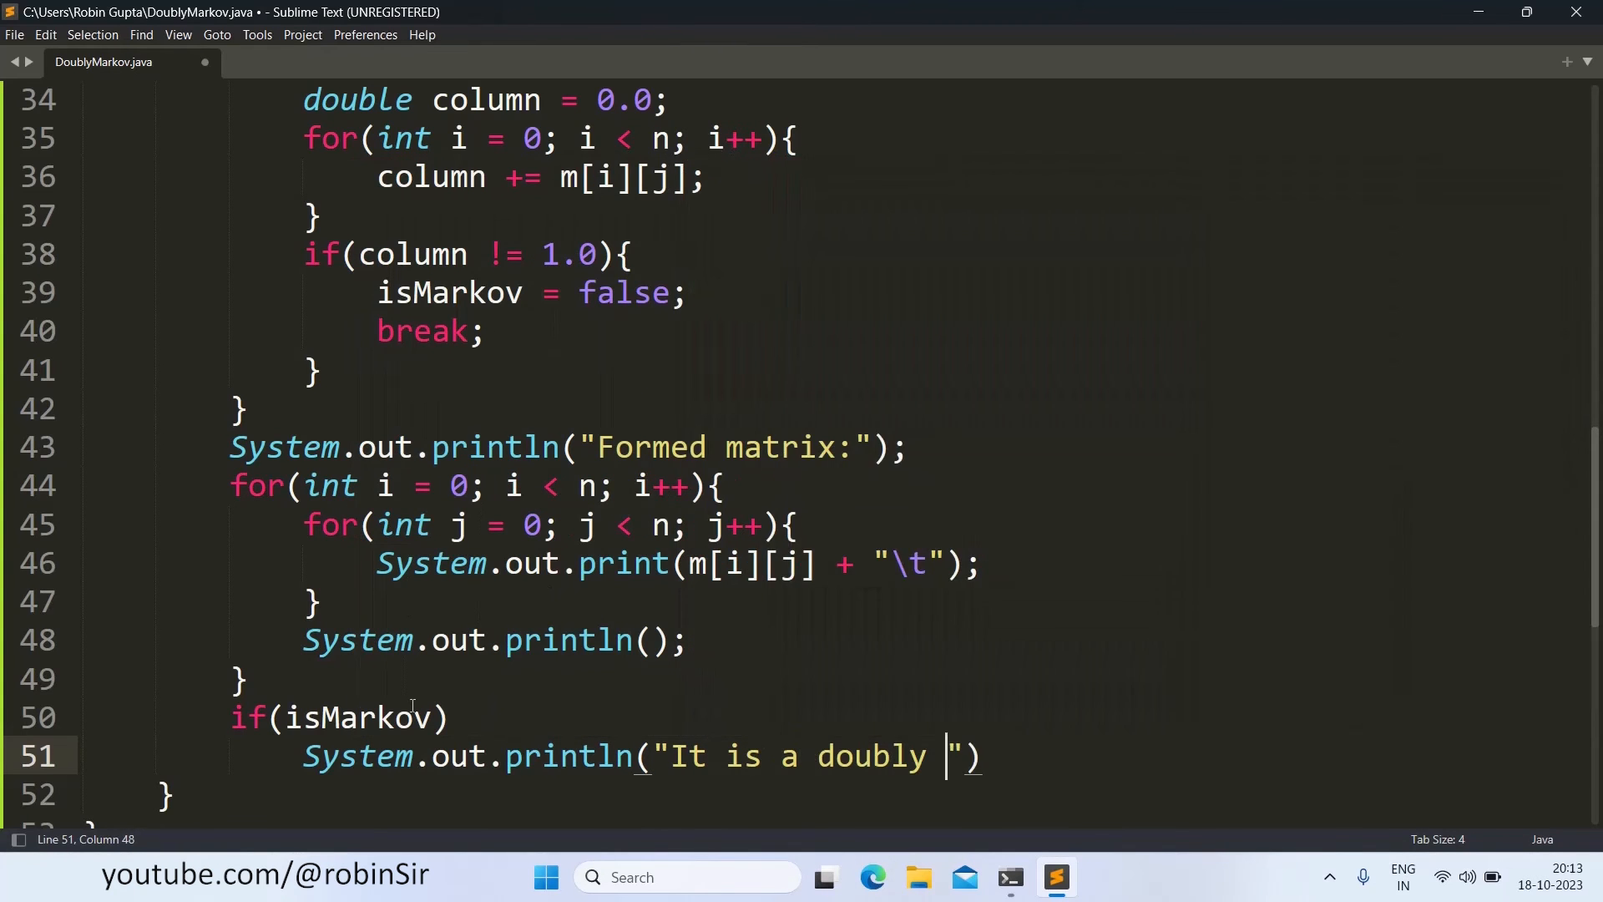
text(markov m)
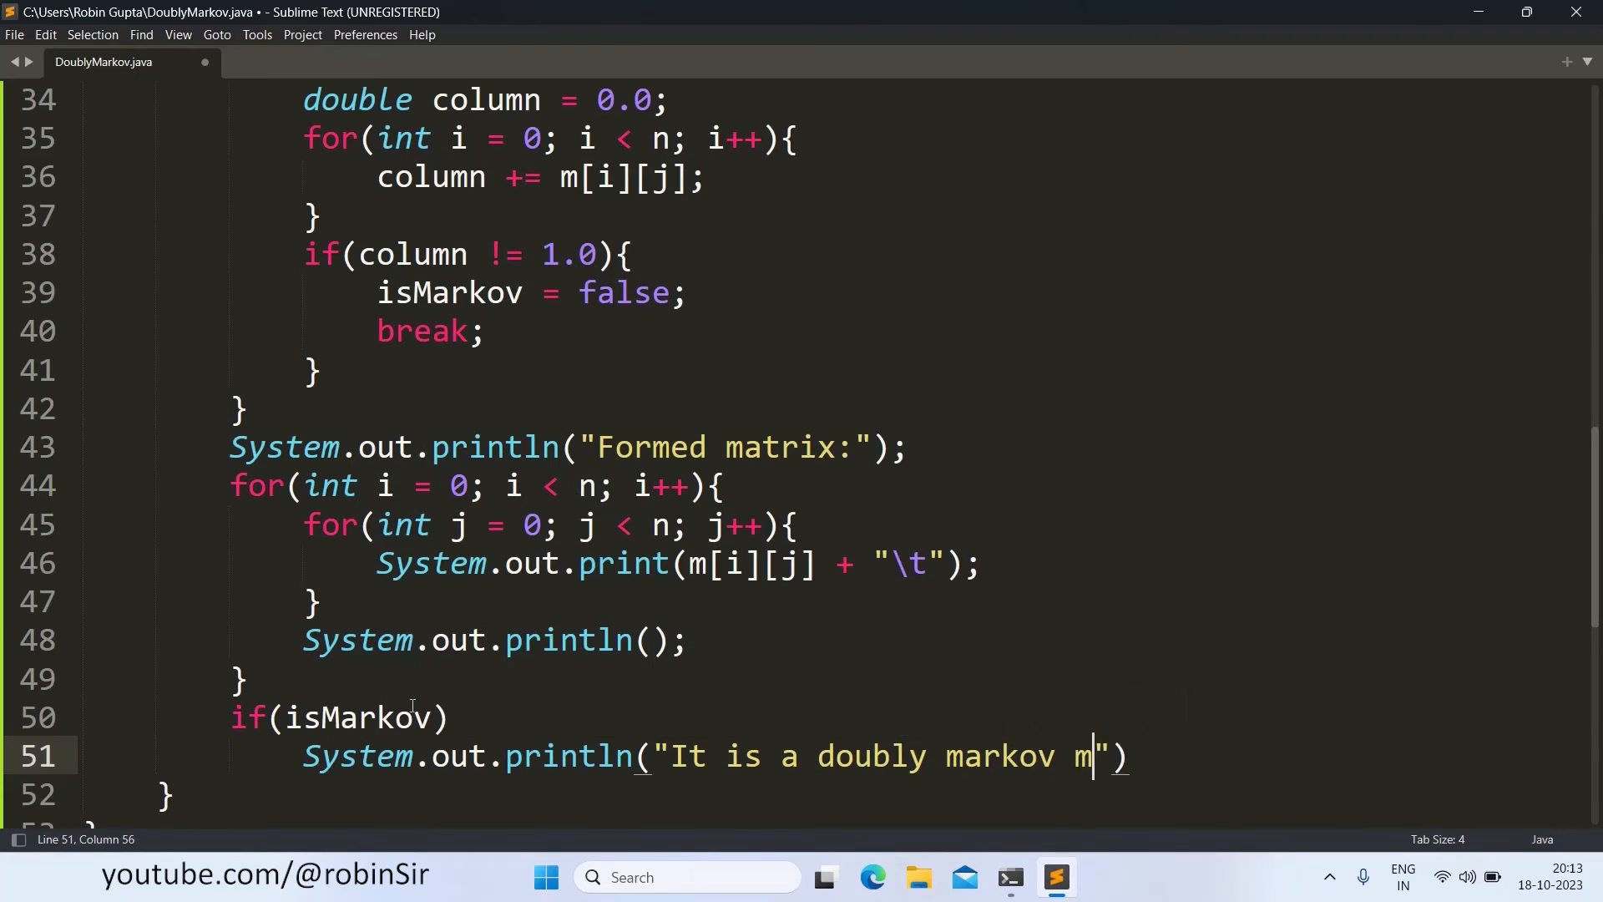
text(atrix!)
text(else)
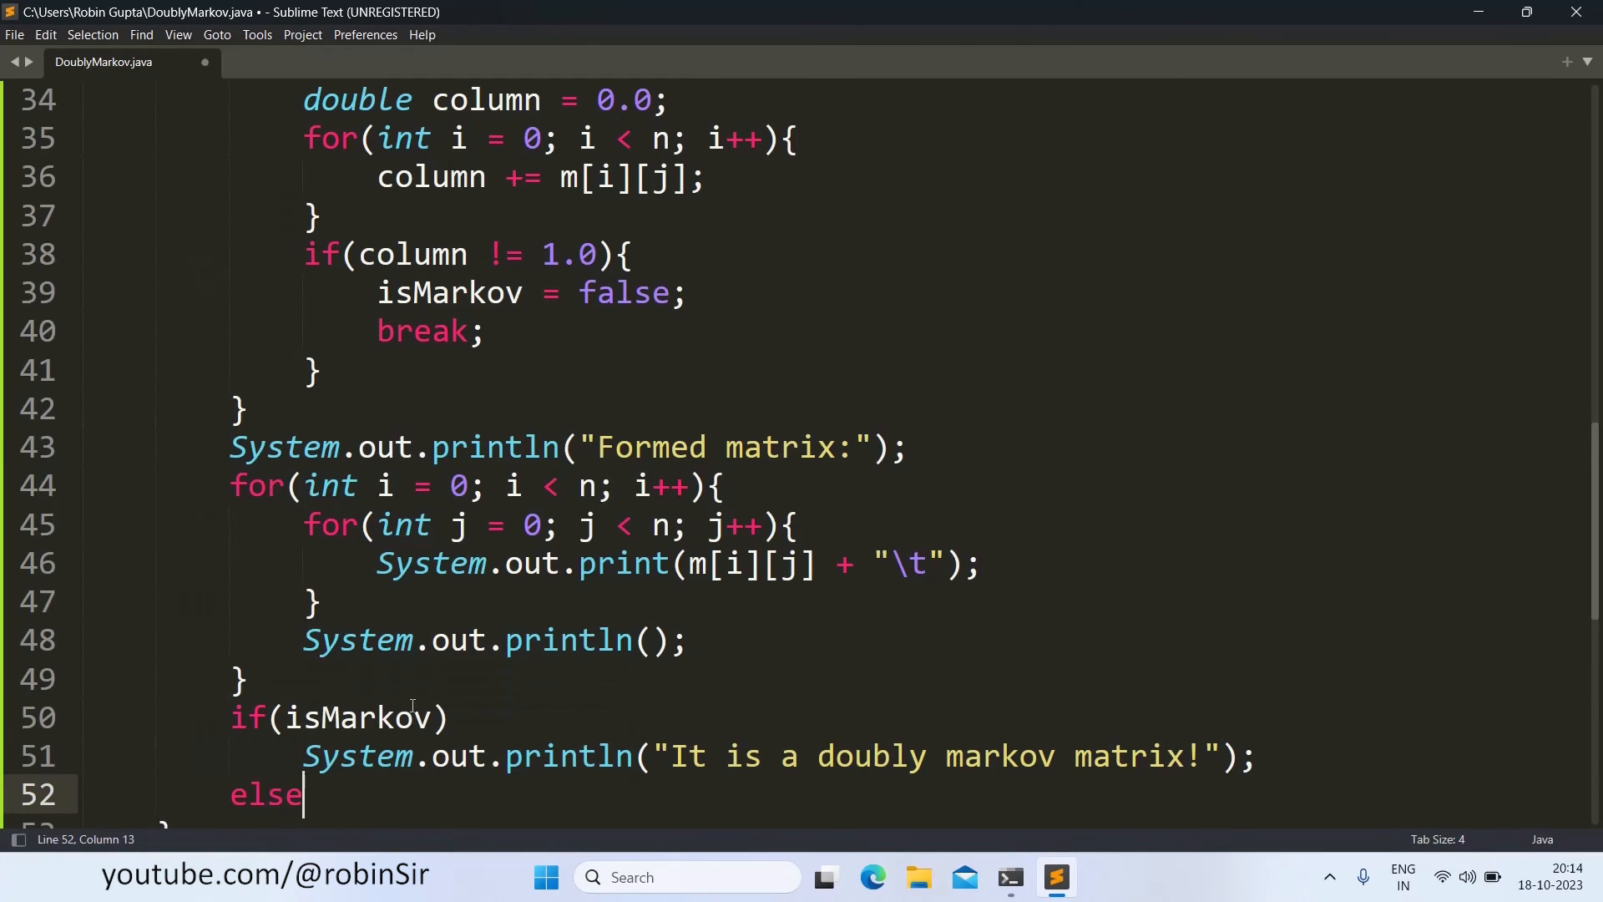
Step: Add the else branch printing "It is not a doubly markov matrix." and save the file
text(System.out.println("It is not a doub)
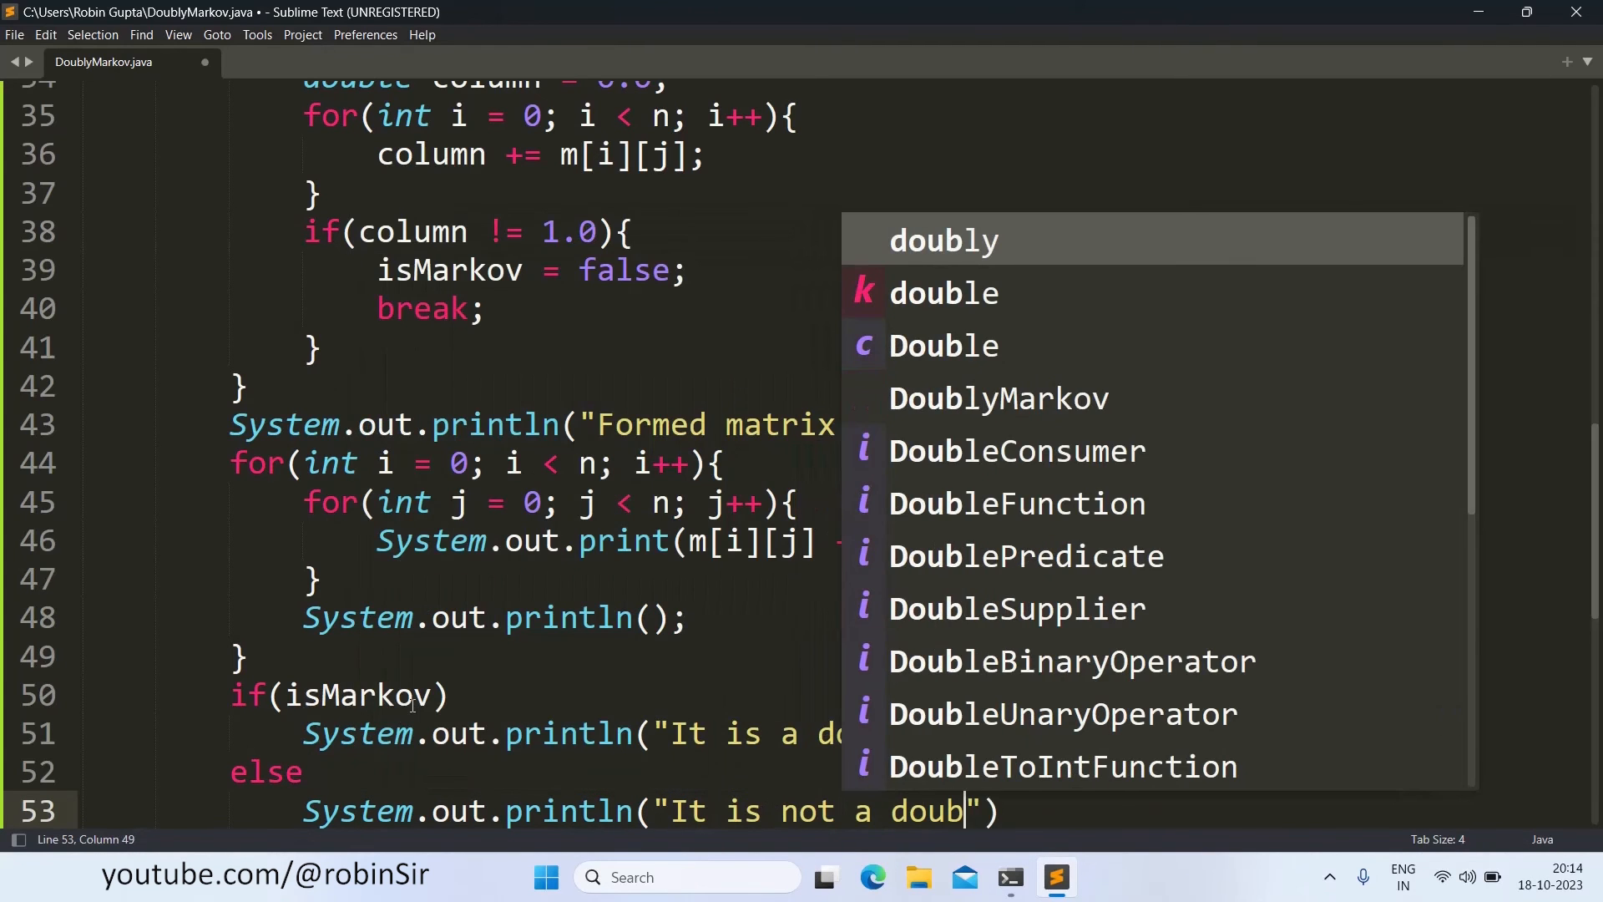
text(ly markov matrix.)
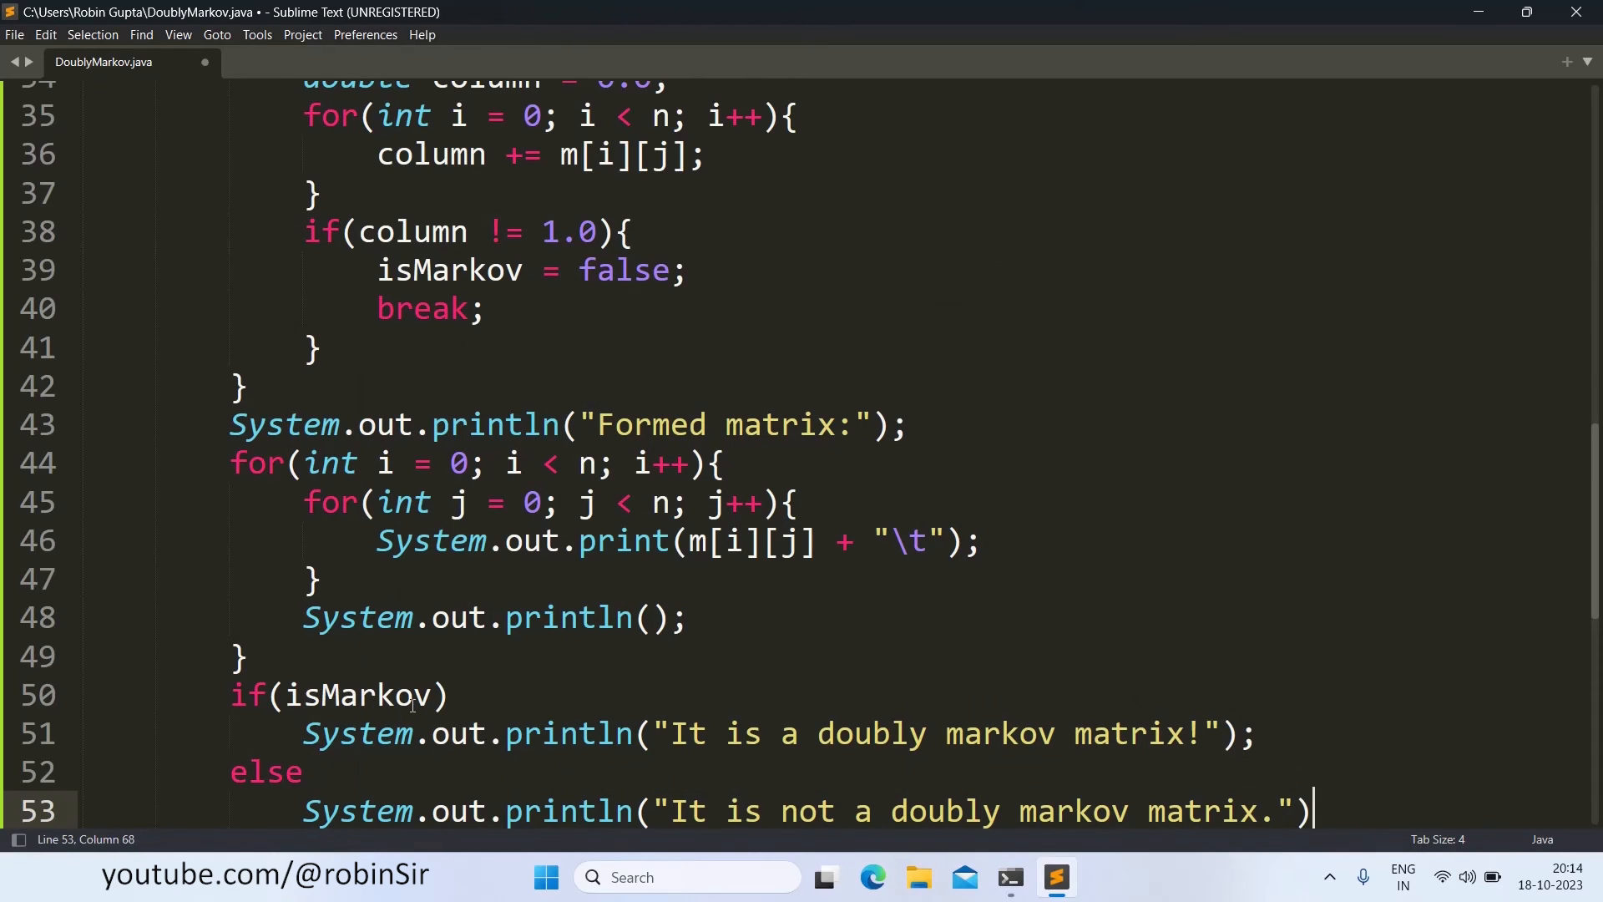
text(;)
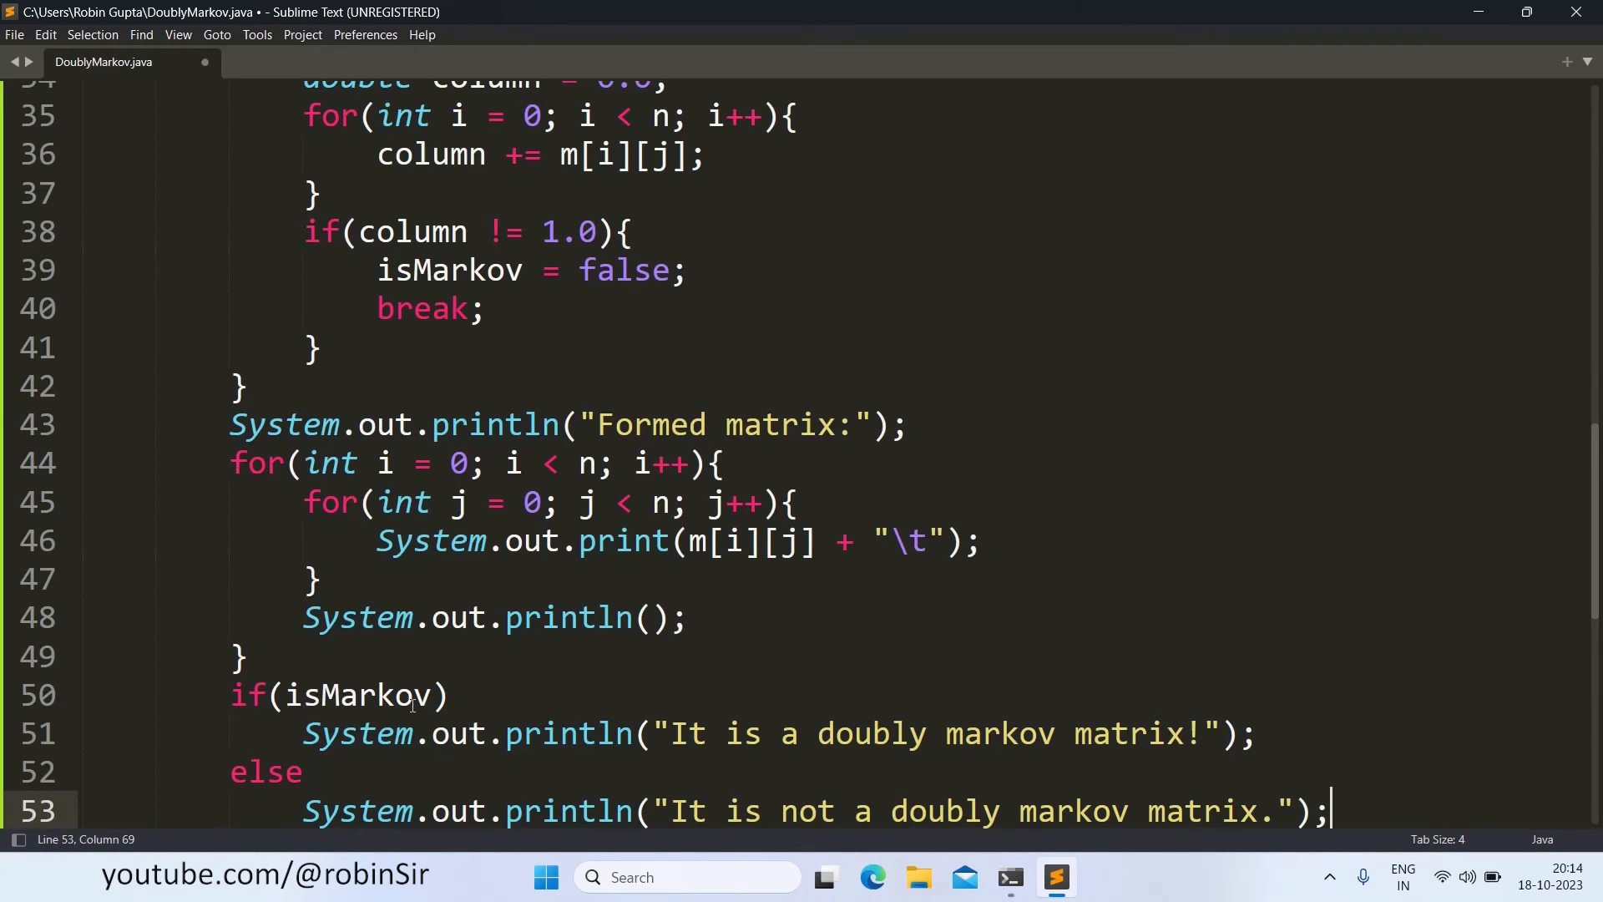
key(ctrl+s)
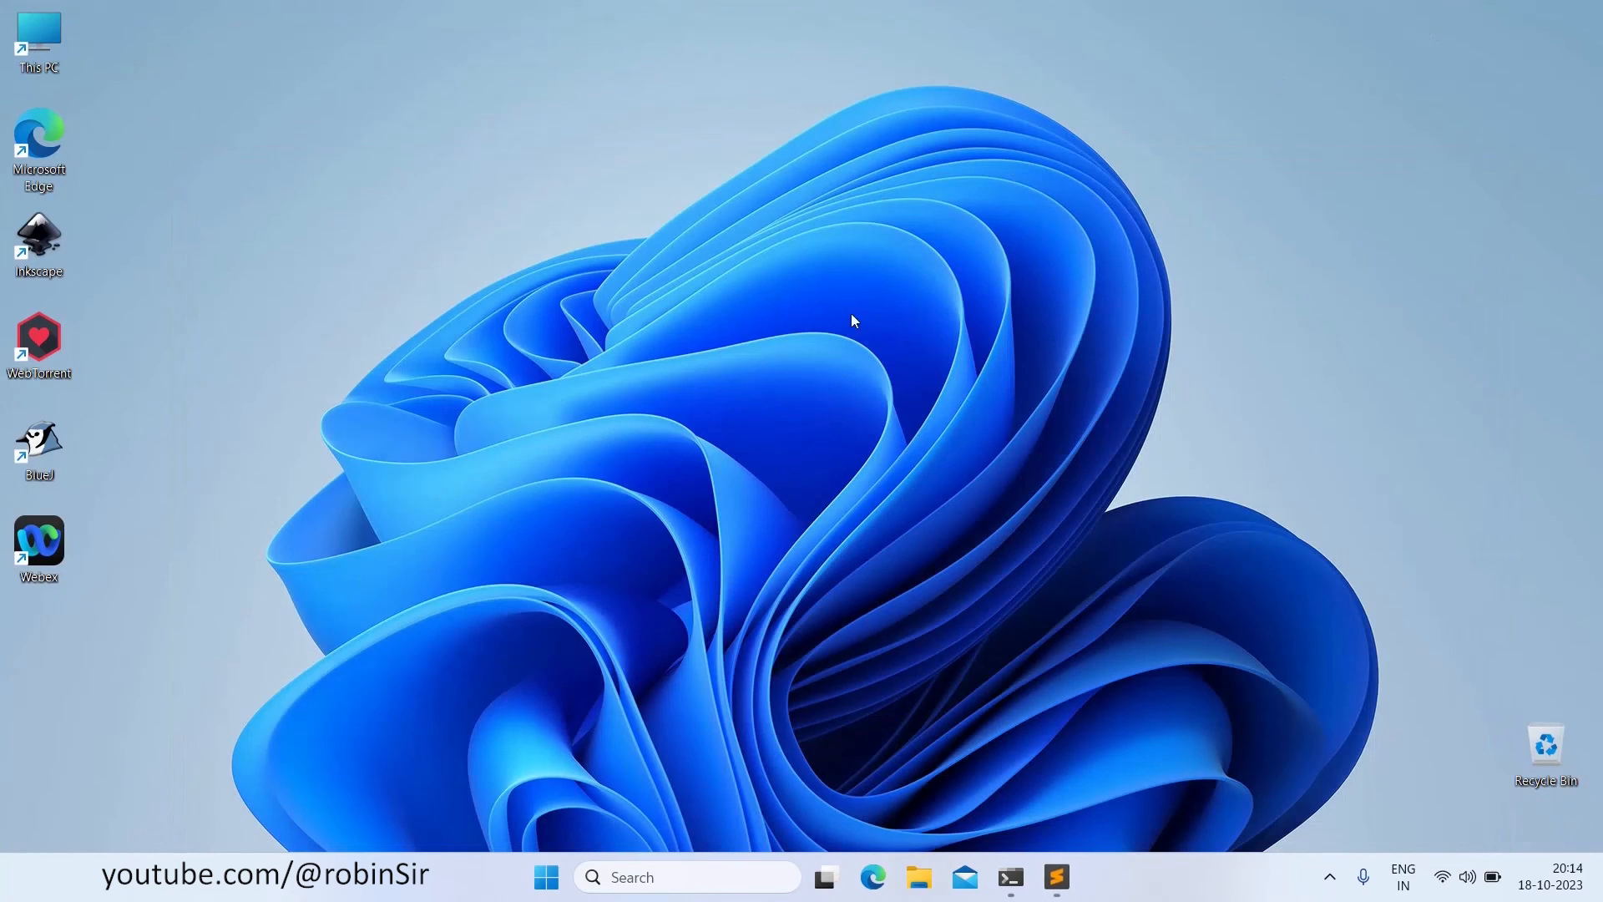
Step: Compile with javac DoublyMarkov.java and type java DoublyMarkov at the prompt
click(1010, 878)
text(j)
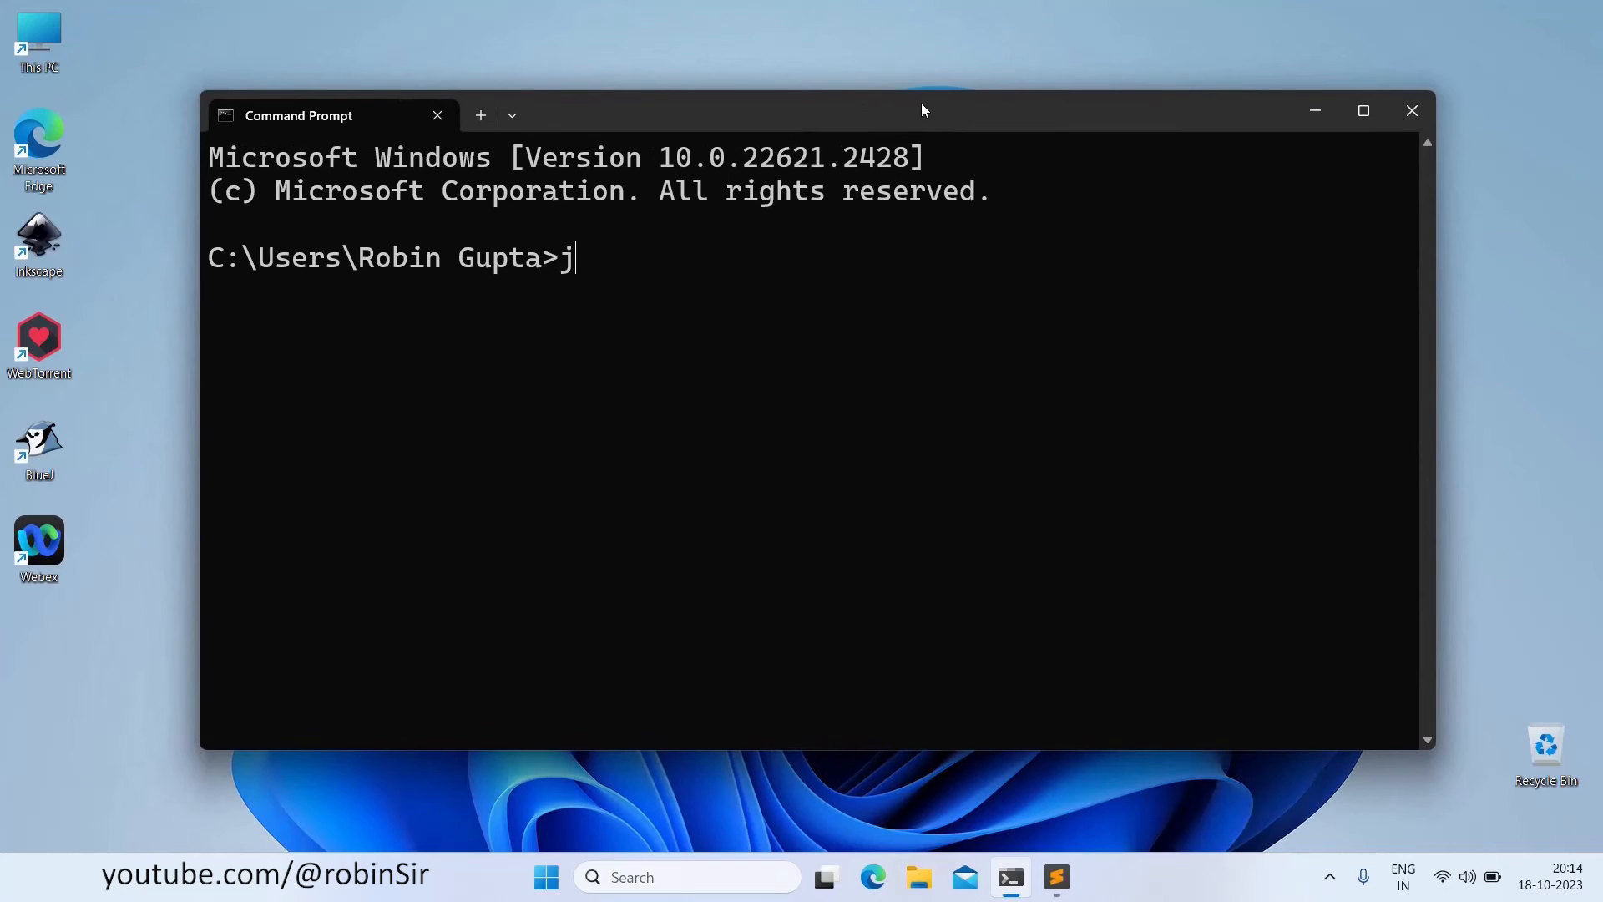
text(avac DoublyMarkov.)
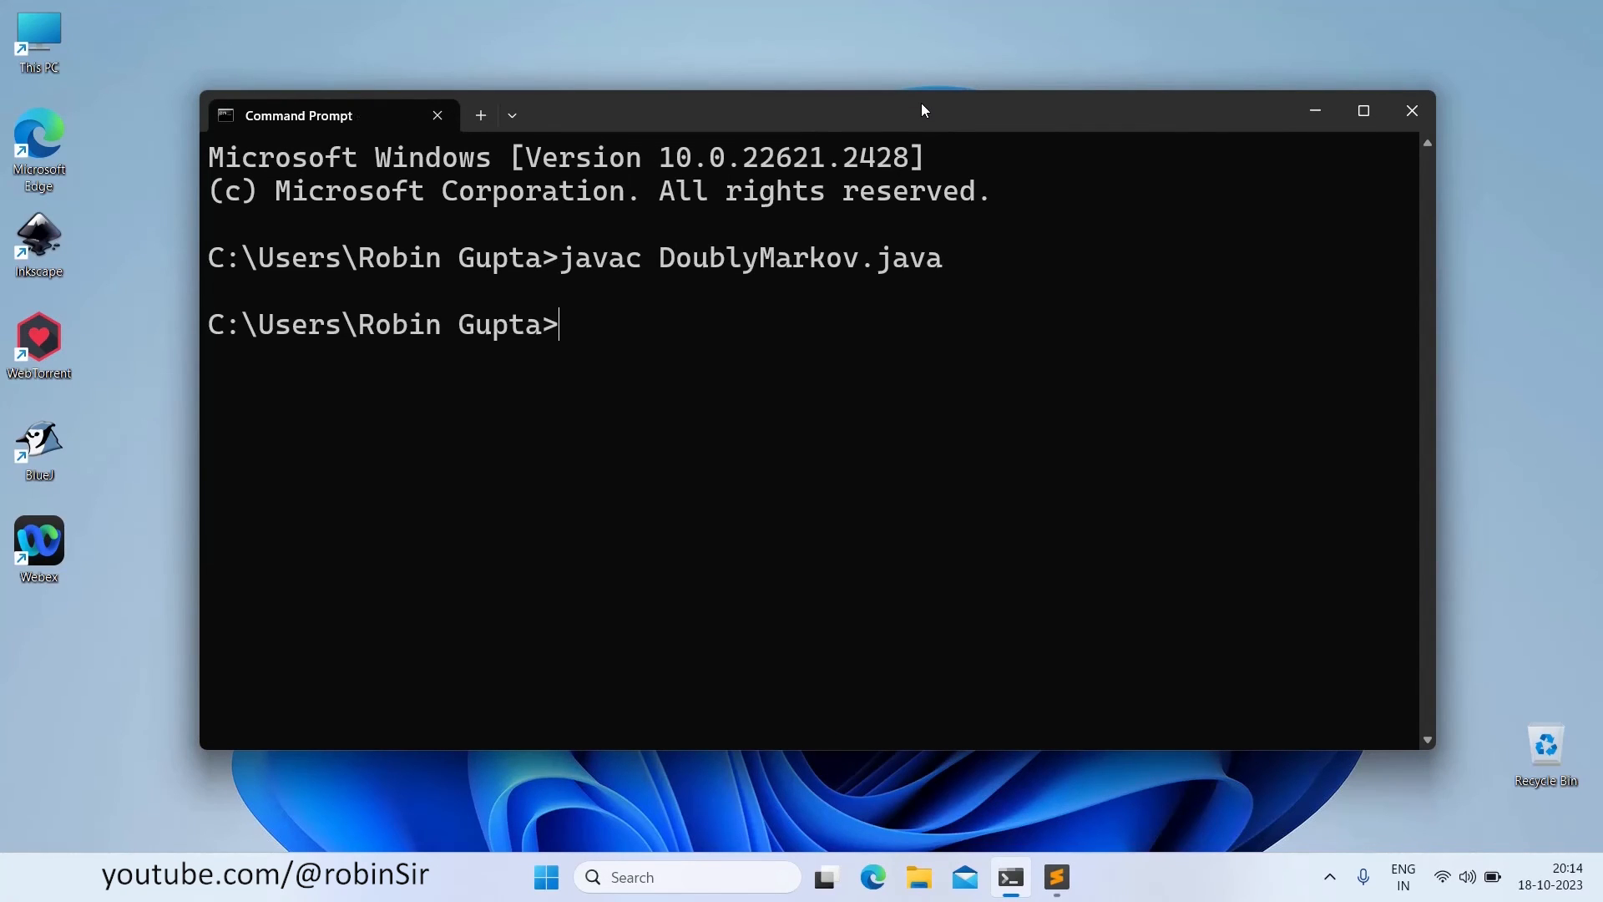
text(java Do)
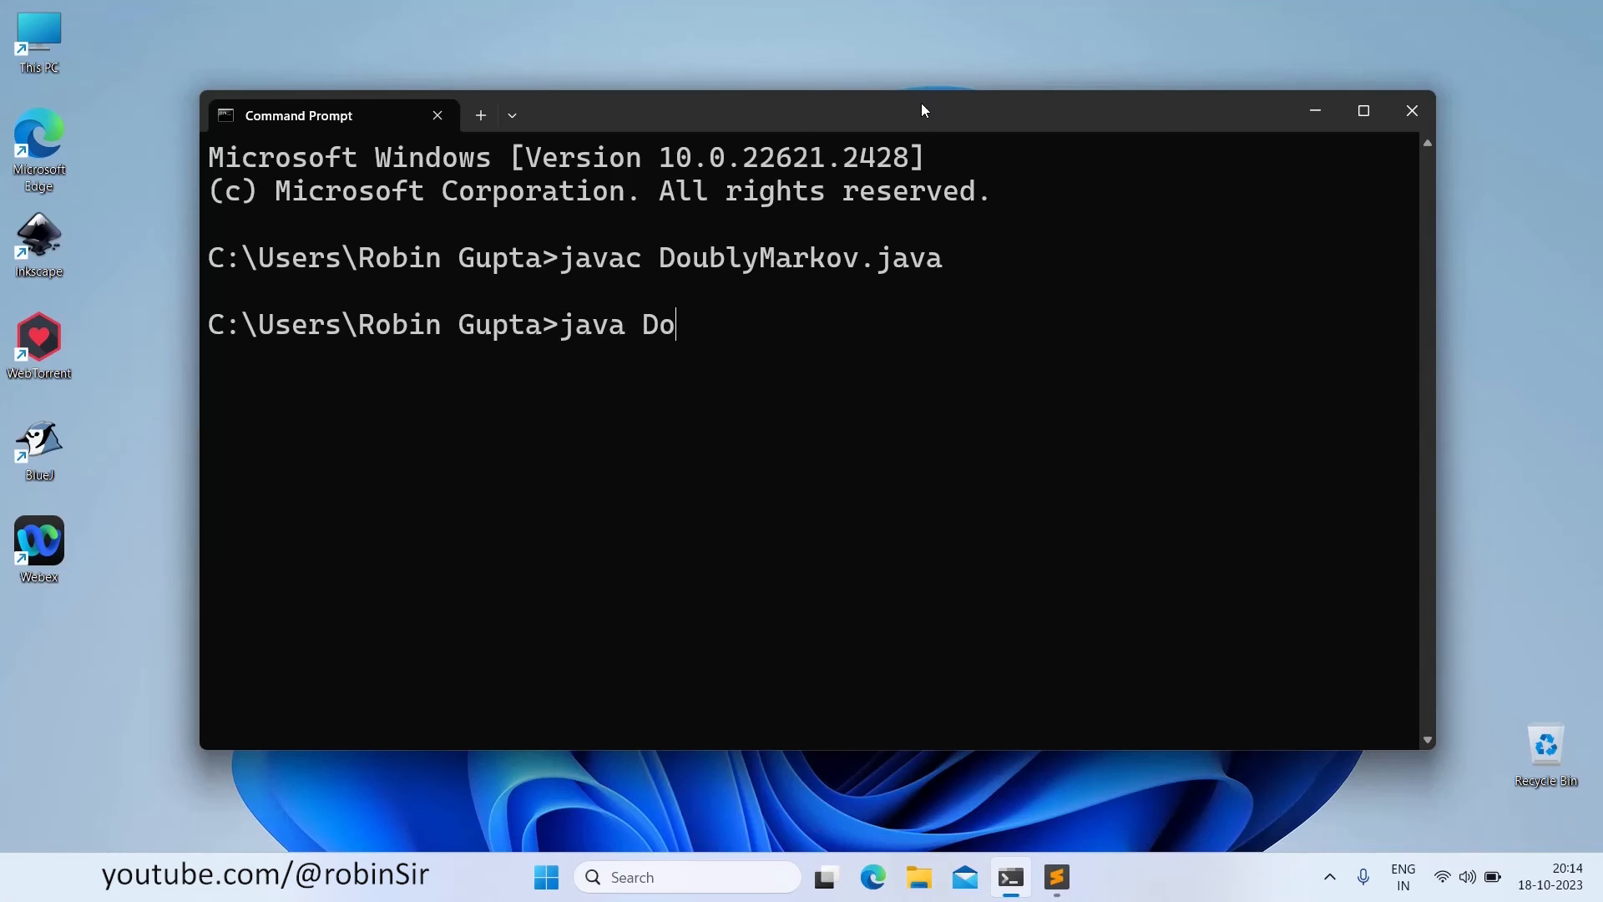
text(ubly)
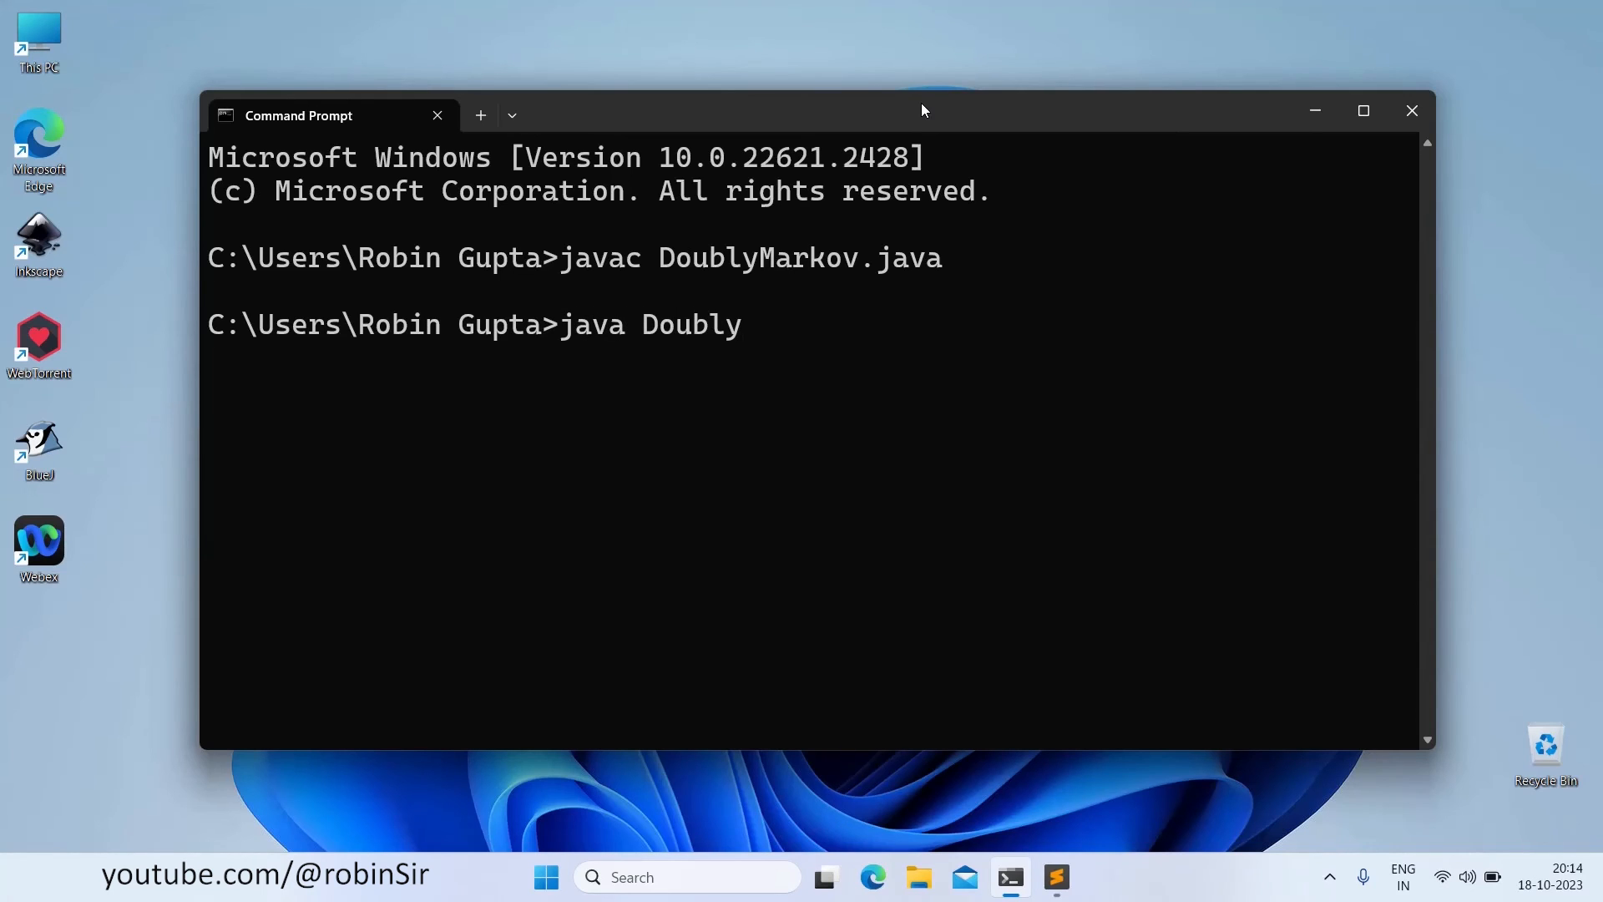
text(Markov)
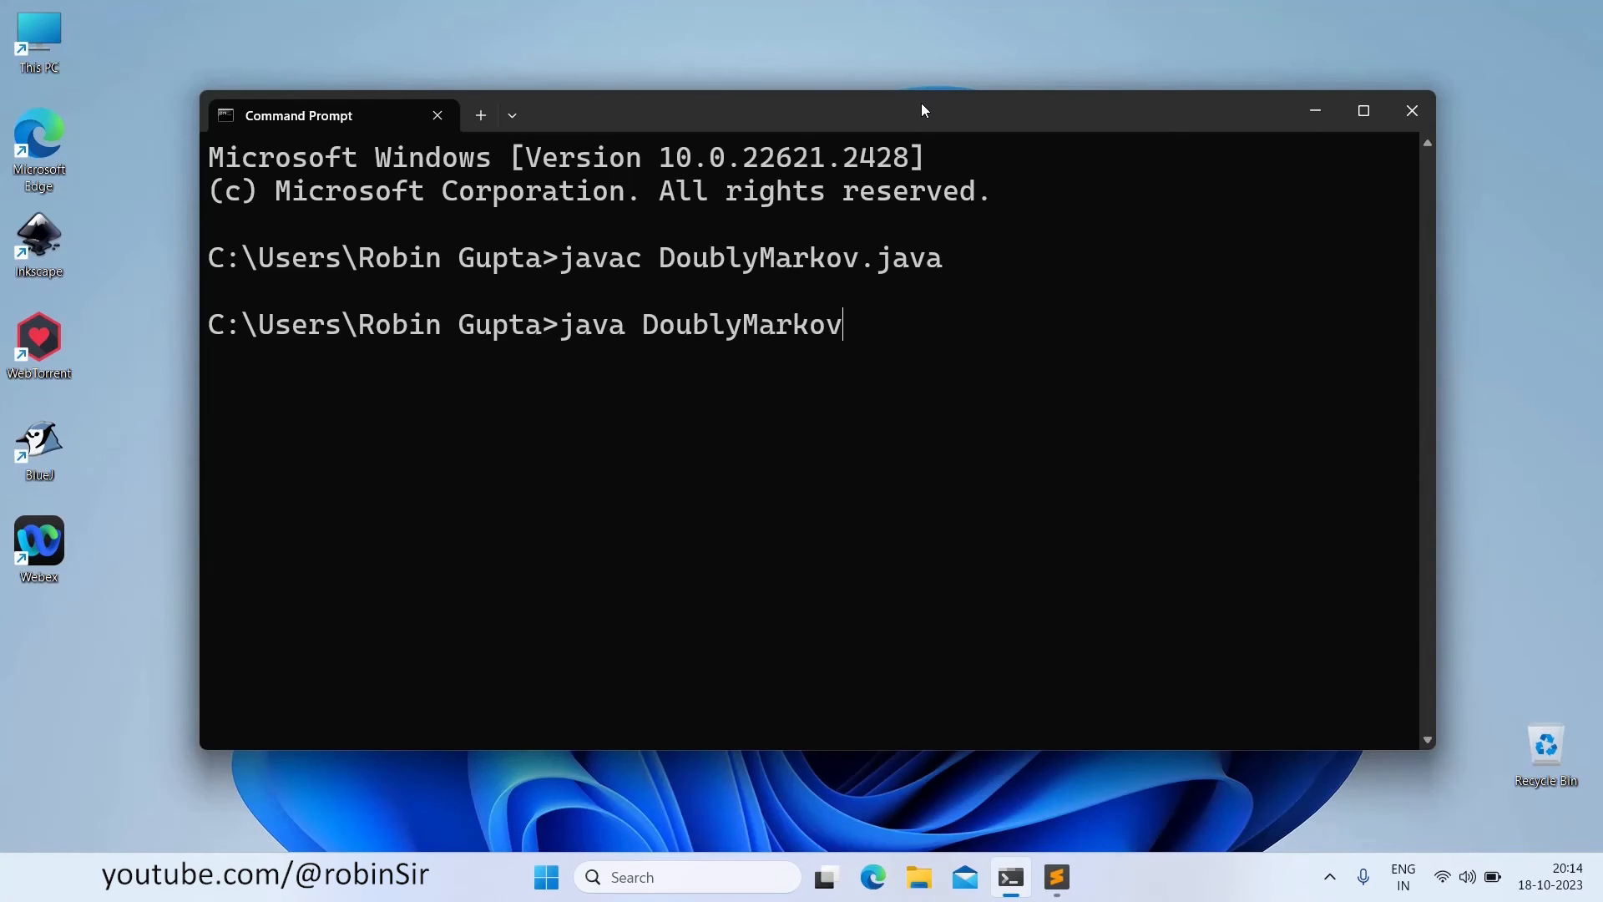
Step: Run java DoublyMarkov with N = 3 and nine entries (0.25, 0.75, 0.0 ...) reported as doubly markov
key(Return)
text(0.5)
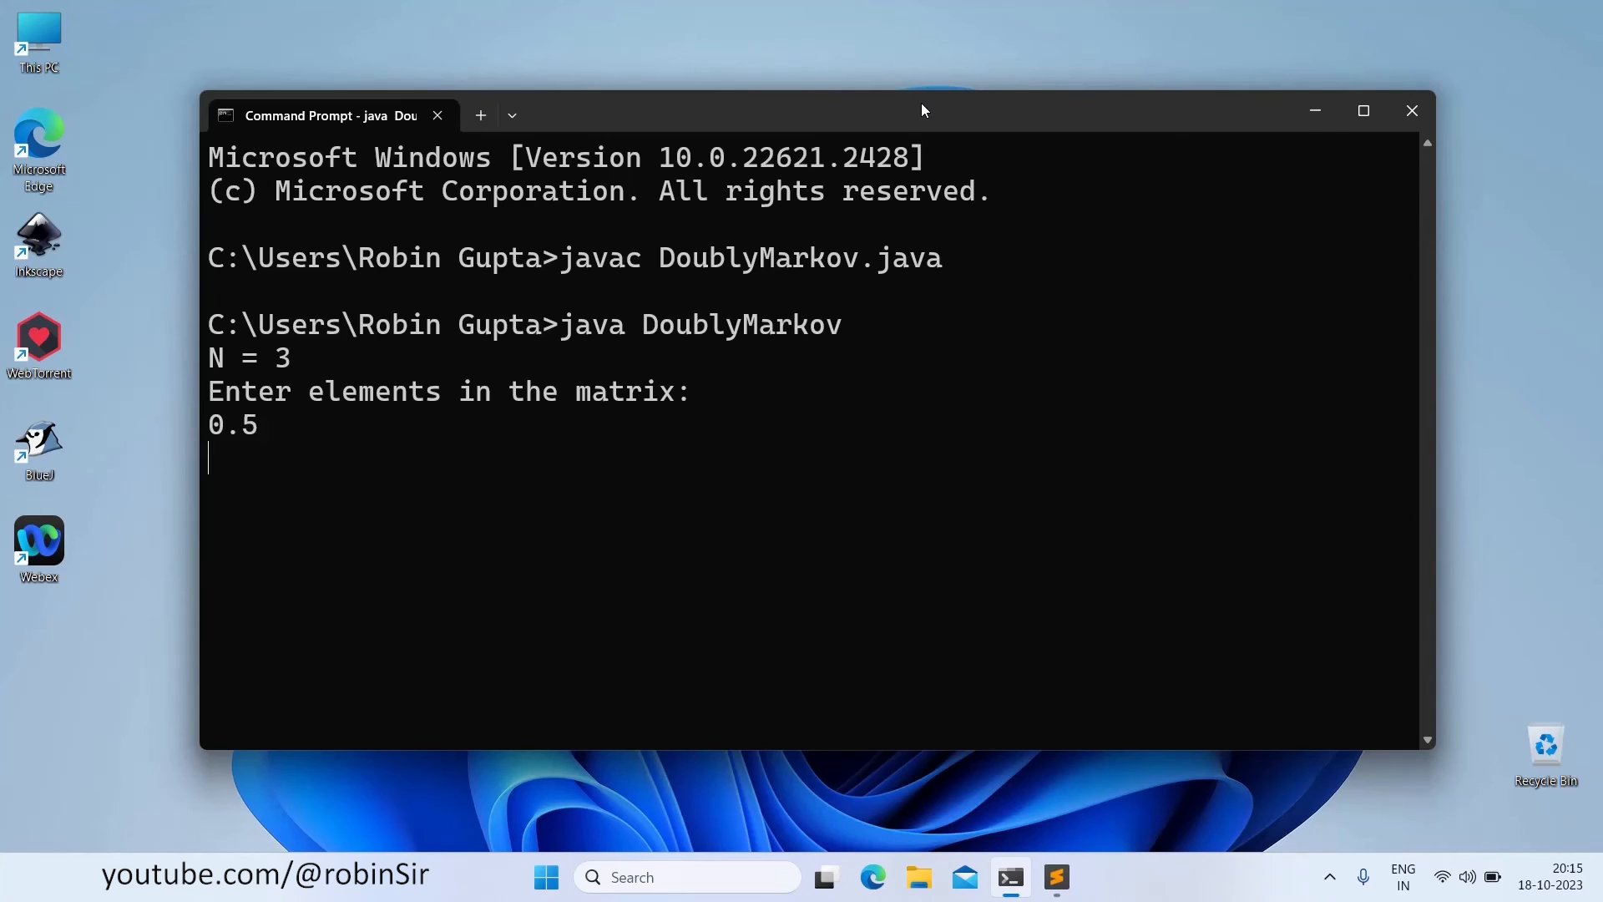
text(0.25)
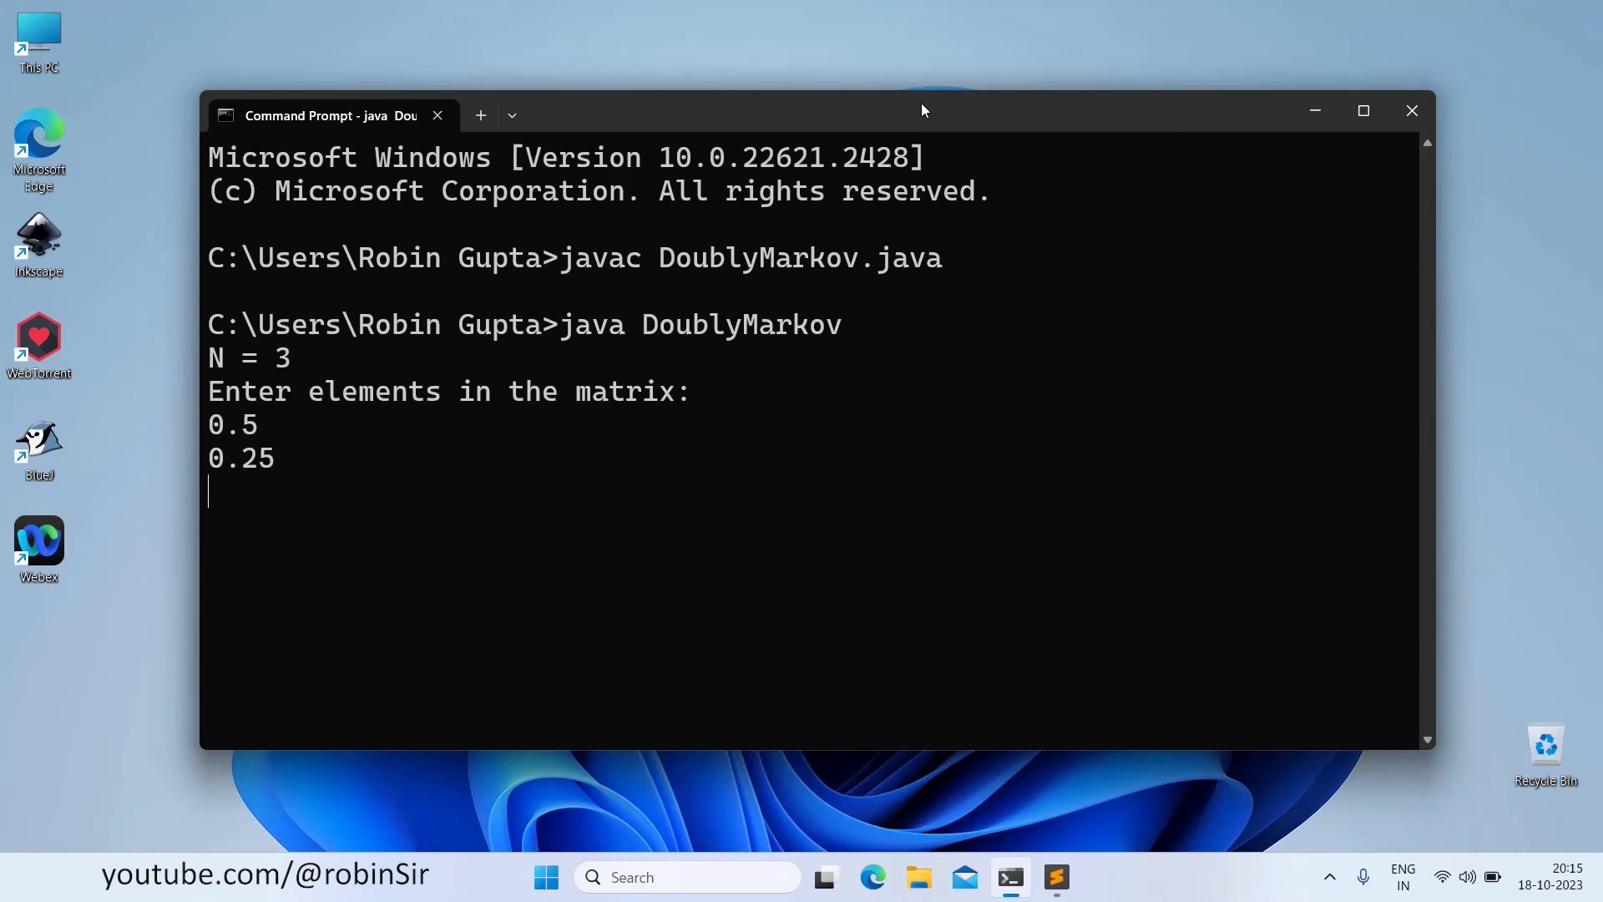
text(0.25)
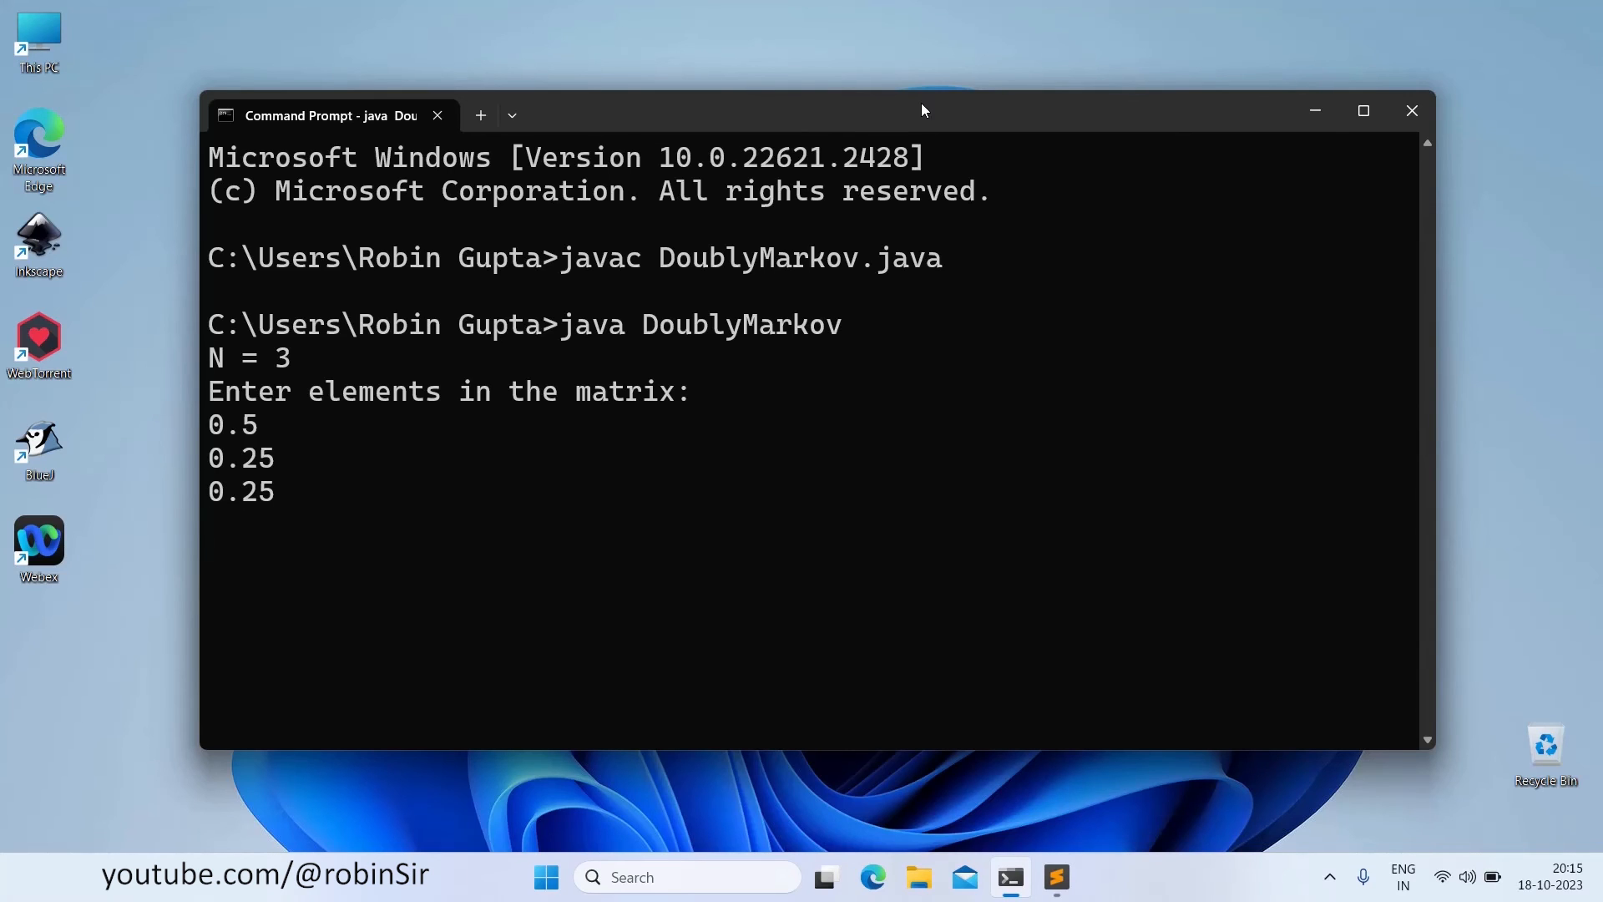
text(0.25)
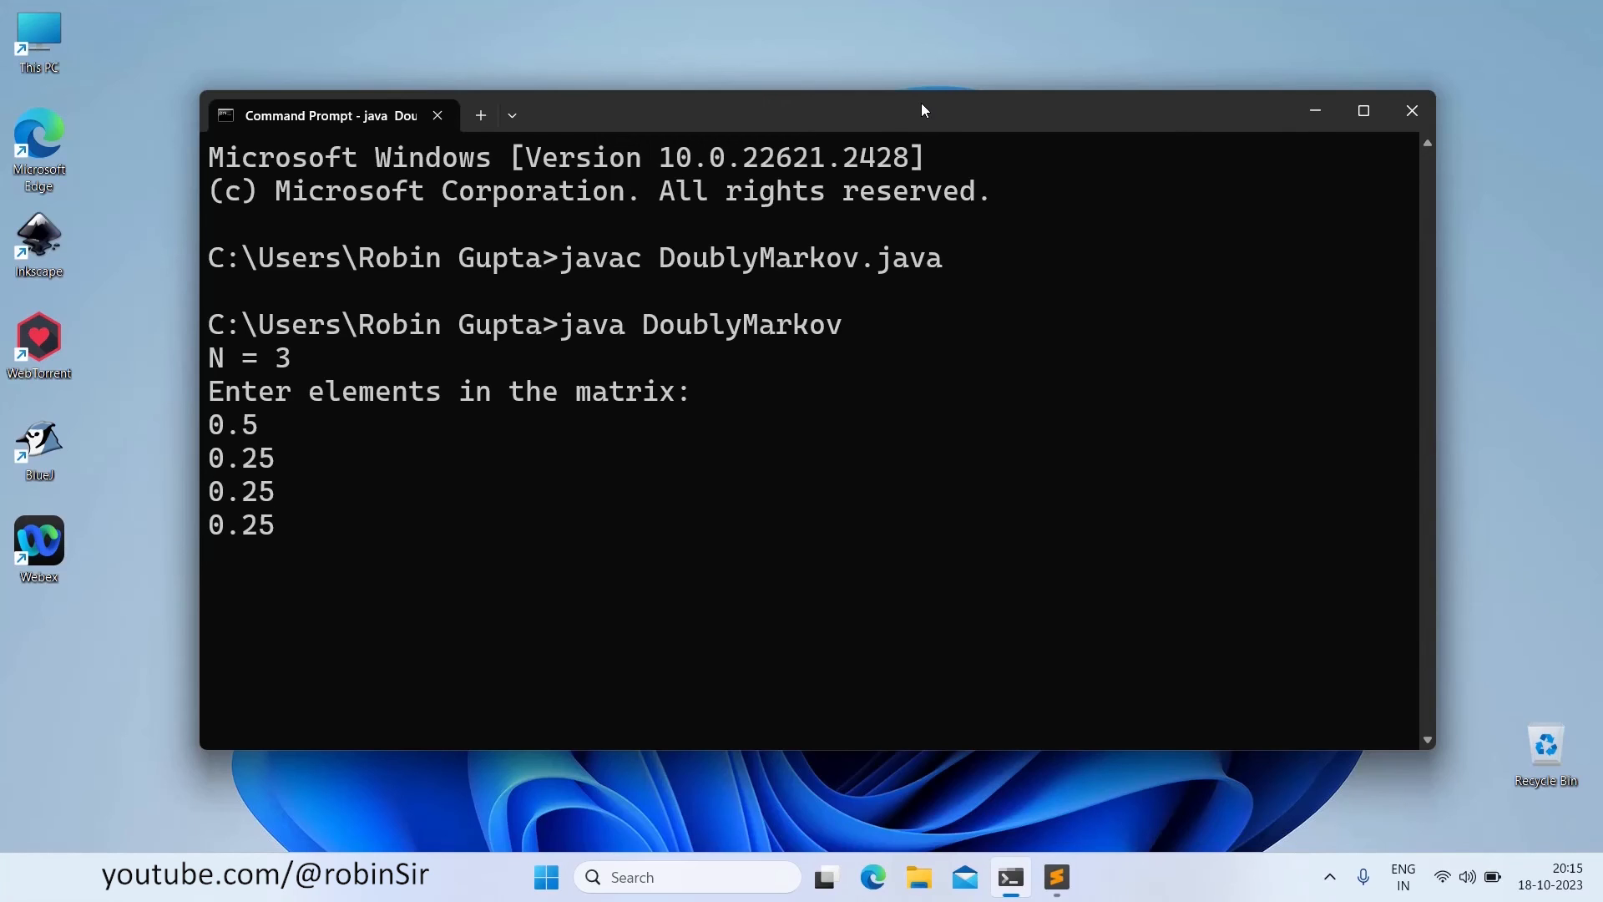
text(0.)
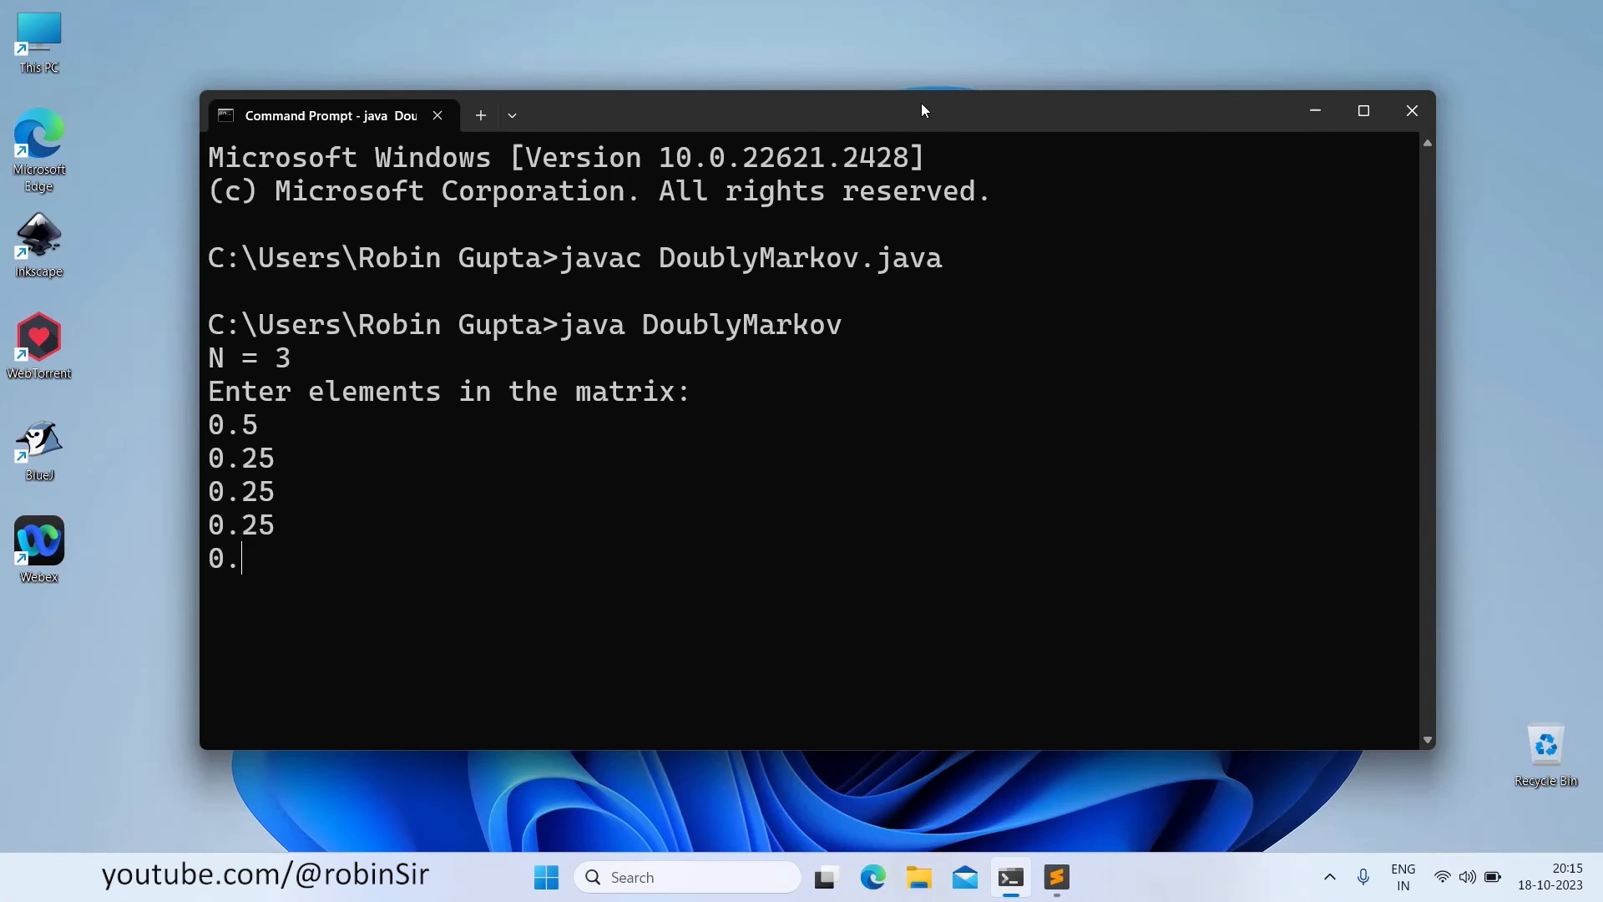
text(75)
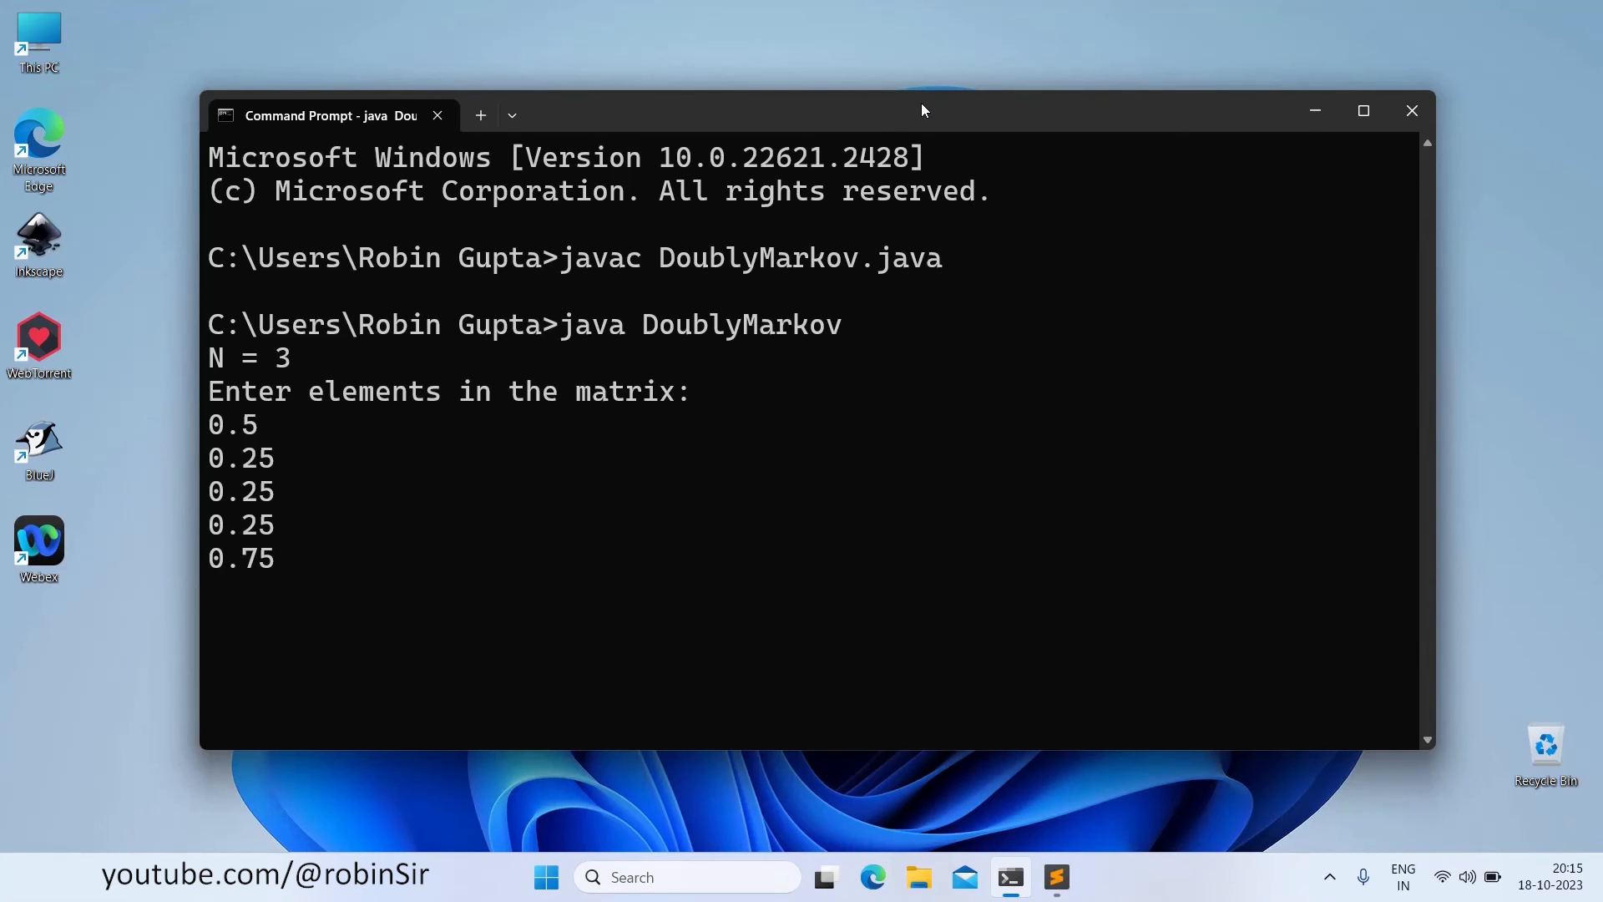
text(0.0)
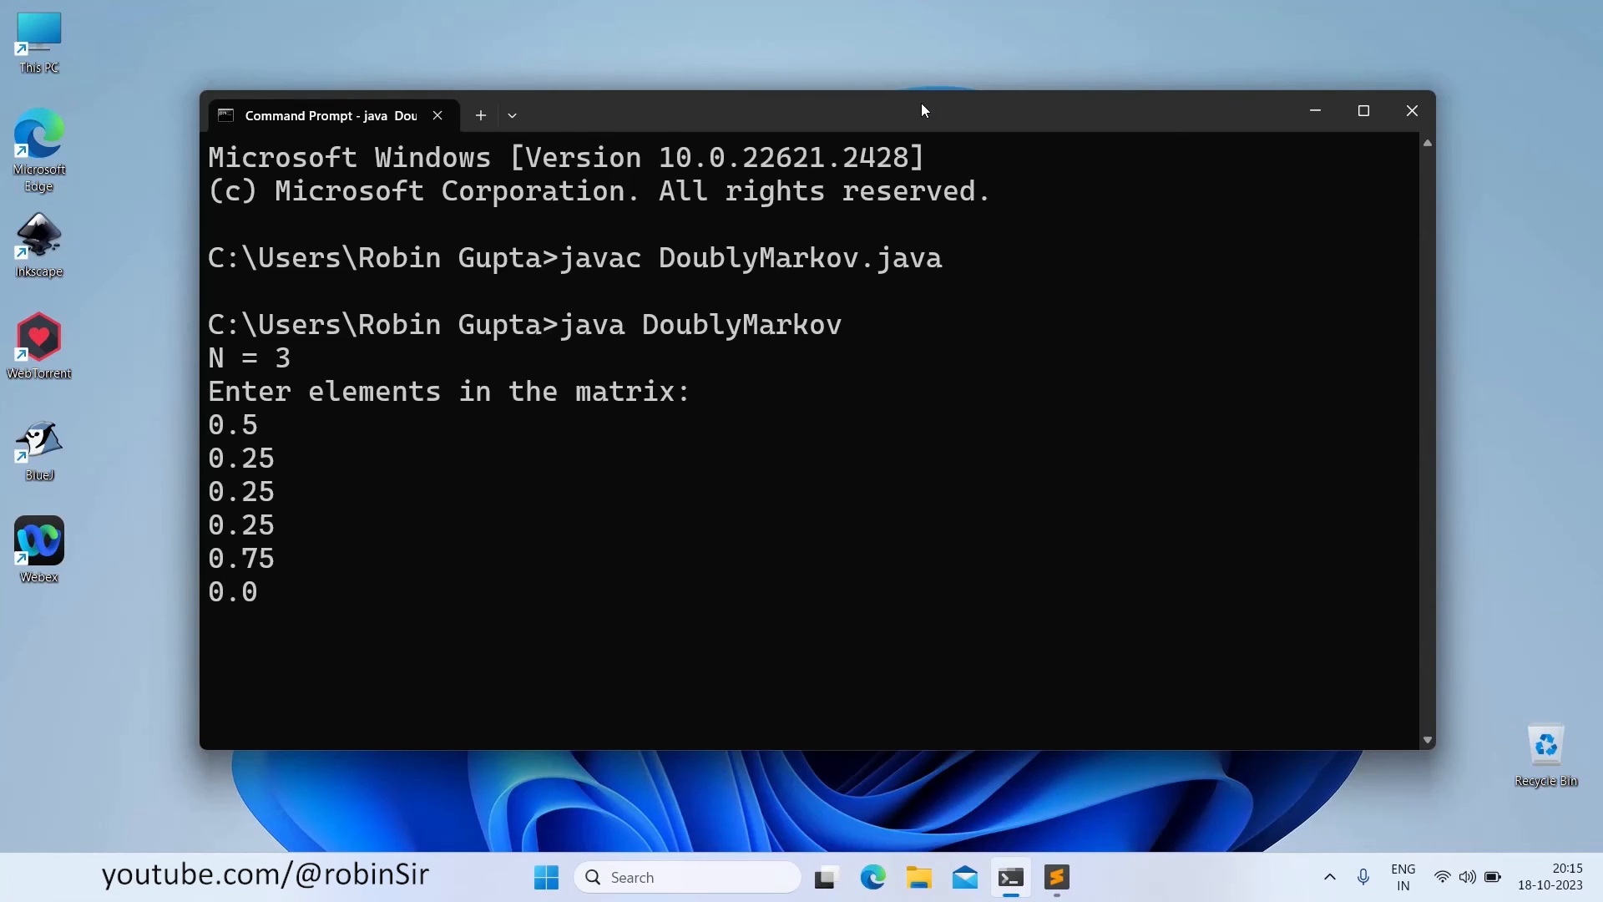
text(0.)
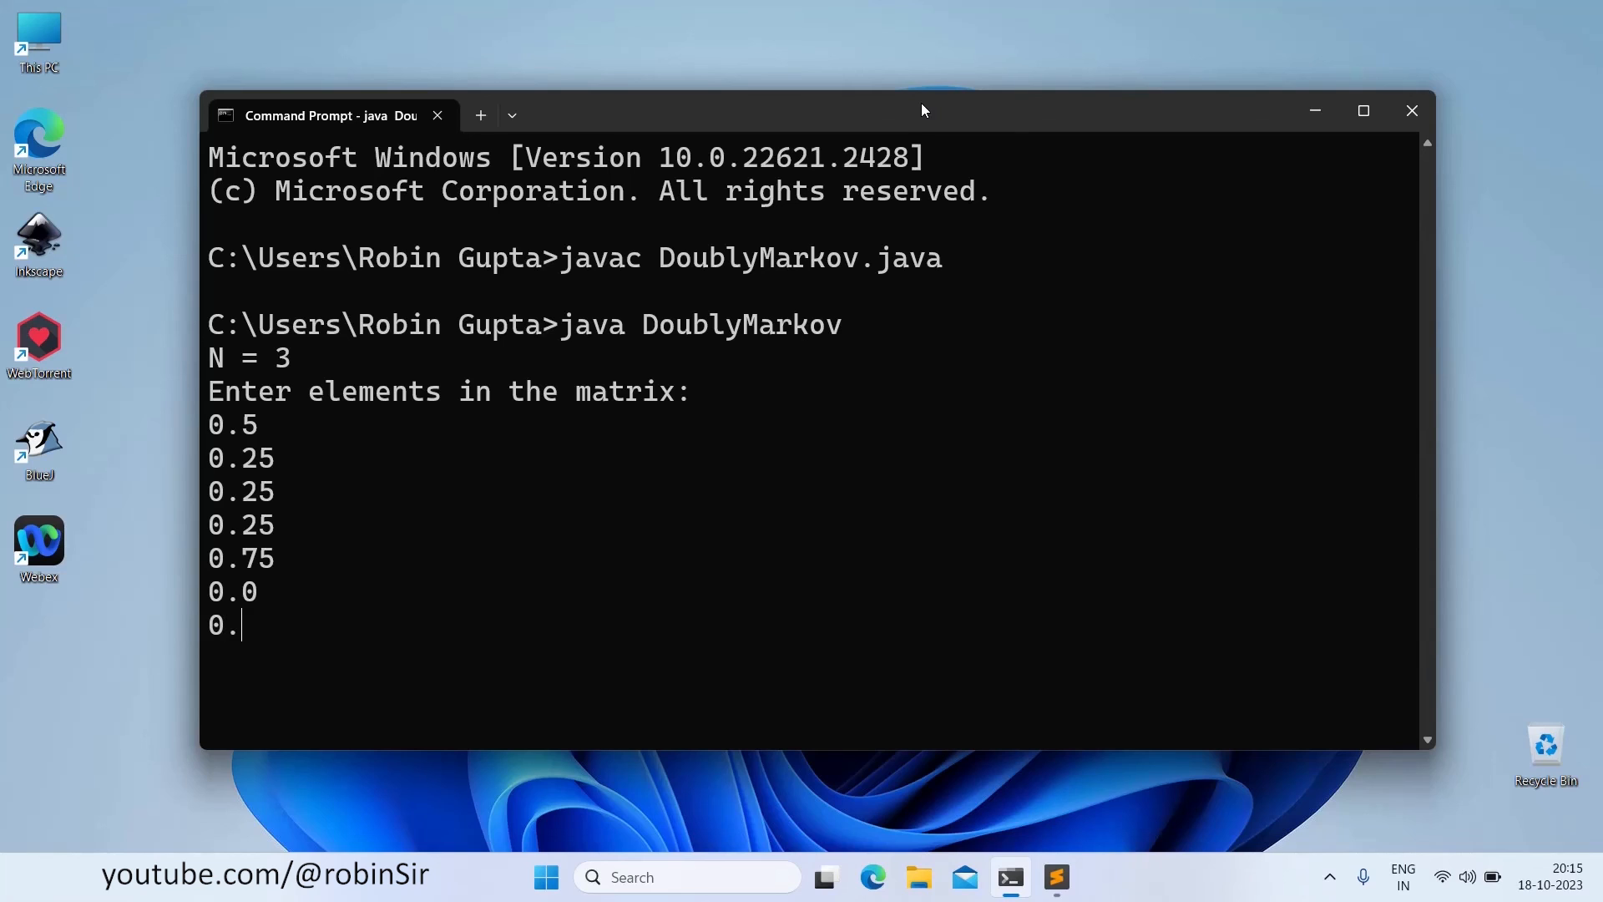
text(25)
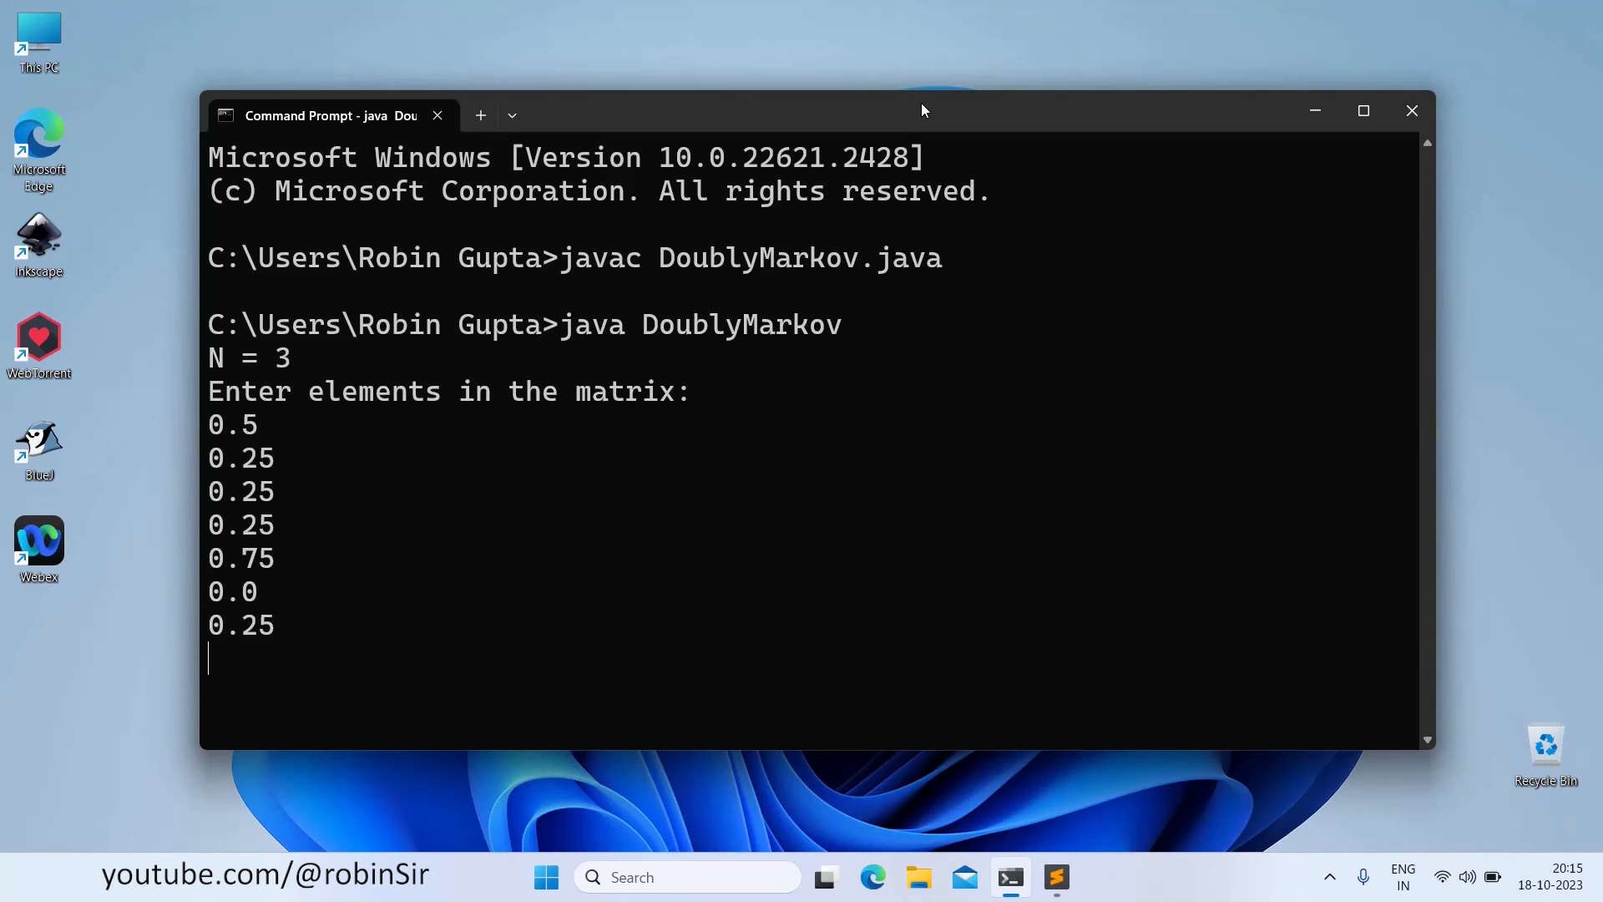
text(0.0)
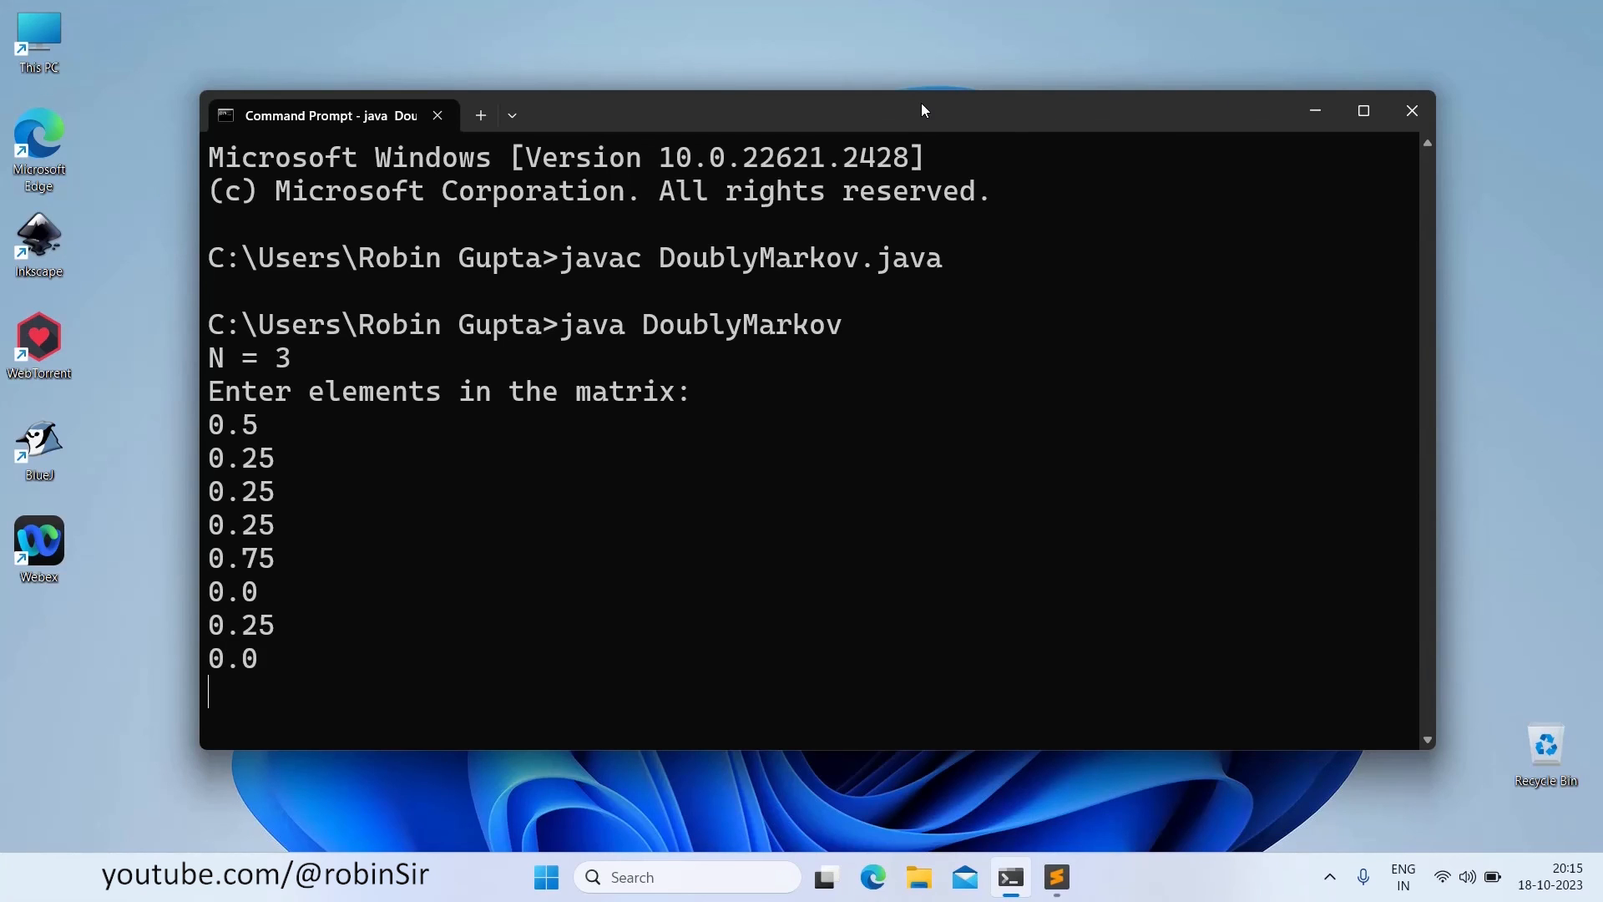
text(0.75)
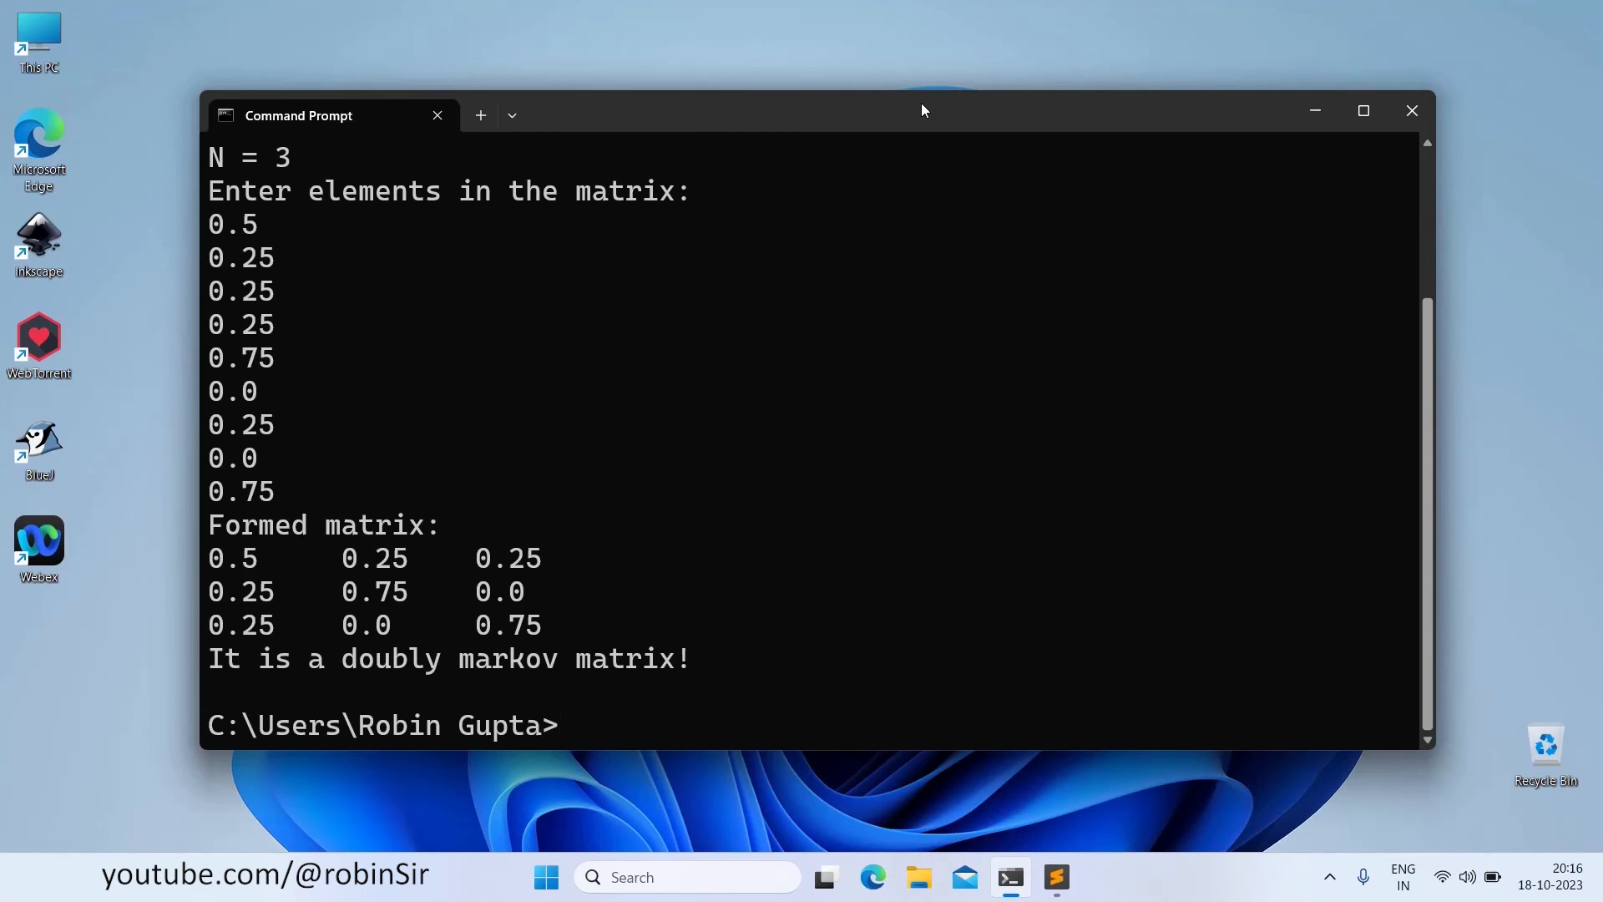
Step: Rerun java DoublyMarkov with N = 3 and entries like 1.5, 0.1, 0.24 giving 'not a doubly markov matrix'
text(java DoublyMarkov)
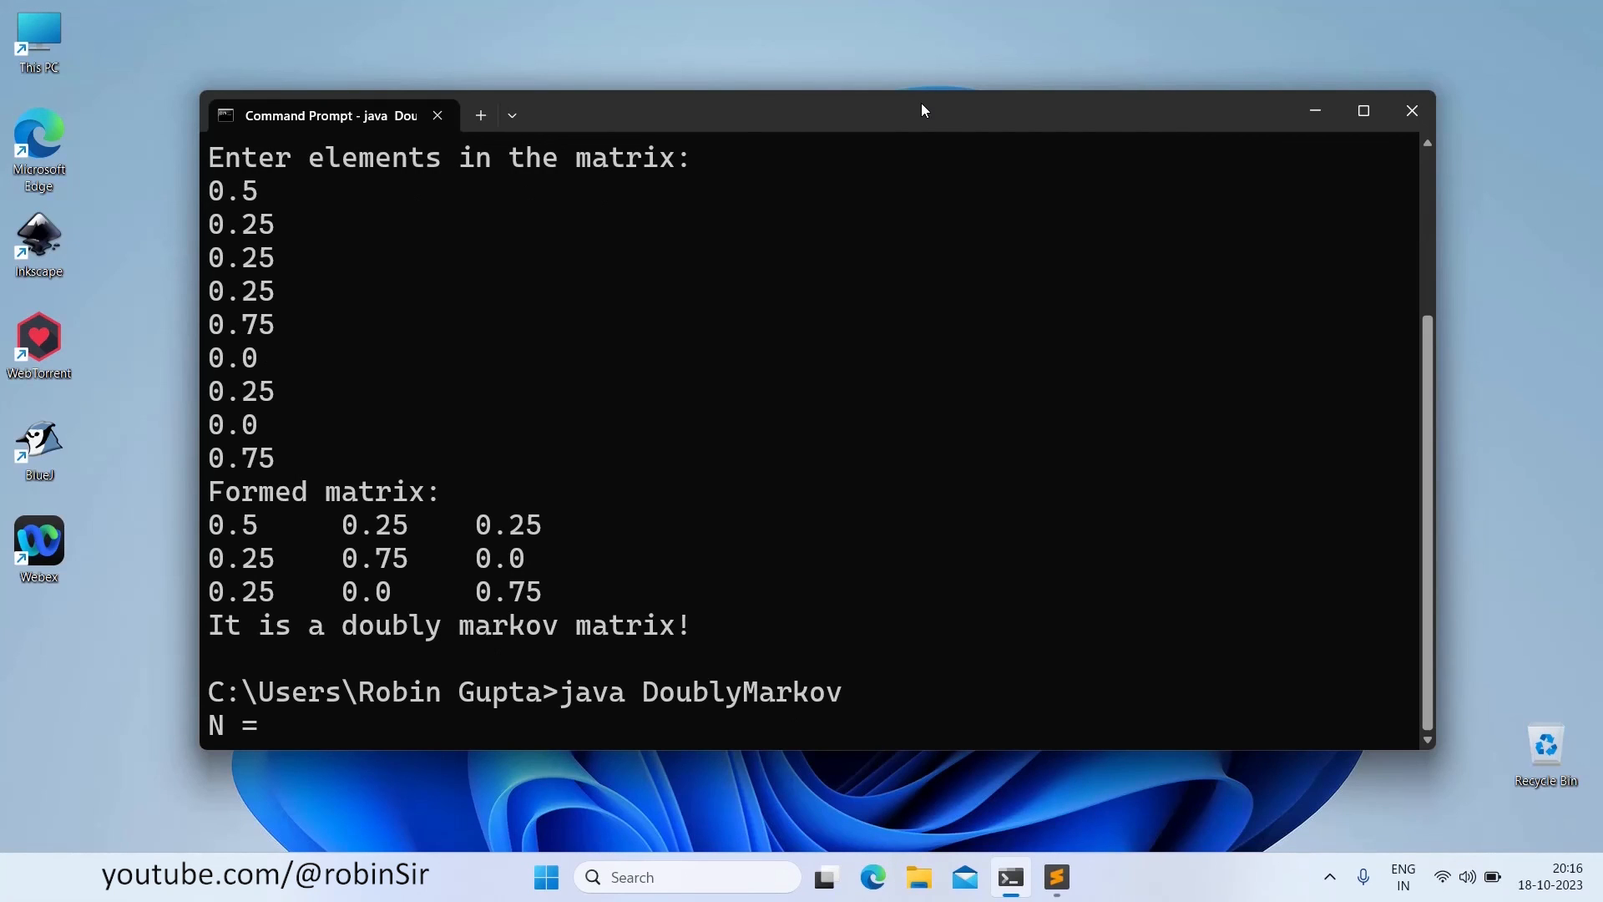
text(3)
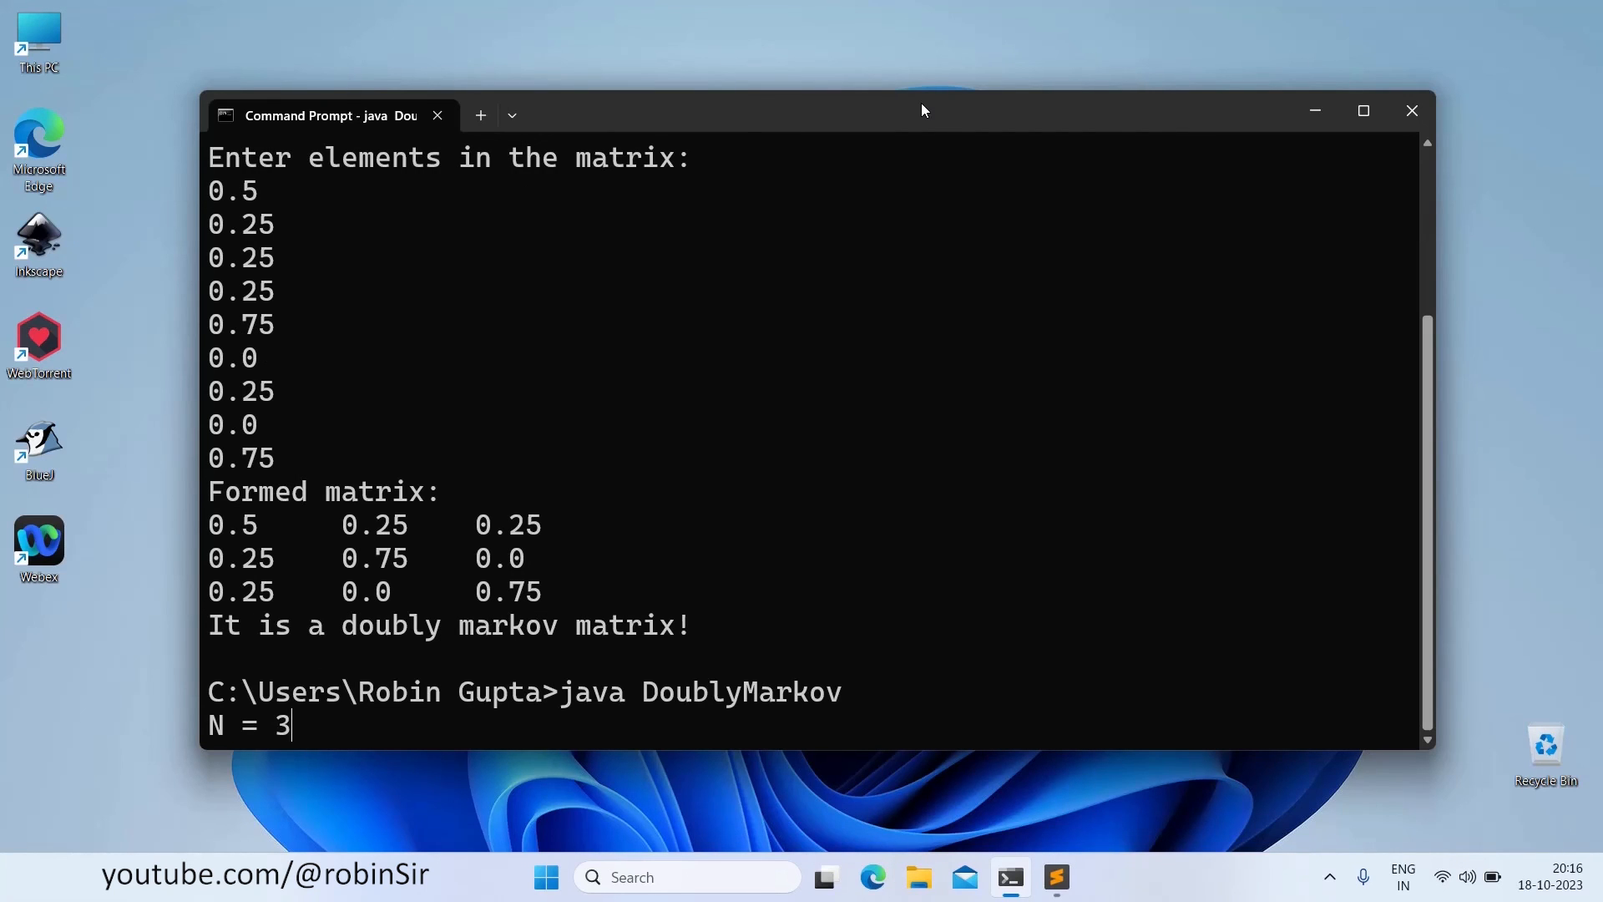
key(Return)
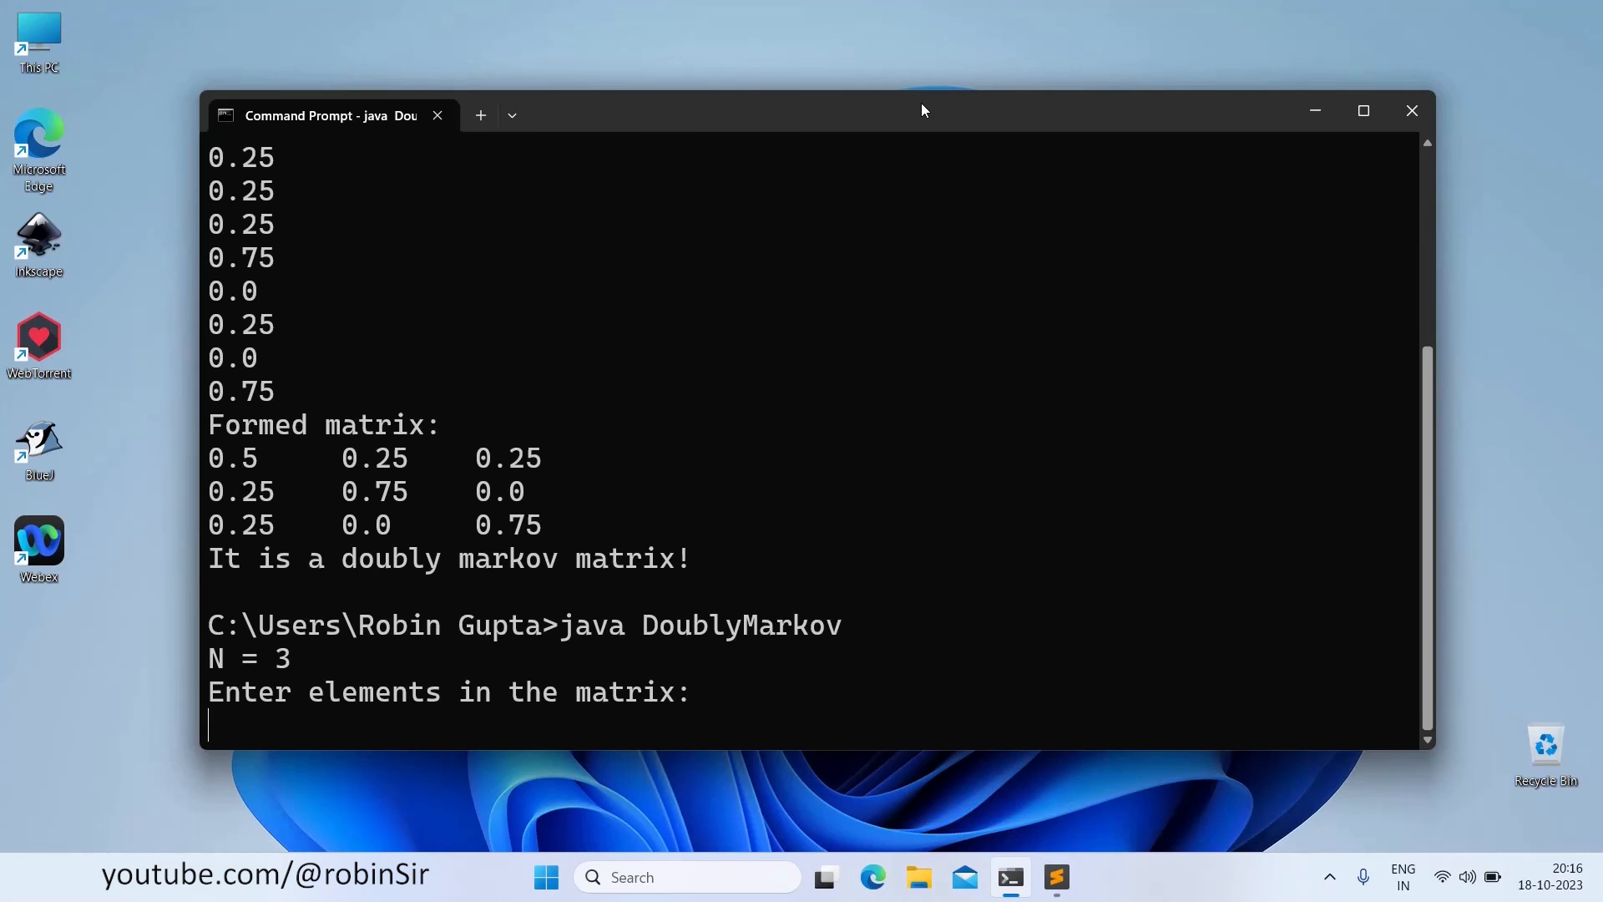
text(1.5)
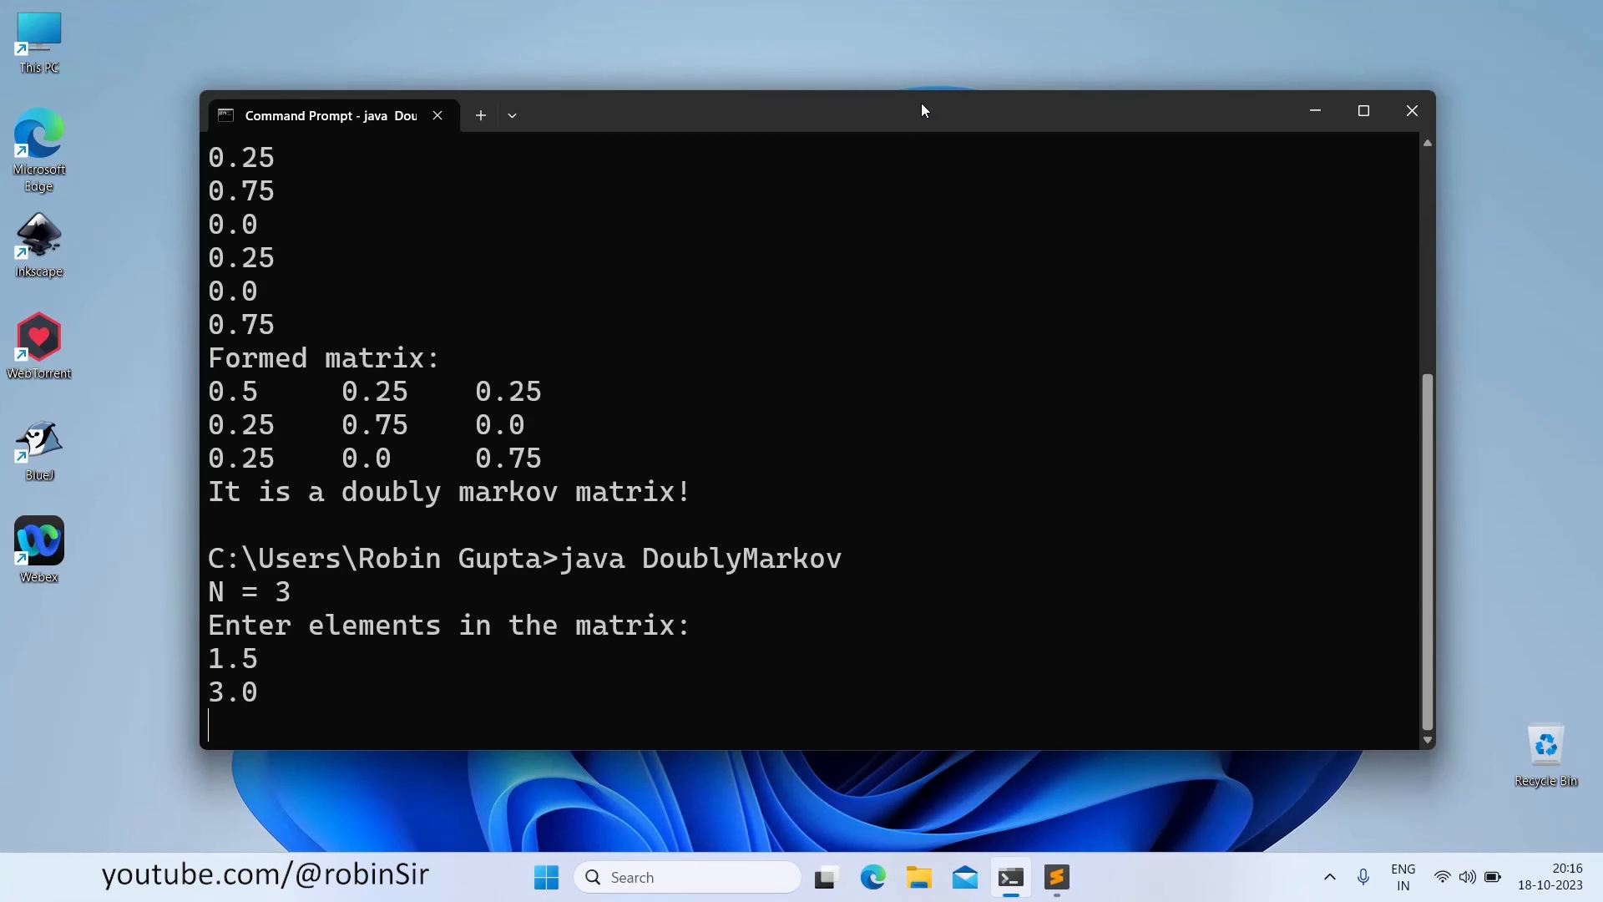
text(0.15)
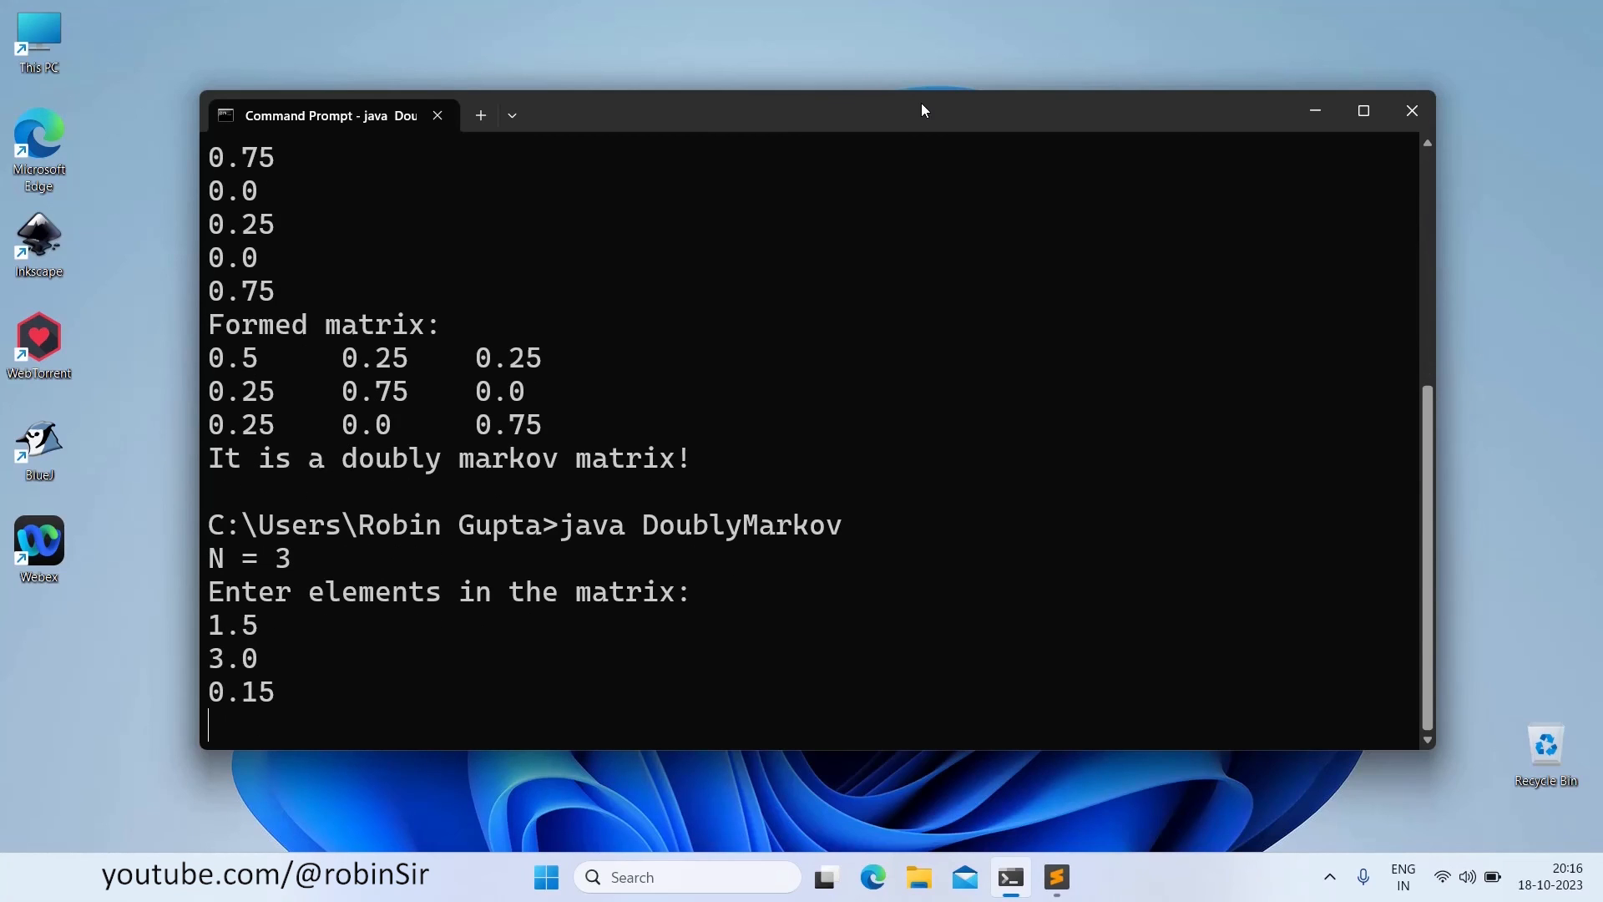
text(0.25)
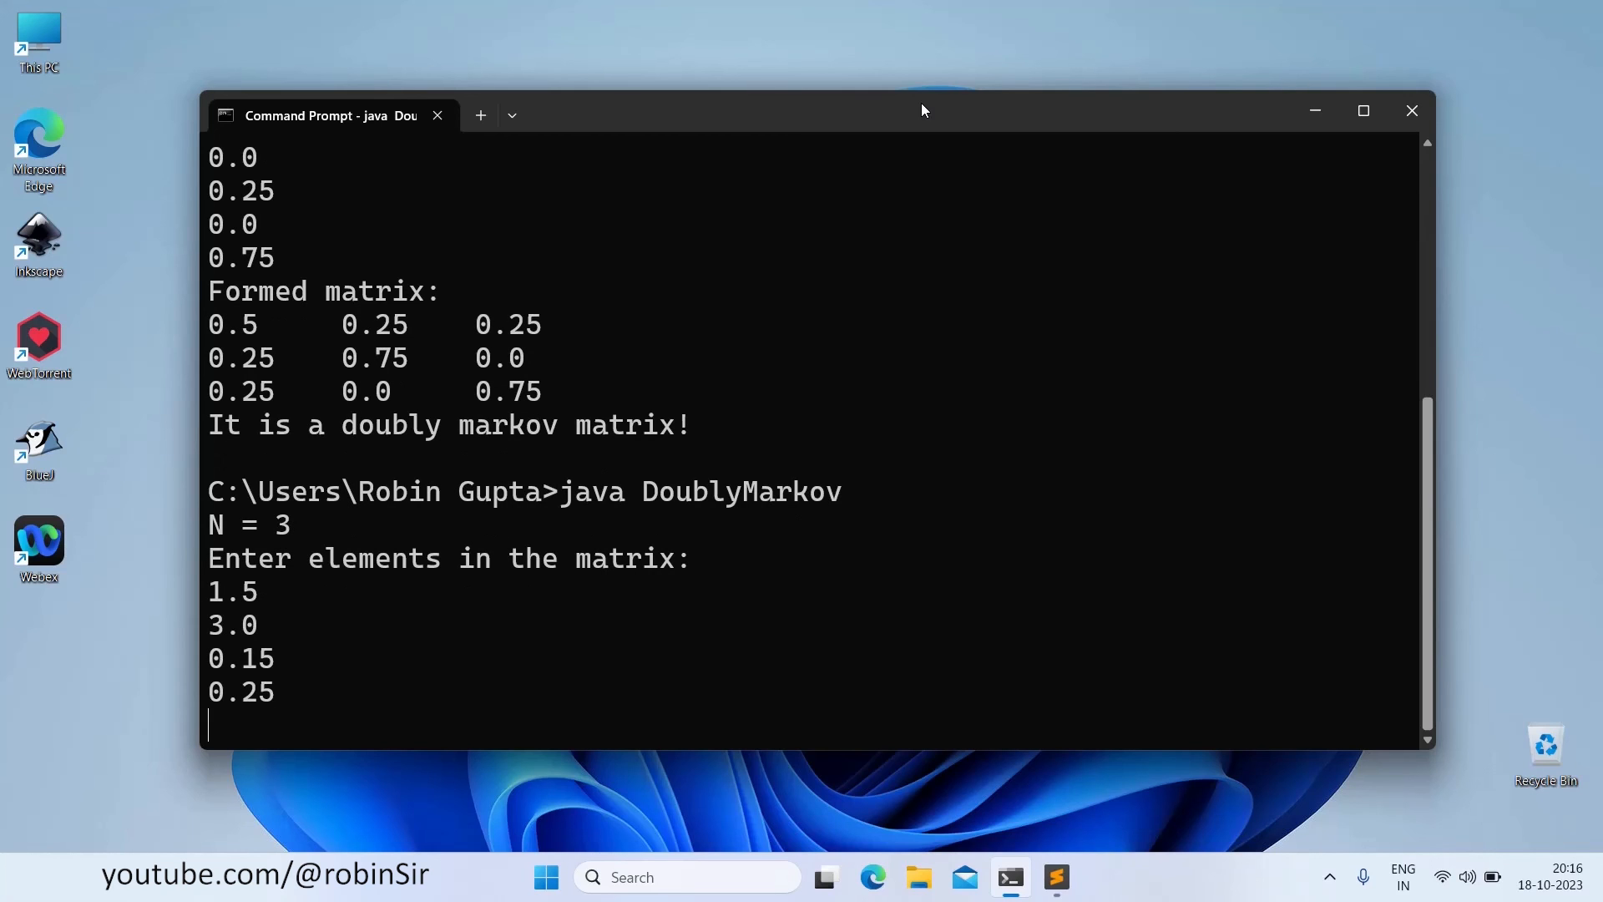
text(4)
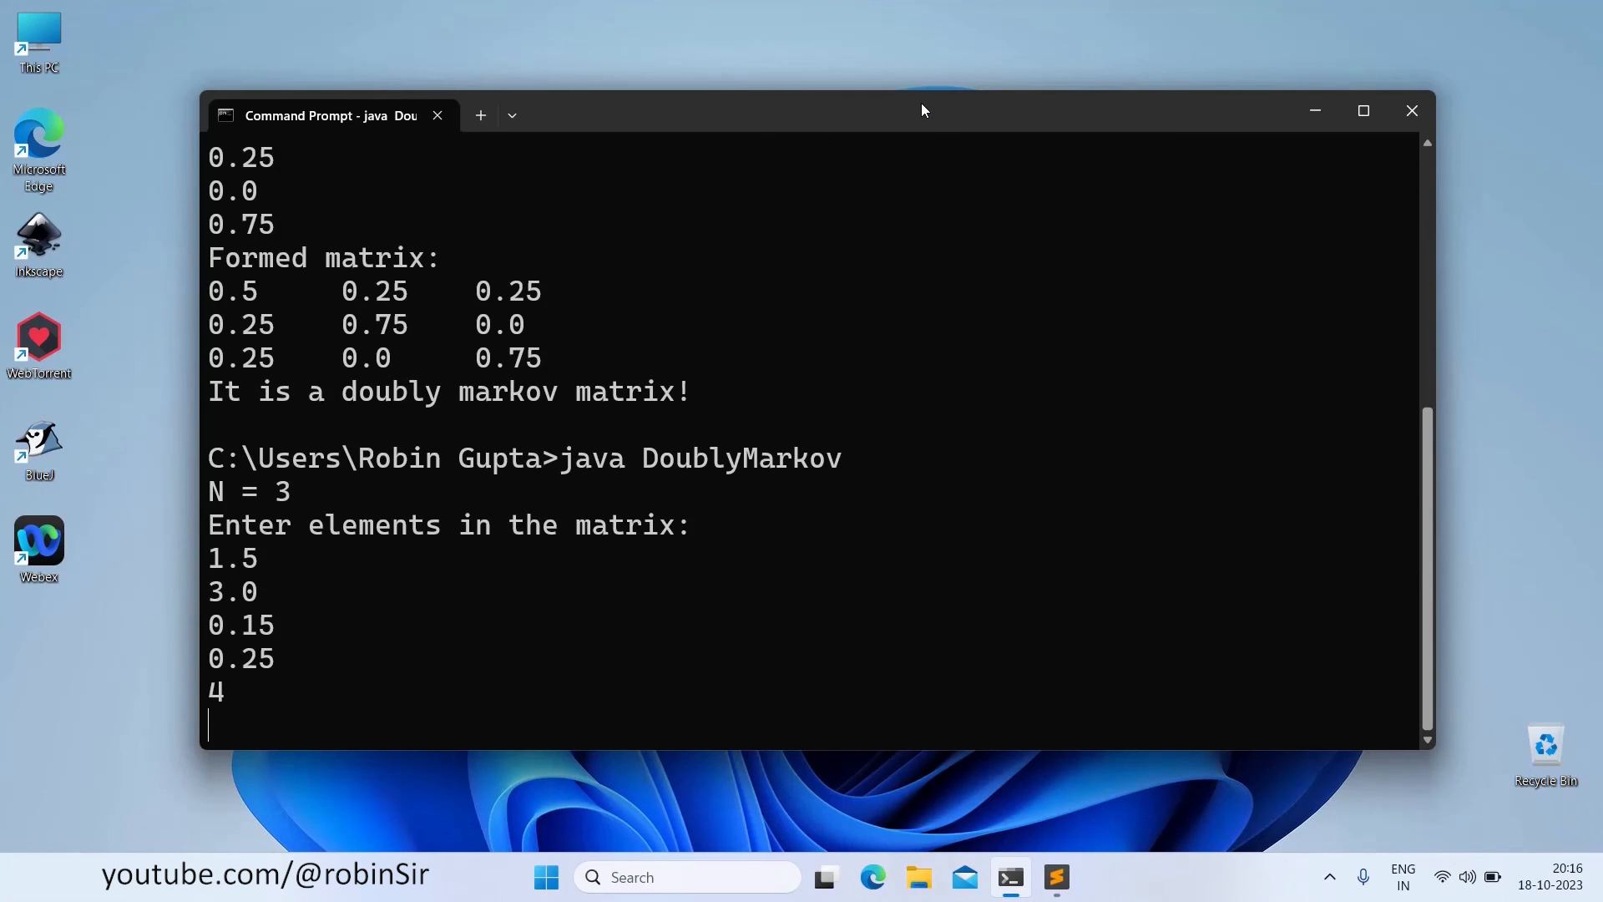
text(1.)
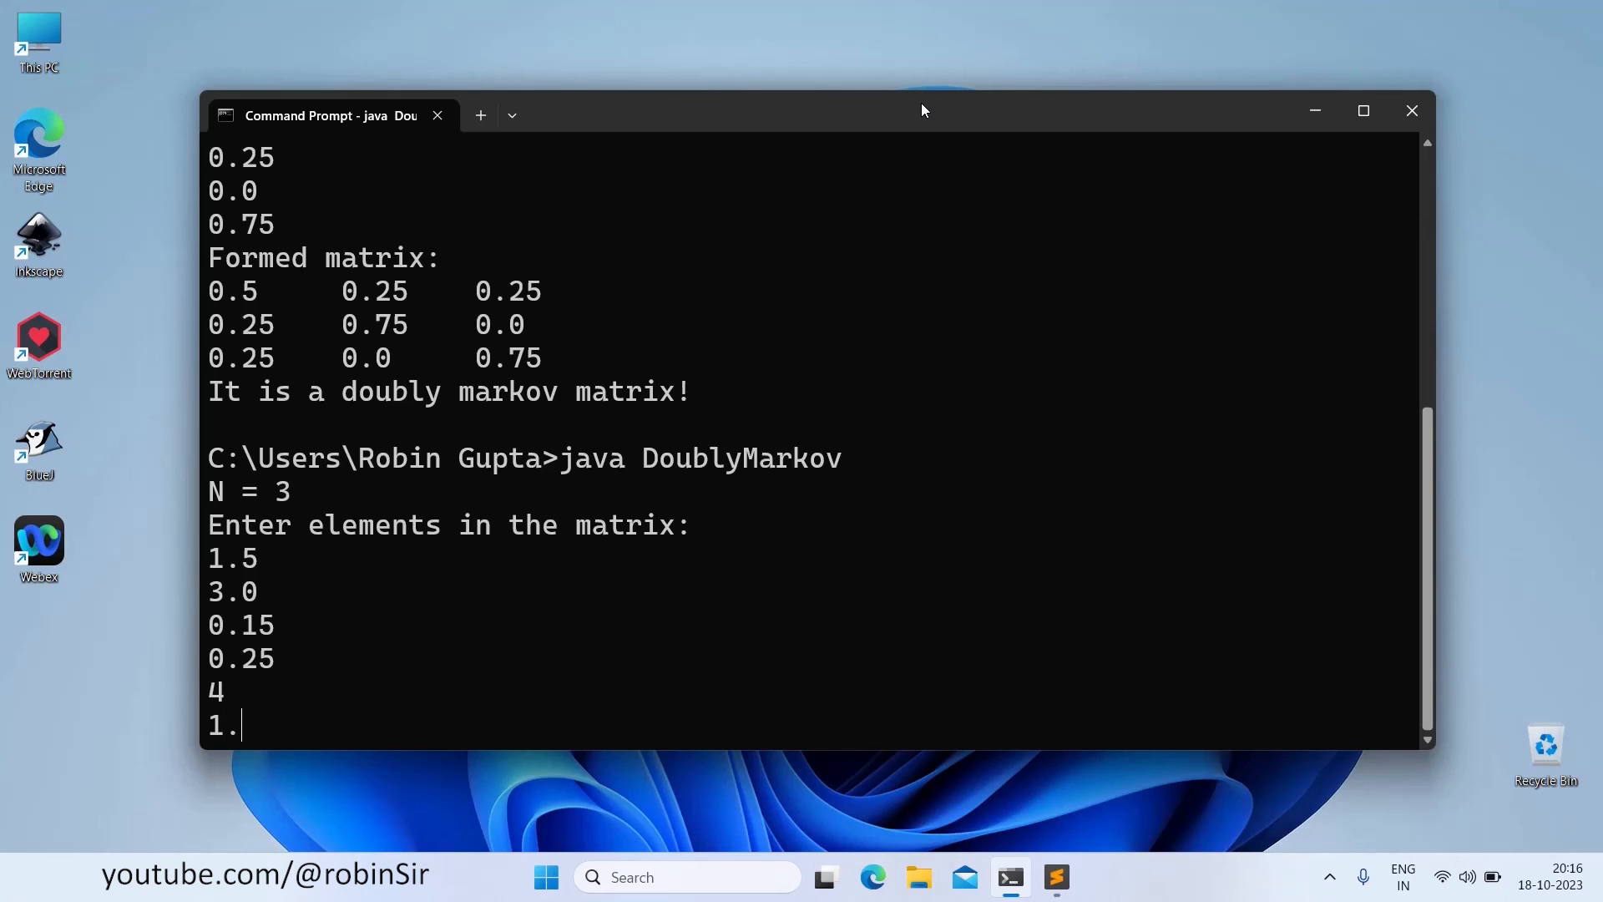
text(0)
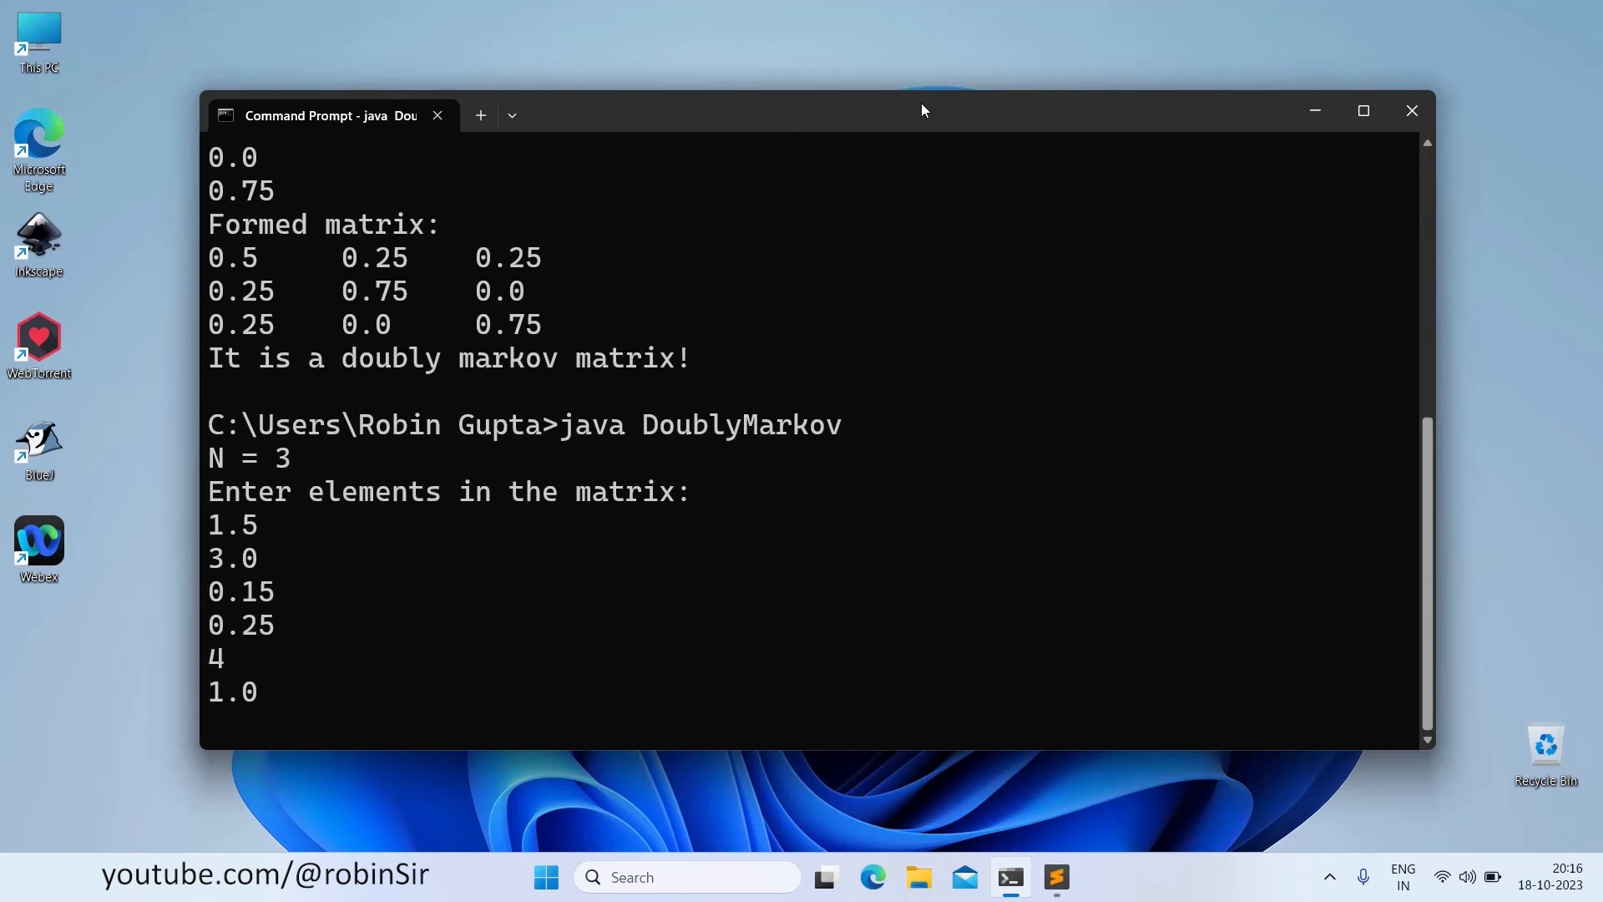
text(0.)
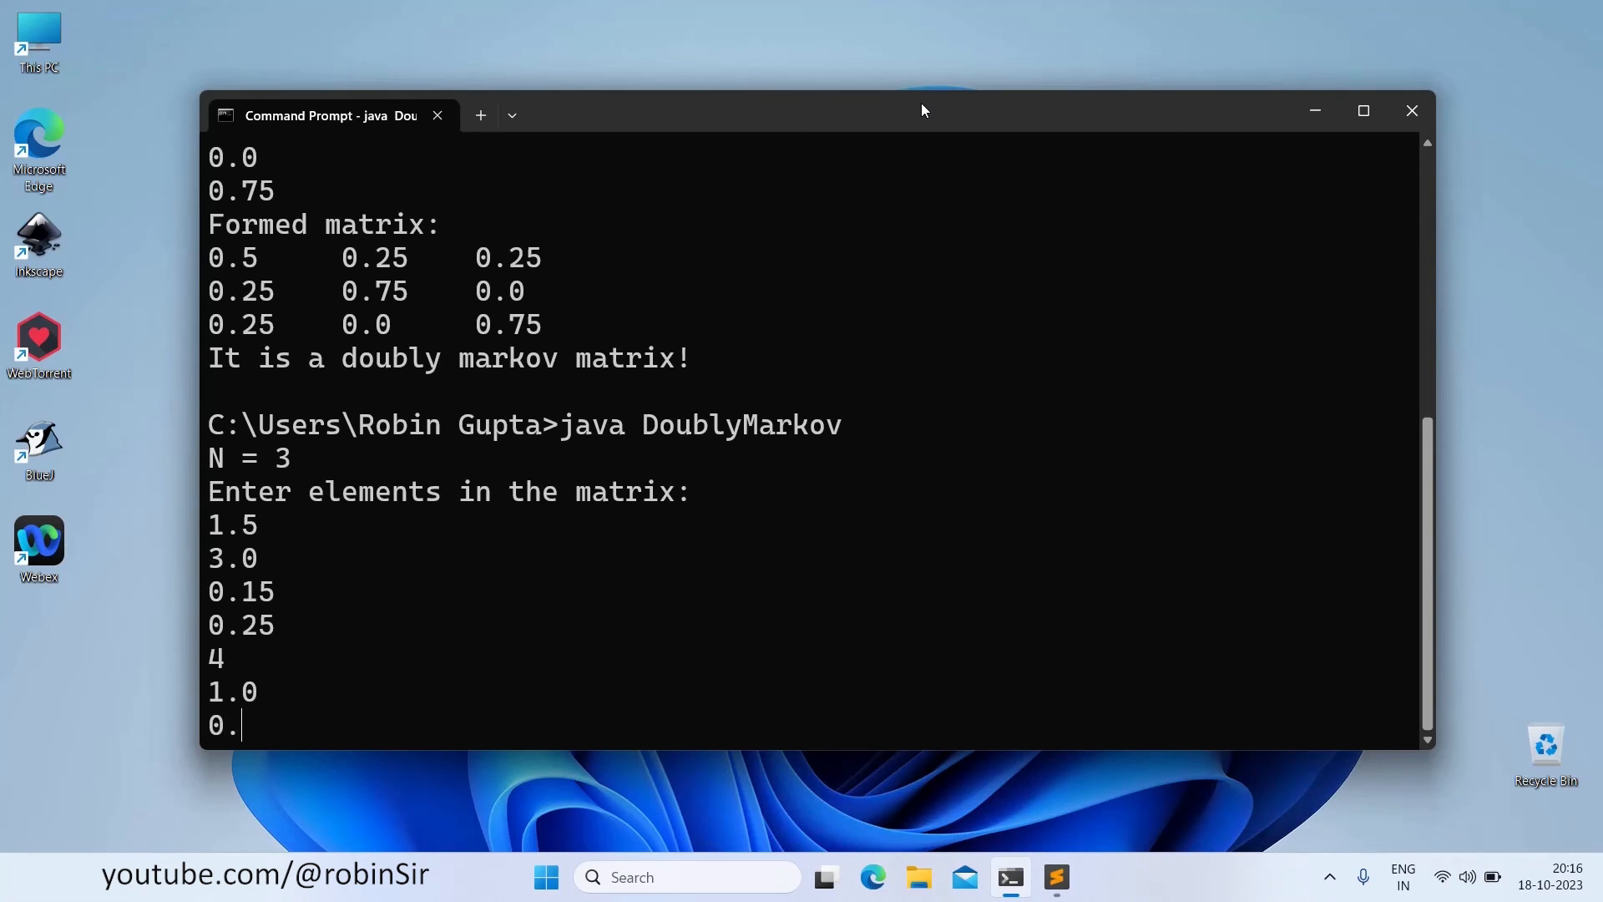
text(25)
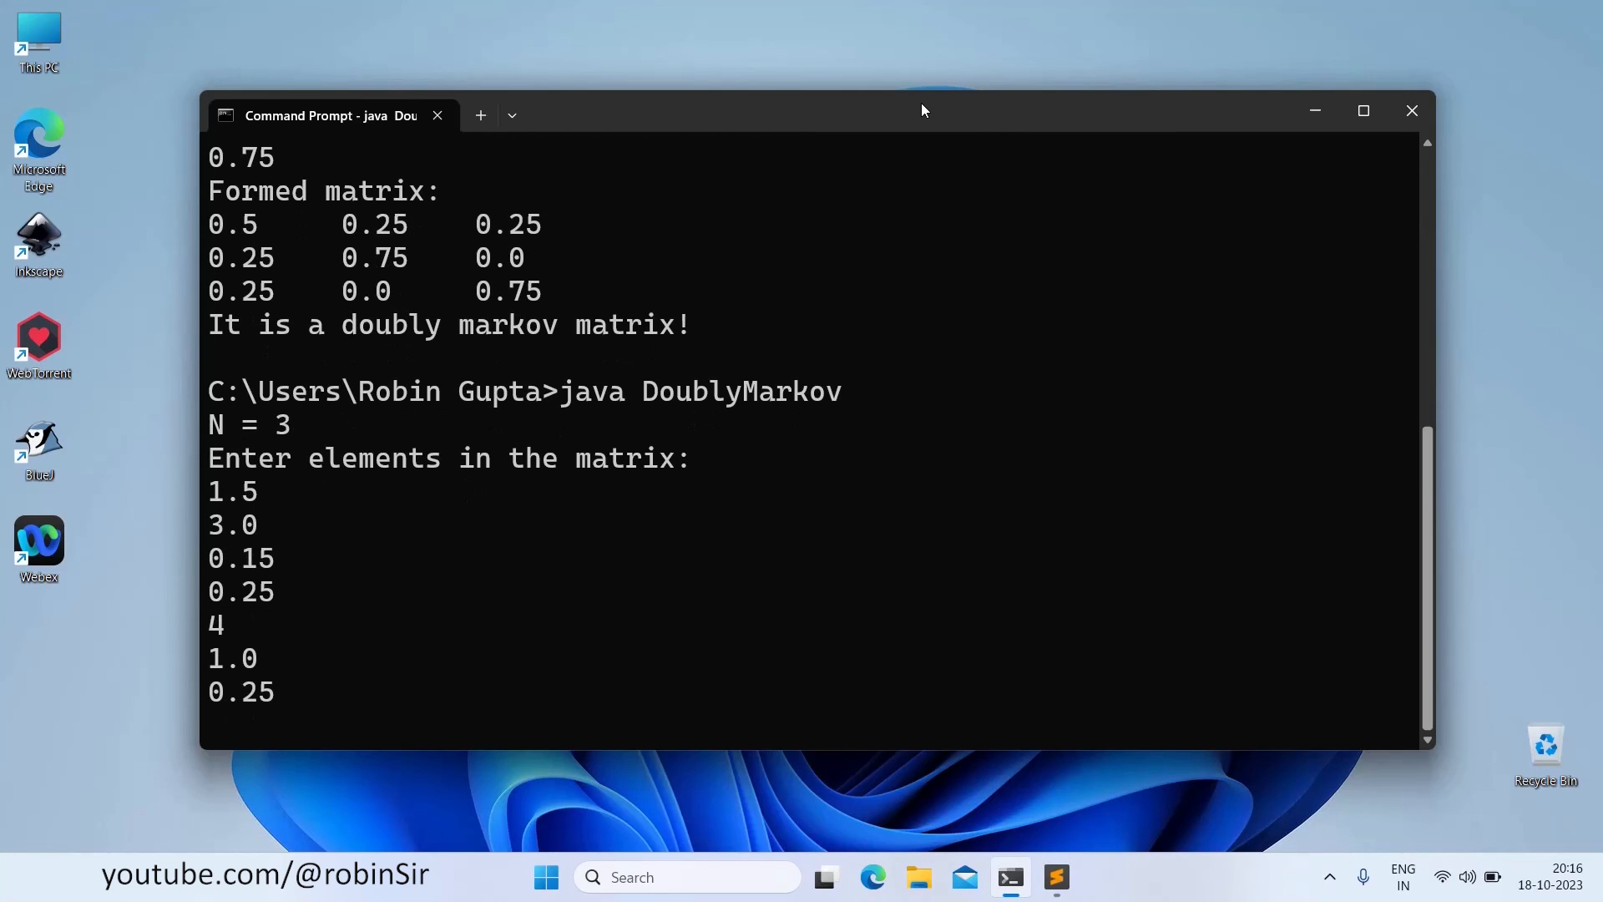
text(1.0)
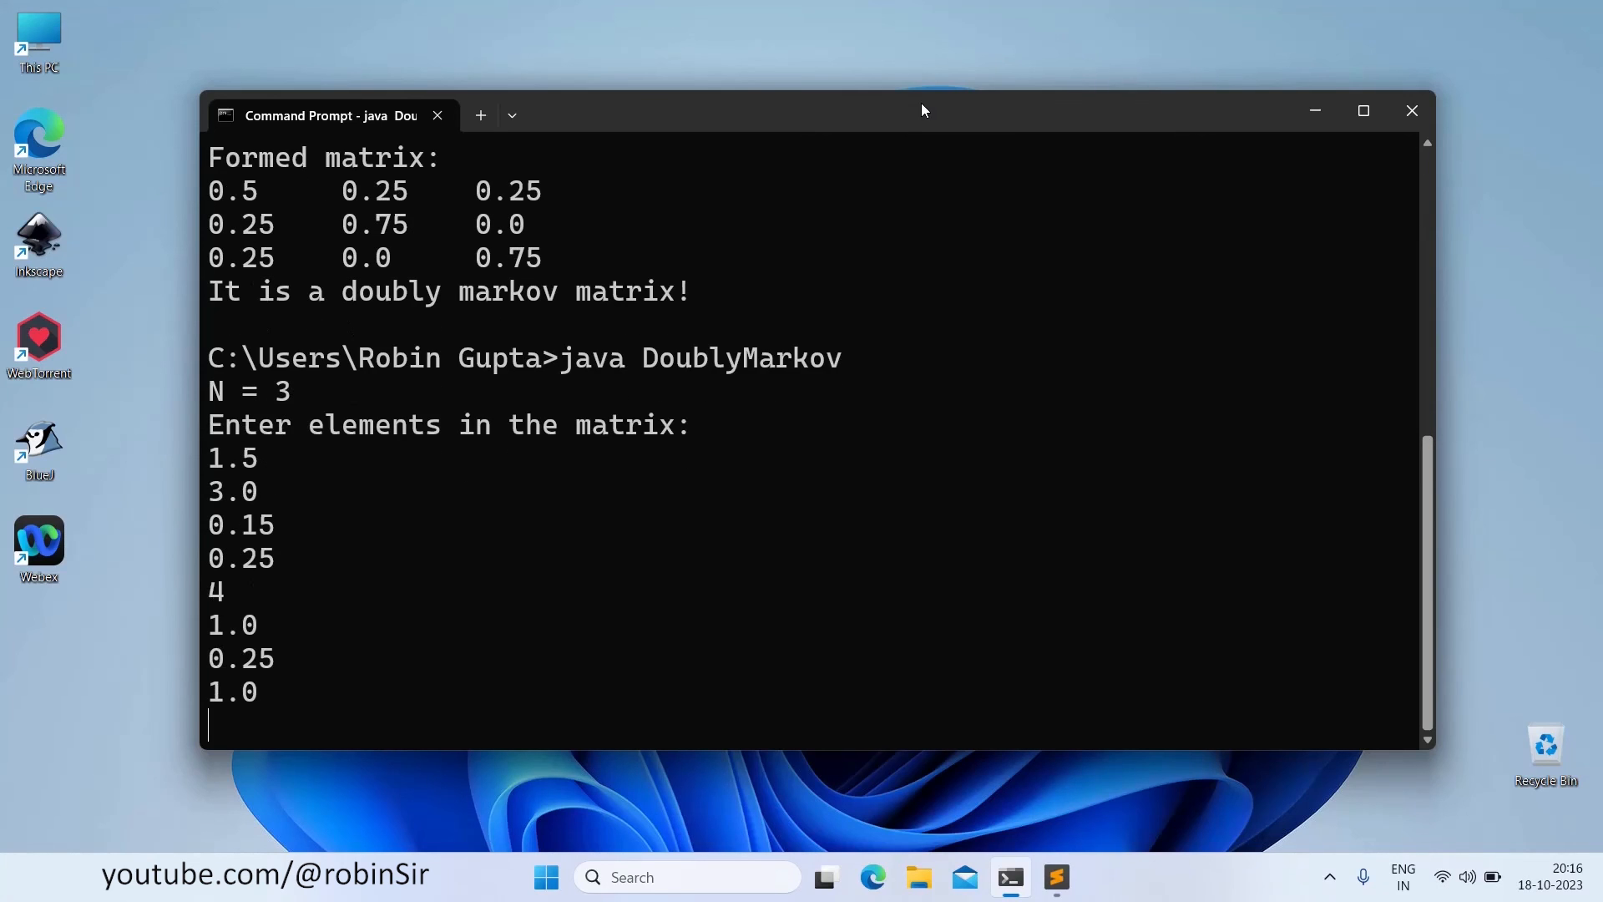
Step: Enter 3.0 and test N = 2 rejected as out of range, then return to the source in Sublime Text
text(3.0)
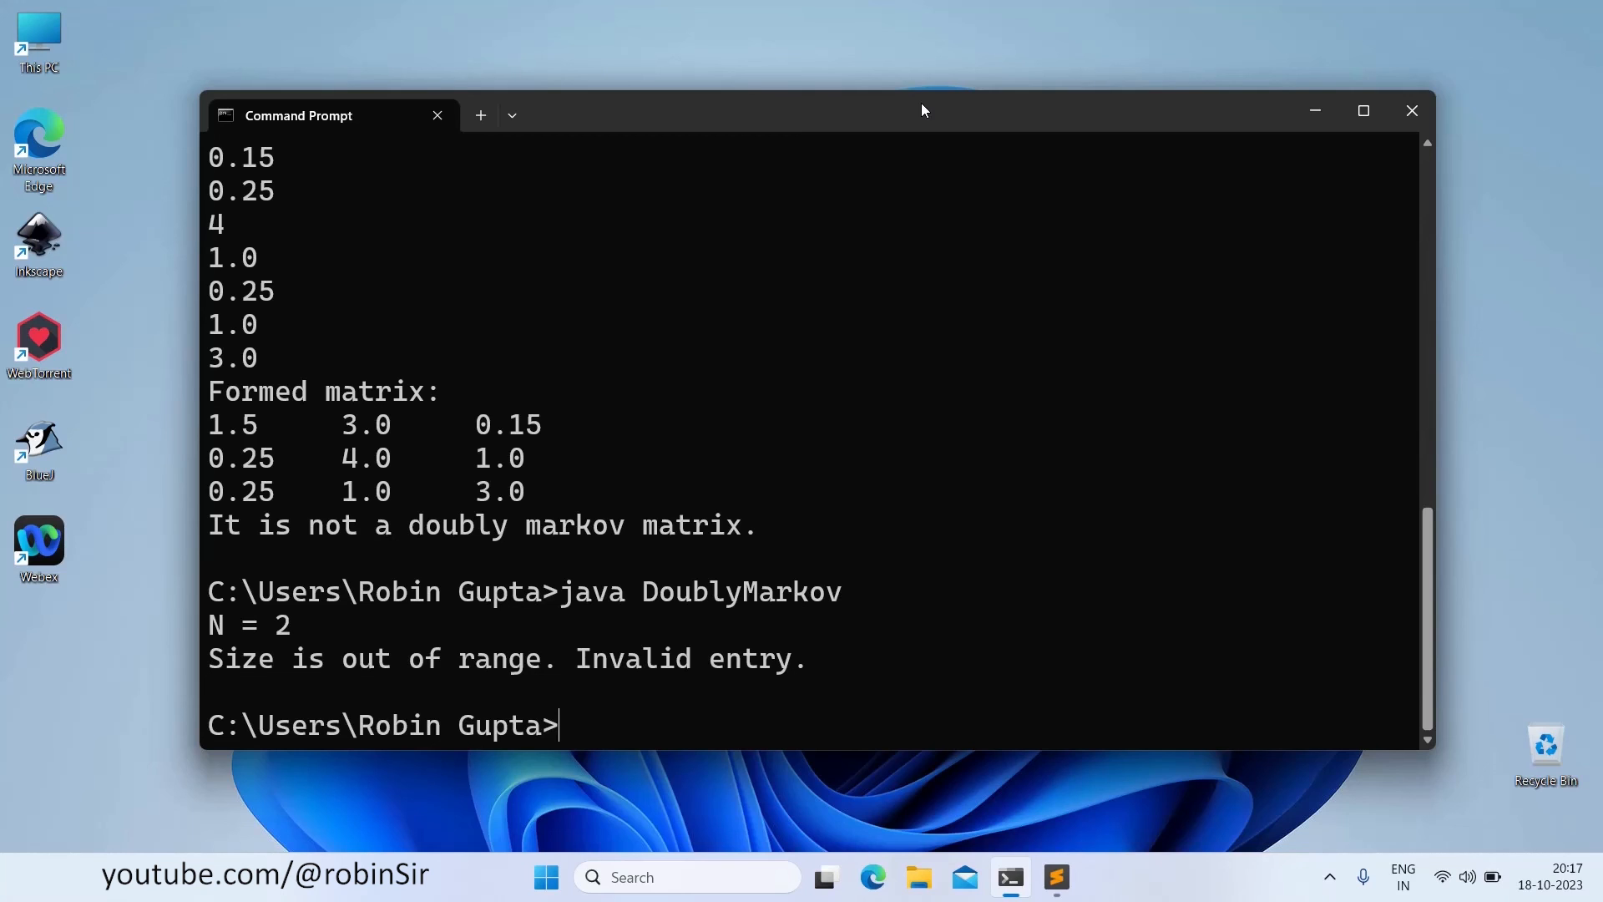
mouse_move(1125, 753)
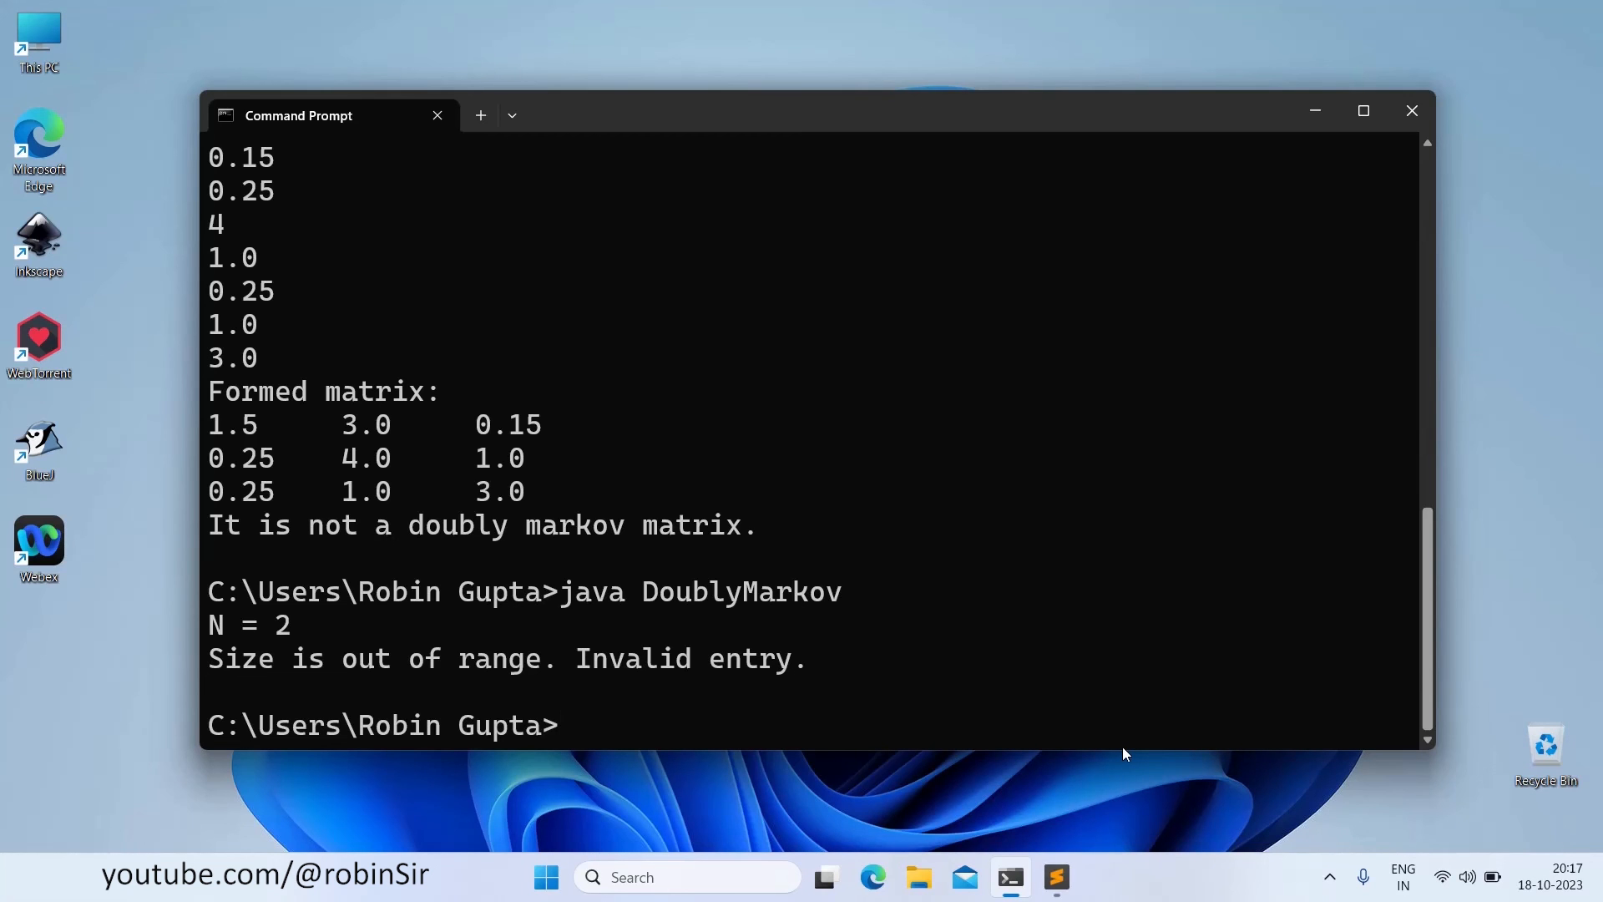
click(1056, 876)
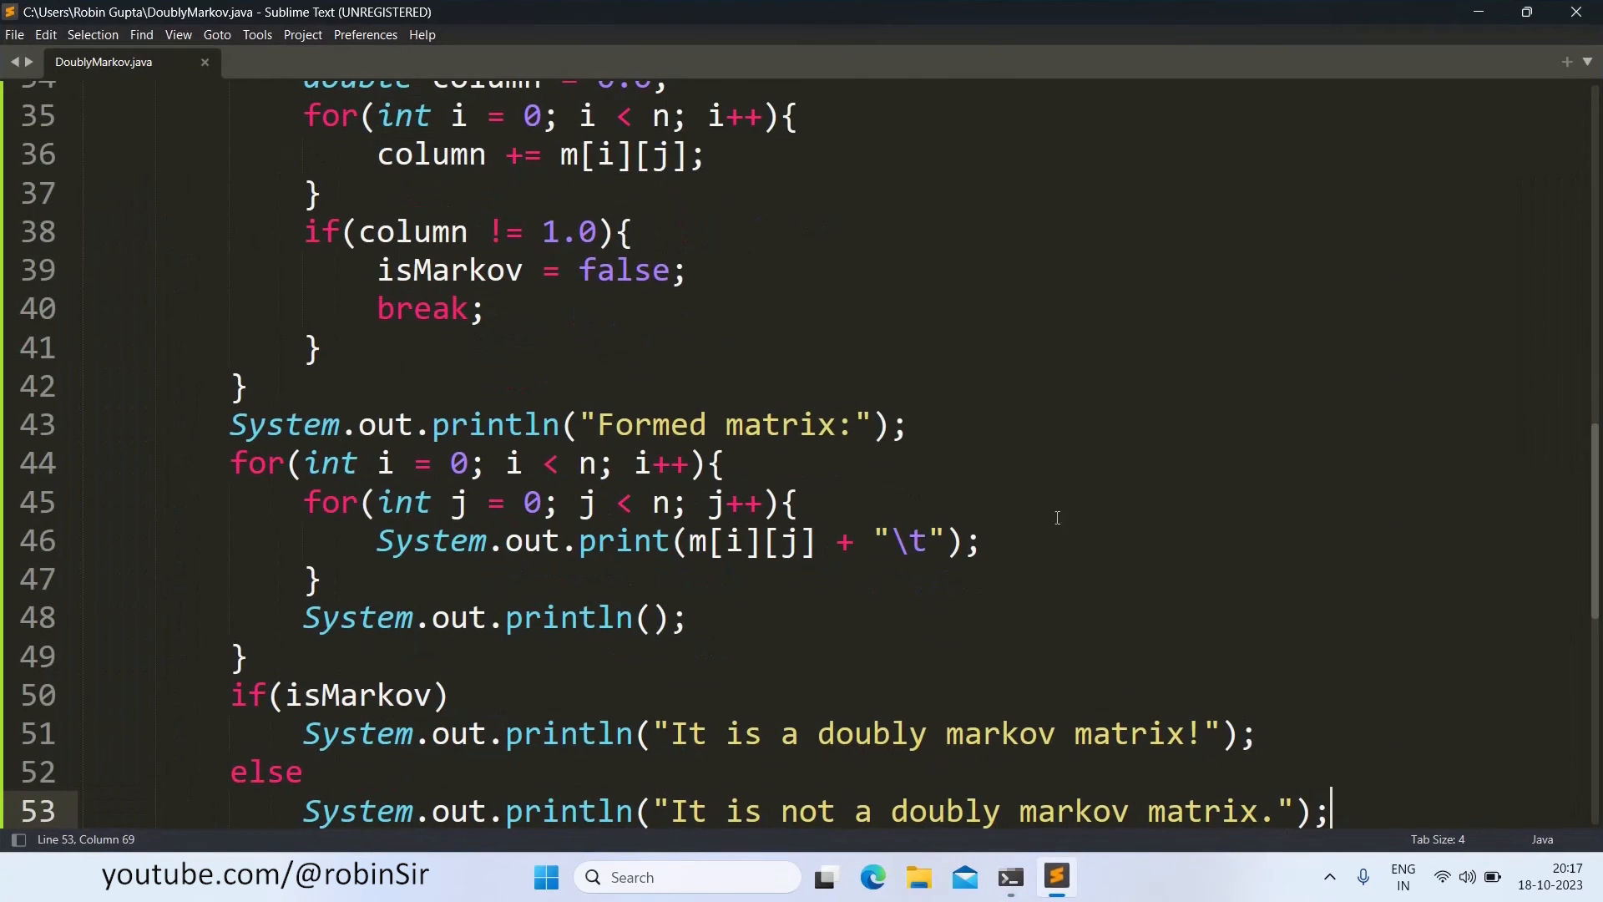
scroll(up, 3)
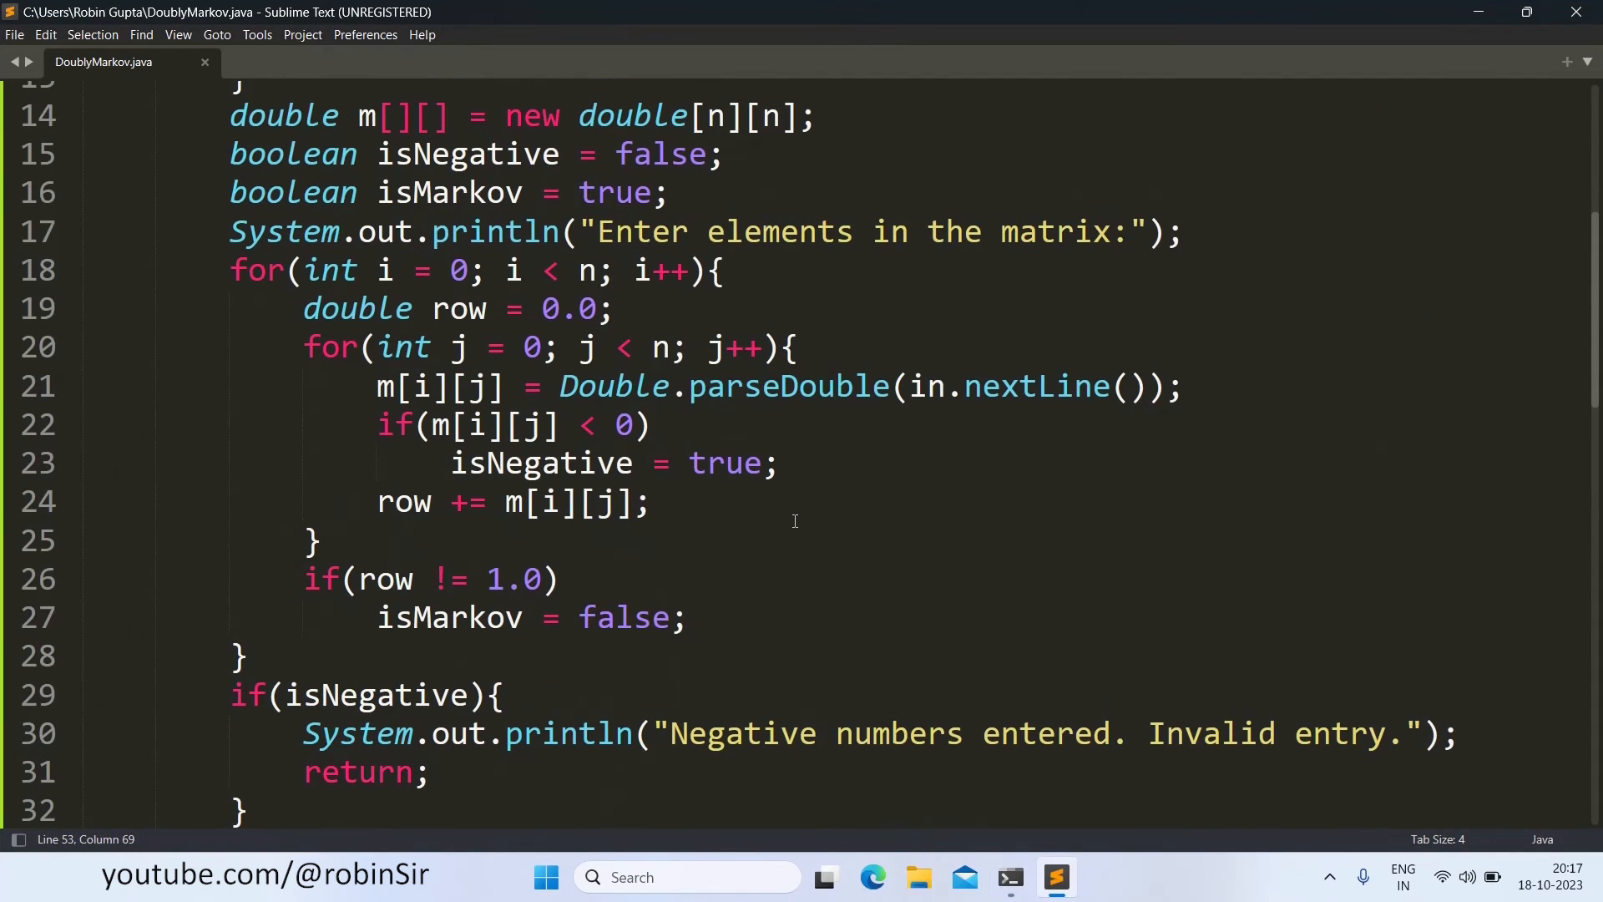